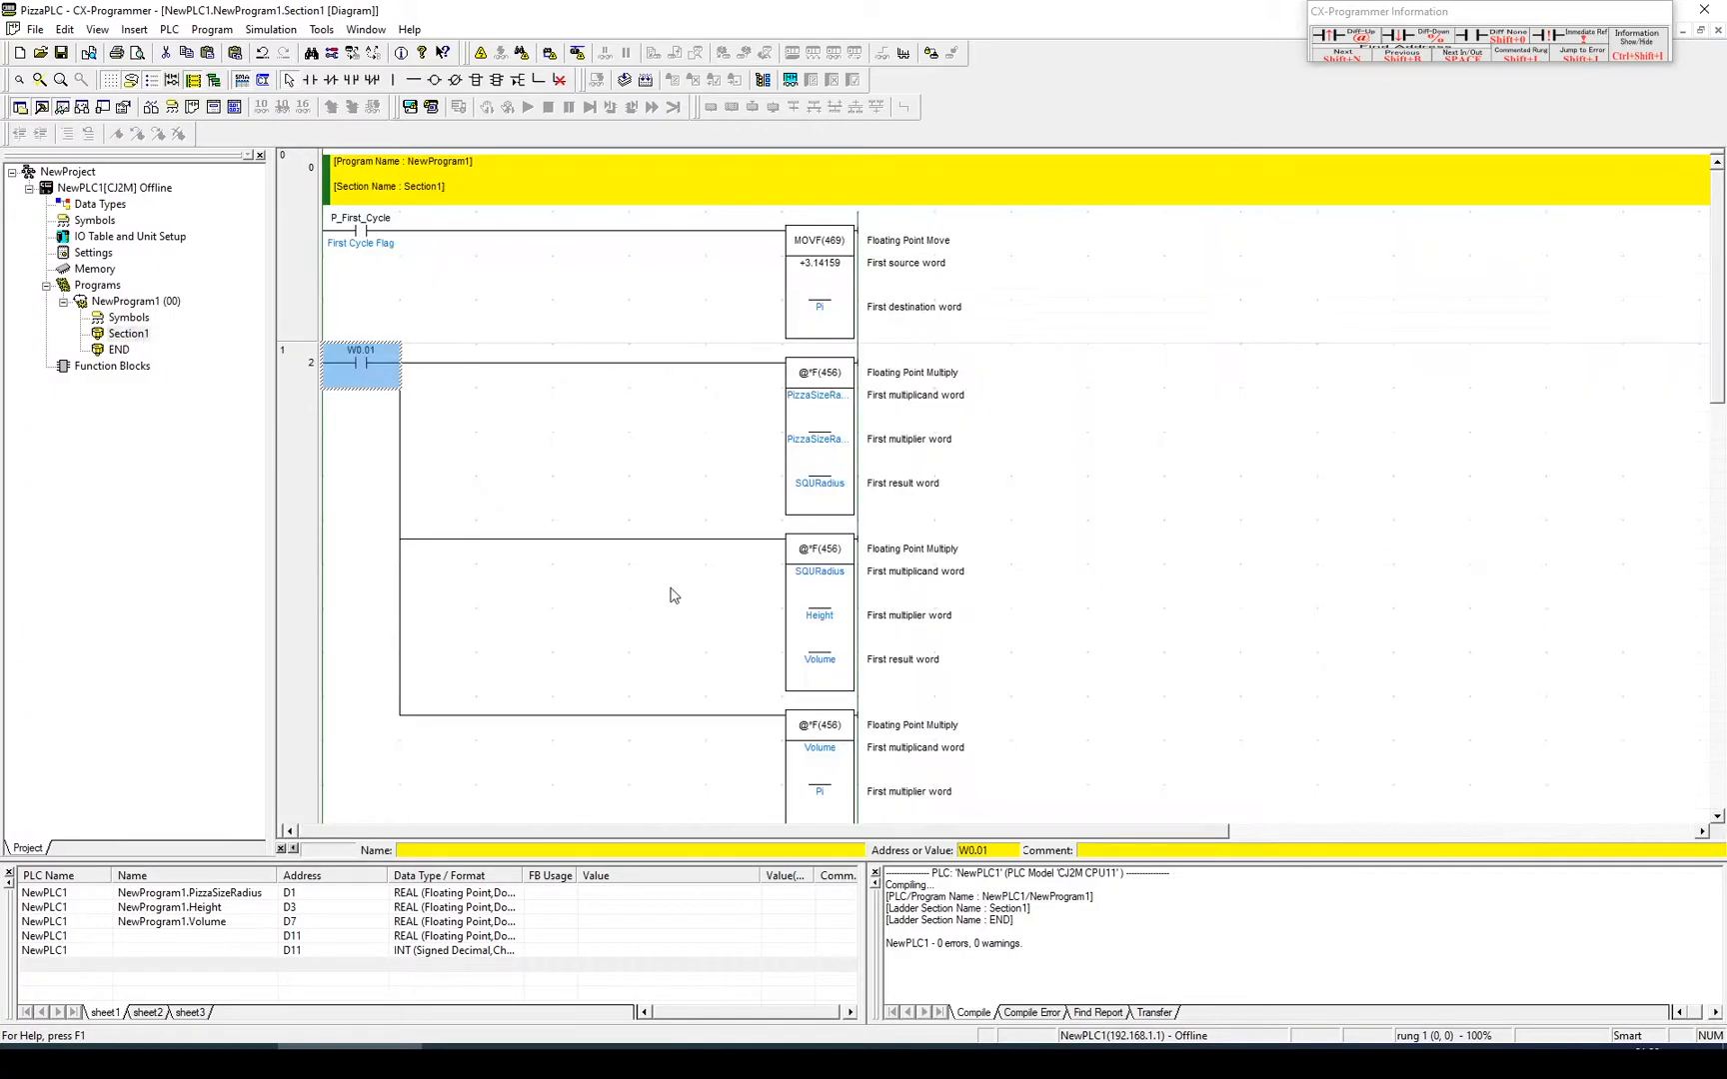
Inspect the first-cycle contact, pi MOVF block and the *F multiplications producing Volume.
{"action": "left_click", "coordinate": [360, 232]}
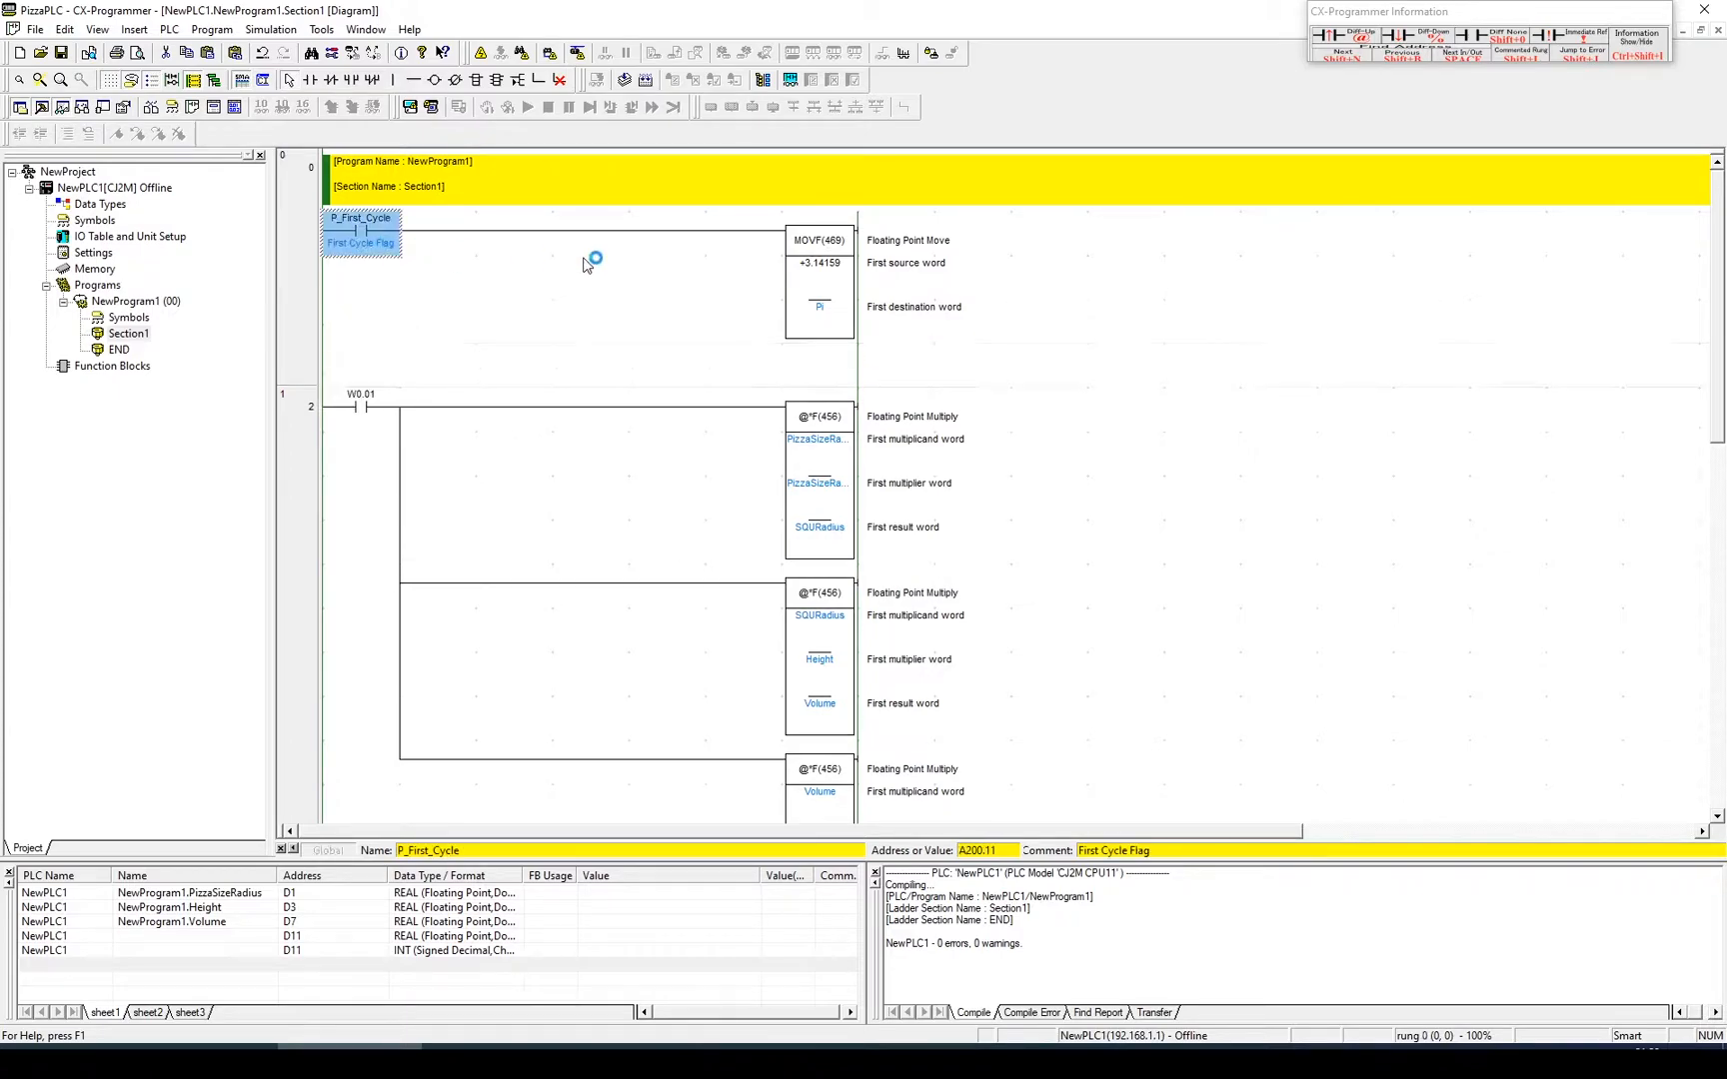
{"action": "left_click", "coordinate": [819, 264]}
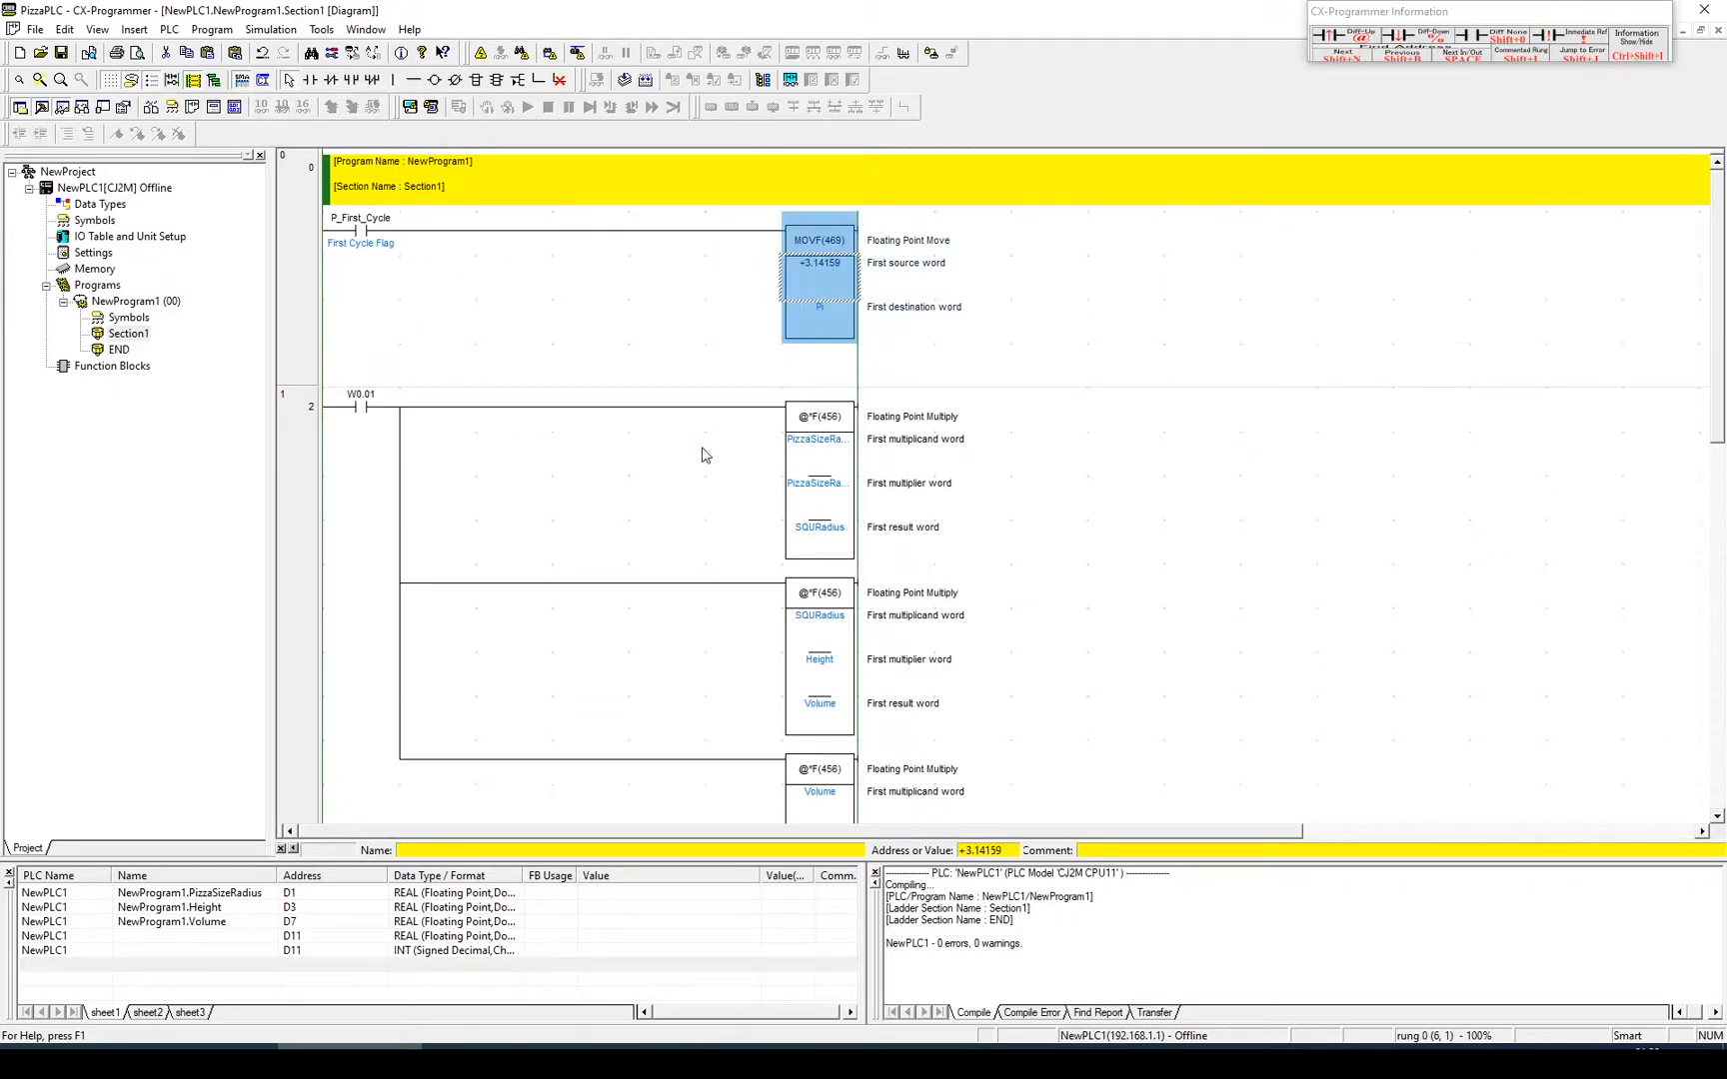
{"action": "scroll", "scroll_direction": "down", "scroll_amount": 3}
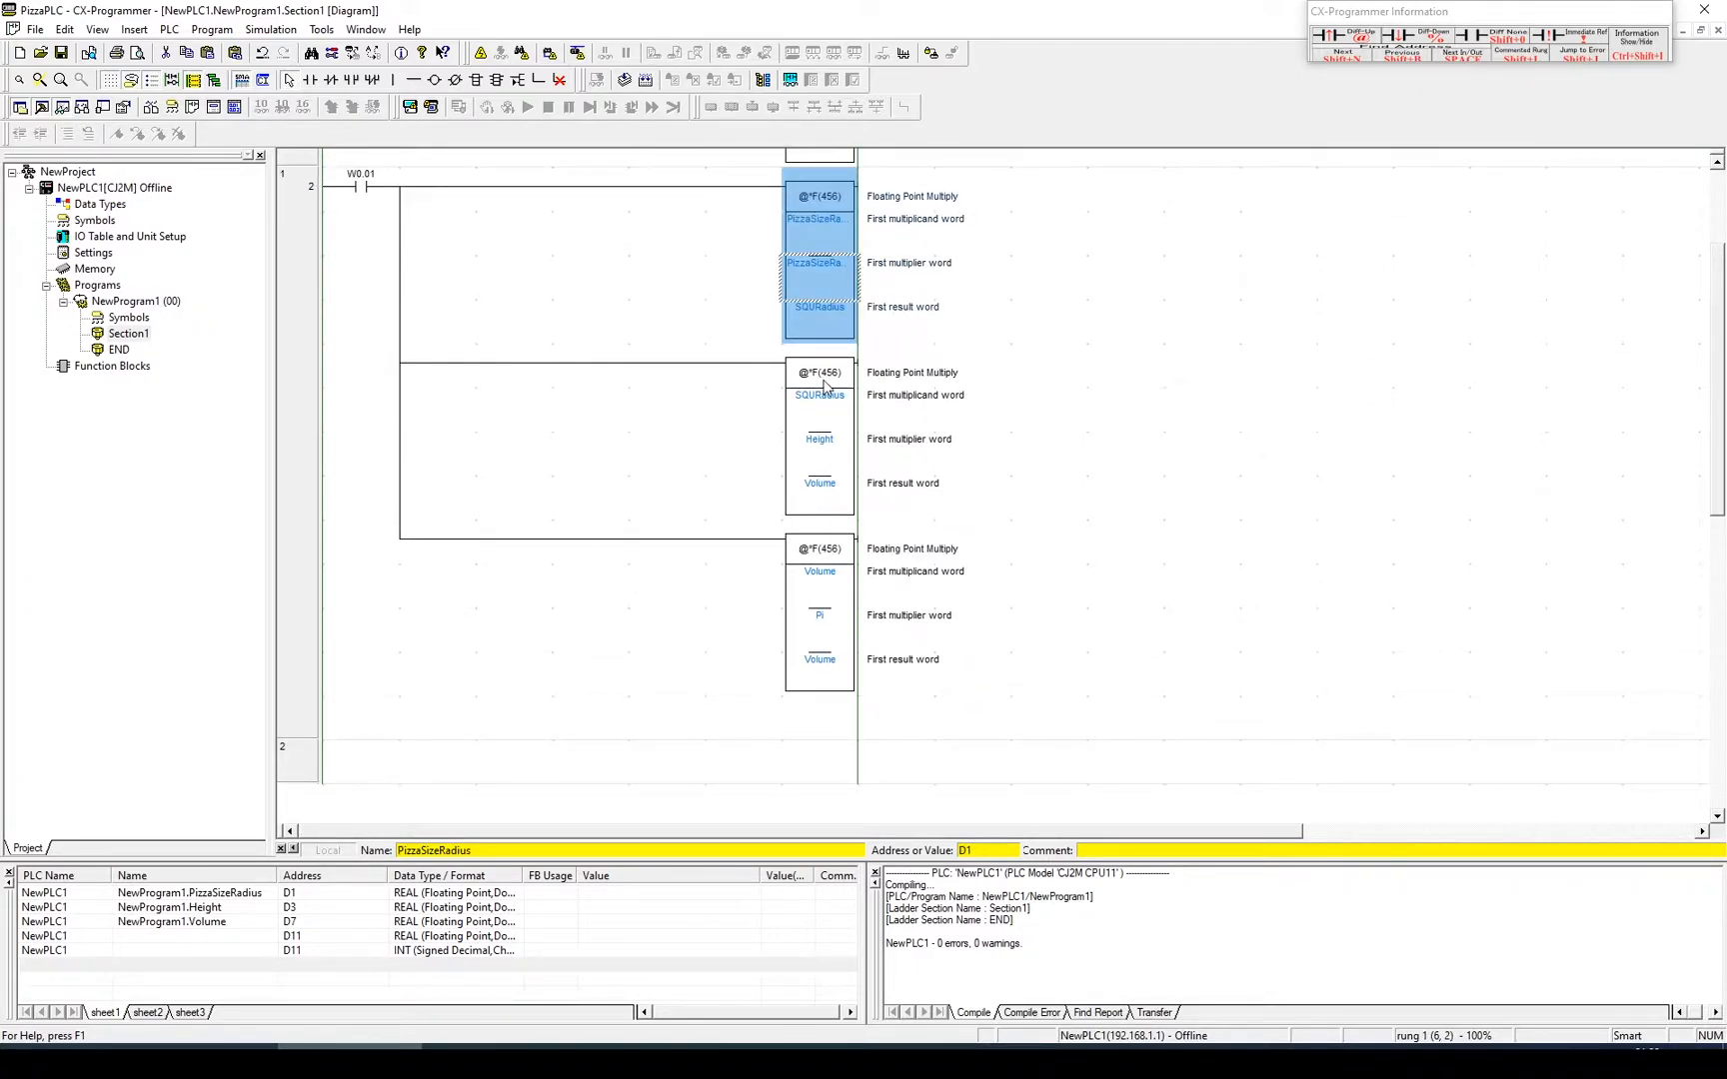
{"action": "left_click", "coordinate": [820, 396]}
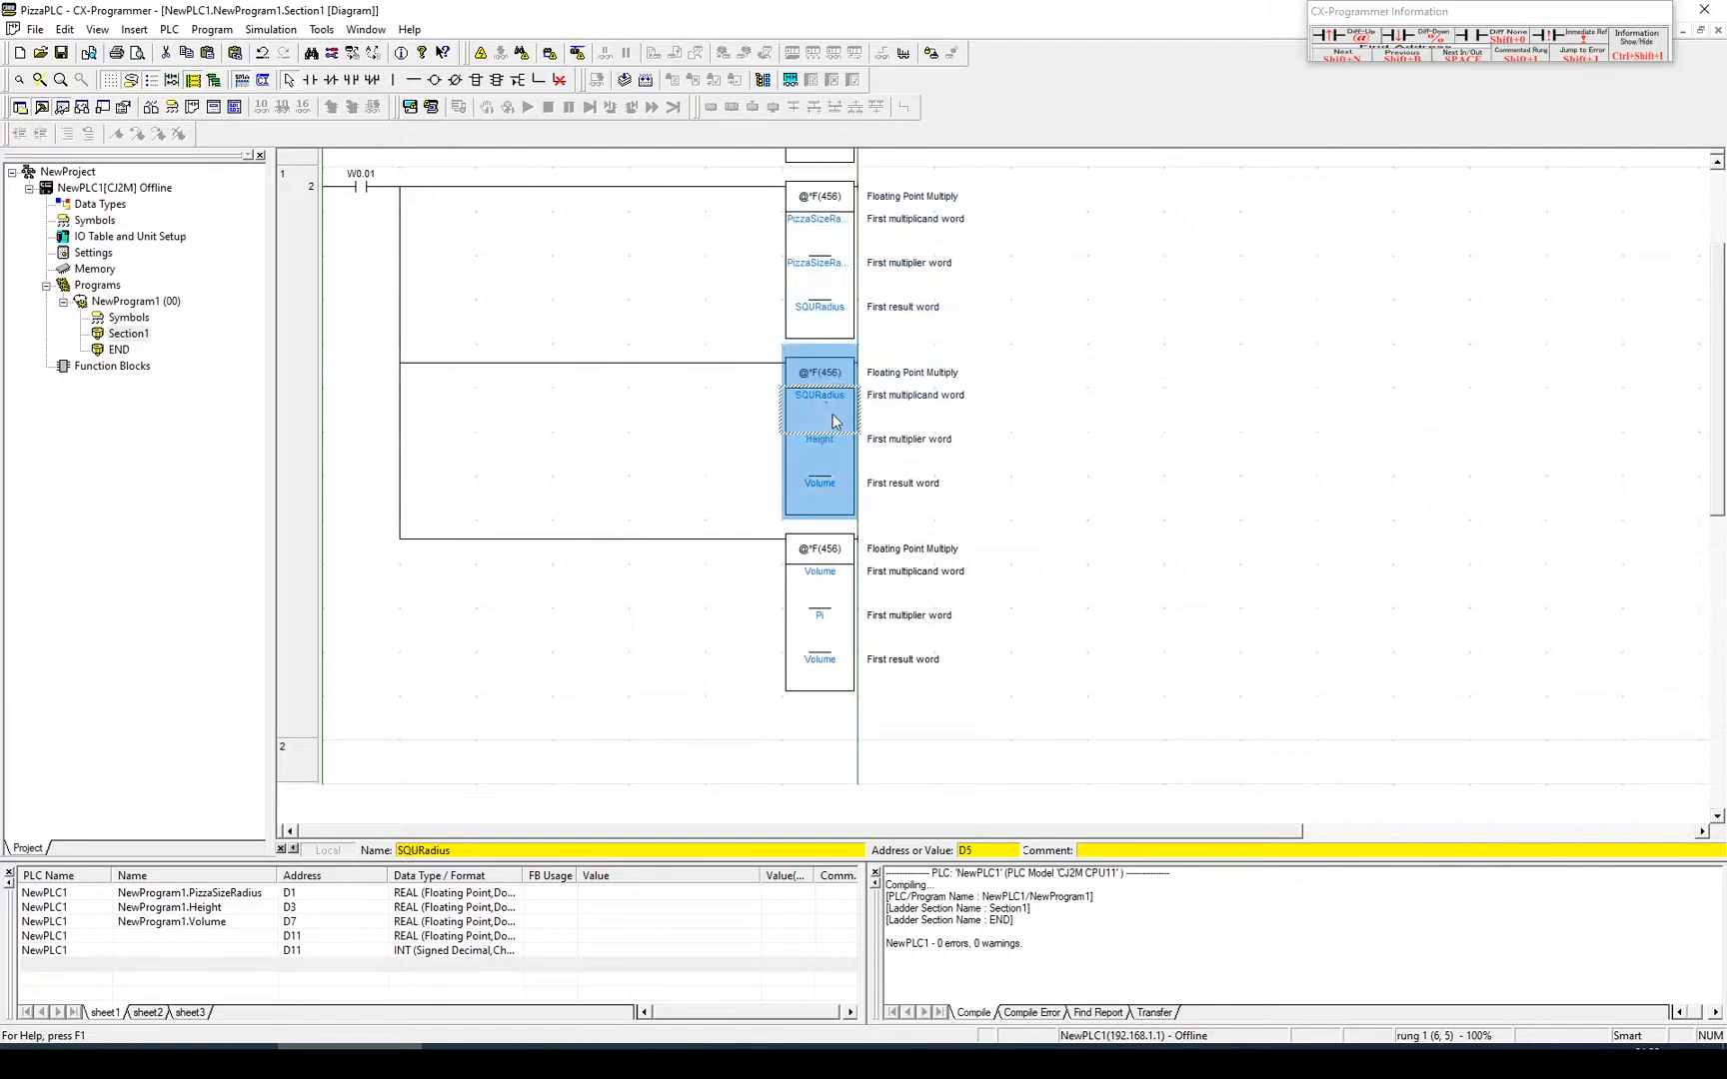
{"action": "left_click", "coordinate": [820, 484]}
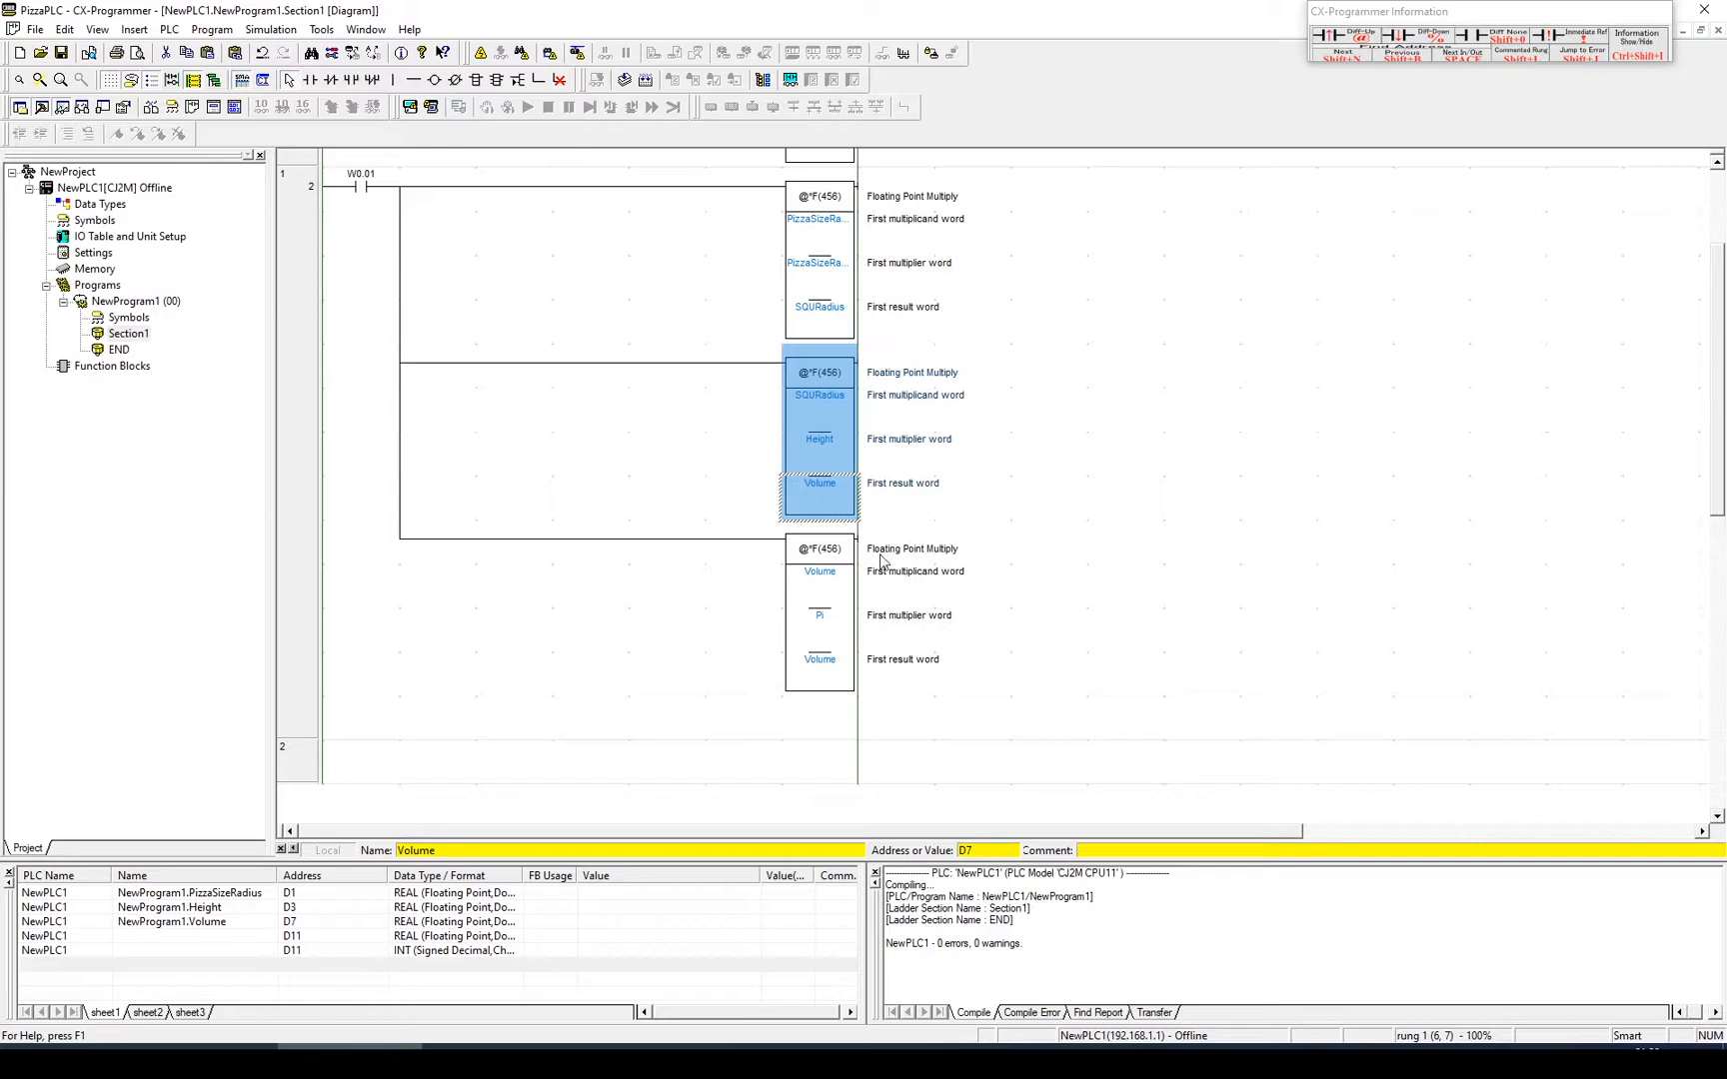
{"action": "left_click", "coordinate": [820, 616]}
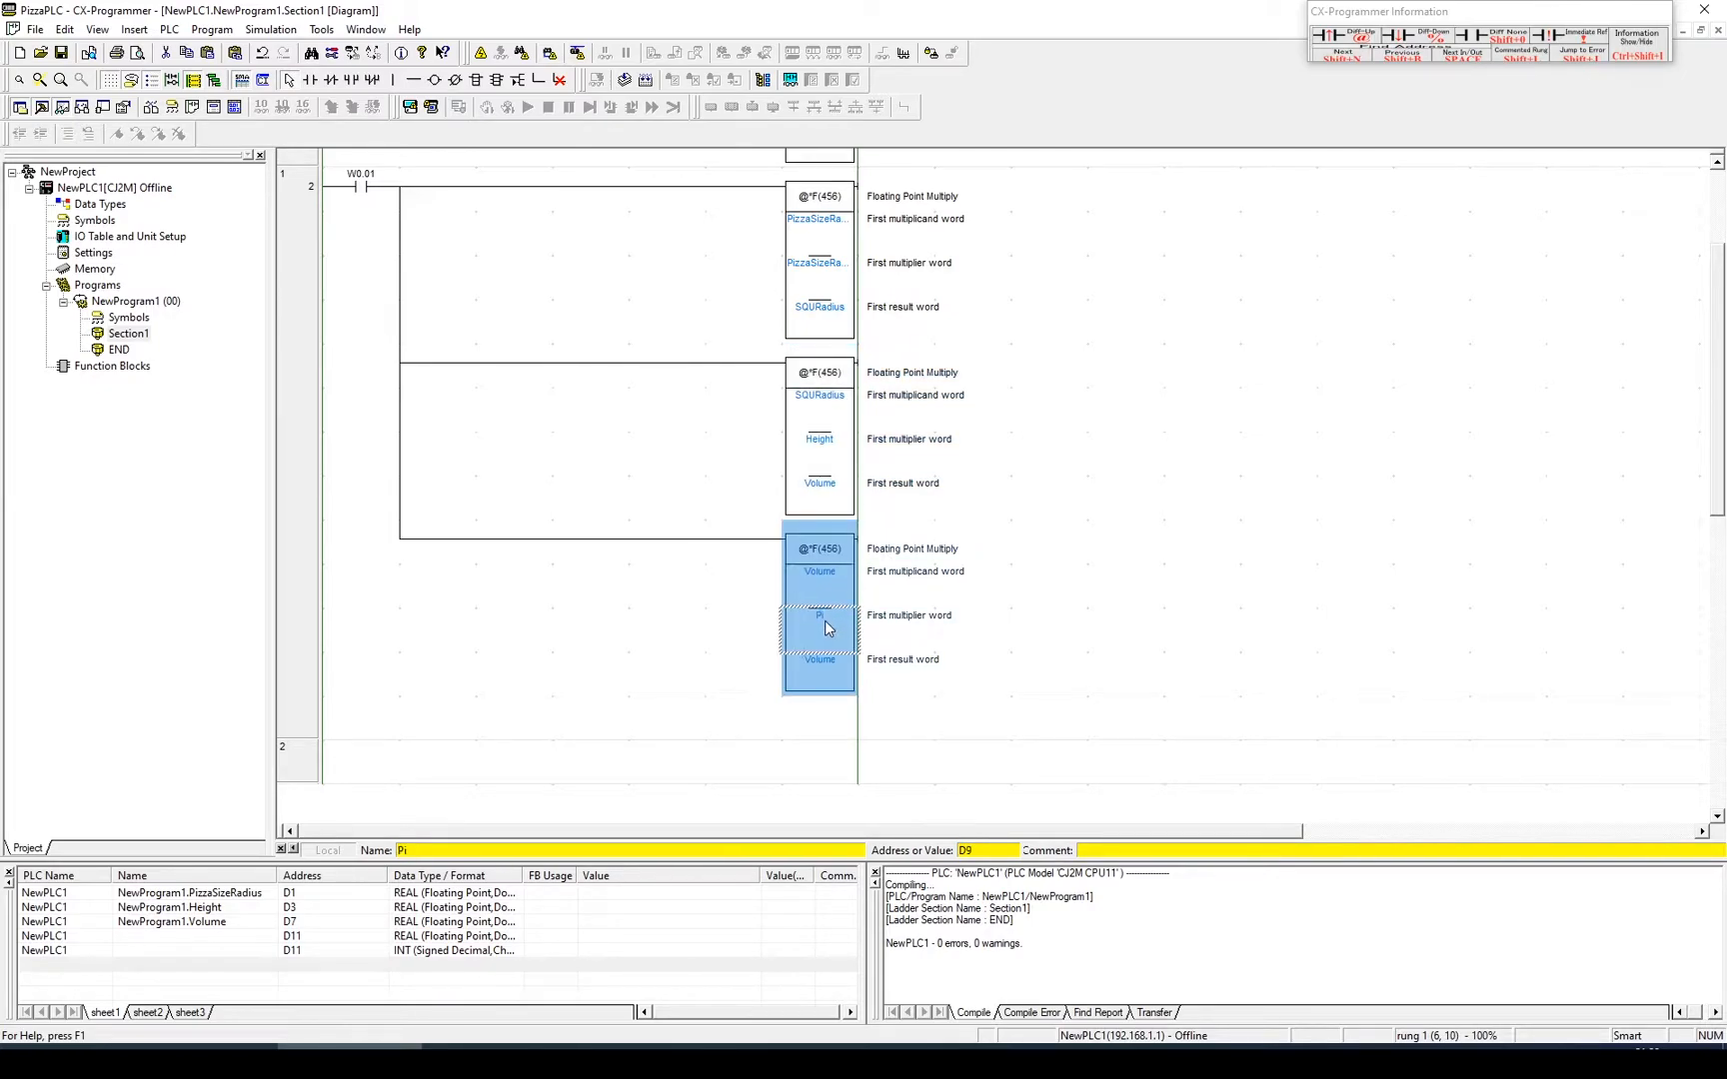
{"action": "left_click", "coordinate": [819, 666]}
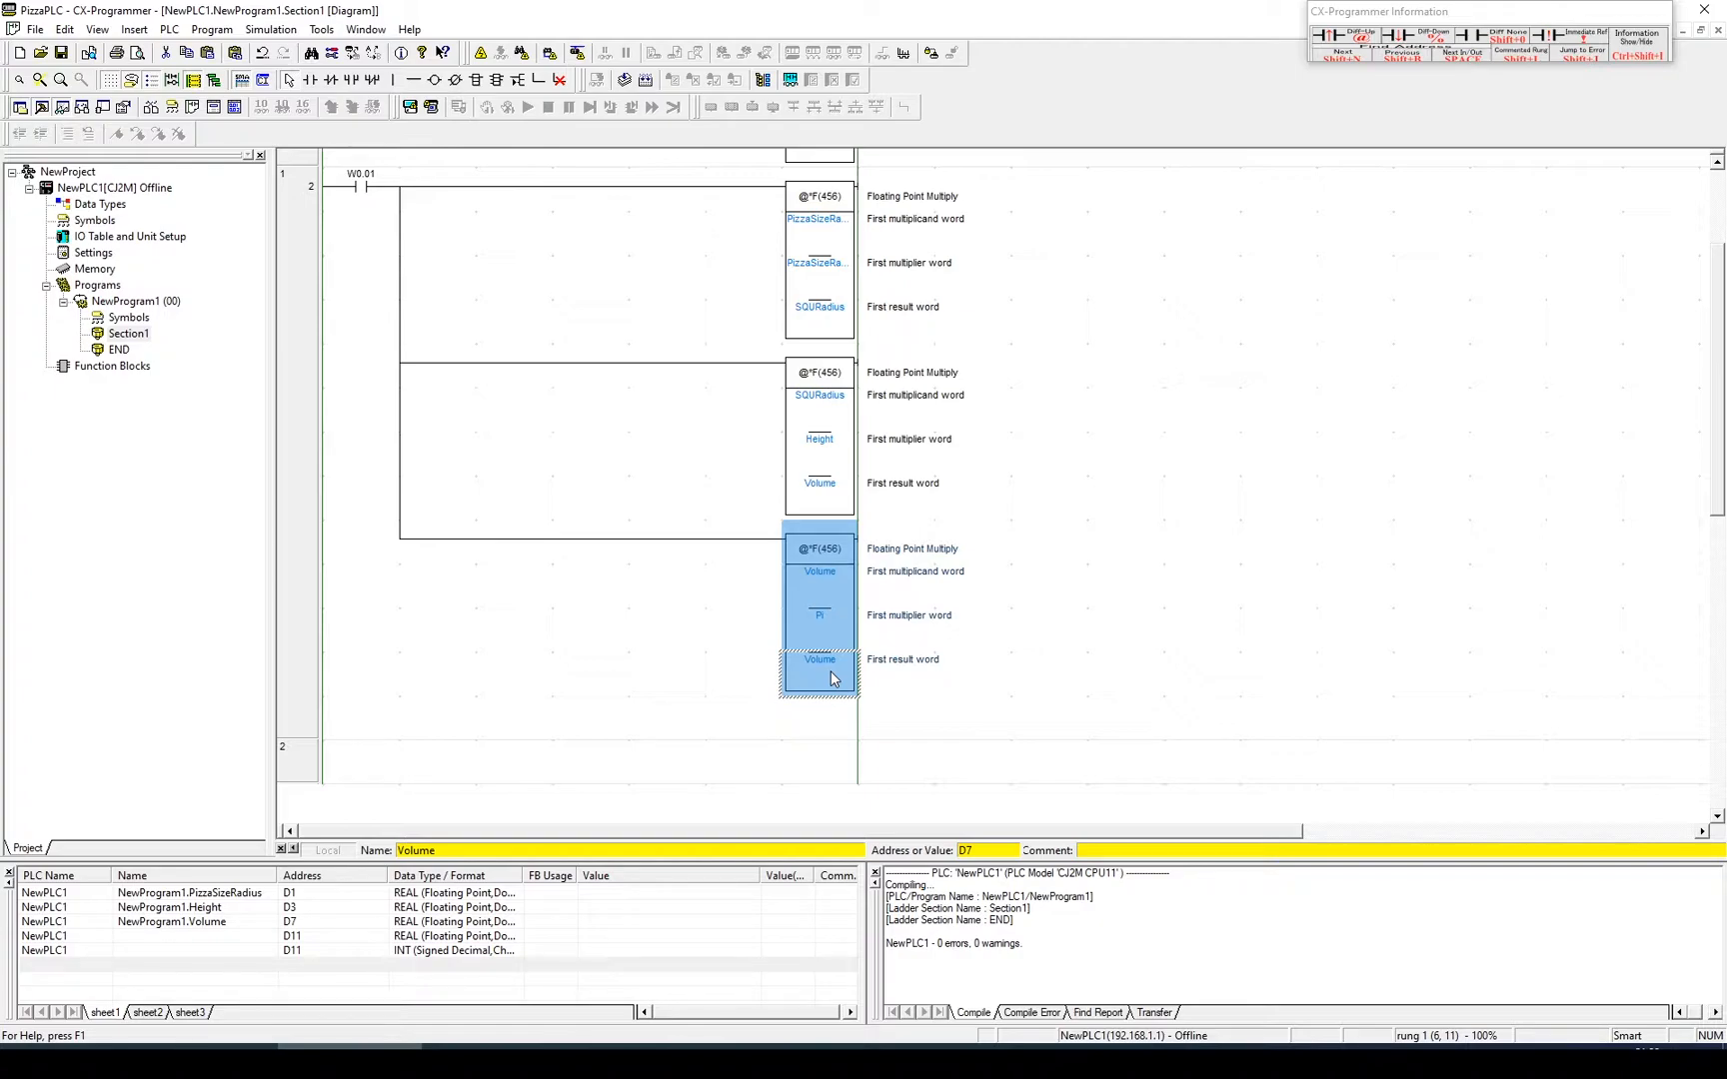
{"action": "mouse_move", "coordinate": [520, 669]}
{"action": "type", "text": "c"}
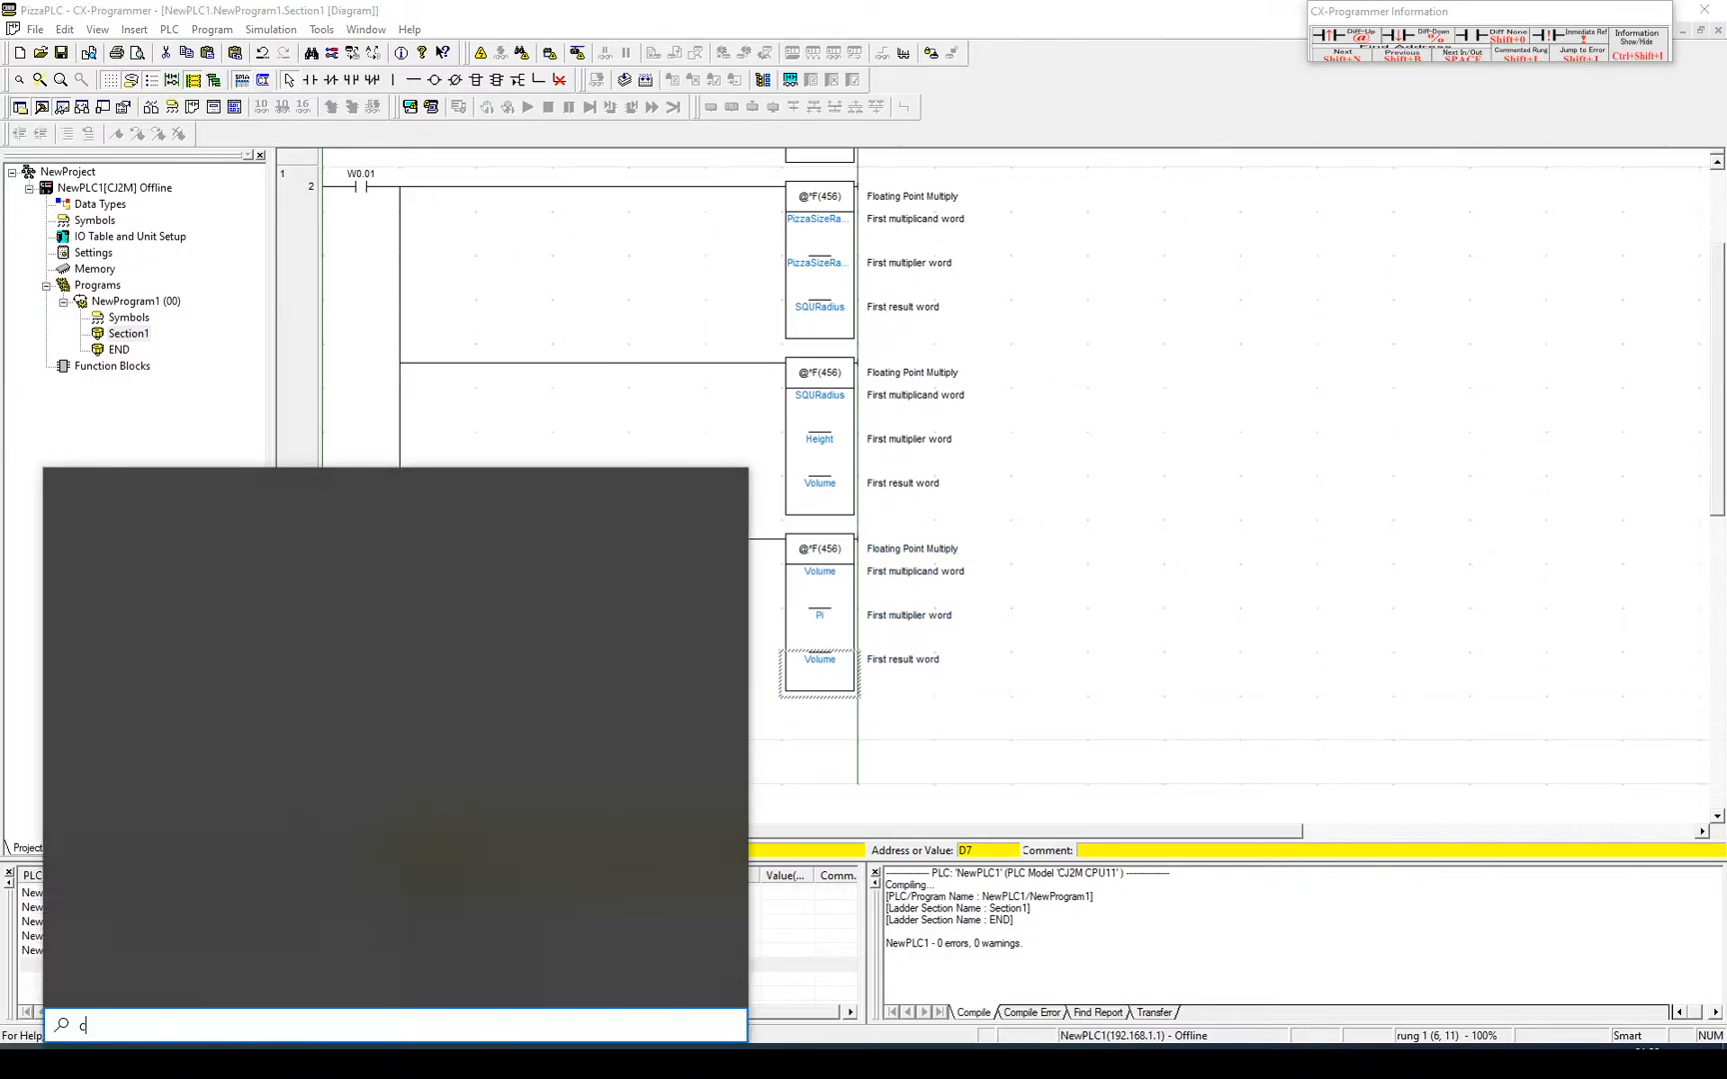
Search Windows for CX-Designer and launch it.
{"action": "type", "text": "CX-Designer"}
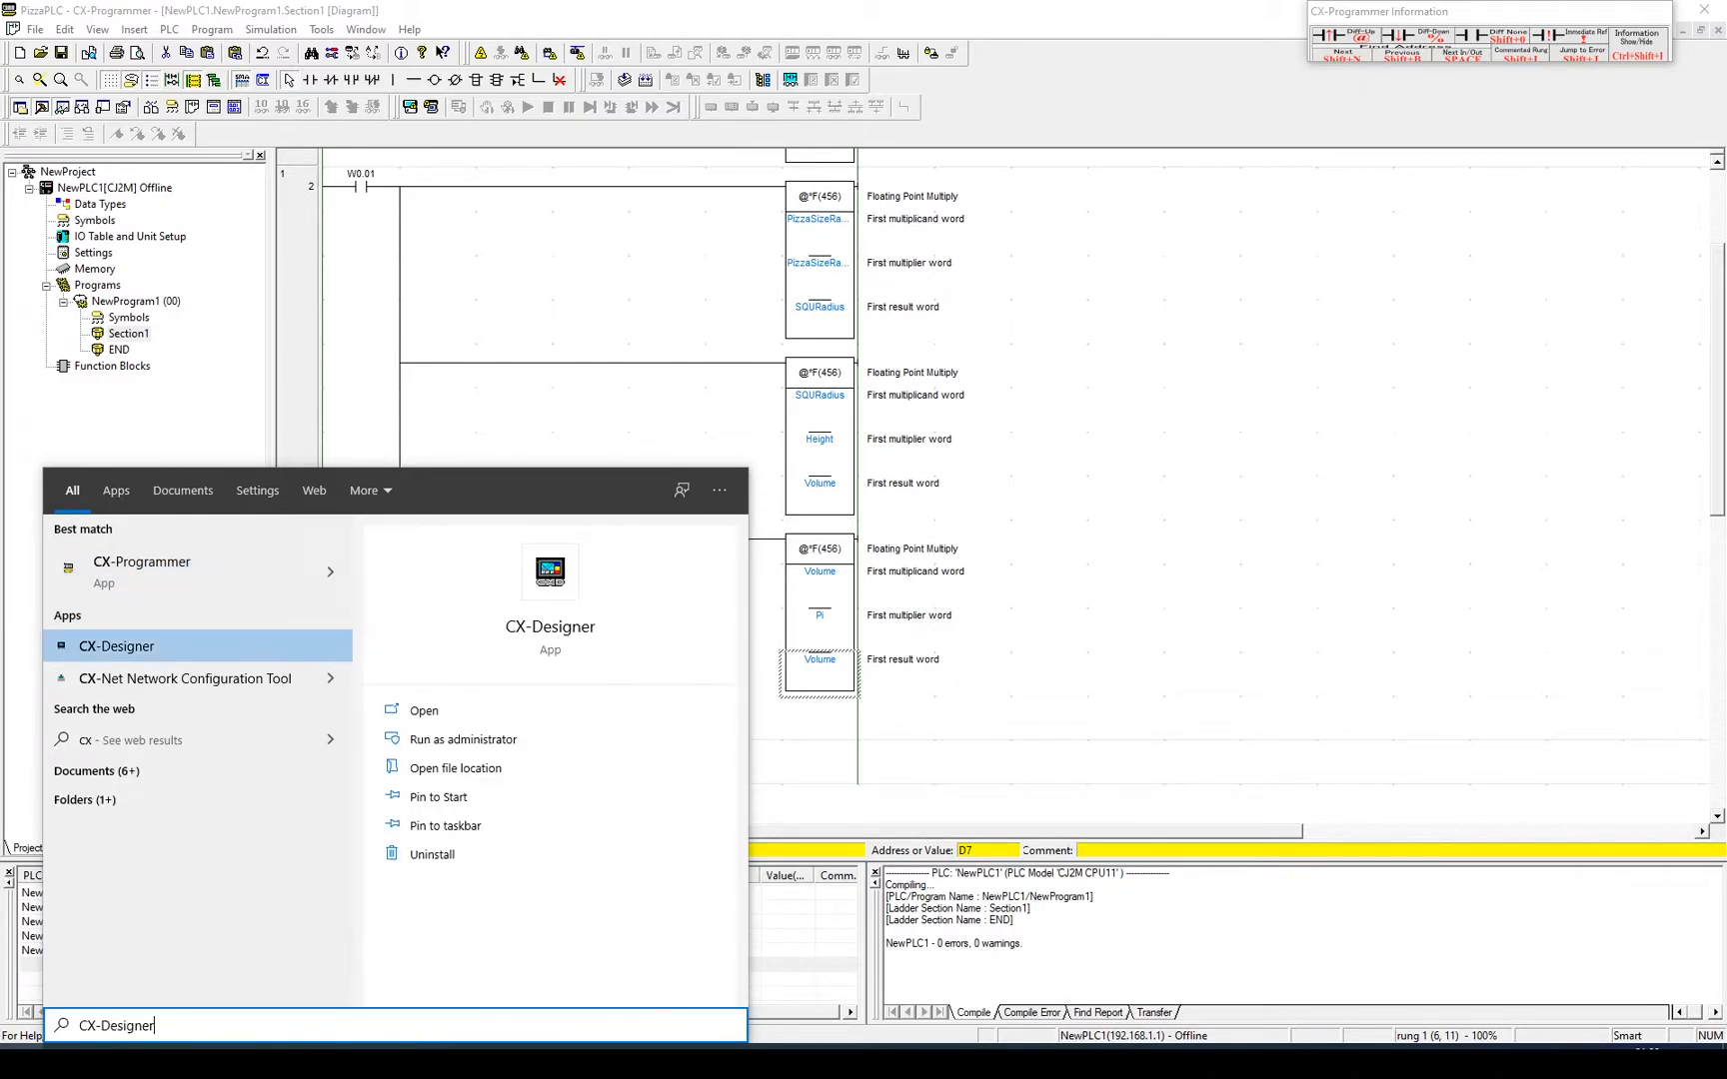
{"action": "left_click", "coordinate": [118, 646]}
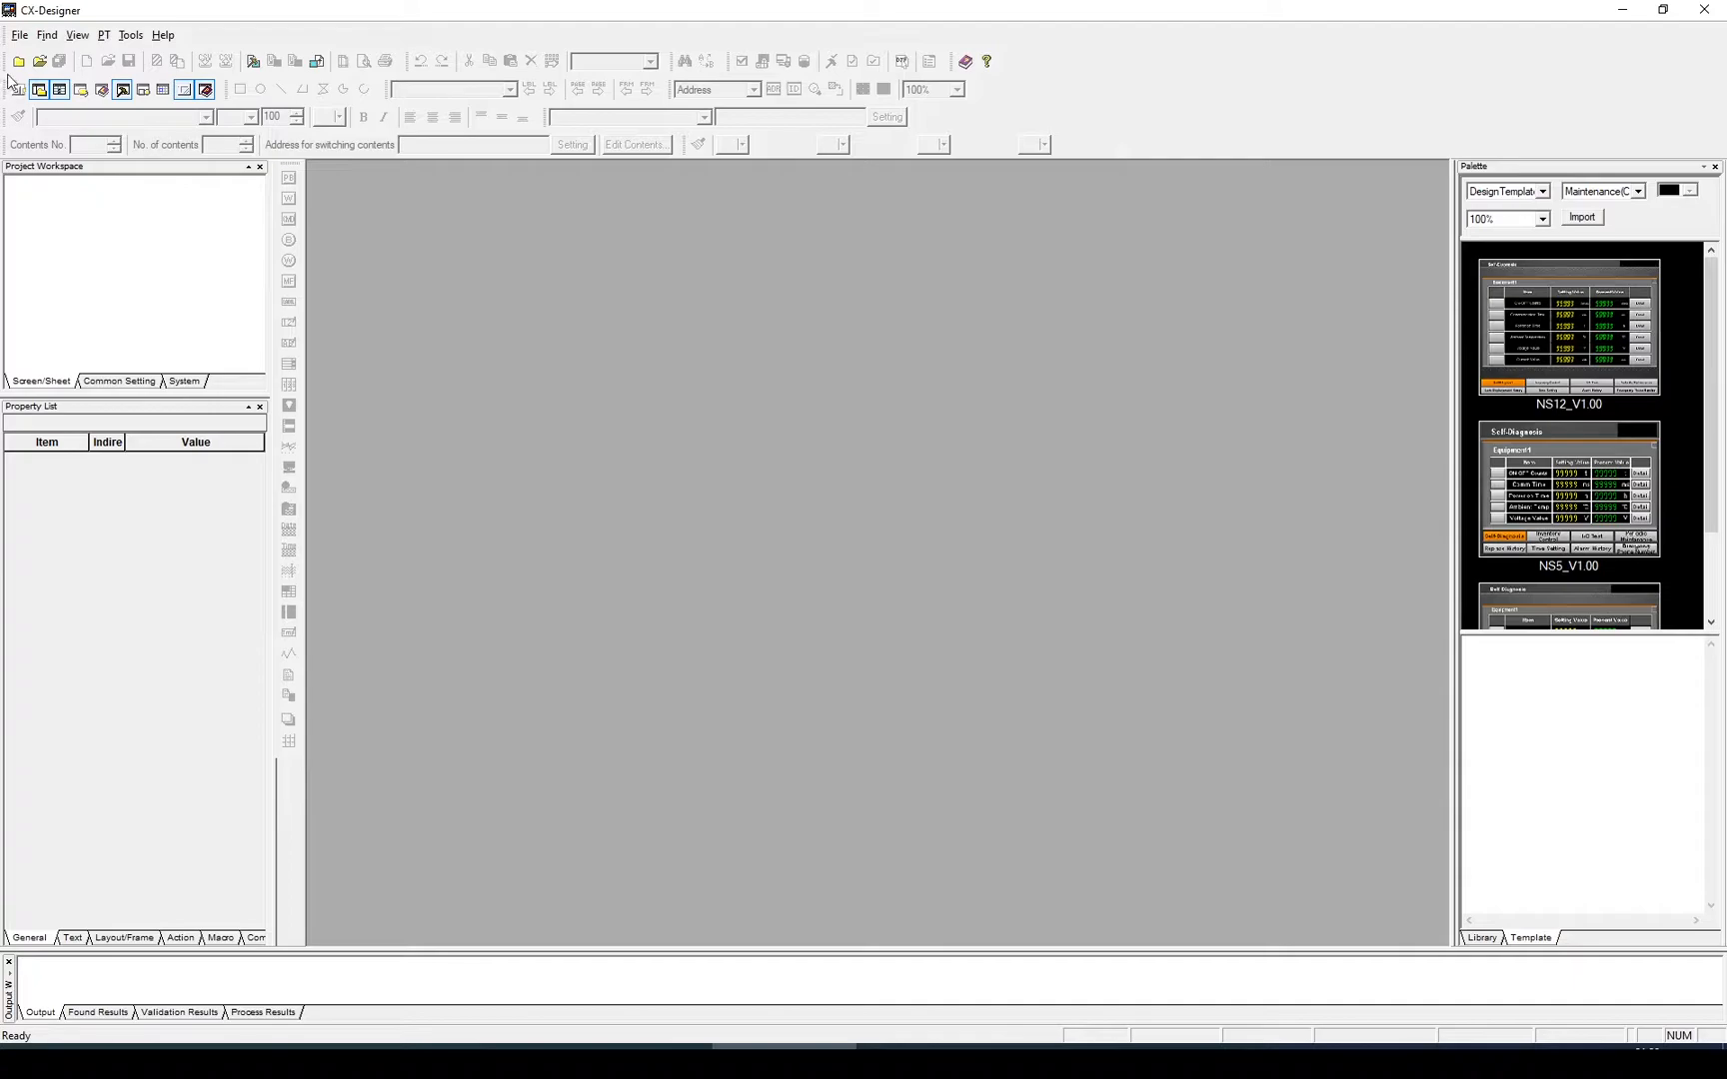
Start a new project and choose the NS5 terminal model.
{"action": "left_click", "coordinate": [16, 36]}
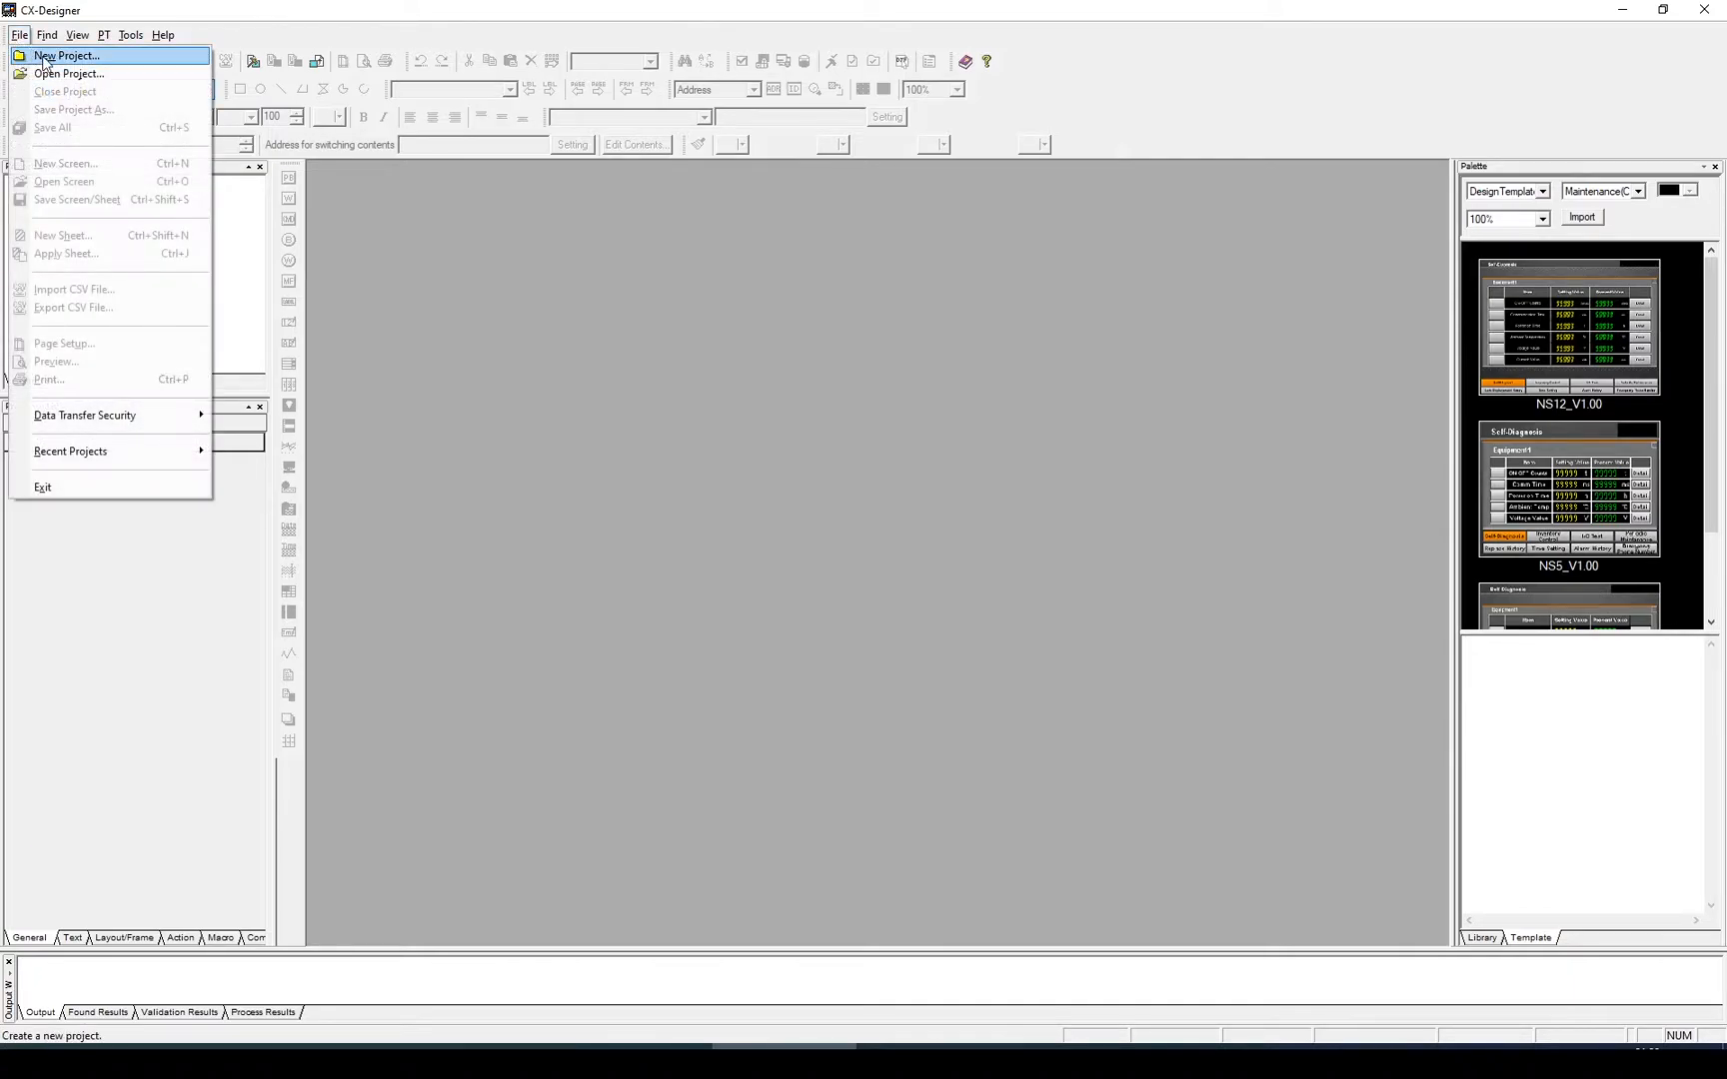
{"action": "left_click", "coordinate": [66, 56]}
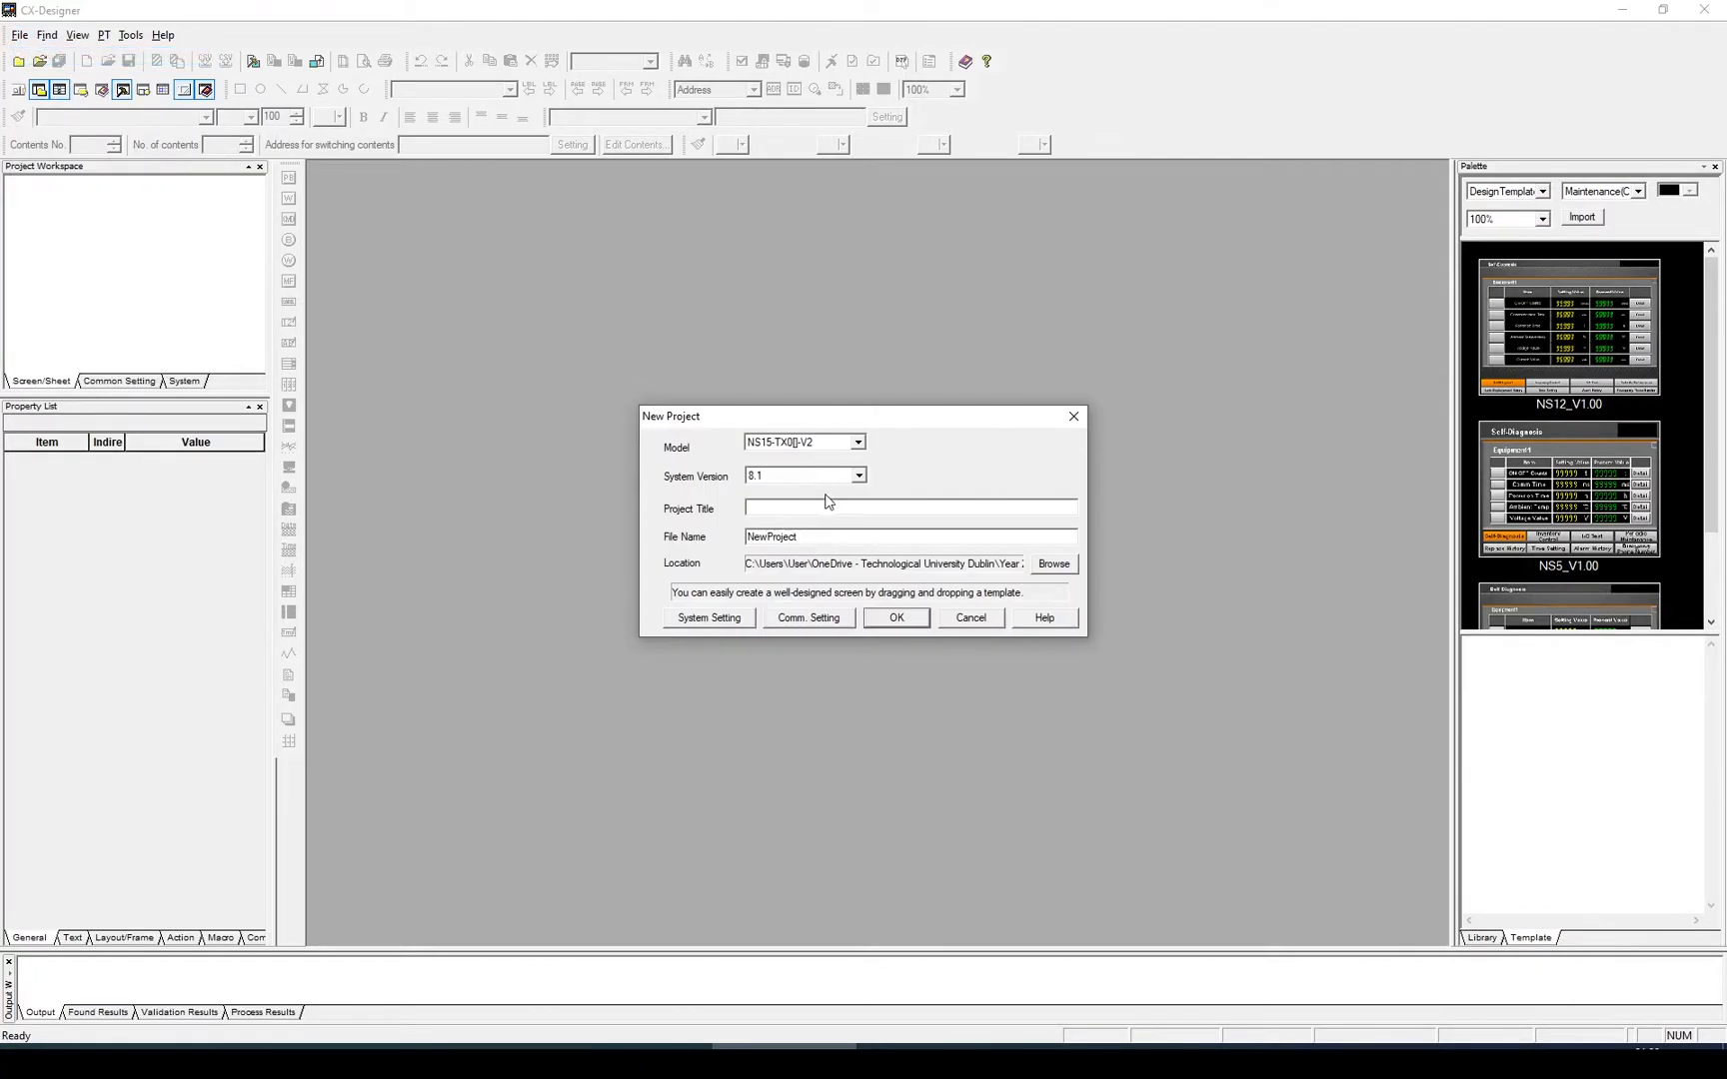
{"action": "left_click", "coordinate": [857, 442]}
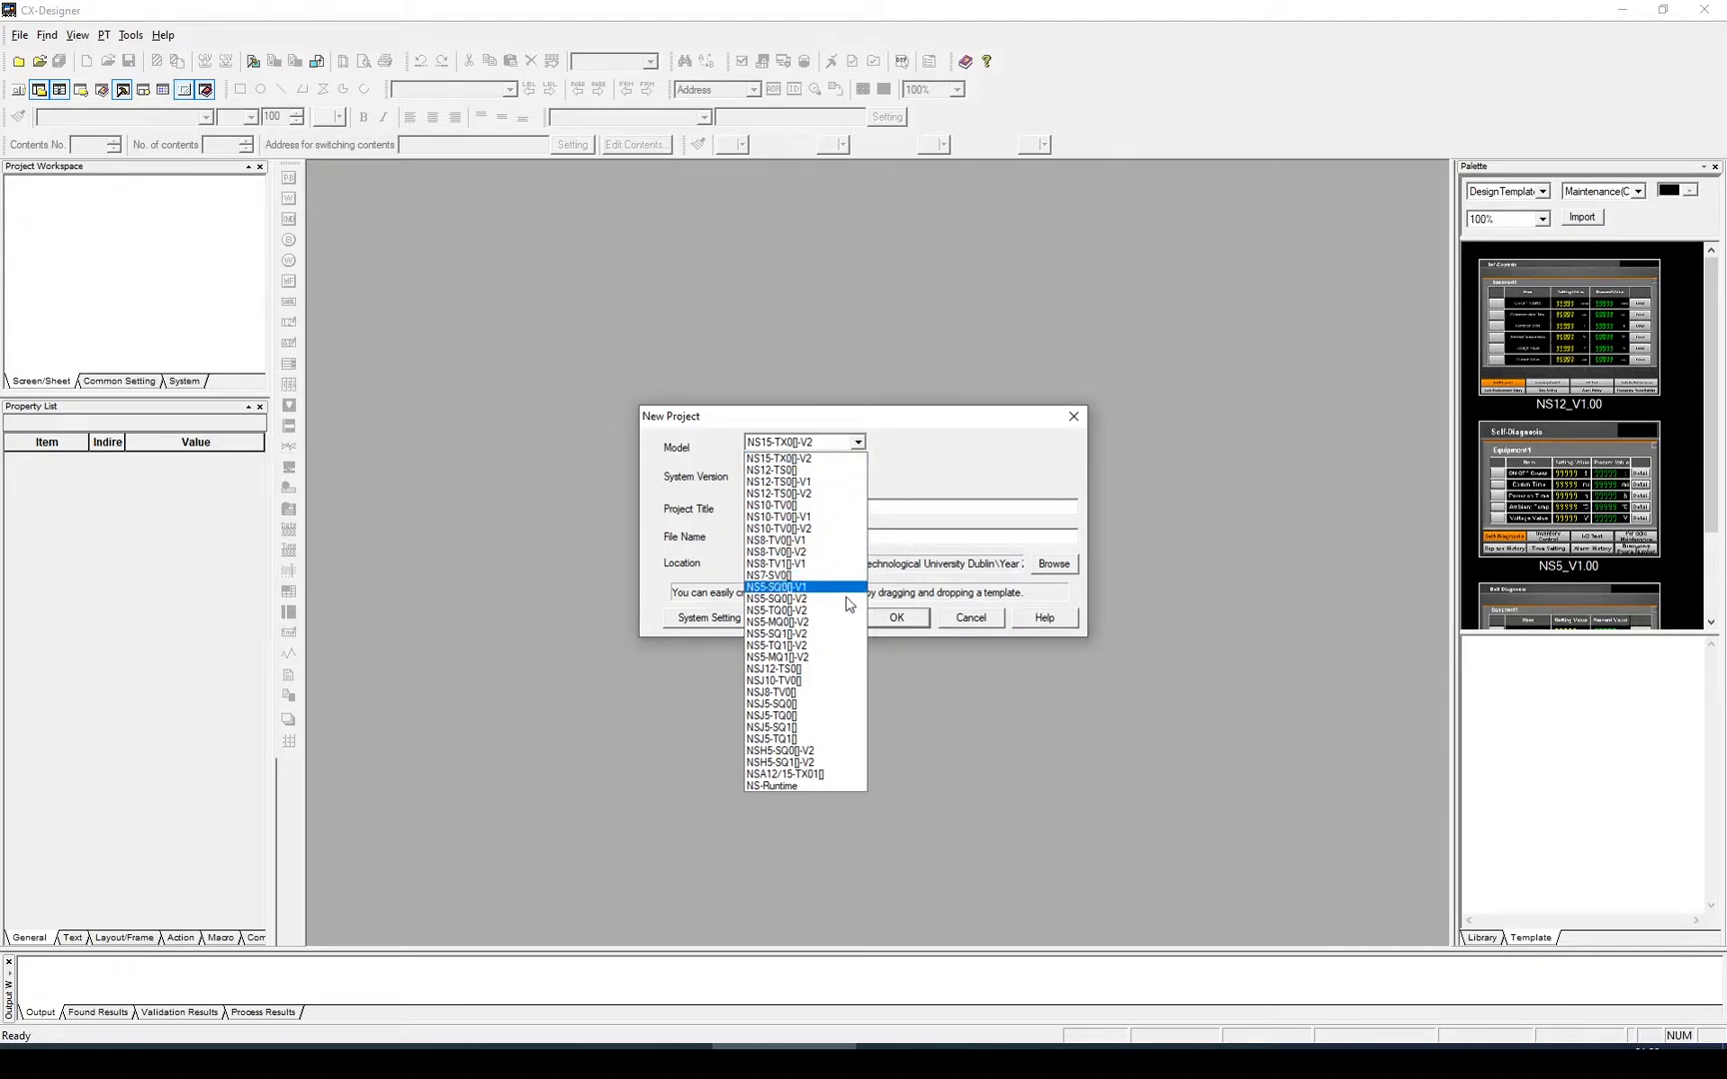
{"action": "left_click", "coordinate": [774, 634]}
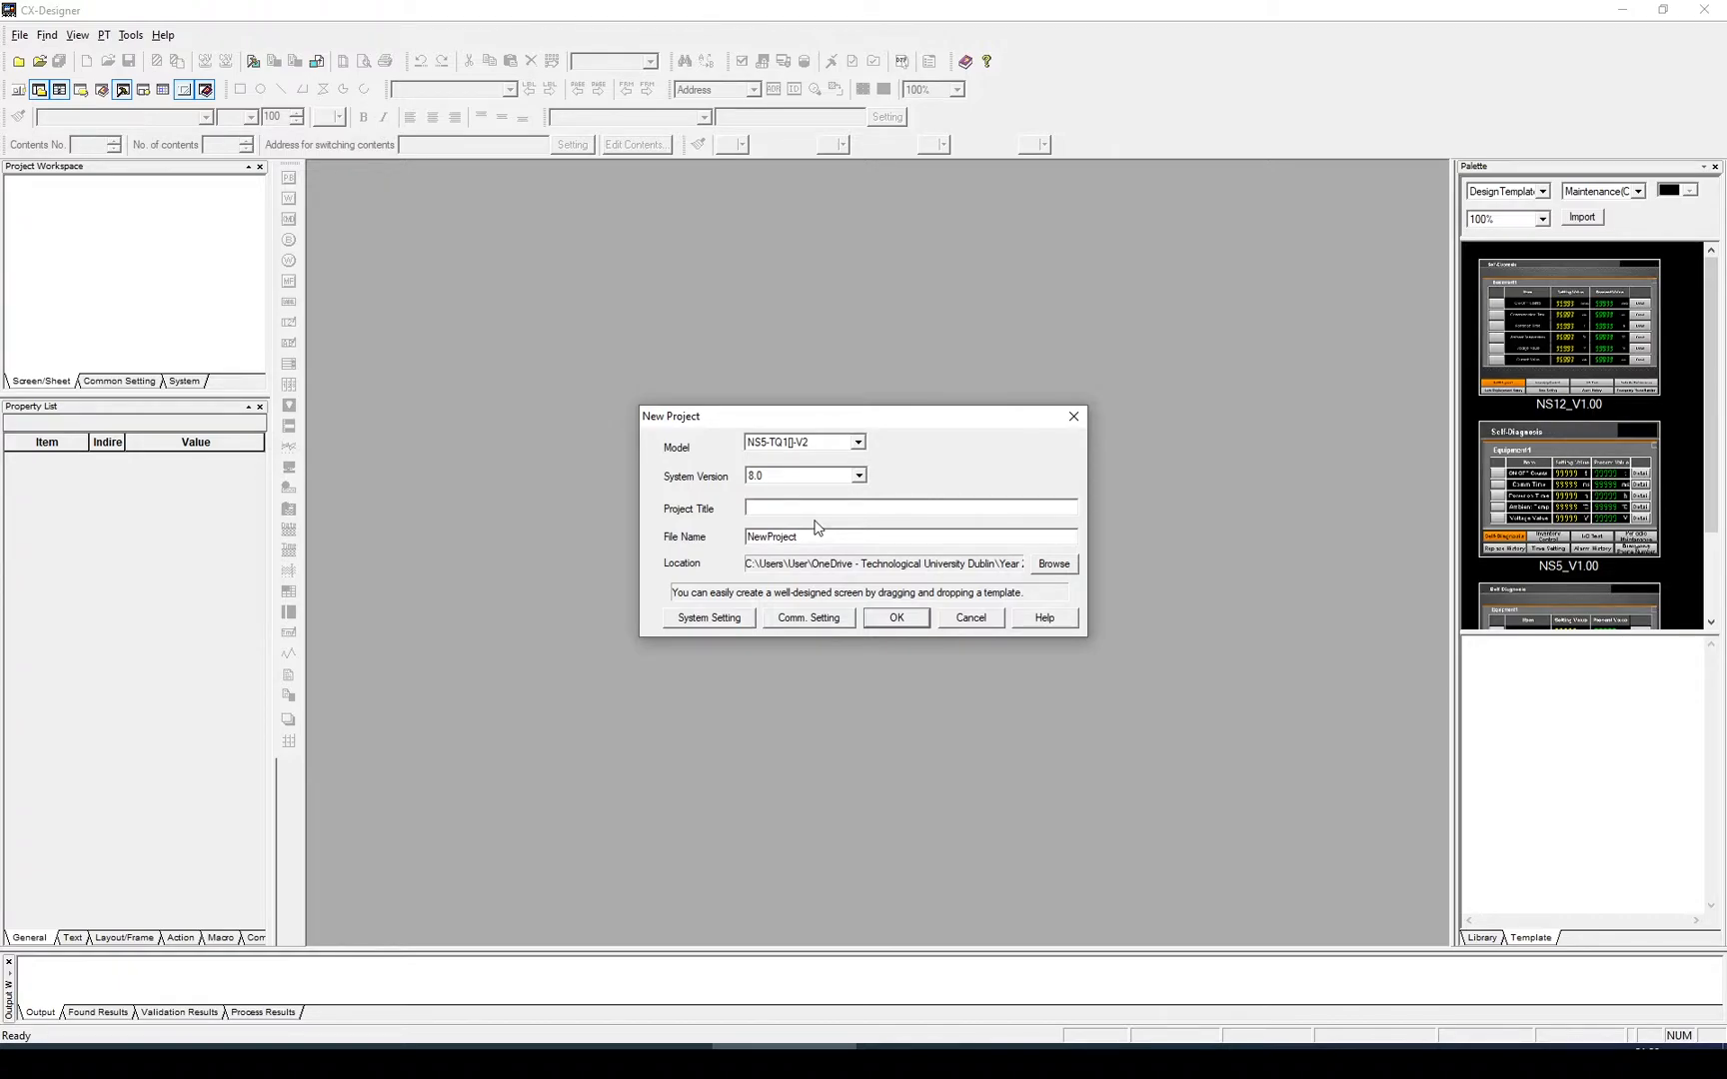
Title the project Pizza with file name PizzaTest1 and confirm its creation.
{"action": "type", "text": "Pizza"}
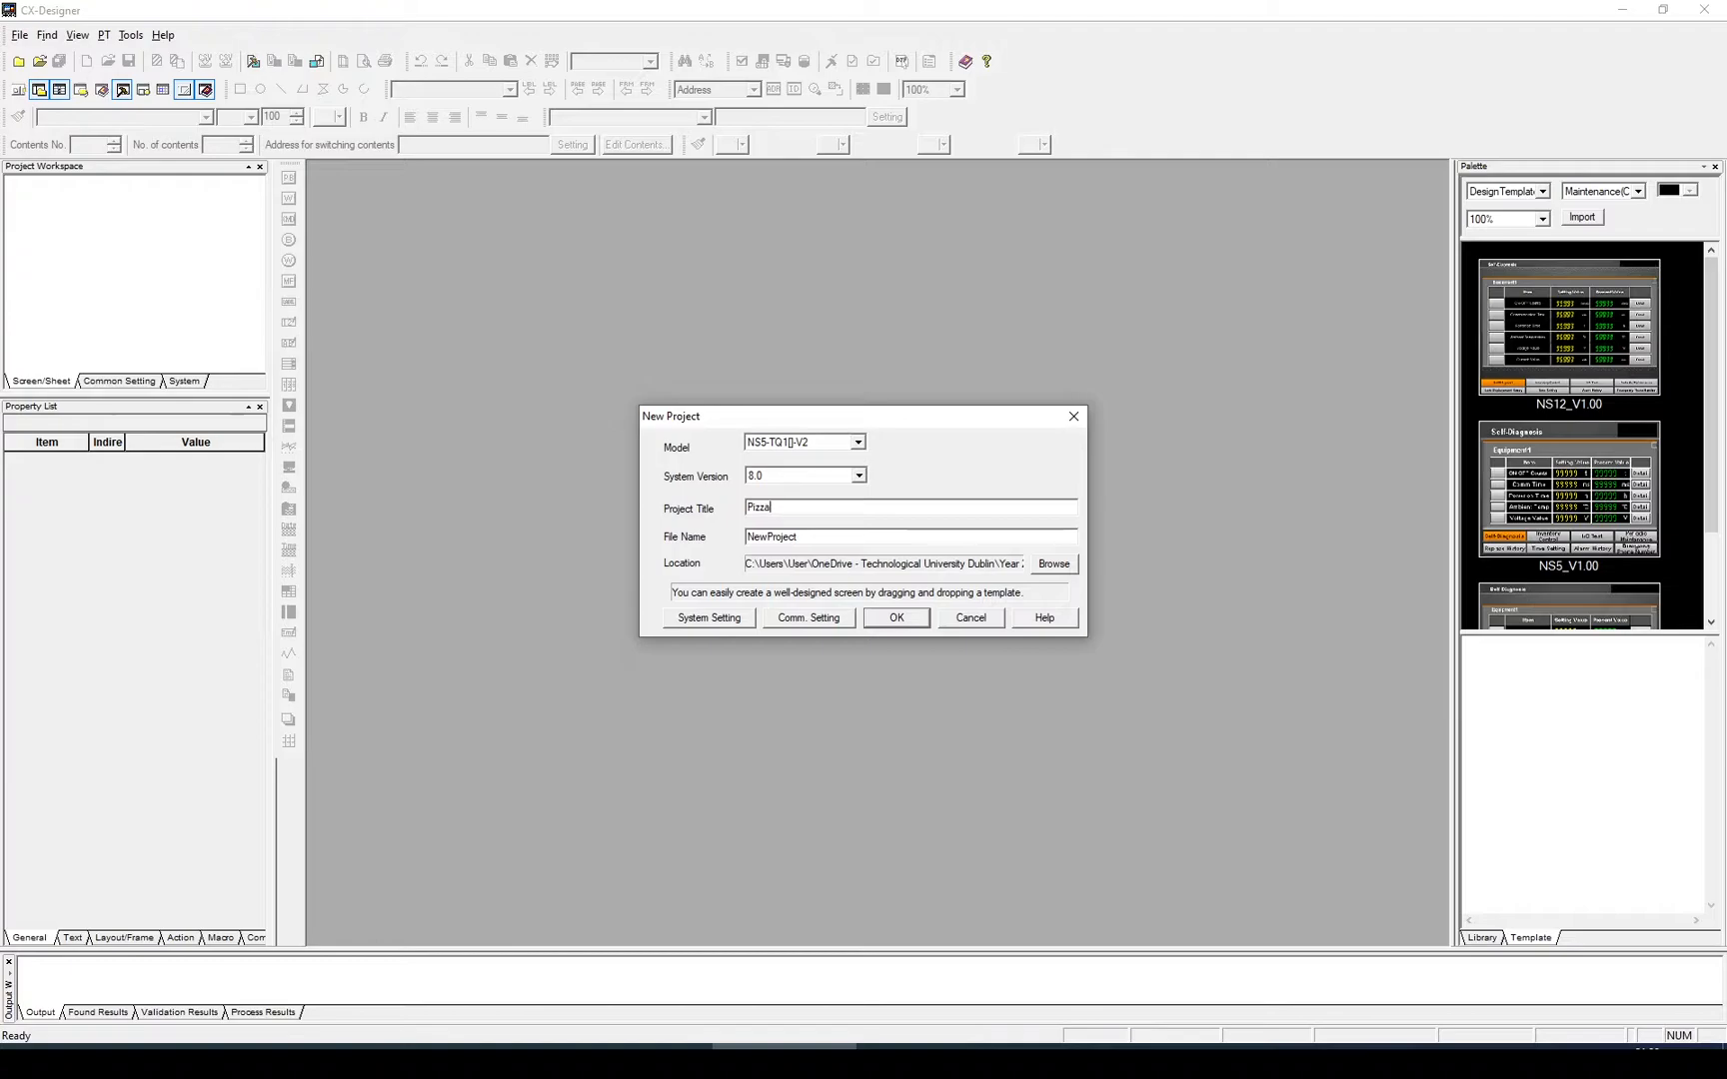
{"action": "left_click", "coordinate": [817, 537]}
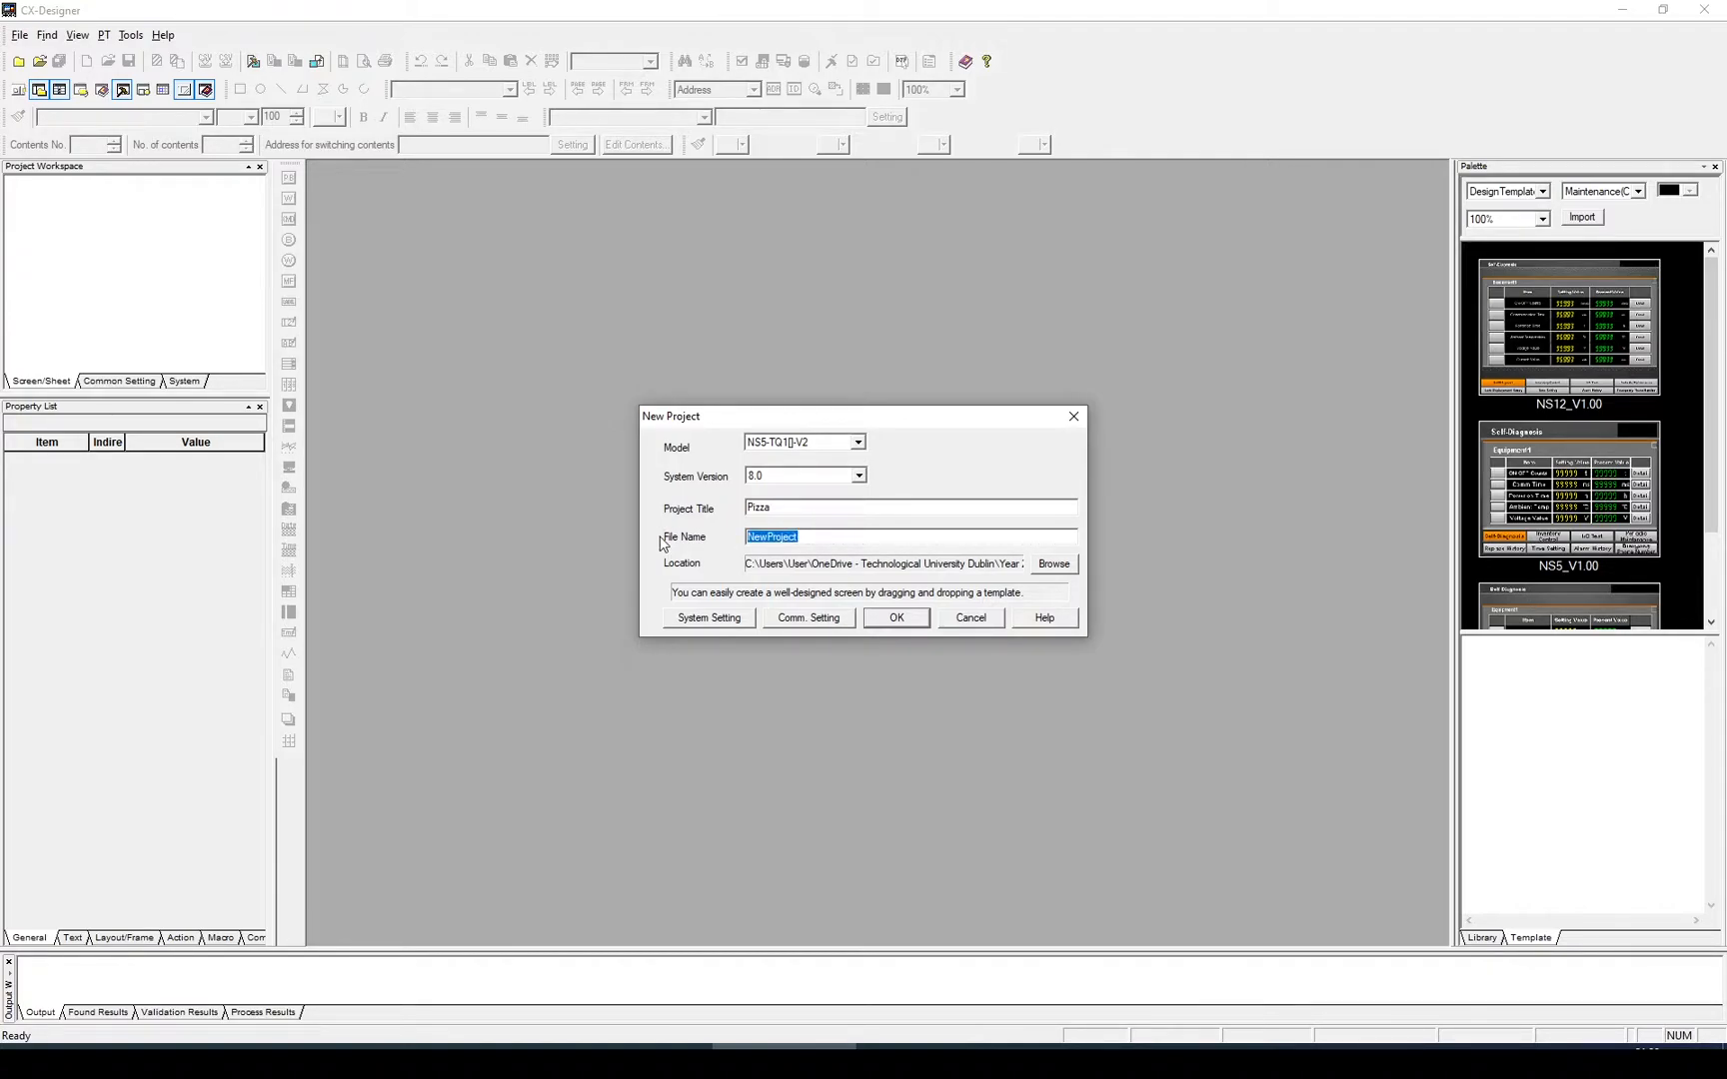
{"action": "type", "text": "PizzaTest1"}
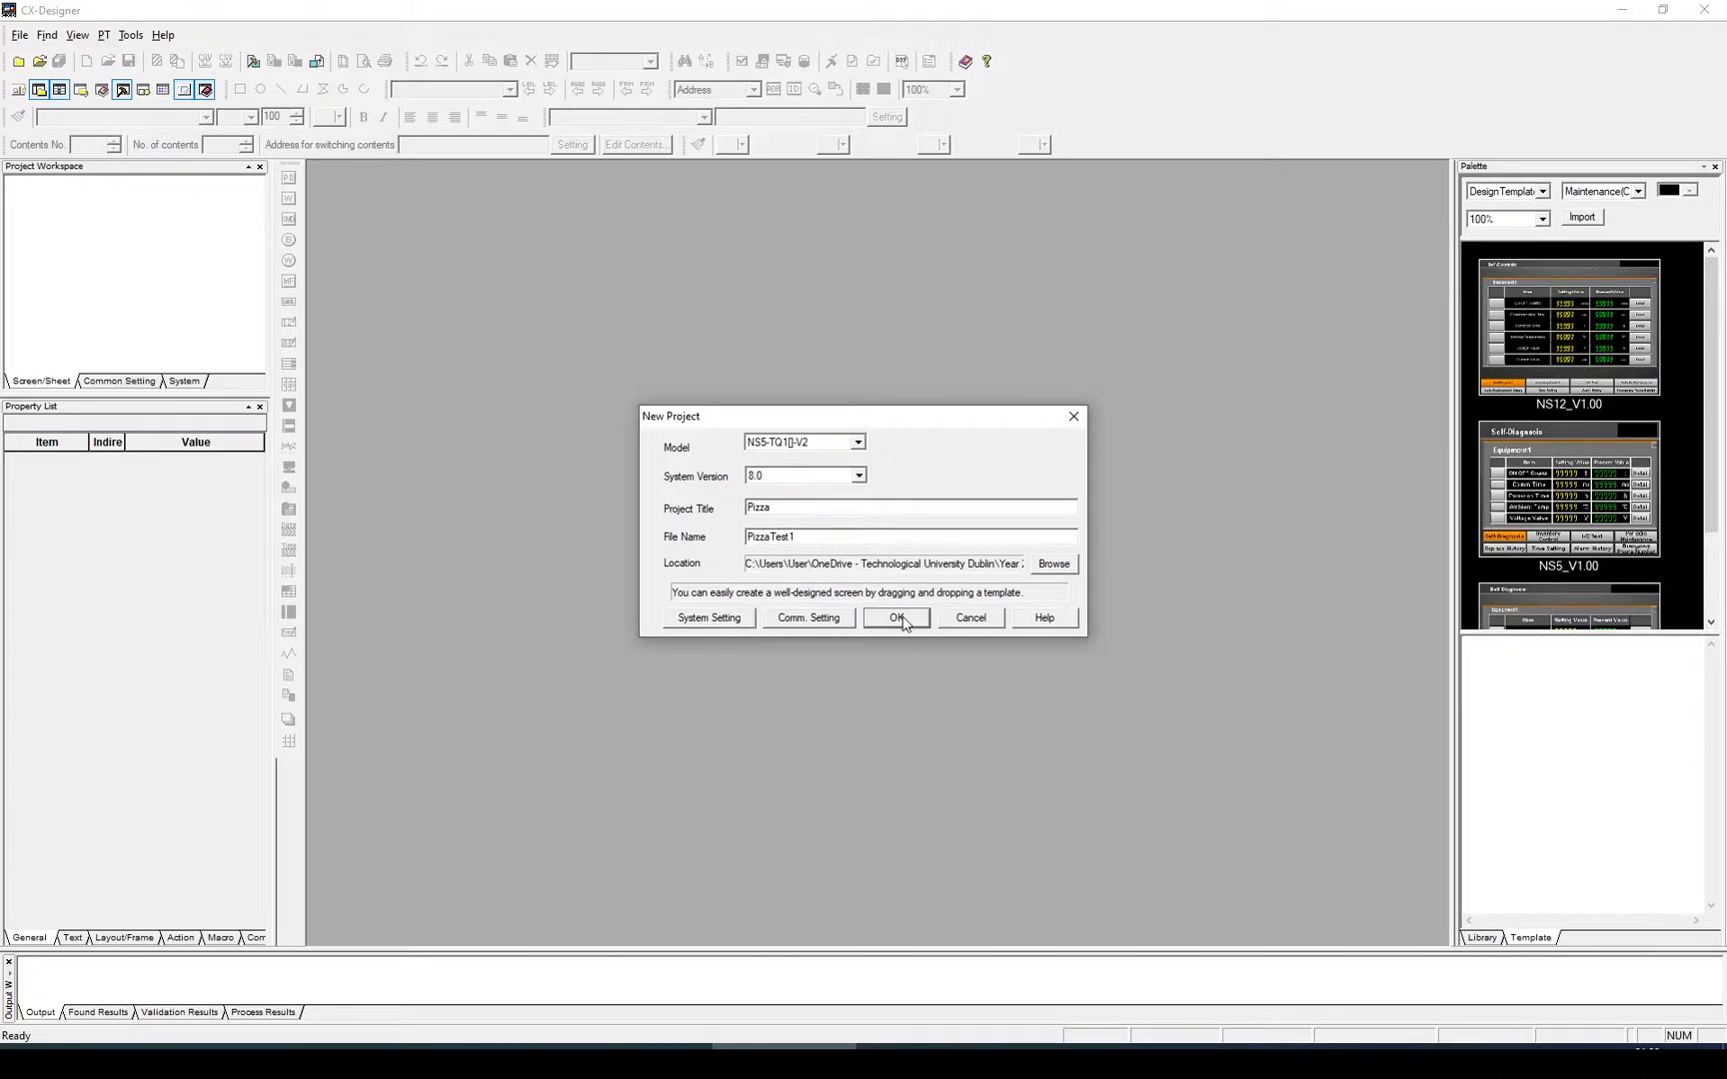
{"action": "left_click", "coordinate": [898, 617]}
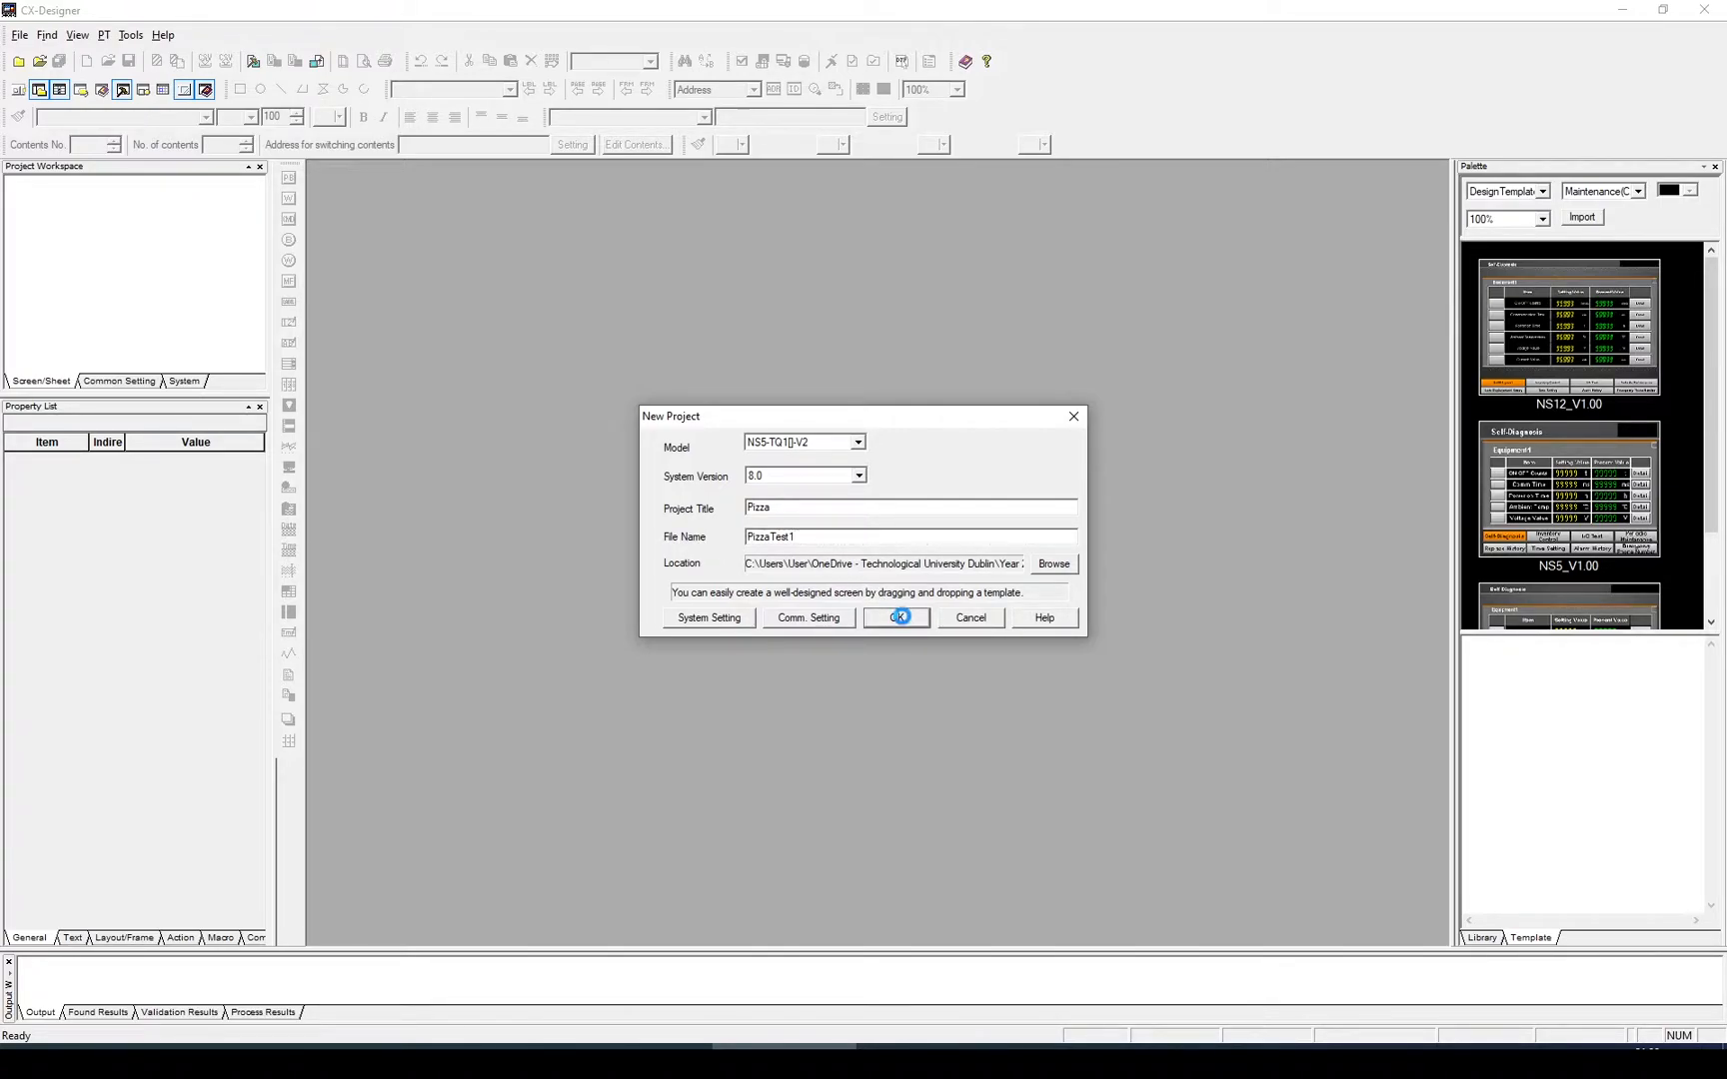
{"action": "left_click", "coordinate": [897, 618]}
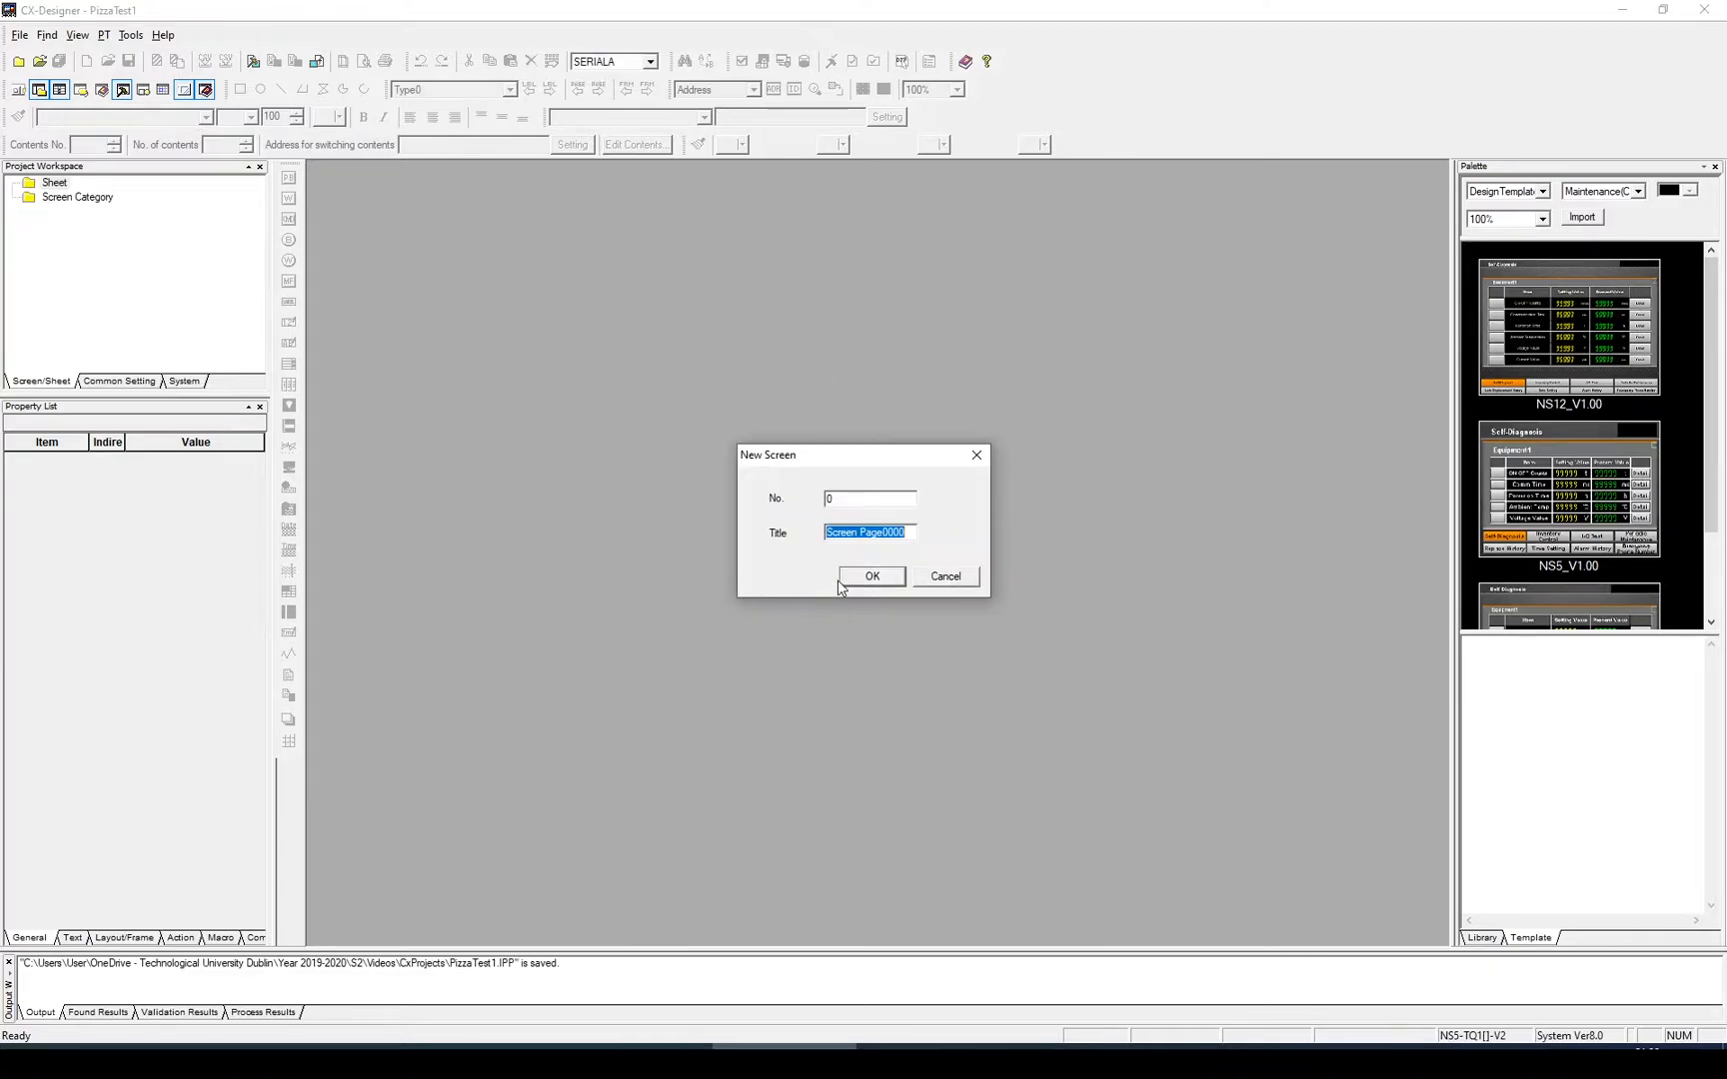
Create the first screen, Screen Page0000.
{"action": "left_click", "coordinate": [871, 575]}
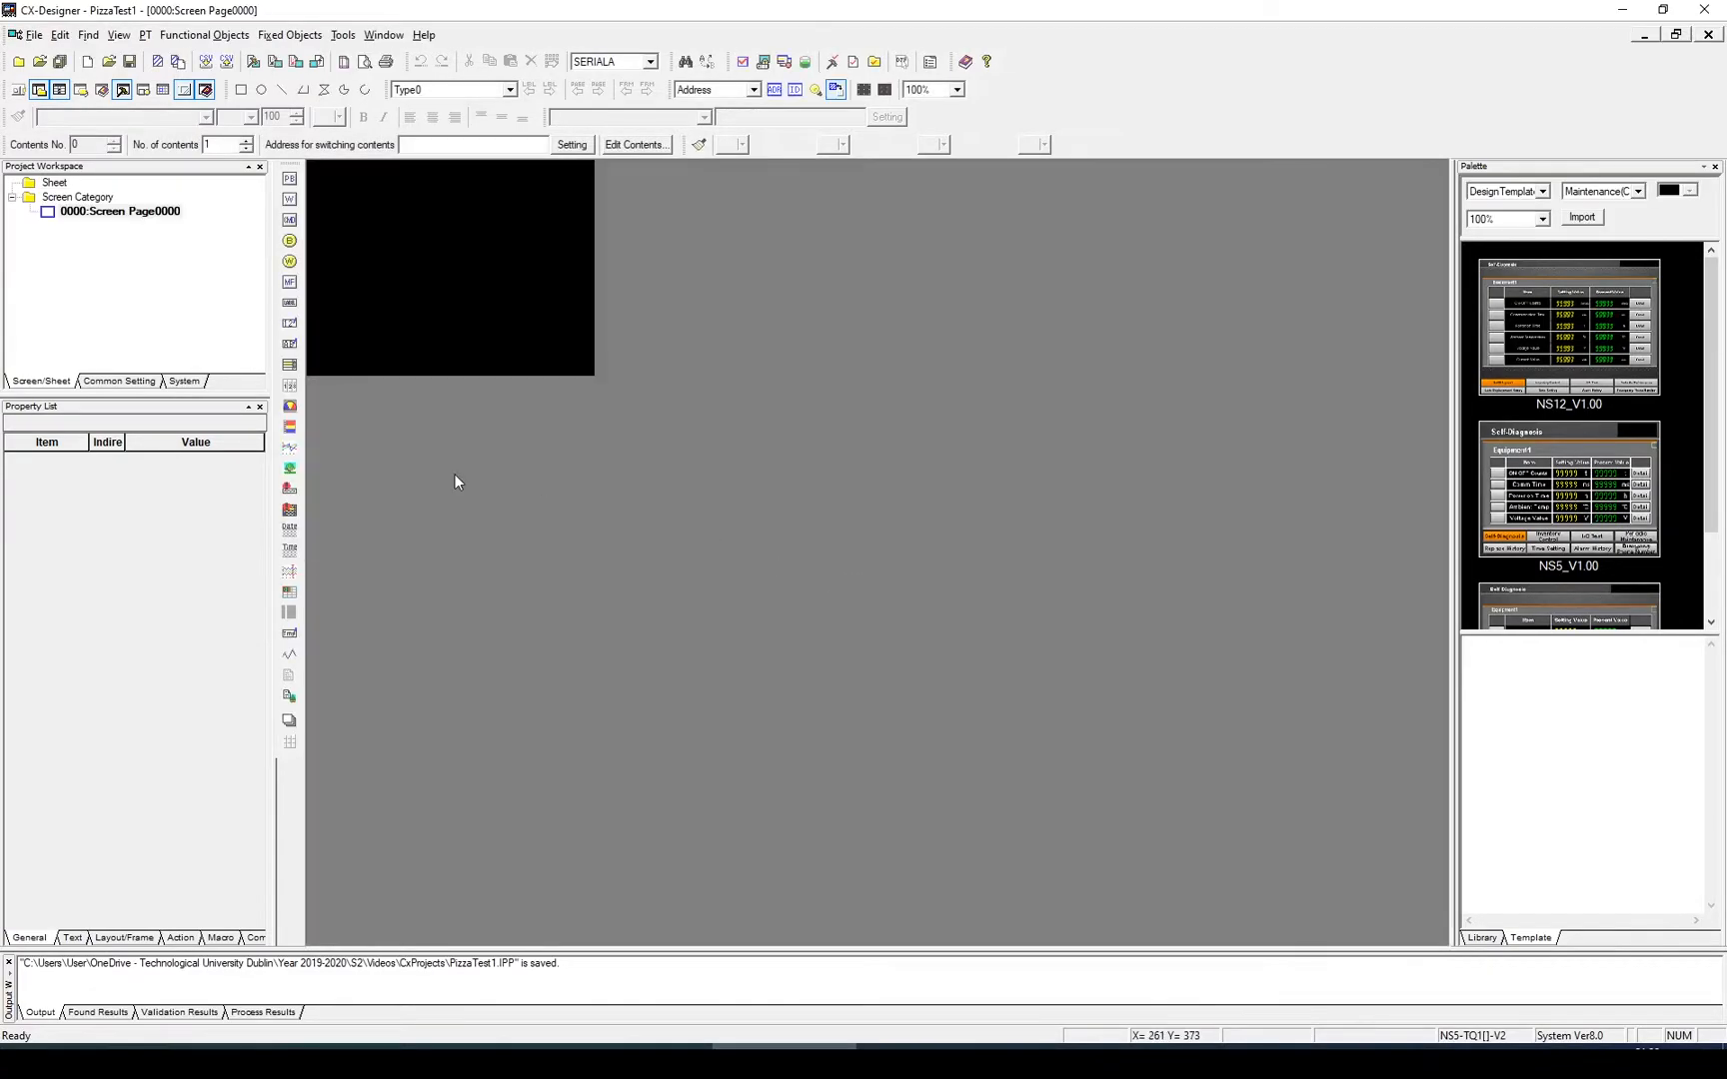
{"action": "mouse_move", "coordinate": [403, 304]}
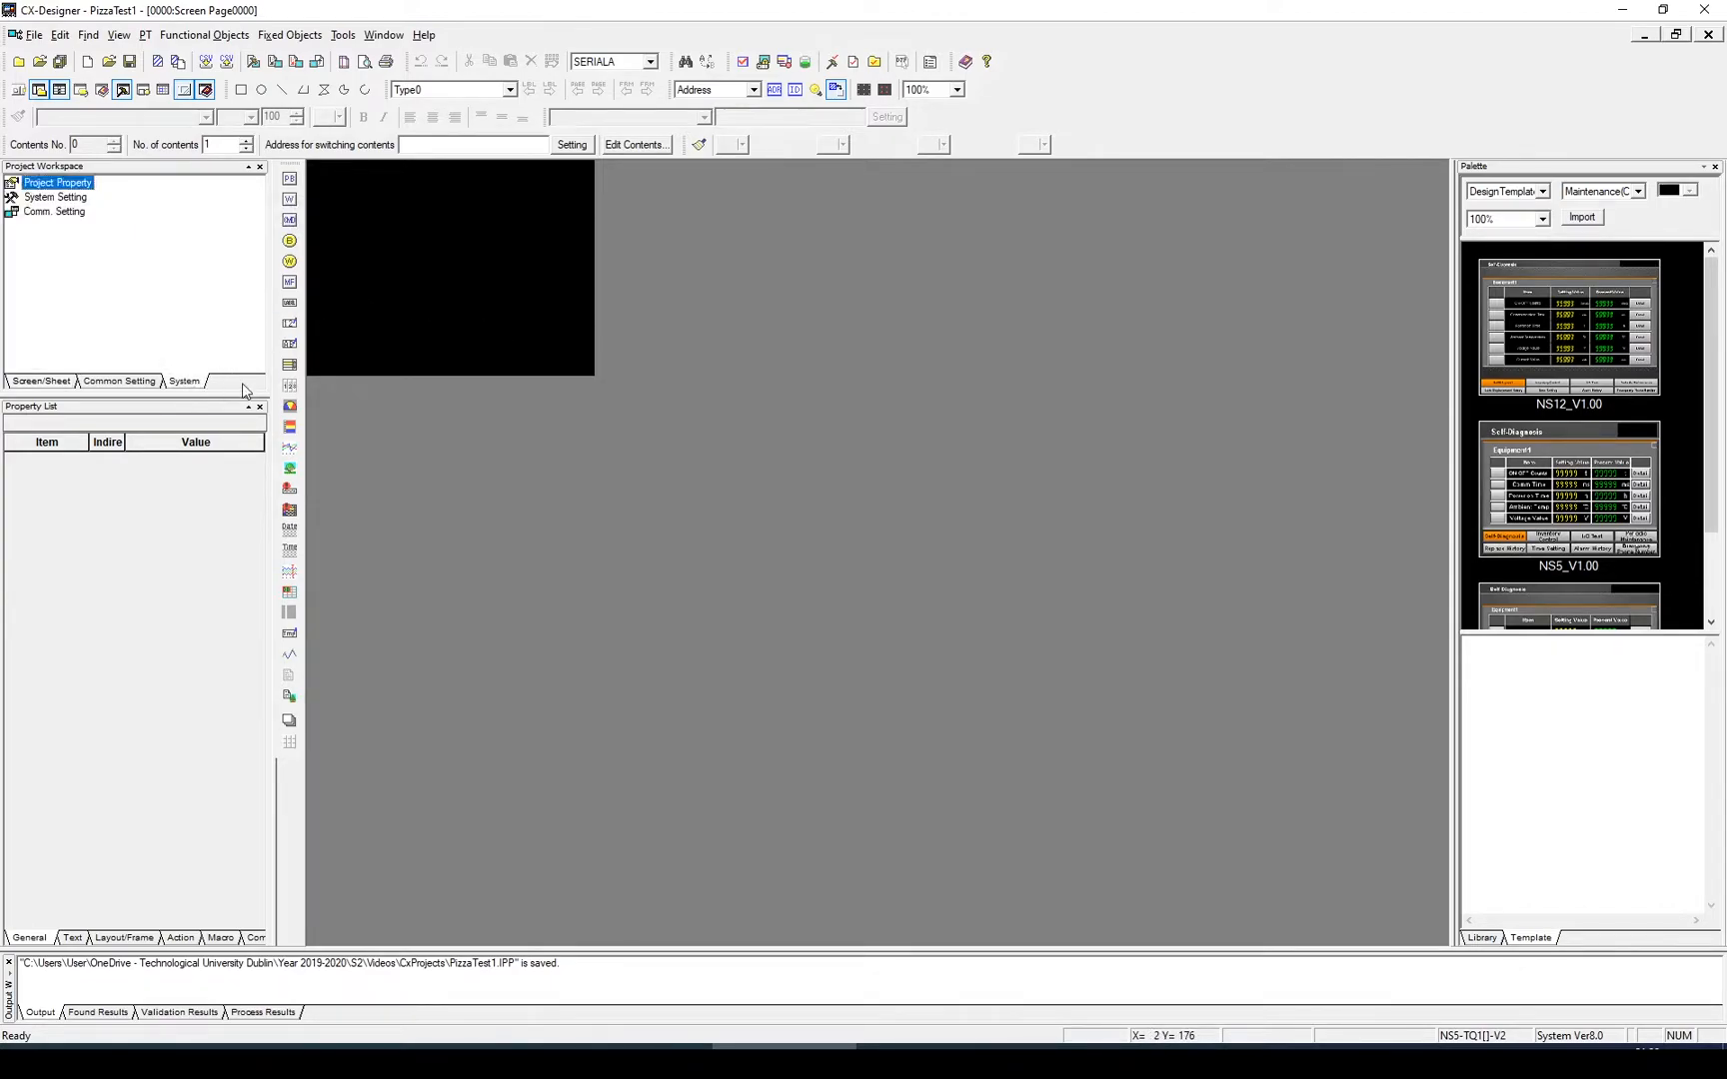
{"action": "mouse_move", "coordinate": [80, 218]}
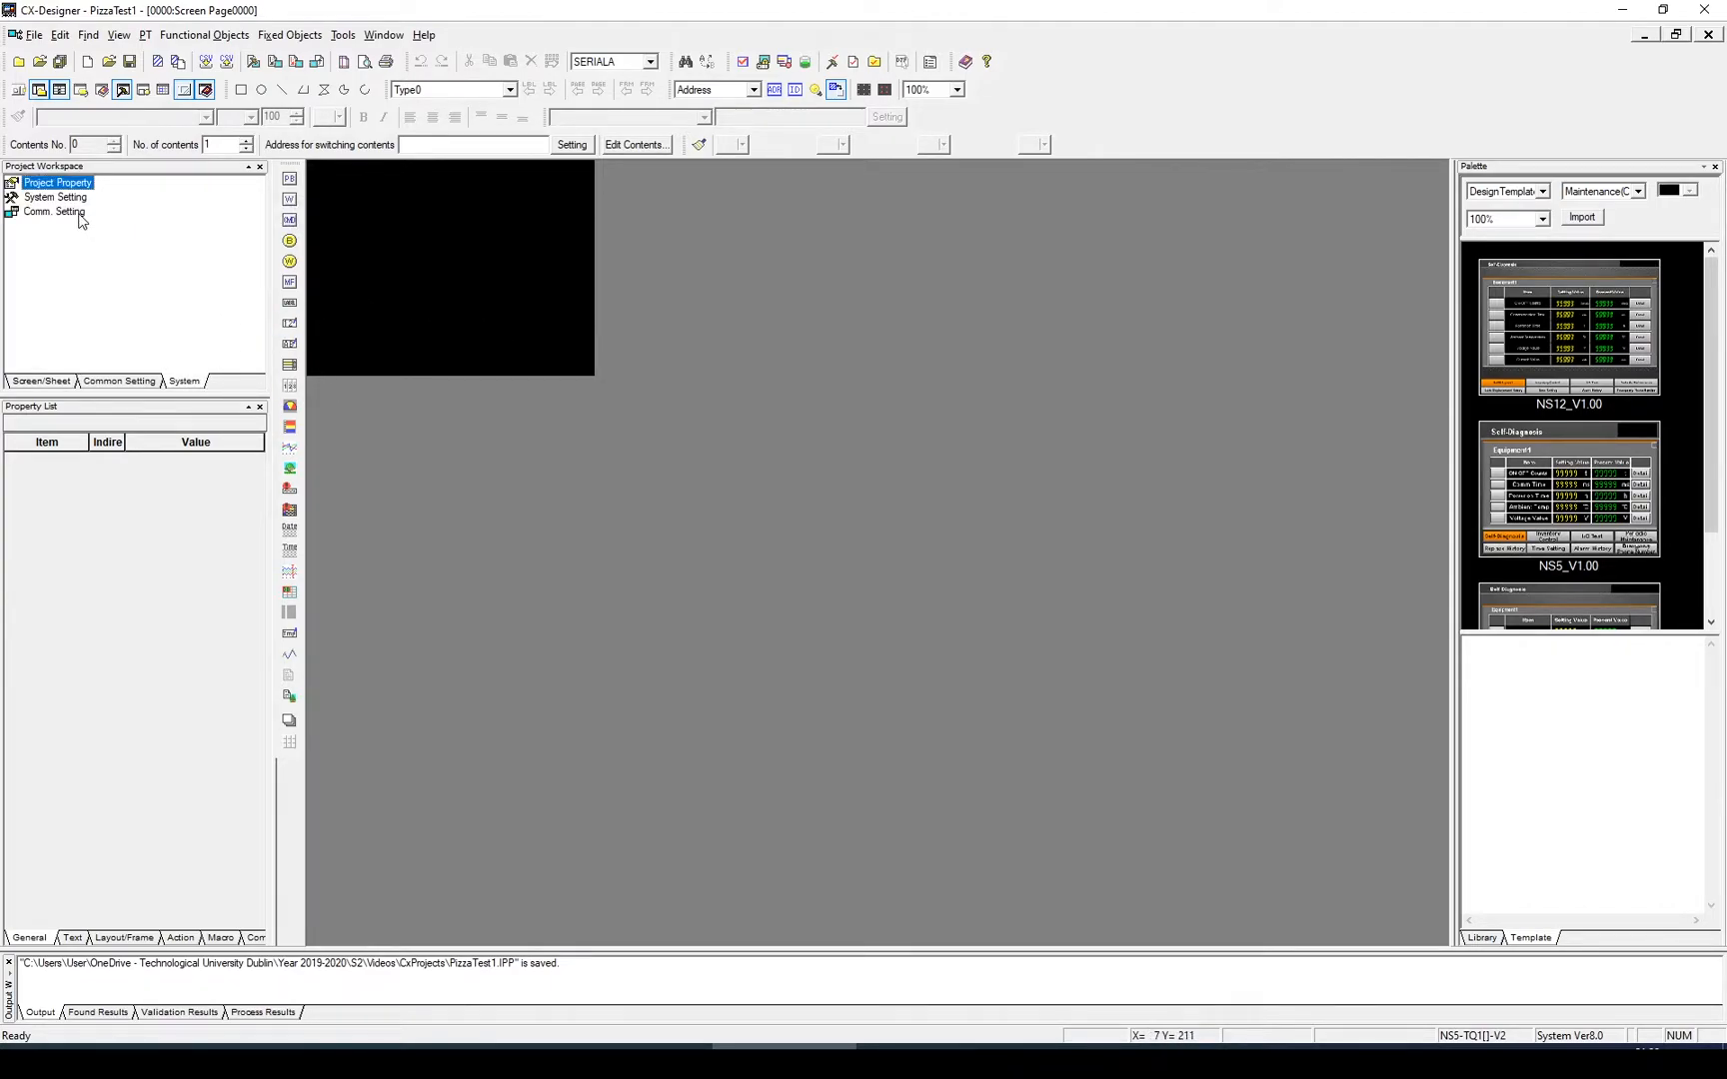
In Comm. Setting, enable Ethernet with terminal IP address 192.168.1.2.
{"action": "double_click", "coordinate": [52, 212]}
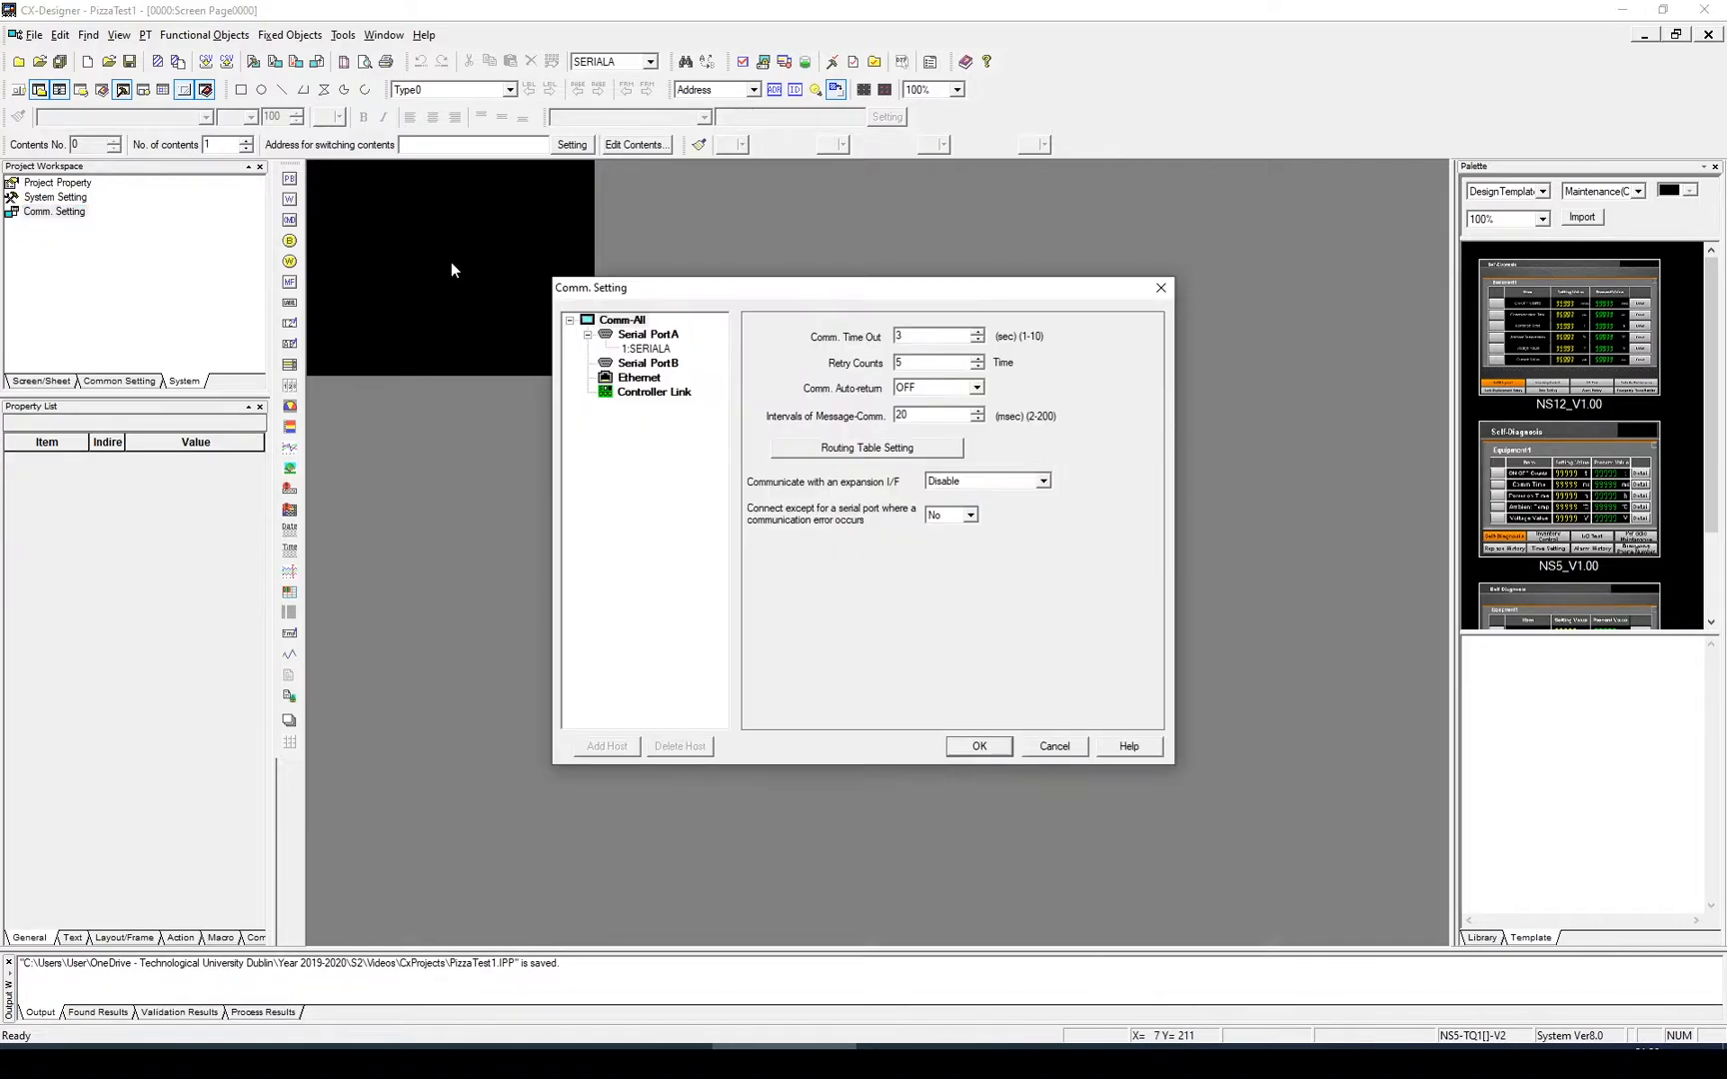
{"action": "left_click", "coordinate": [648, 348]}
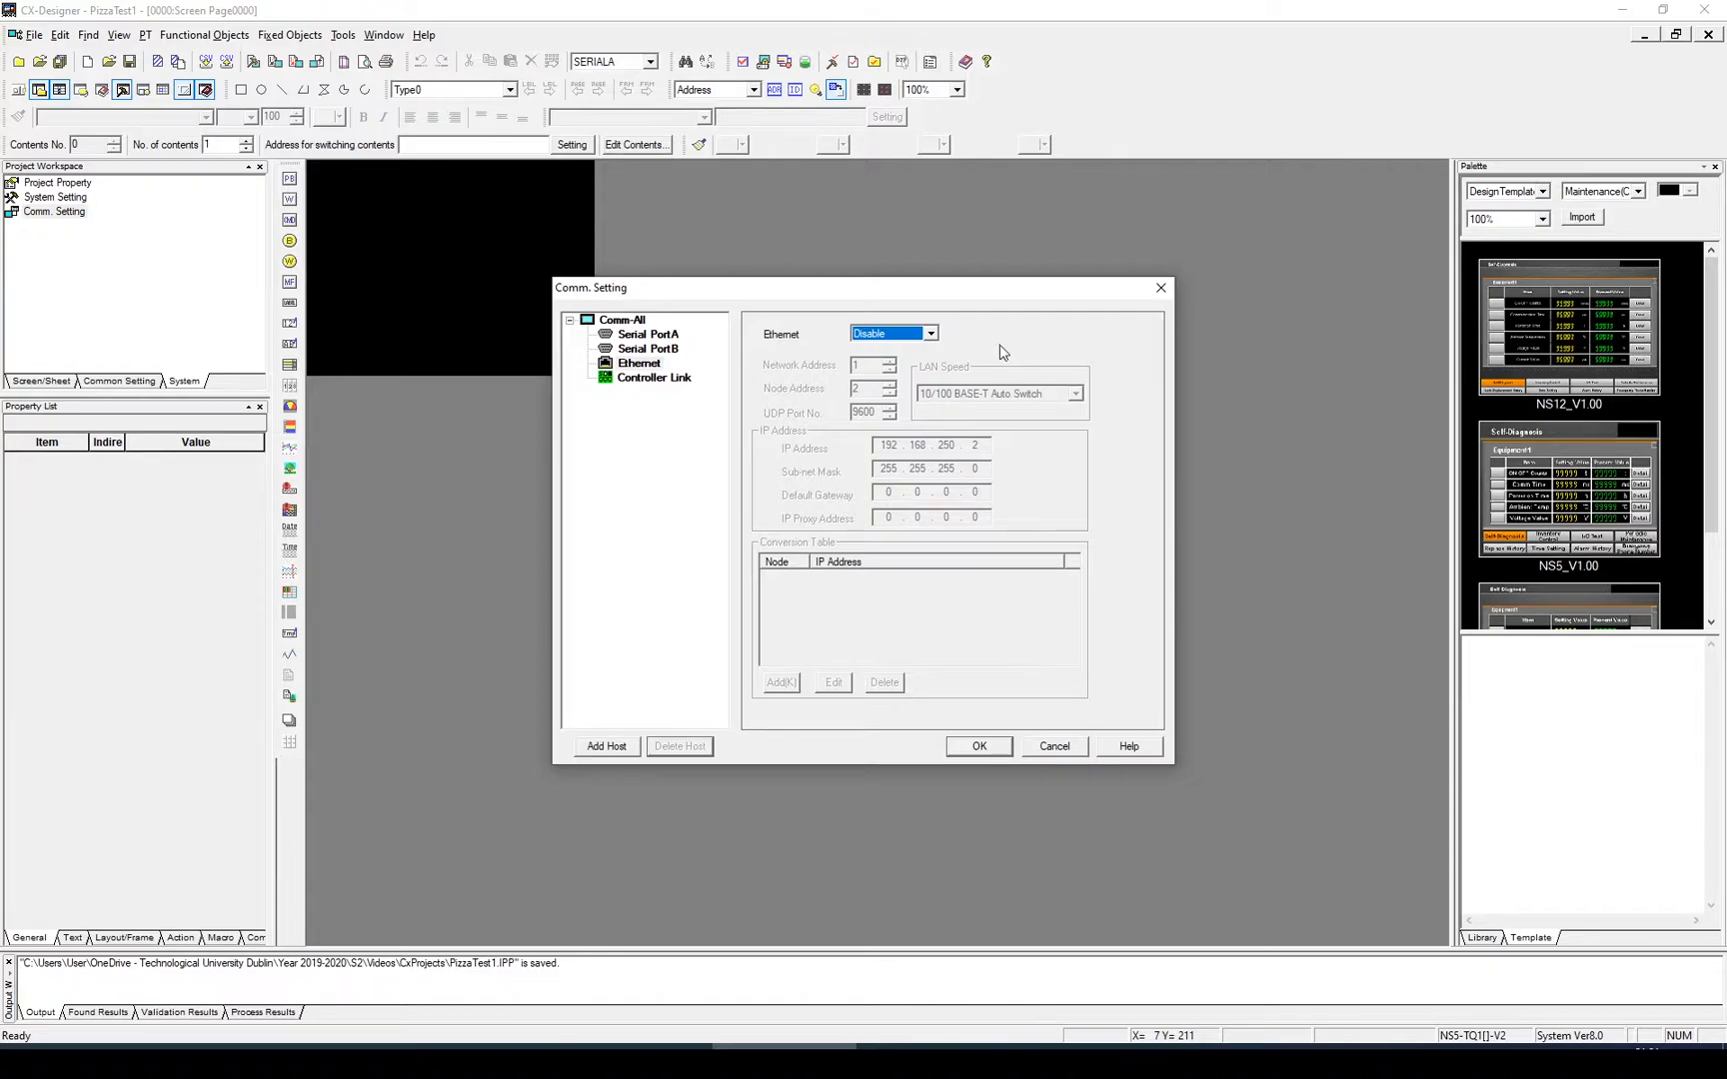
{"action": "left_click", "coordinate": [928, 332]}
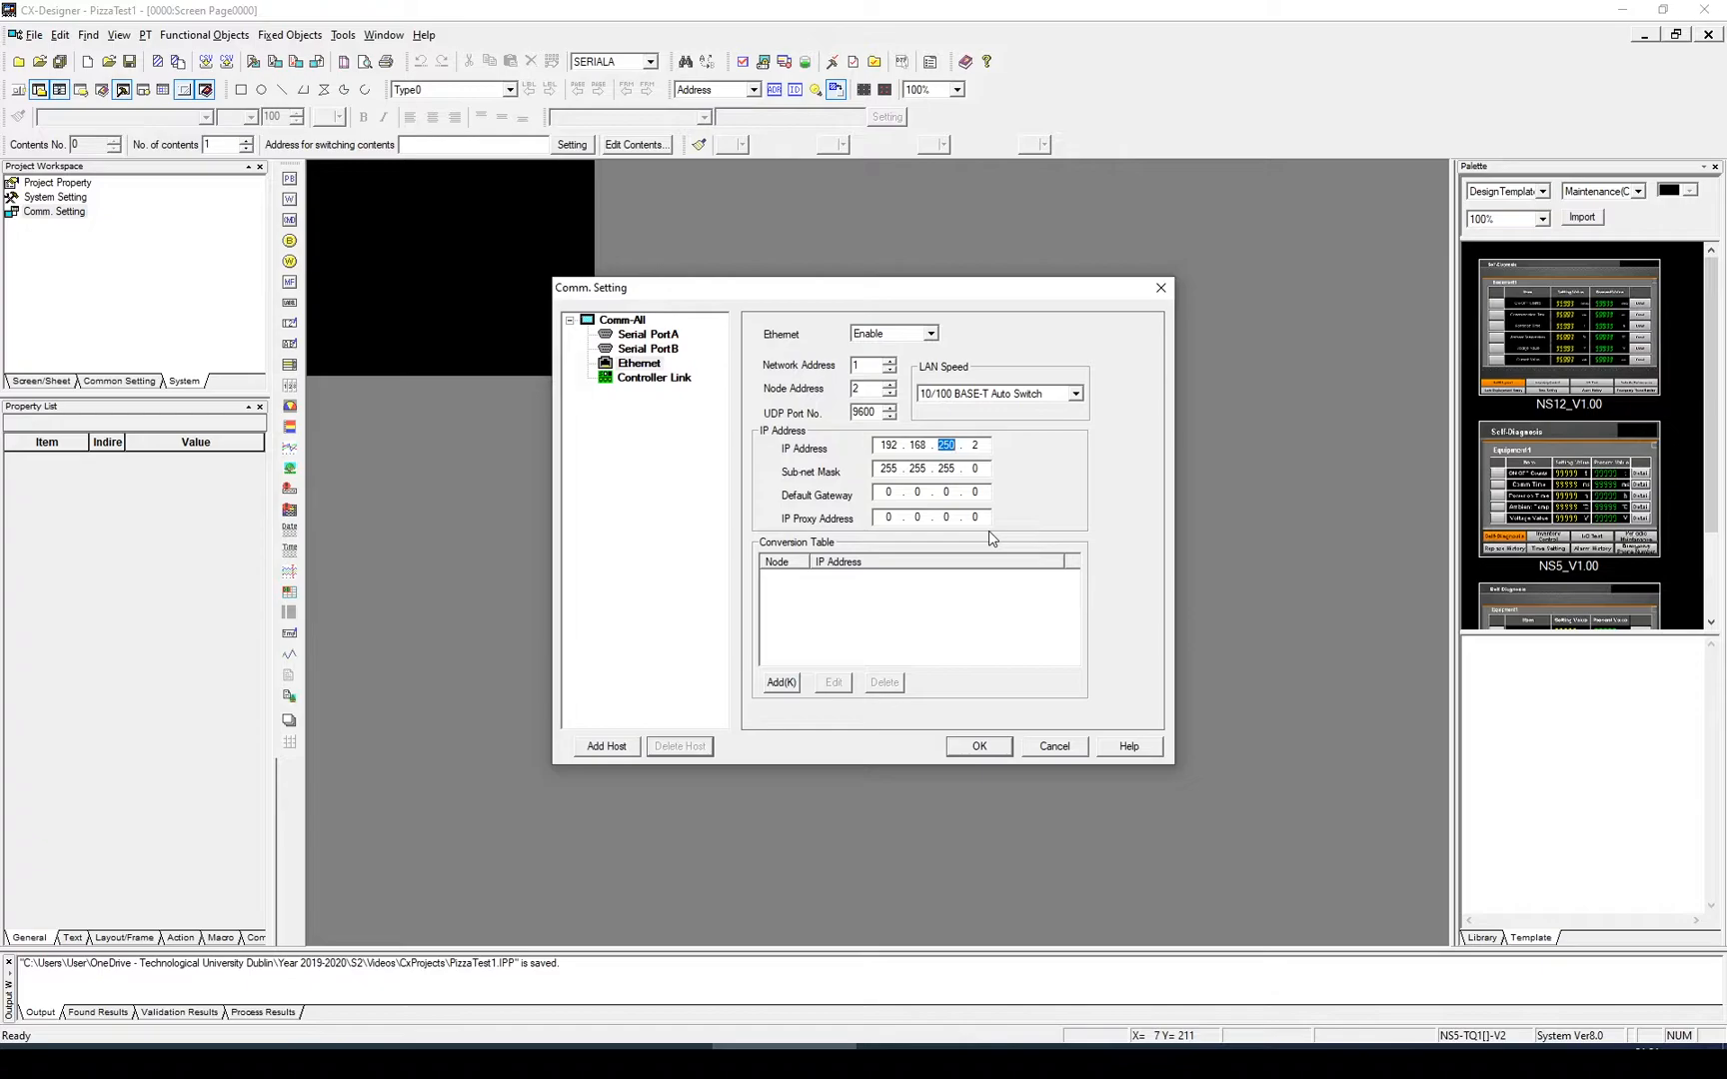
{"action": "type", "text": "1"}
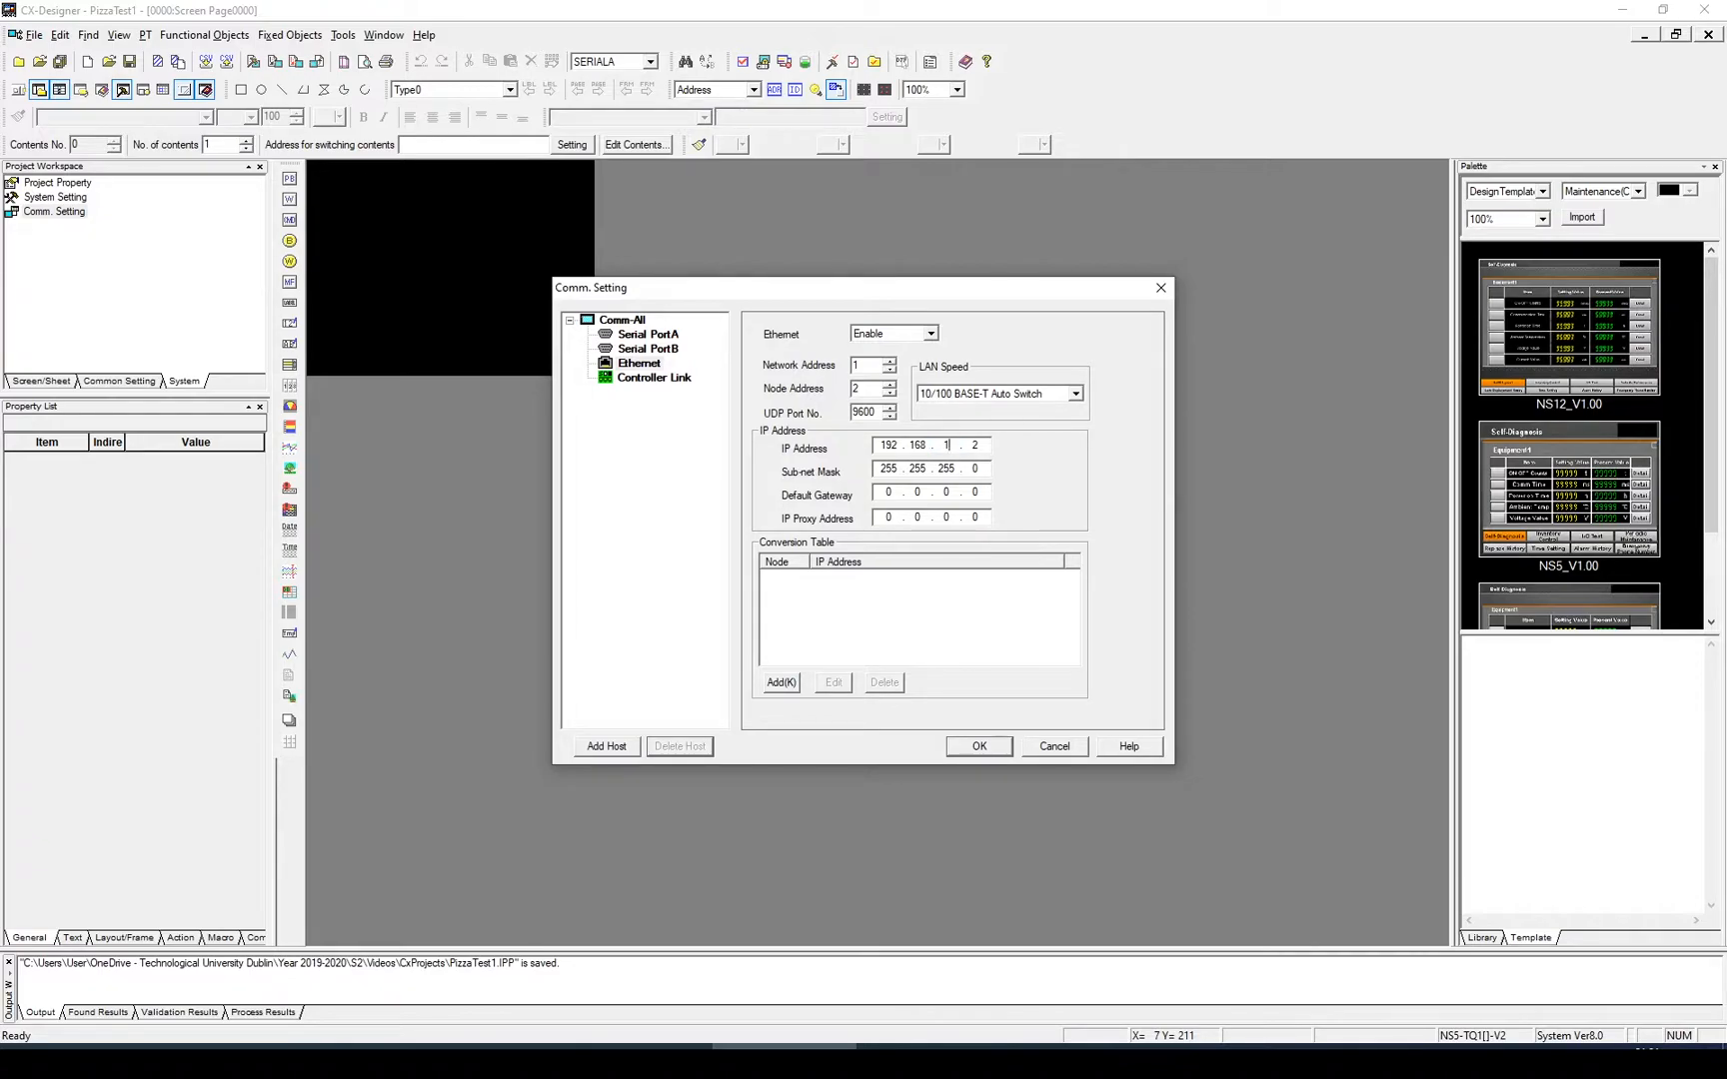
{"action": "mouse_move", "coordinate": [815, 375]}
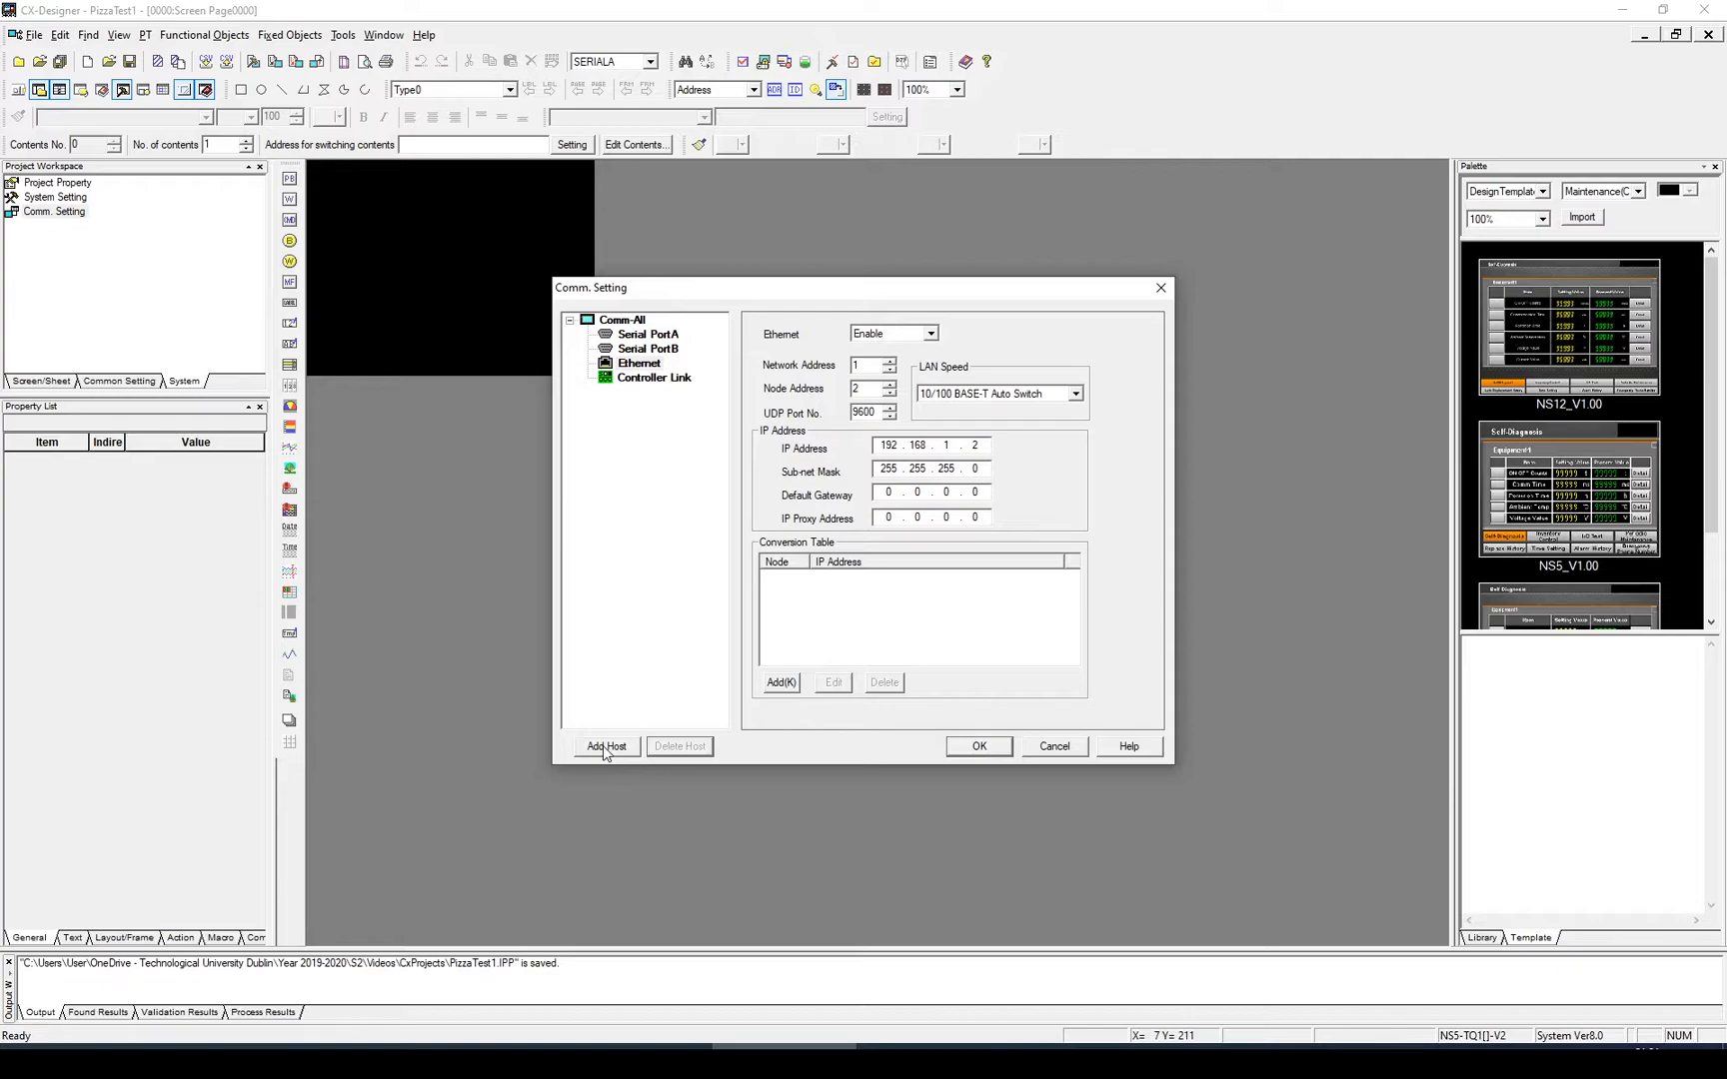
Rename the host to PIC using Ethernet/IP at 192.168.1.1 and confirm the settings.
{"action": "left_click", "coordinate": [608, 748]}
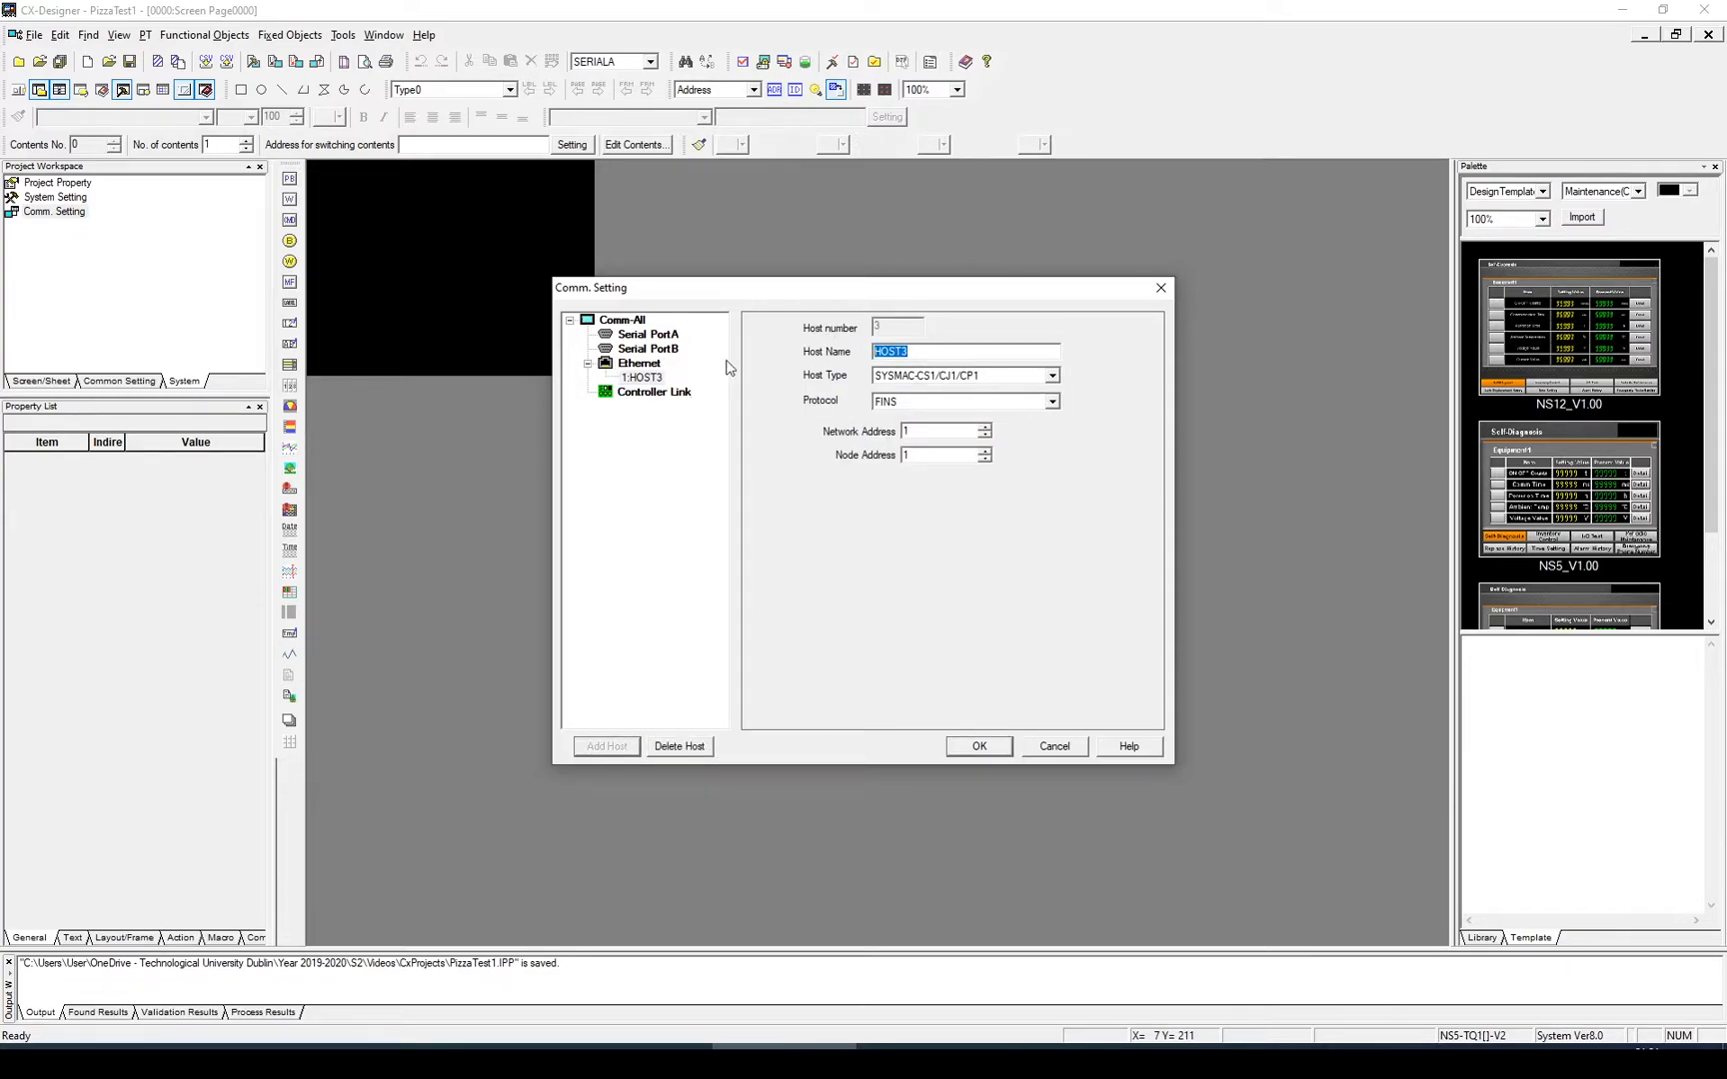
{"action": "type", "text": "PIC"}
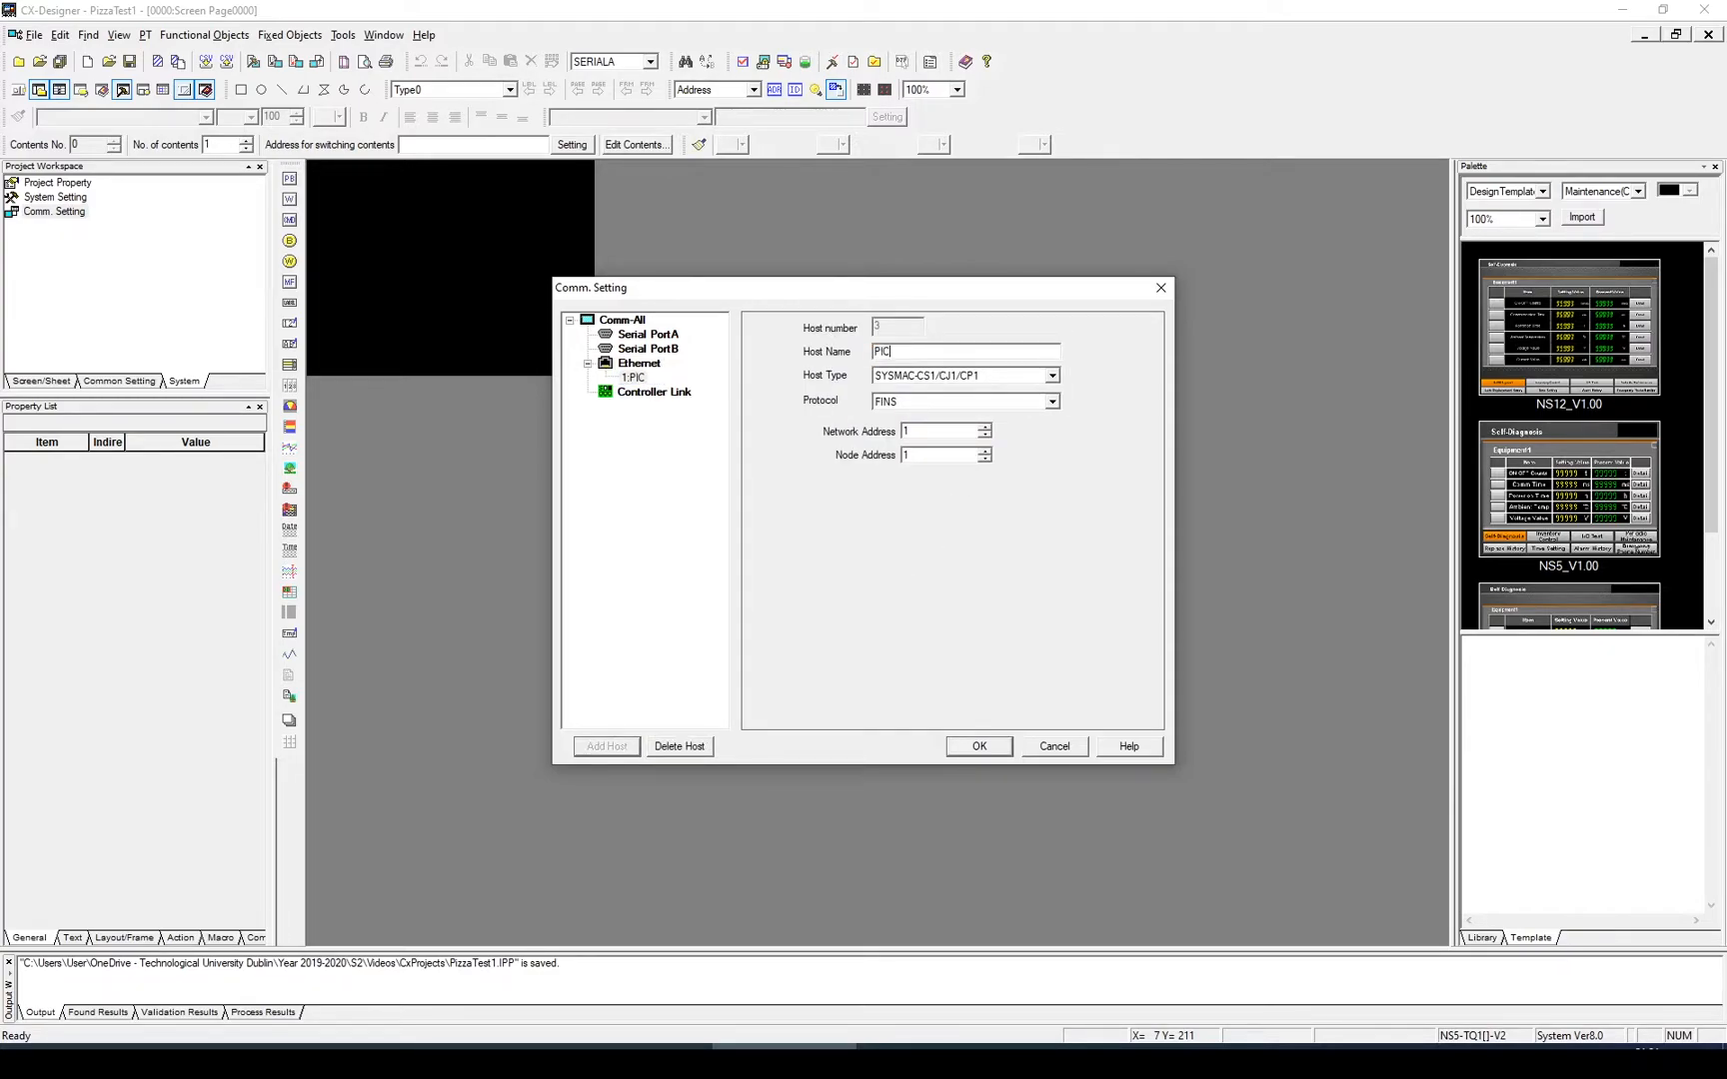
{"action": "left_click", "coordinate": [1051, 400]}
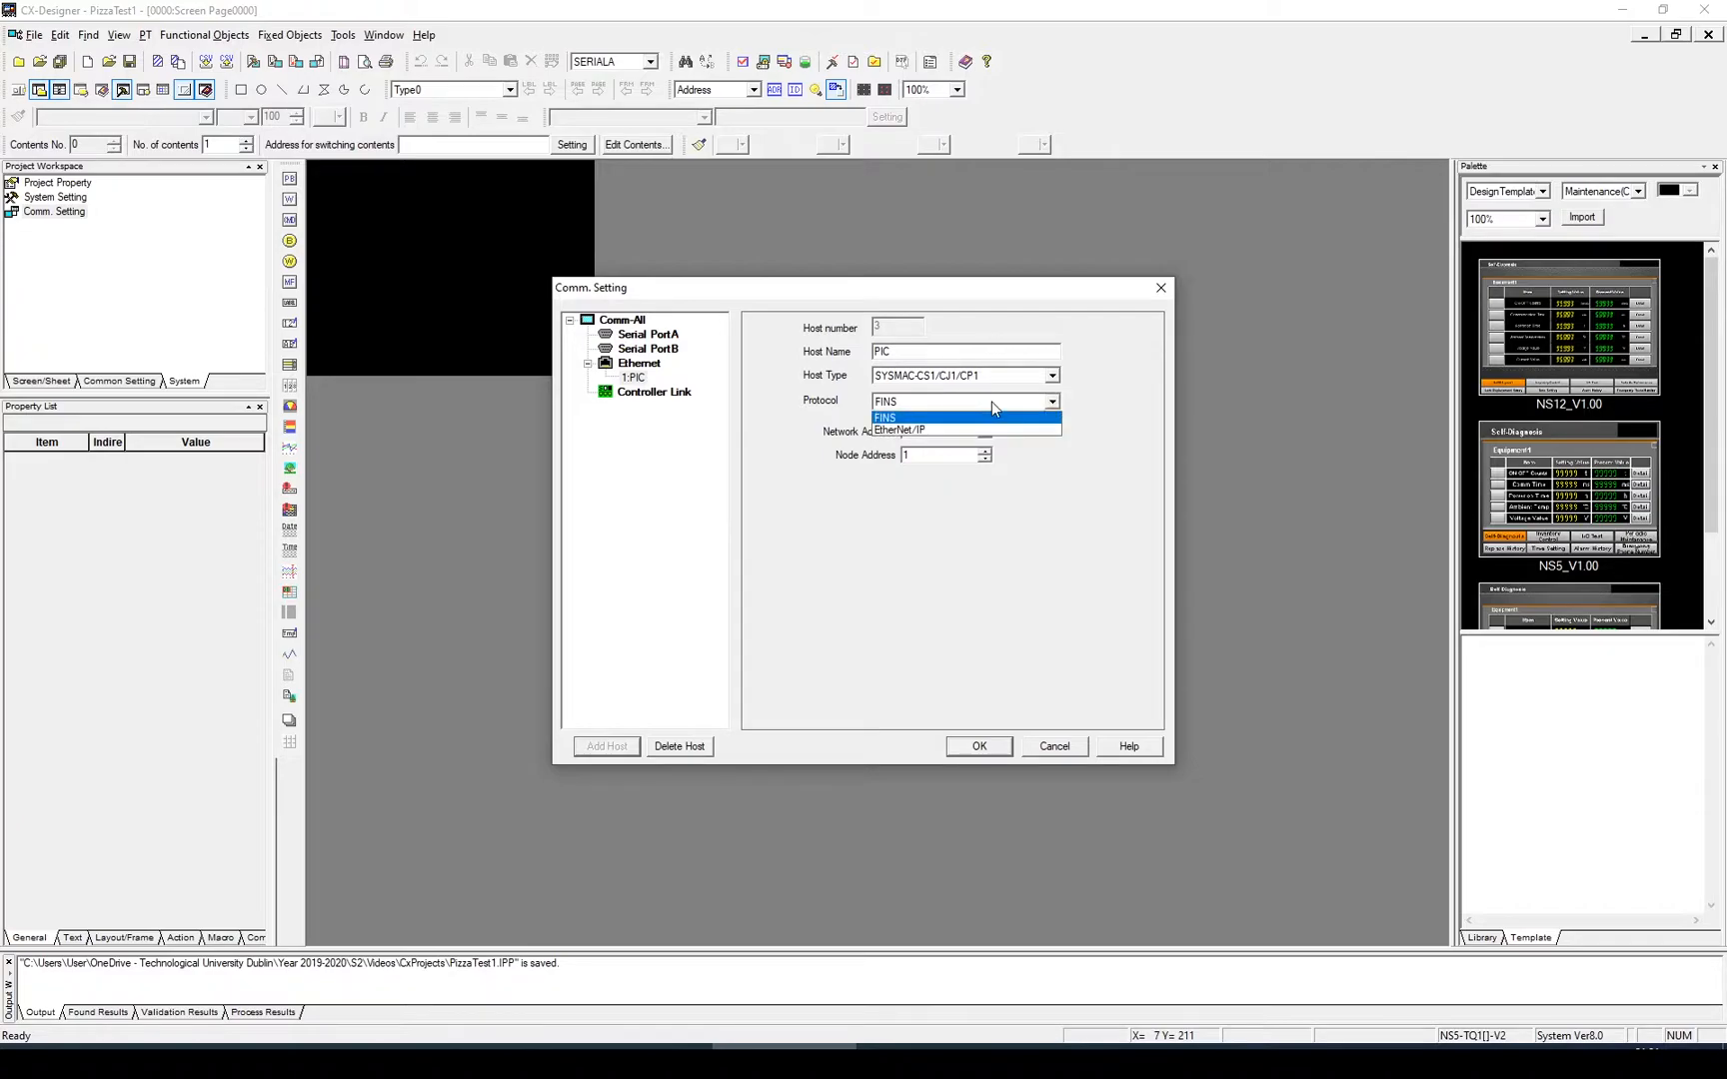
{"action": "left_click", "coordinate": [900, 430]}
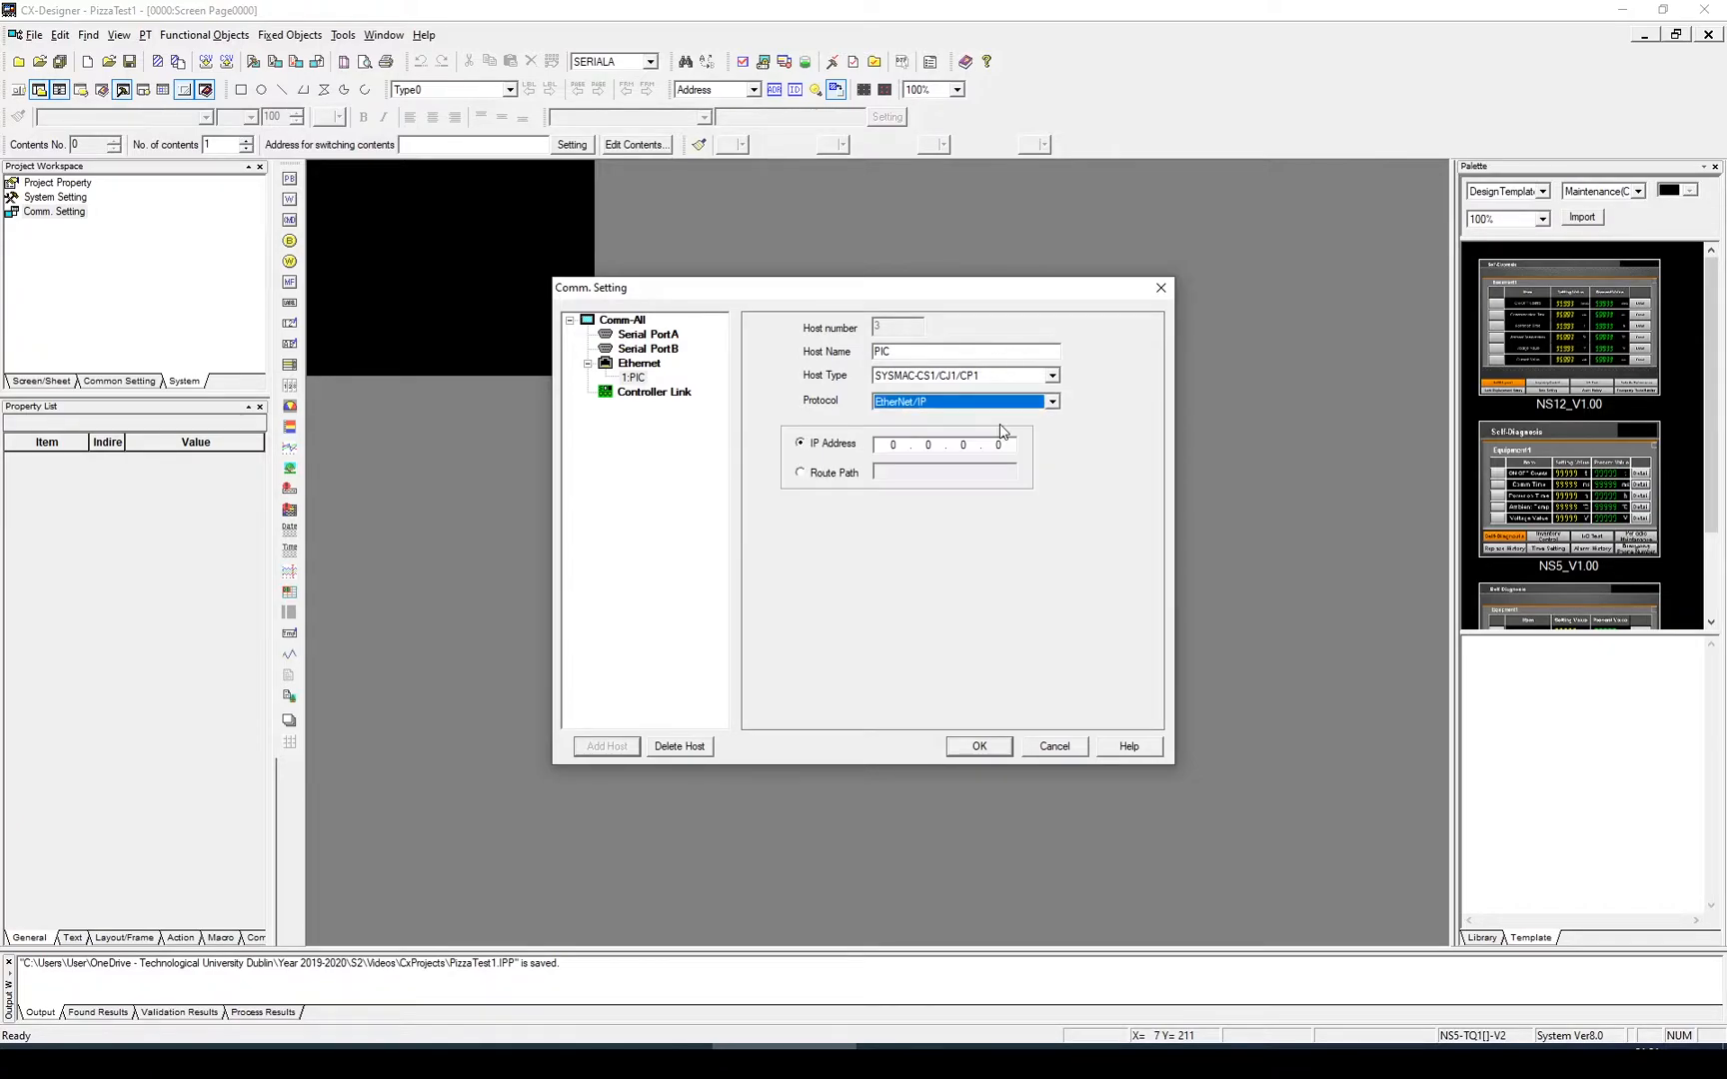
{"action": "left_click", "coordinate": [892, 444]}
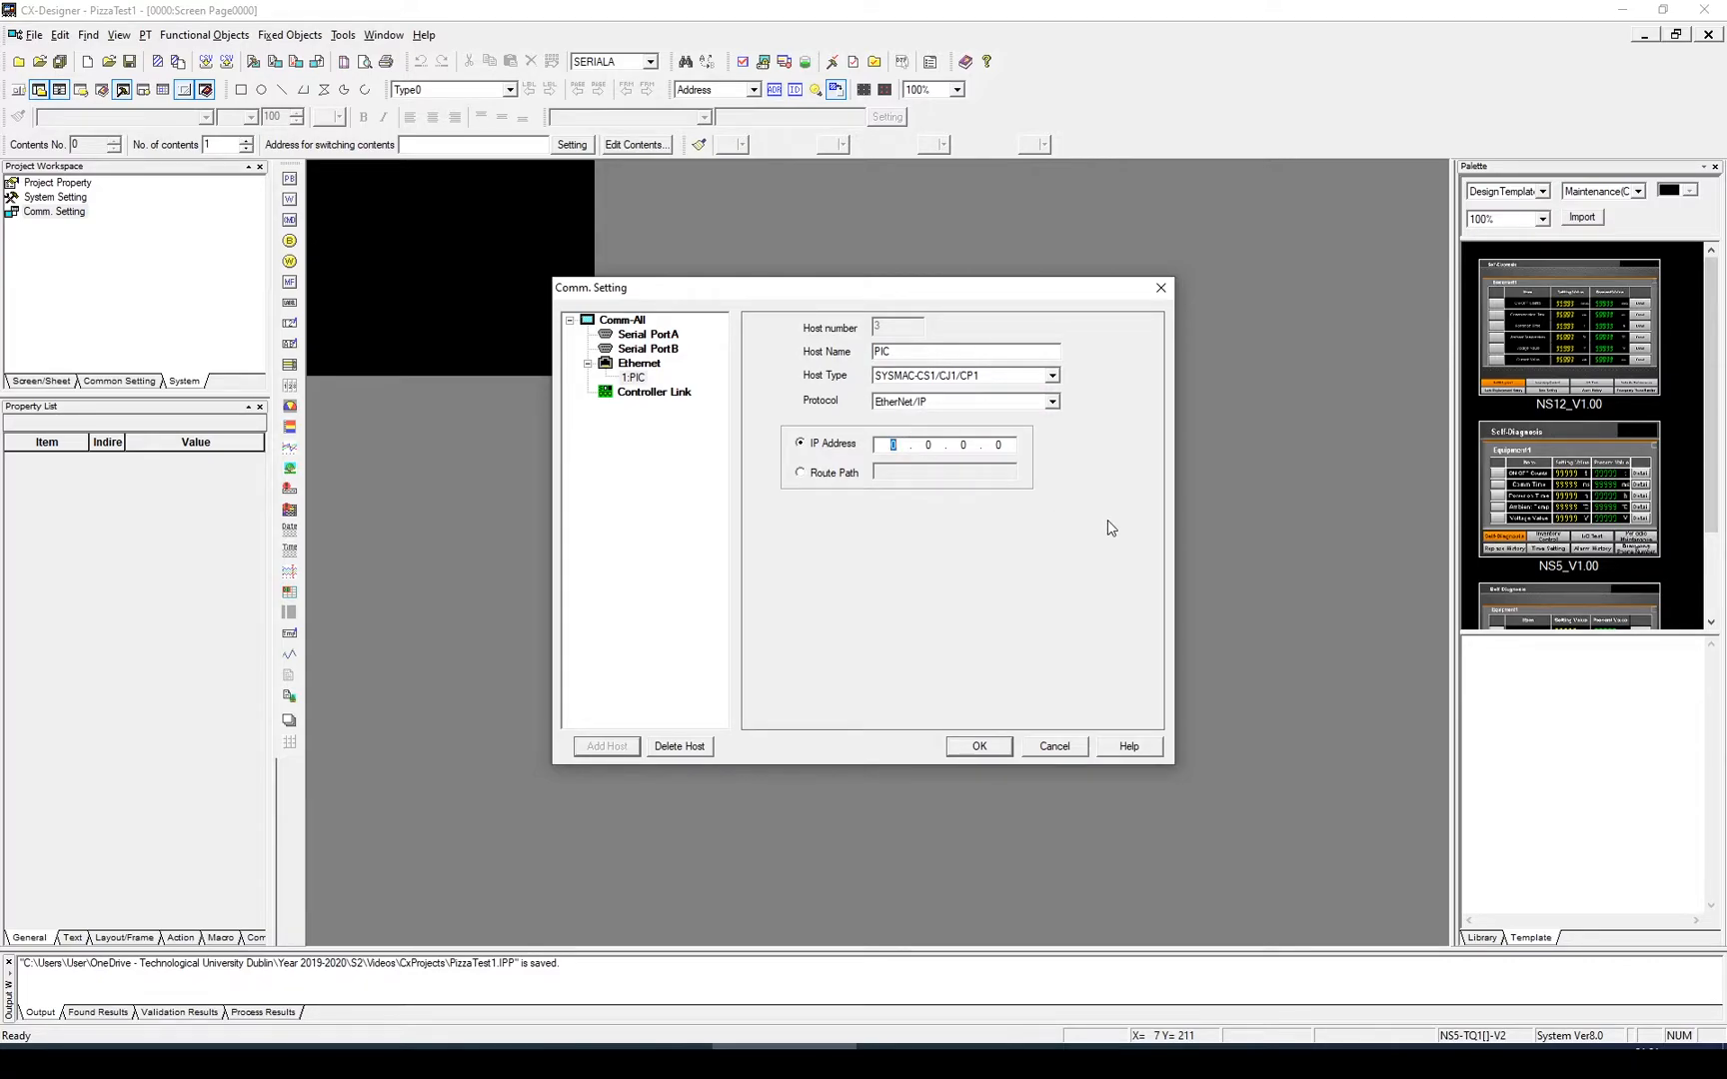
{"action": "type", "text": "192"}
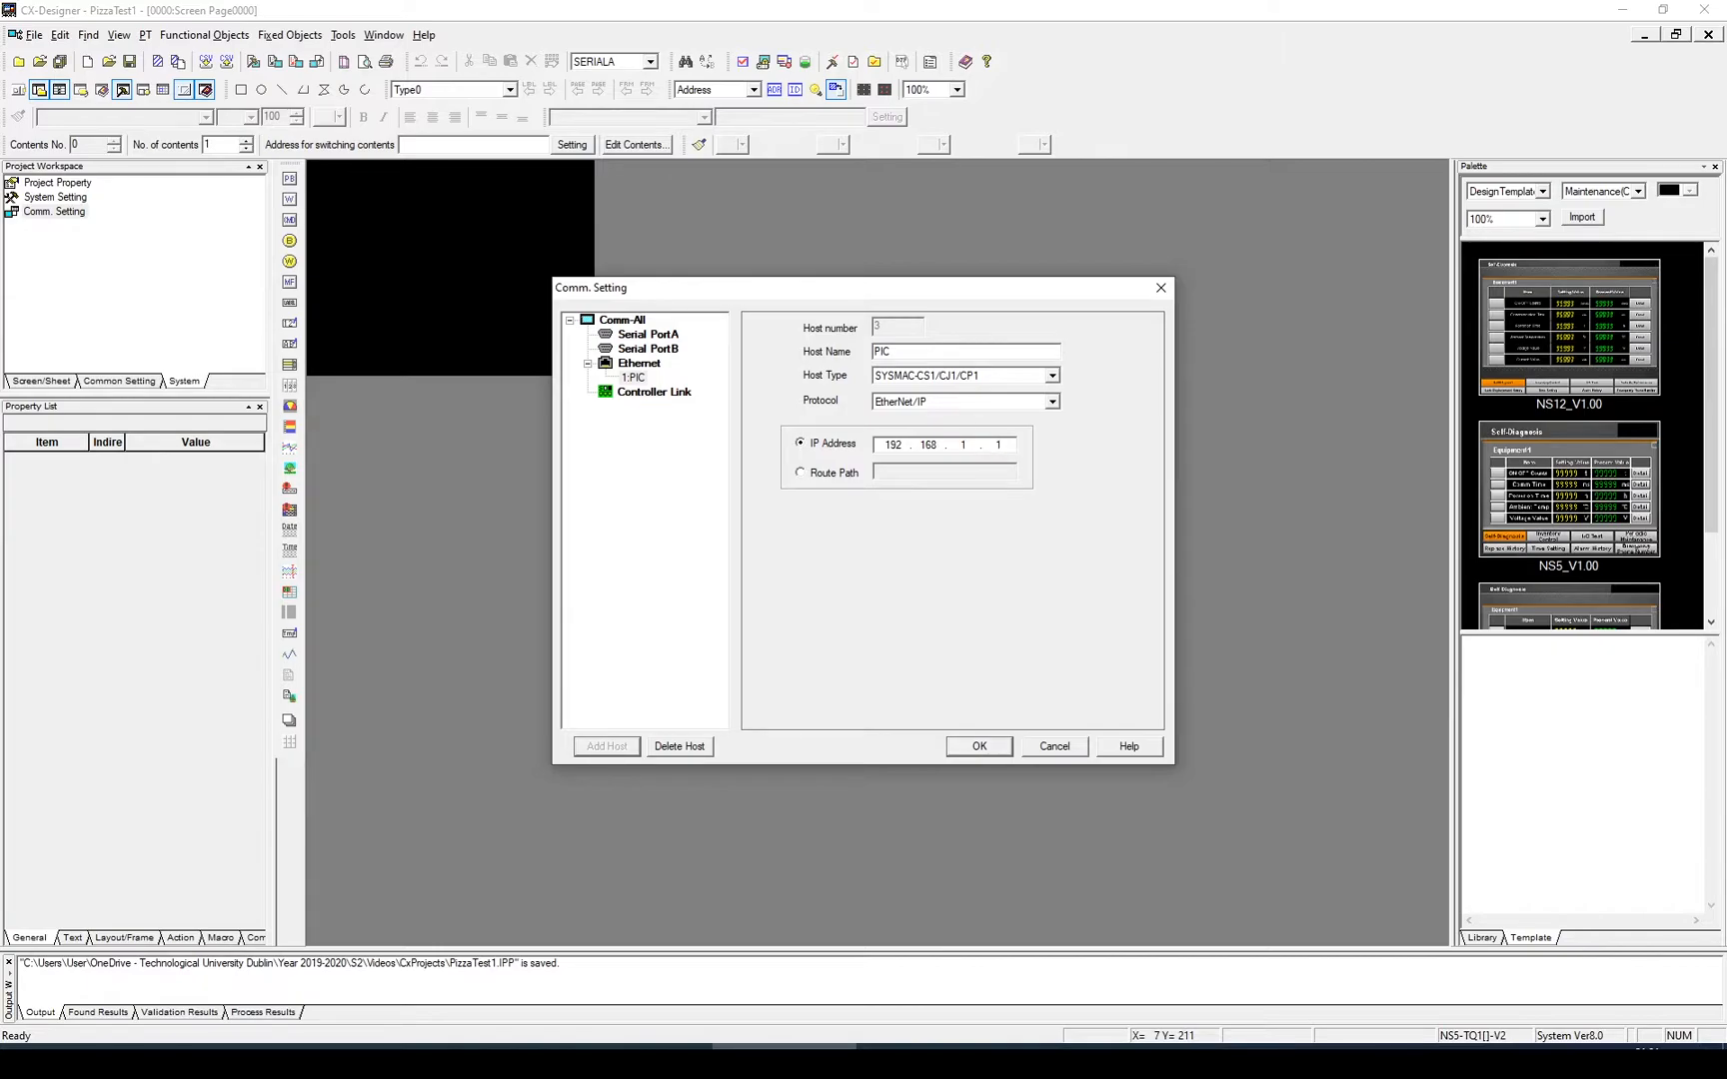
{"action": "left_click", "coordinate": [980, 745]}
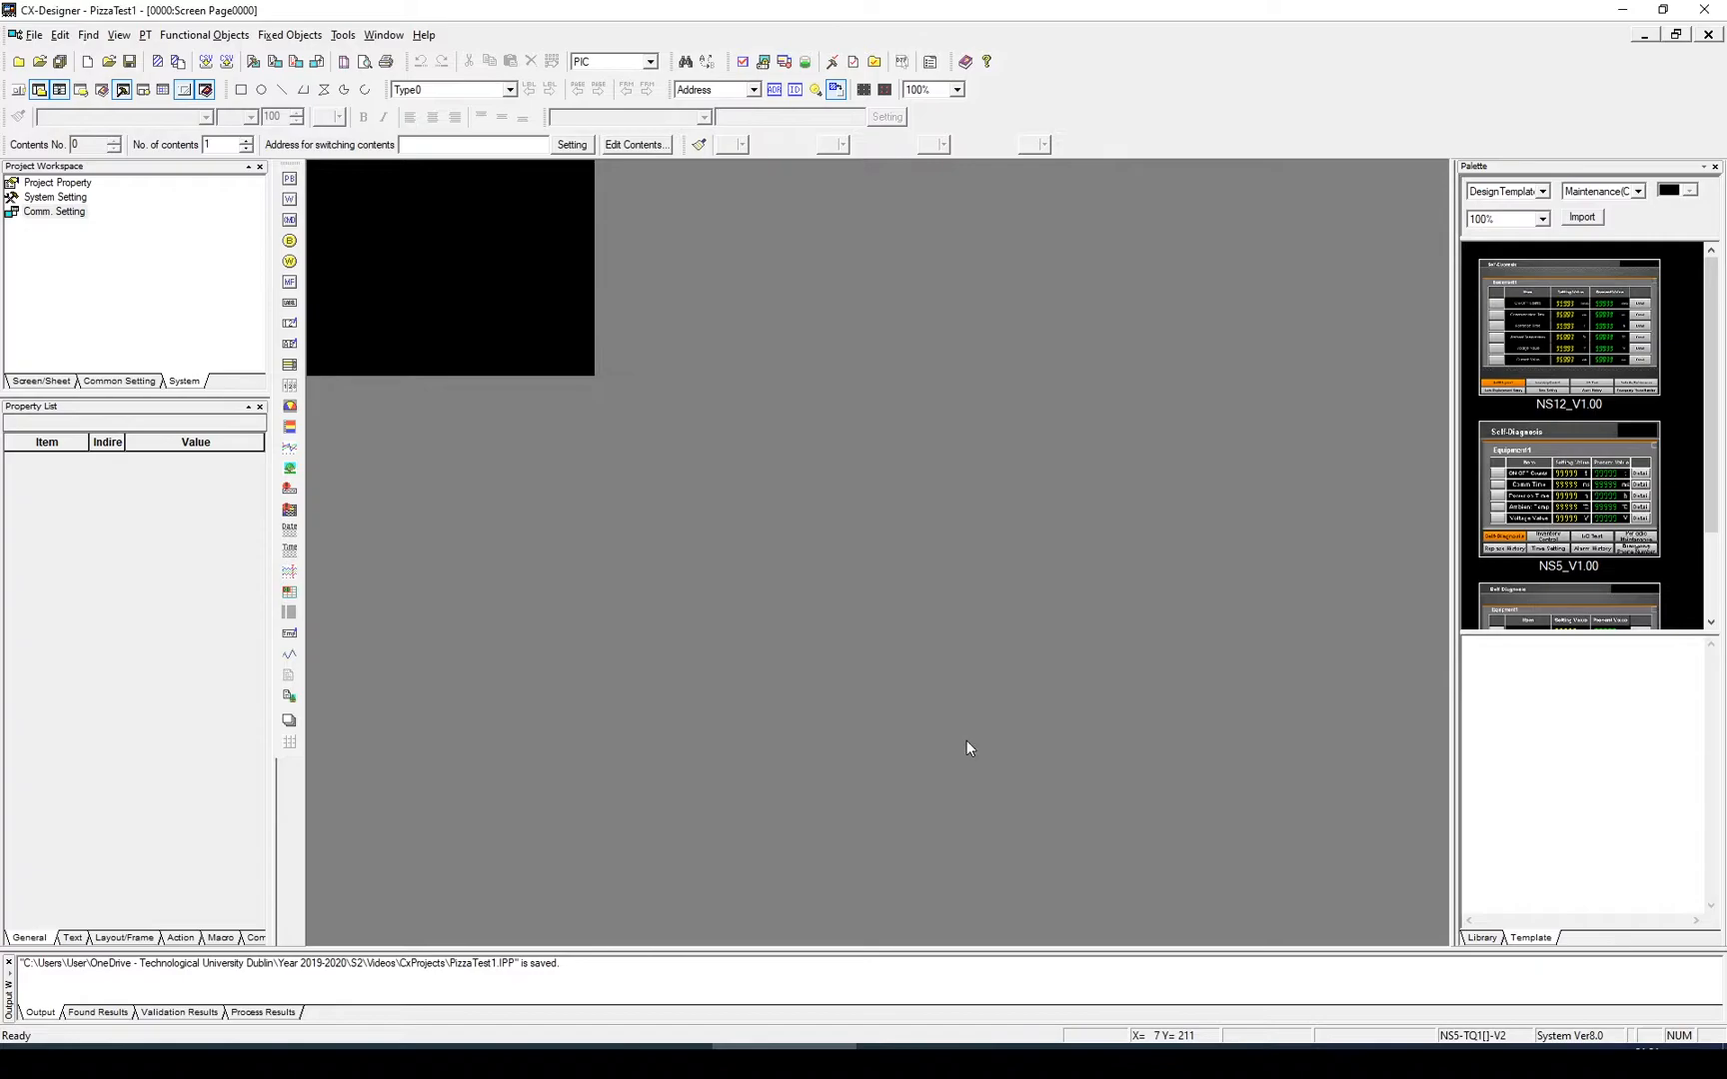
In CX-Programmer's symbol list, select PizzaSizeRadius, Height and Volume together.
{"action": "left_click", "coordinate": [54, 212]}
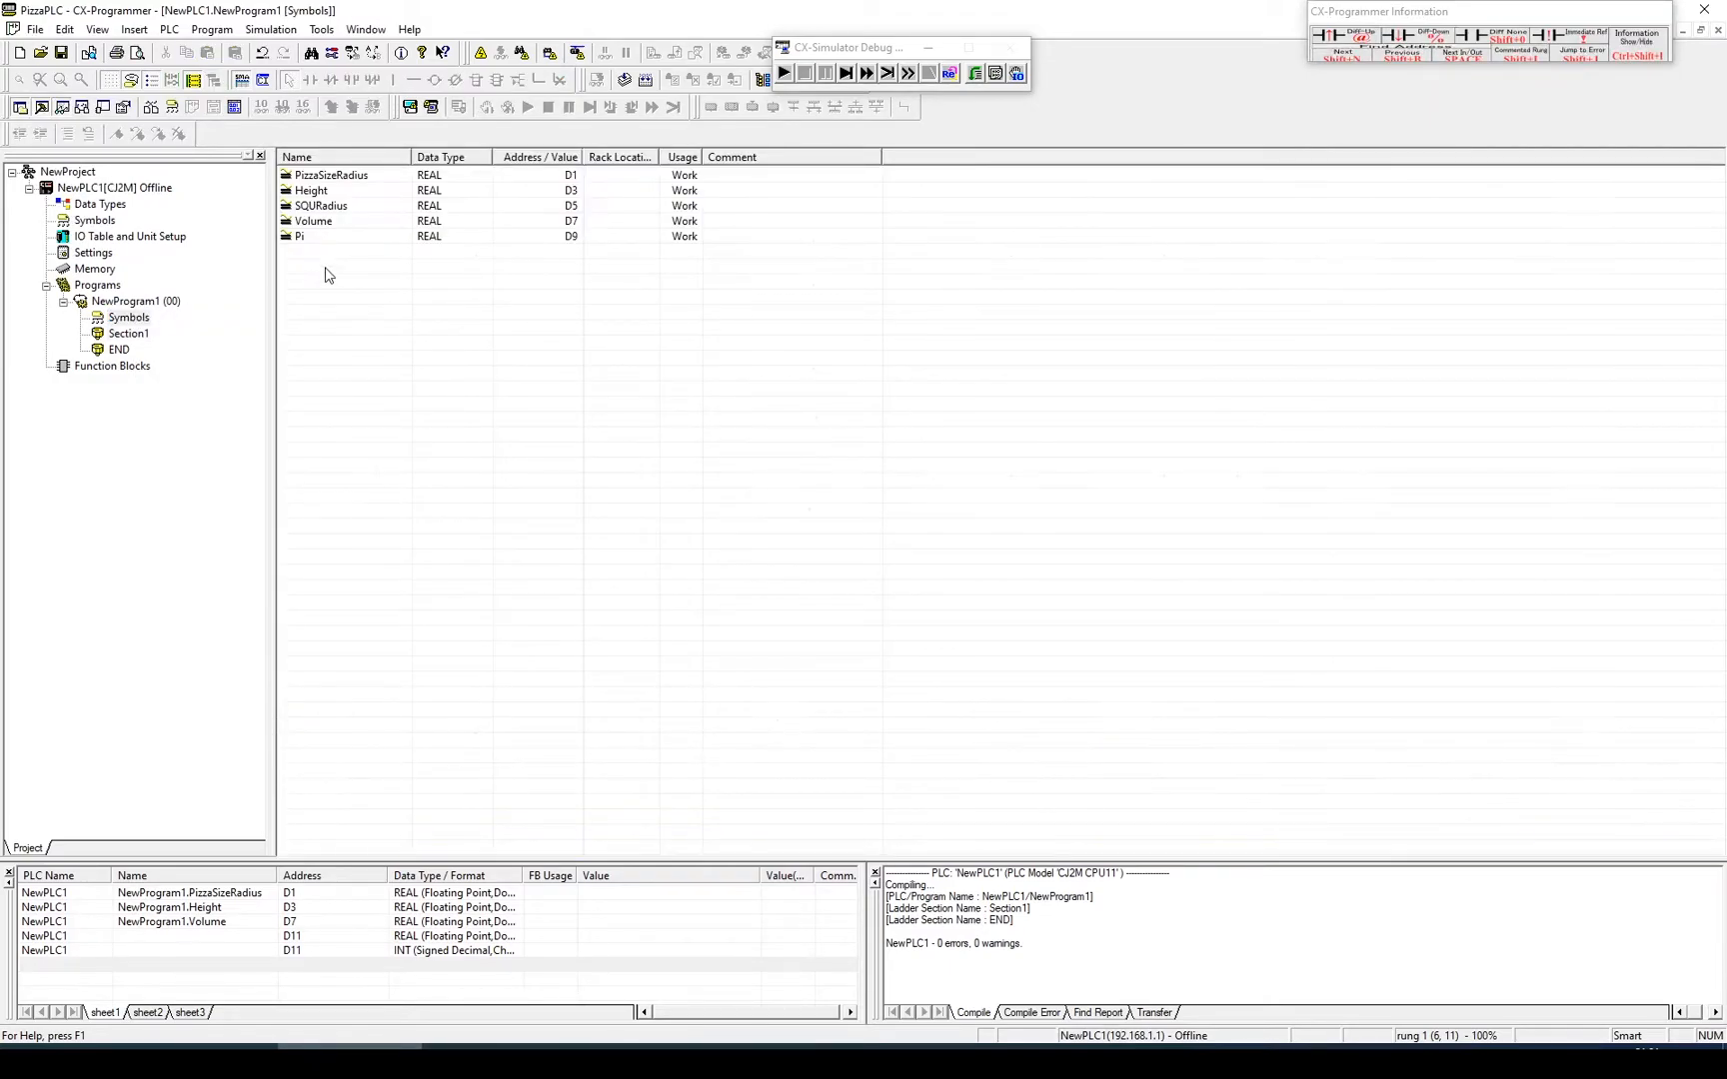
{"action": "left_click", "coordinate": [336, 176]}
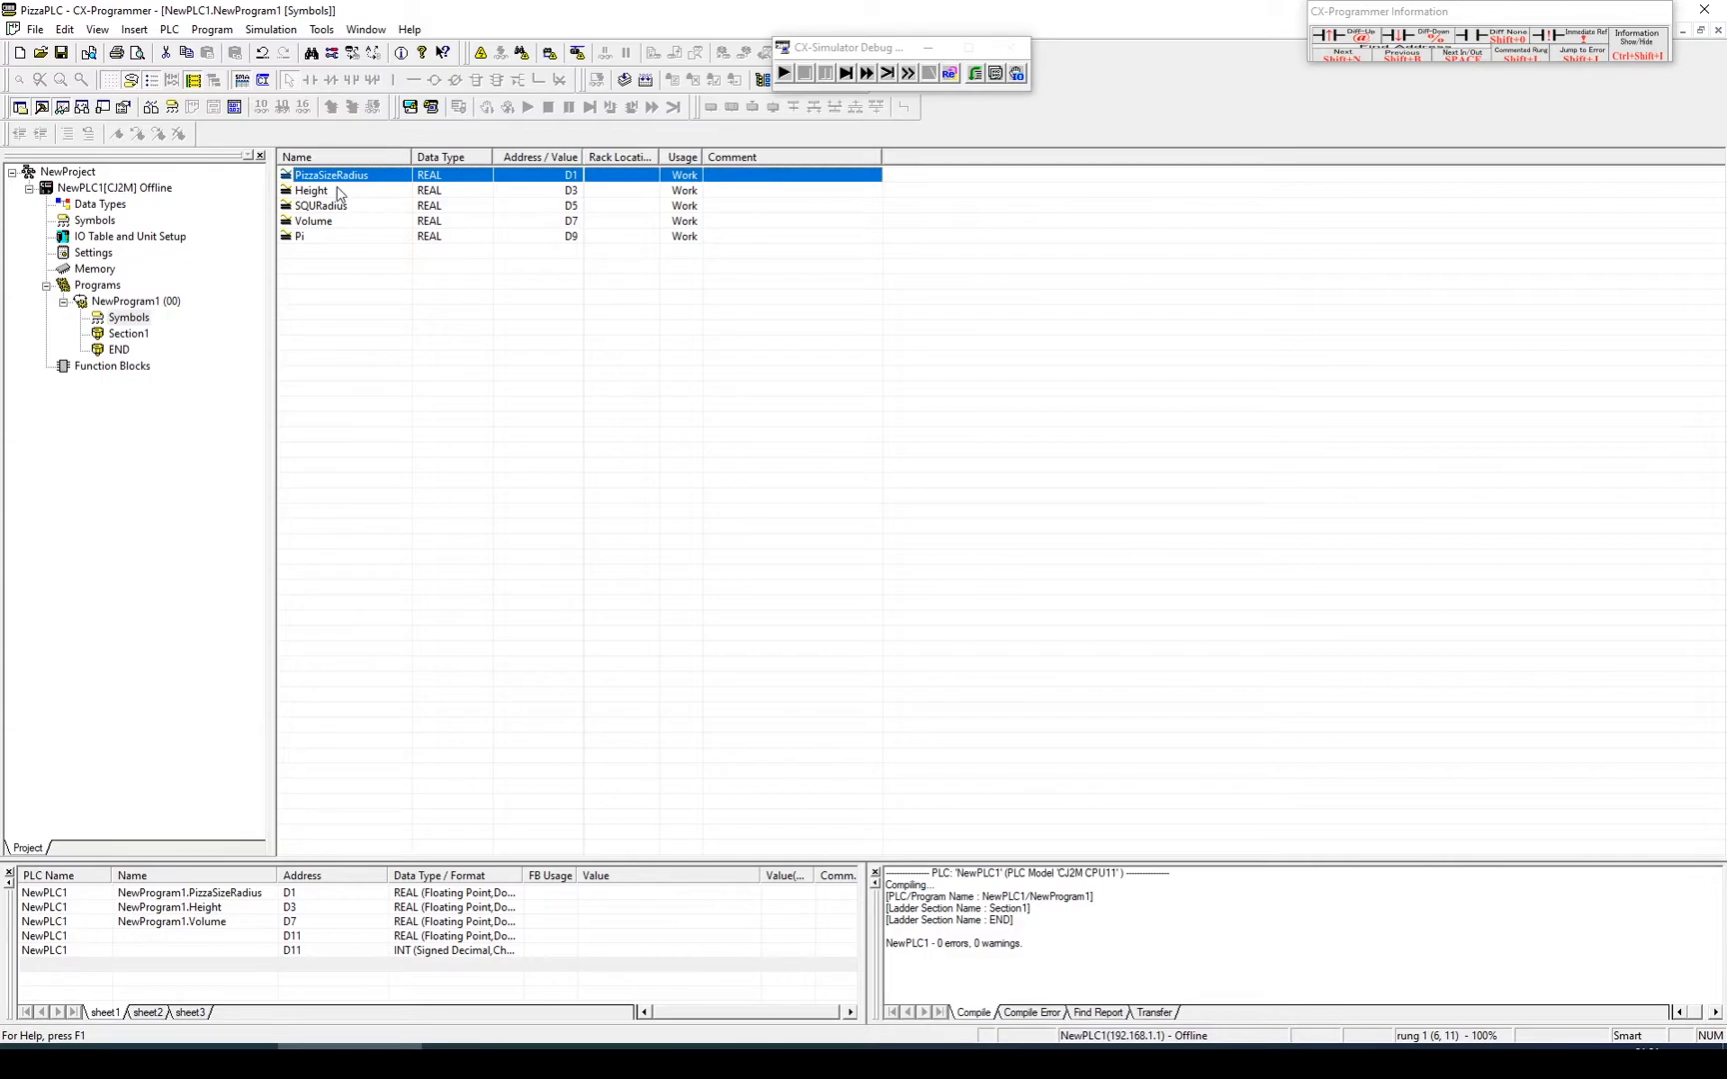
{"action": "left_click", "coordinate": [312, 189]}
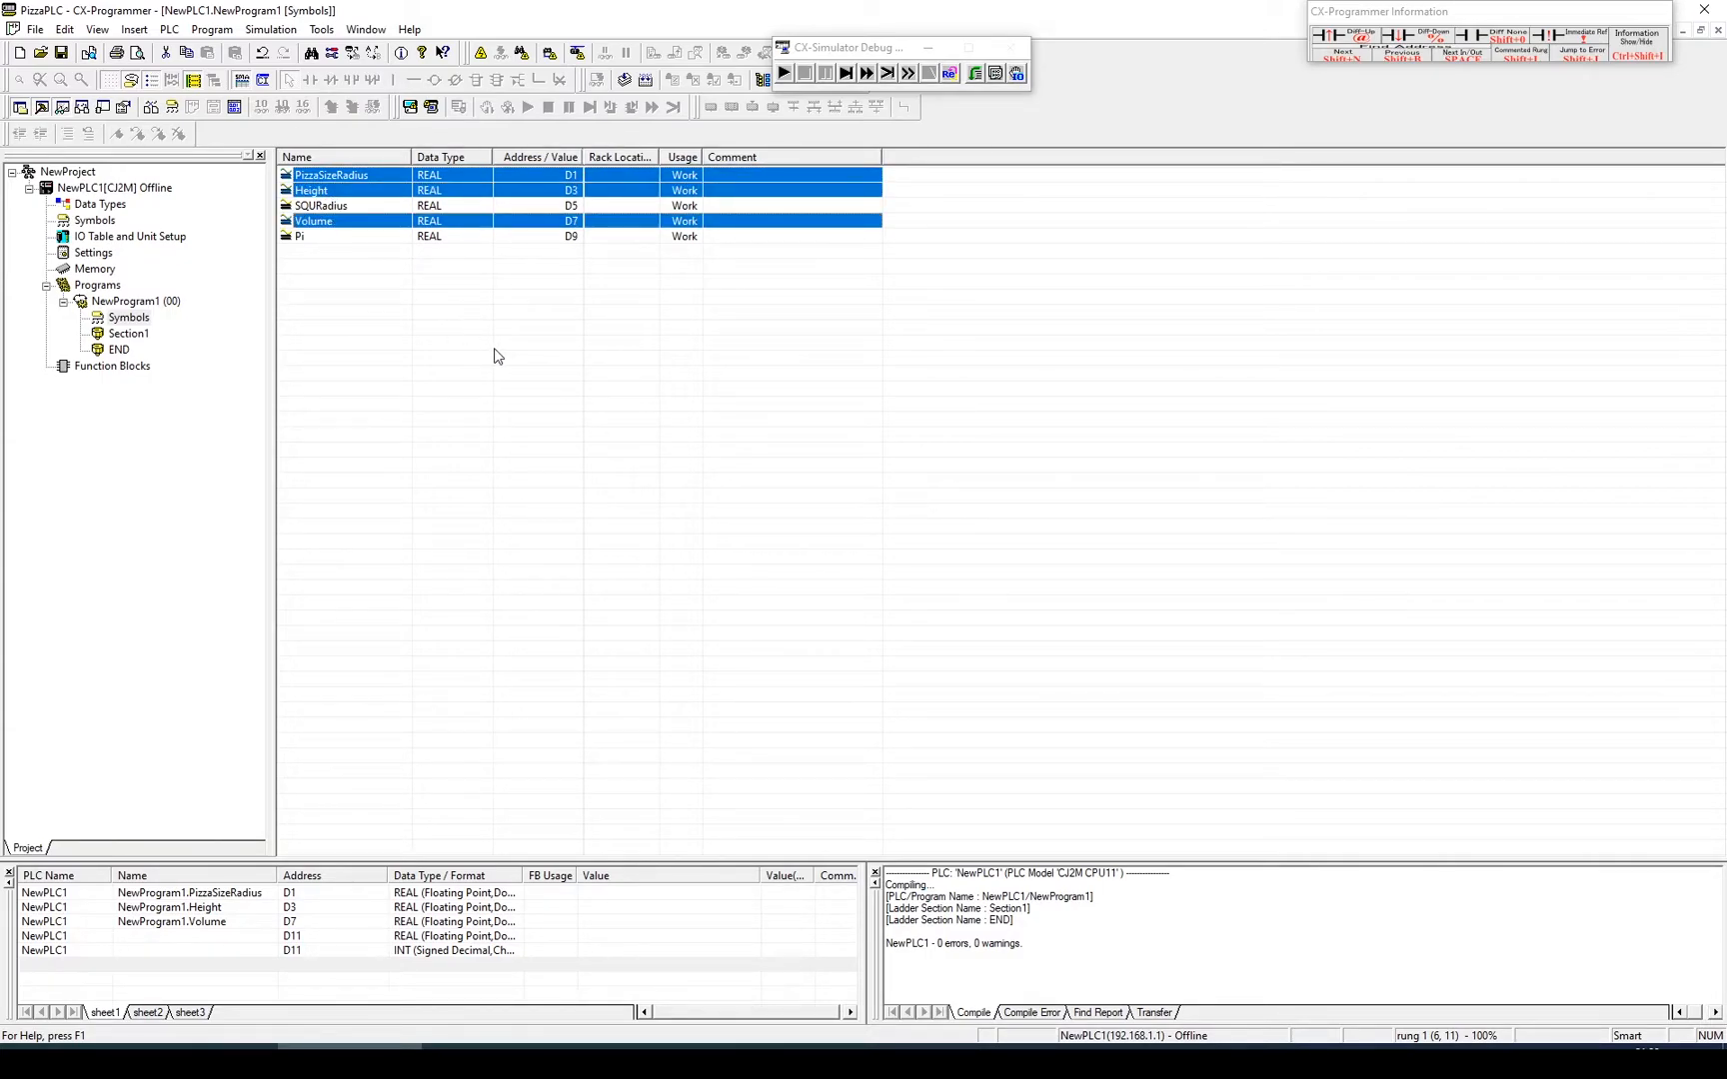
{"action": "mouse_move", "coordinate": [644, 428]}
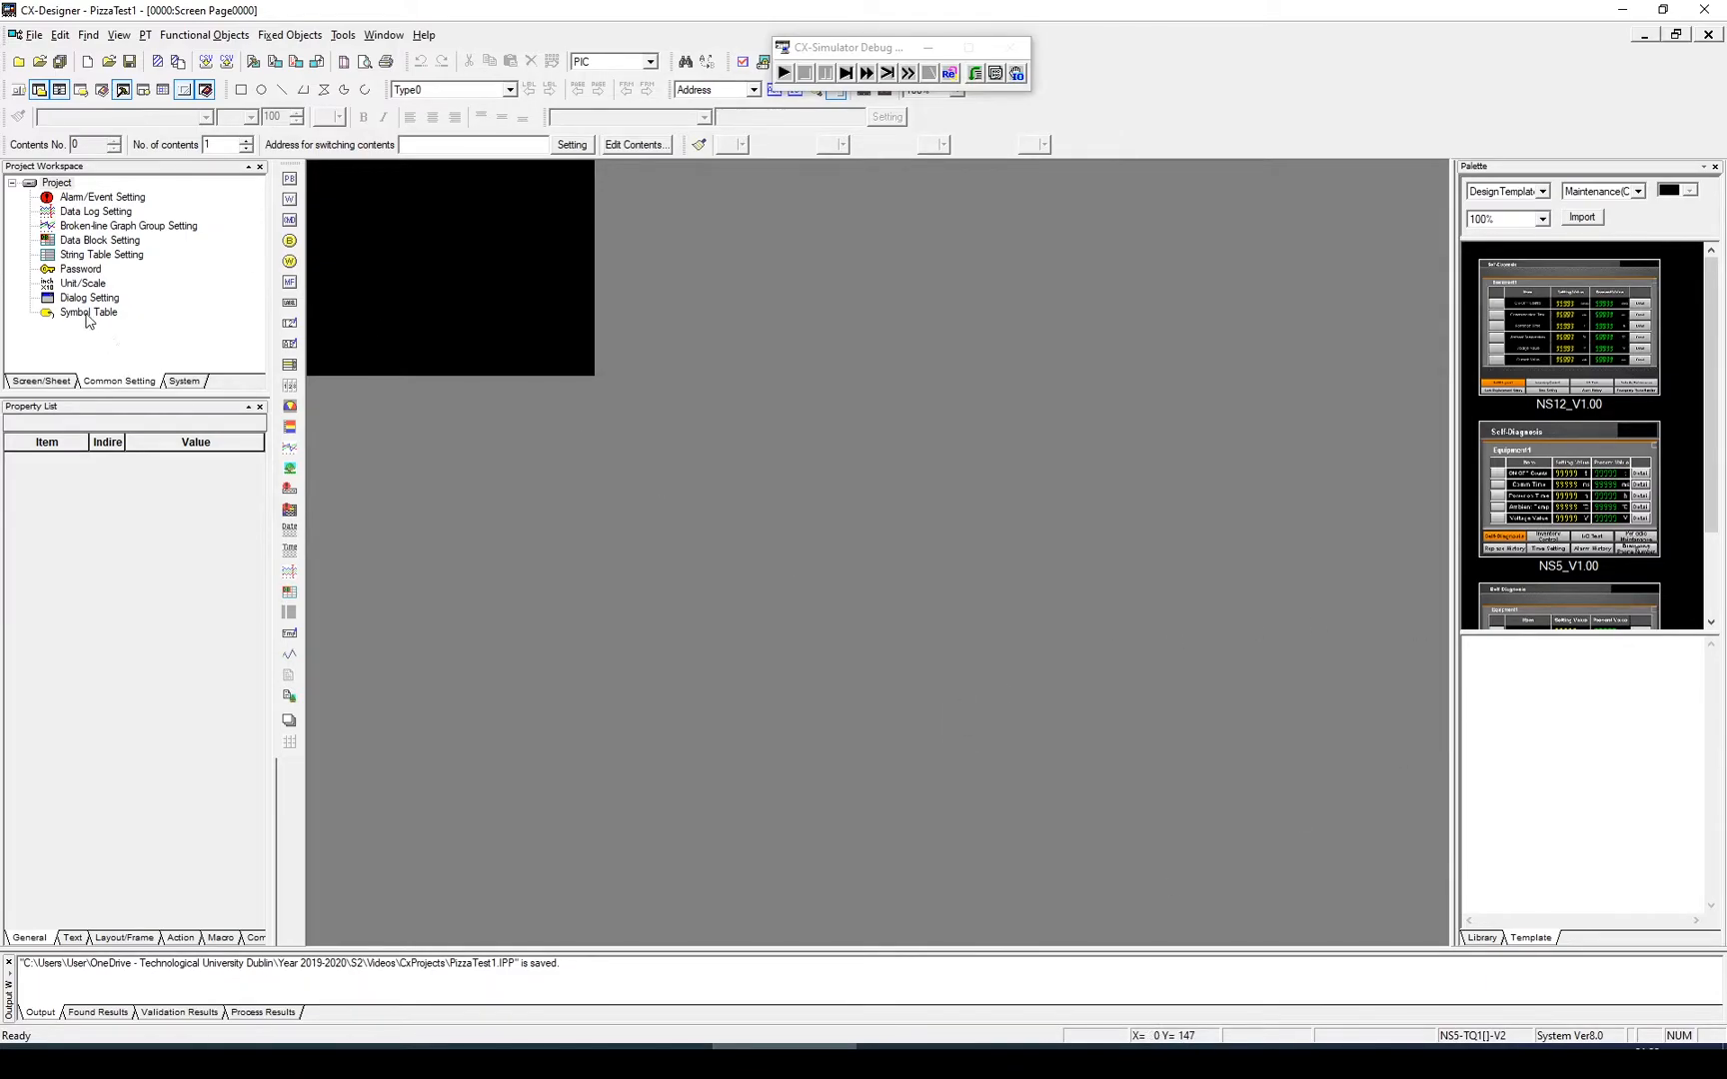
Paste the three symbols into the Symbol Table under host PIC and close it.
{"action": "double_click", "coordinate": [90, 312]}
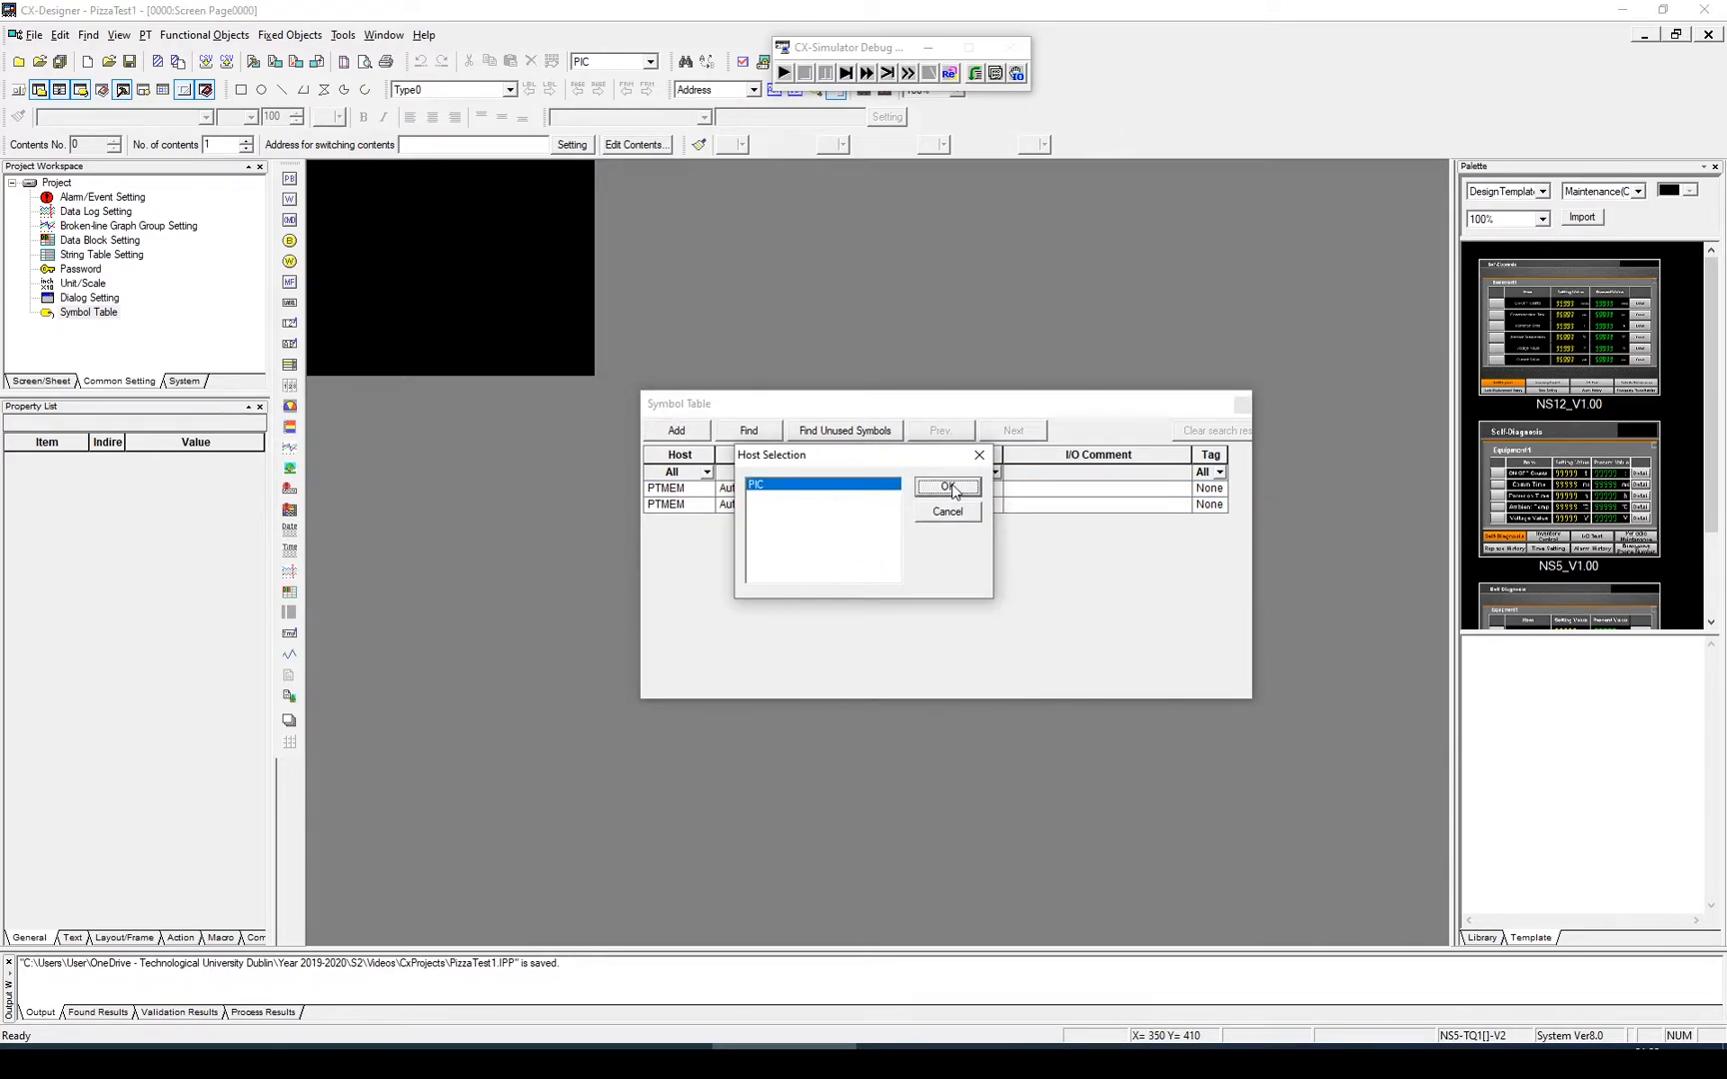
{"action": "left_click", "coordinate": [948, 488]}
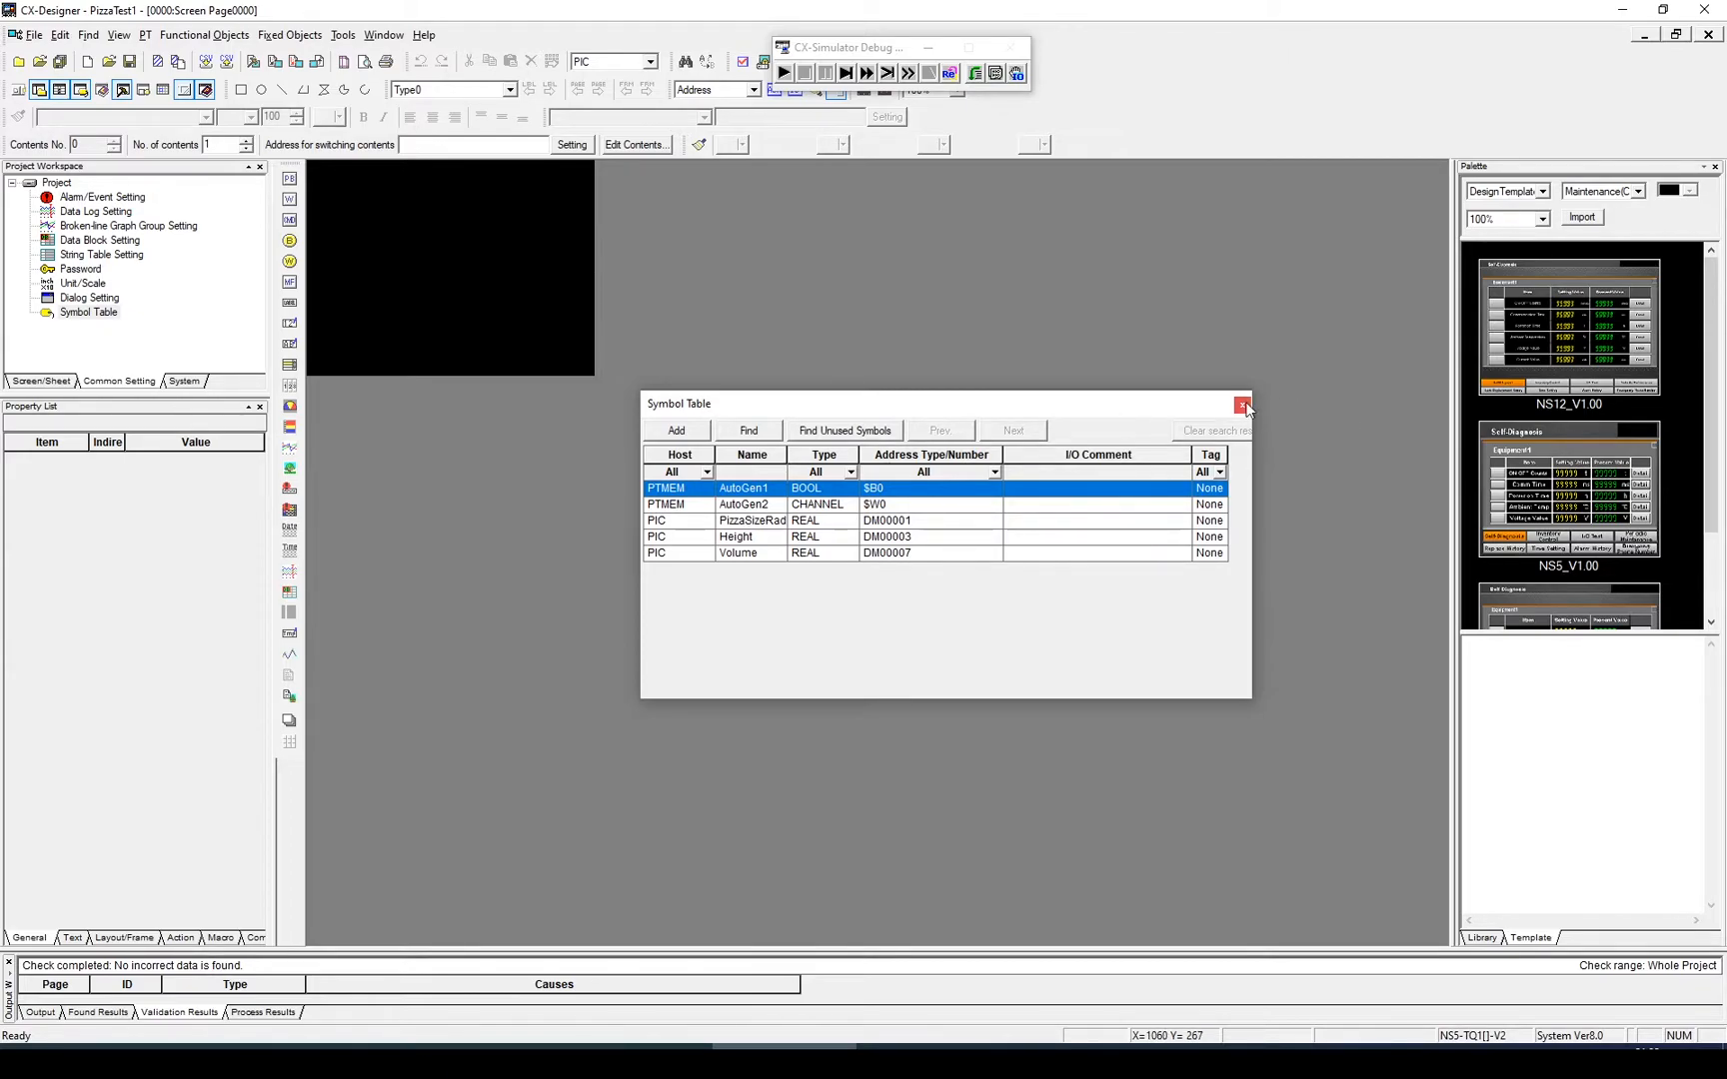
{"action": "mouse_move", "coordinate": [1242, 405]}
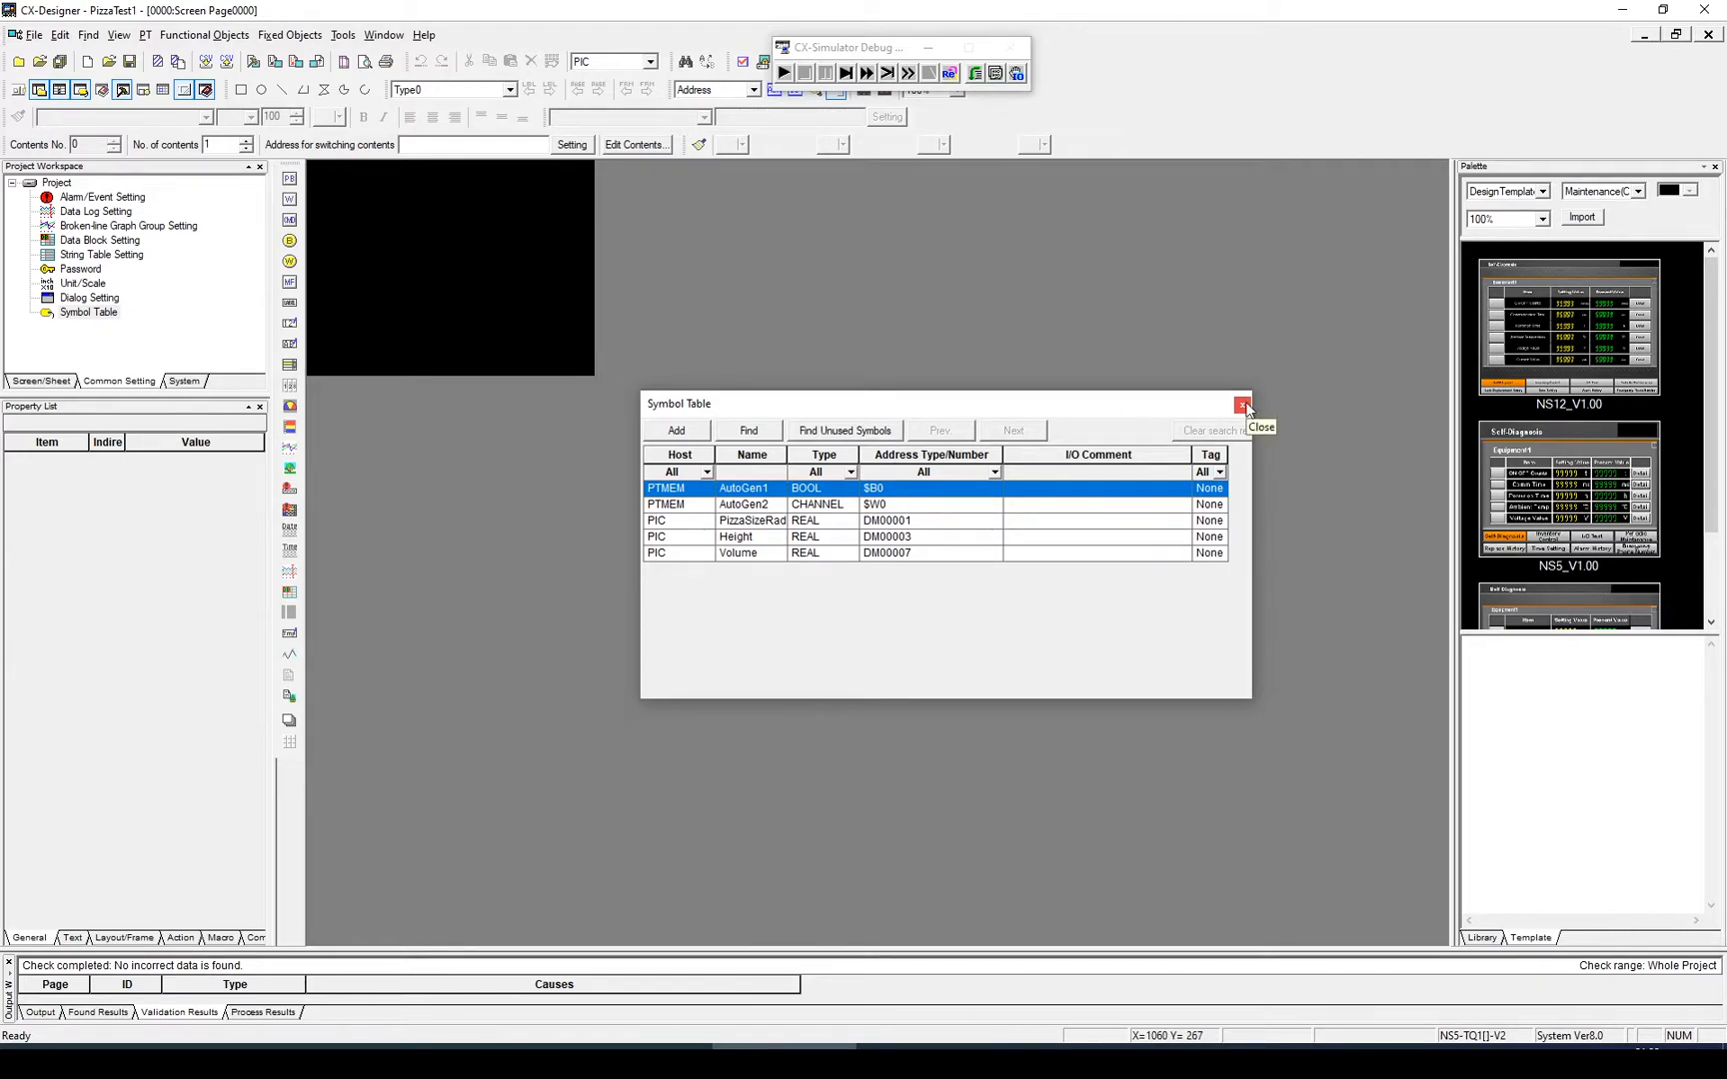
{"action": "left_click", "coordinate": [1243, 406]}
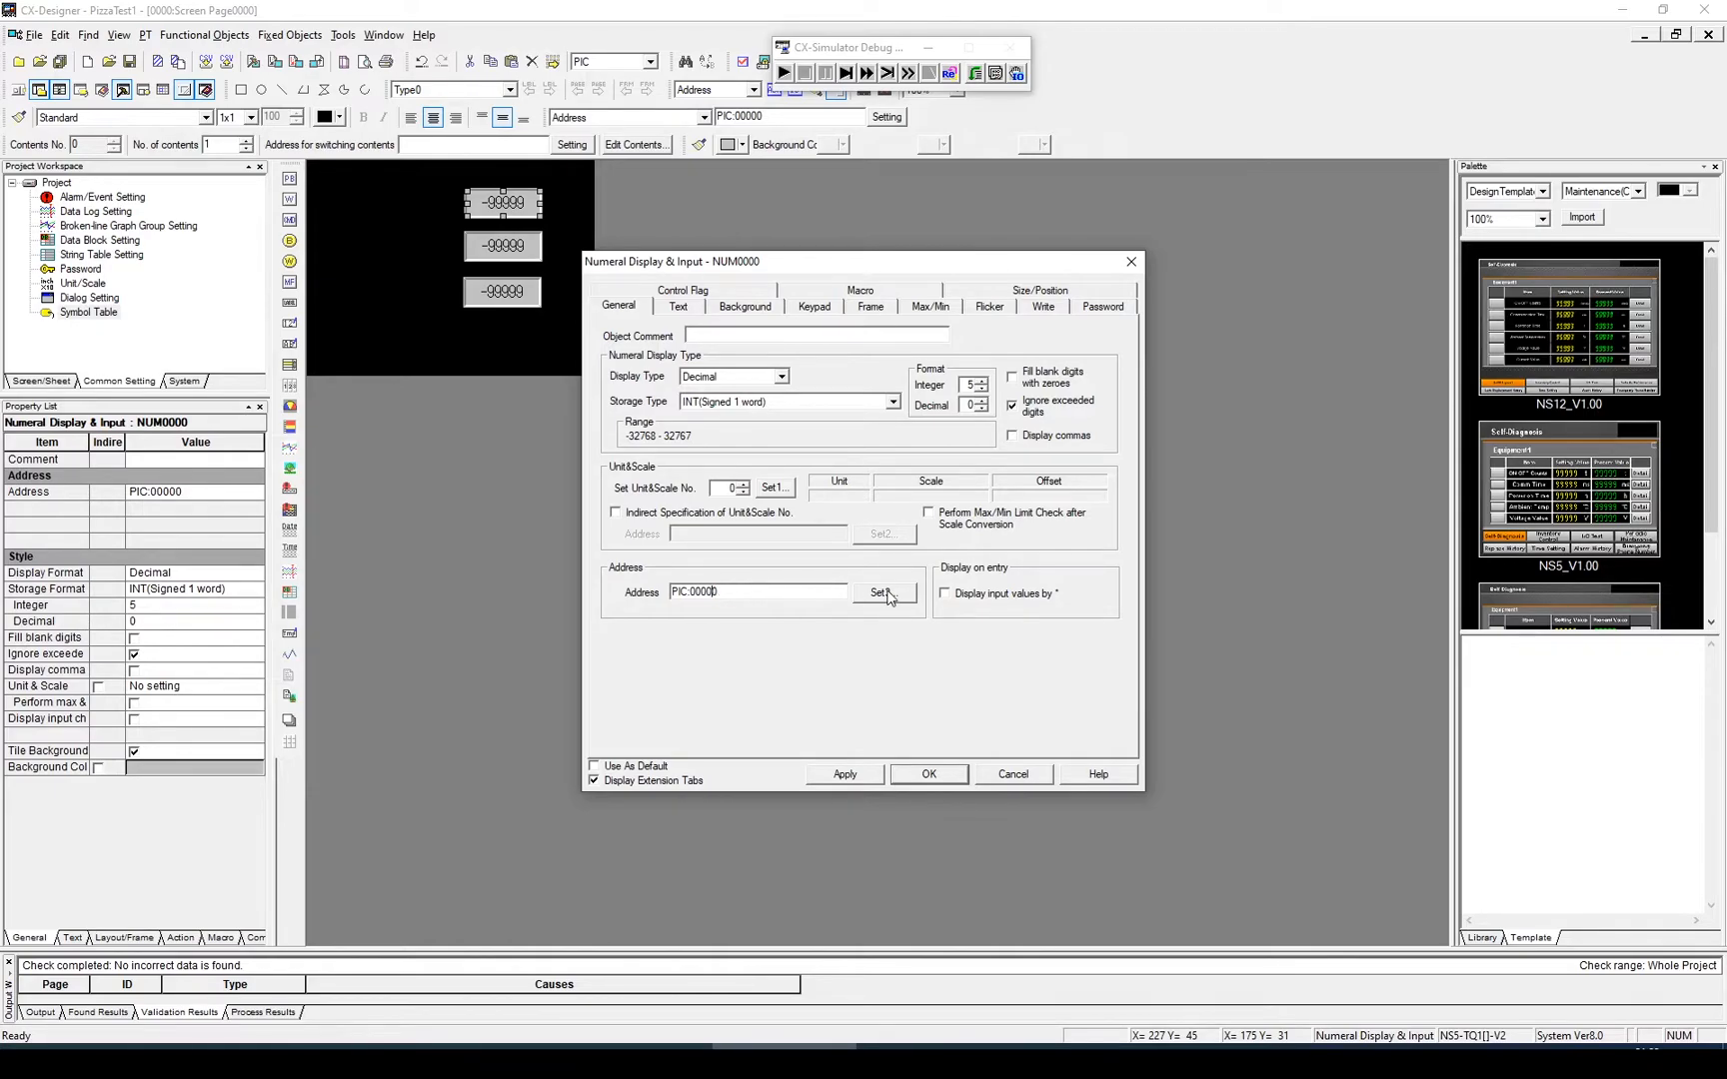
Address NUM0000 to PizzaSizeRadius, stored as REAL and displayed in cm.
{"action": "left_click", "coordinate": [879, 592]}
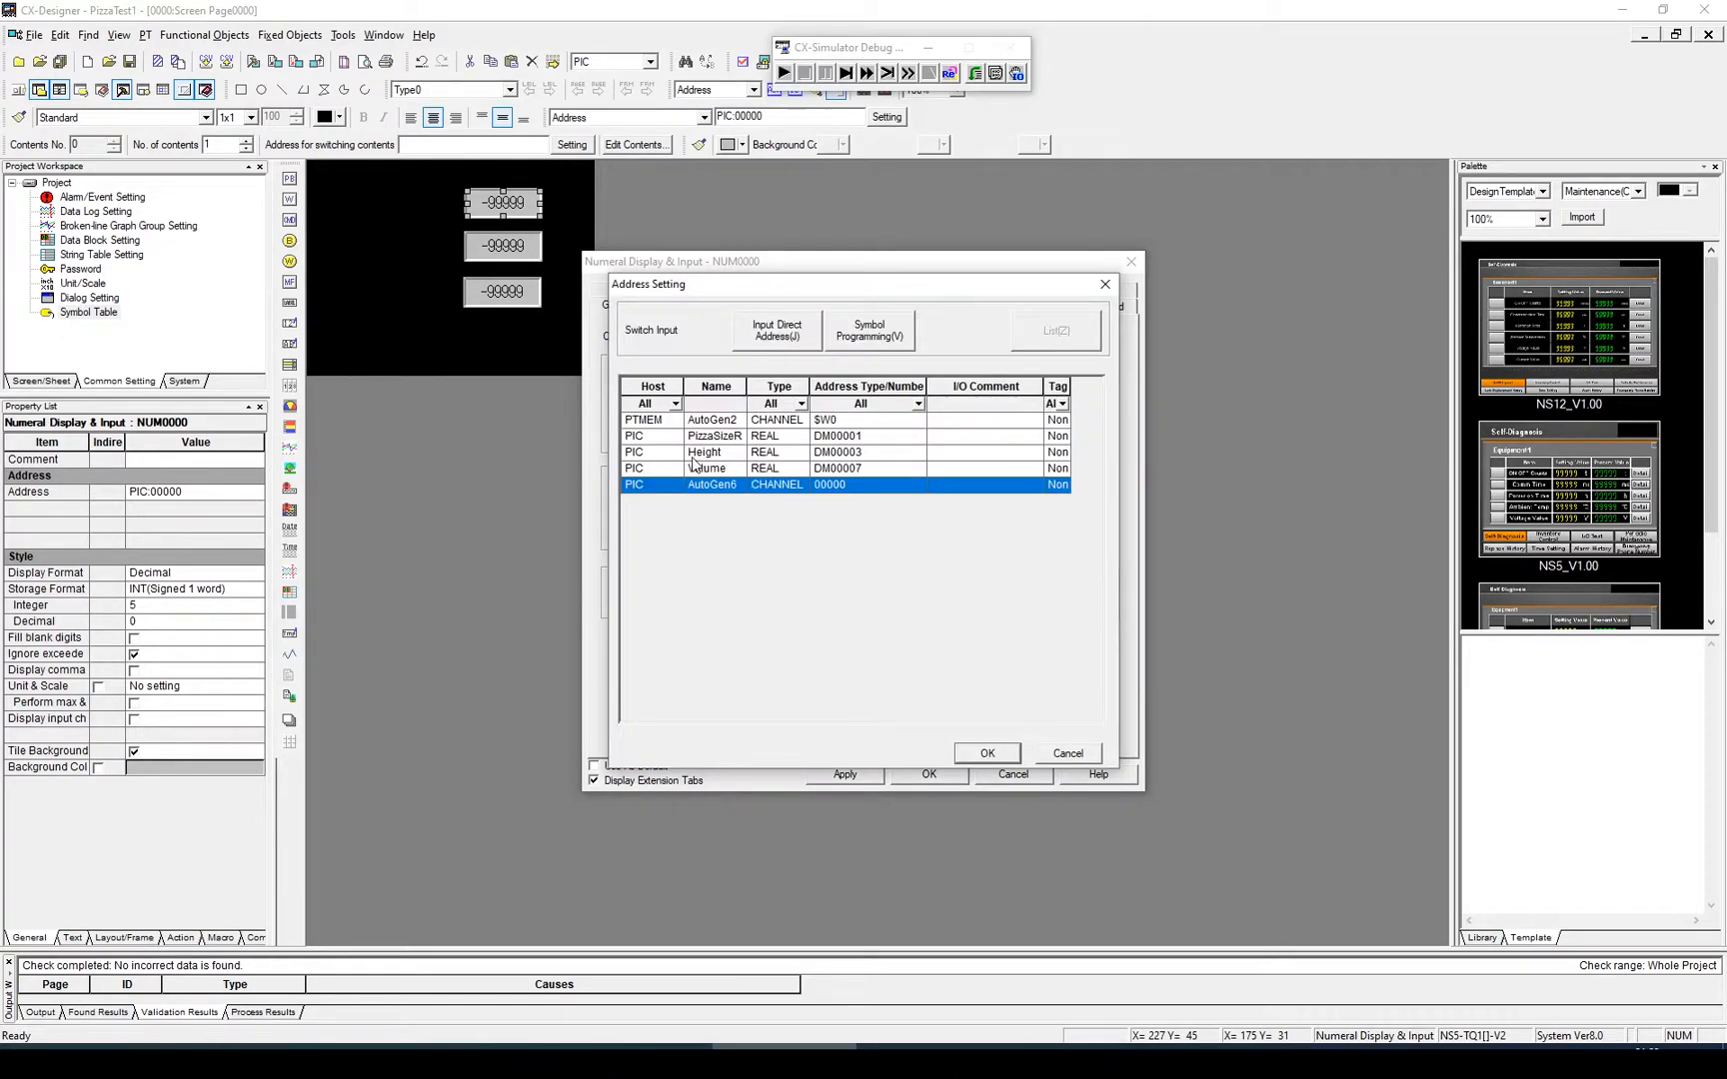
{"action": "left_click", "coordinate": [715, 436]}
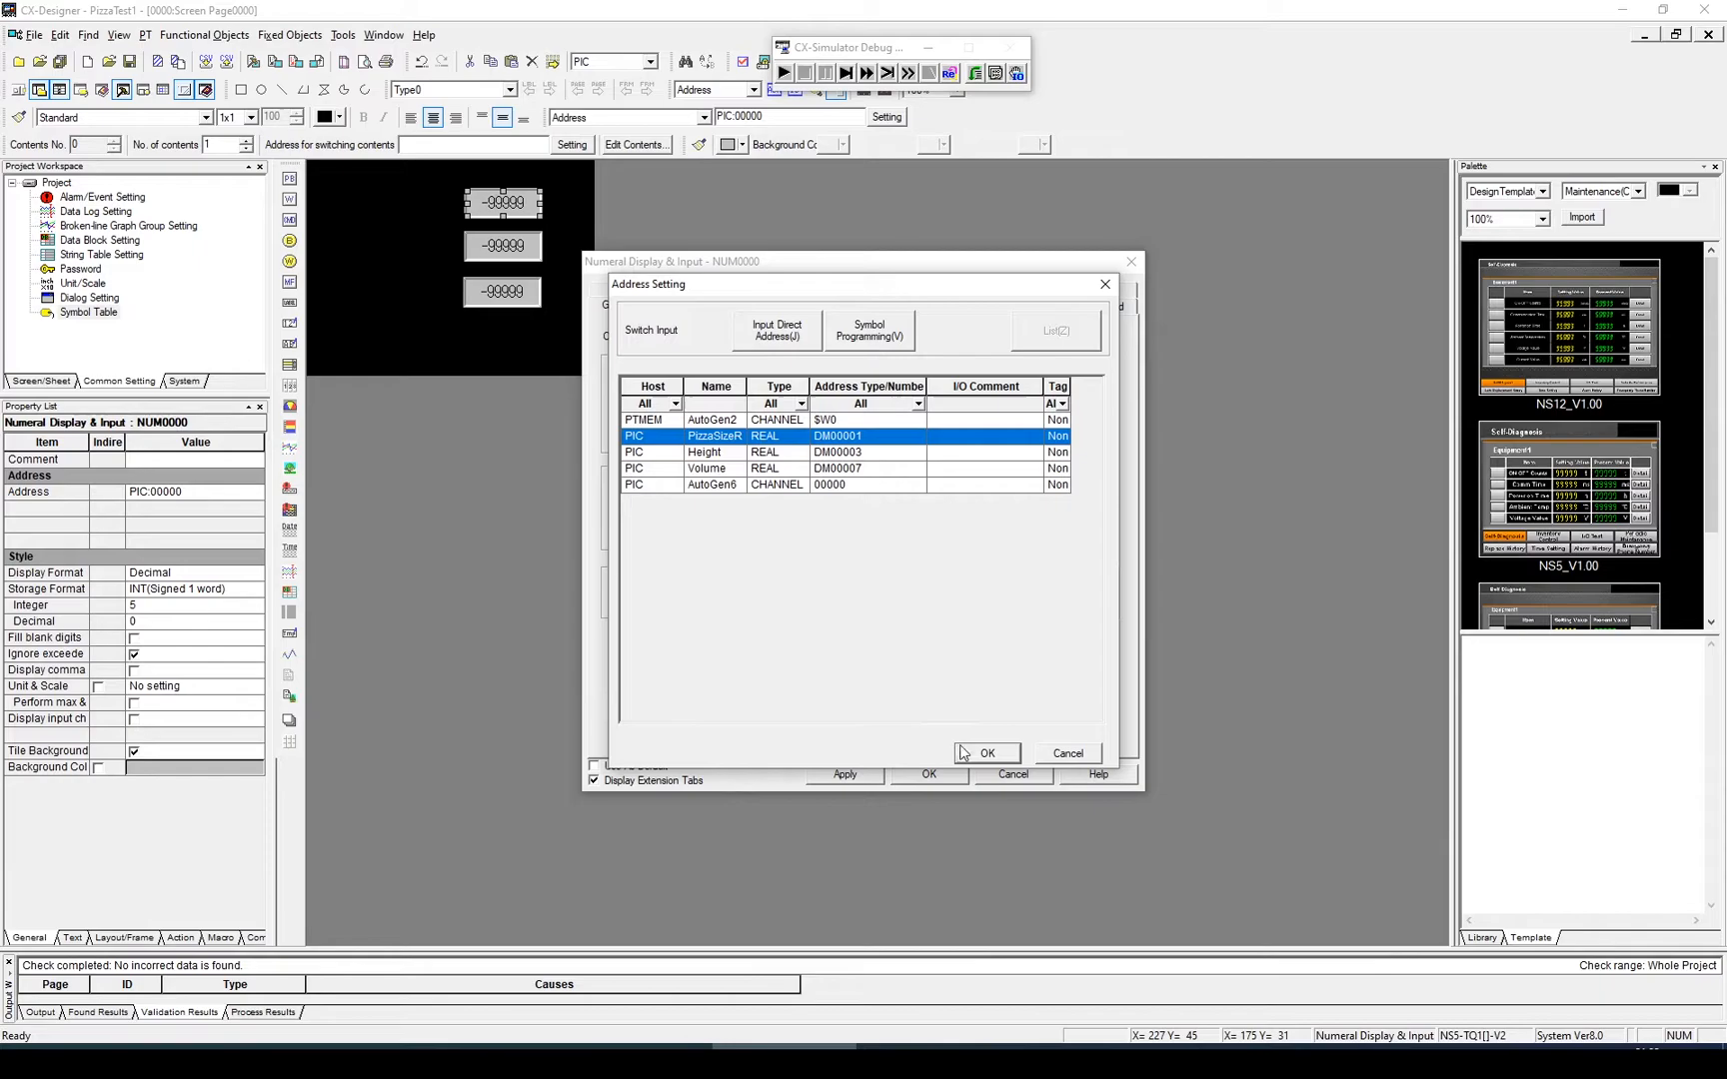
{"action": "left_click", "coordinate": [987, 754]}
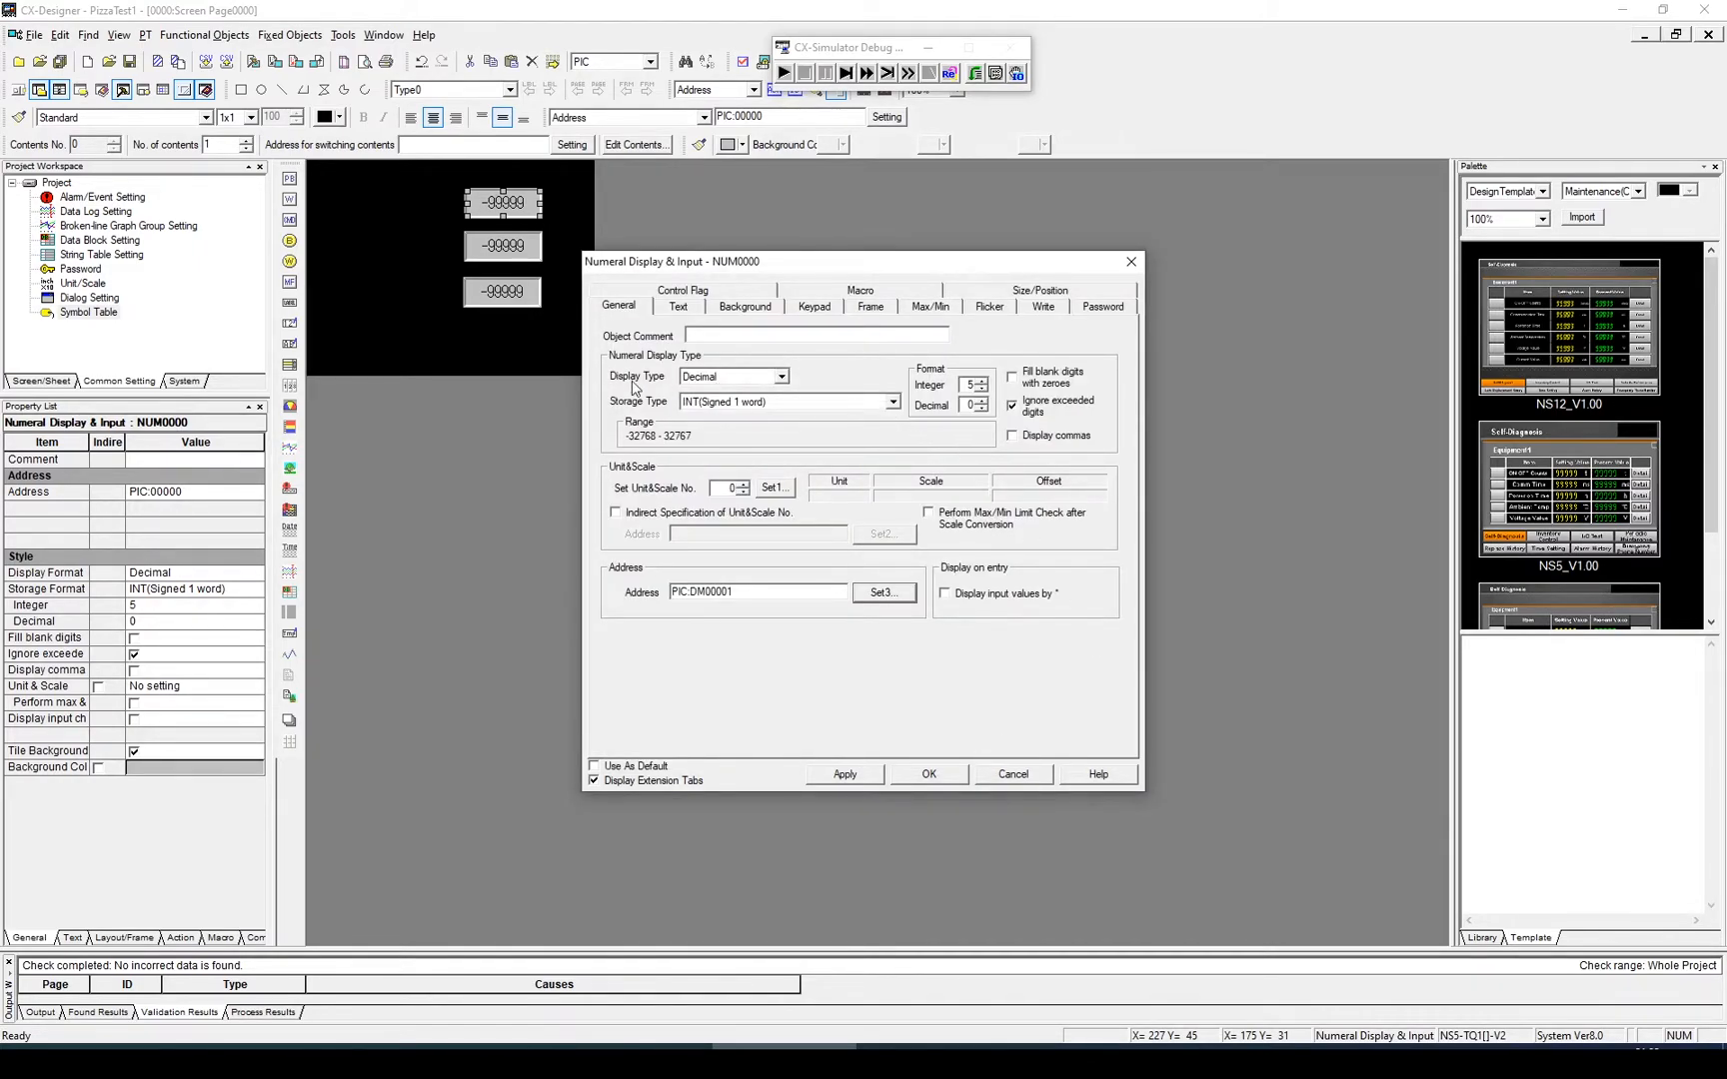
{"action": "left_click", "coordinate": [889, 402]}
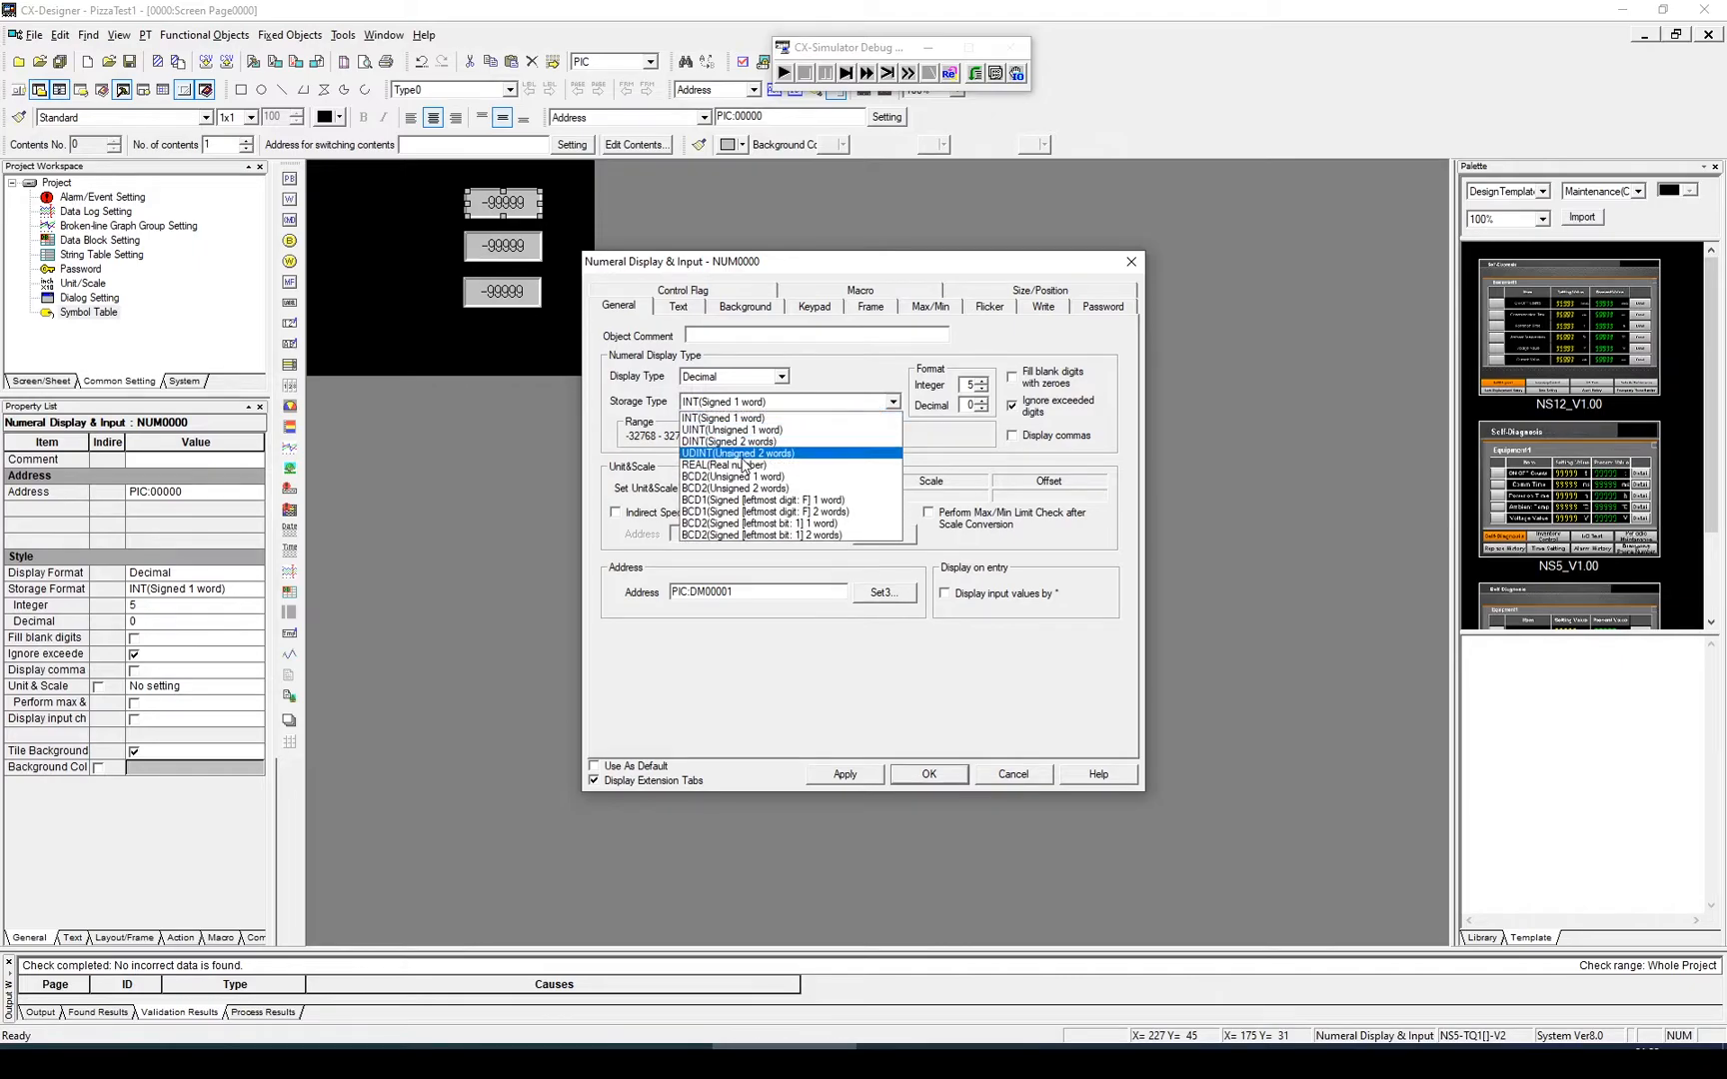
{"action": "left_click", "coordinate": [724, 464]}
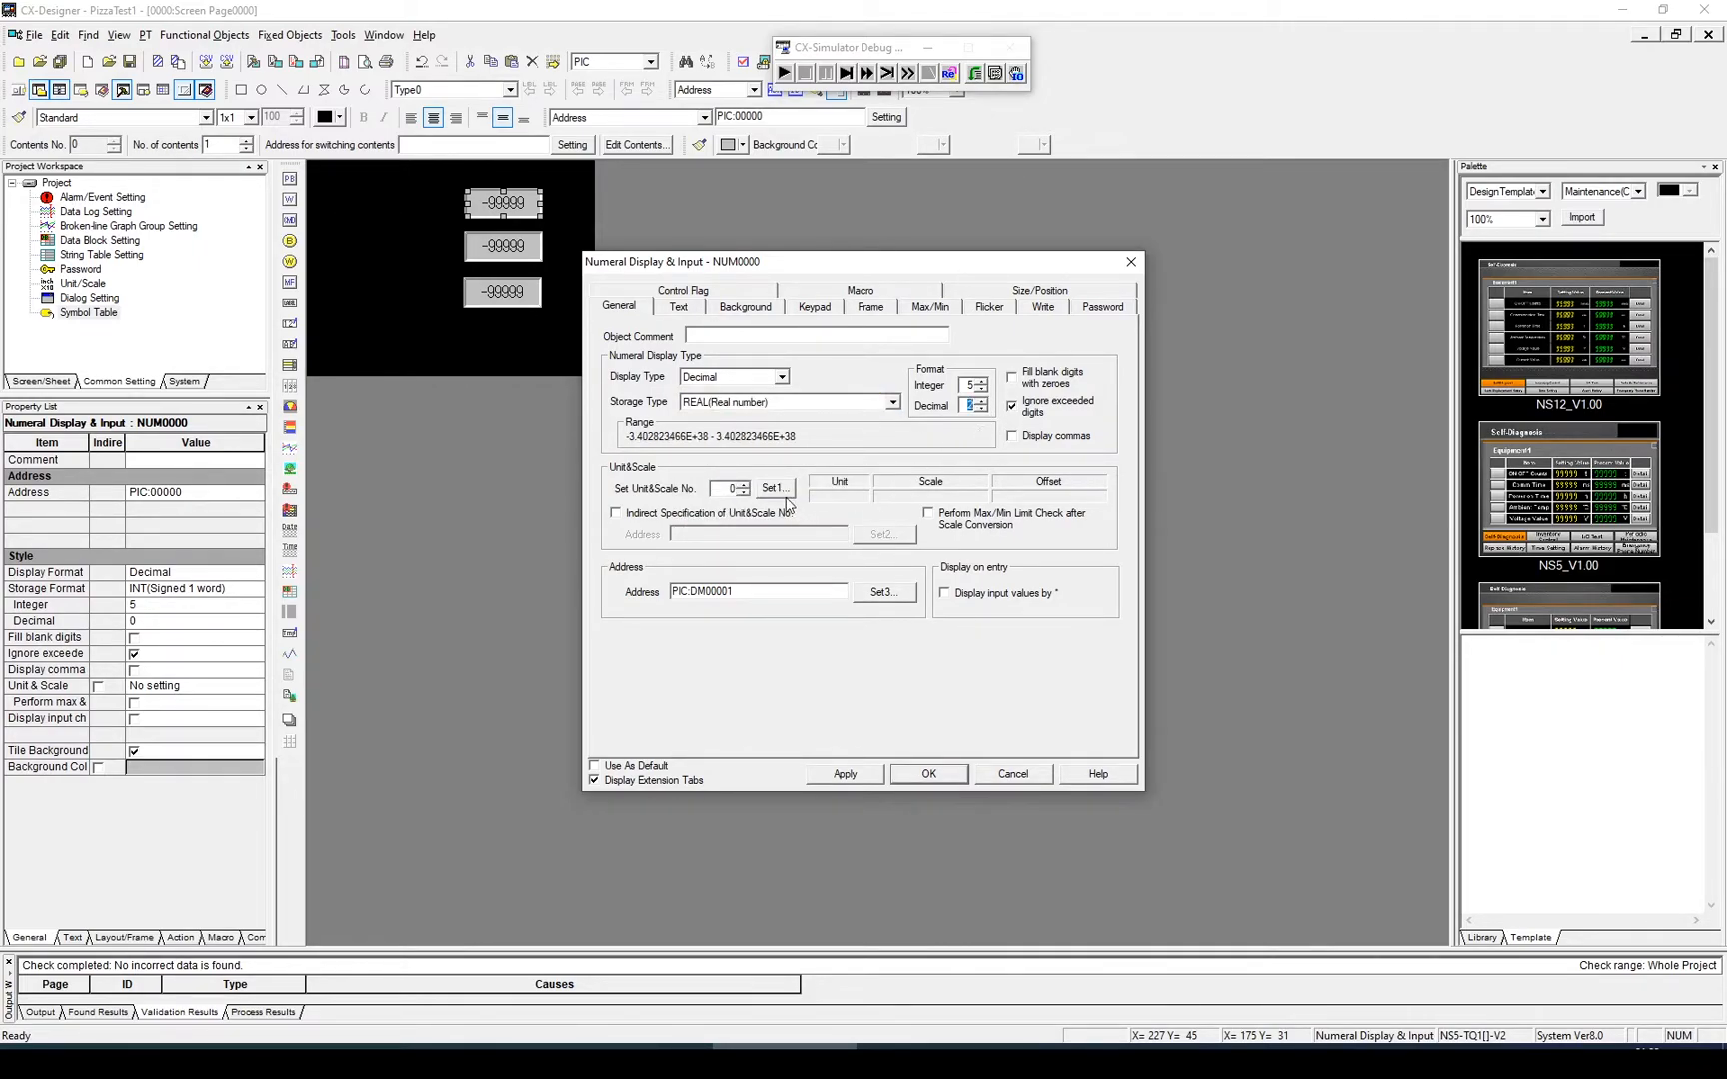
{"action": "left_click", "coordinate": [773, 488]}
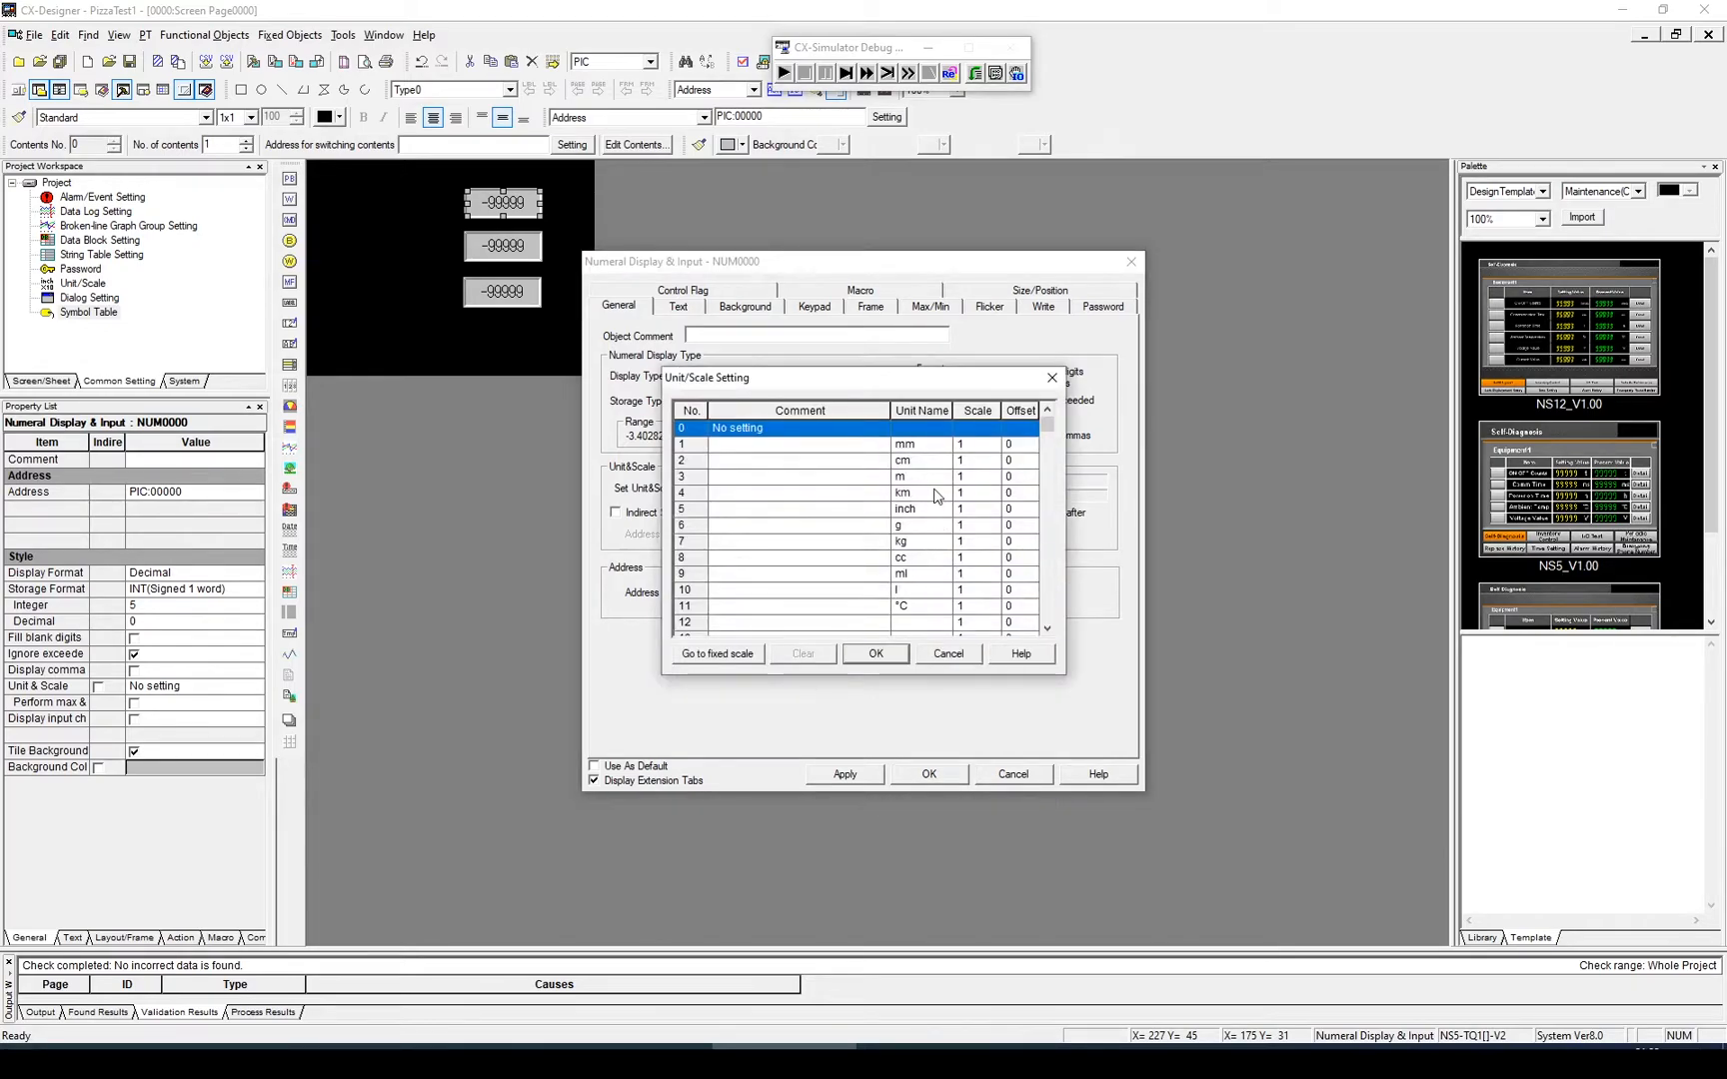
{"action": "left_click", "coordinate": [875, 653]}
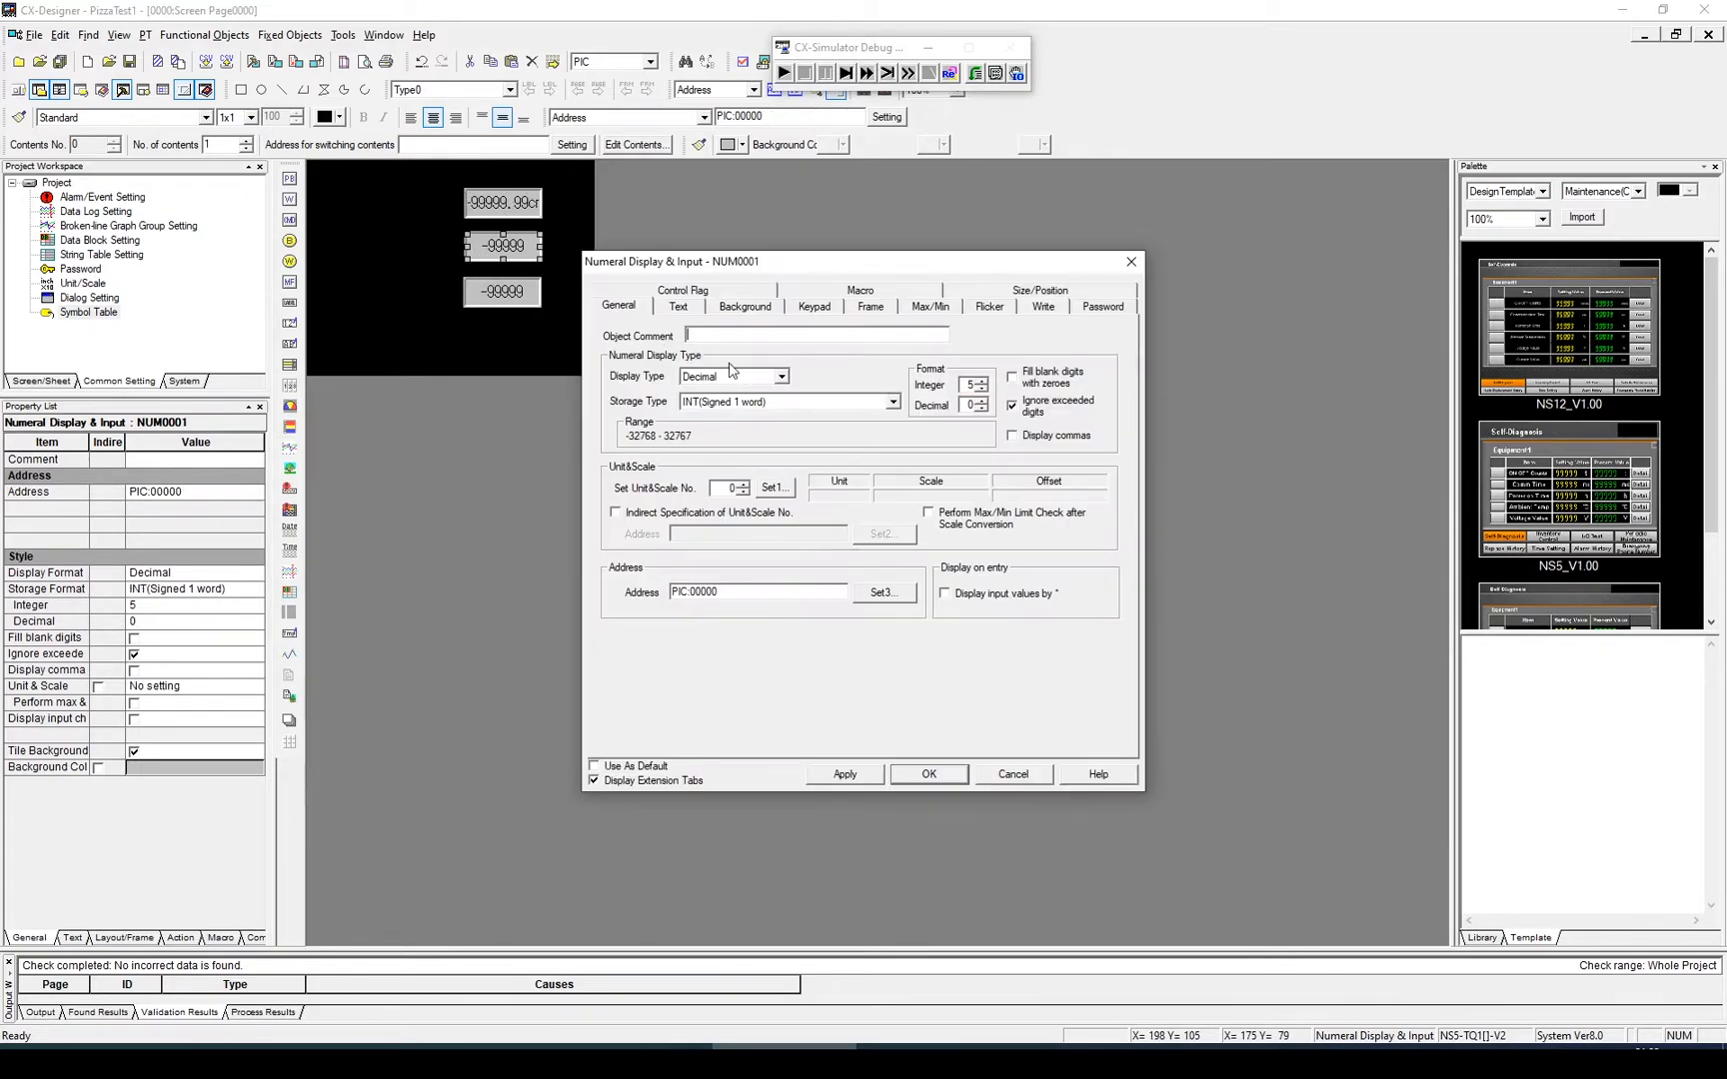
Set NUM0001 to REAL in cm addressed to Height, then move to the third field.
{"action": "left_click", "coordinate": [892, 402]}
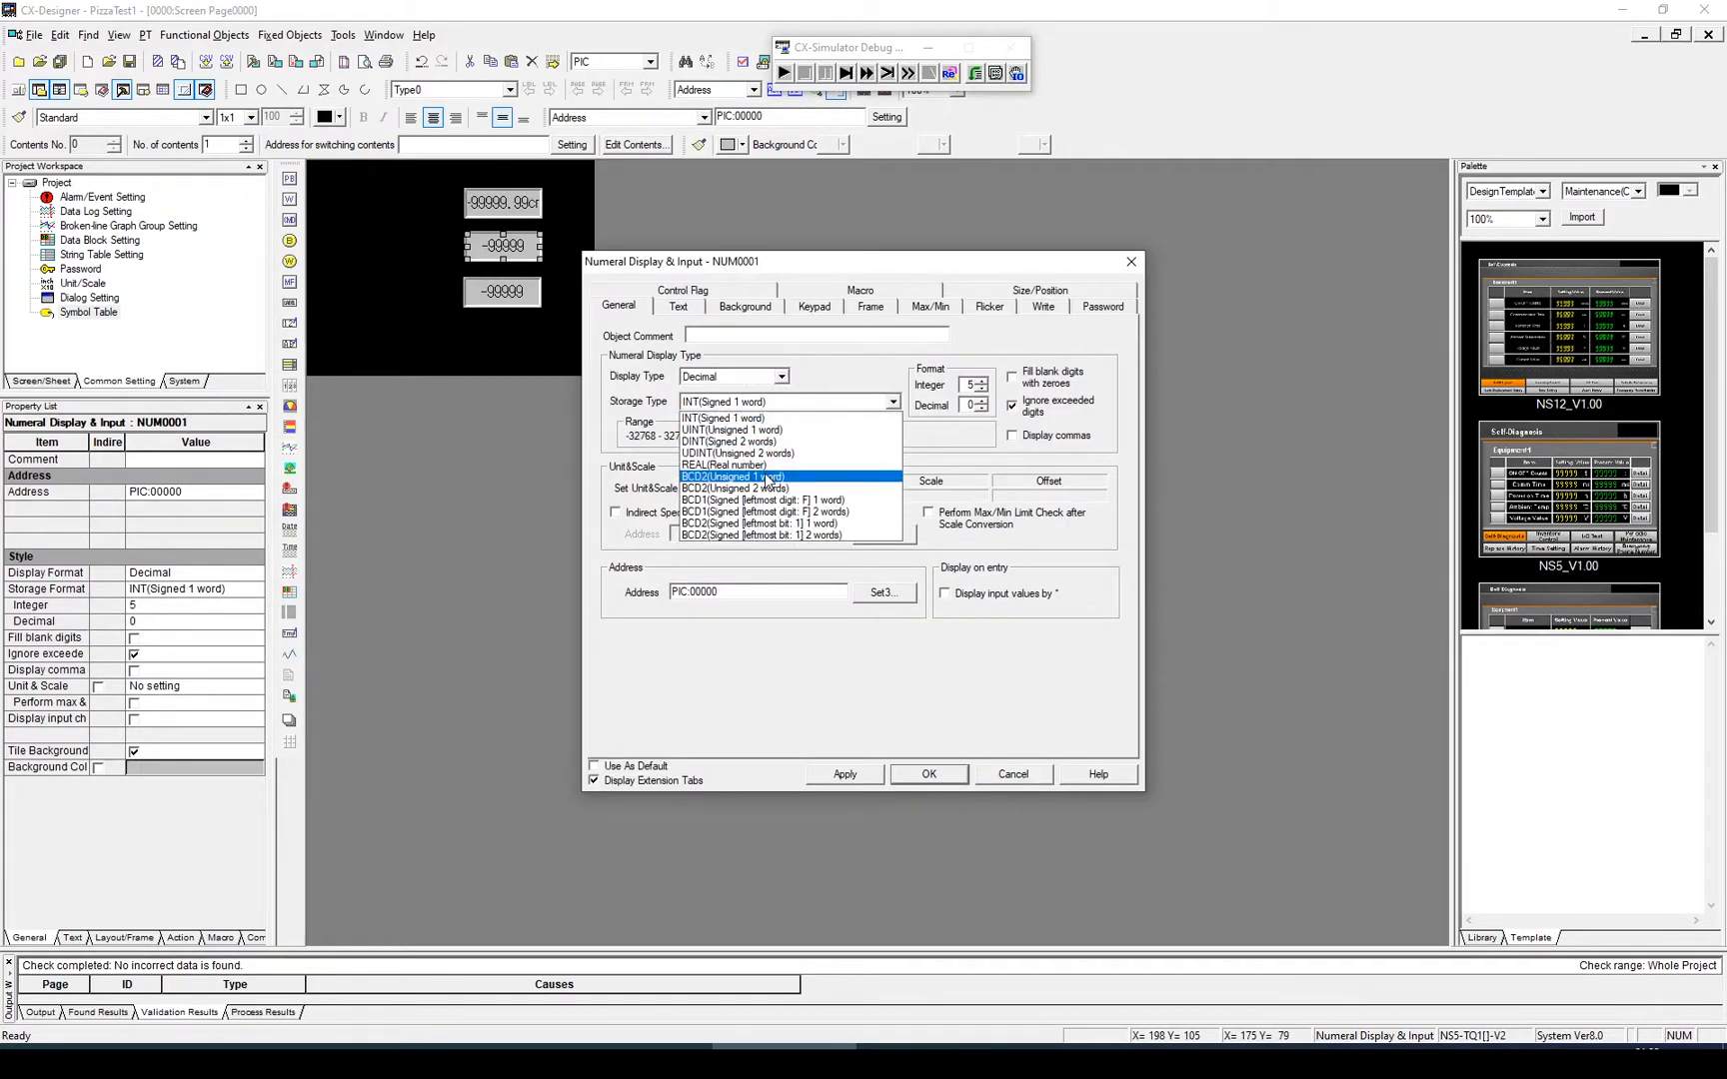
{"action": "left_click", "coordinate": [723, 465]}
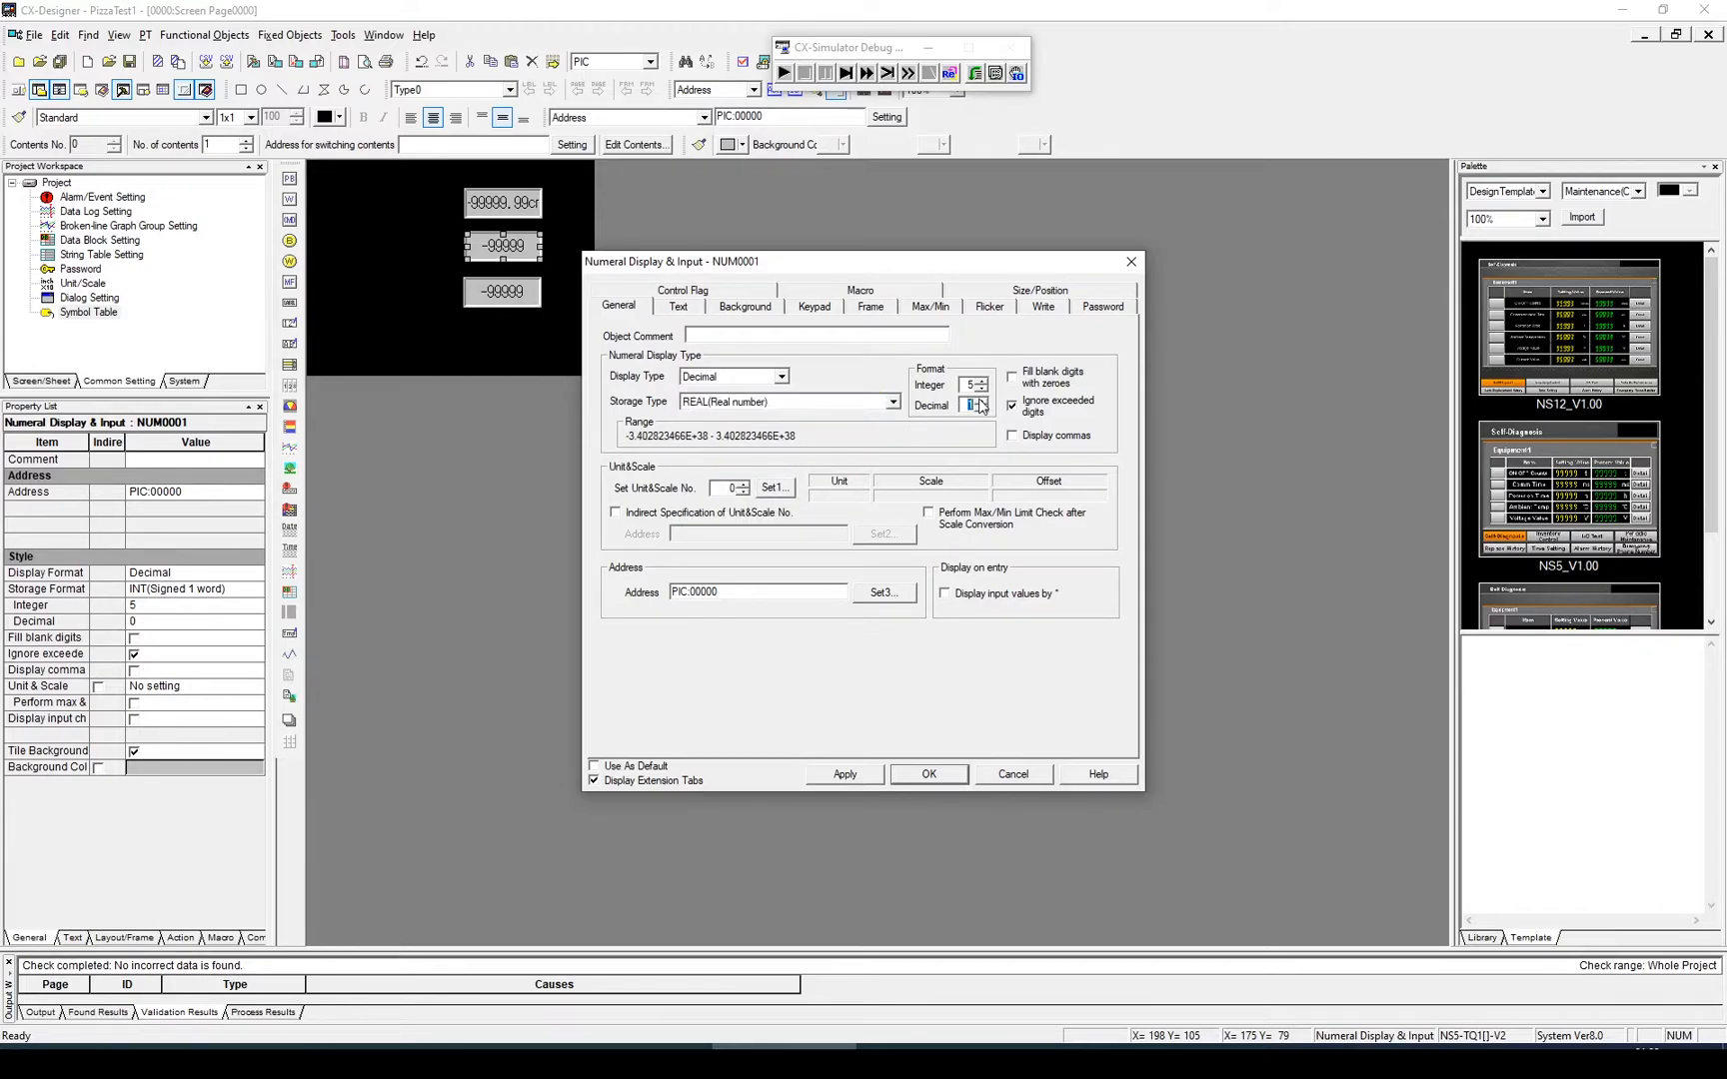
{"action": "left_click", "coordinate": [776, 487]}
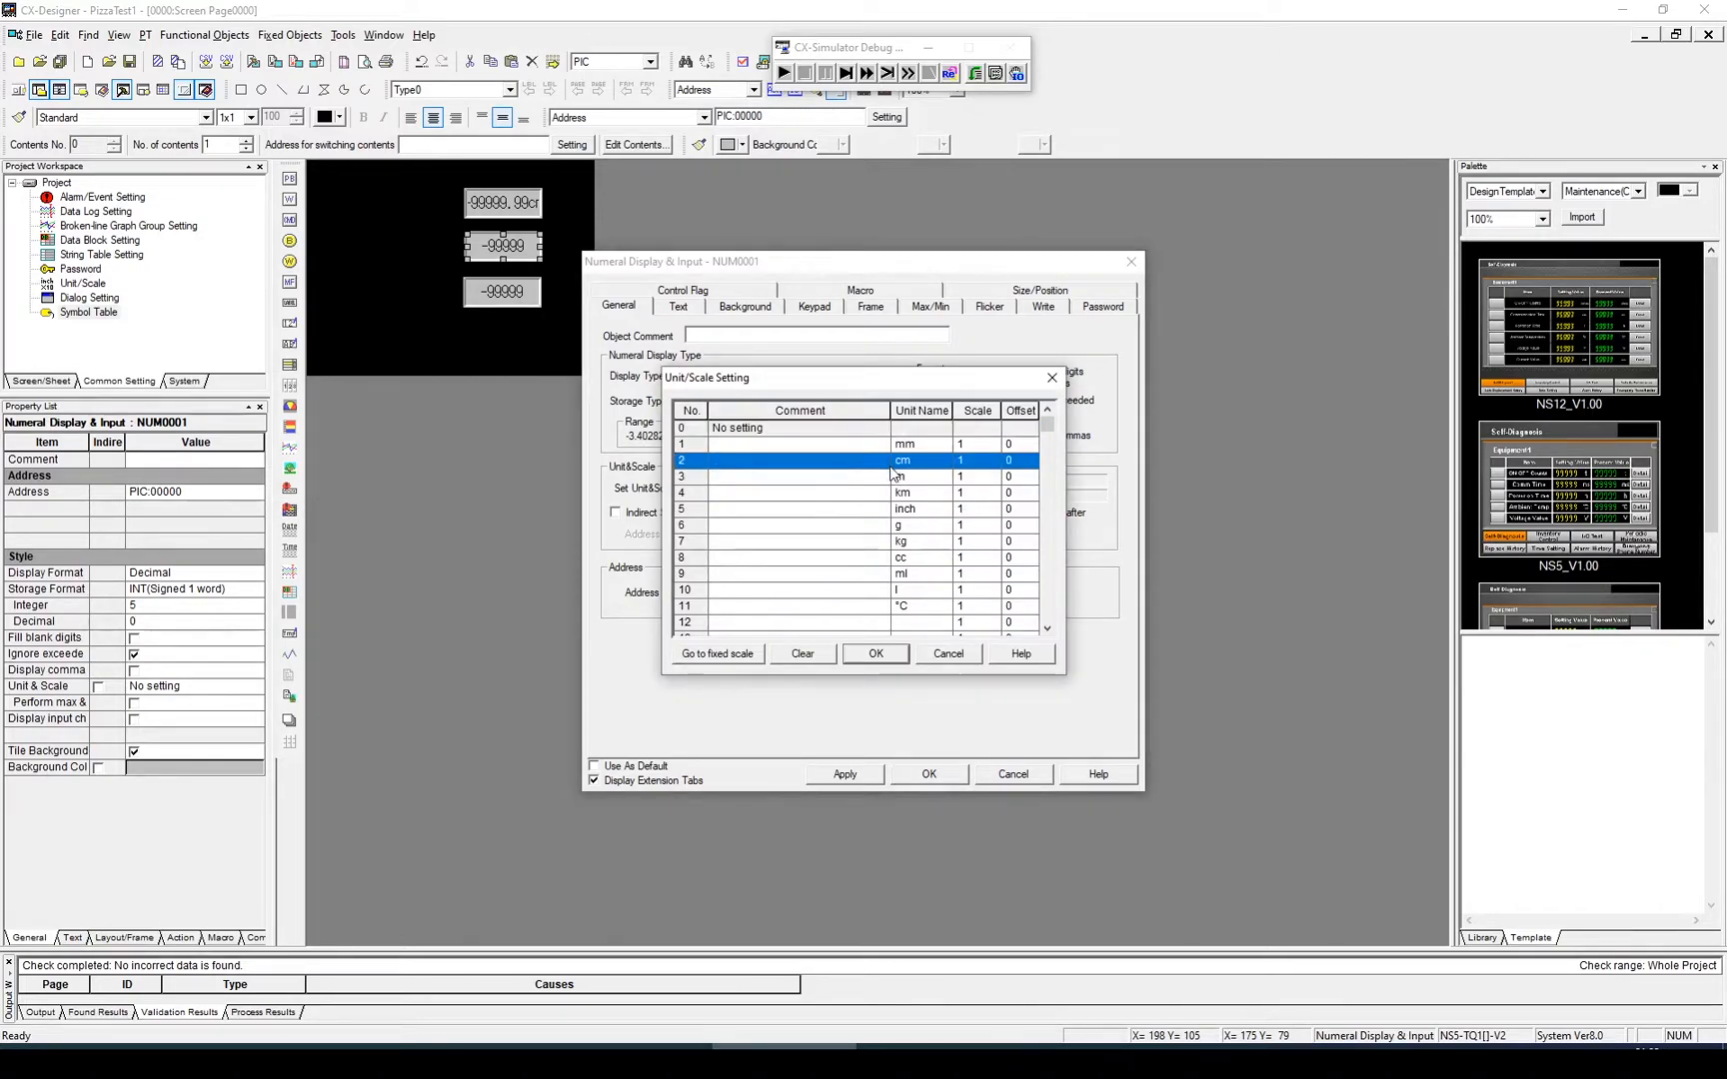
{"action": "left_click", "coordinate": [875, 653]}
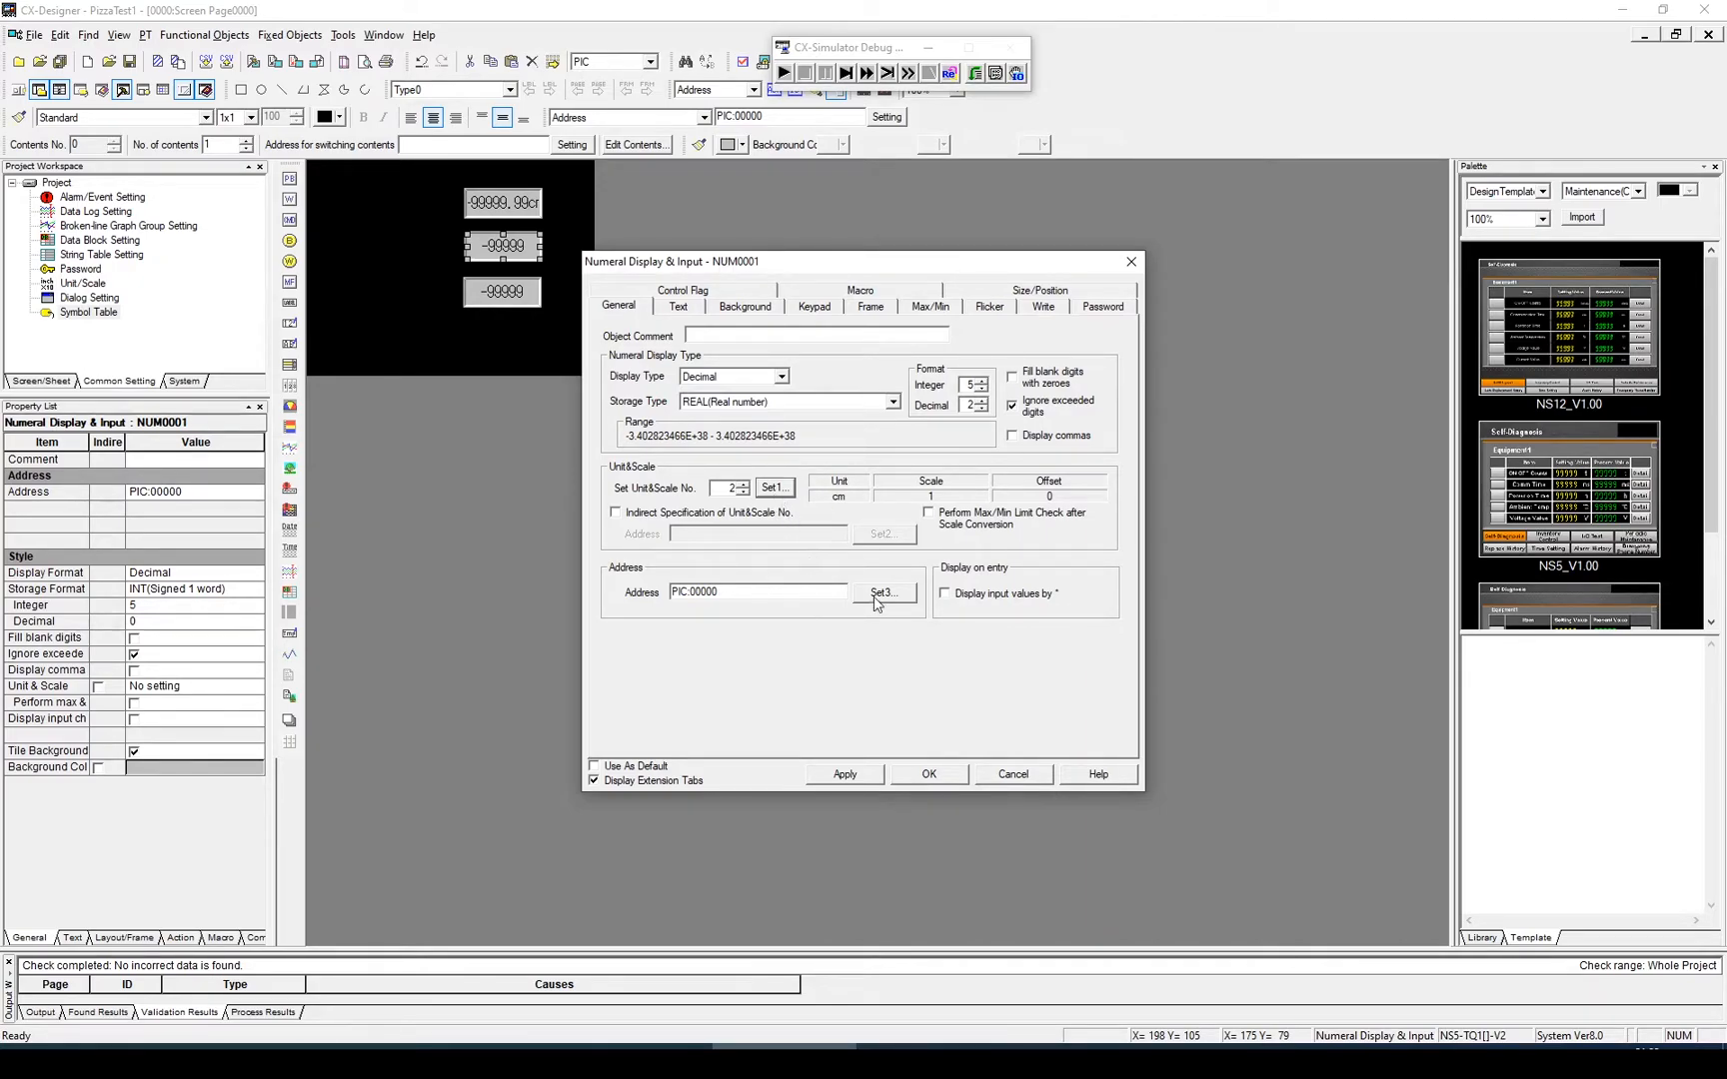
{"action": "left_click", "coordinate": [883, 592]}
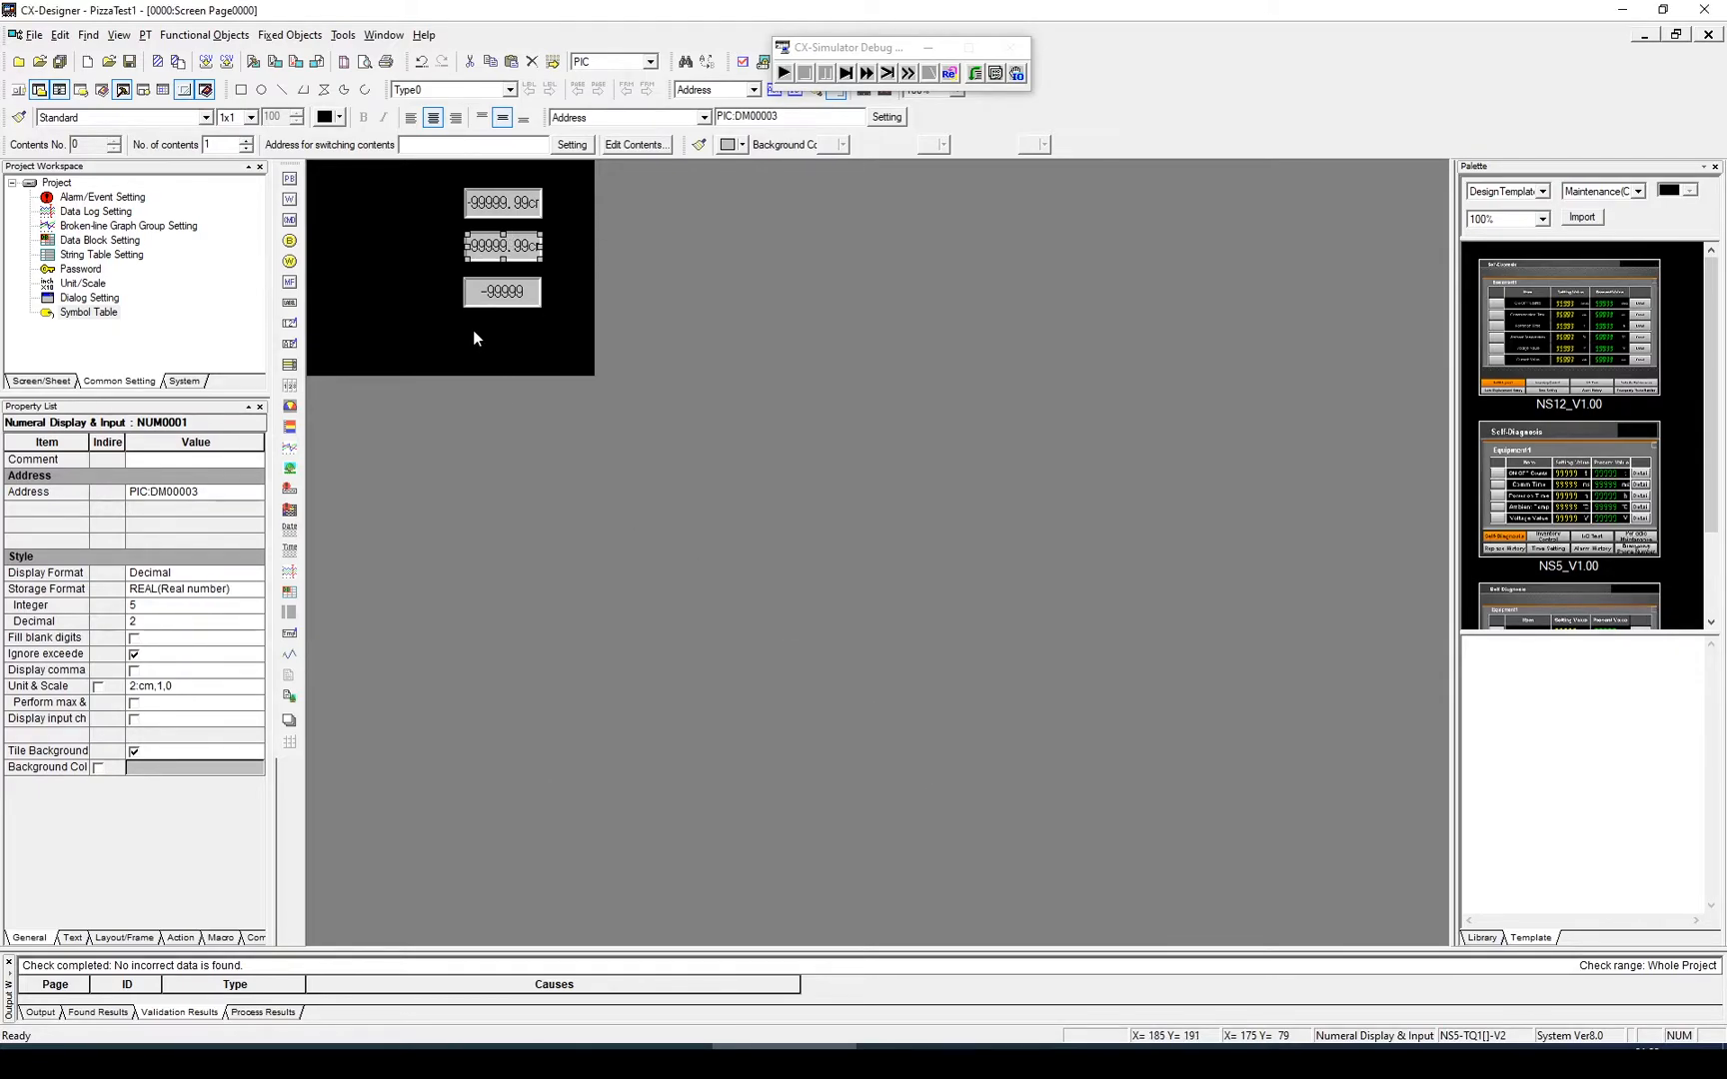
{"action": "double_click", "coordinate": [502, 291]}
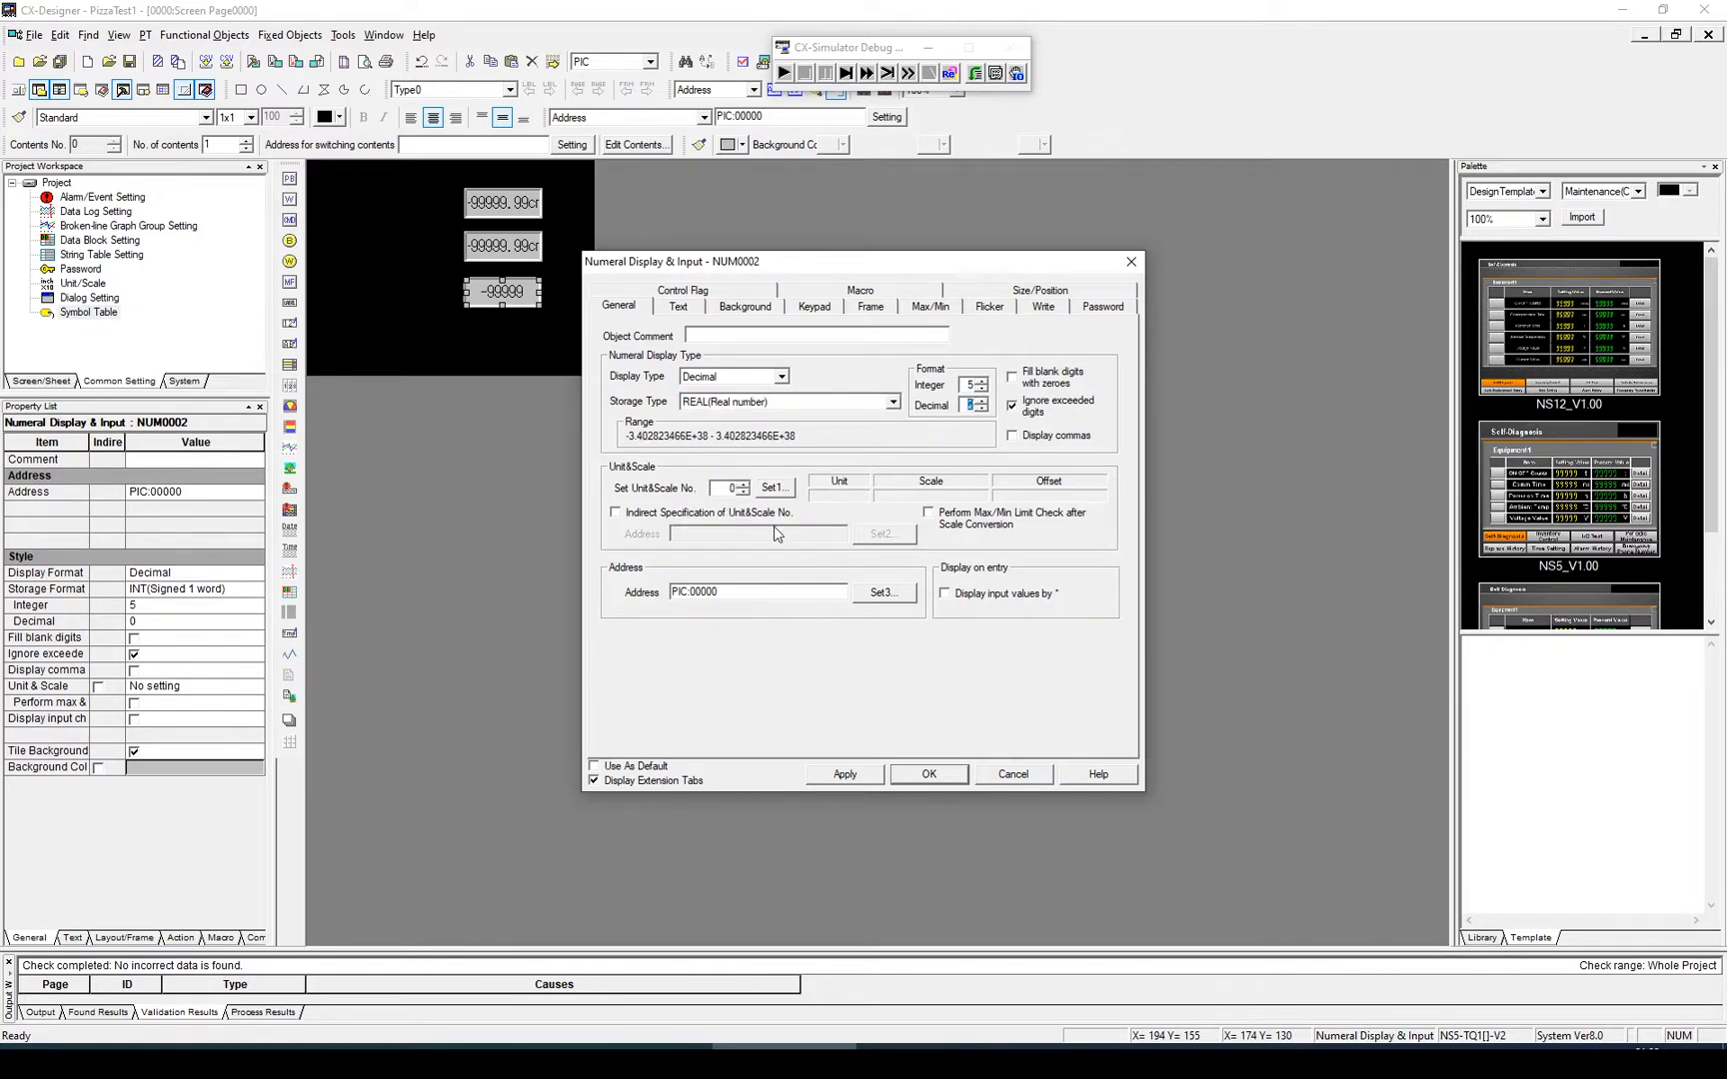
{"action": "mouse_move", "coordinate": [773, 491]}
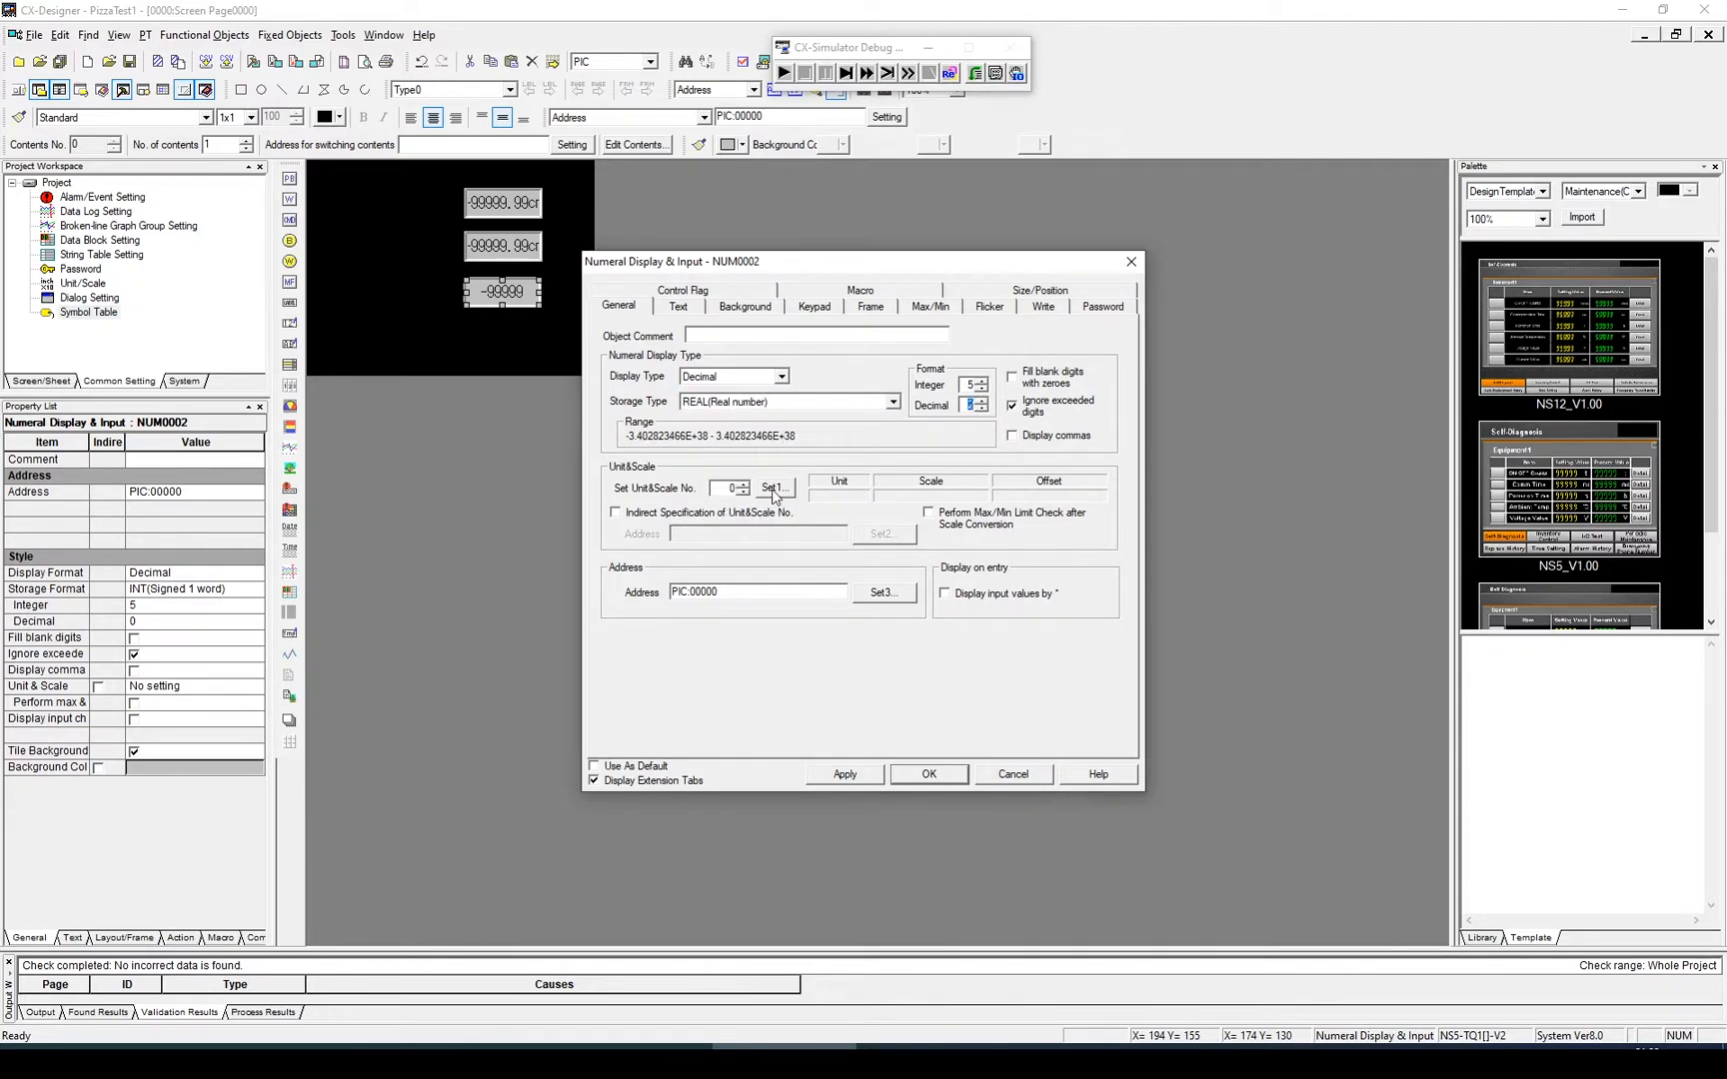
Give the third field unit No. 2 (cm) and accept its settings.
{"action": "left_click", "coordinate": [773, 488]}
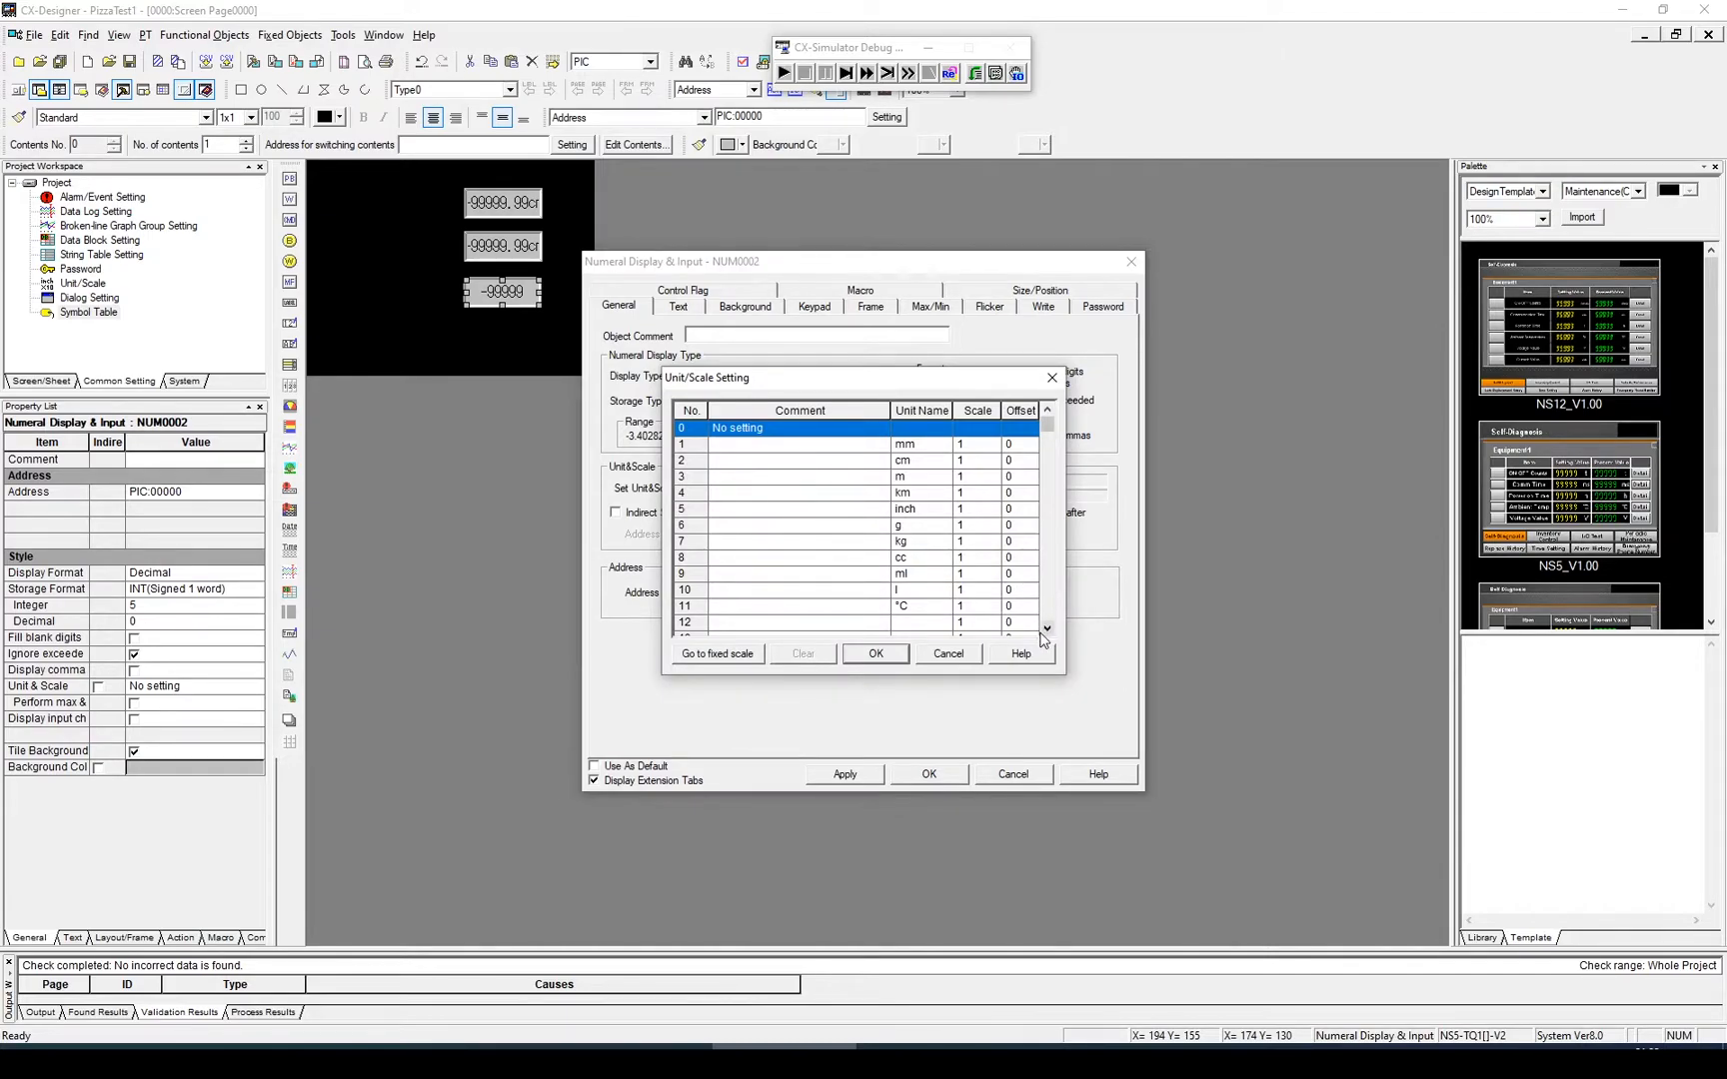
{"action": "left_click", "coordinate": [1048, 630]}
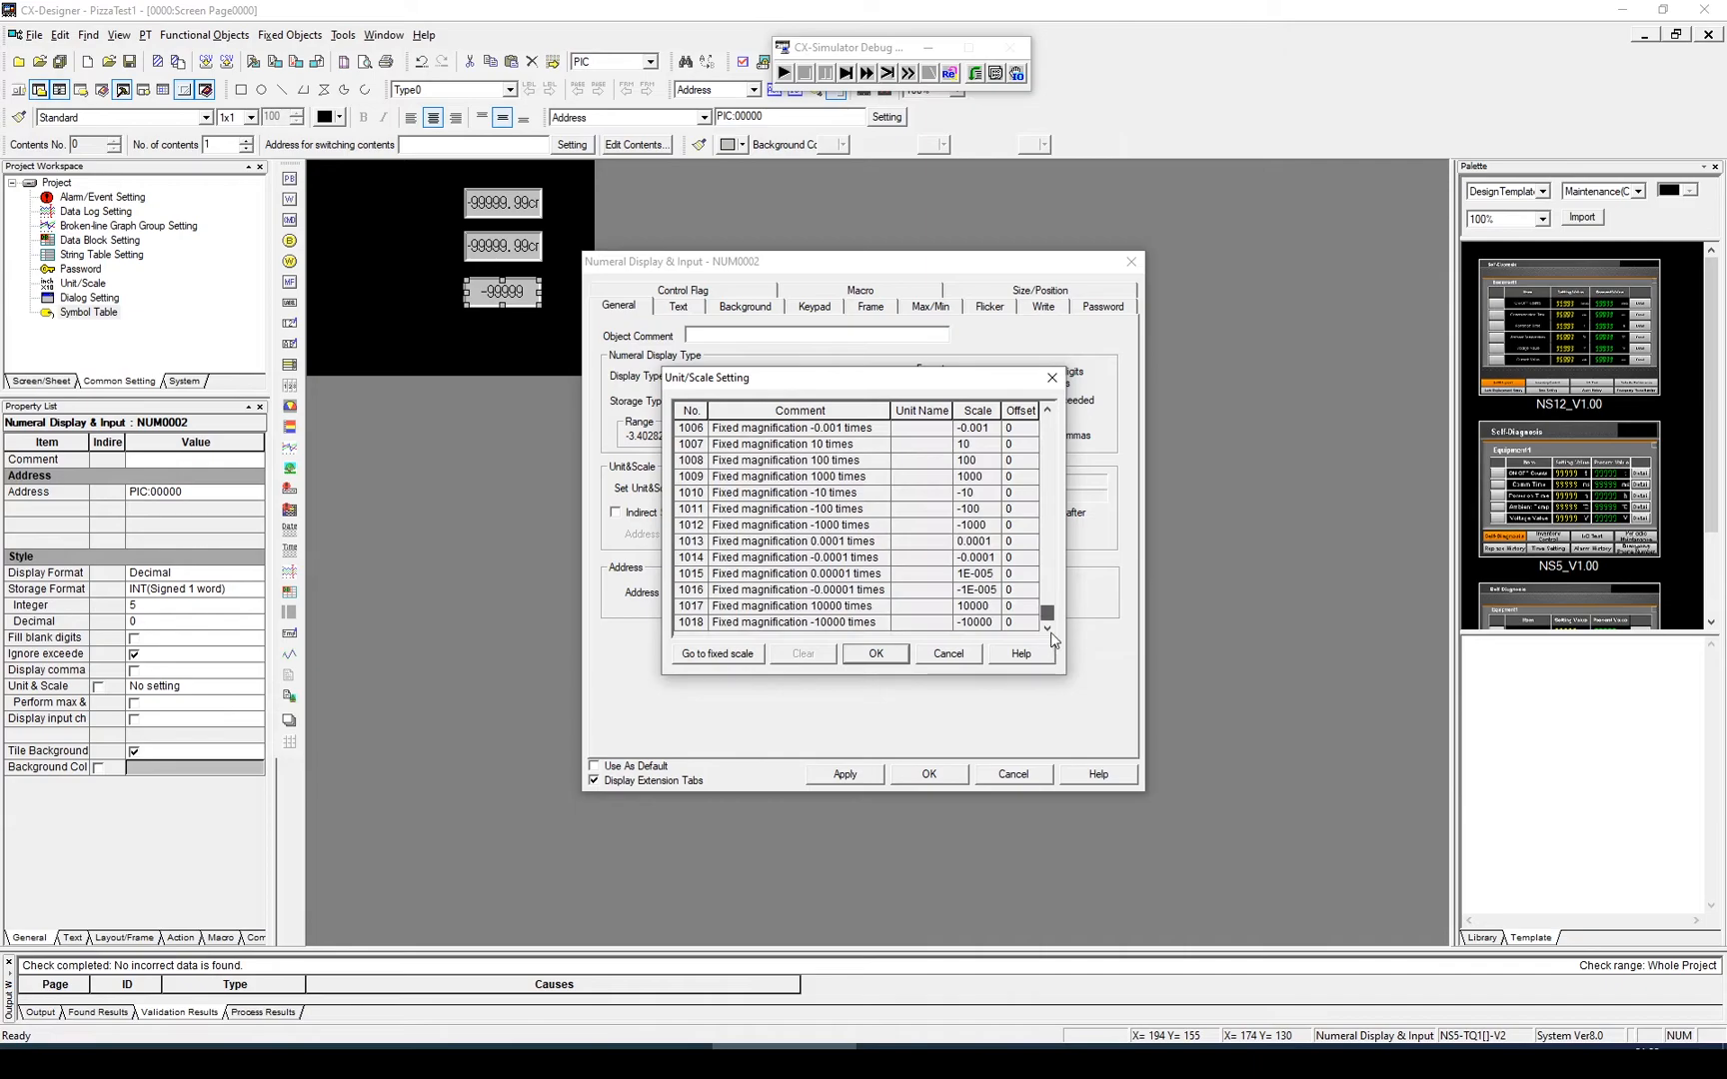
{"action": "scroll", "scroll_direction": "down", "scroll_amount": 3}
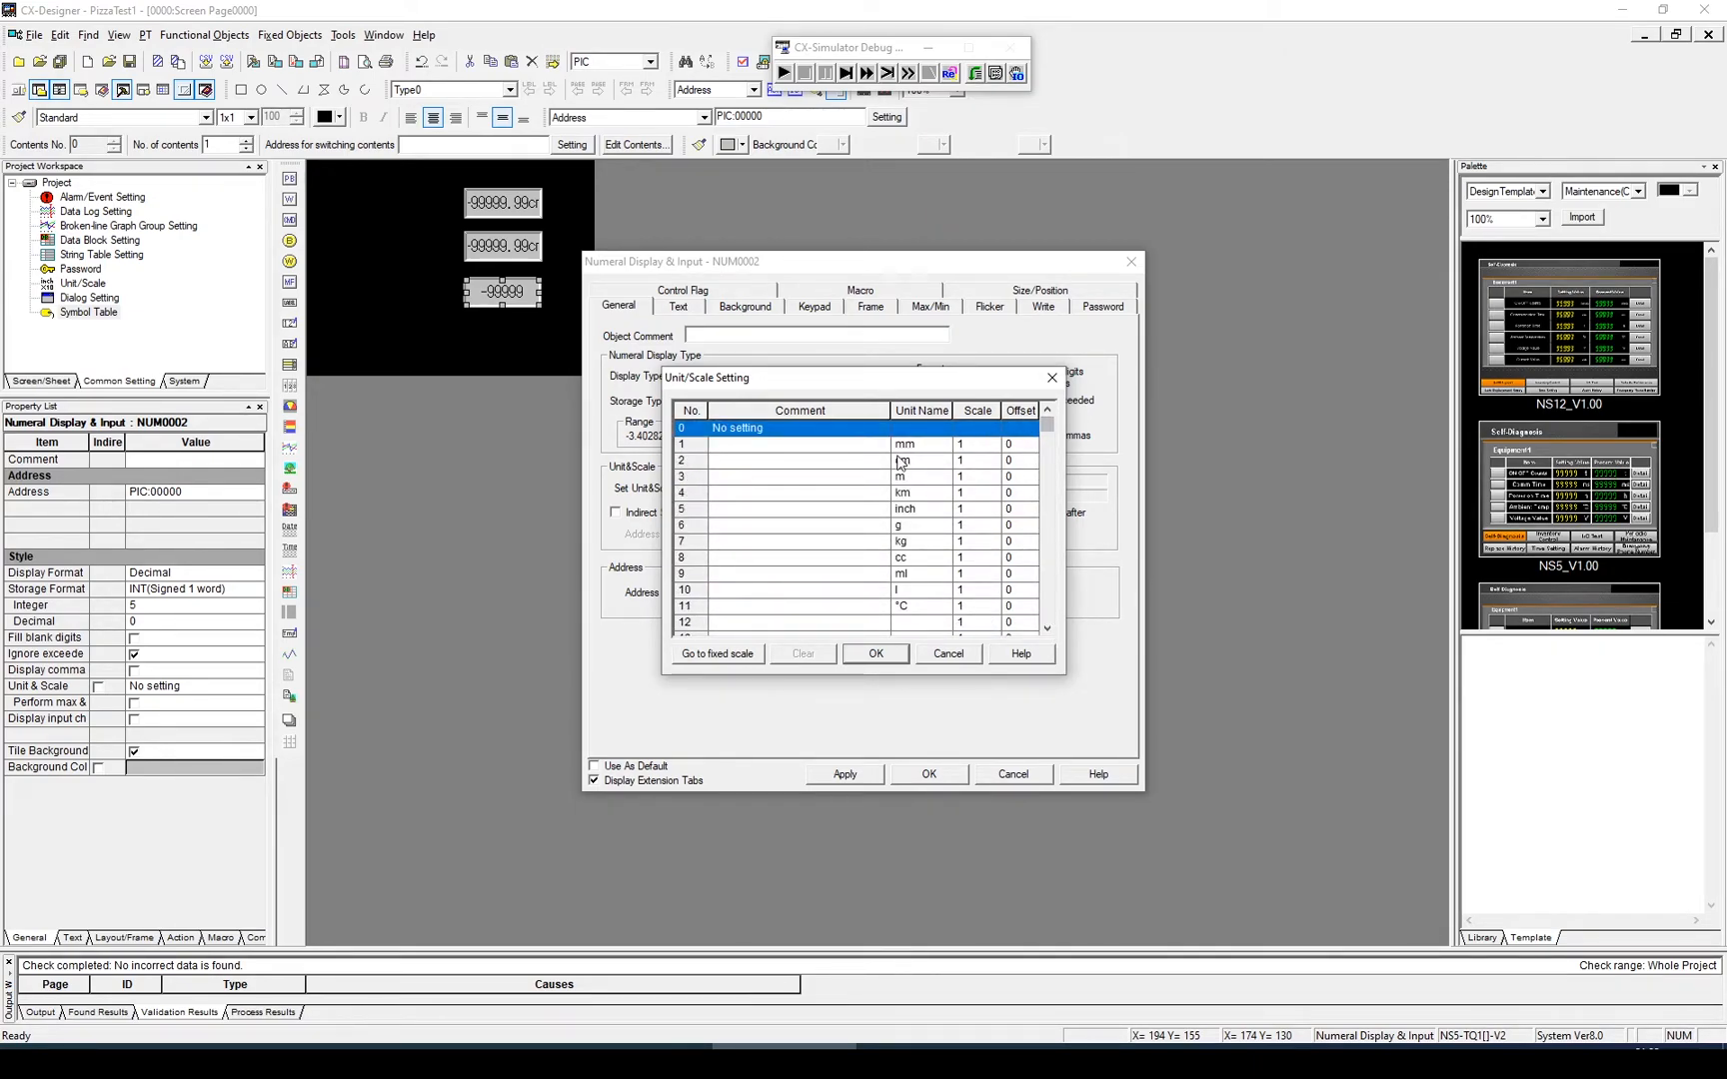
{"action": "left_click", "coordinate": [902, 460]}
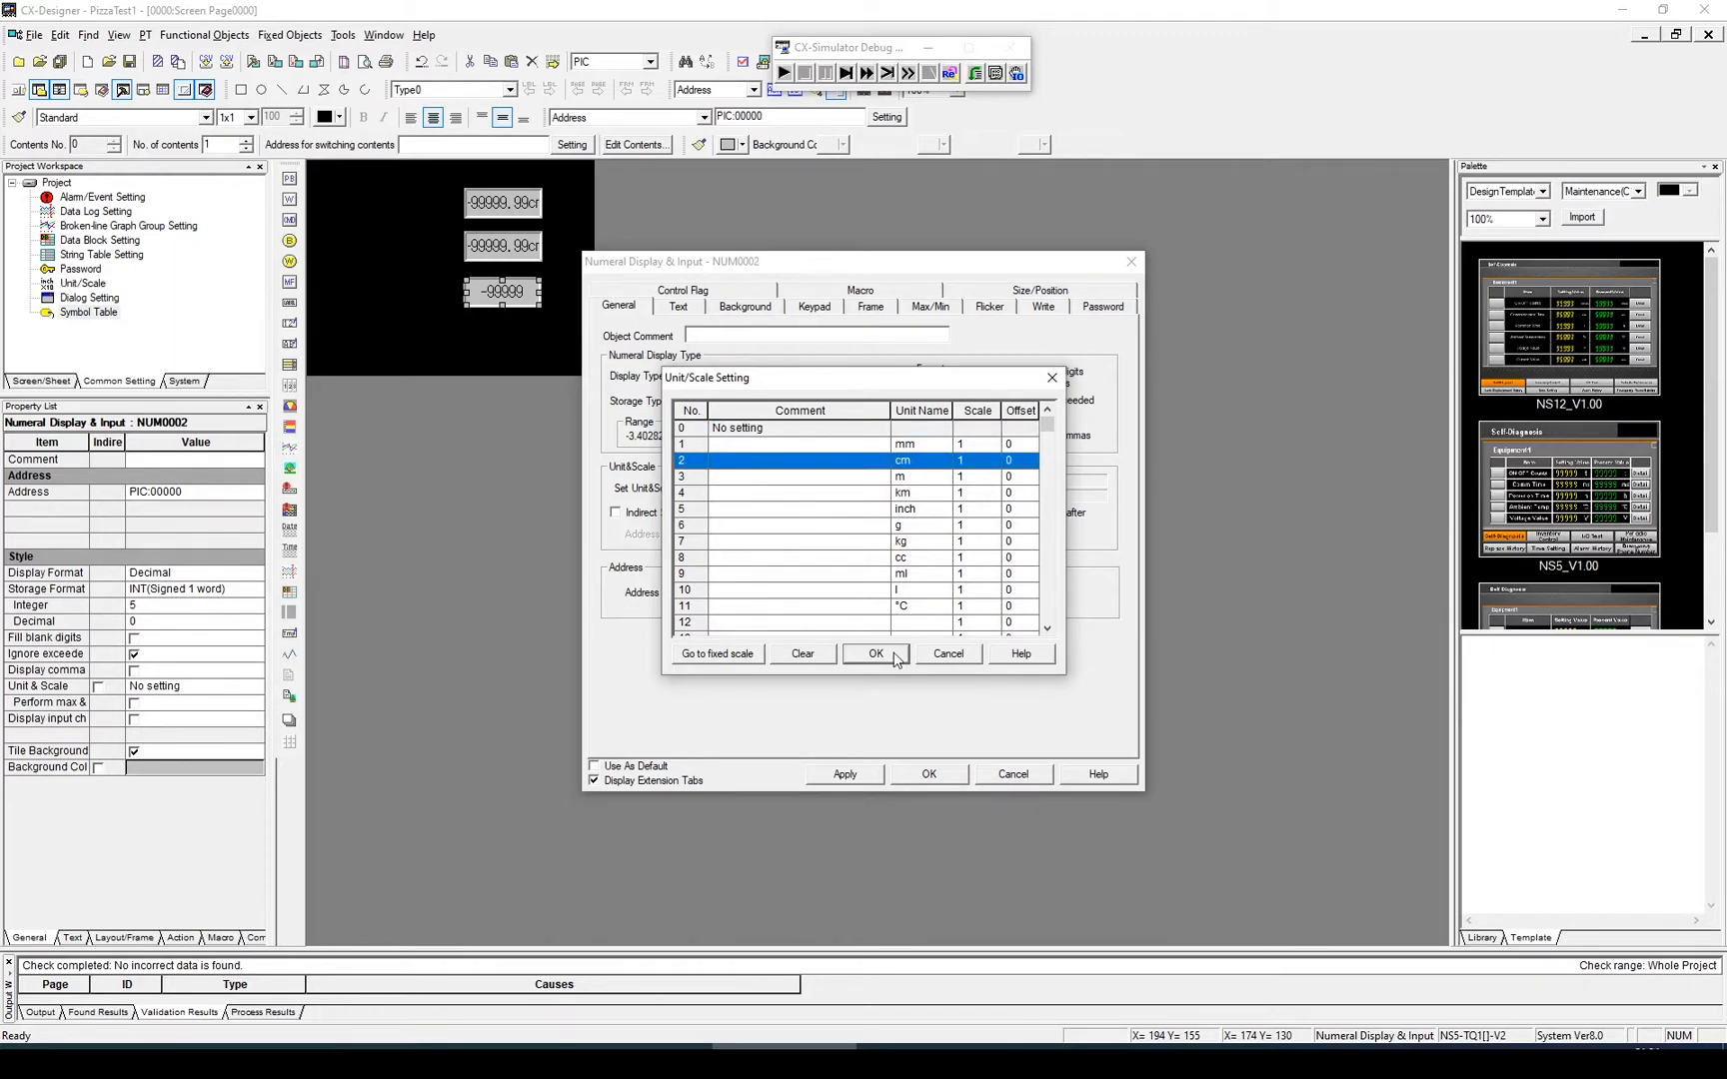
{"action": "left_click", "coordinate": [876, 654]}
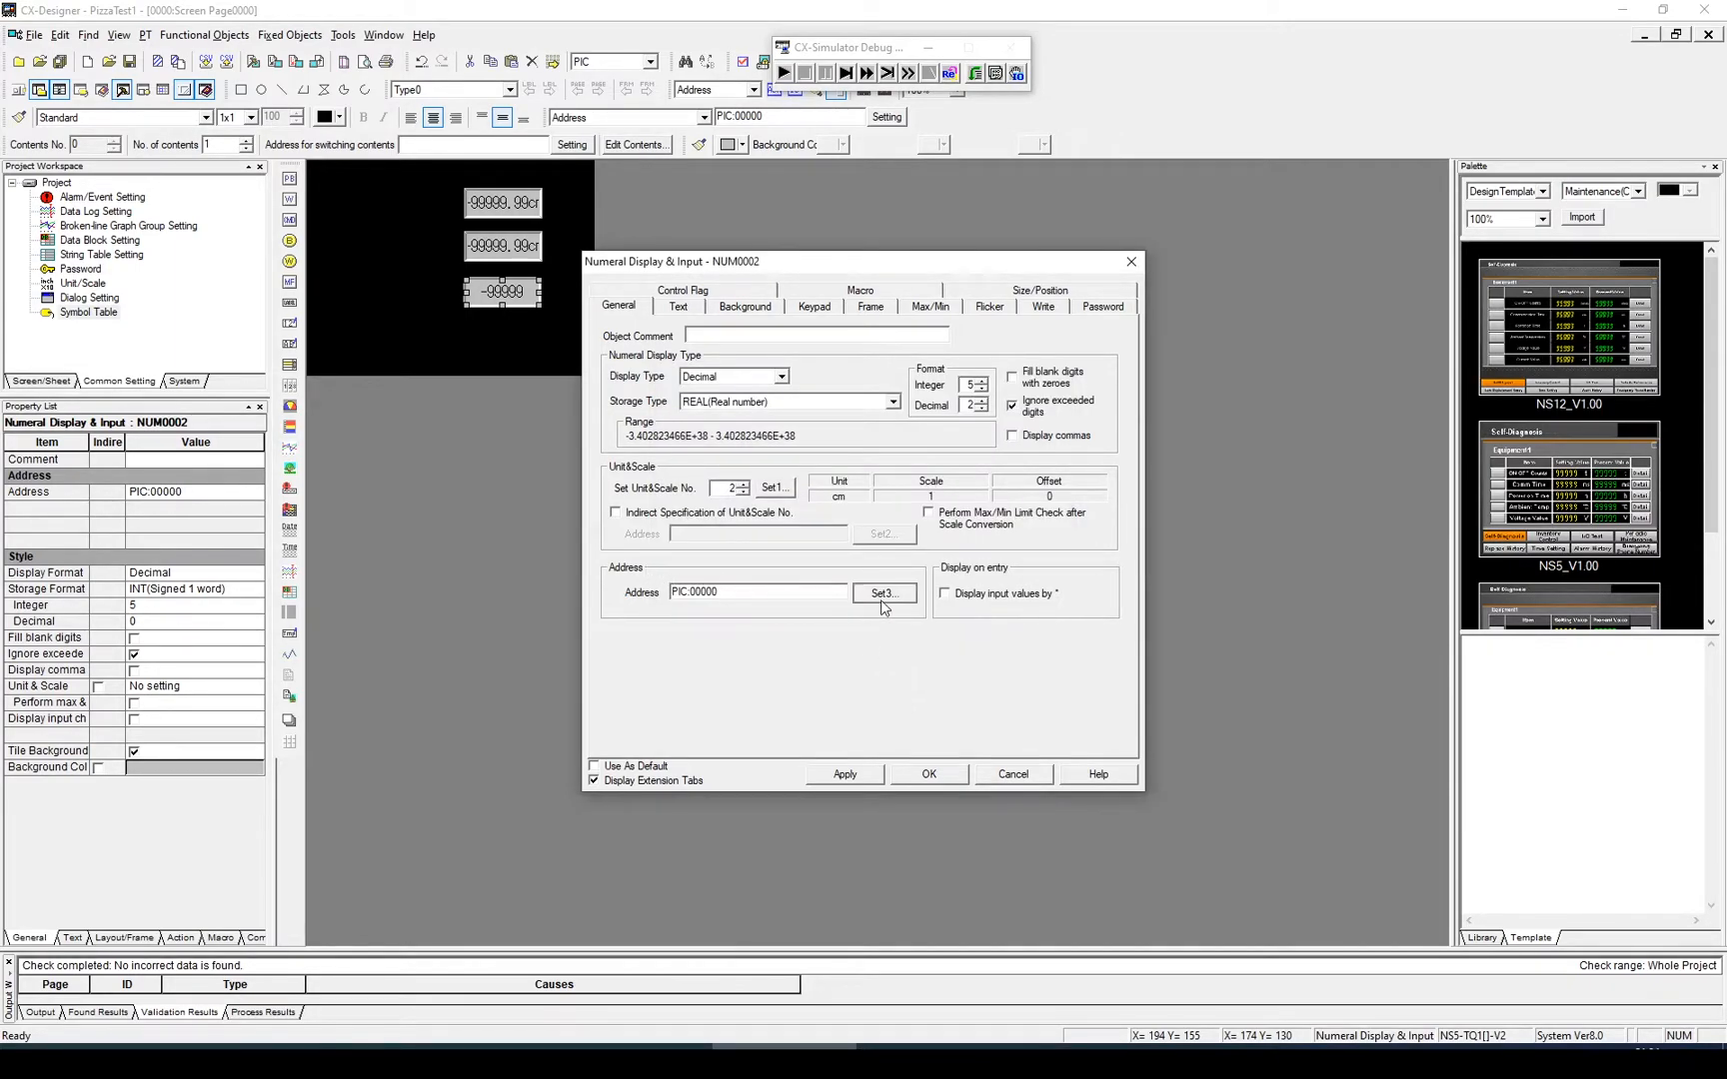
{"action": "left_click", "coordinate": [883, 591]}
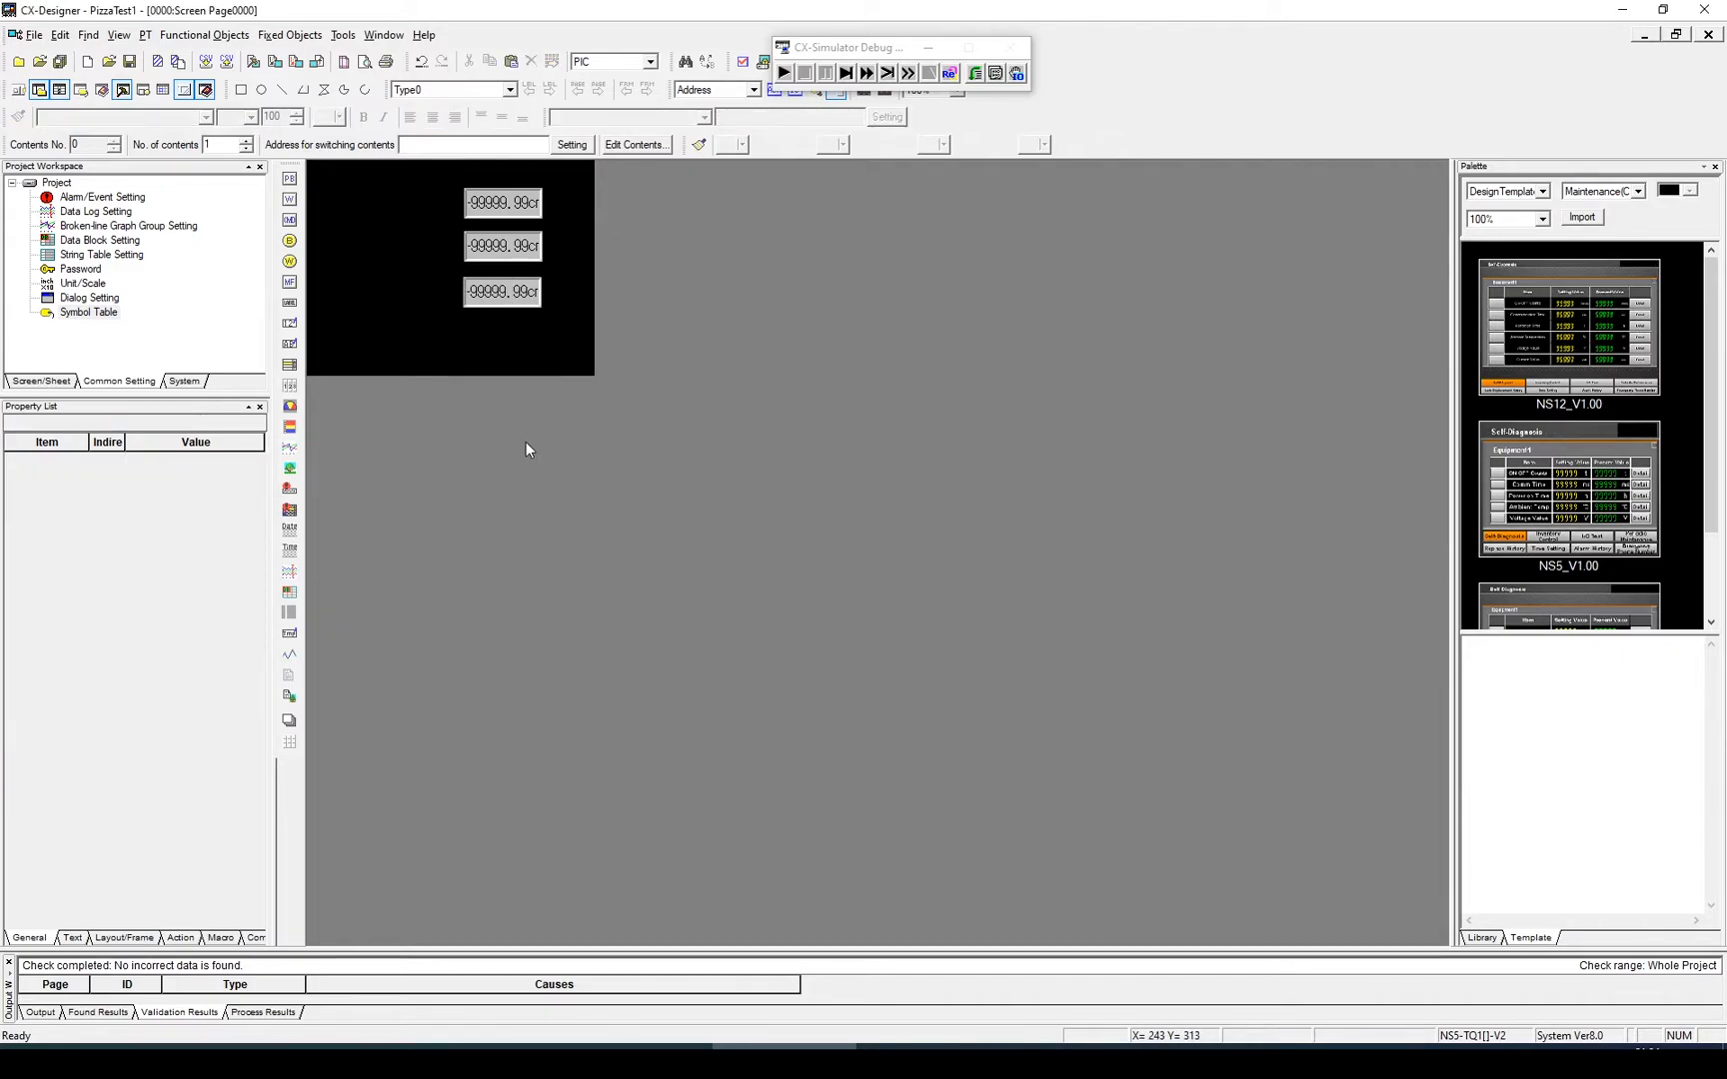
{"action": "mouse_move", "coordinate": [306, 319]}
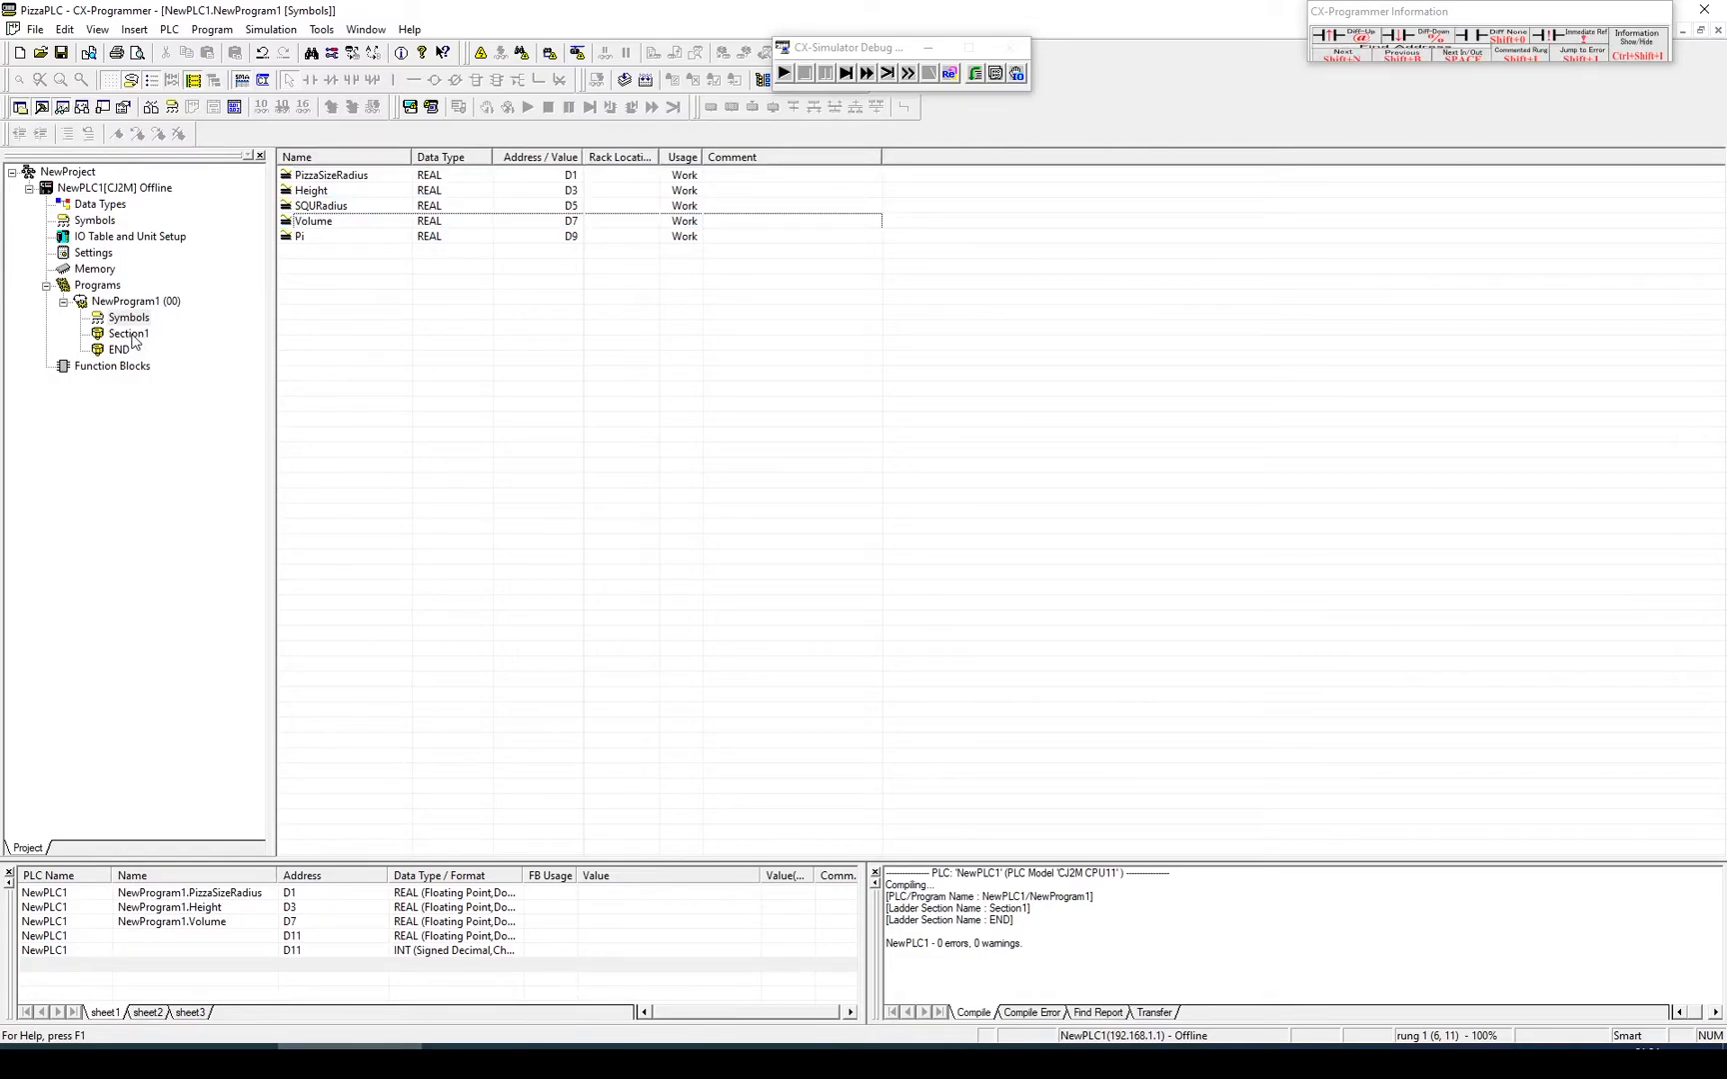
Open the Section1 ladder diagram under NewProgram1 showing the volume calculation rungs.
{"action": "double_click", "coordinate": [128, 331]}
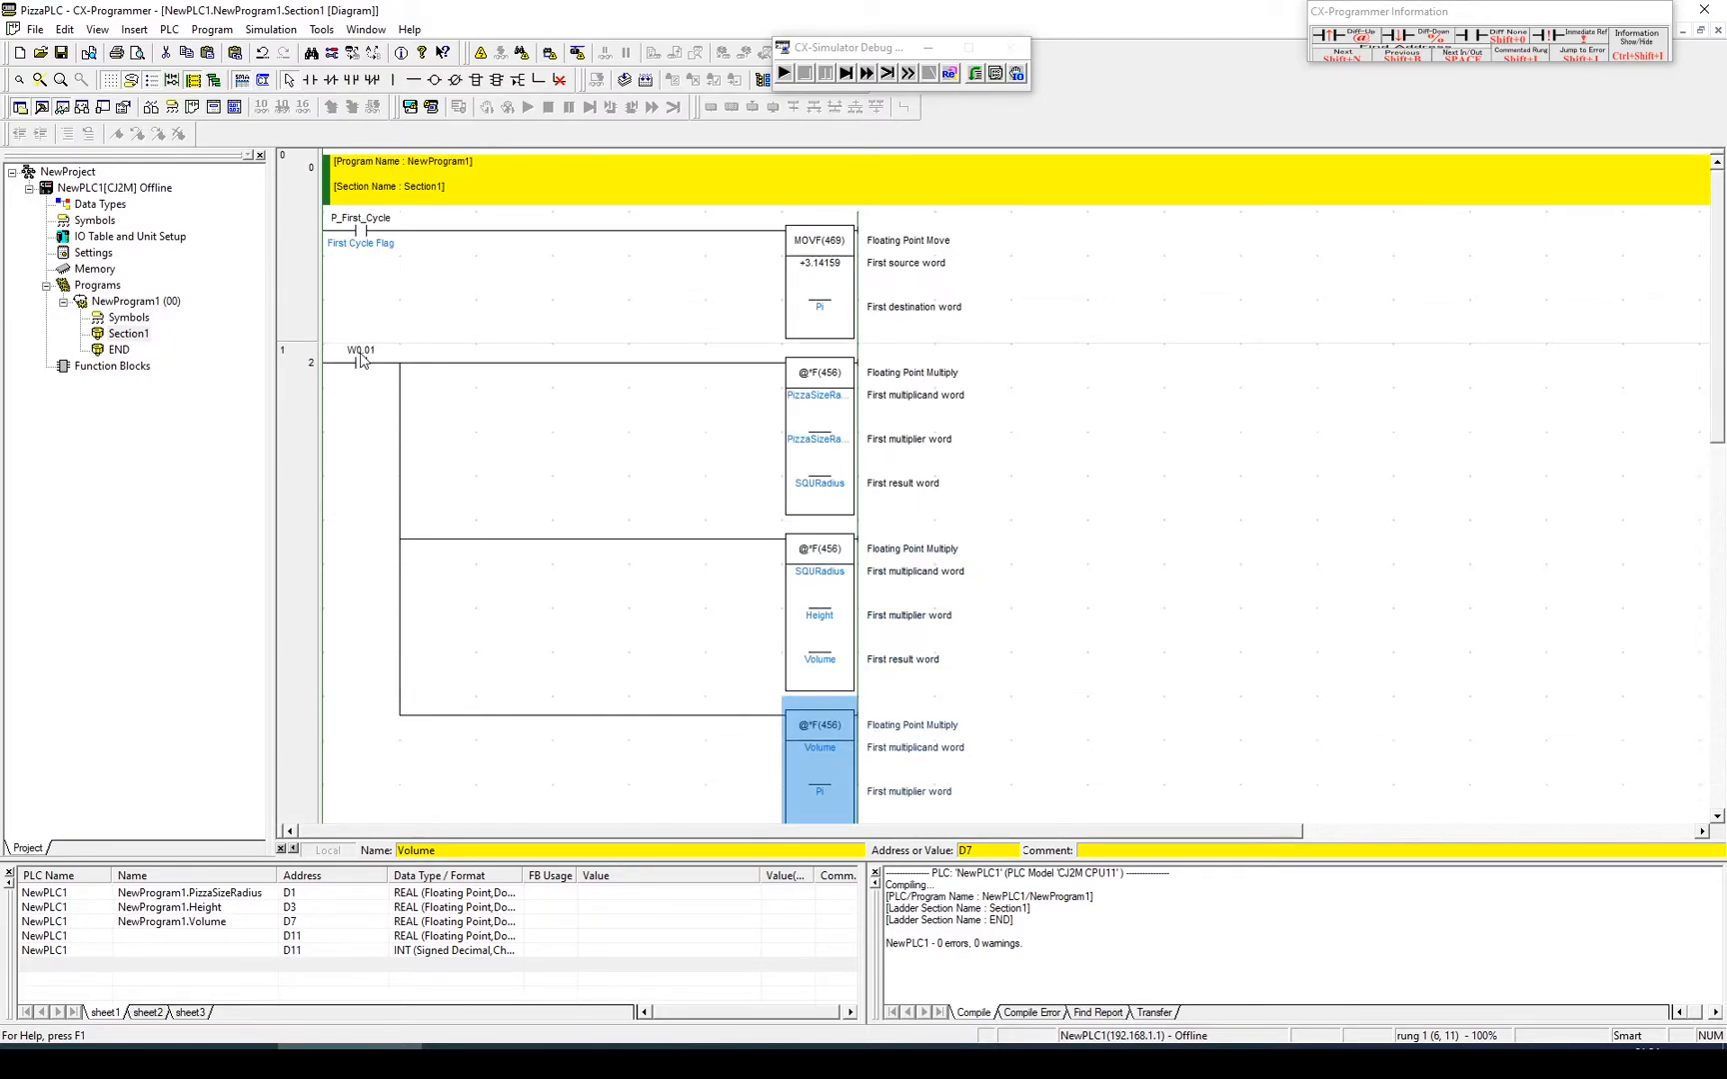
{"action": "mouse_move", "coordinate": [665, 573]}
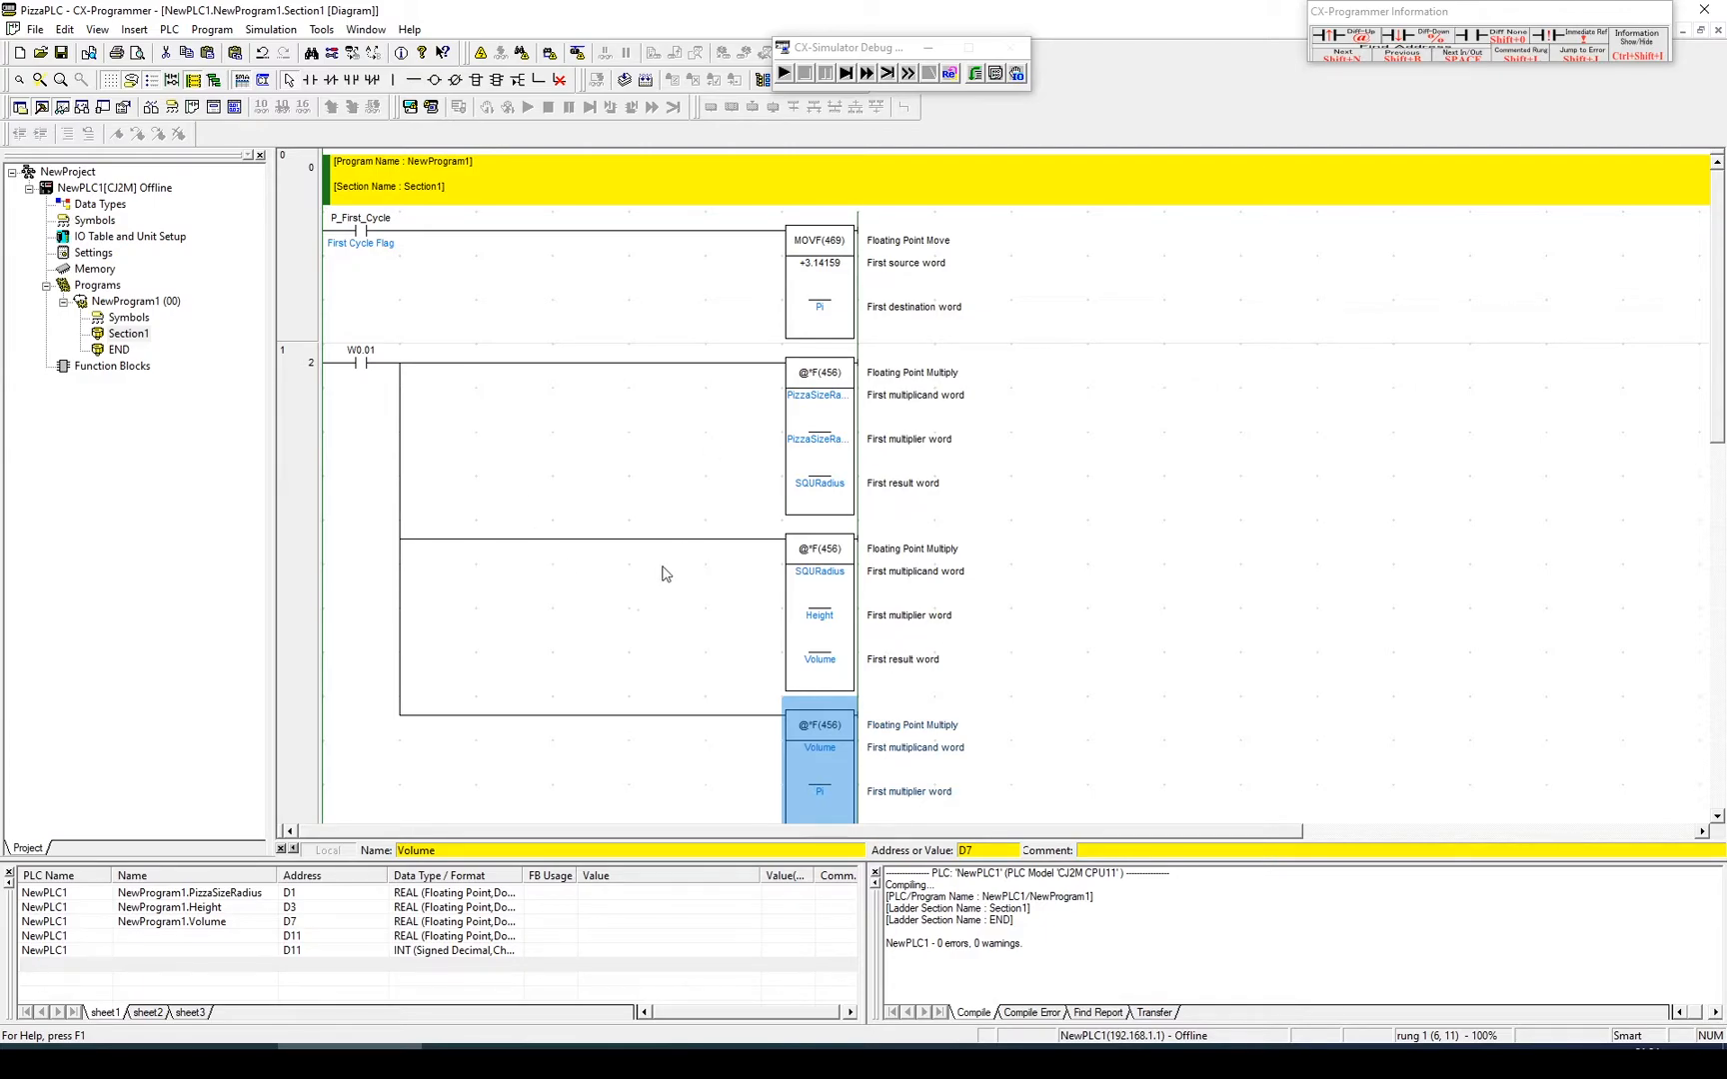
{"action": "mouse_move", "coordinate": [148, 326]}
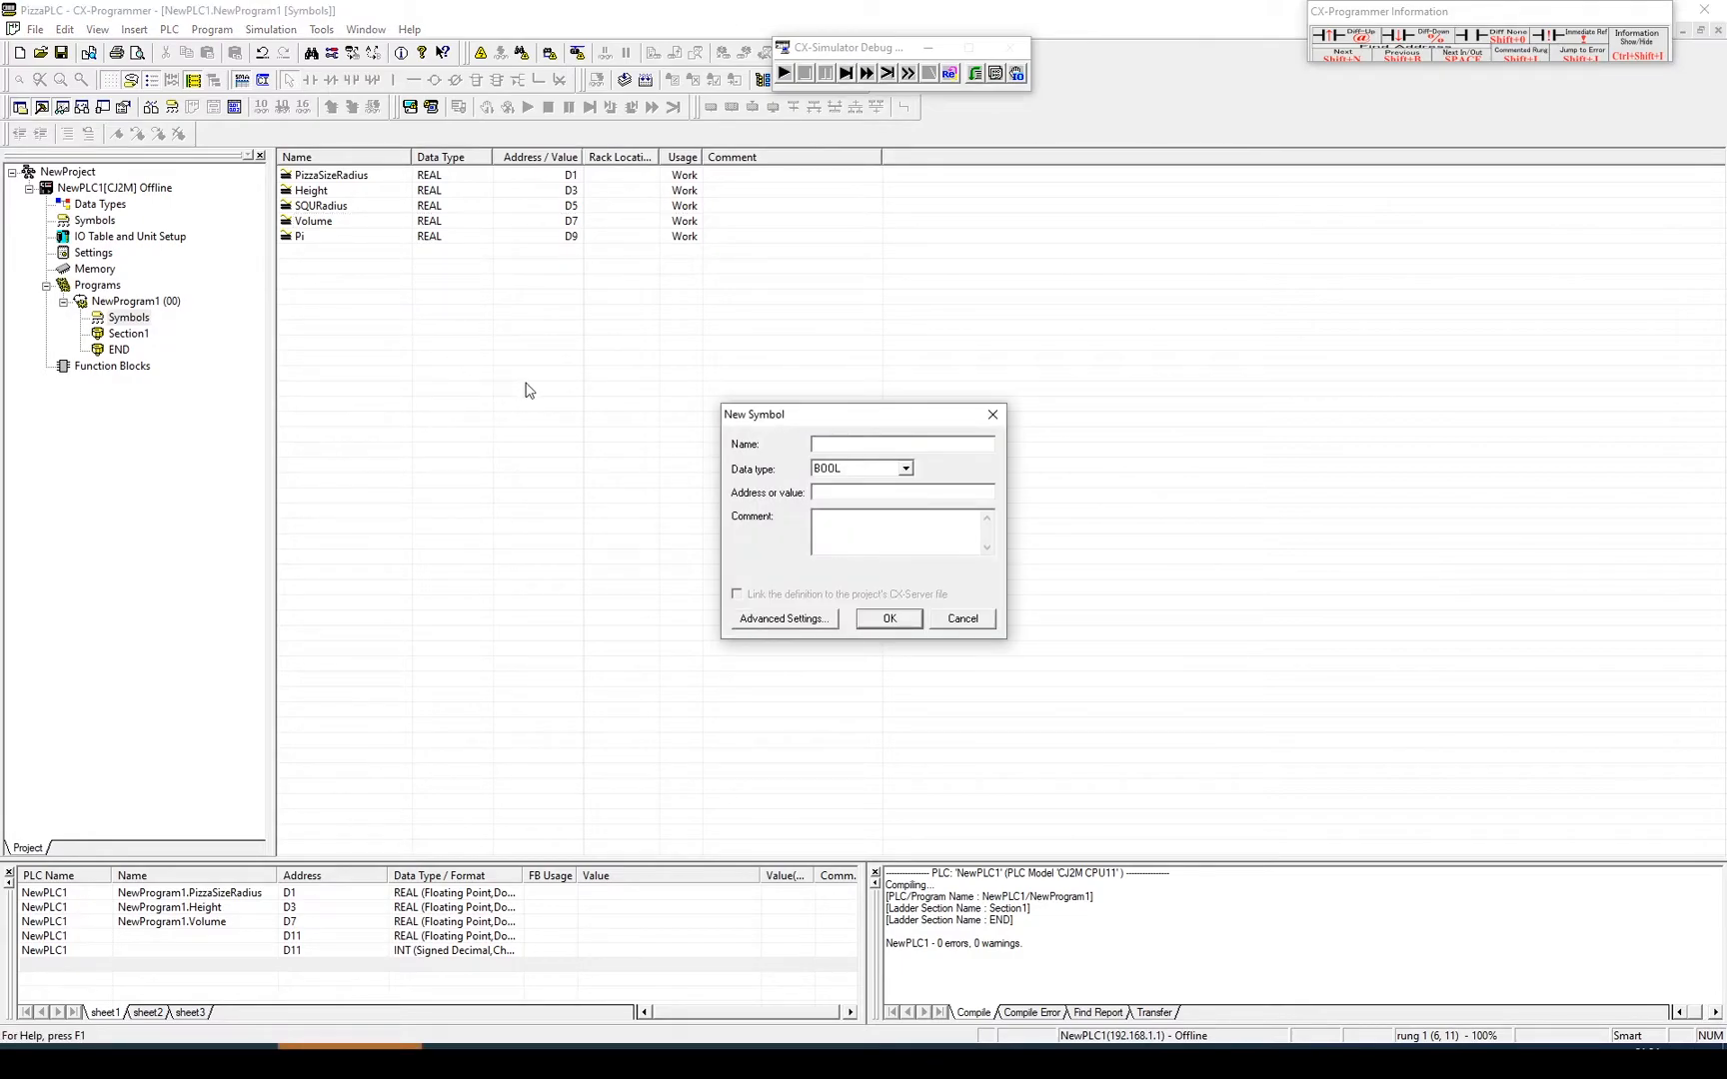
Create a BOOL symbol HMI_PB at address W0.01 and return to the Section1 diagram.
{"action": "type", "text": "HMI_PB"}
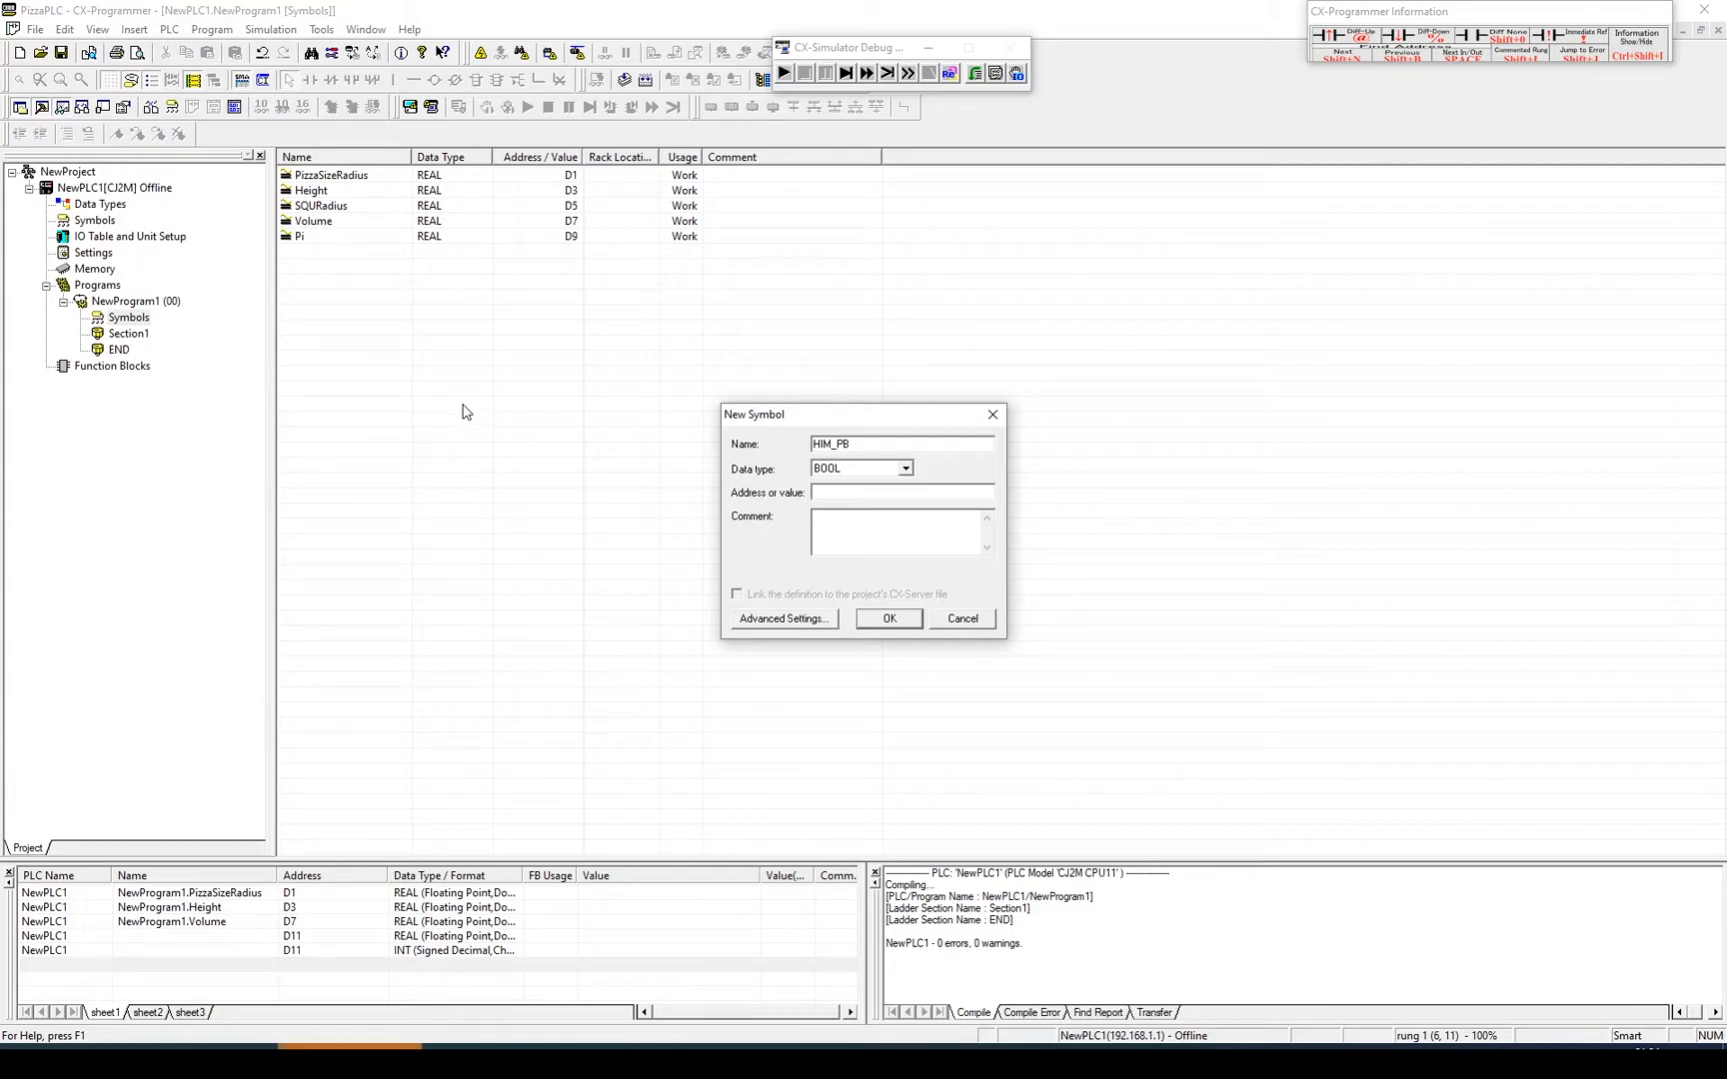
{"action": "type", "text": "w"}
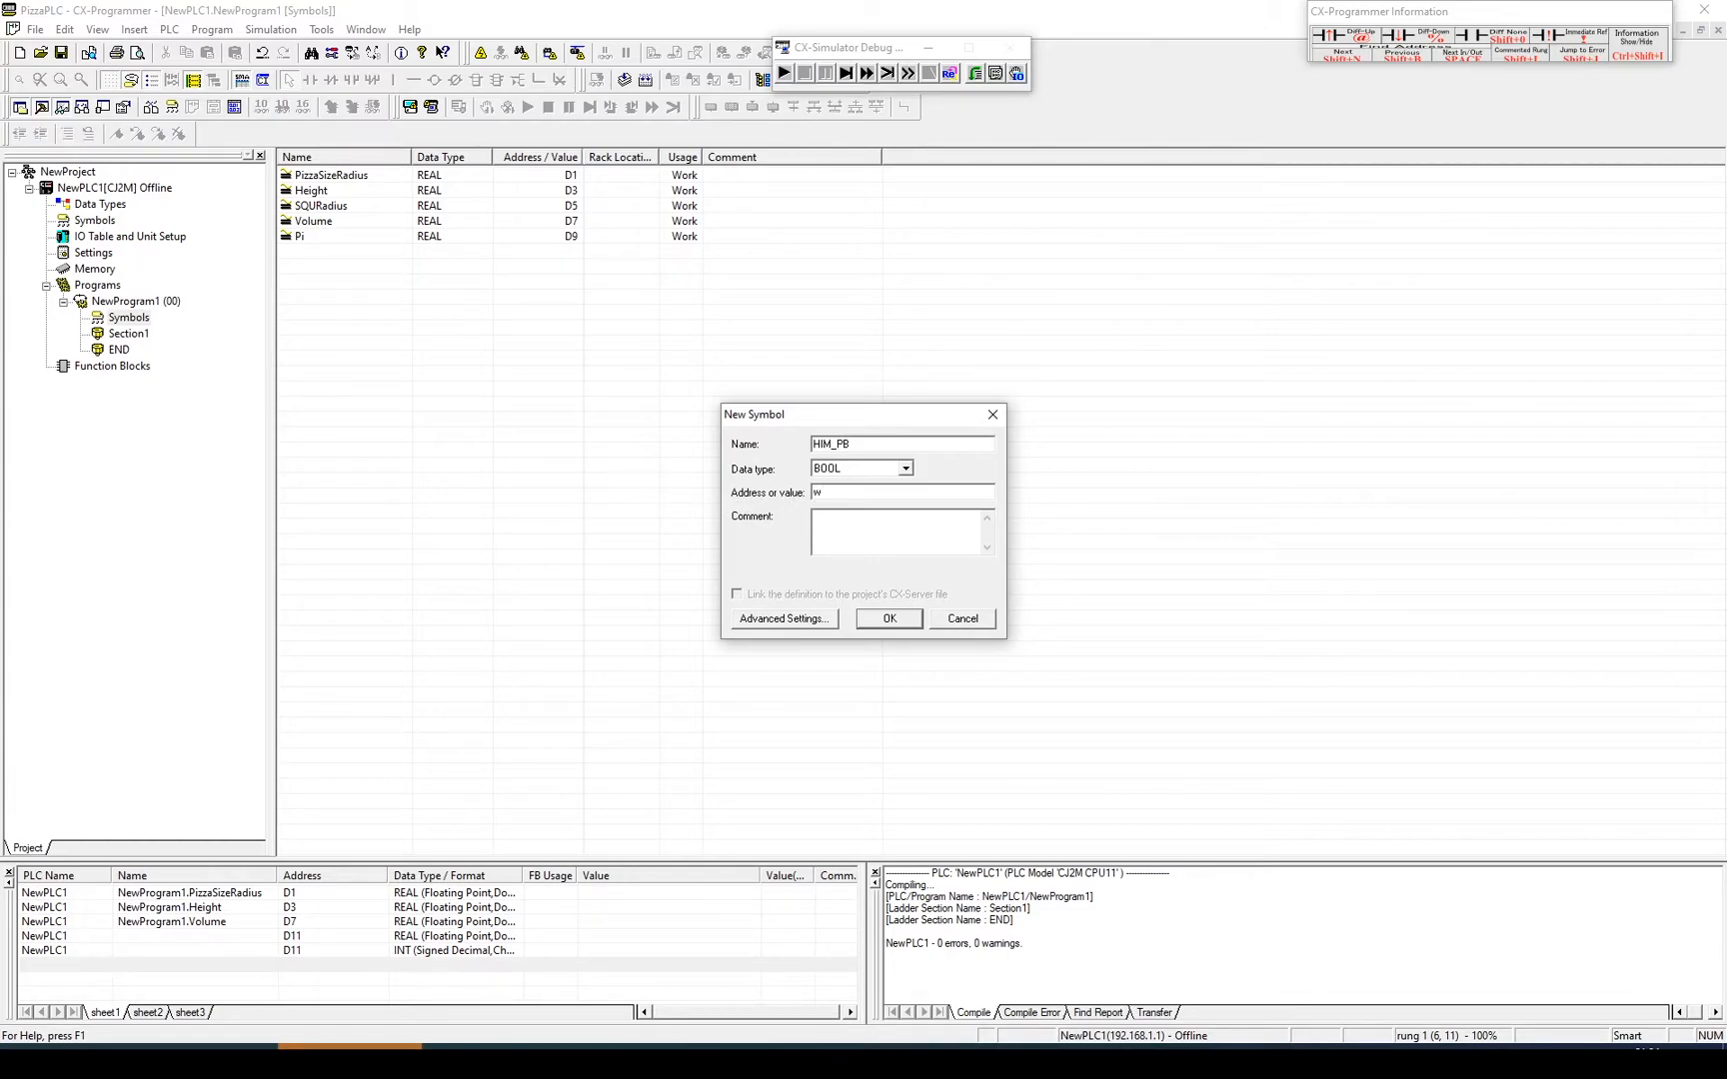
{"action": "type", "text": "0.01"}
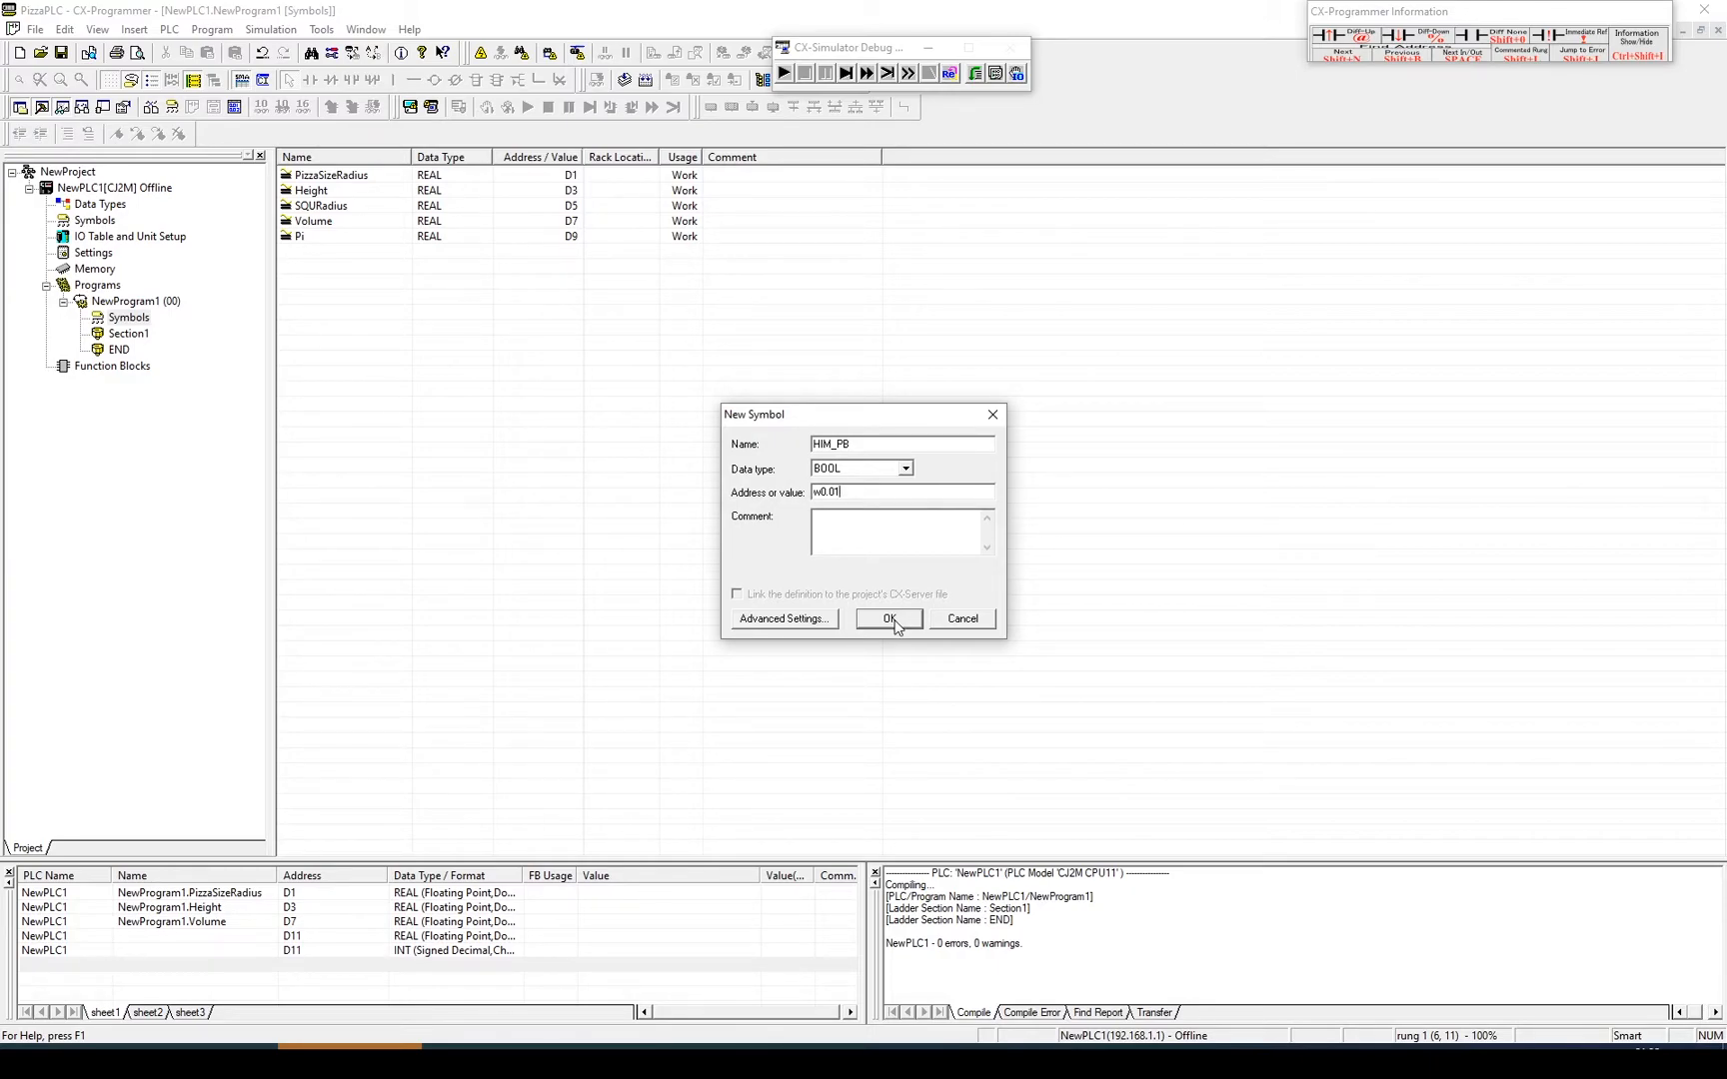
{"action": "left_click", "coordinate": [888, 620]}
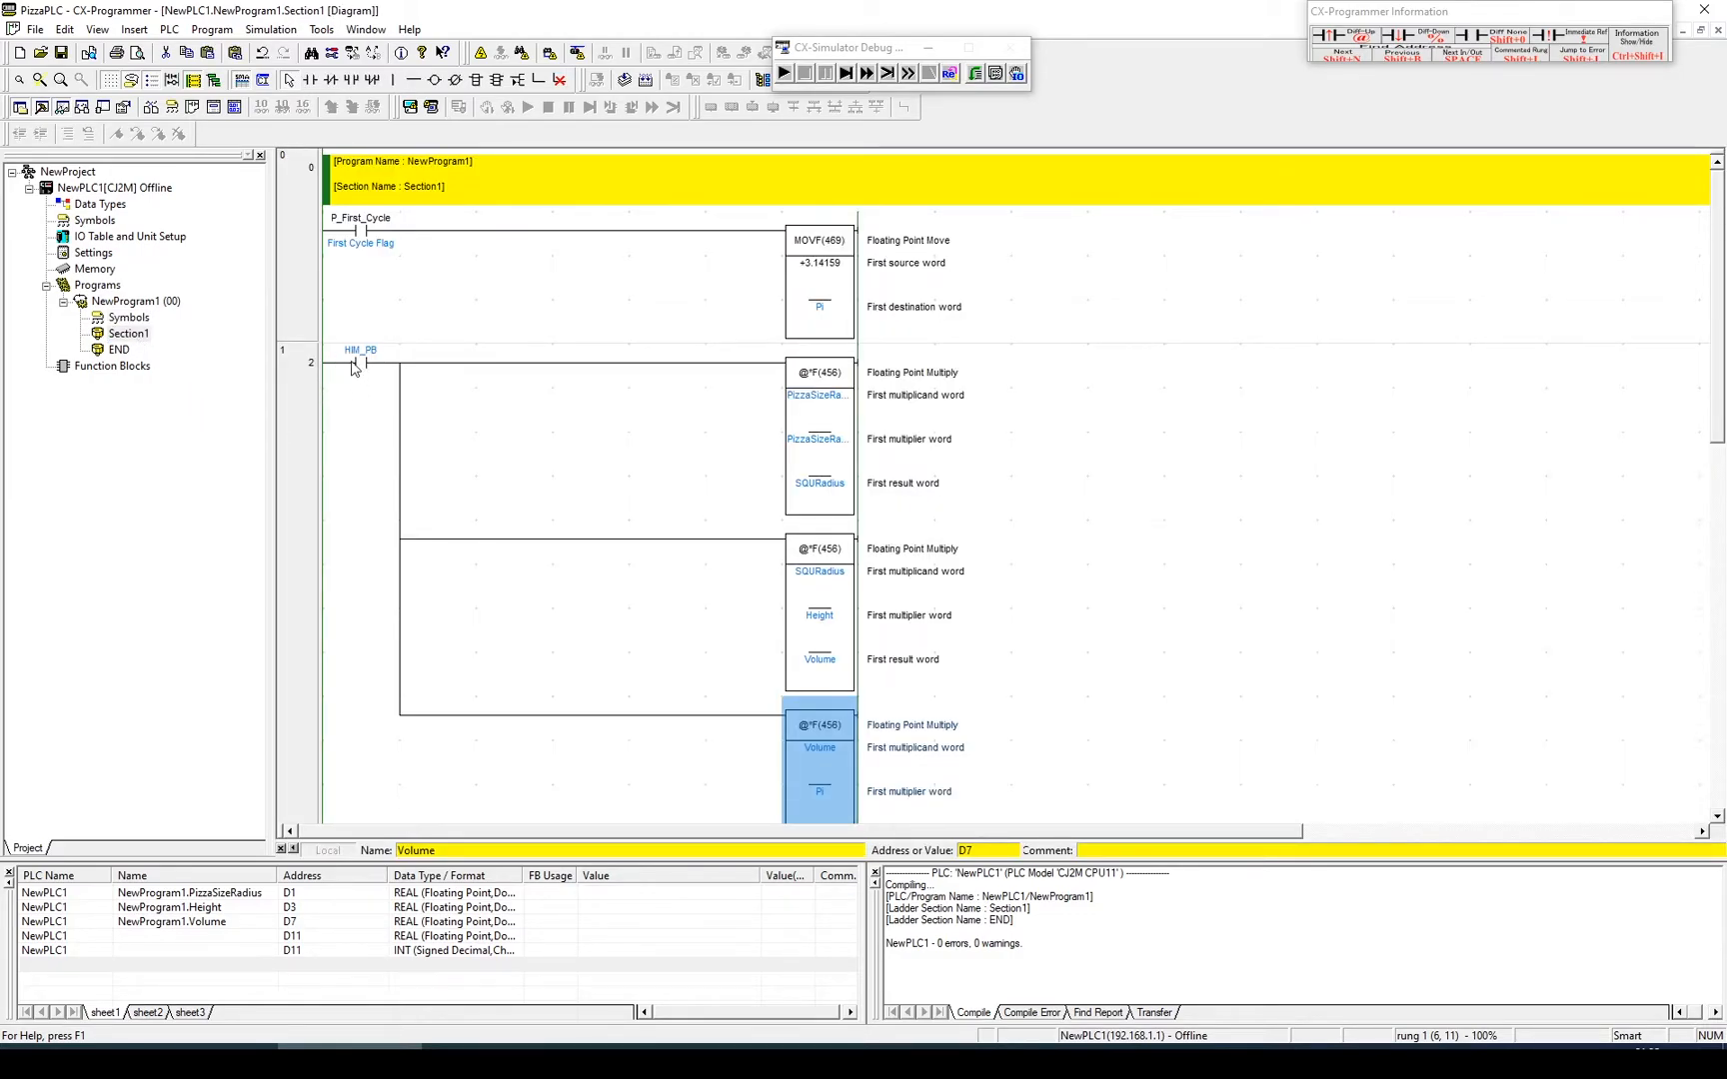
{"action": "left_click", "coordinate": [360, 366]}
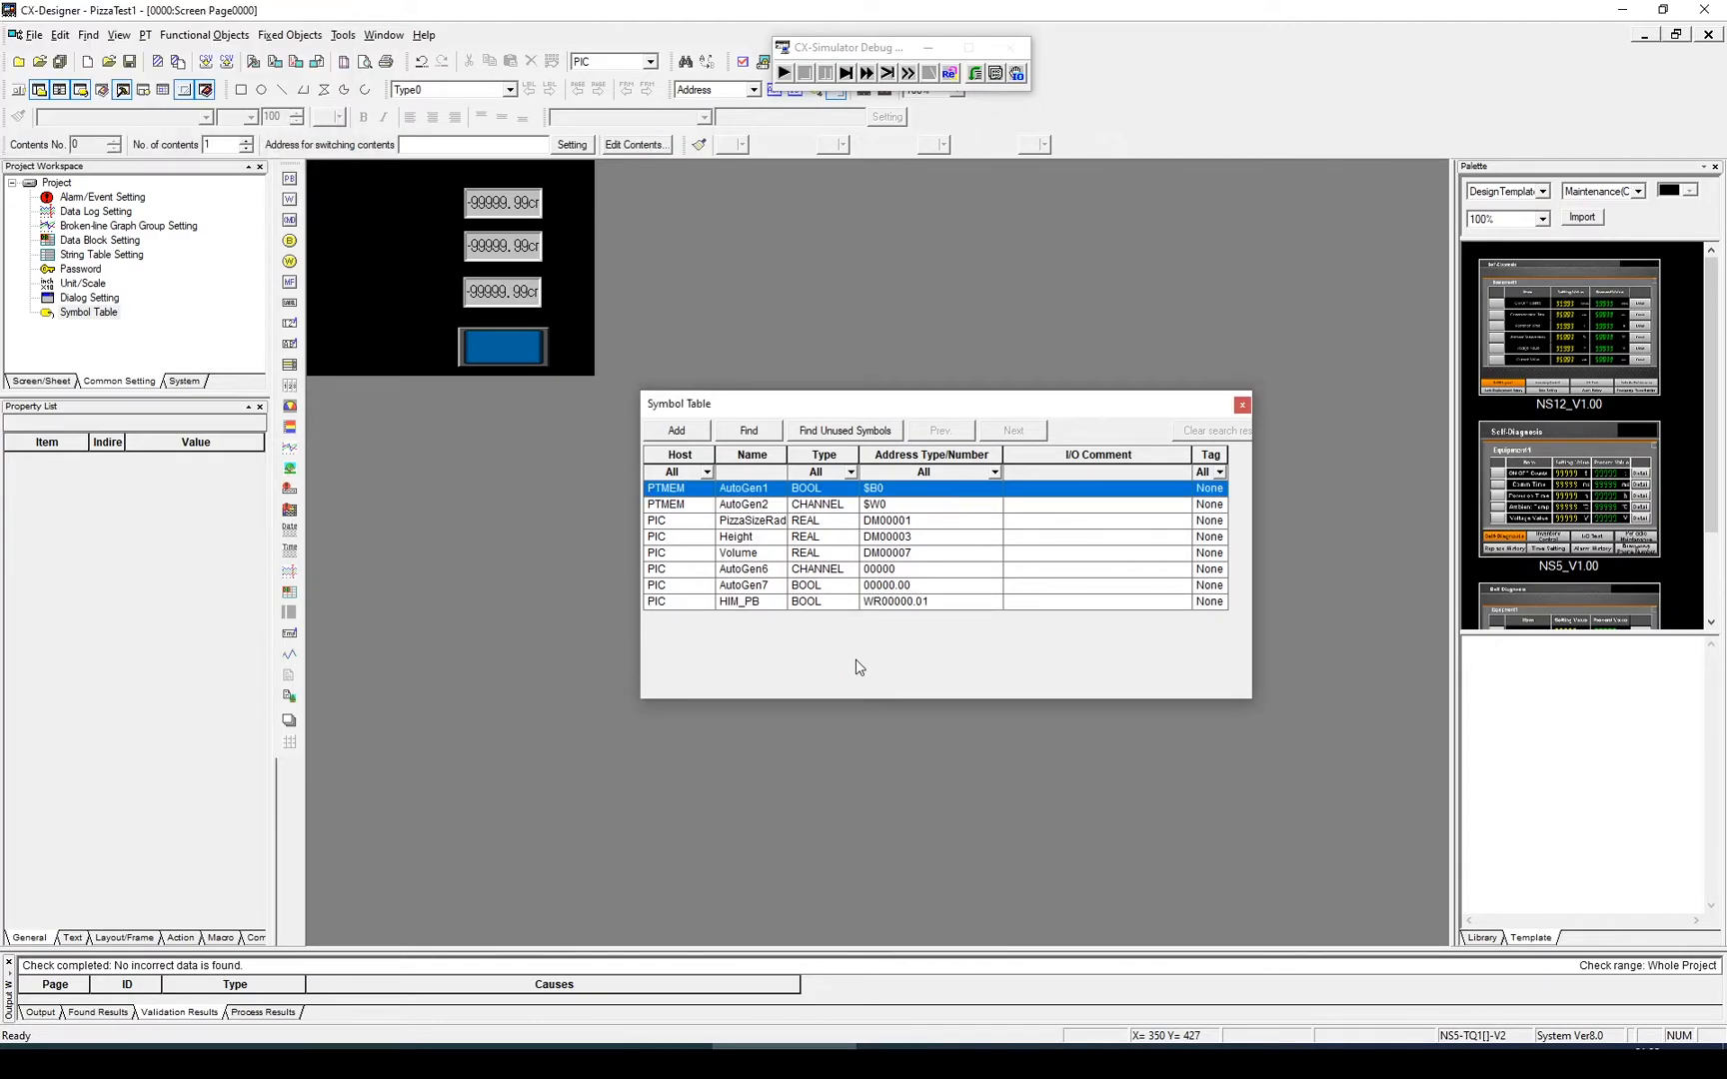
Close the symbol table after checking HMI_PB is listed for the new button.
{"action": "left_click", "coordinate": [1241, 406]}
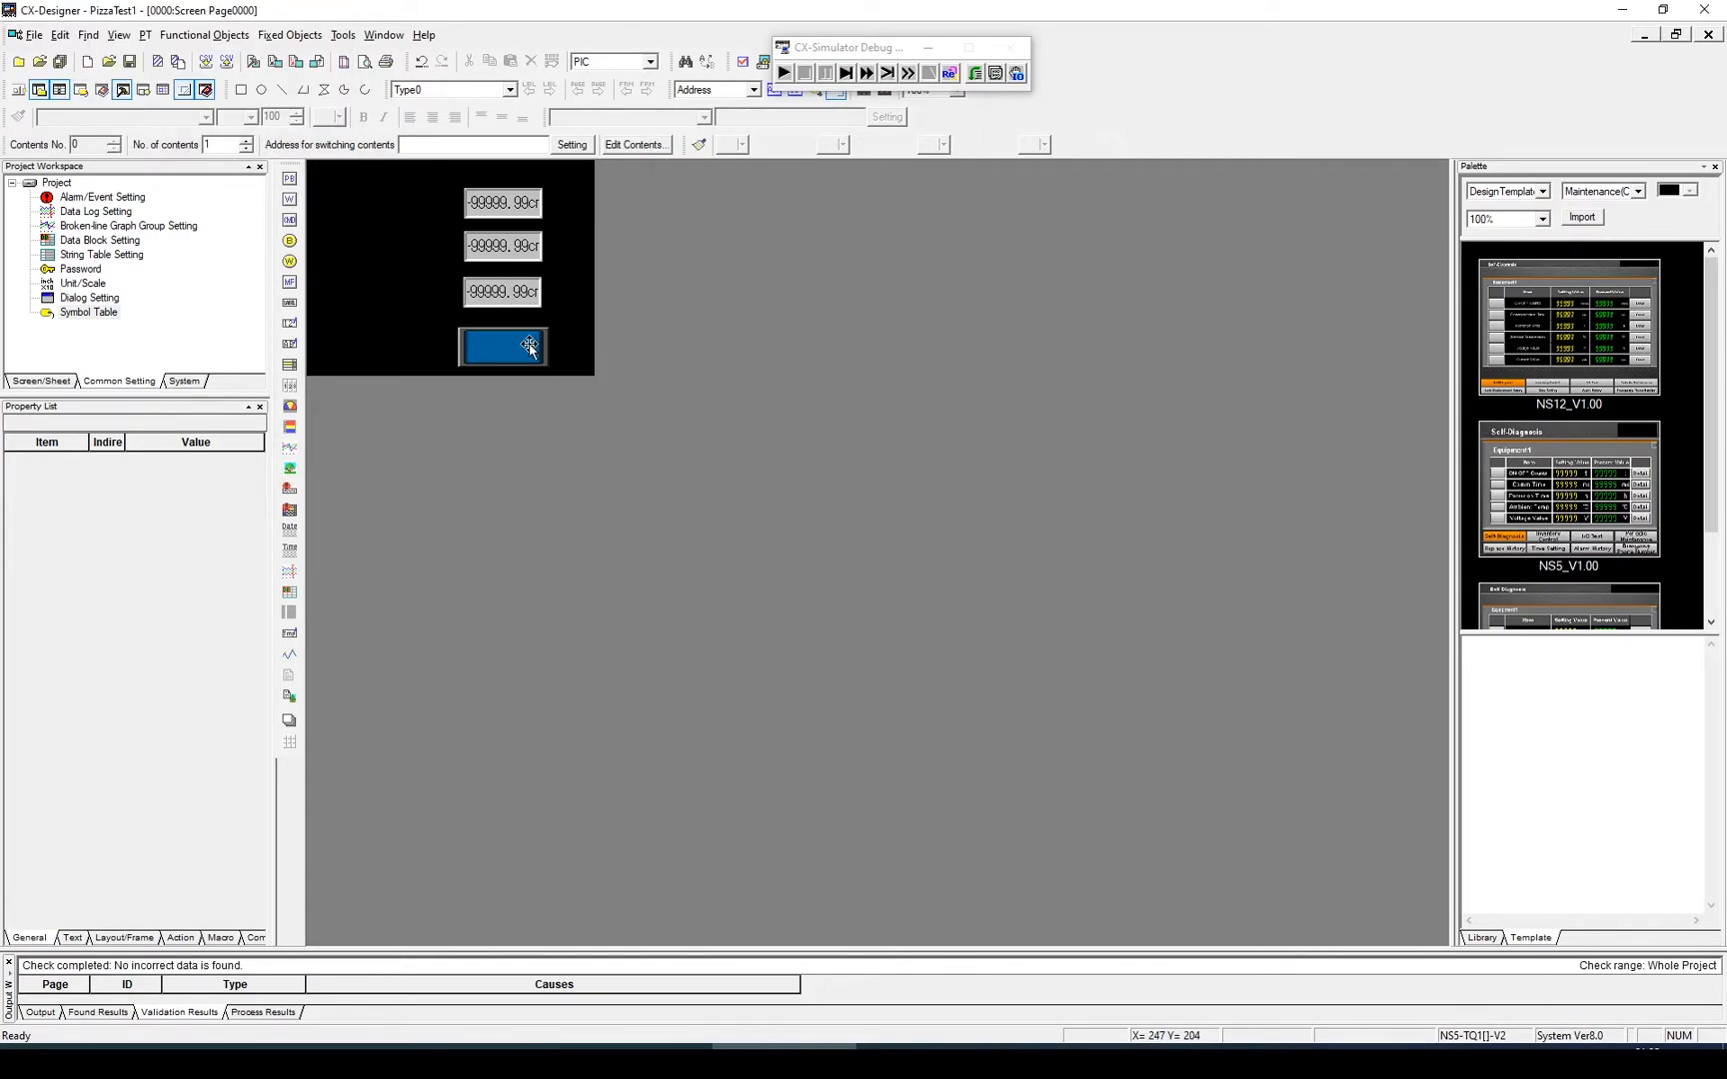
Set the blue ON/OFF button's write address to the HMI_PB symbol at W0.01.
{"action": "double_click", "coordinate": [502, 348]}
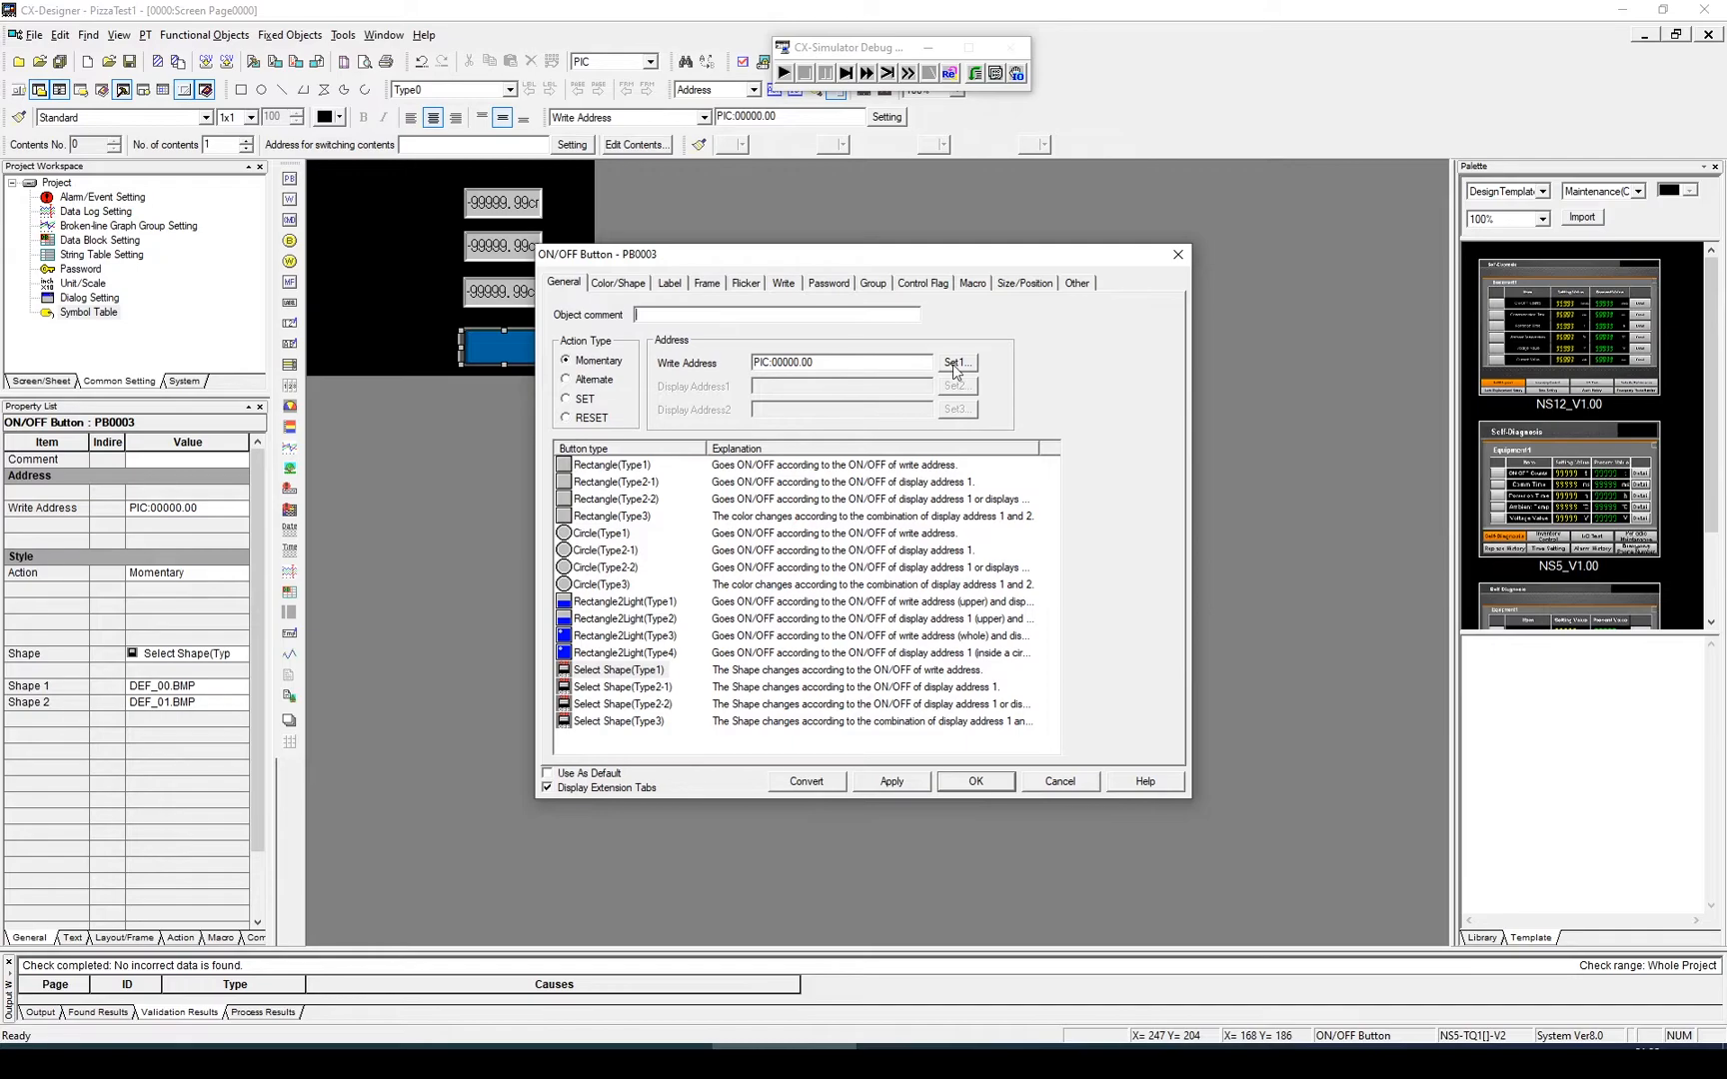
{"action": "left_click", "coordinate": [955, 364]}
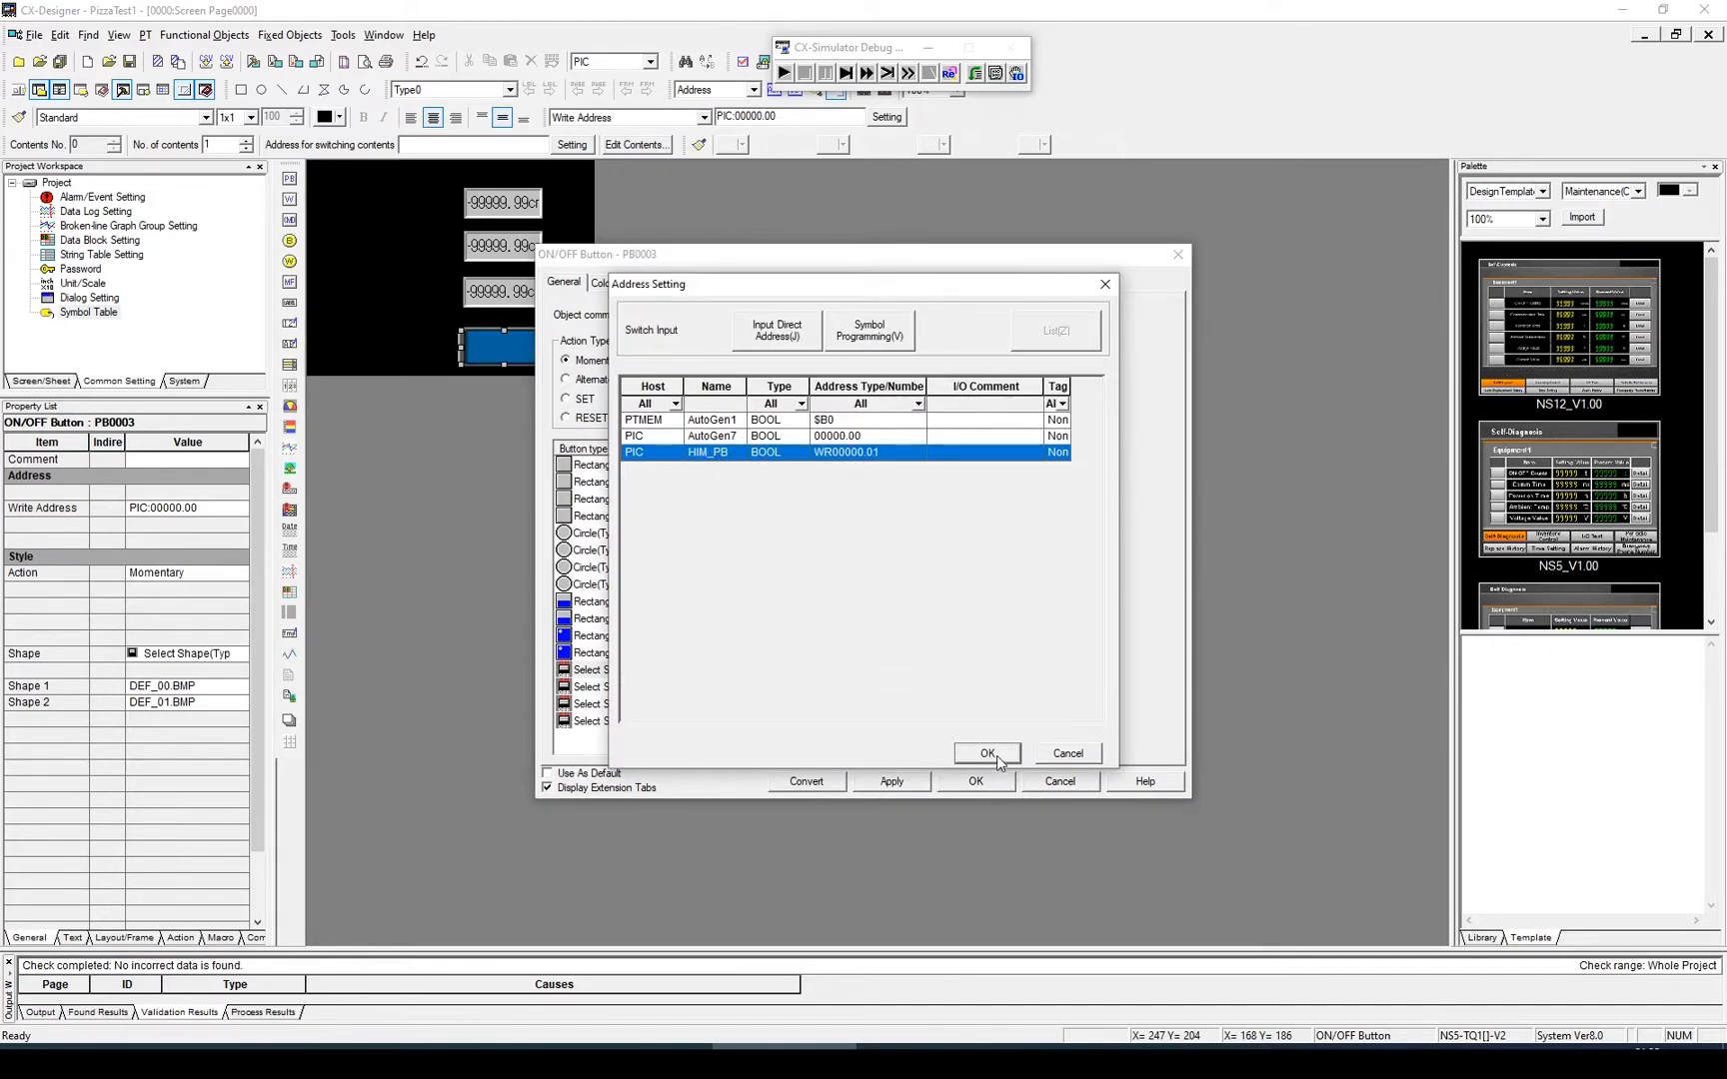
{"action": "left_click", "coordinate": [987, 754]}
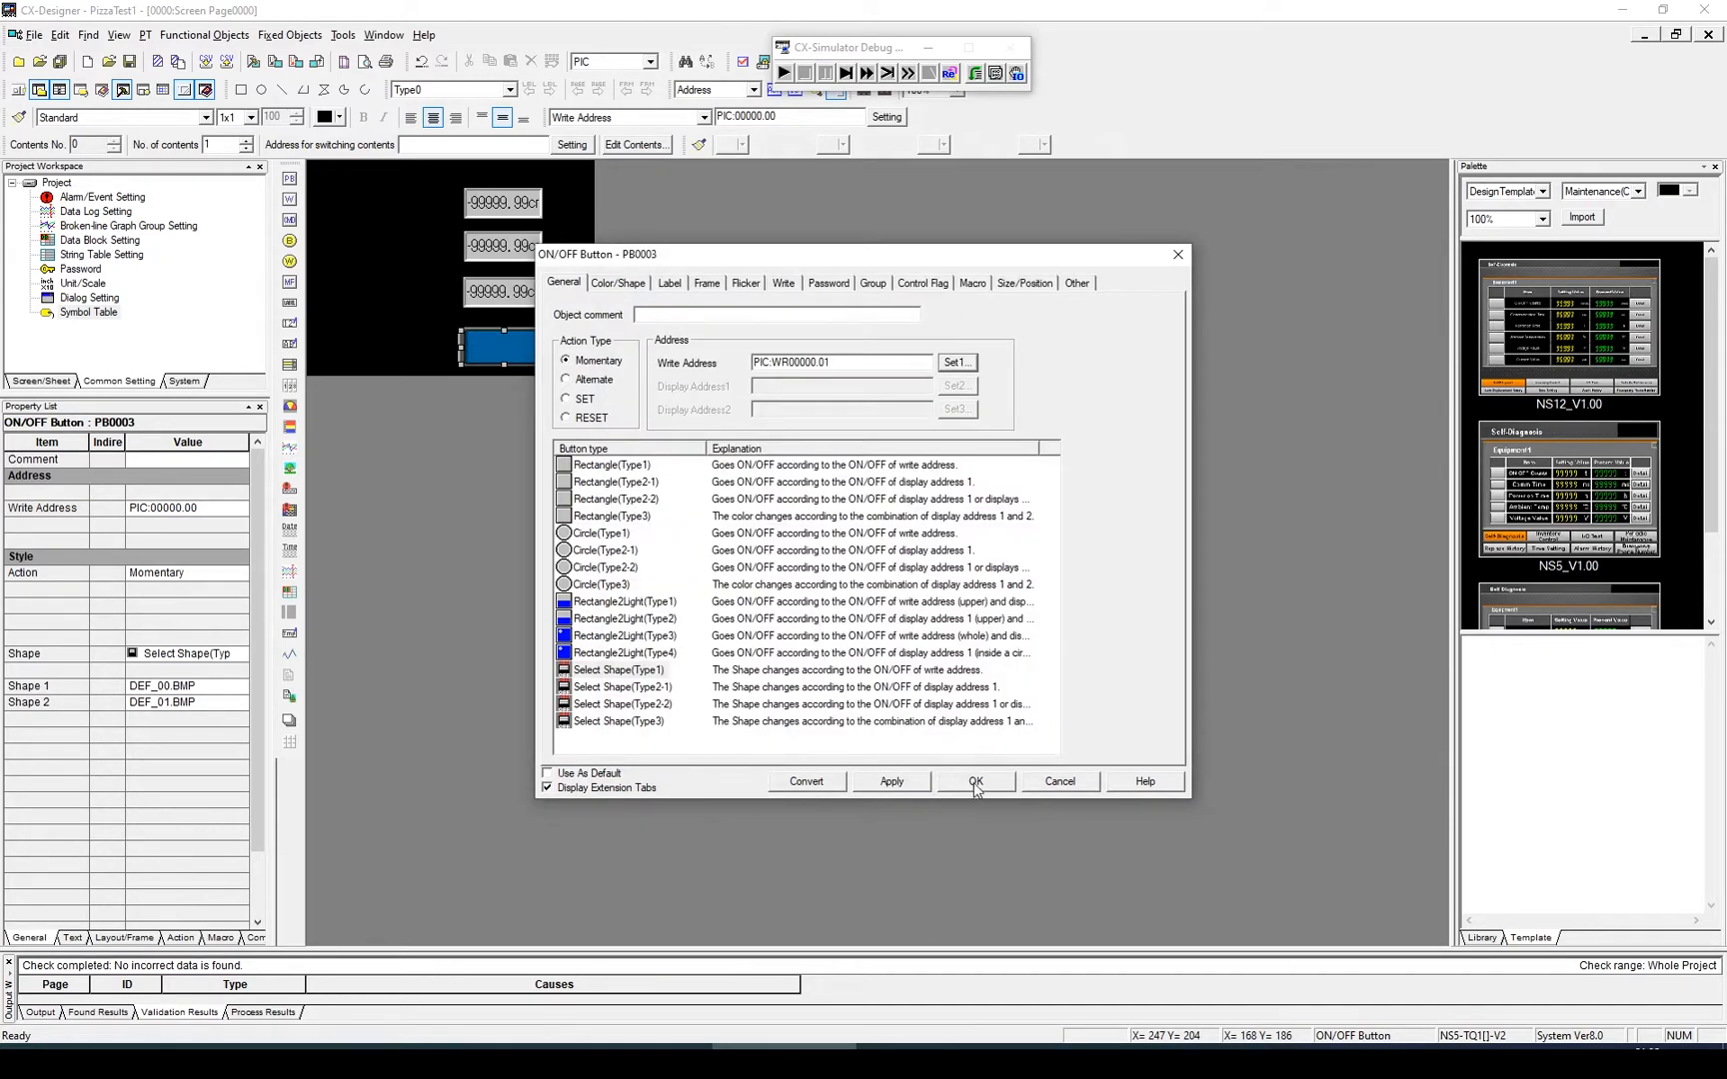
{"action": "left_click", "coordinate": [975, 781]}
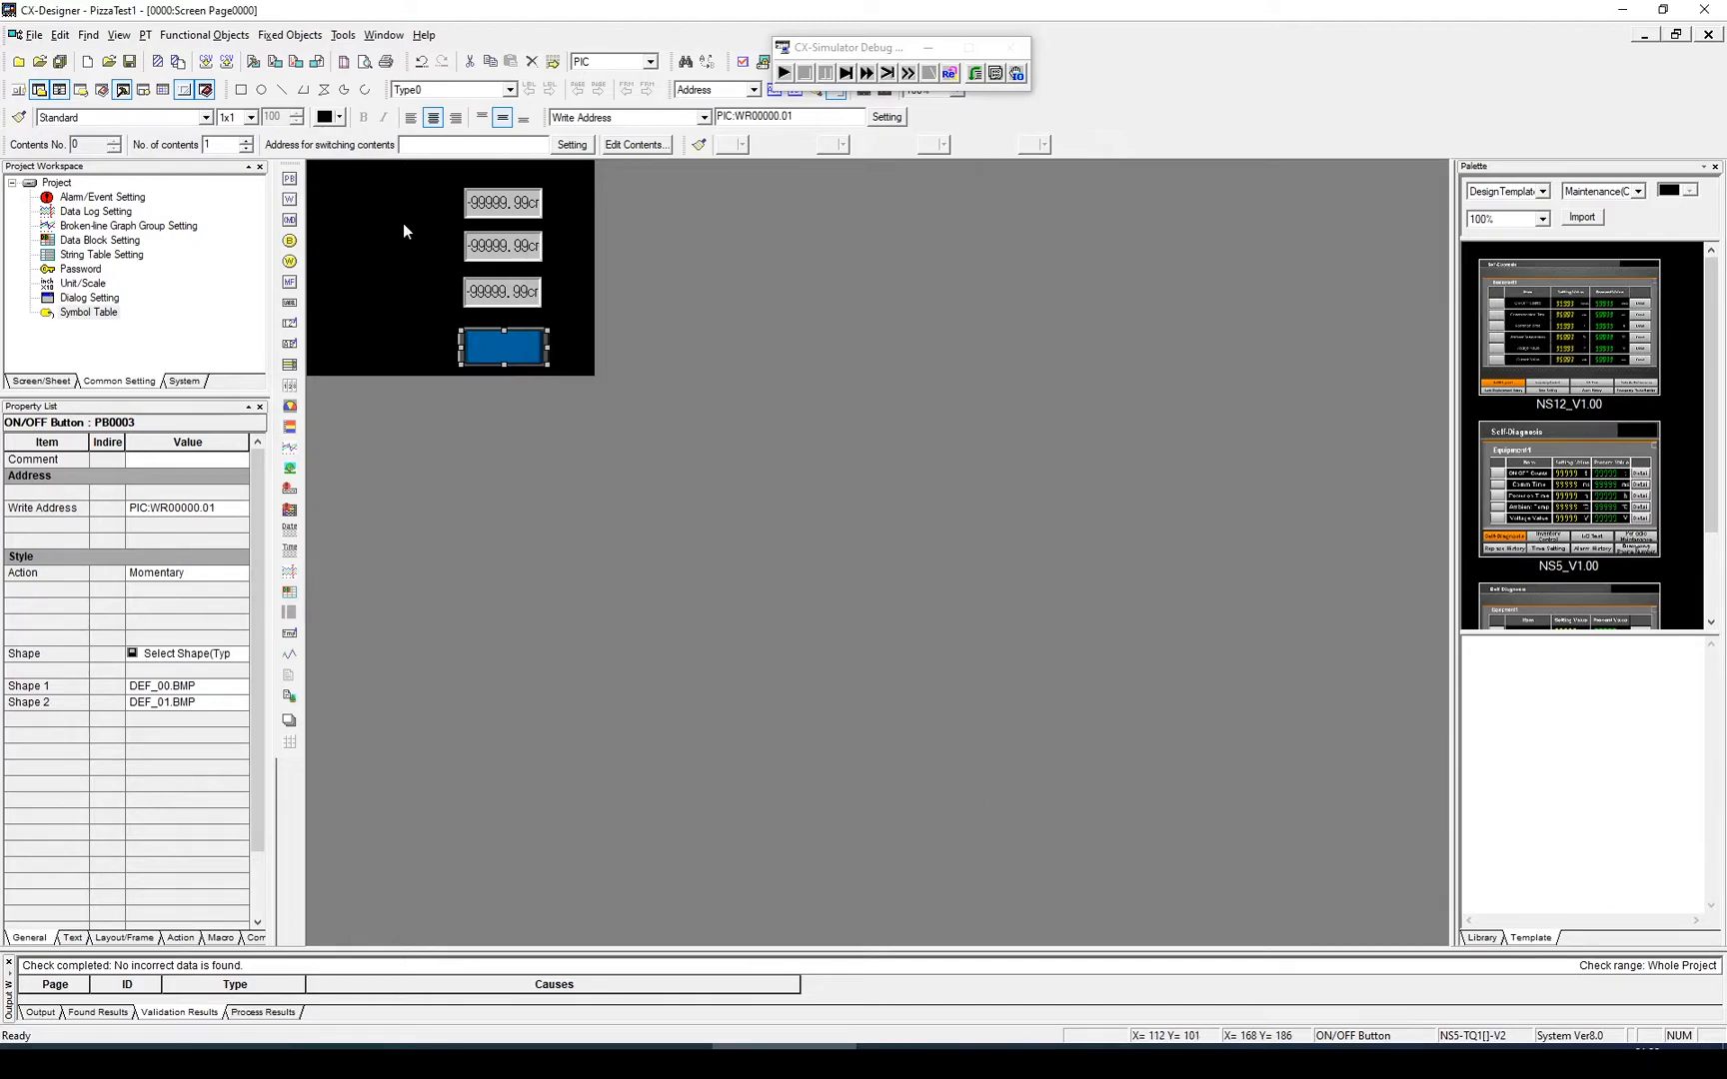
{"action": "mouse_move", "coordinate": [478, 229]}
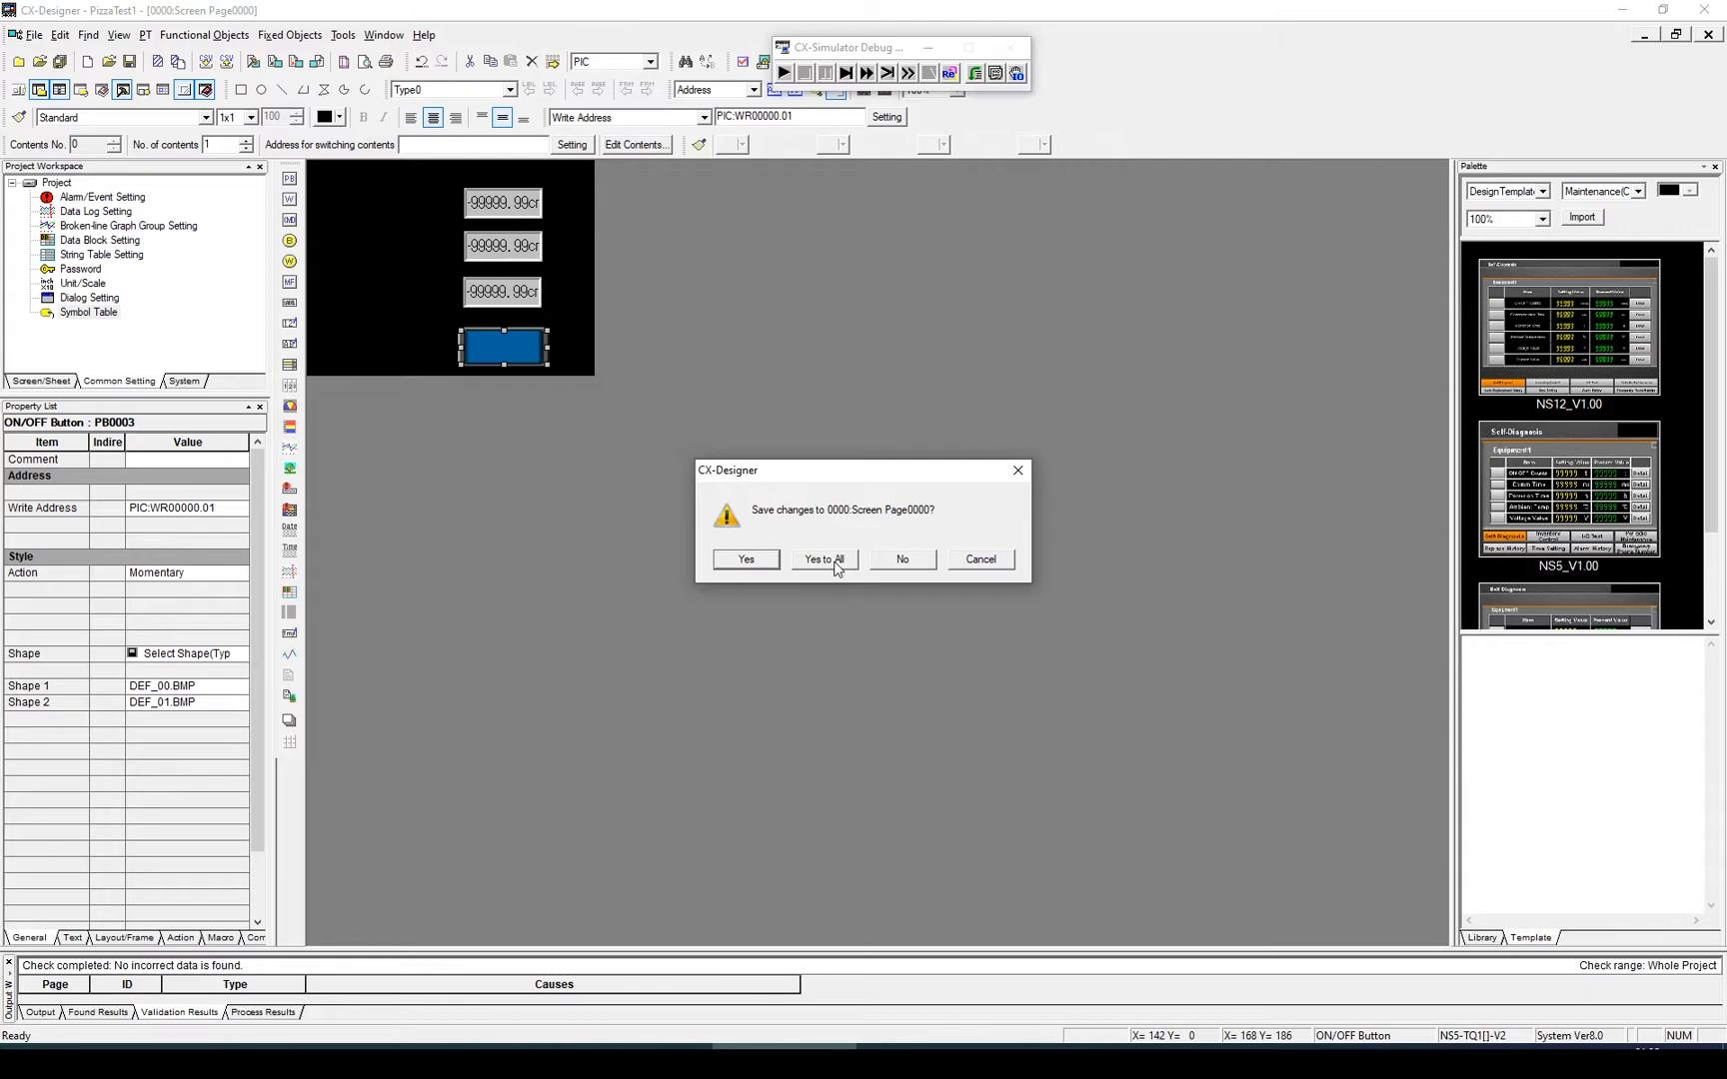
Save all screens and launch the Test function from the tools menu.
{"action": "left_click", "coordinate": [825, 559]}
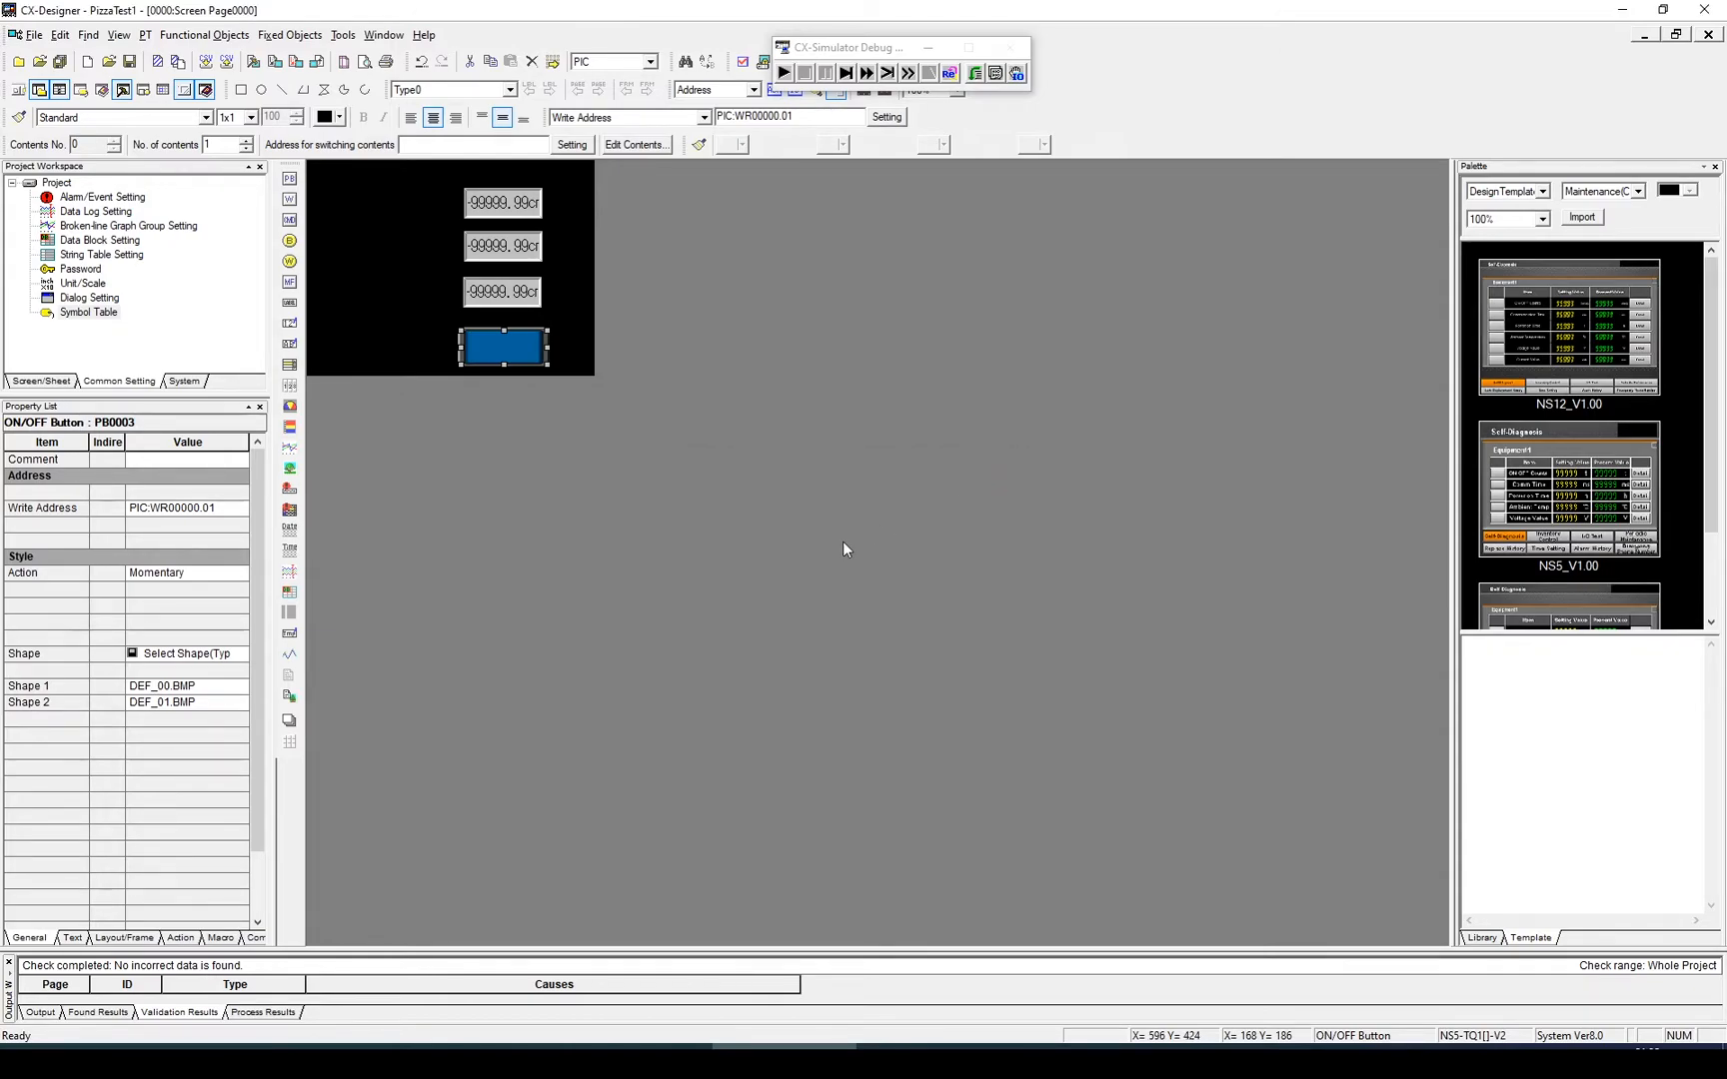
{"action": "left_click", "coordinate": [342, 36]}
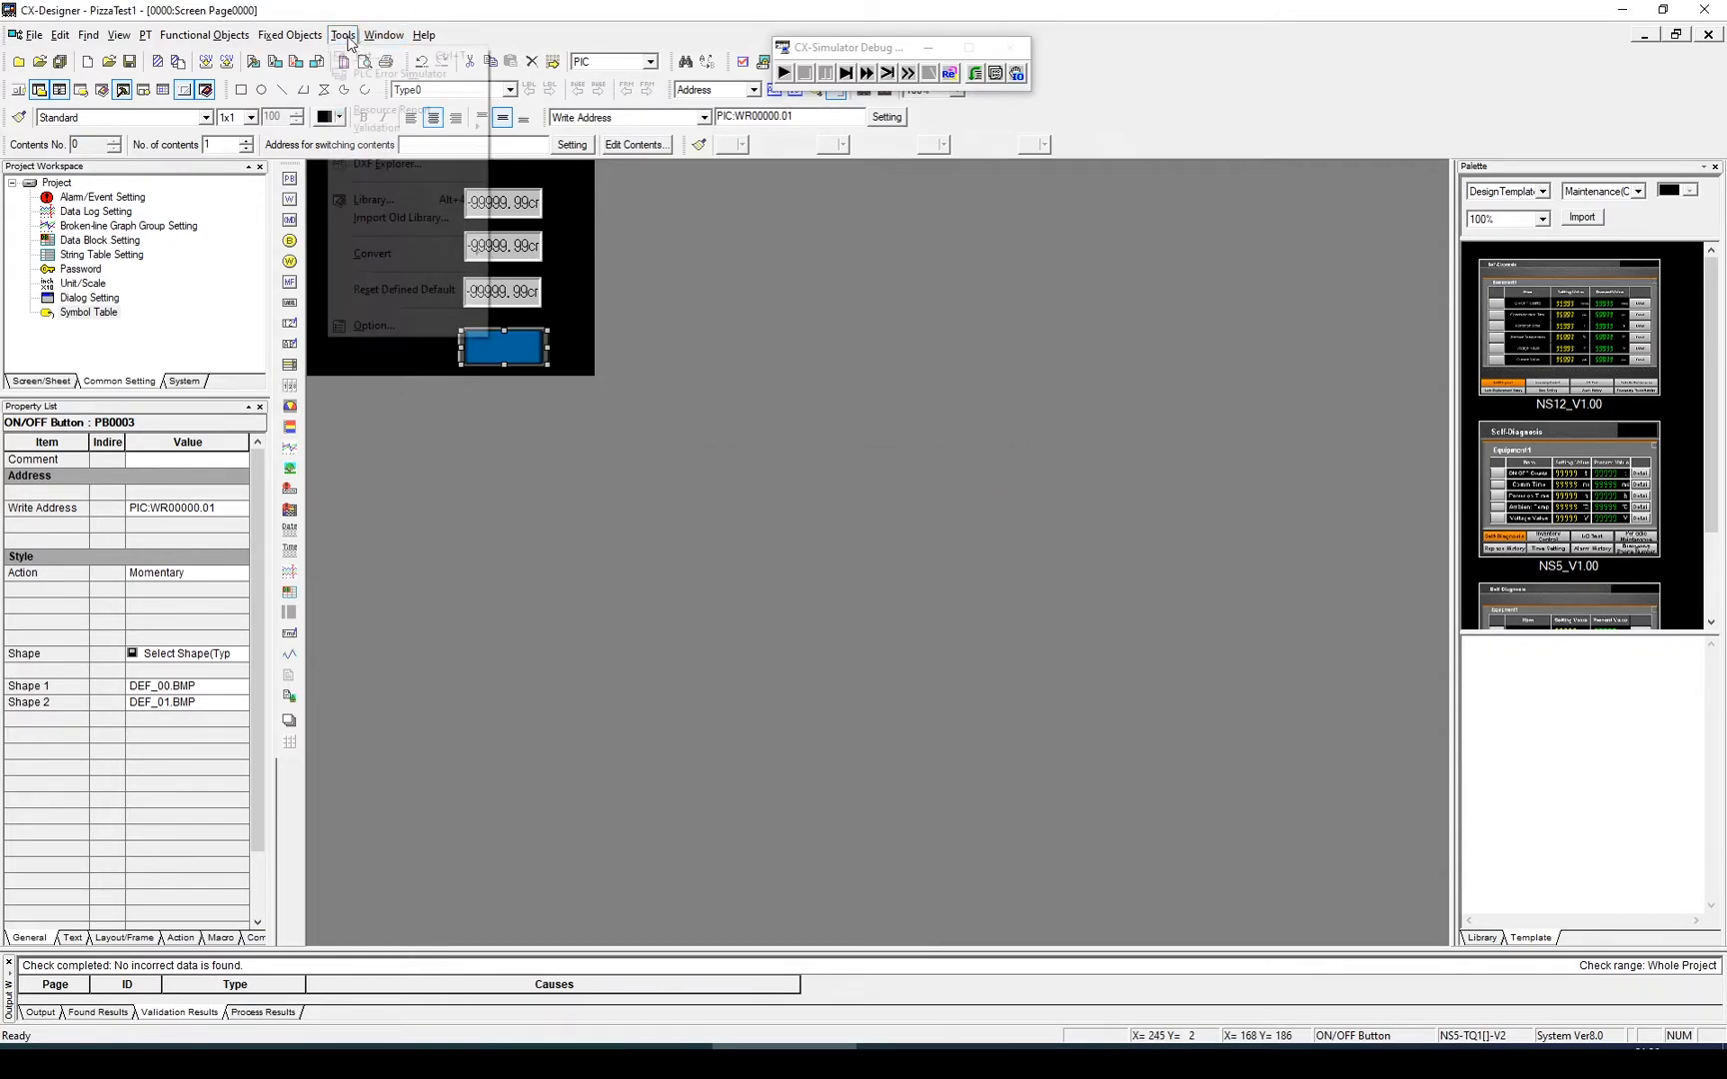
{"action": "left_click", "coordinate": [343, 34]}
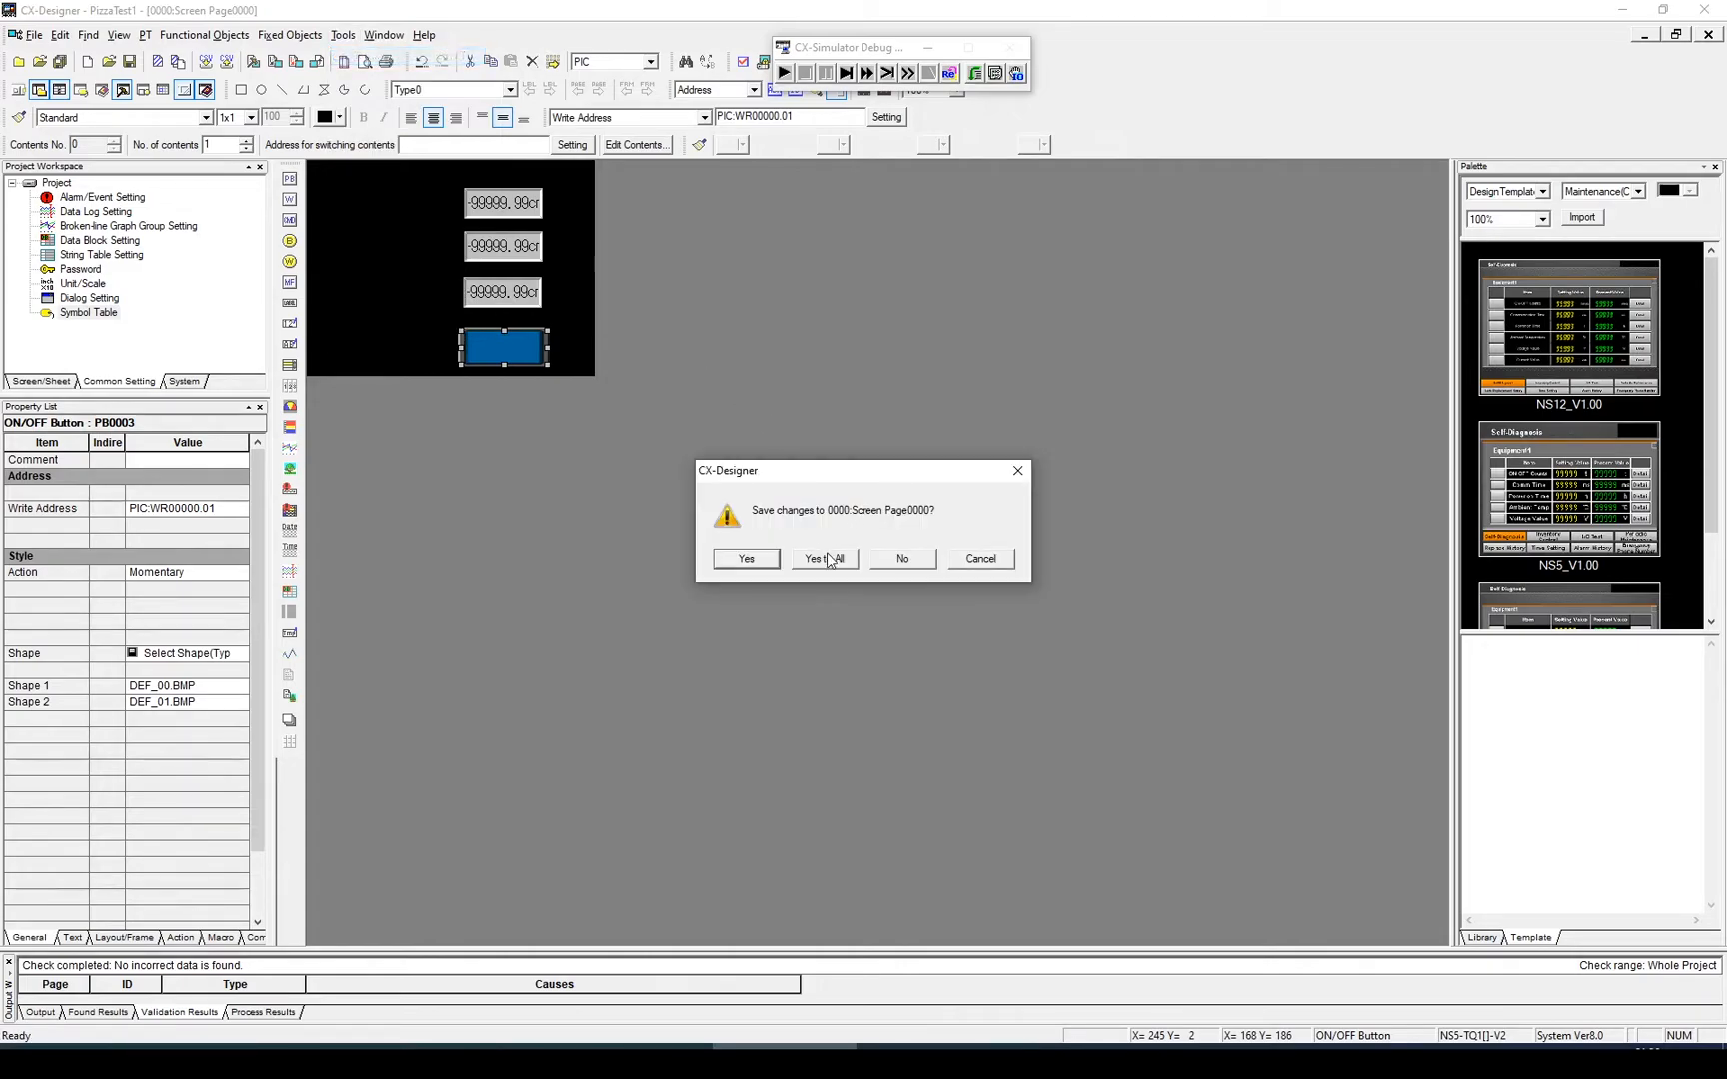
{"action": "left_click", "coordinate": [826, 559]}
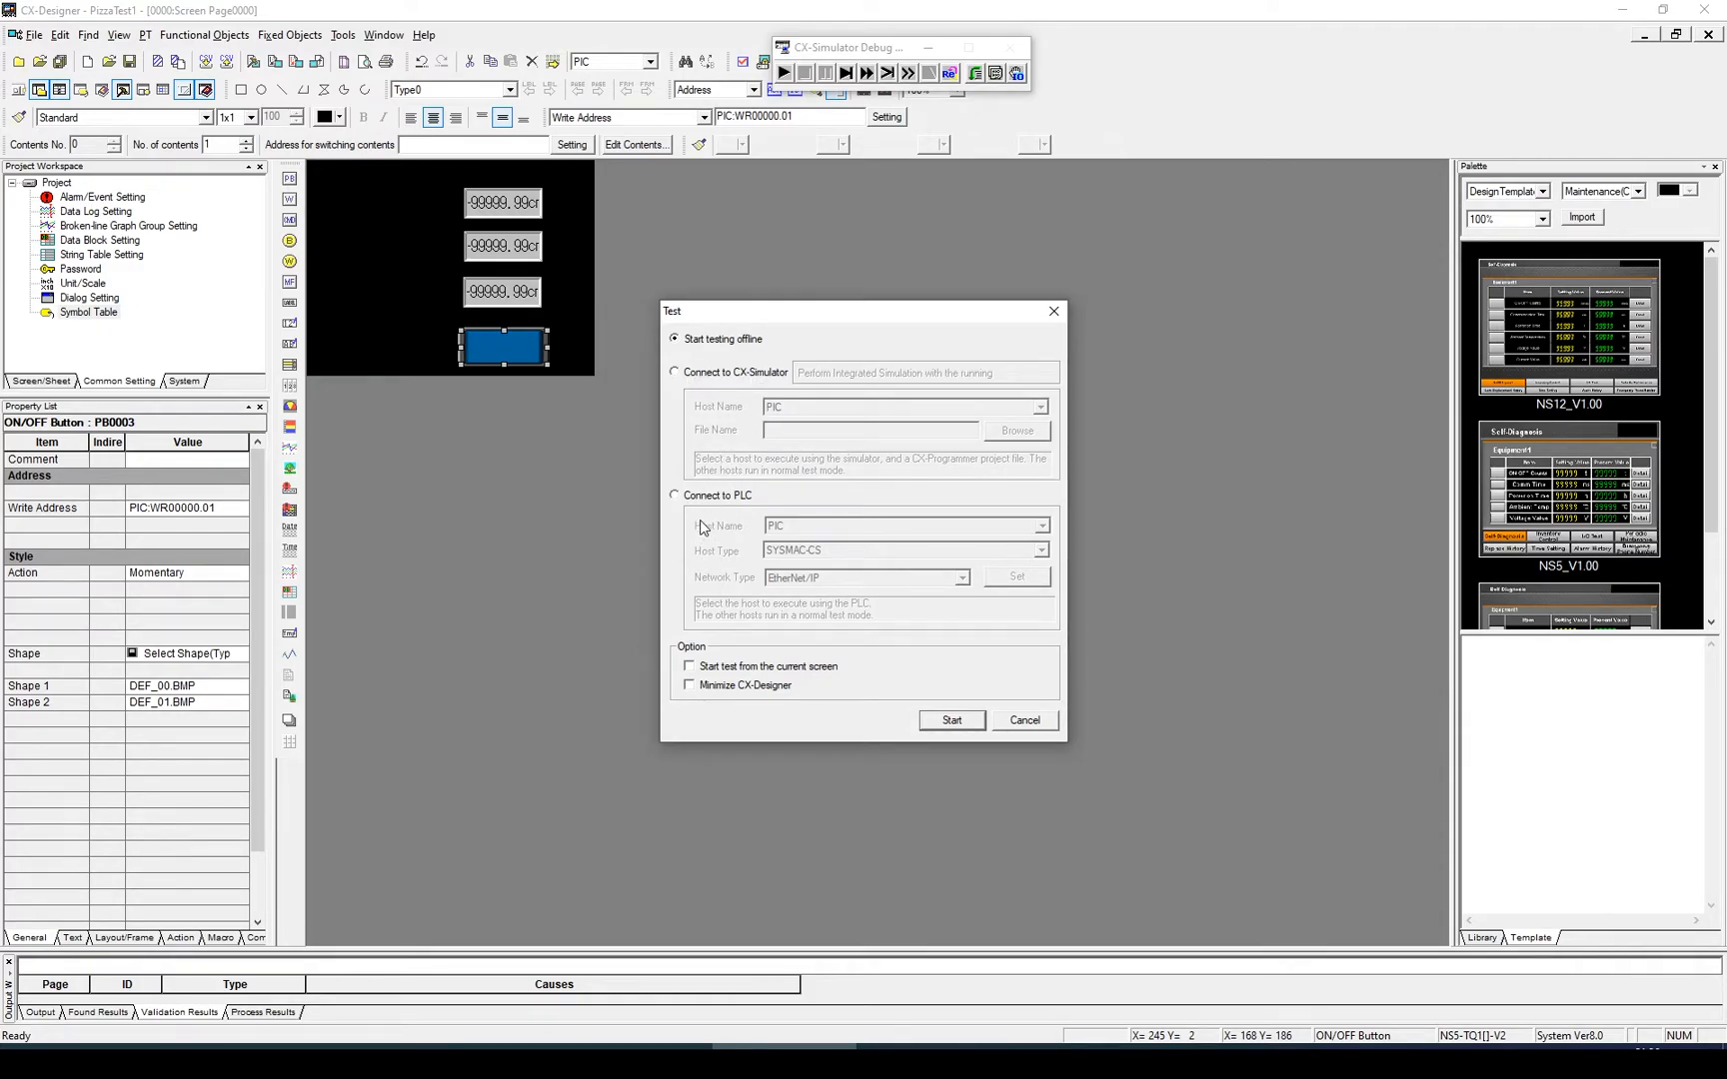
{"action": "mouse_move", "coordinate": [818, 564]}
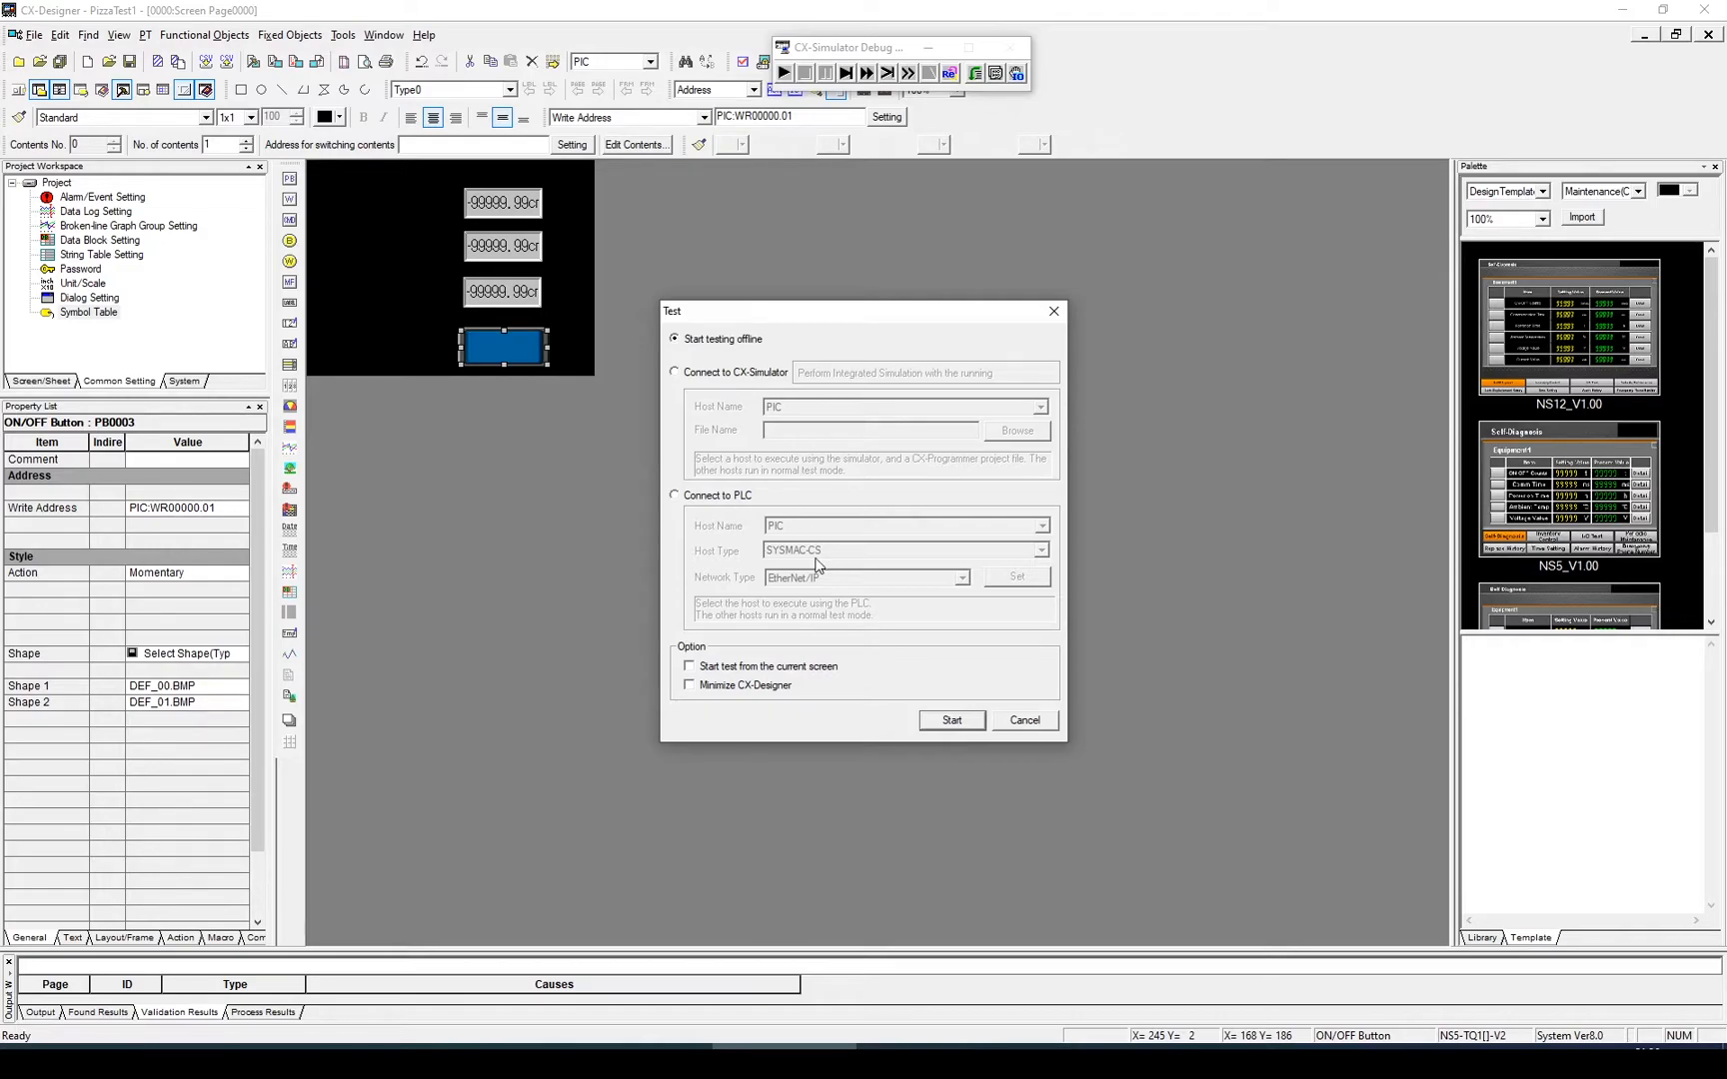
{"action": "mouse_move", "coordinate": [712, 388]}
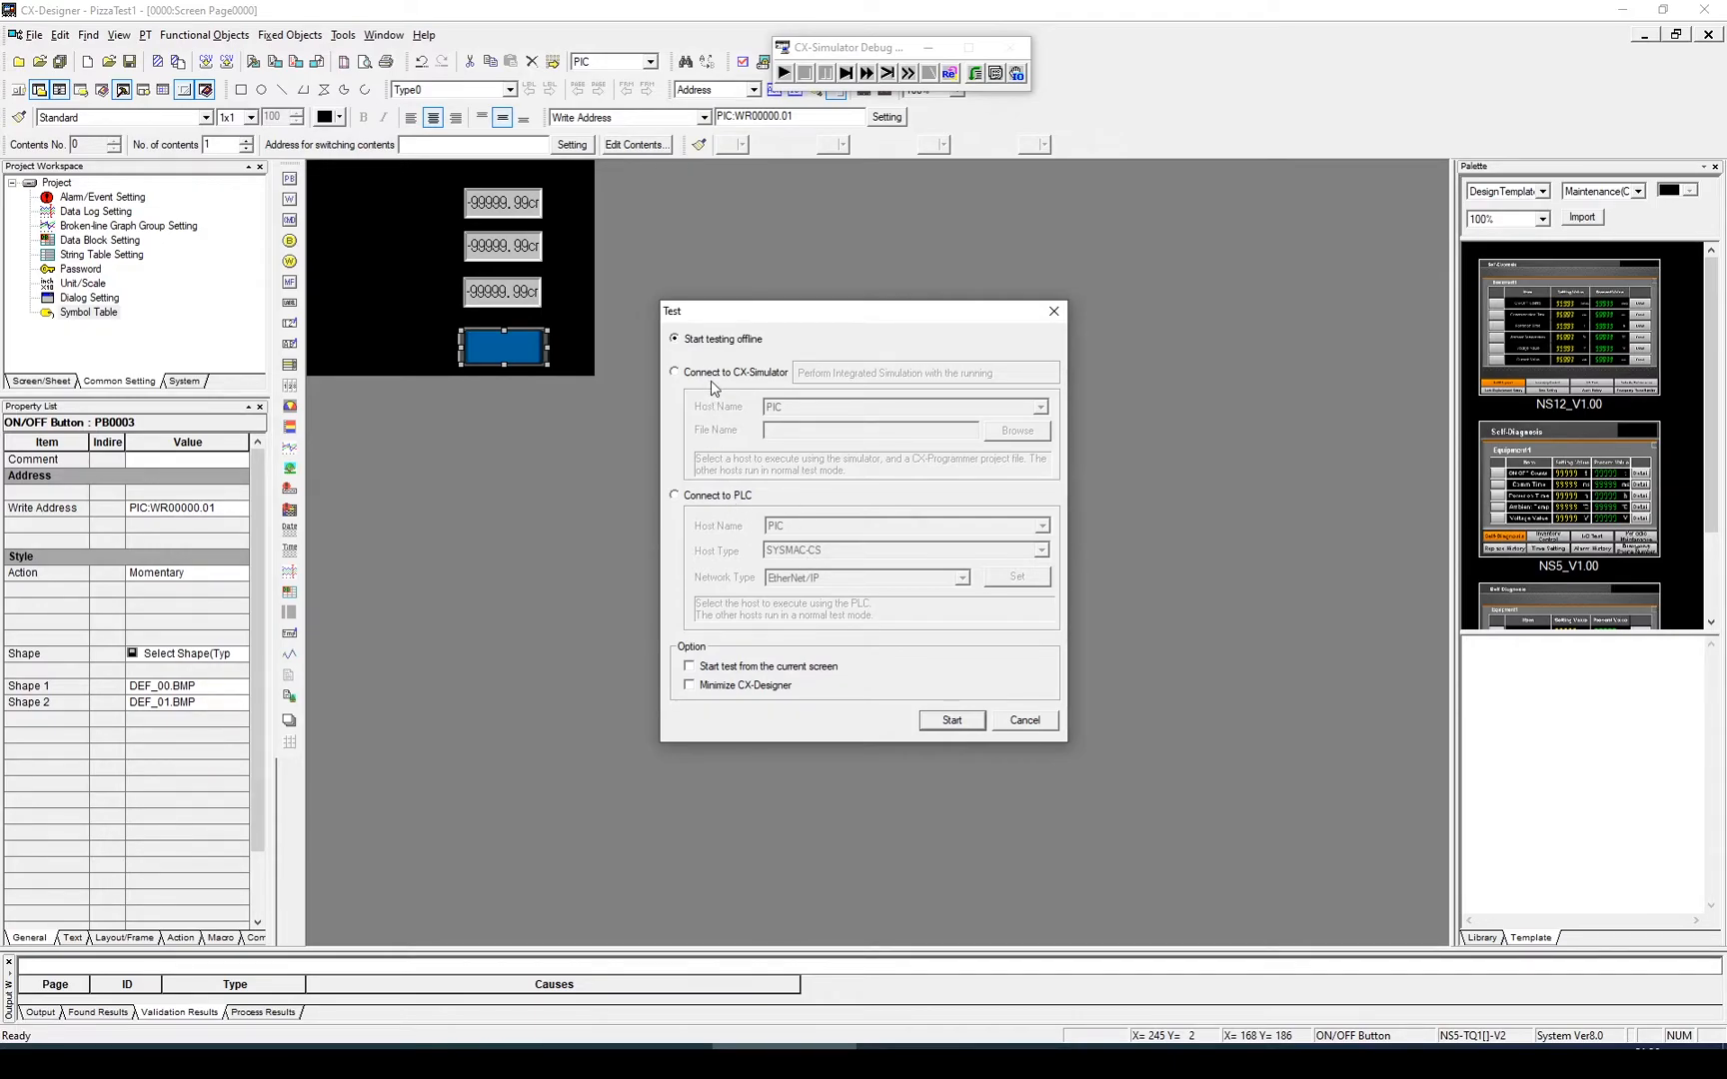
Connect the test to CX-Simulator and start the integrated simulation.
{"action": "left_click", "coordinate": [676, 372]}
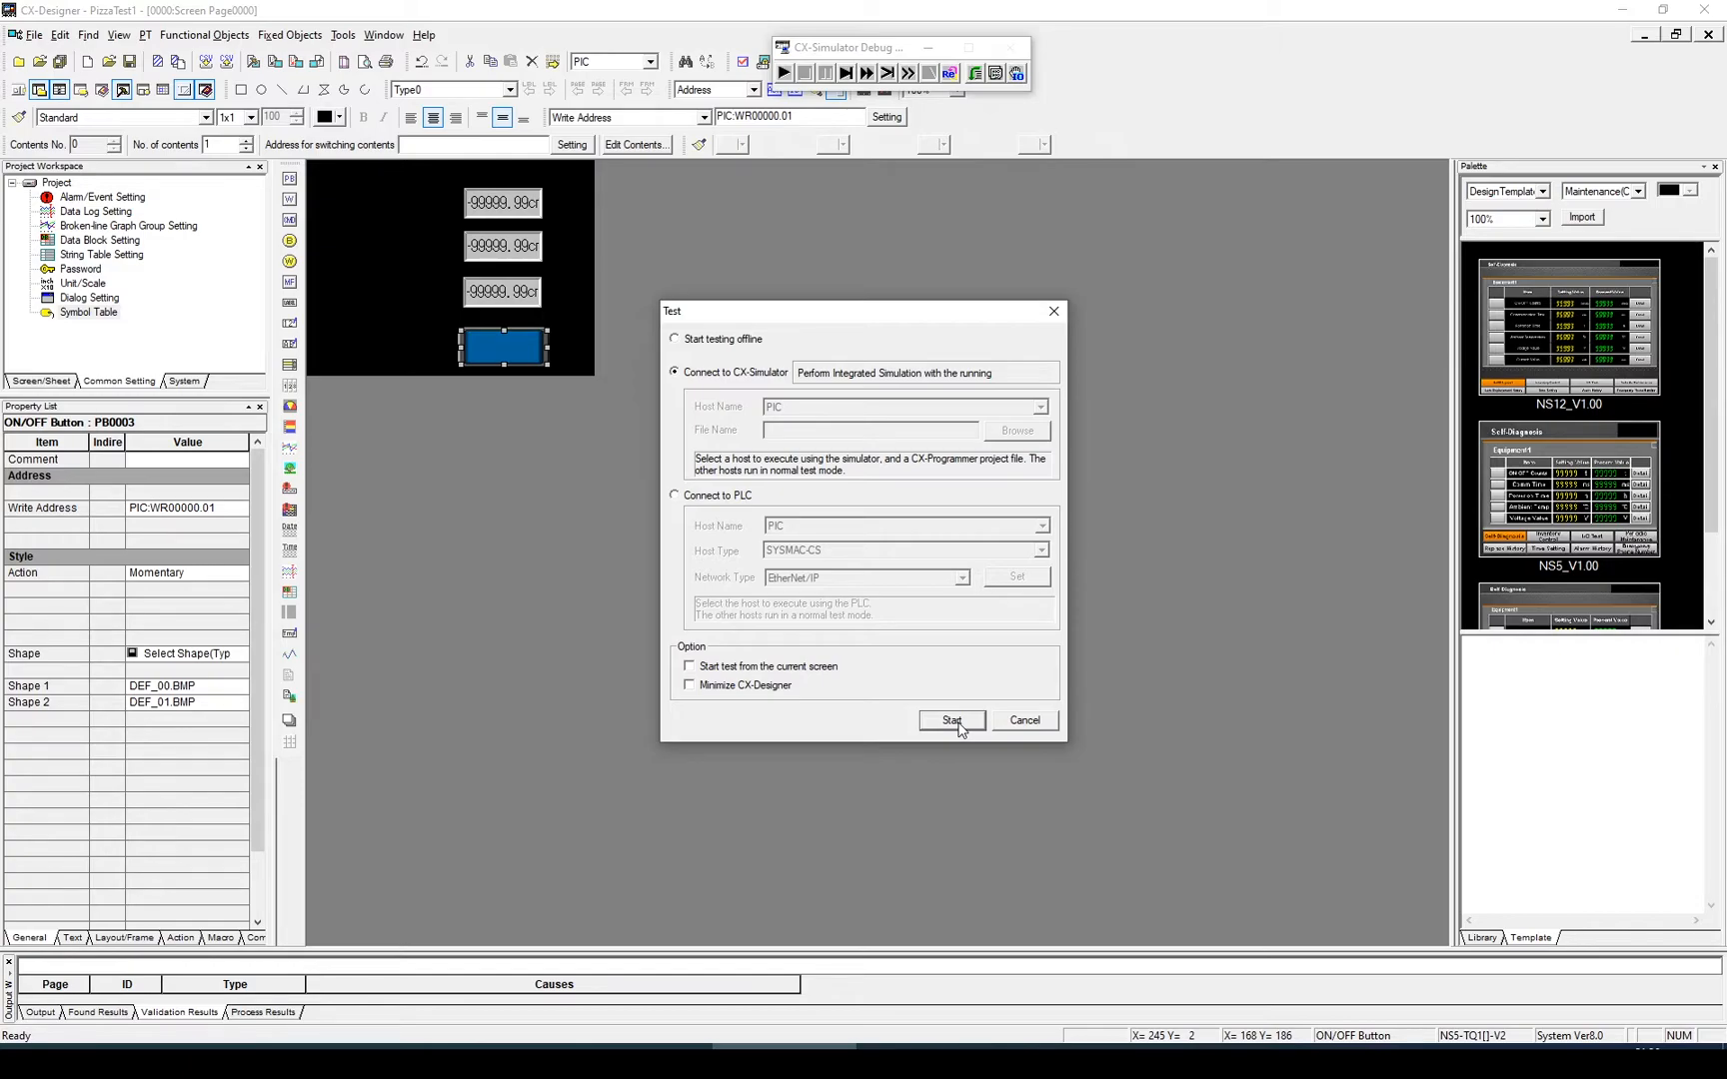
{"action": "left_click", "coordinate": [951, 720]}
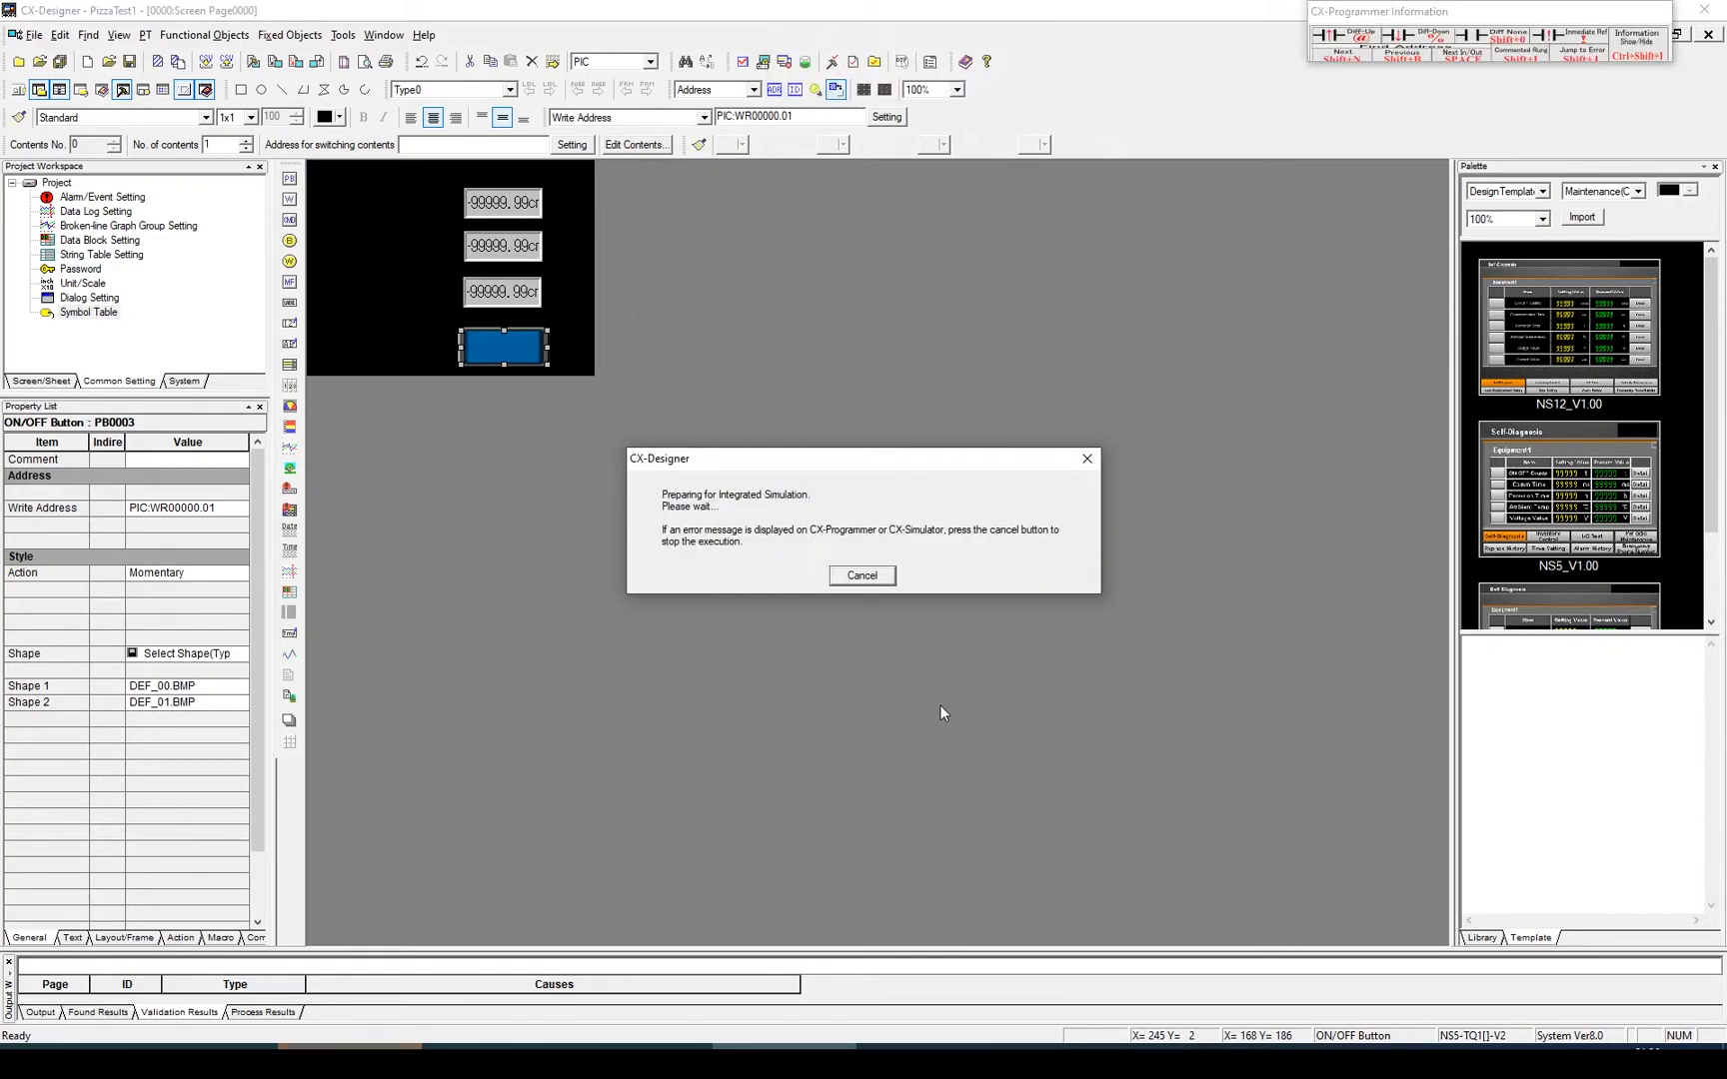
{"action": "left_click", "coordinate": [861, 576]}
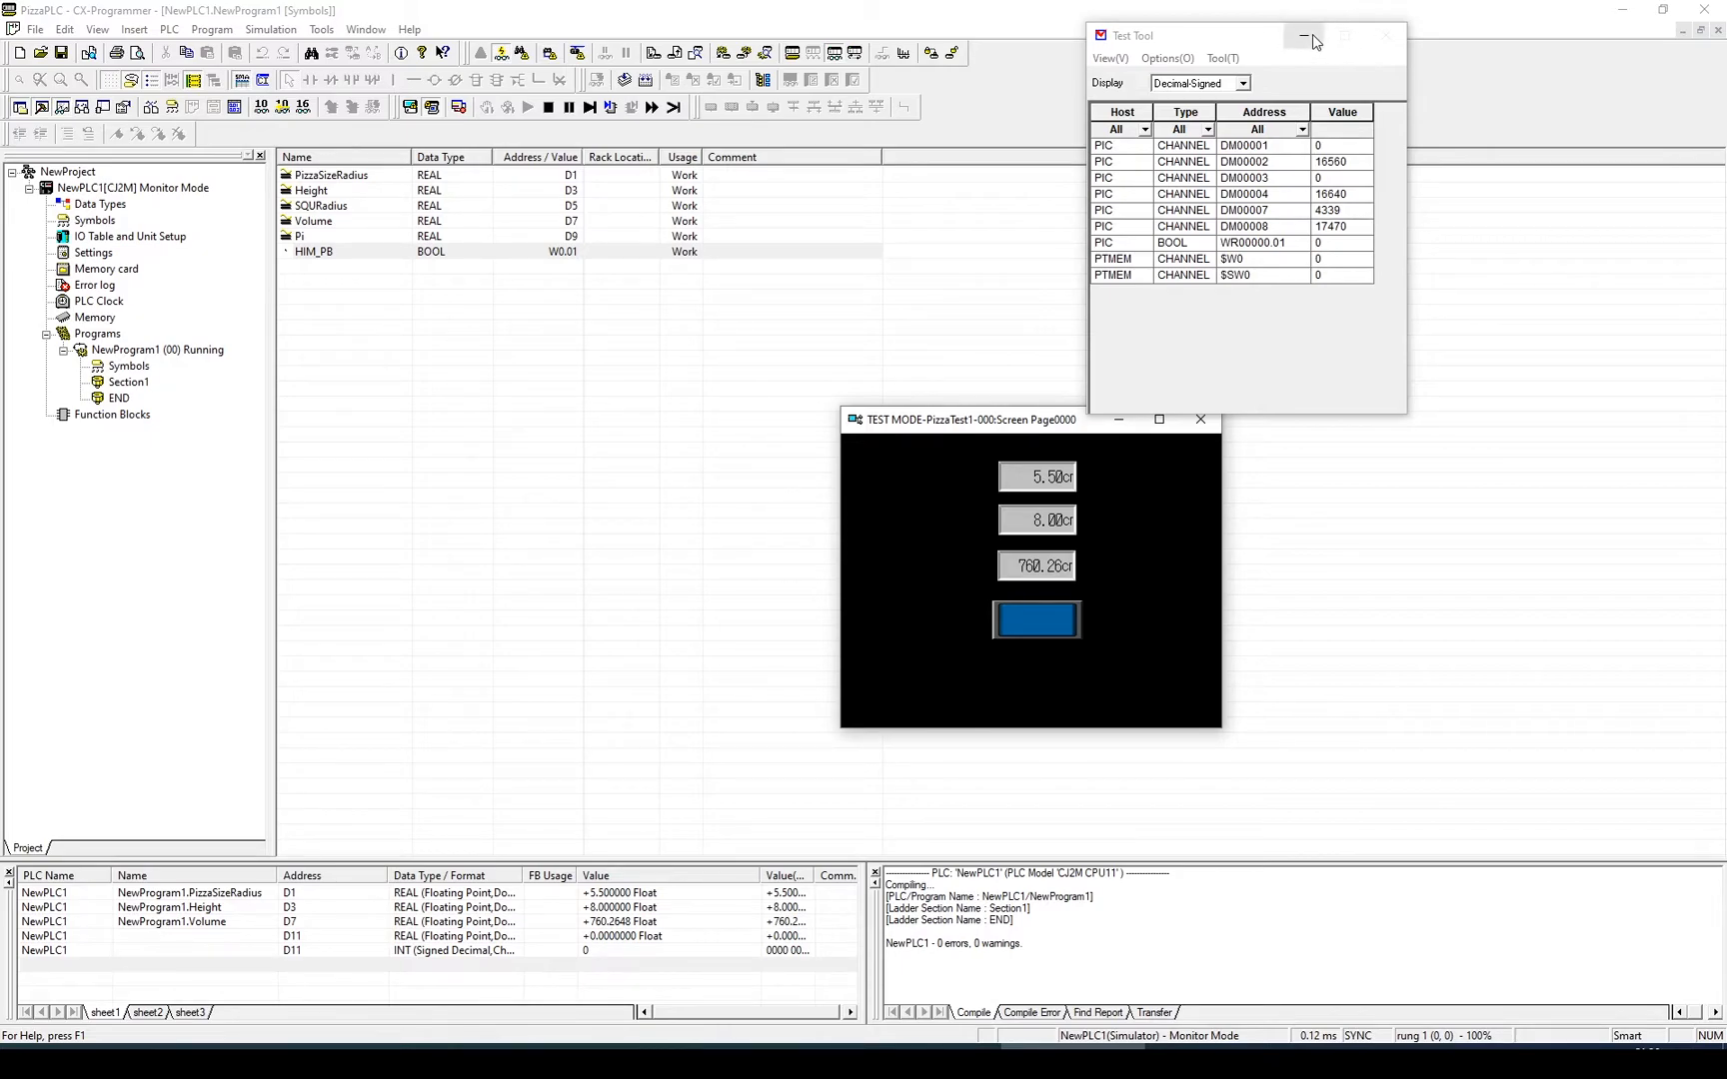
Dismiss the monitoring window, enter radius 5 and height 10, giving volume 785.40.
{"action": "left_click", "coordinate": [1303, 36]}
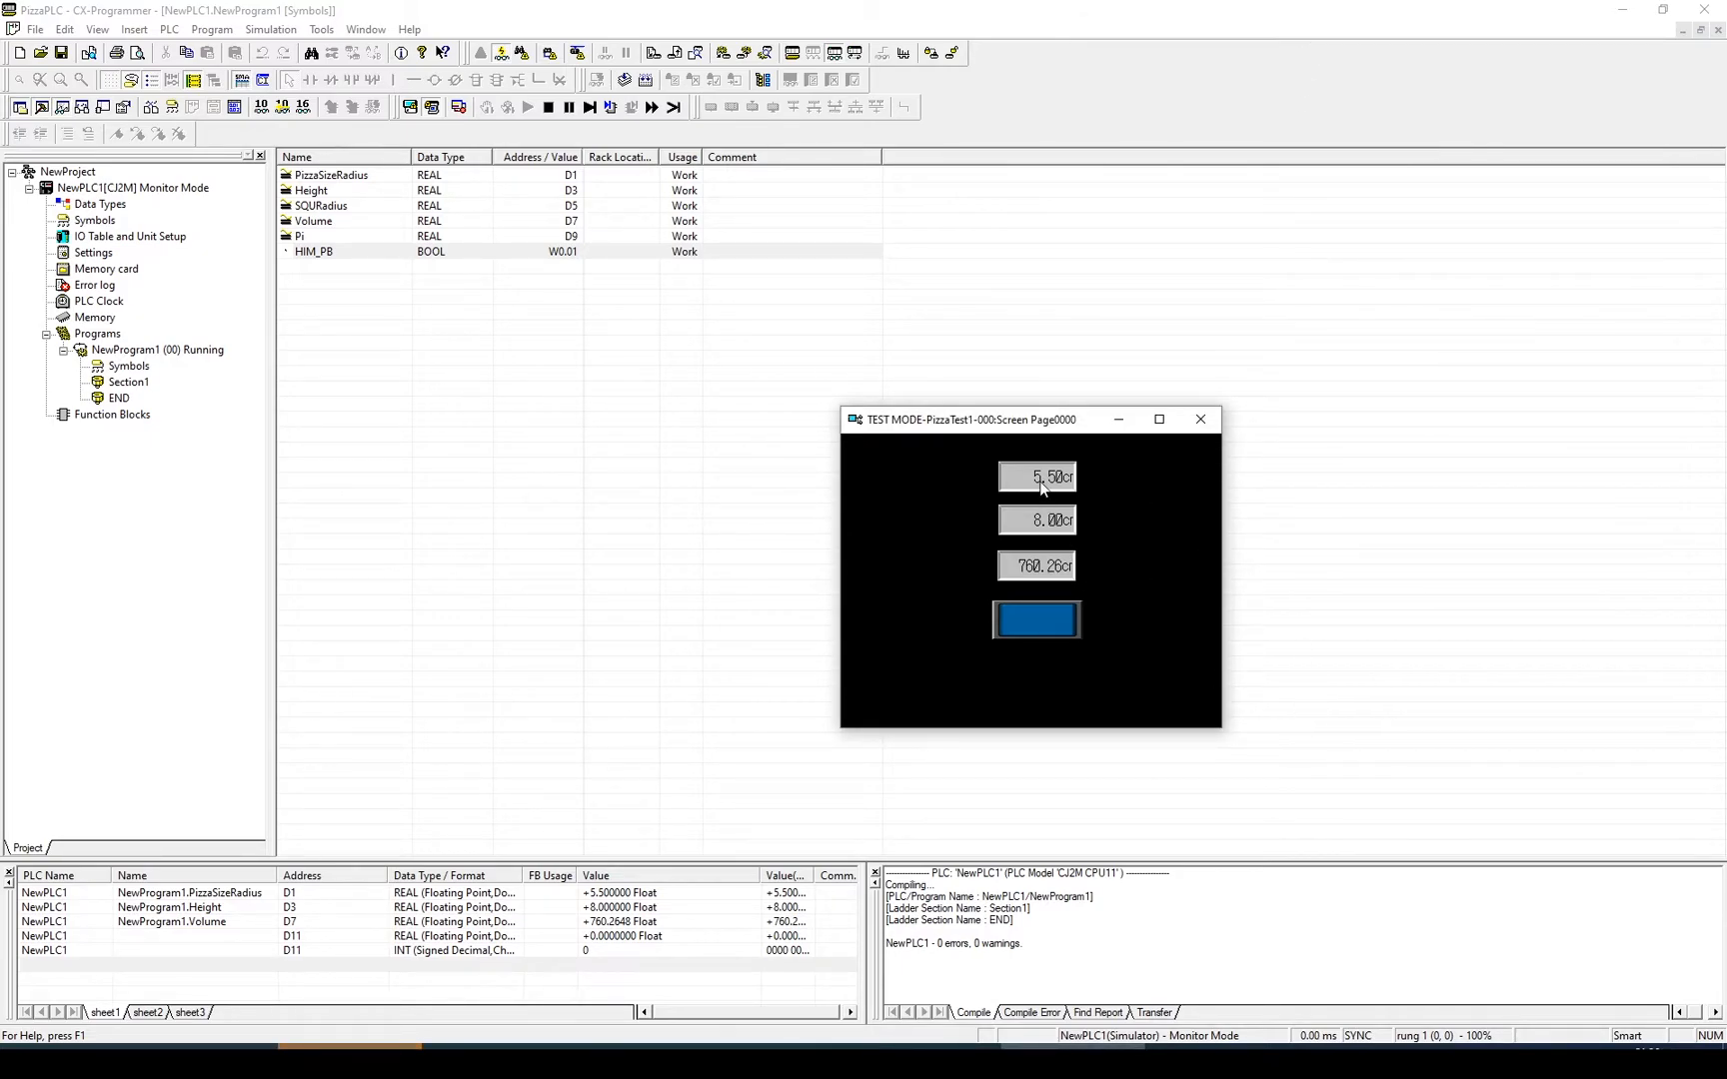
{"action": "mouse_move", "coordinate": [1053, 548]}
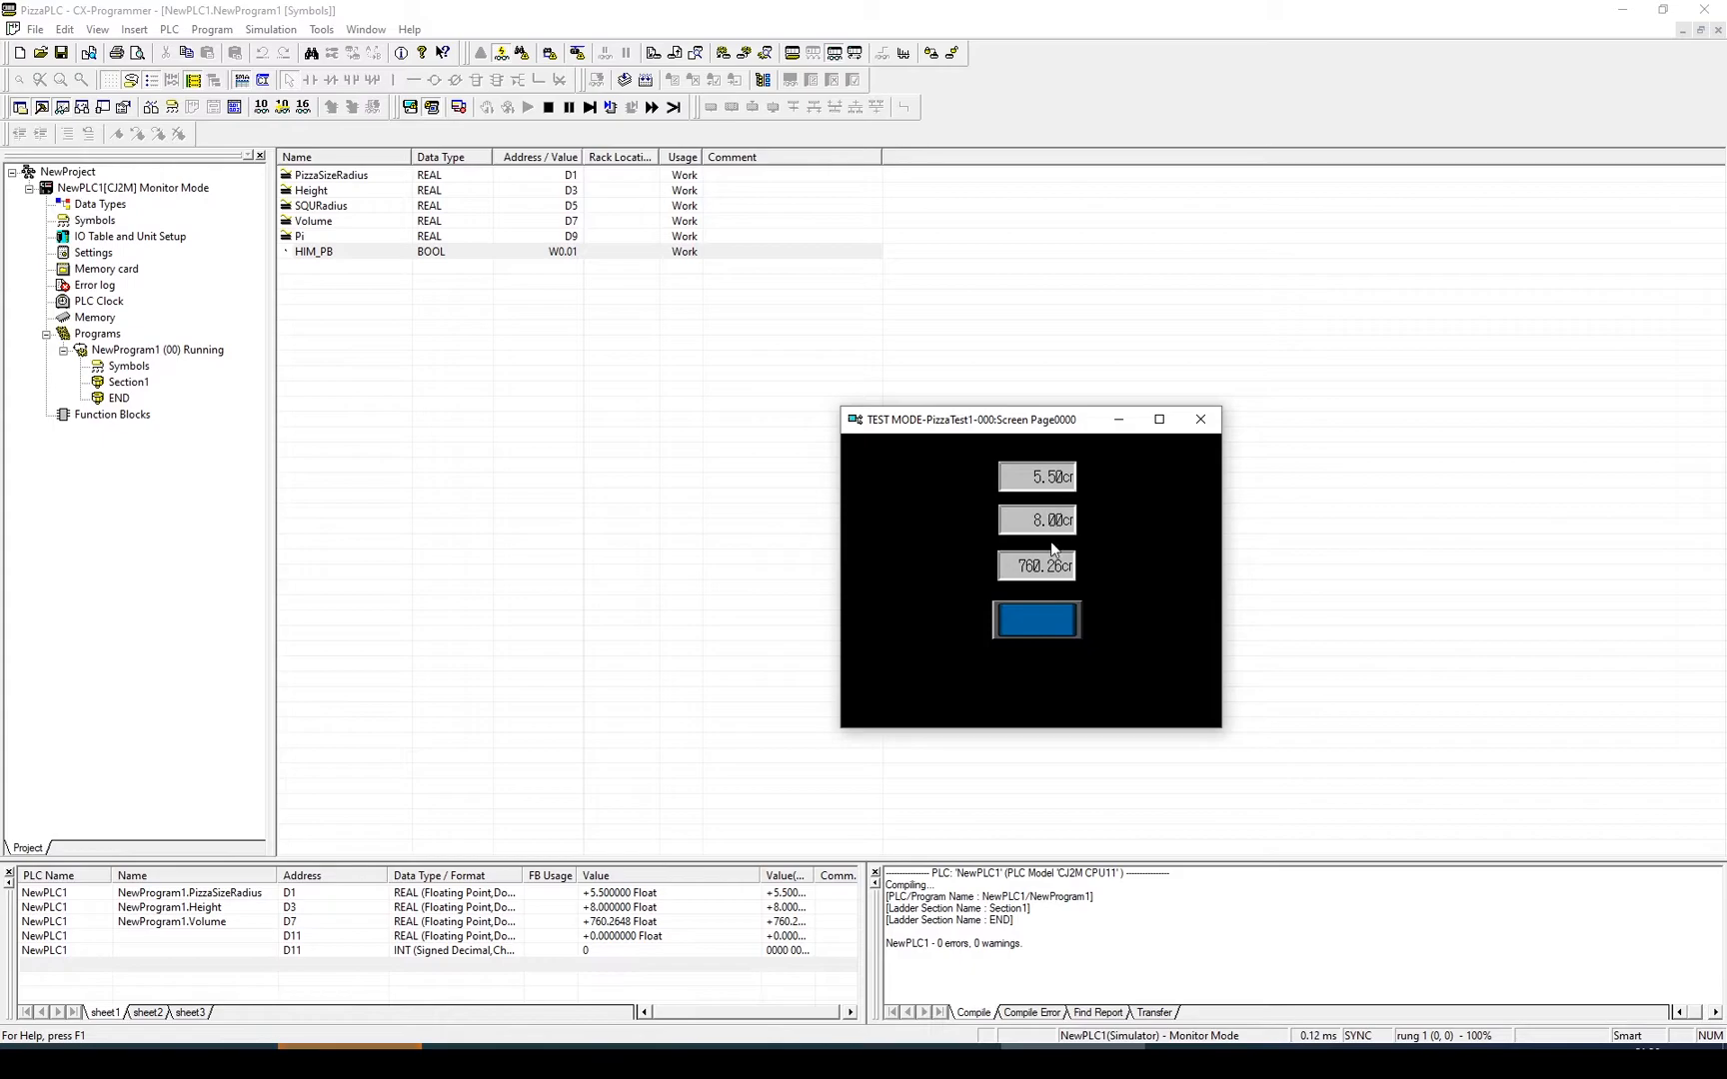
{"action": "left_click", "coordinate": [1038, 476]}
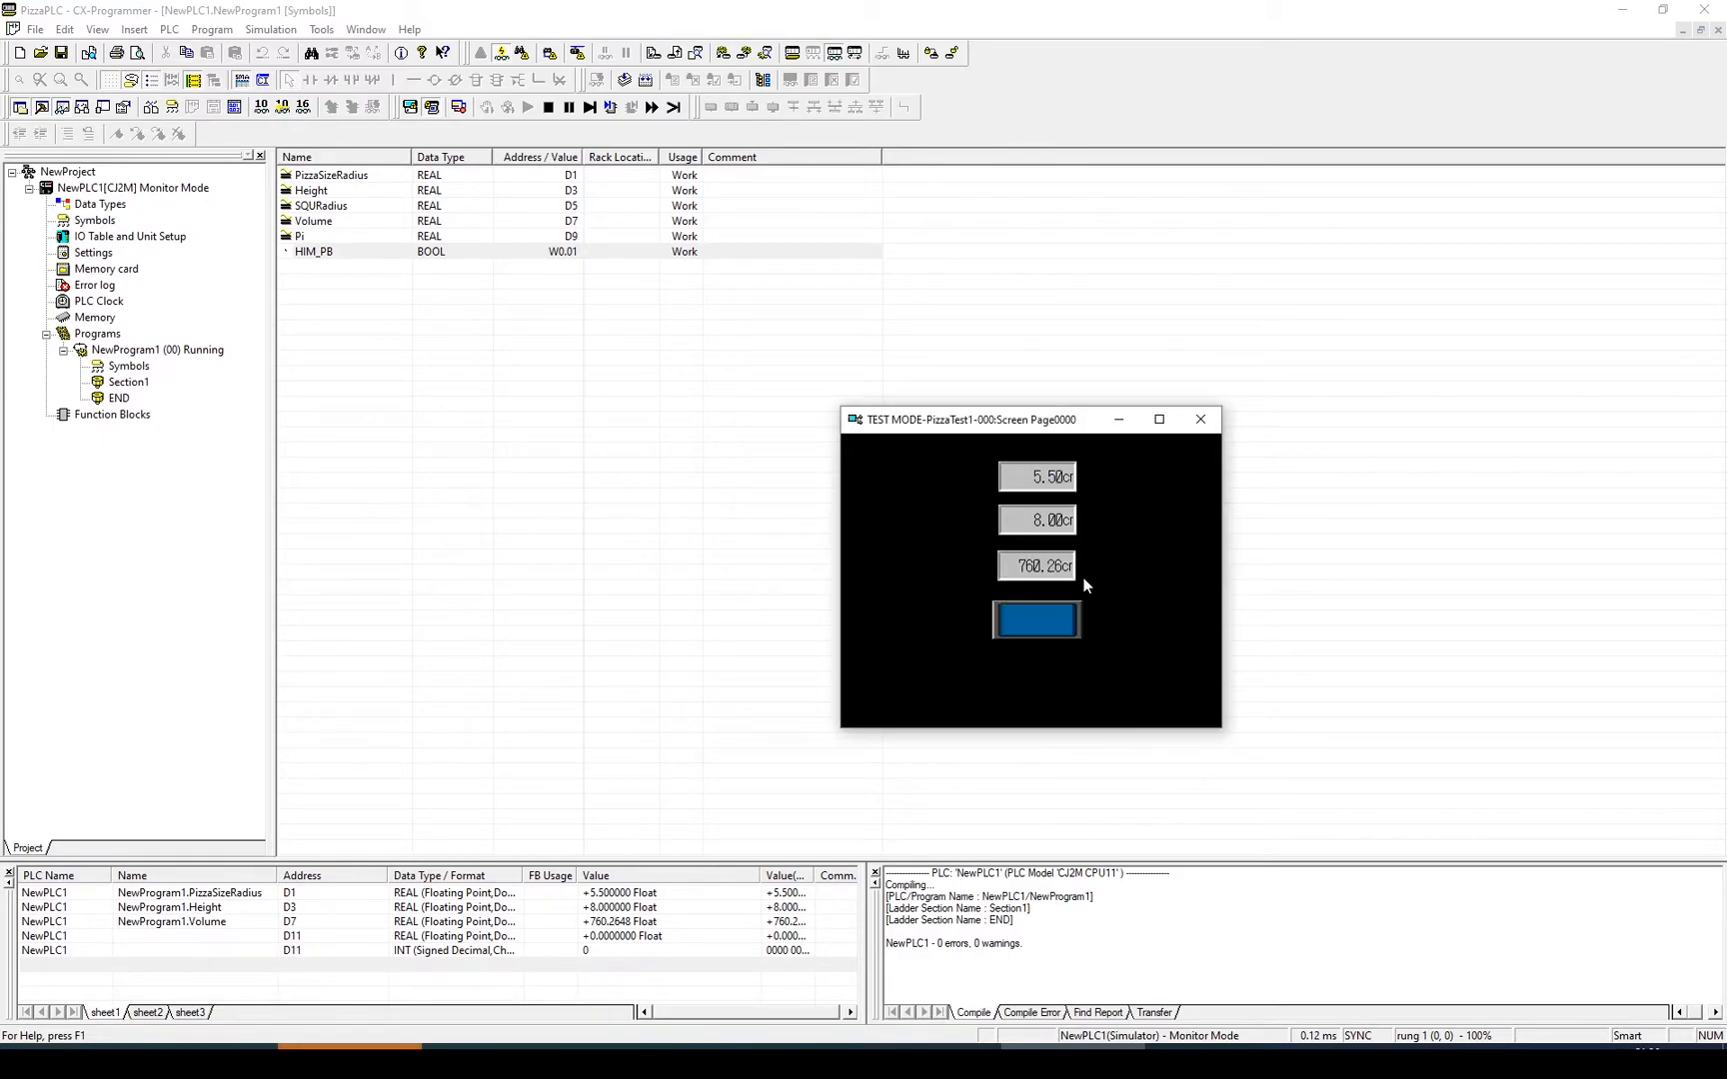
{"action": "left_click", "coordinate": [1037, 520]}
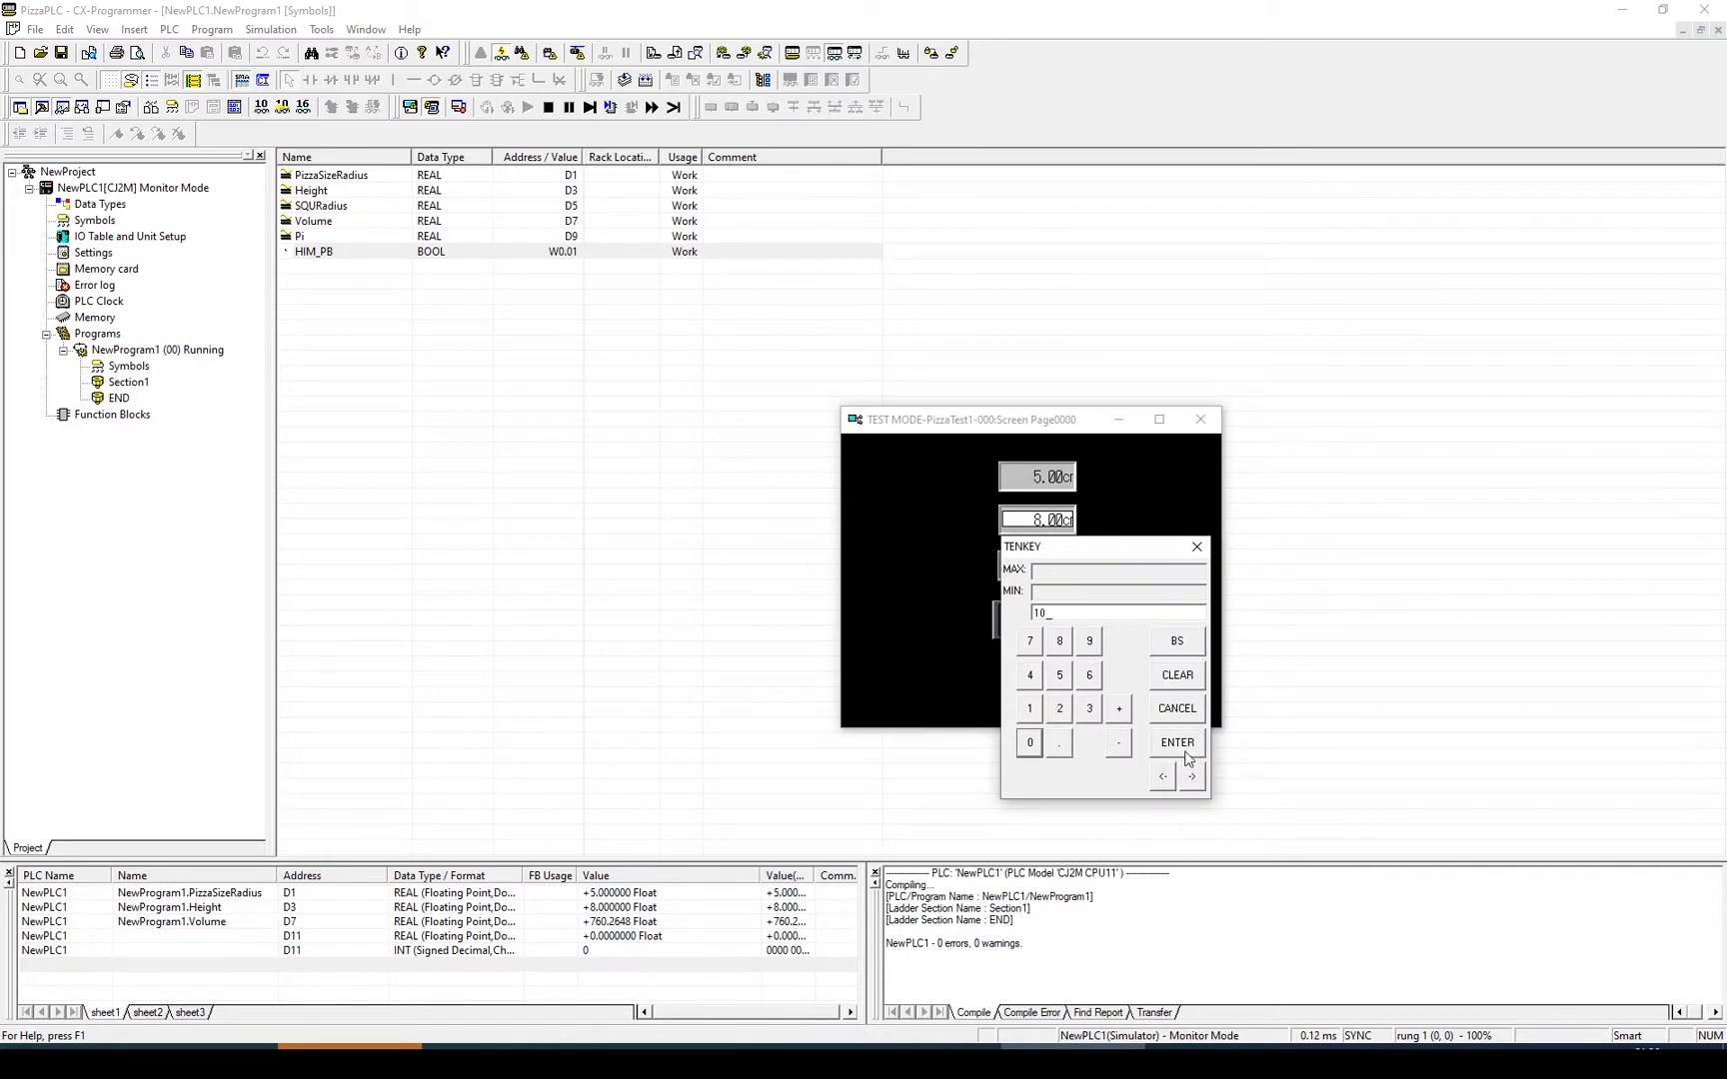
{"action": "left_click", "coordinate": [1177, 744]}
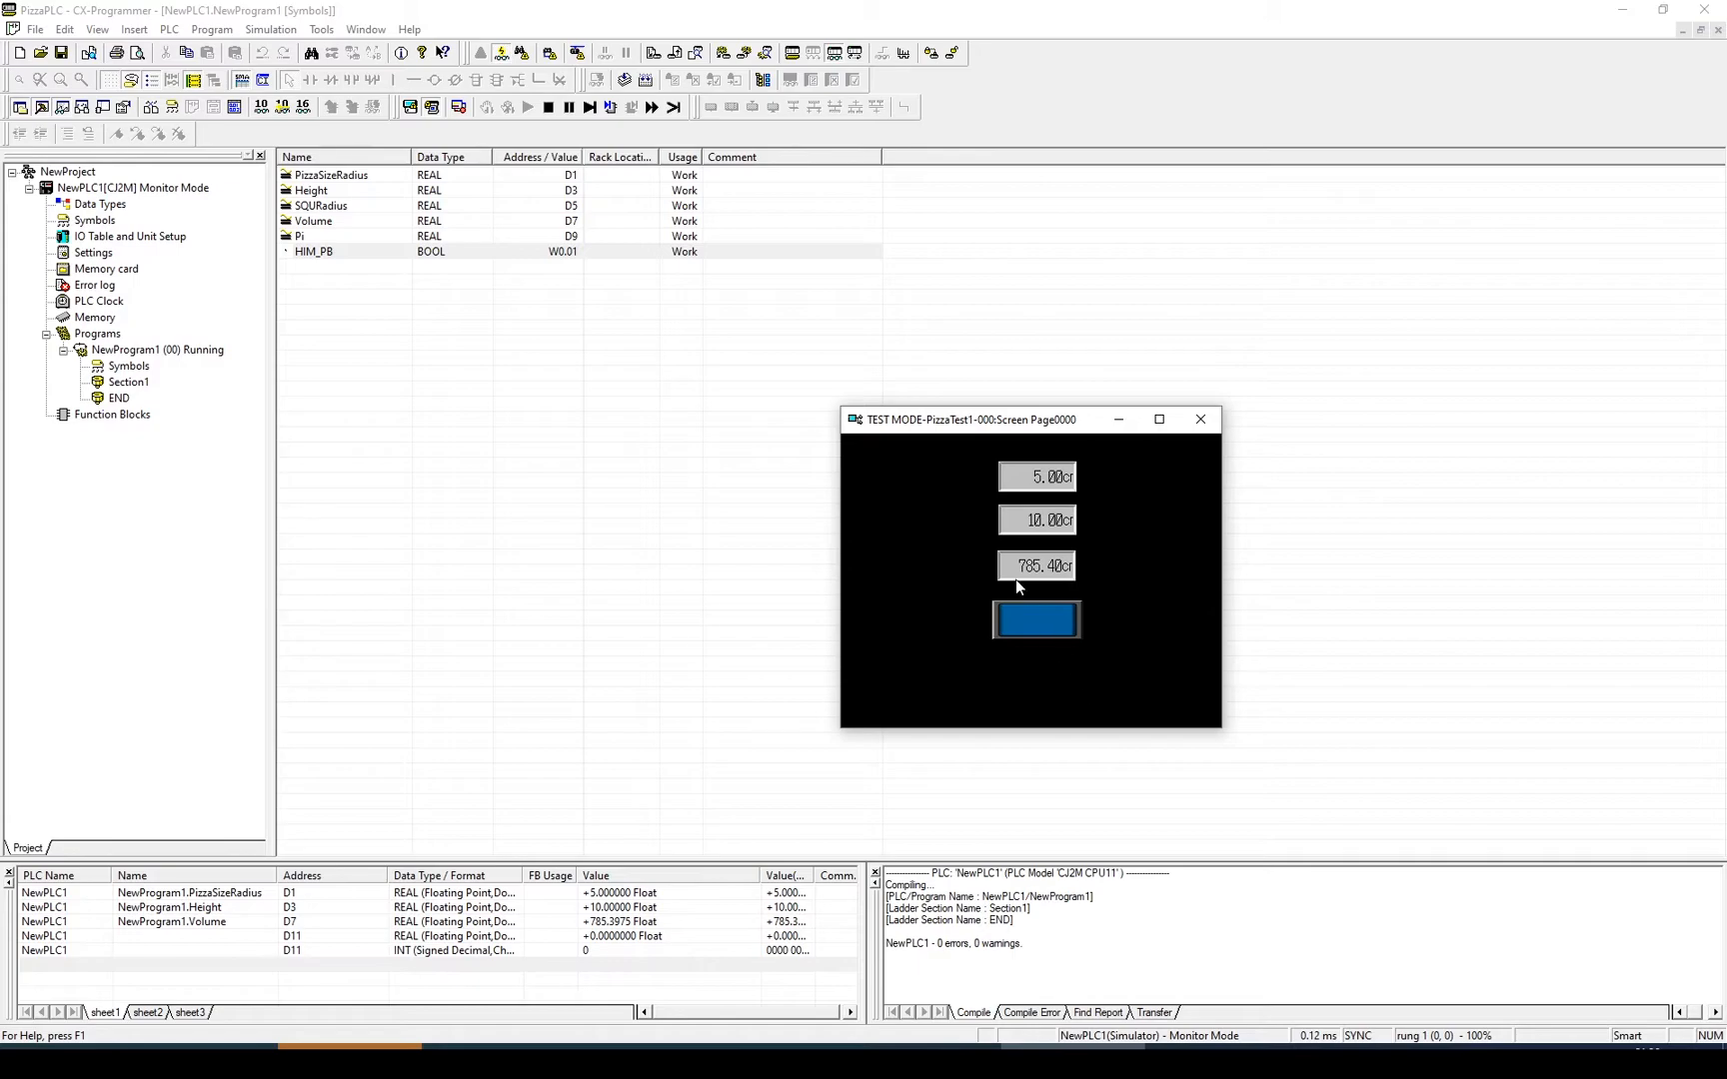
{"action": "mouse_move", "coordinate": [1040, 586]}
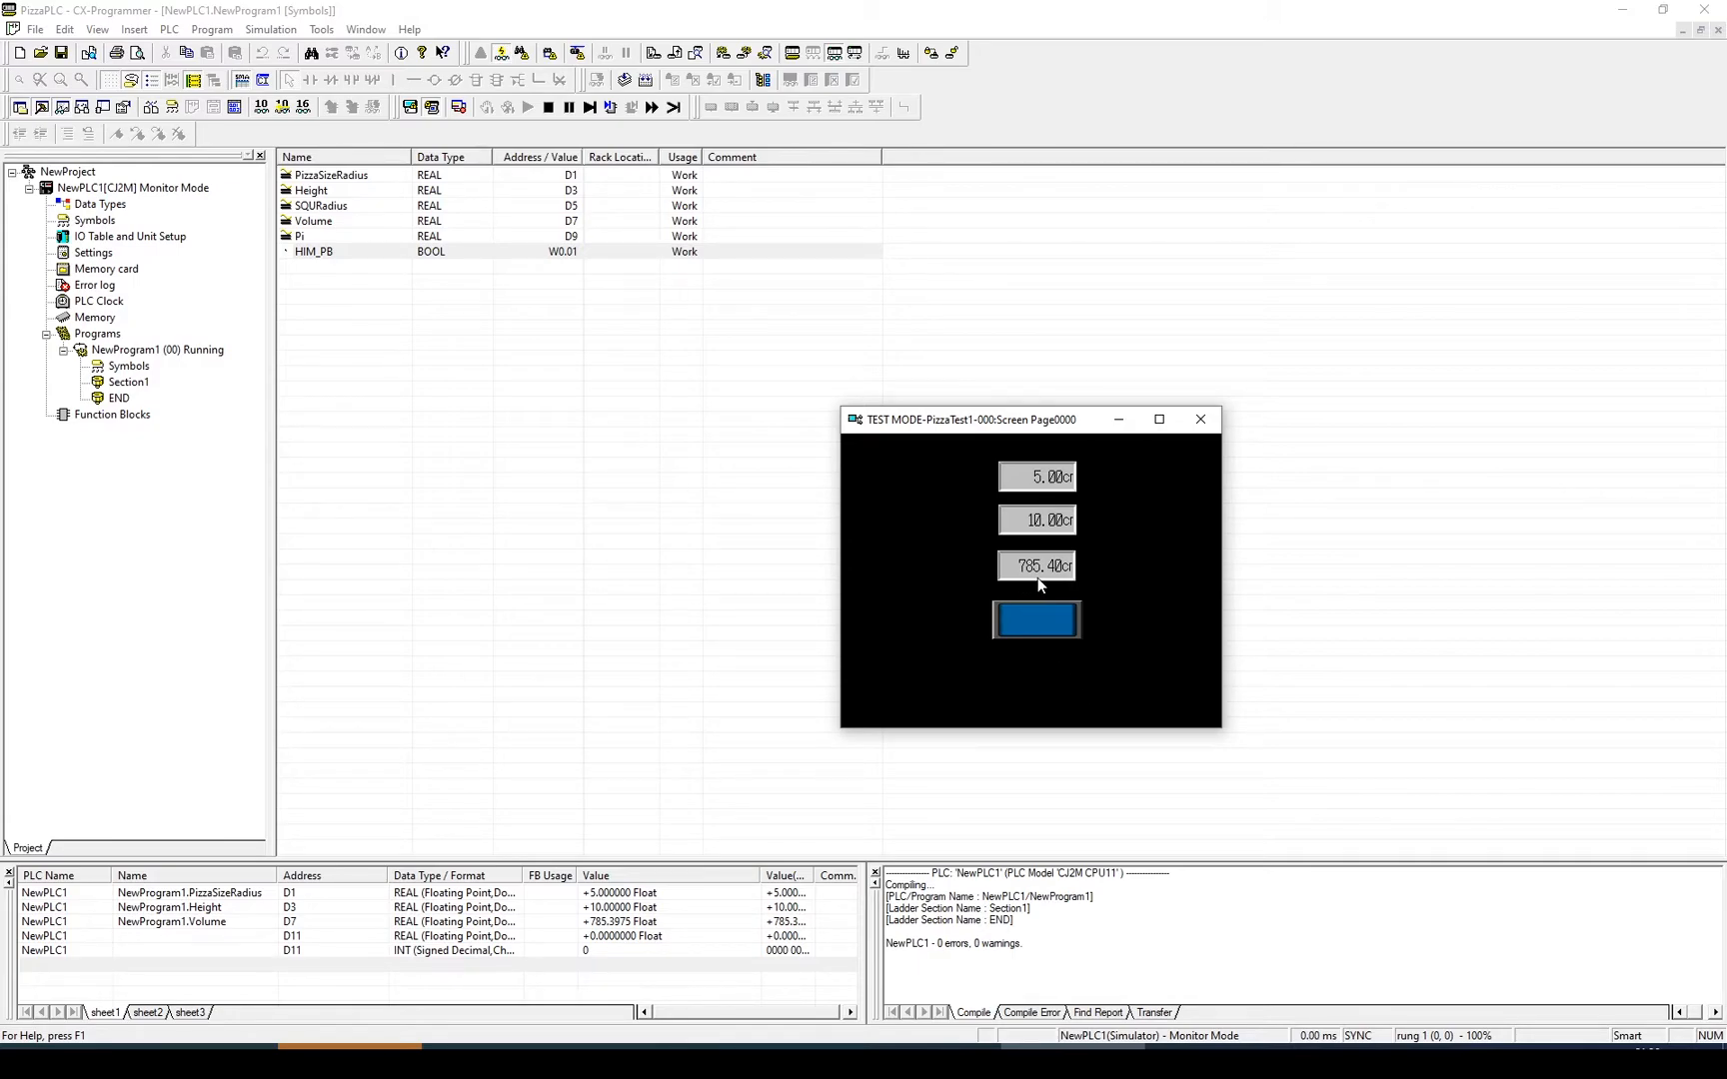
{"action": "mouse_move", "coordinate": [1080, 491]}
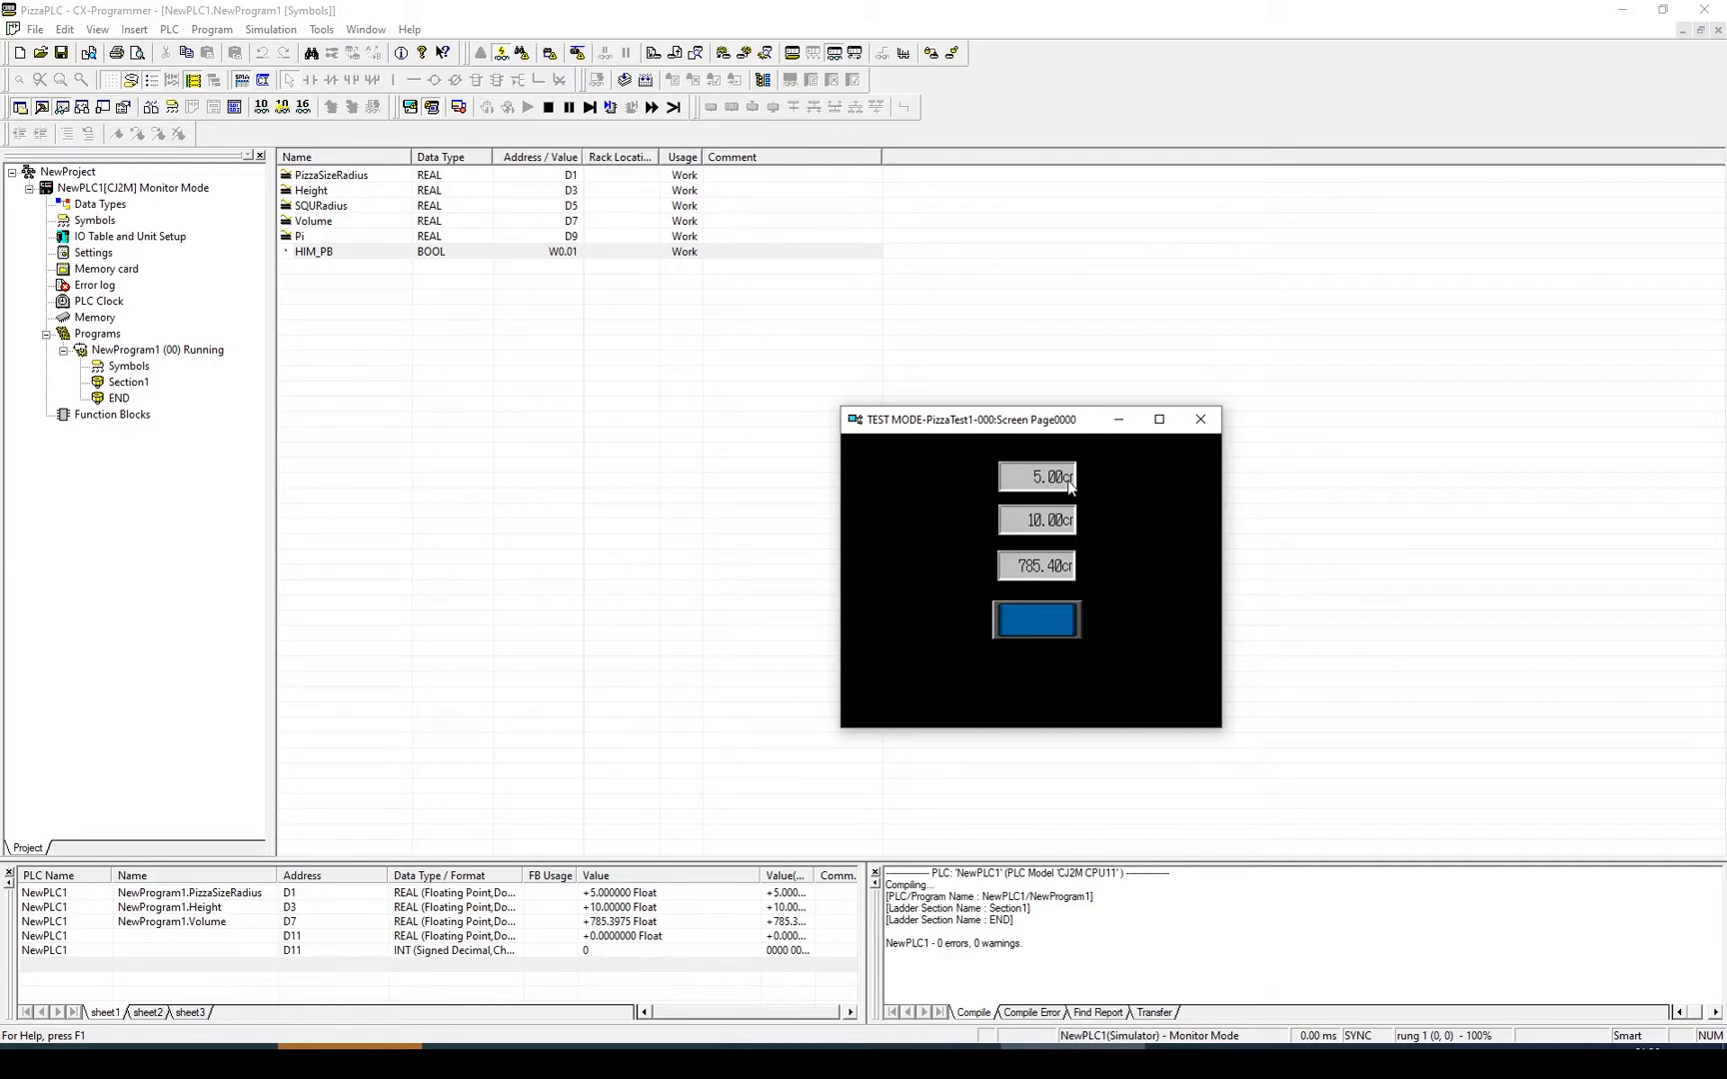
{"action": "mouse_move", "coordinate": [1067, 502]}
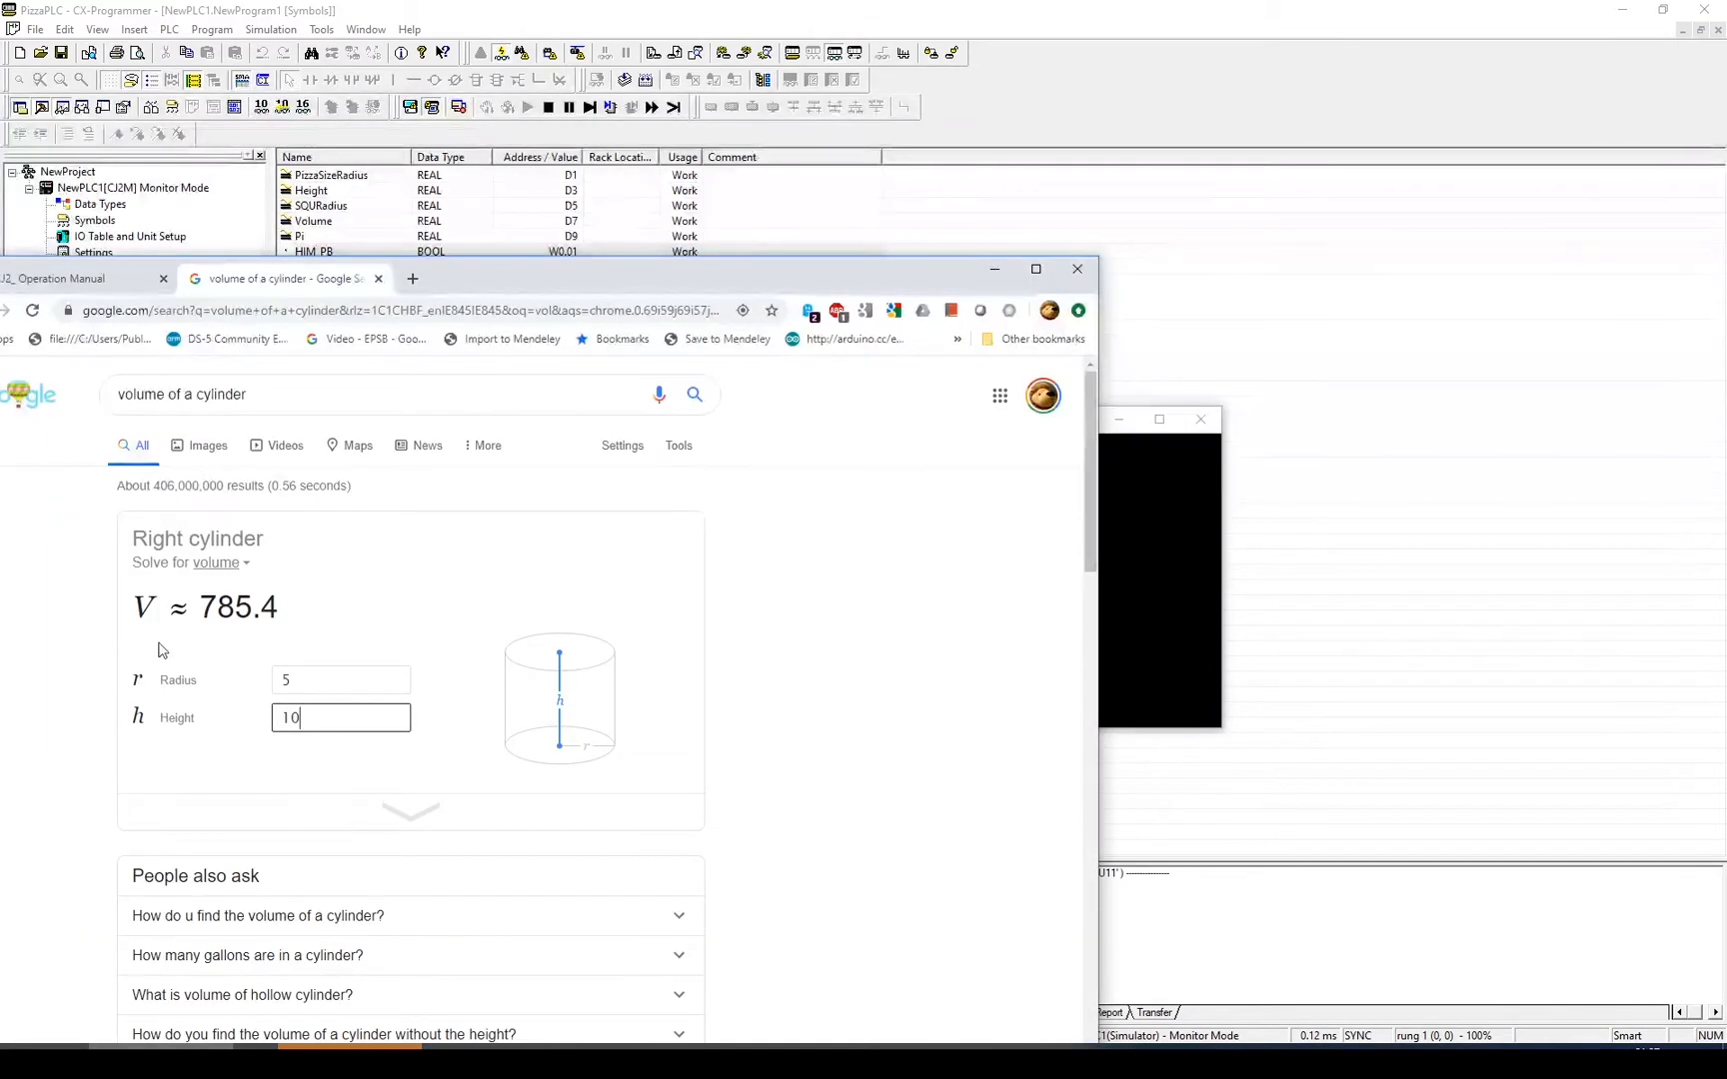
{"action": "mouse_move", "coordinate": [598, 497]}
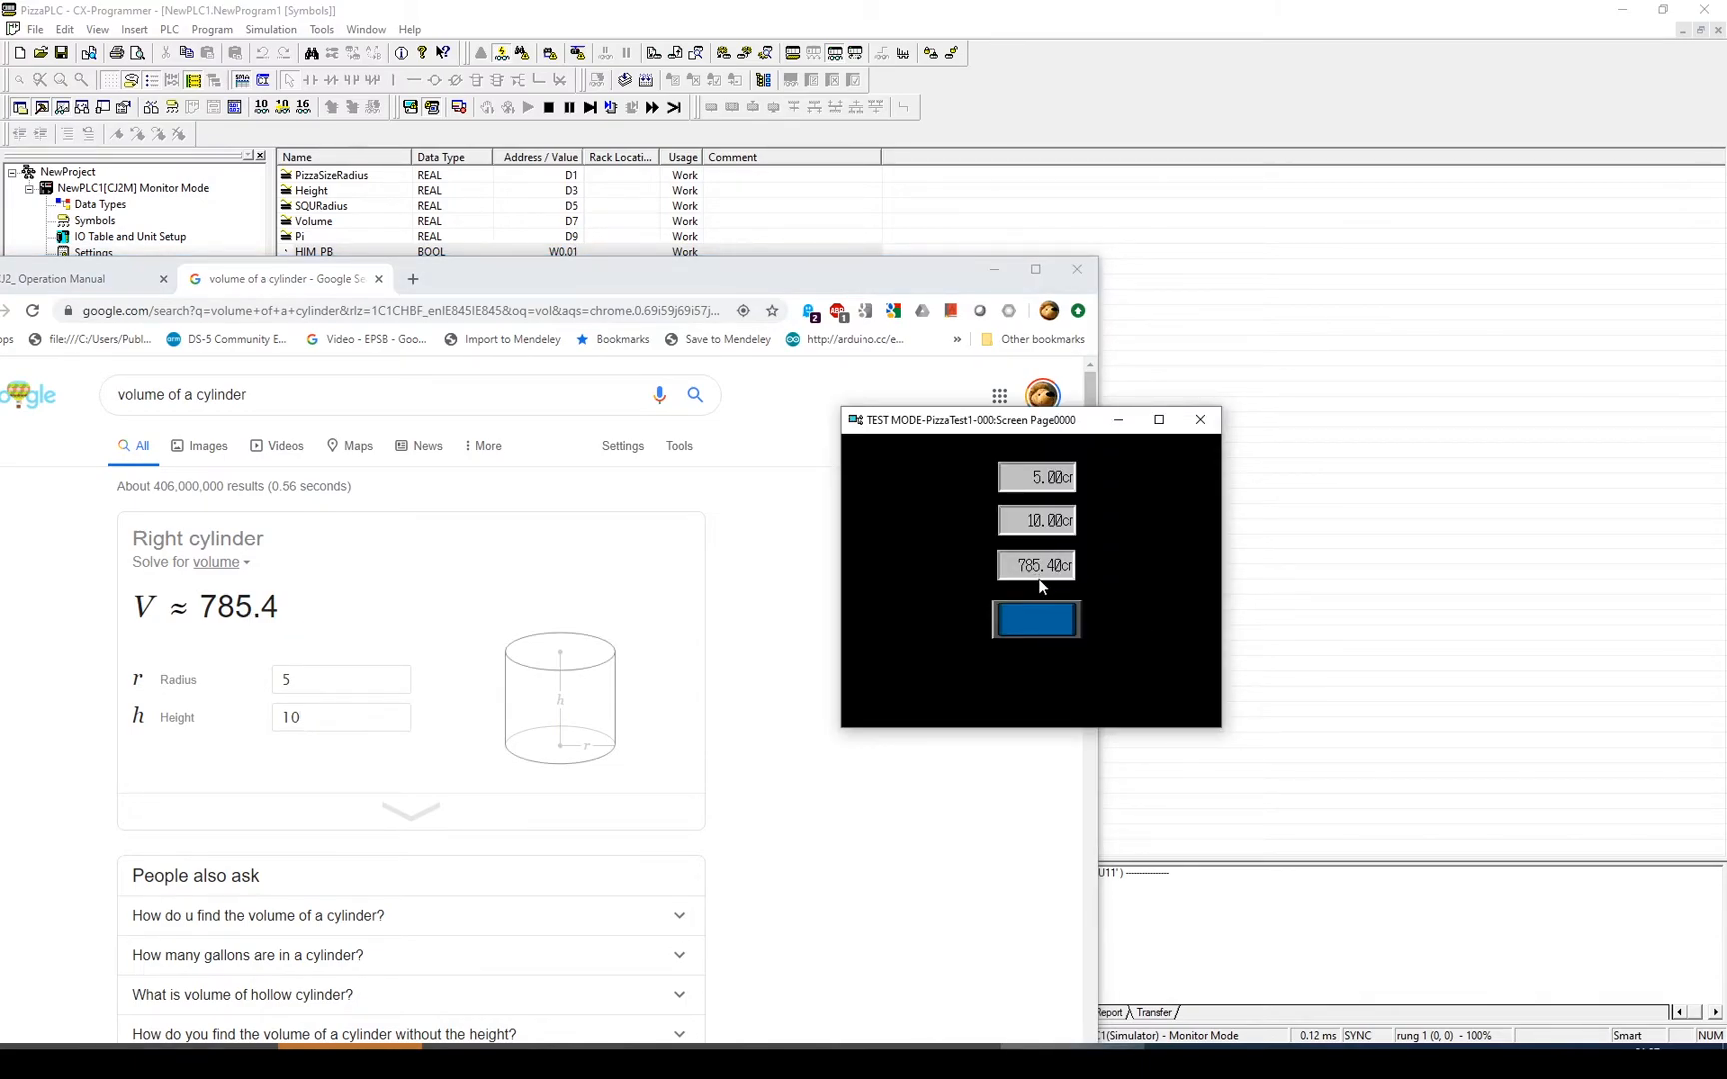
{"action": "mouse_move", "coordinate": [1013, 660]}
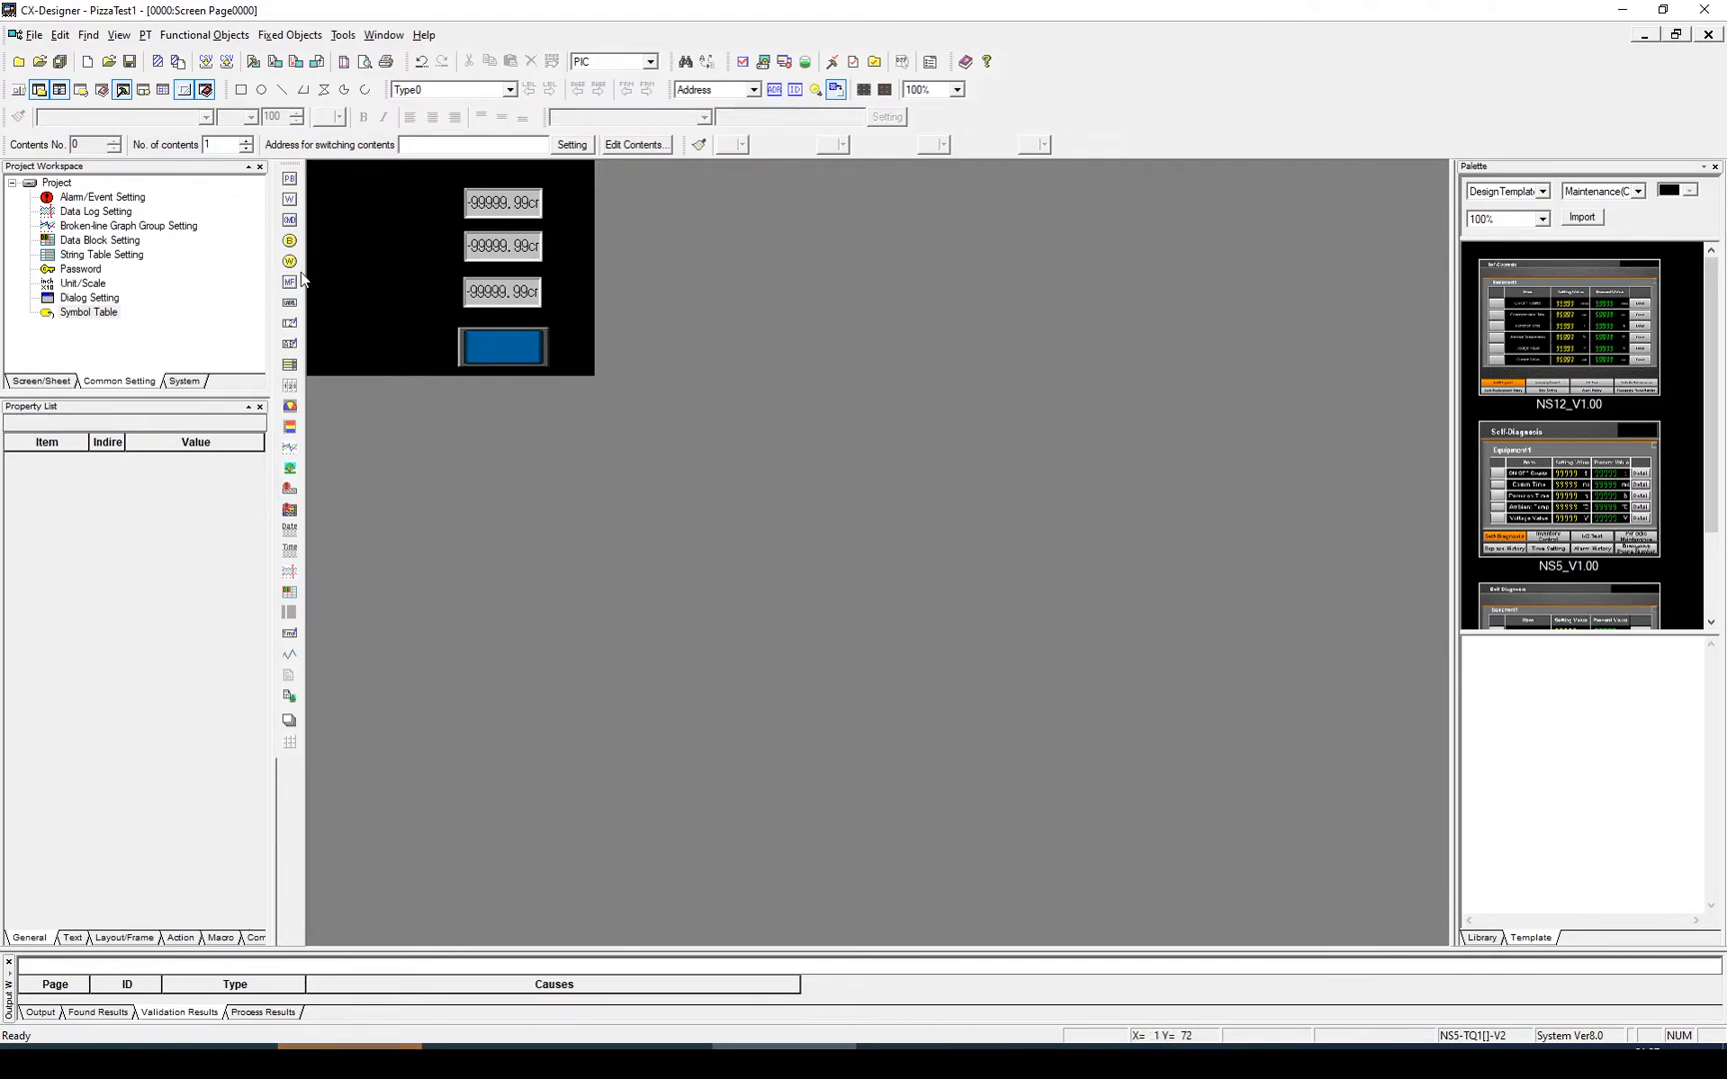
{"action": "mouse_move", "coordinate": [288, 304]}
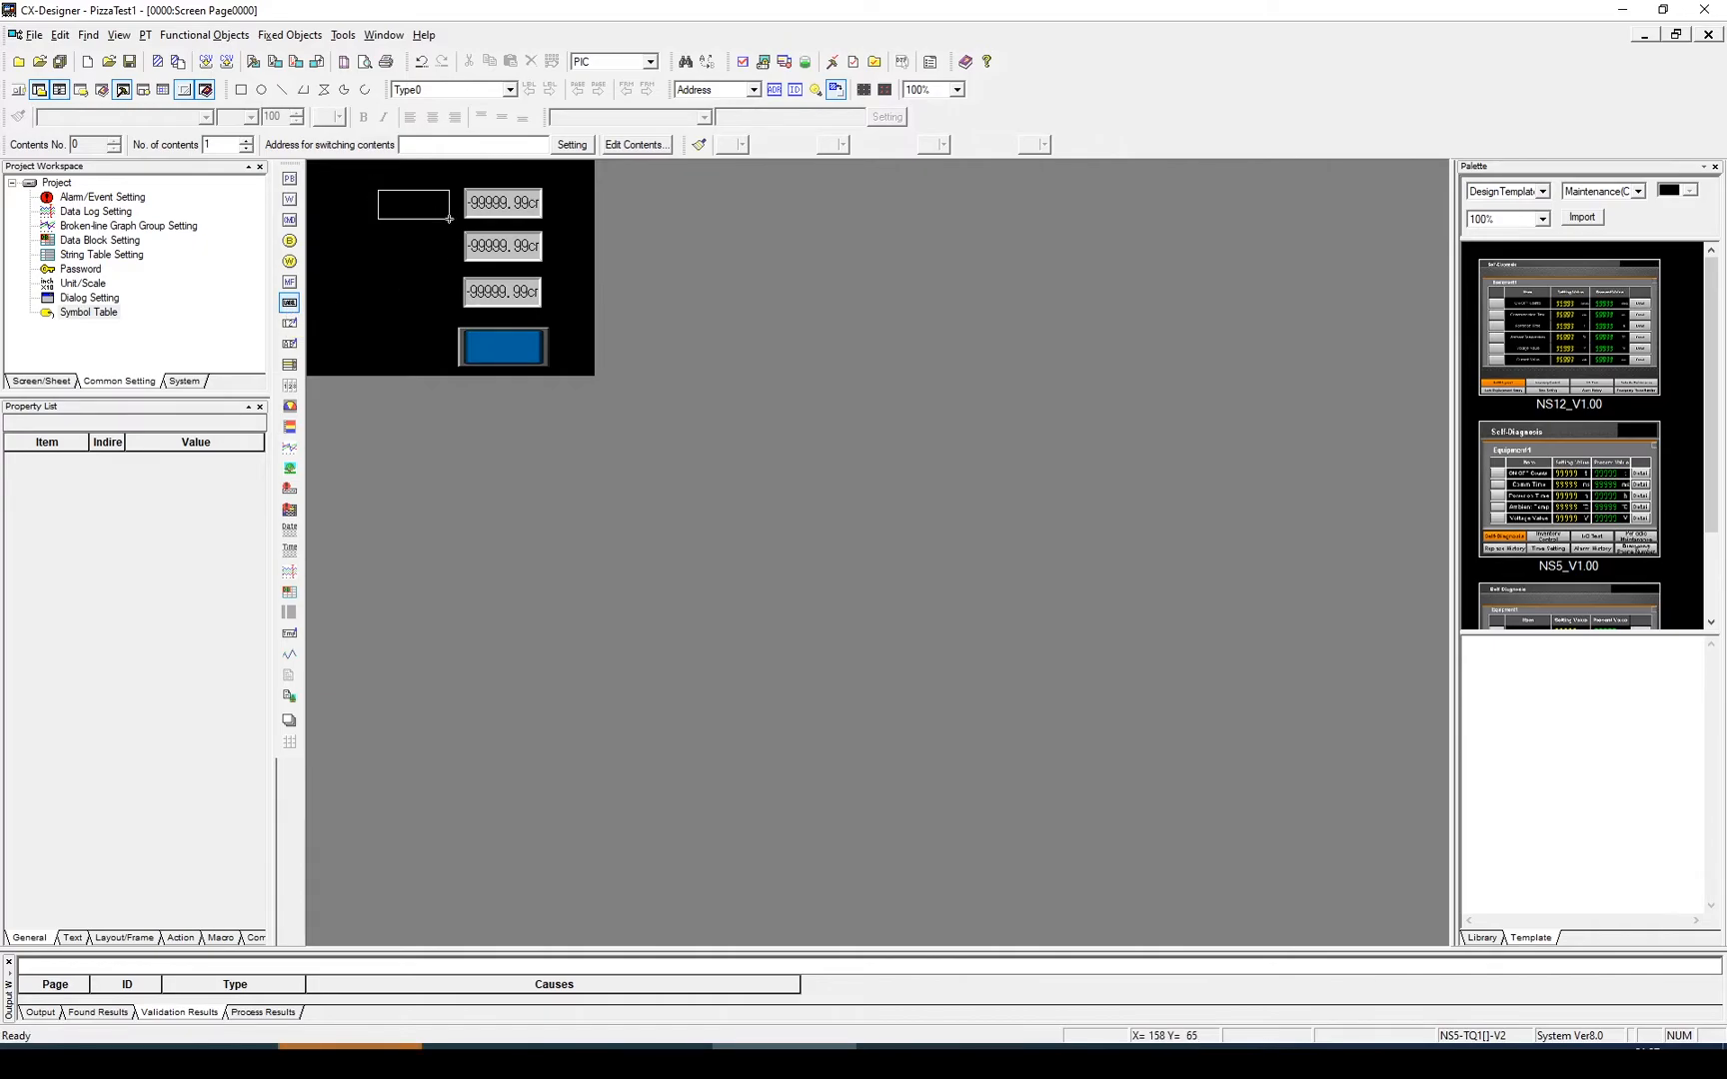
Place a label left of the fields and widen the three numeral displays to fit cm values.
{"action": "left_click", "coordinate": [413, 204]}
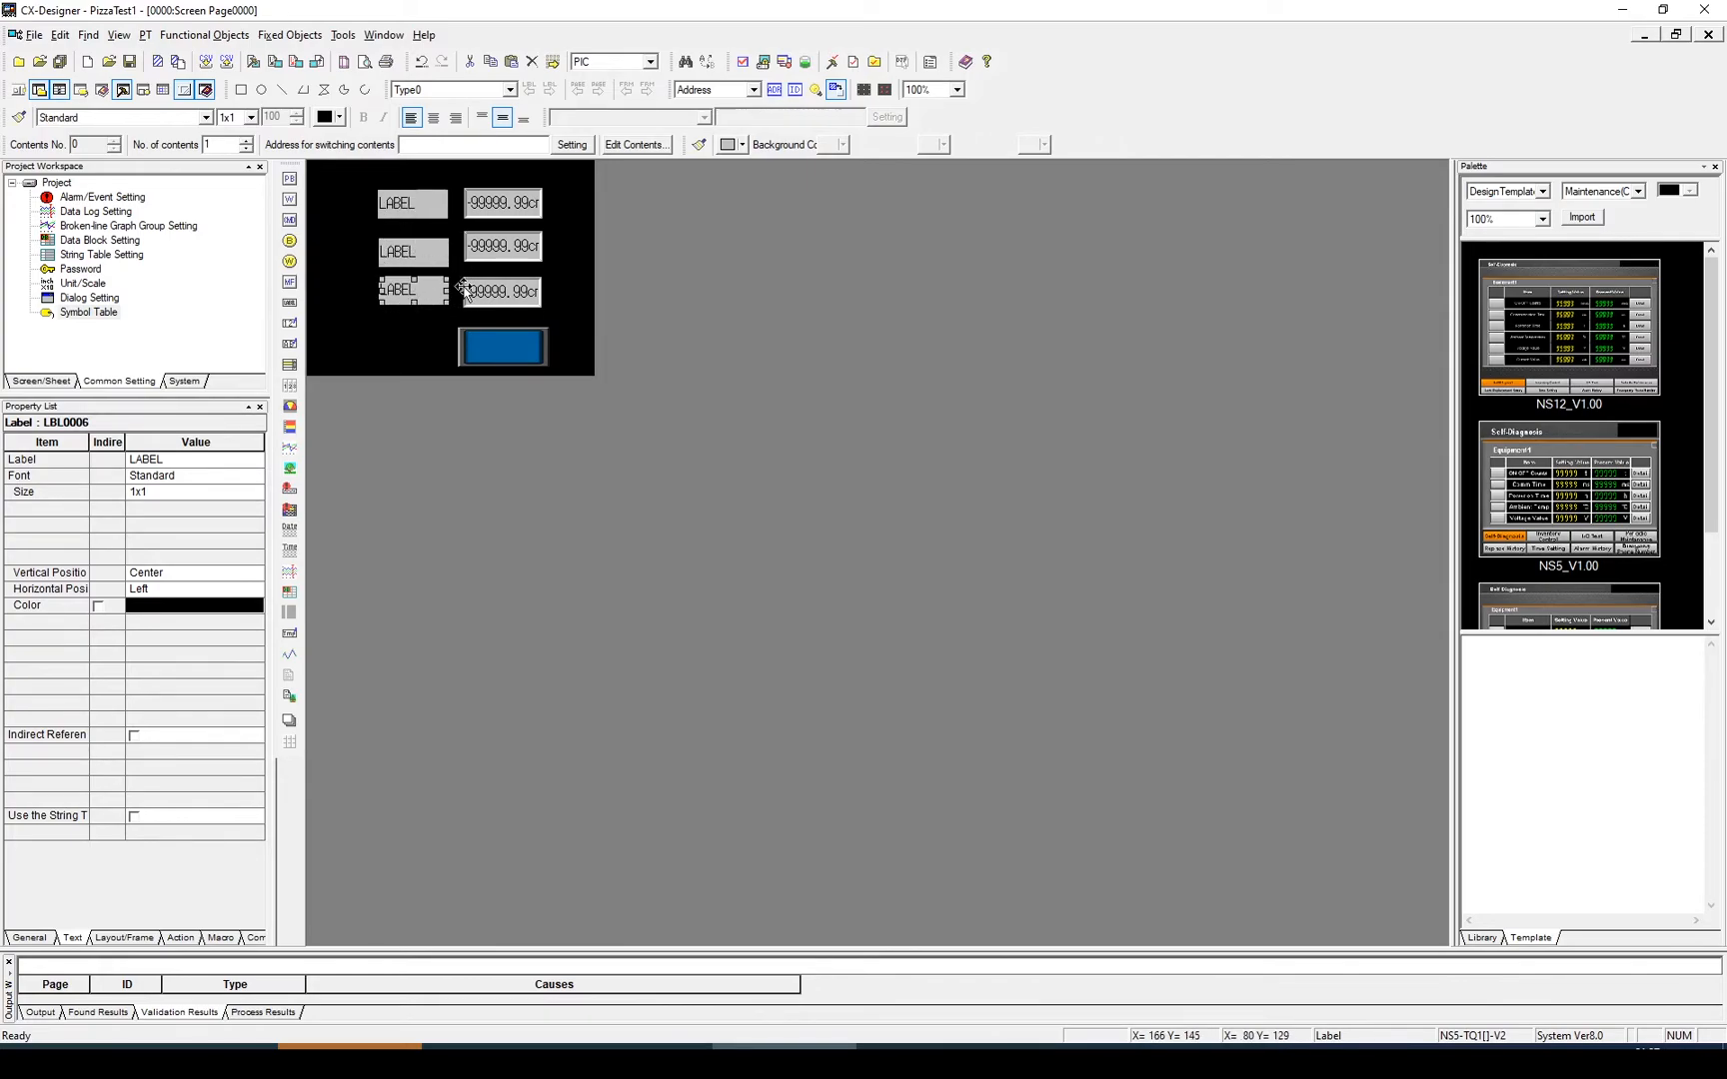
{"action": "left_click", "coordinate": [502, 204]}
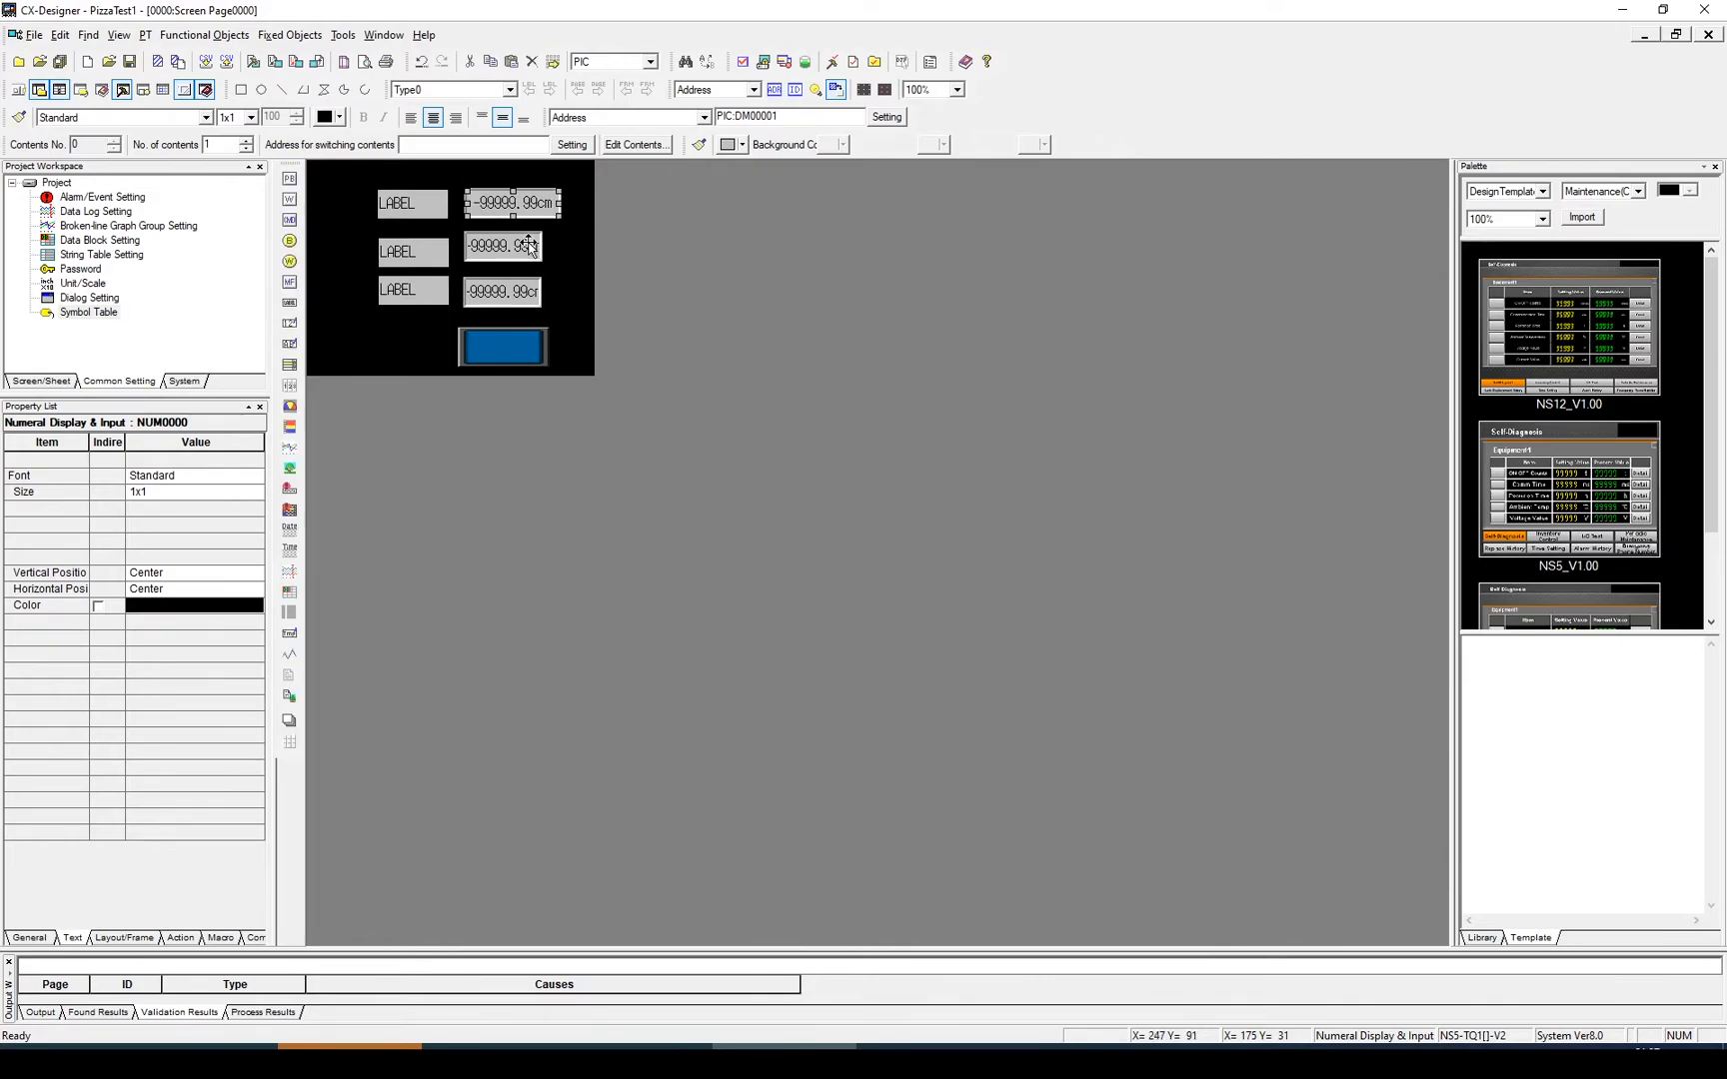
{"action": "left_click", "coordinate": [503, 291]}
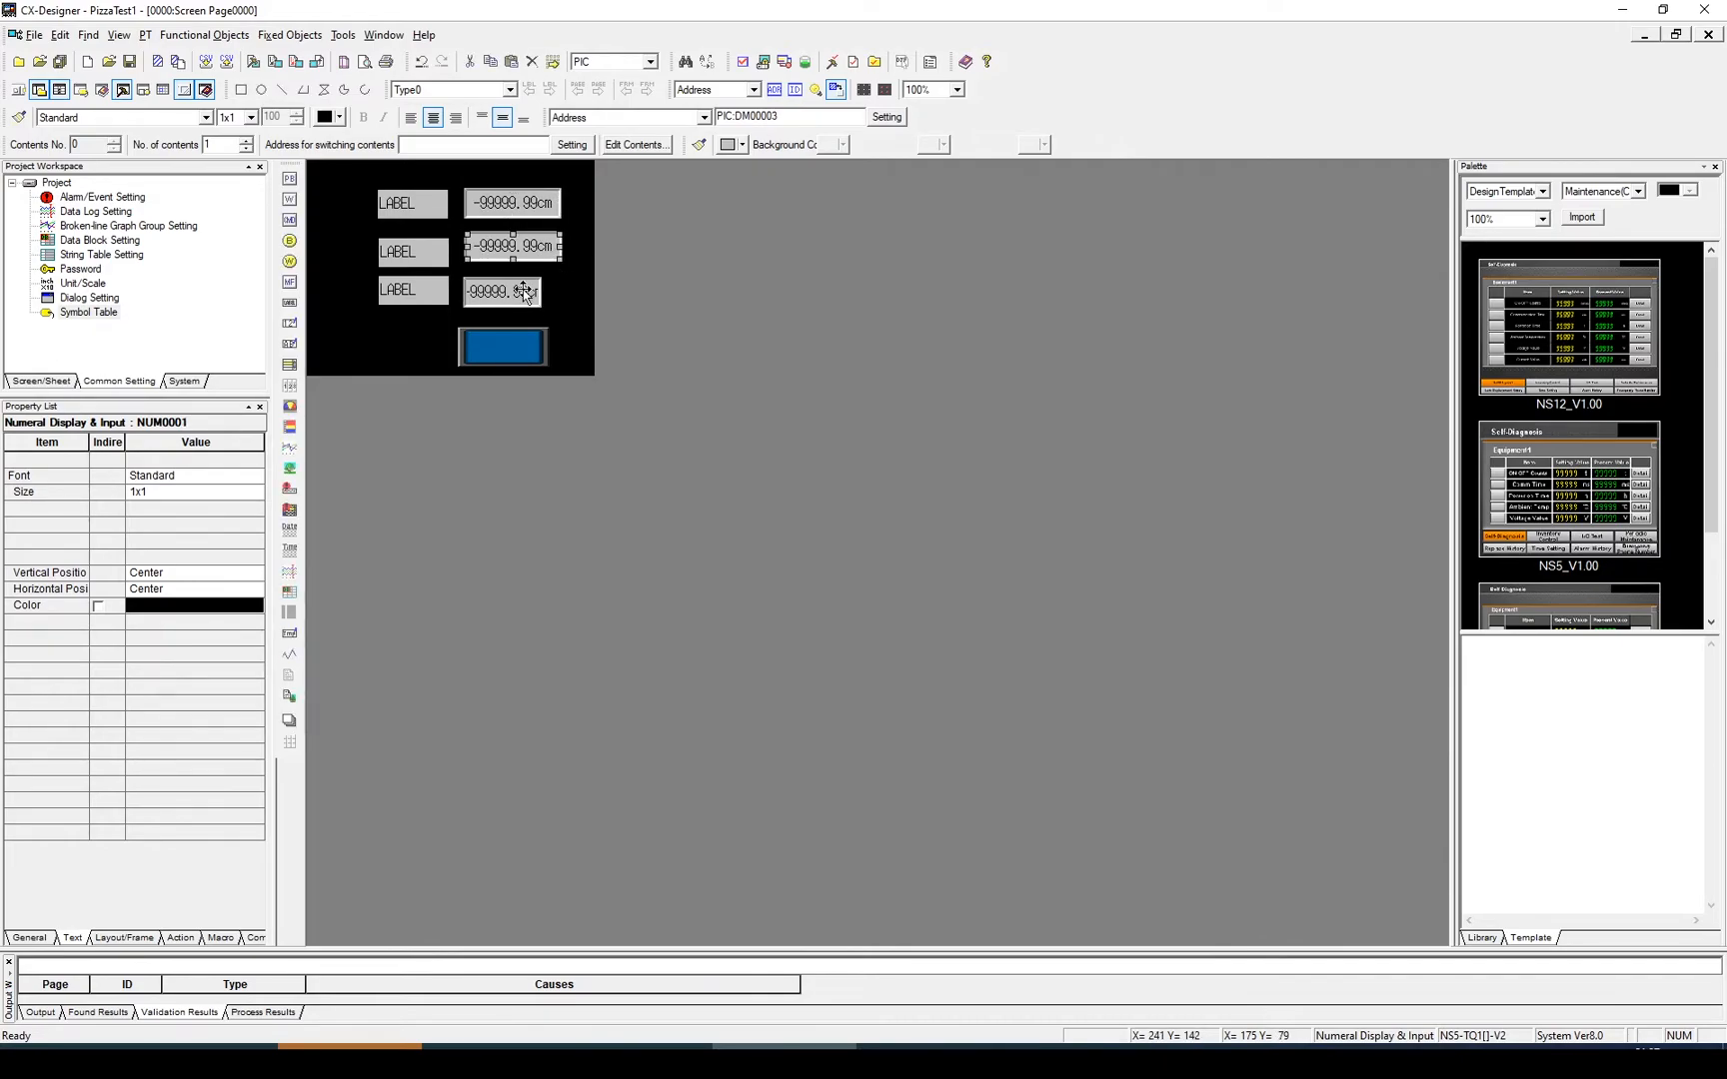
{"action": "left_click", "coordinate": [512, 291]}
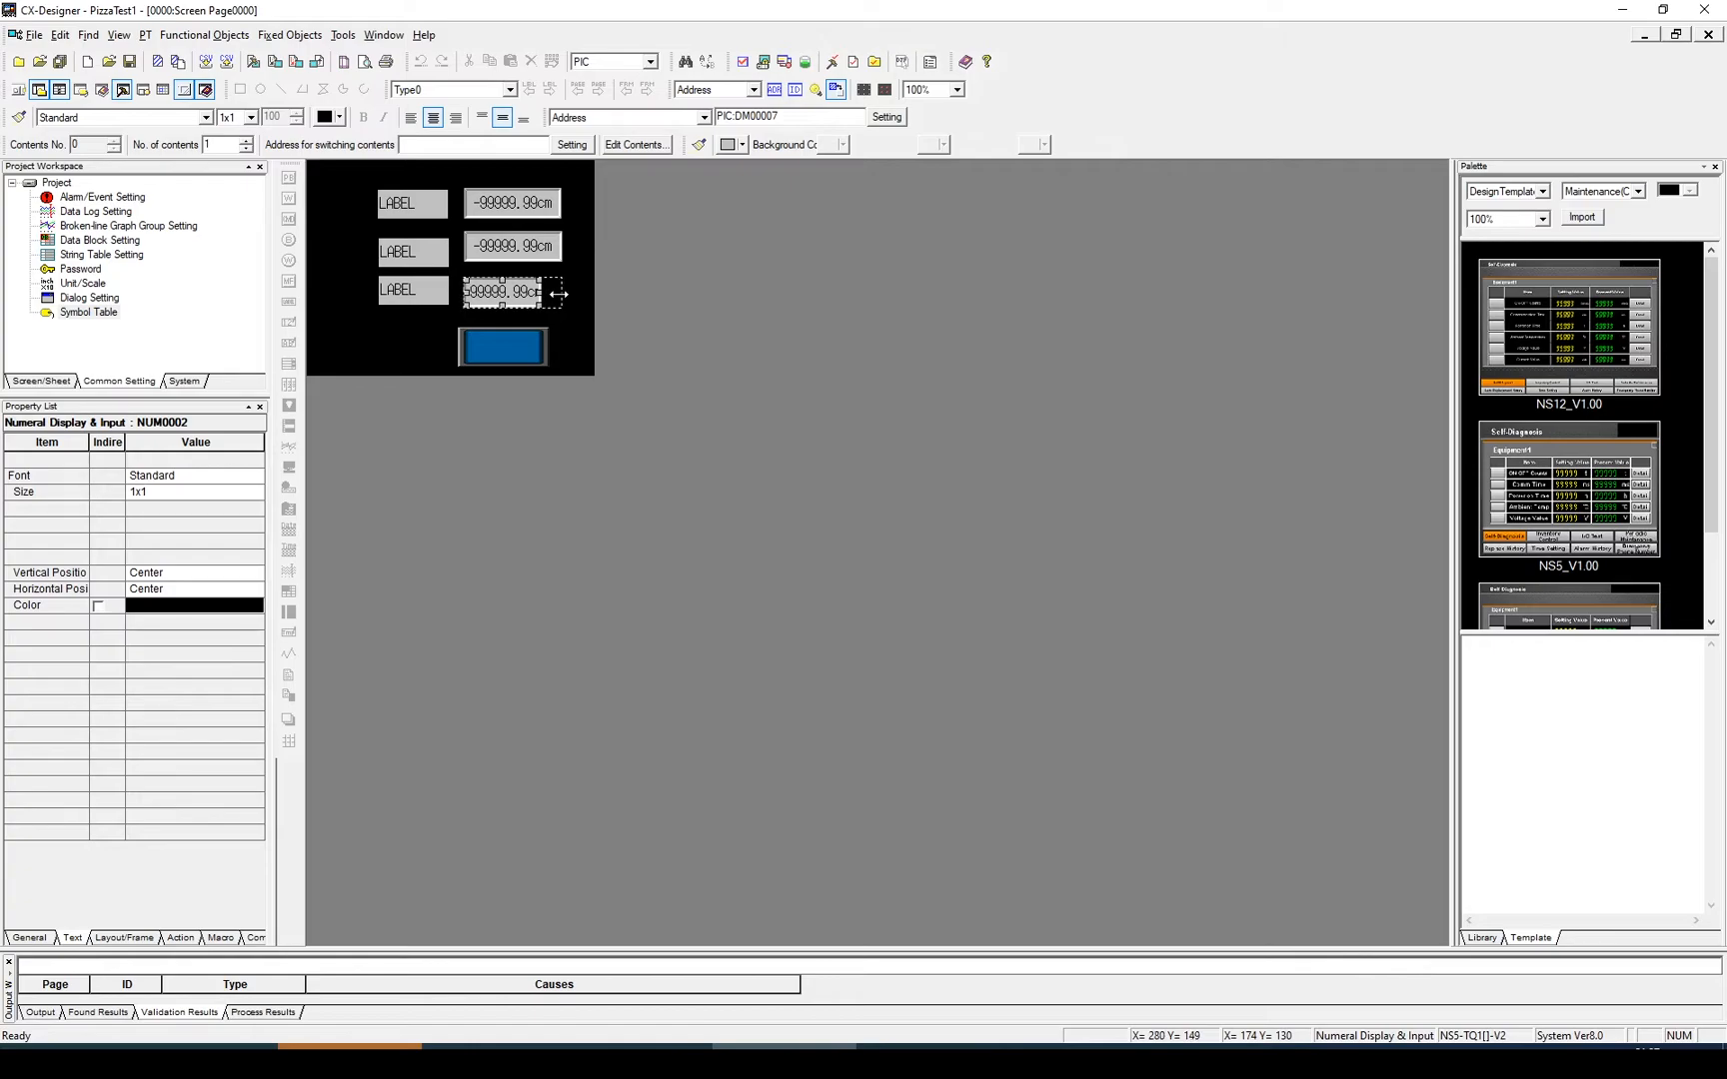
{"action": "left_click", "coordinate": [412, 204]}
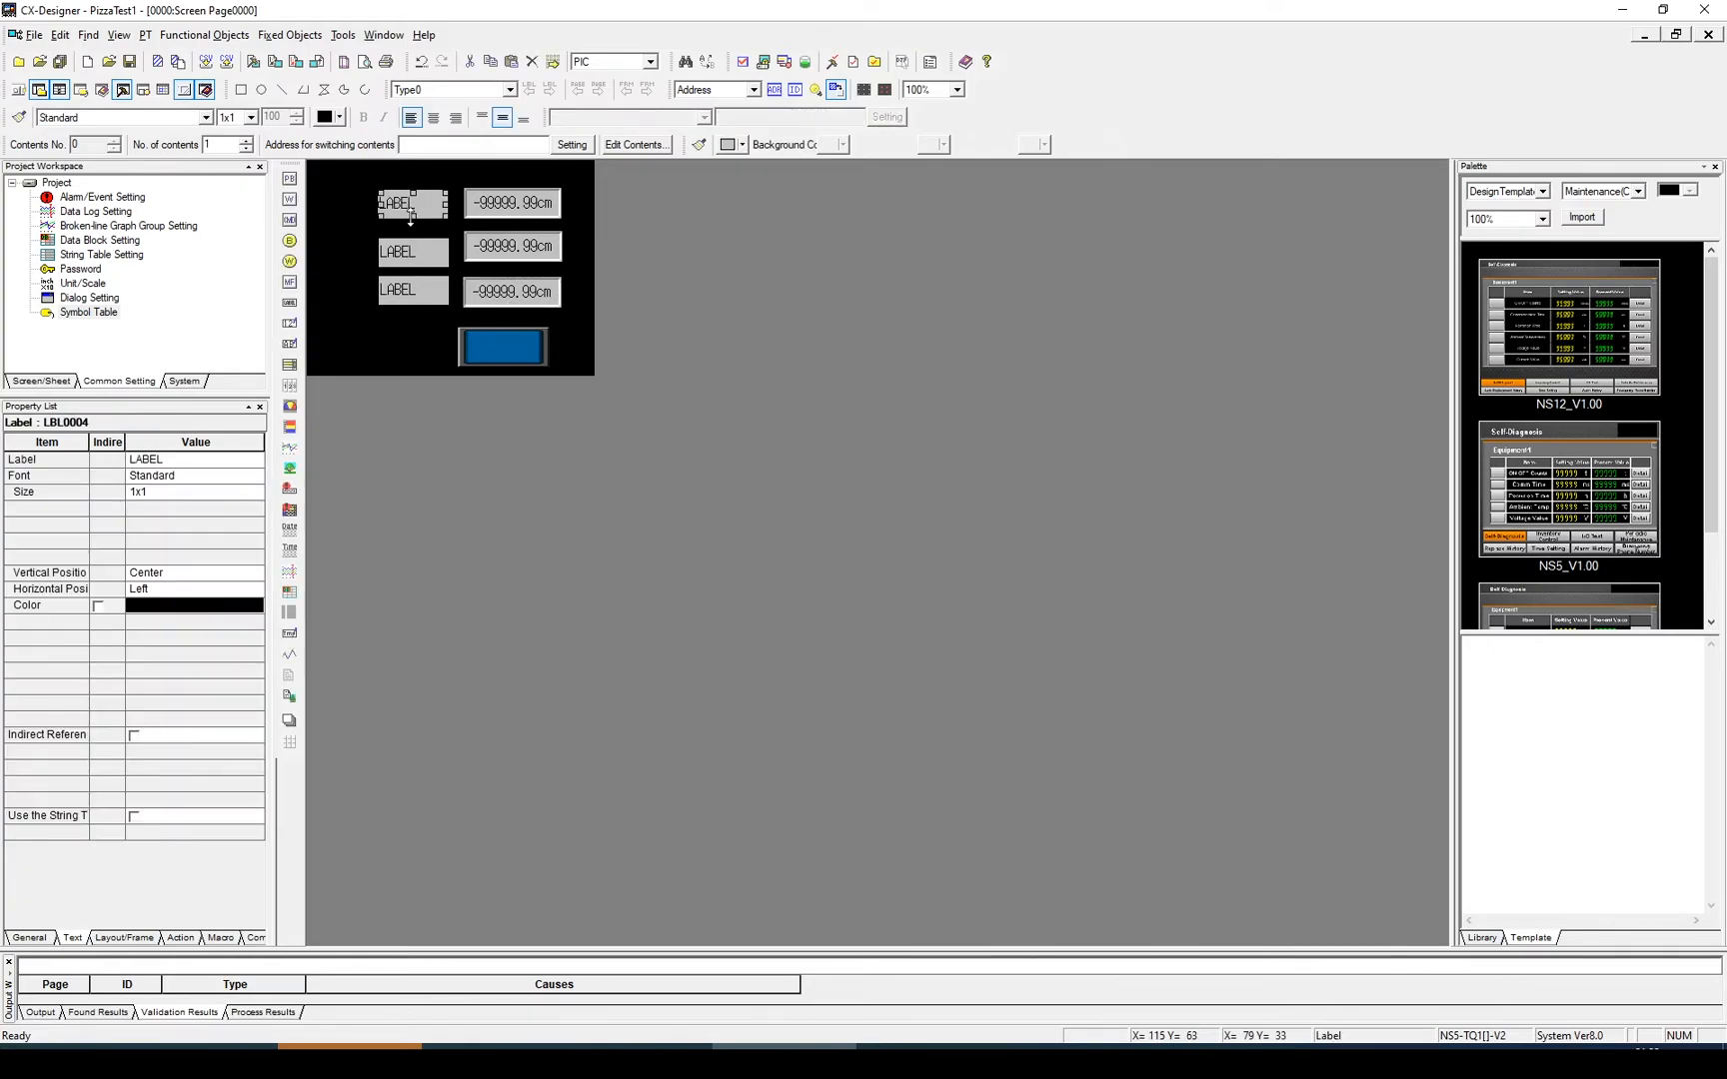
Add the second and third labels and bring up the first label's settings.
{"action": "left_click", "coordinate": [414, 248]}
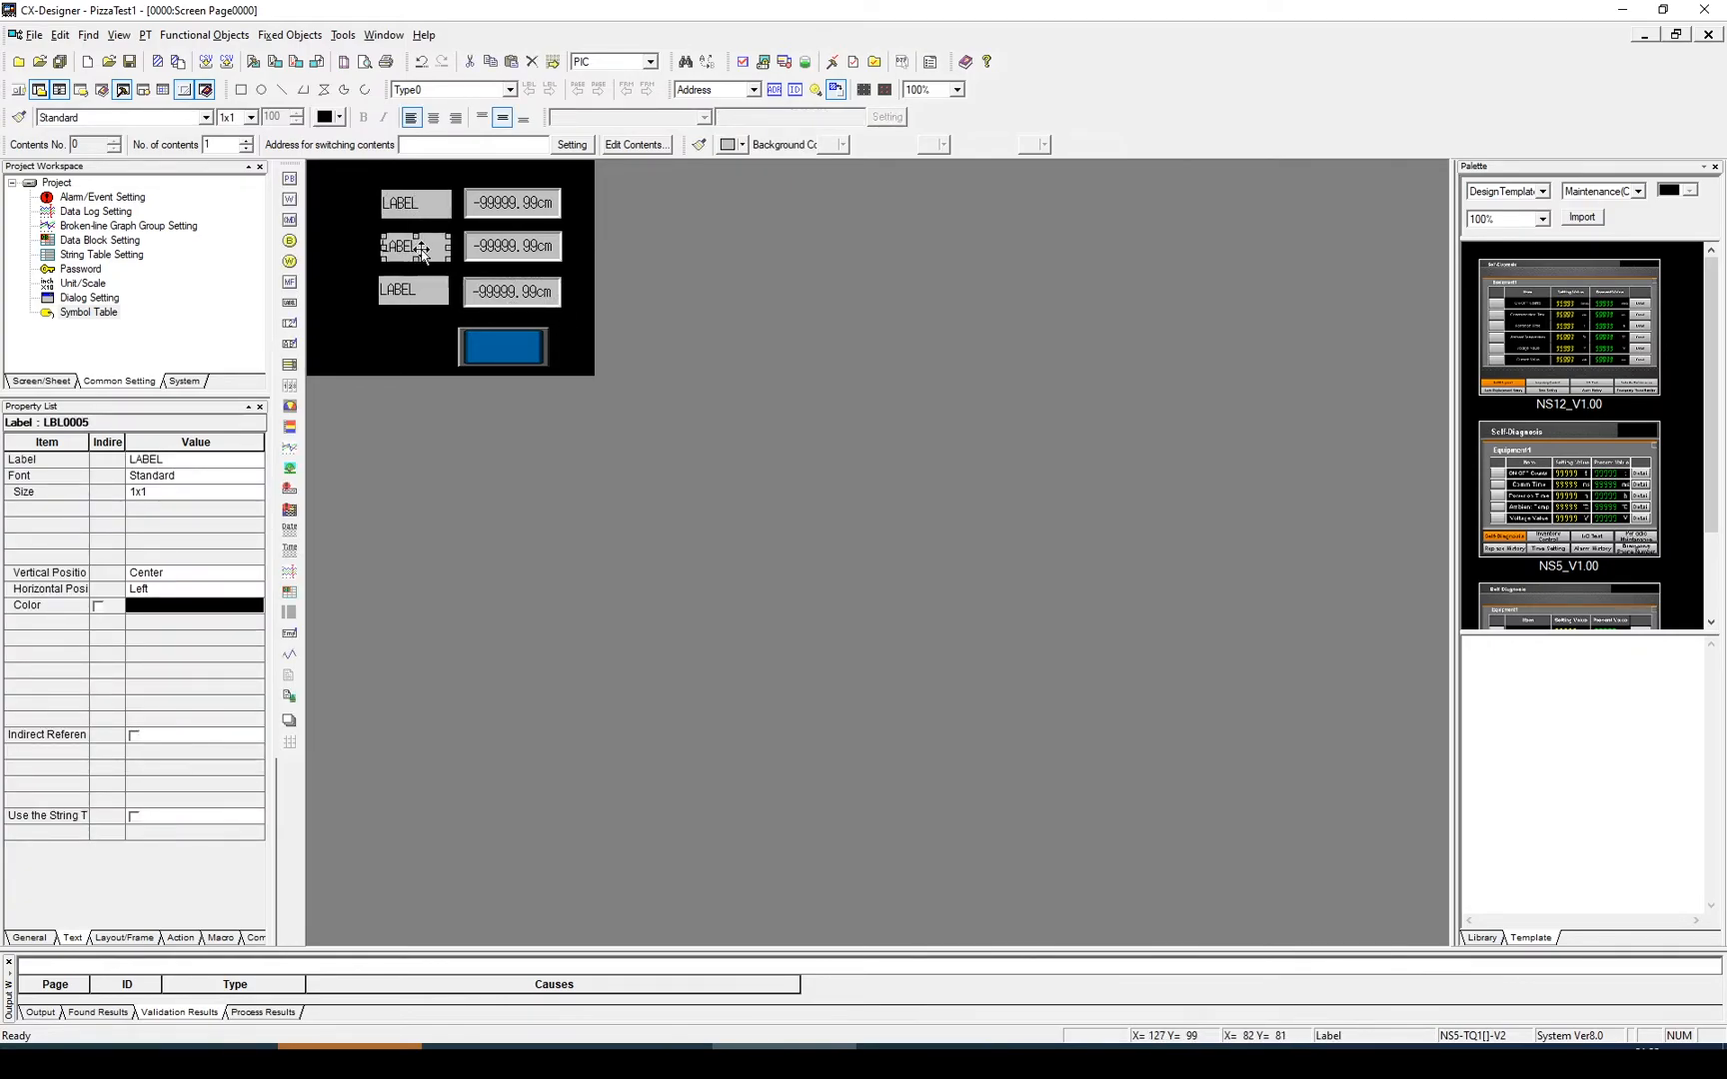
{"action": "left_click", "coordinate": [414, 292]}
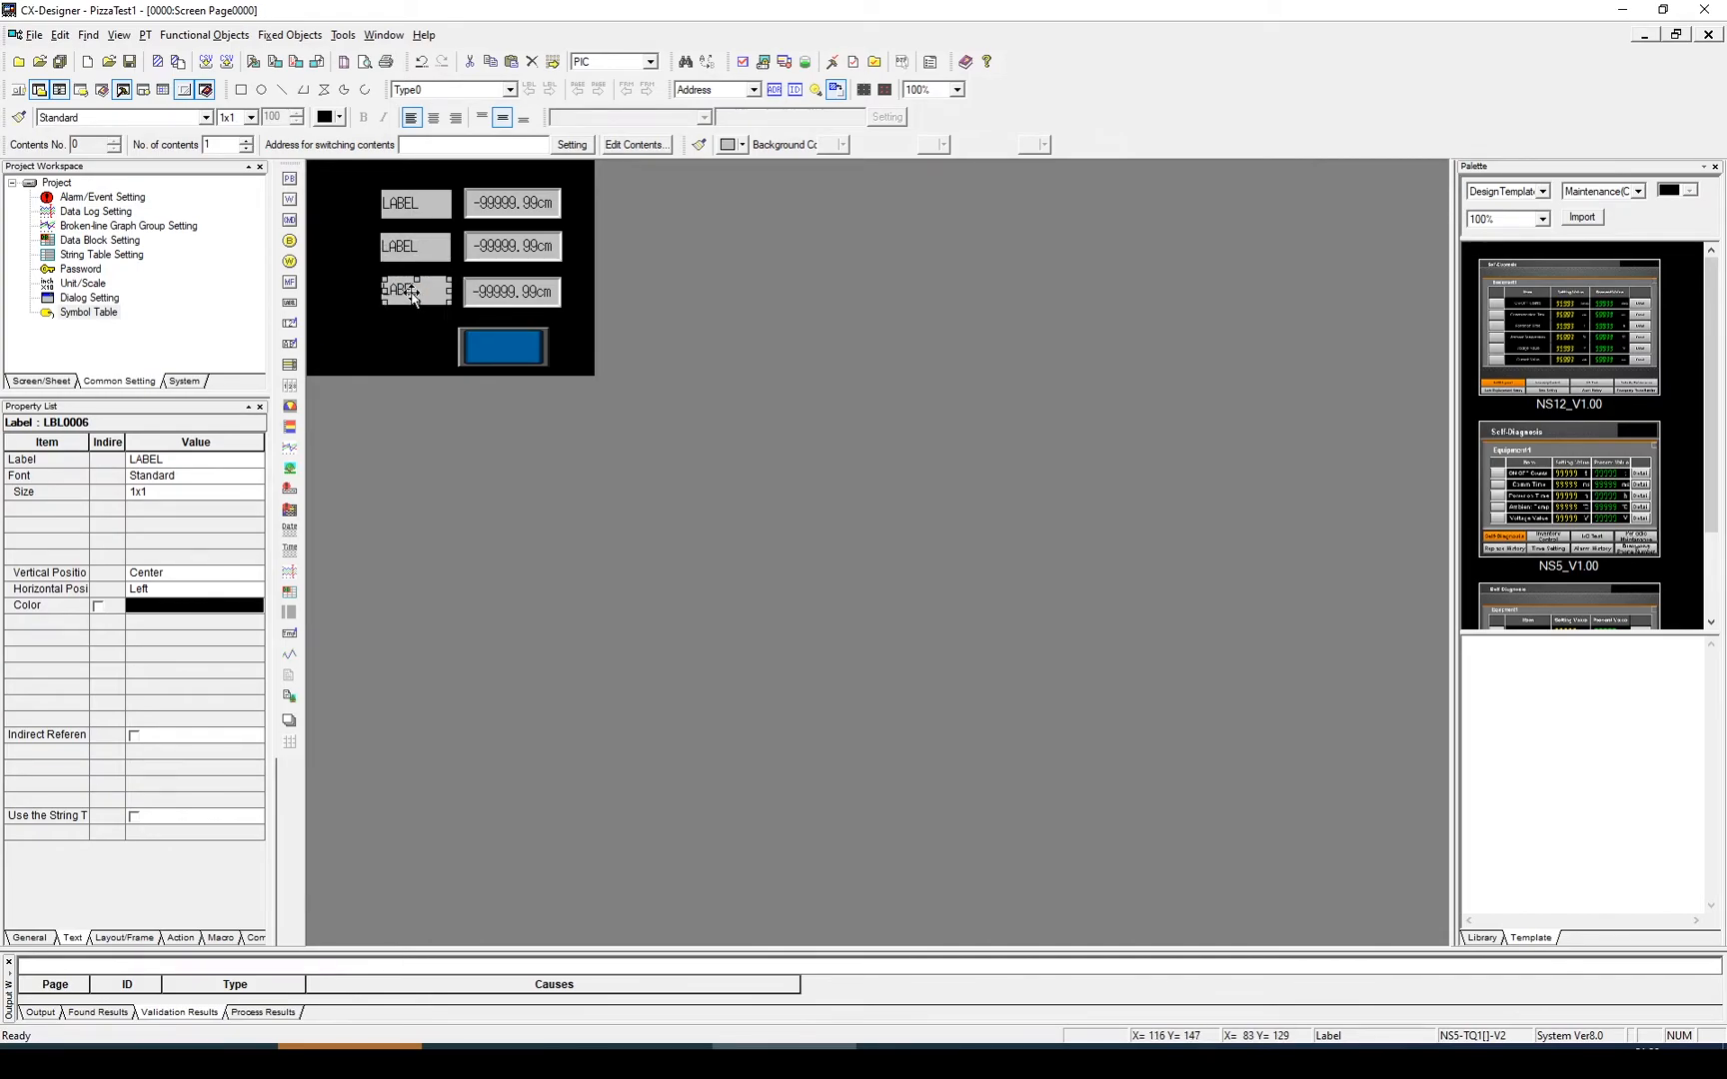
{"action": "double_click", "coordinate": [416, 204]}
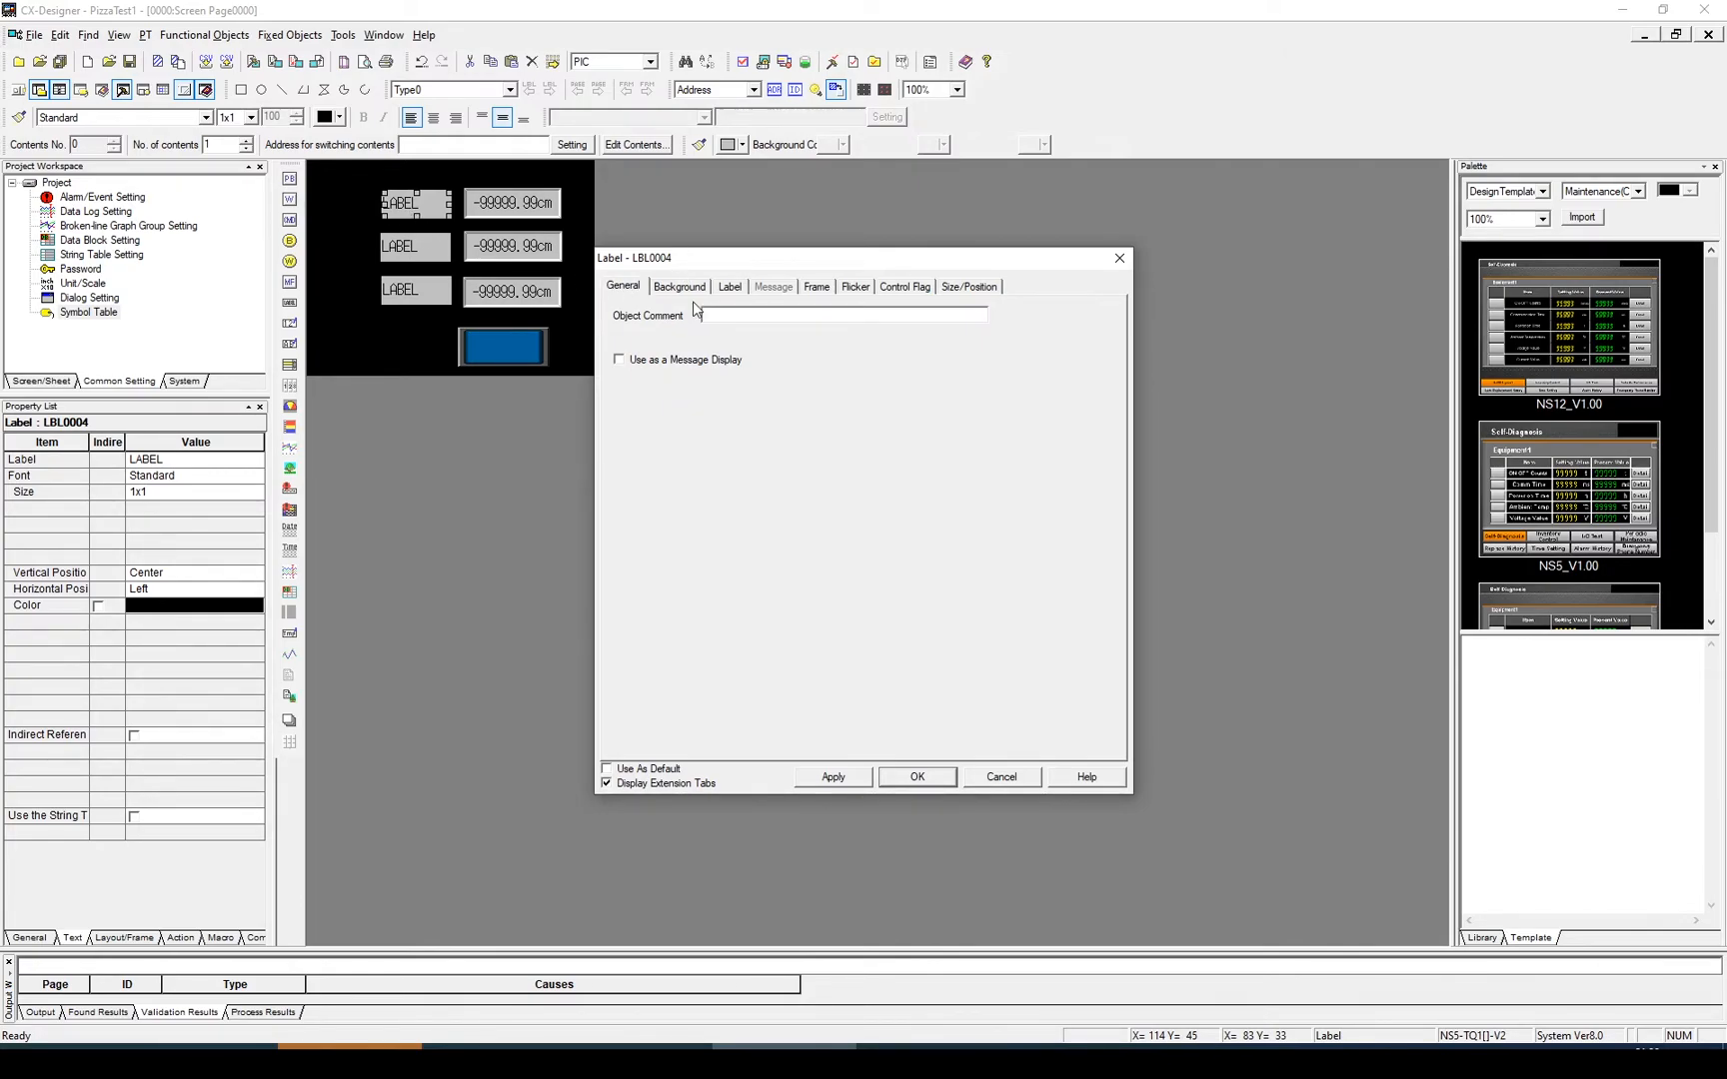
Set the first label's text to Radius.
{"action": "left_click", "coordinate": [730, 286]}
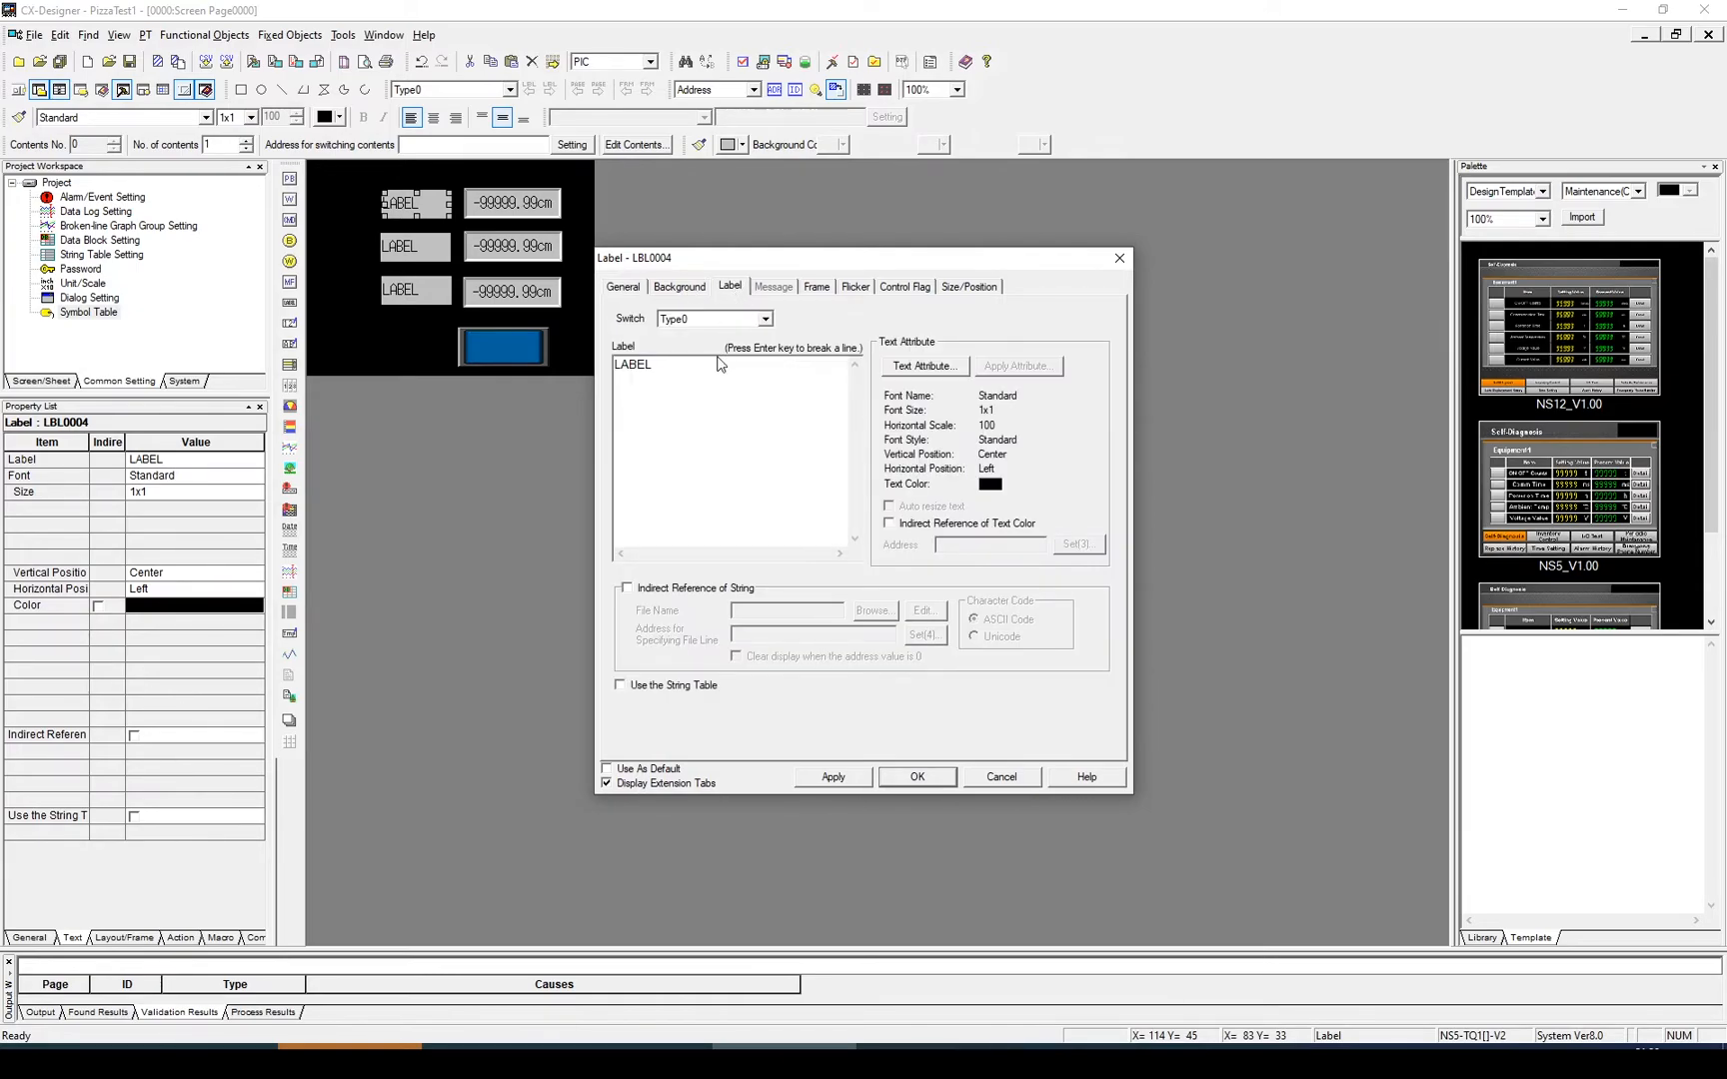
{"action": "type", "text": "R"}
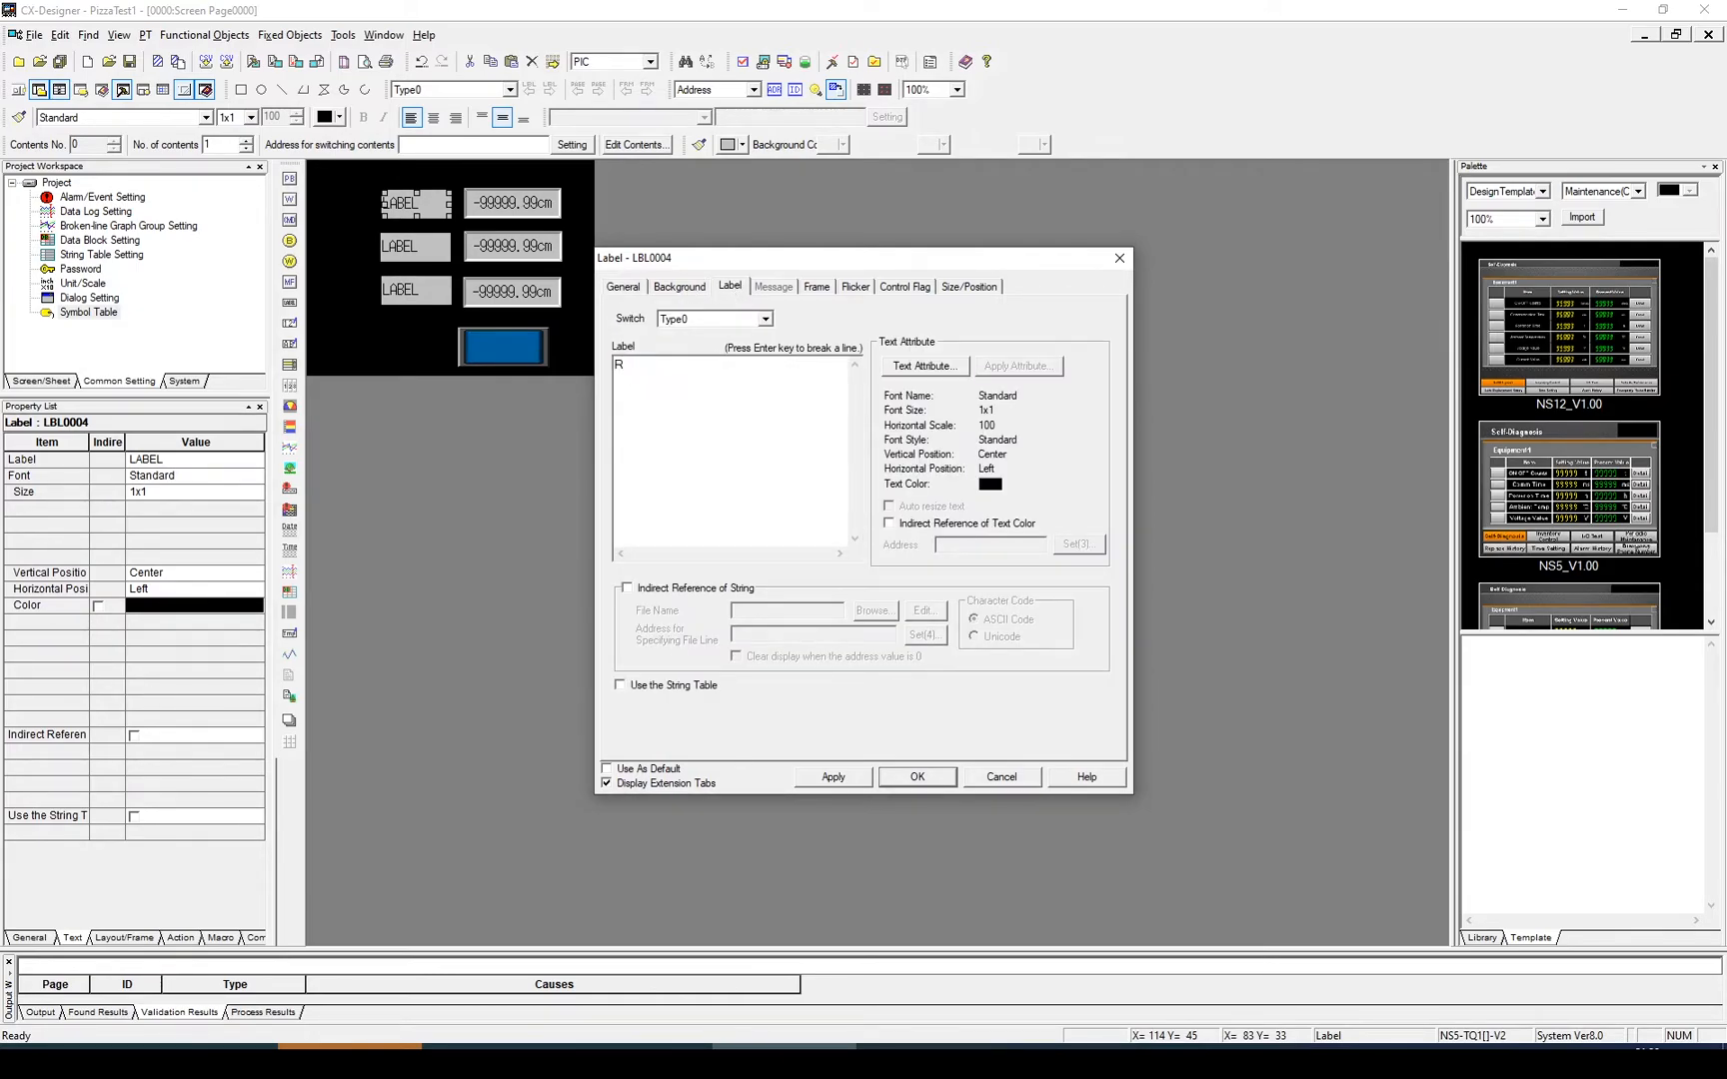
{"action": "type", "text": "ad"}
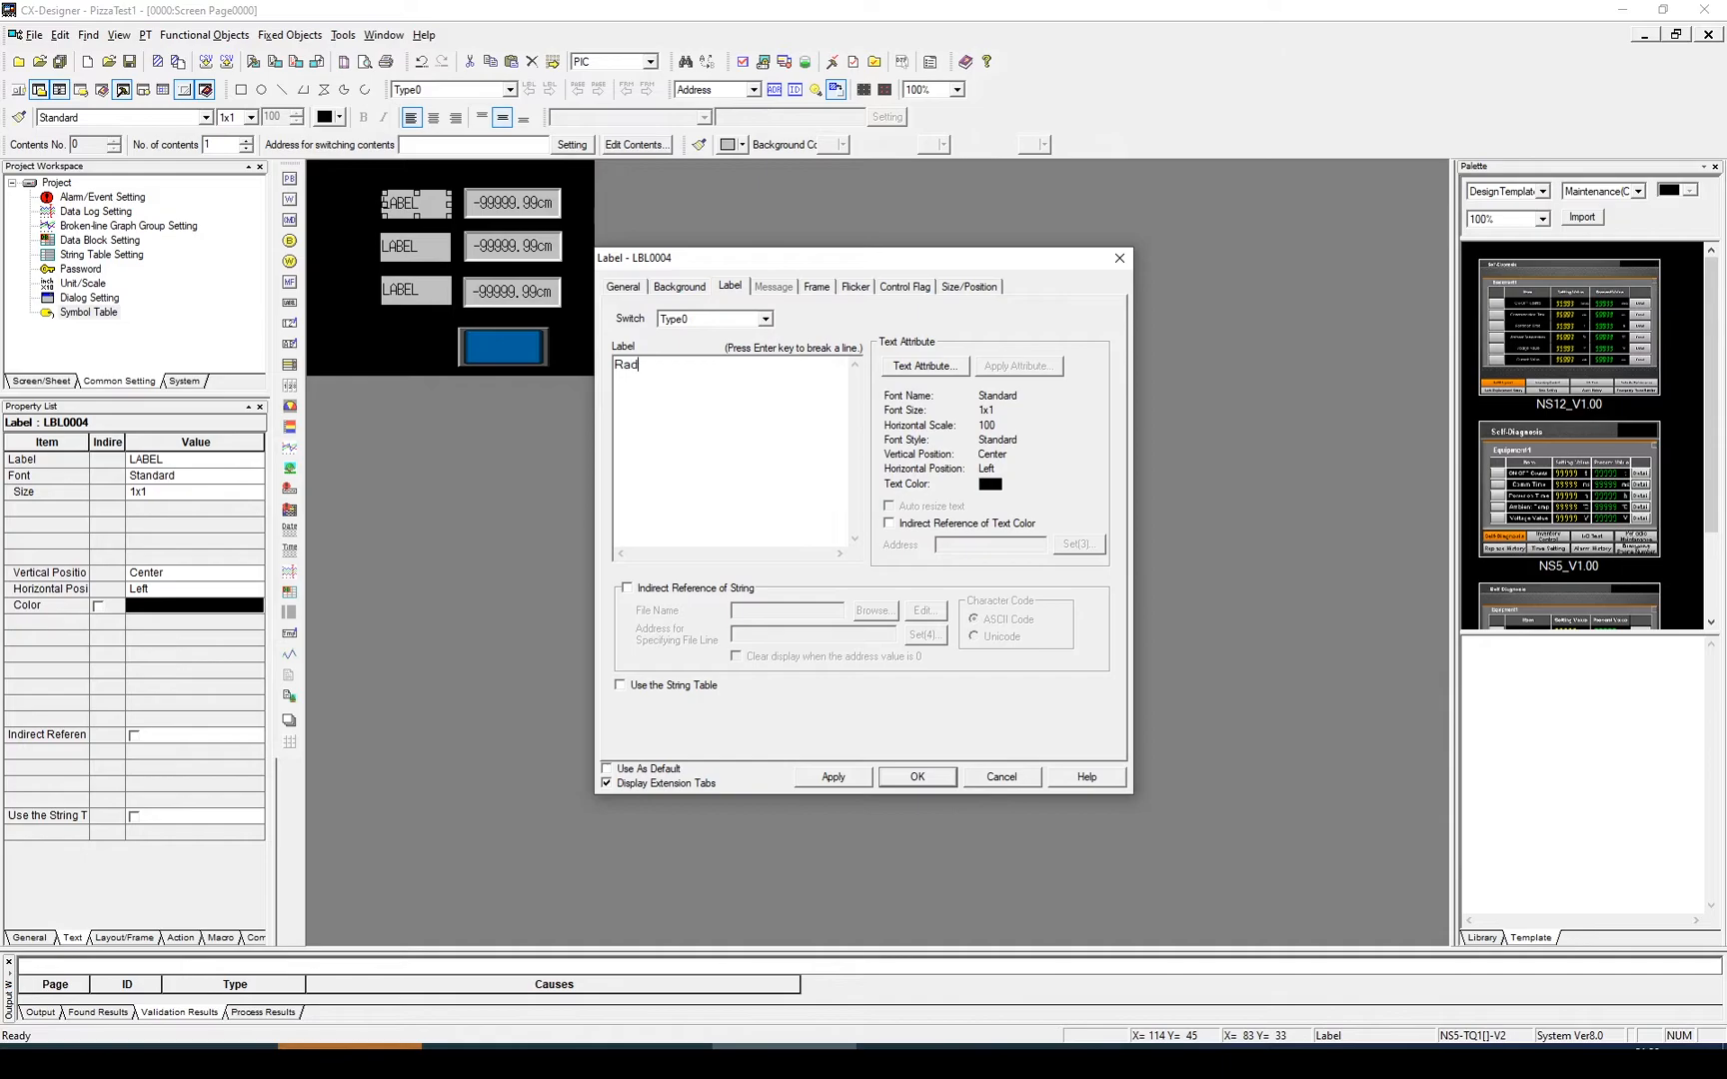
{"action": "type", "text": "ius"}
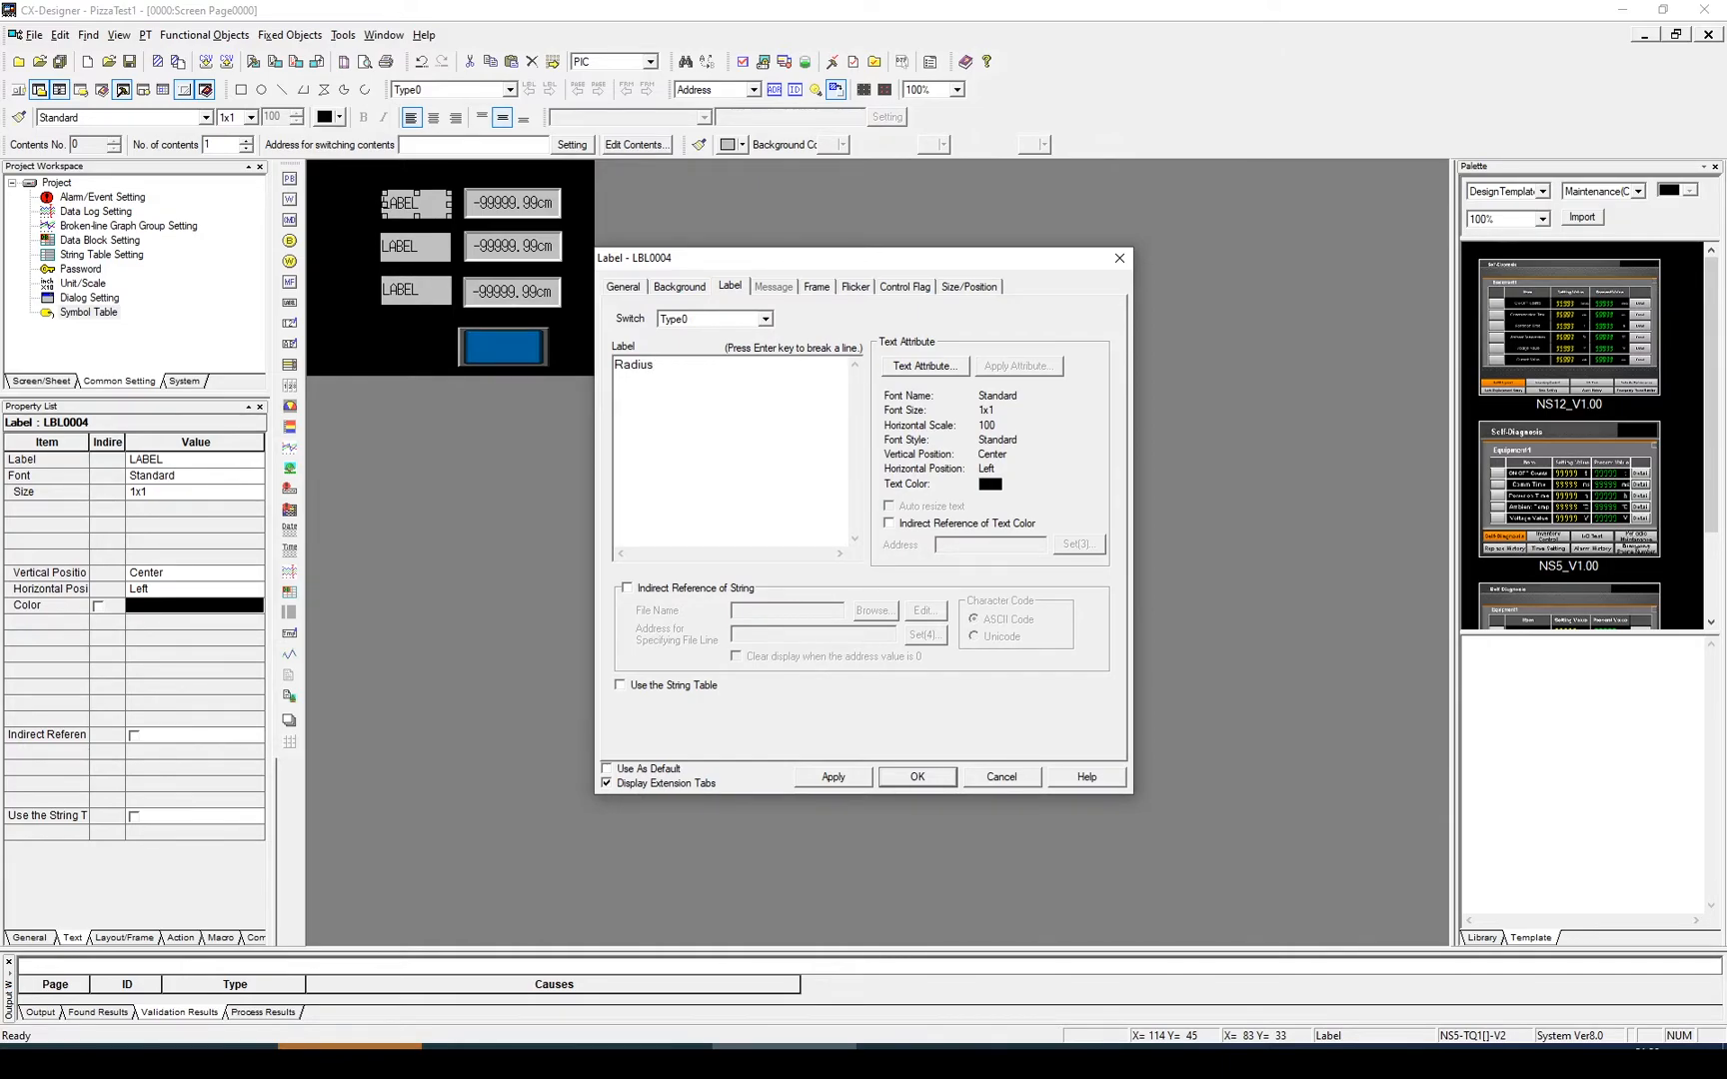
{"action": "left_click", "coordinate": [917, 777]}
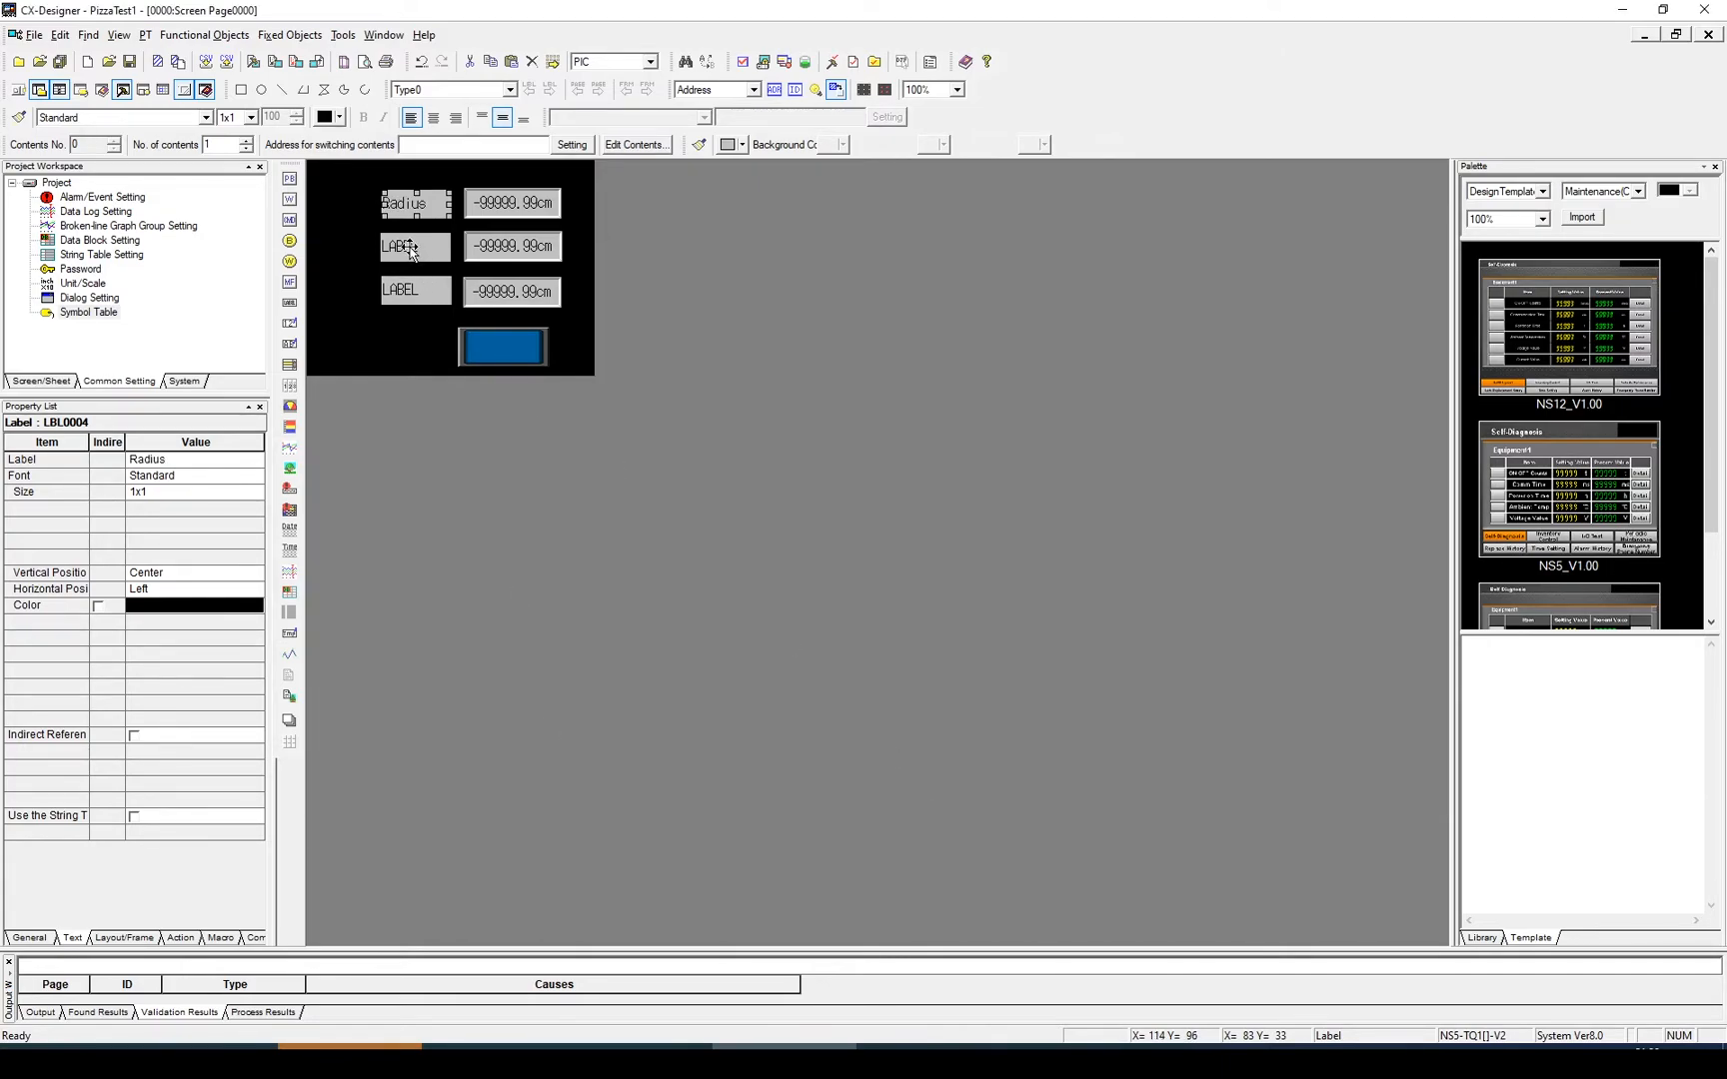
Set the second label's text to Height.
{"action": "double_click", "coordinate": [414, 248]}
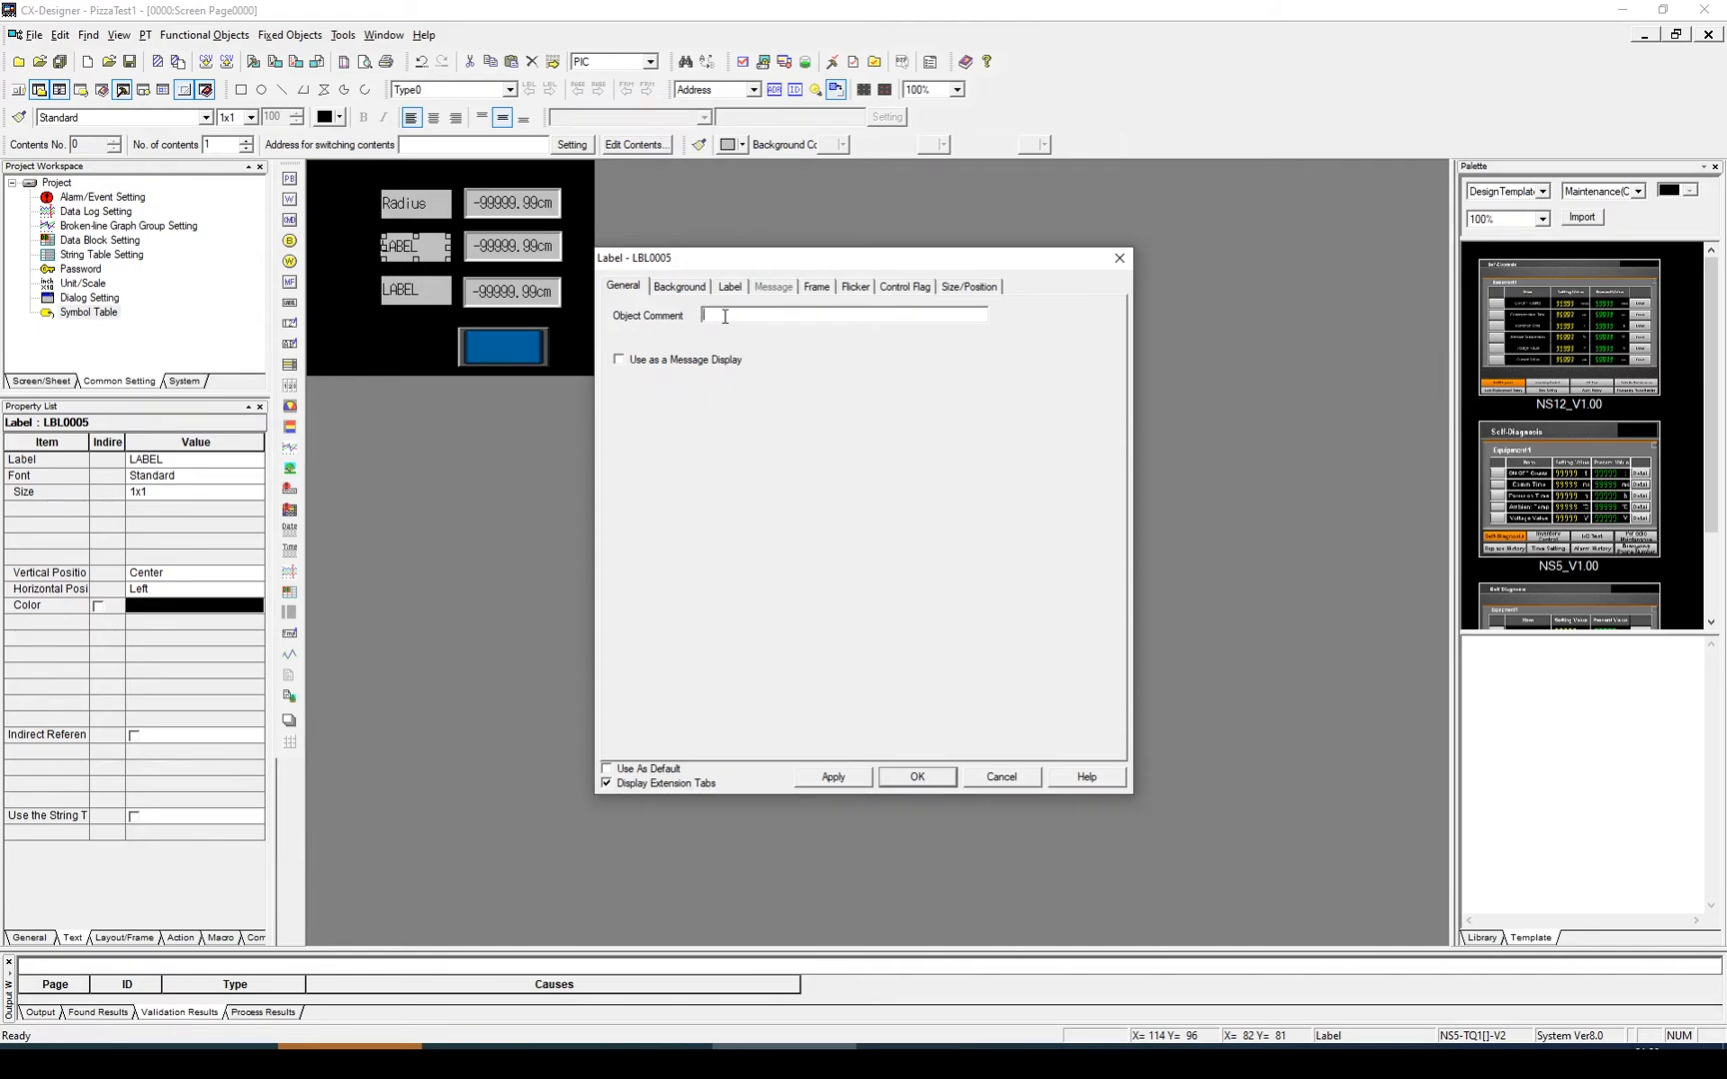
{"action": "left_click", "coordinate": [729, 287]}
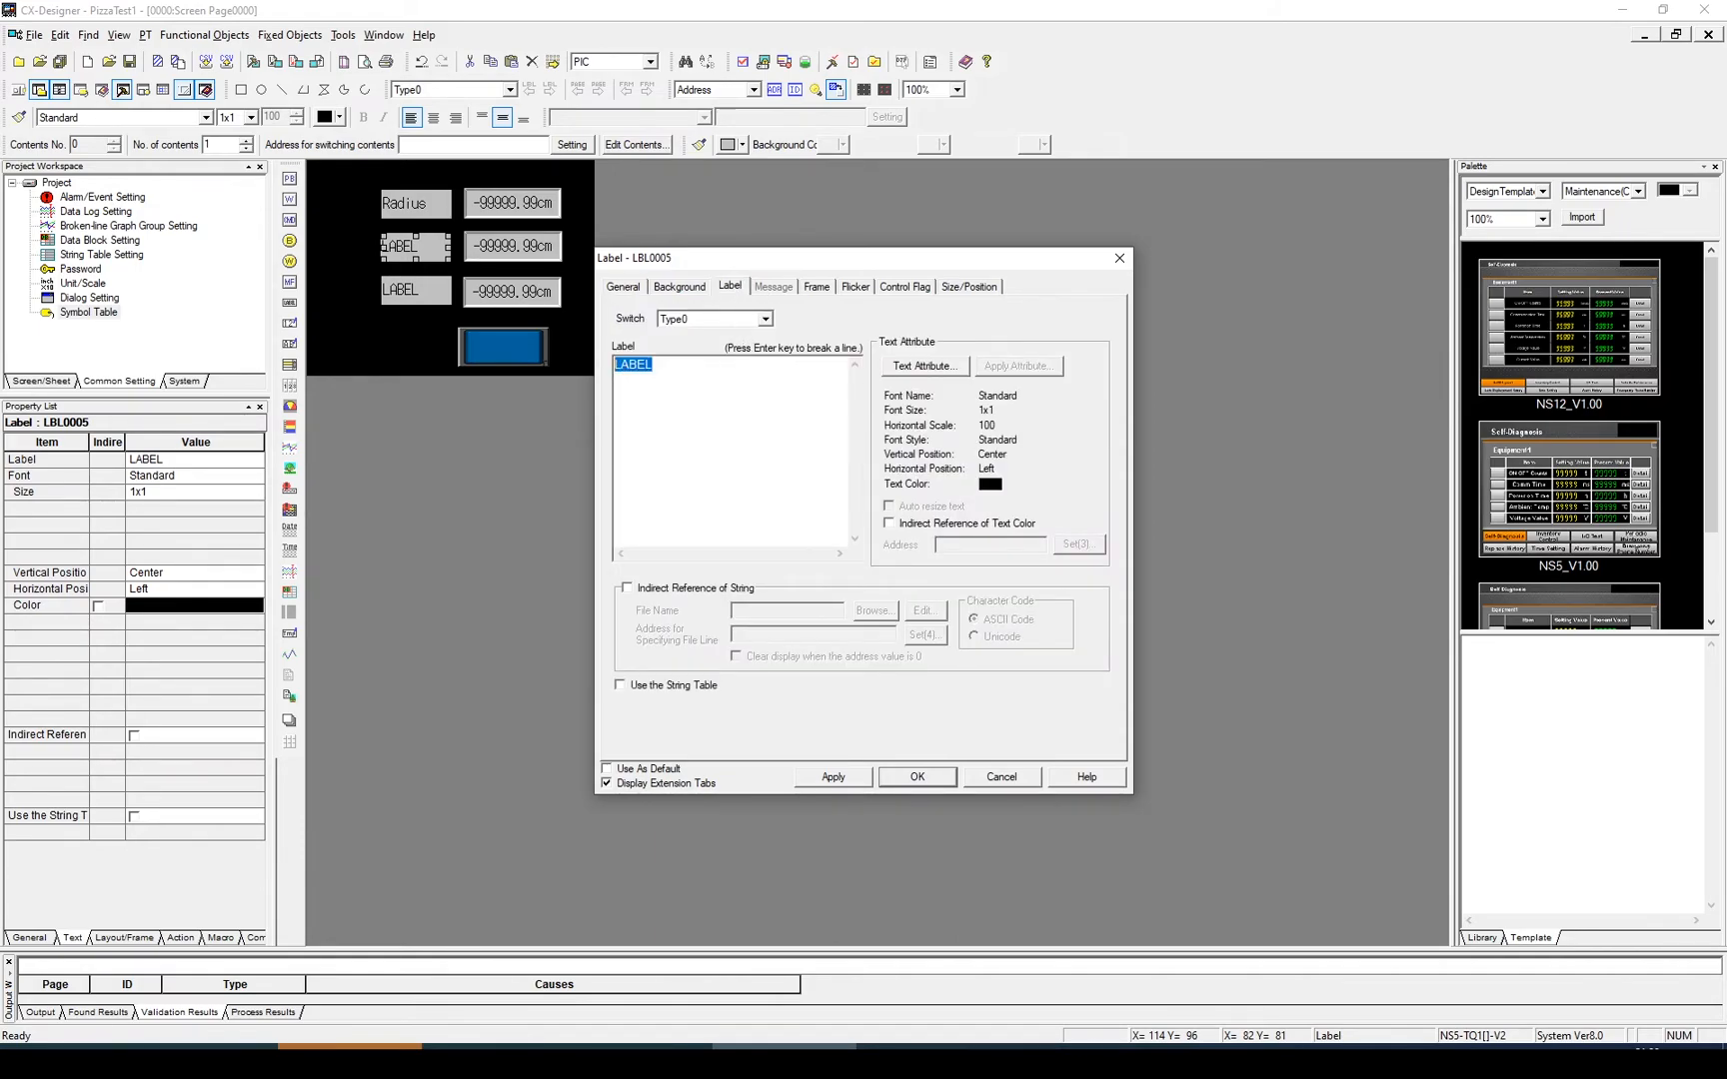
{"action": "type", "text": "H"}
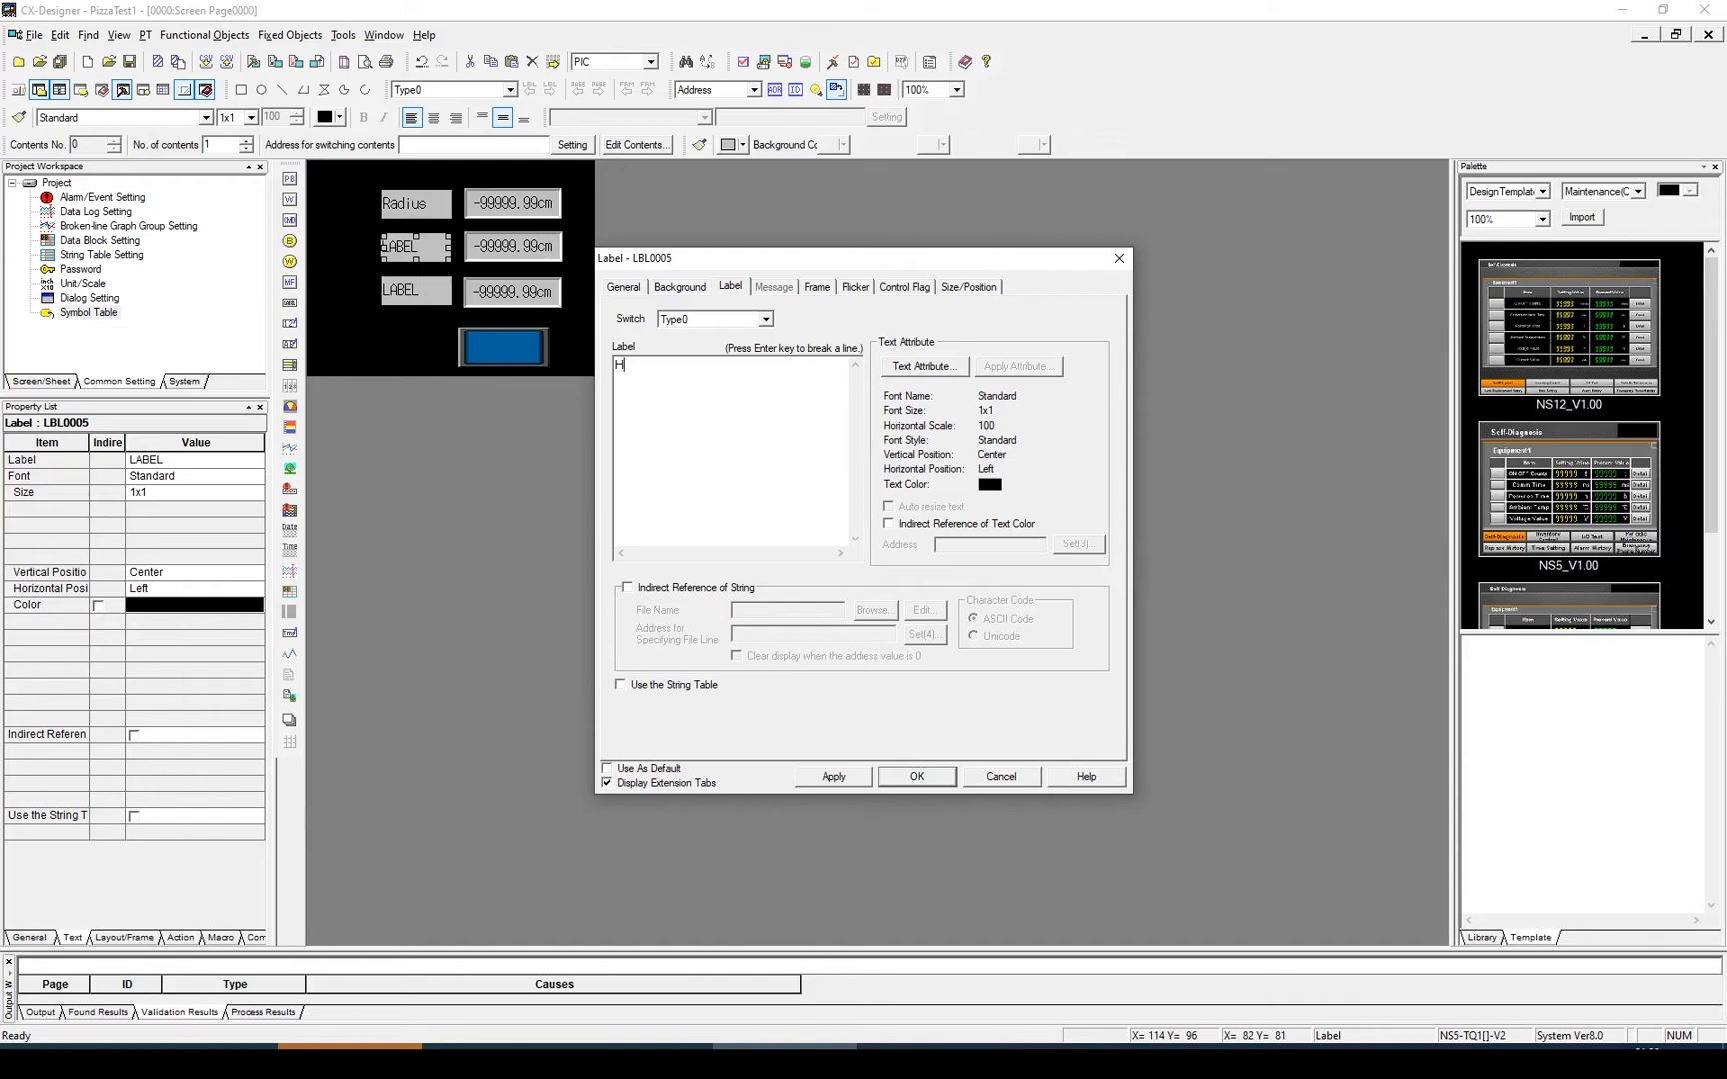
{"action": "type", "text": "eight"}
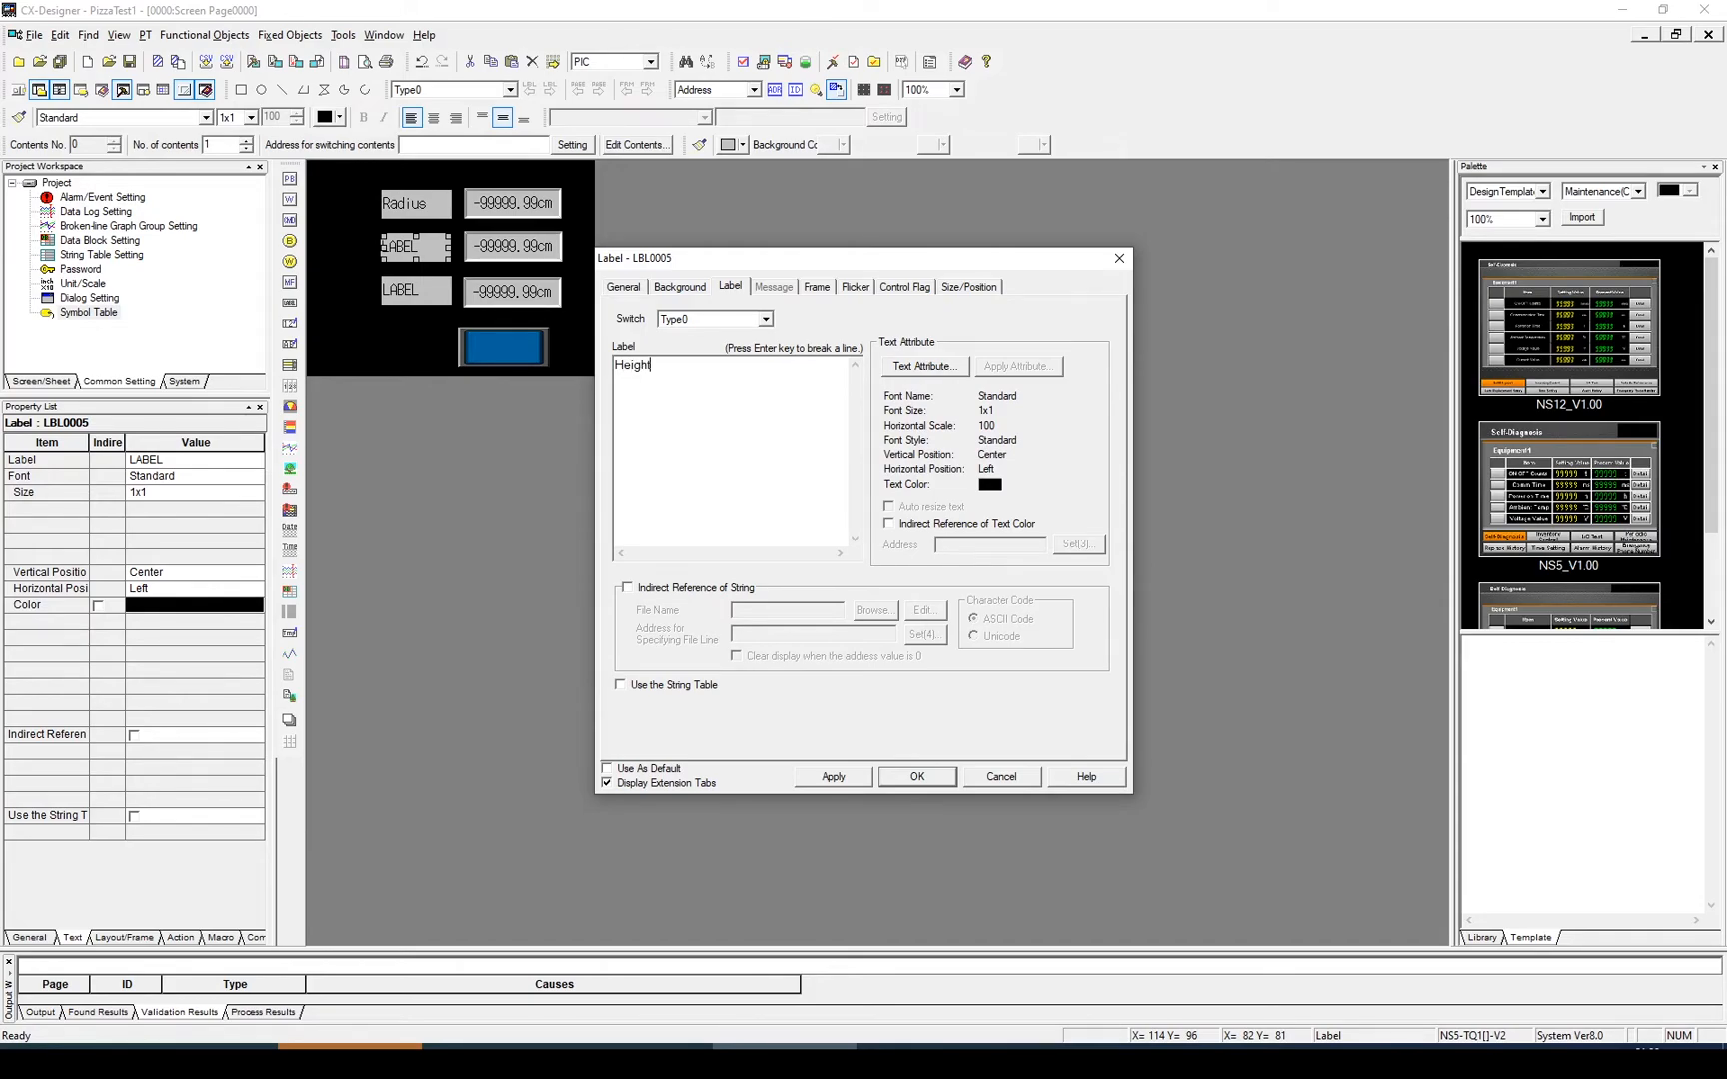
{"action": "left_click", "coordinate": [917, 777]}
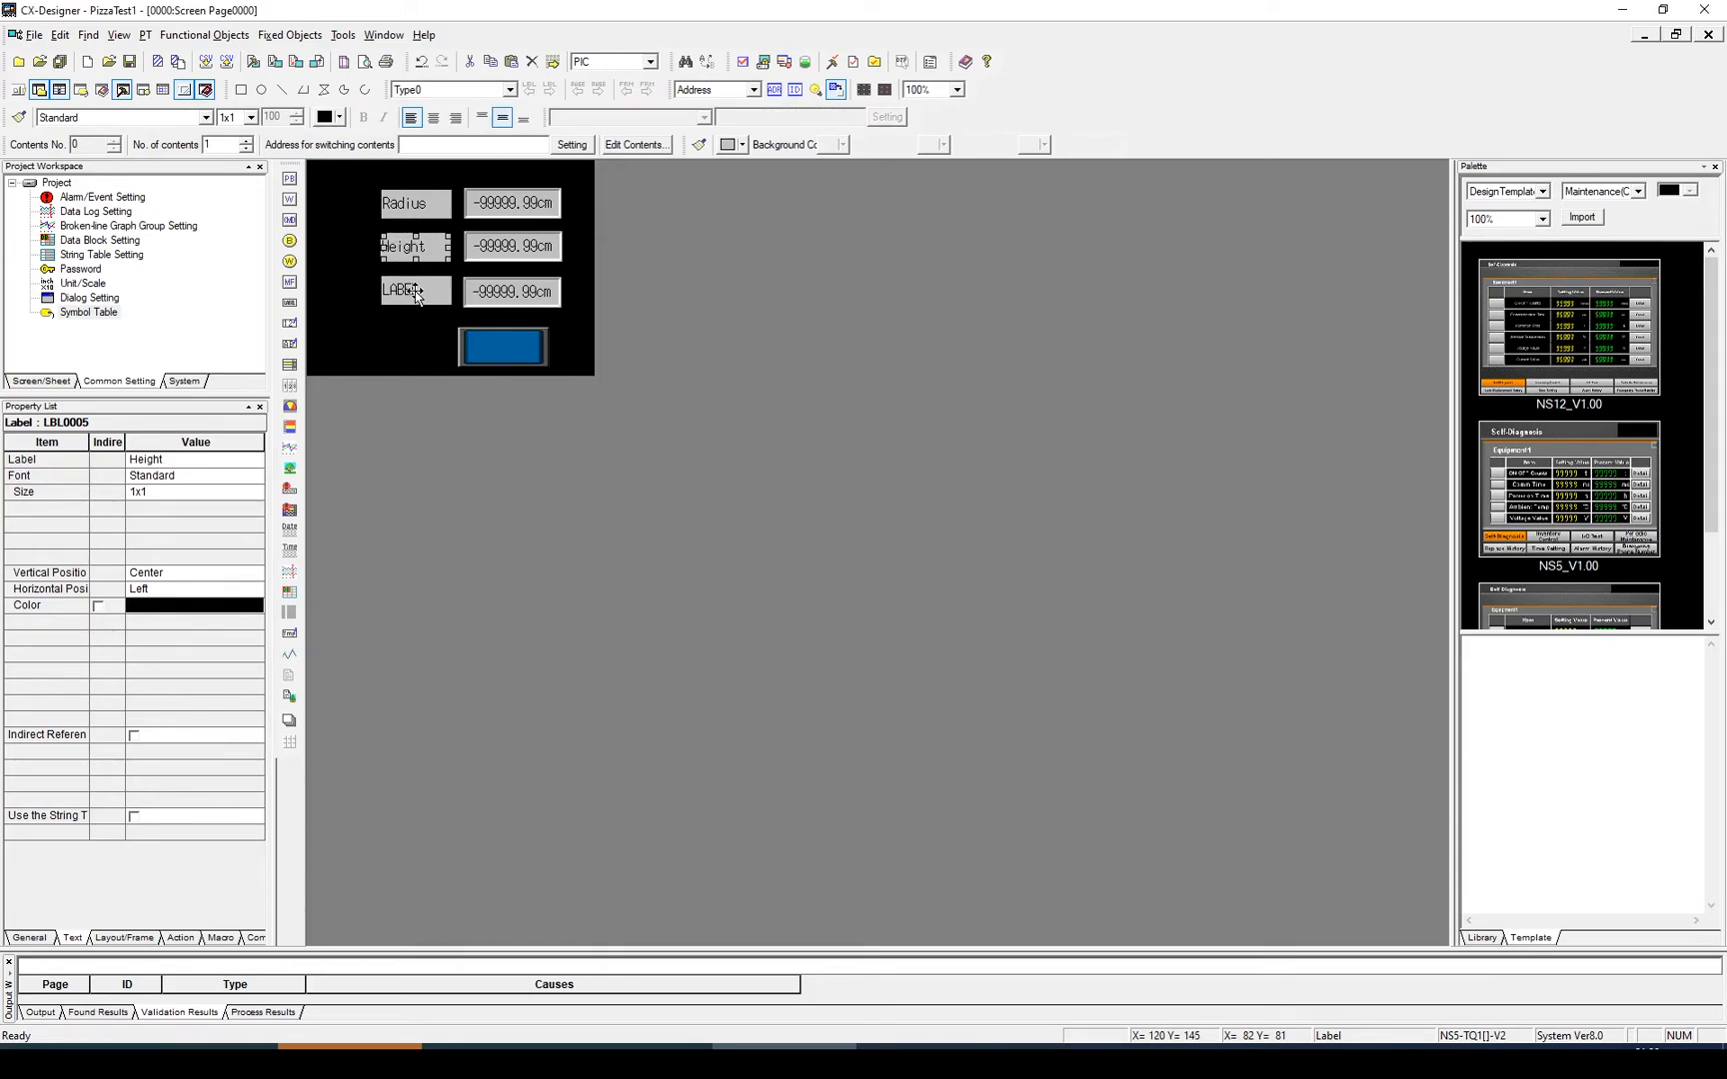
Set the third label's text to Volume.
{"action": "double_click", "coordinate": [409, 292]}
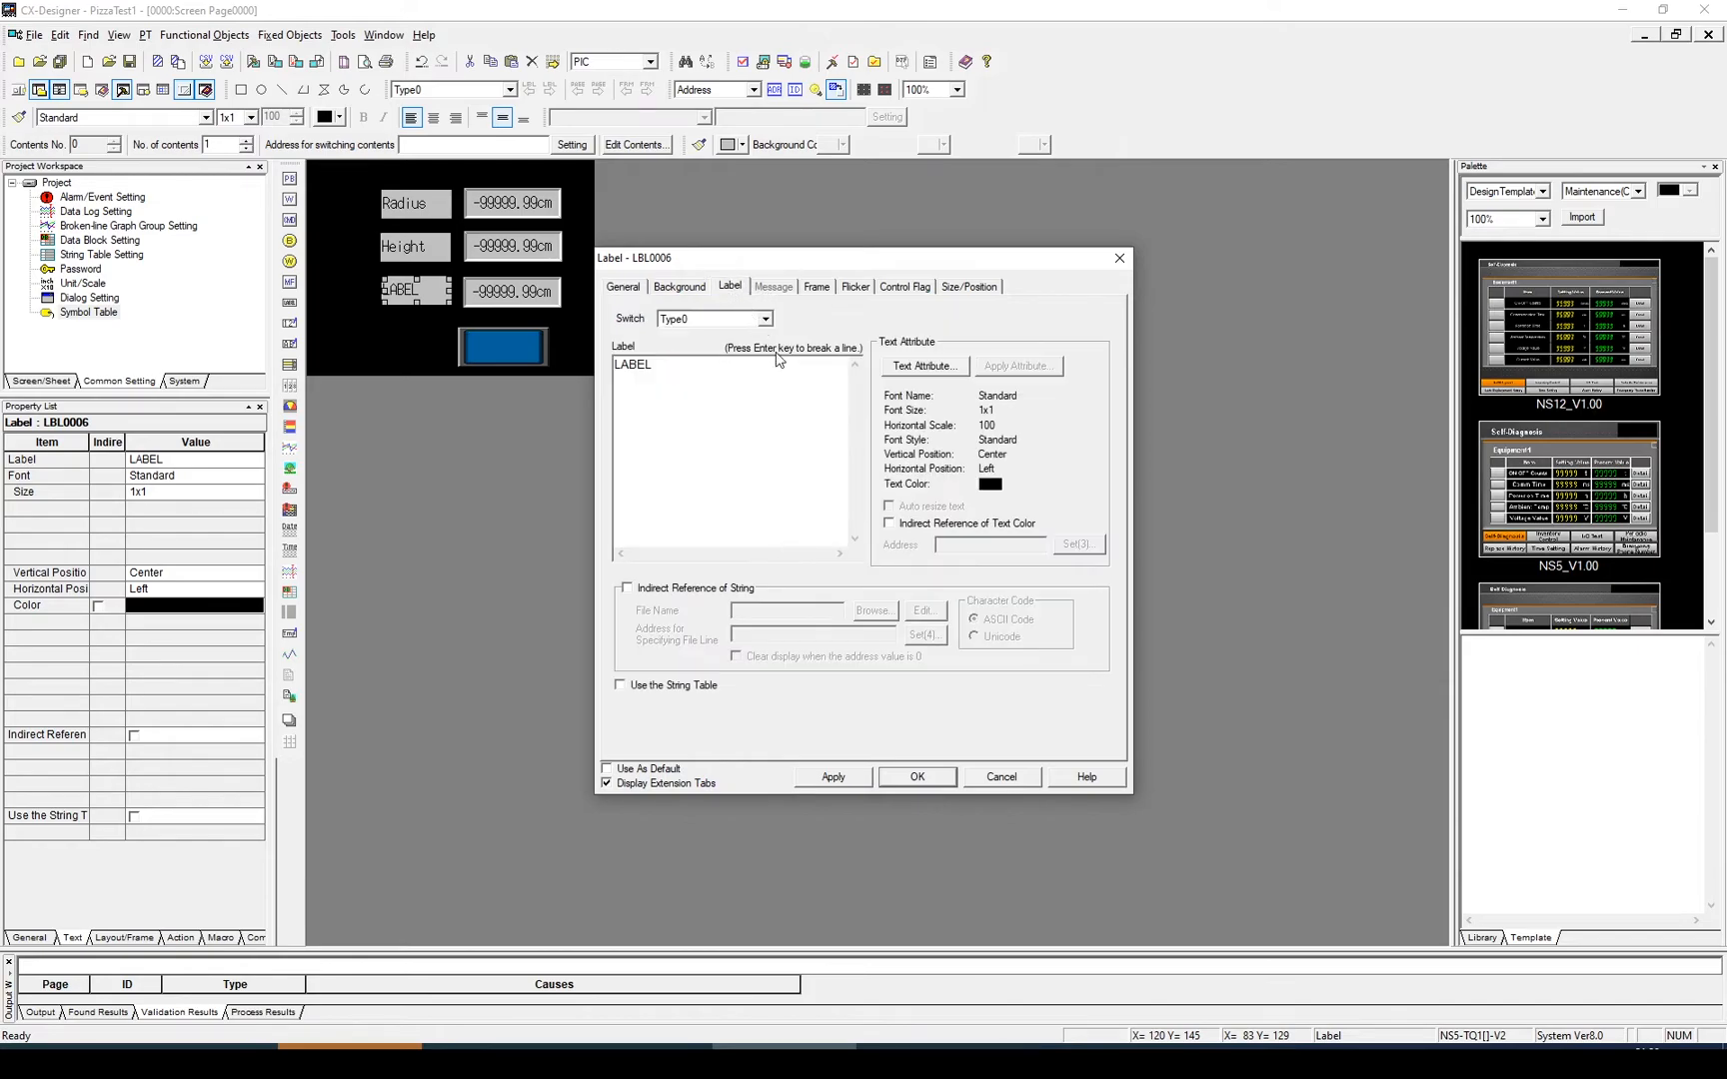
{"action": "type", "text": "Volume"}
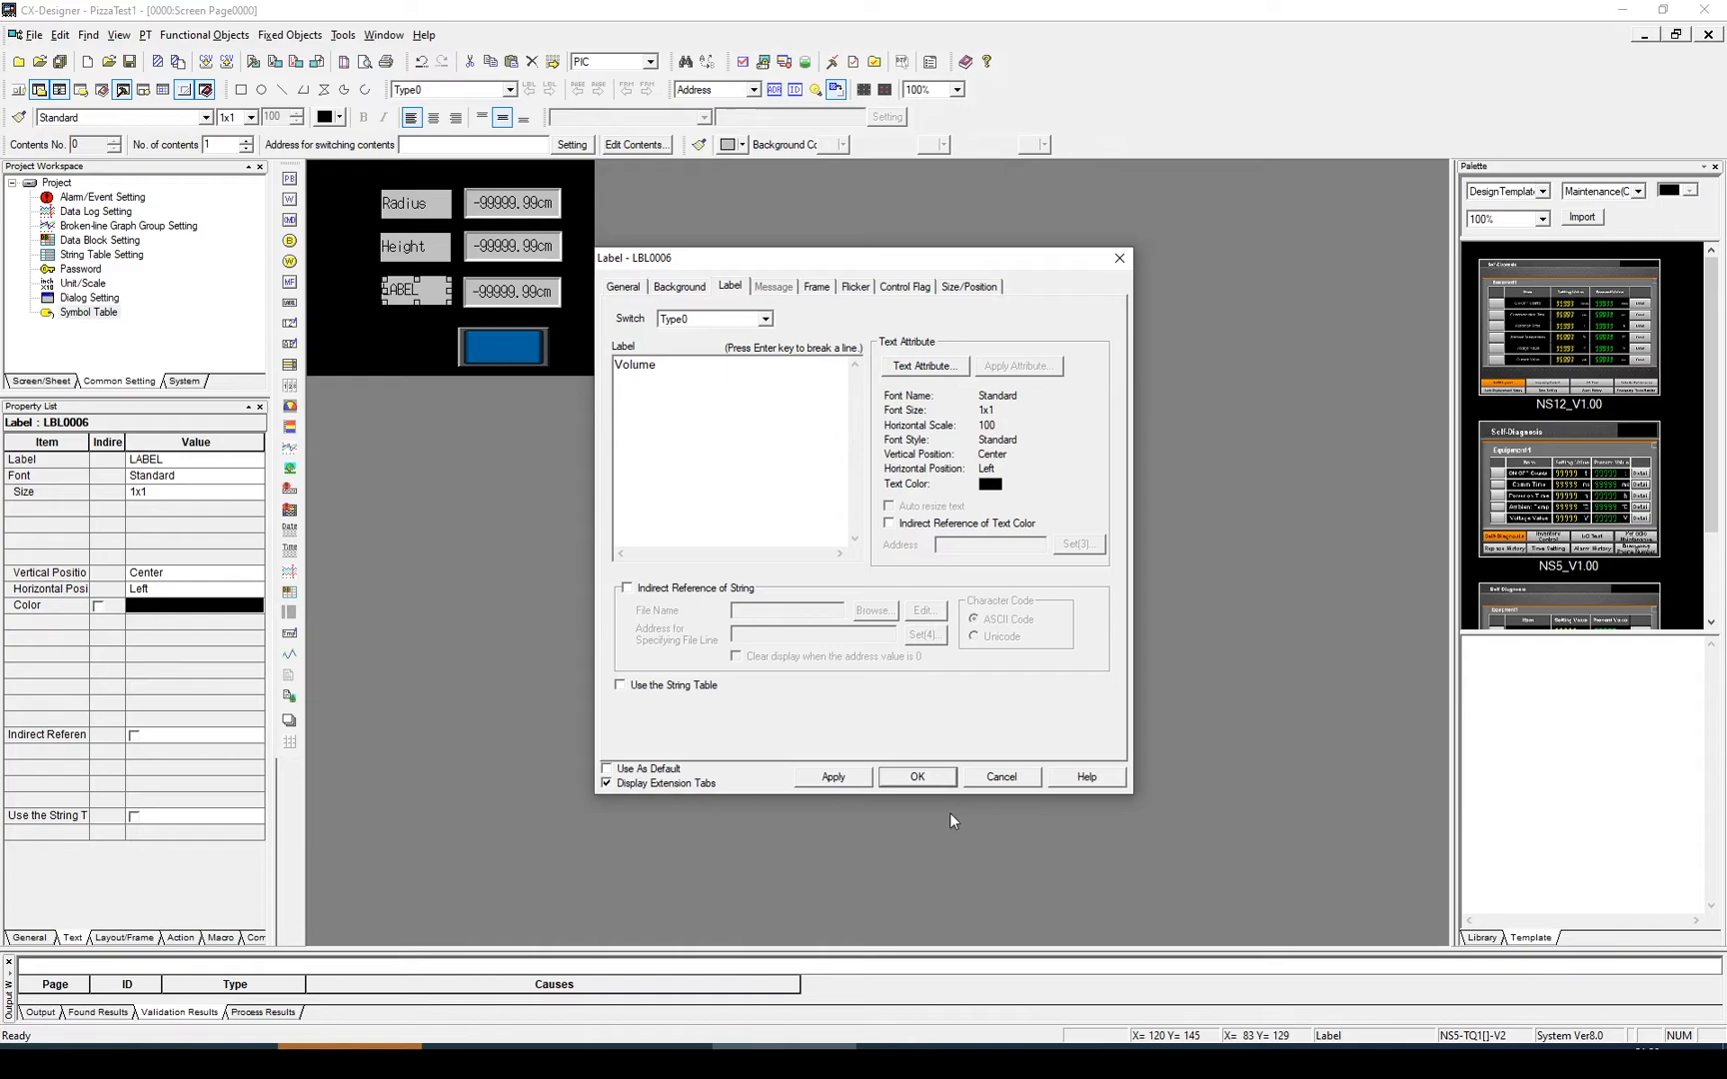
{"action": "left_click", "coordinate": [917, 777]}
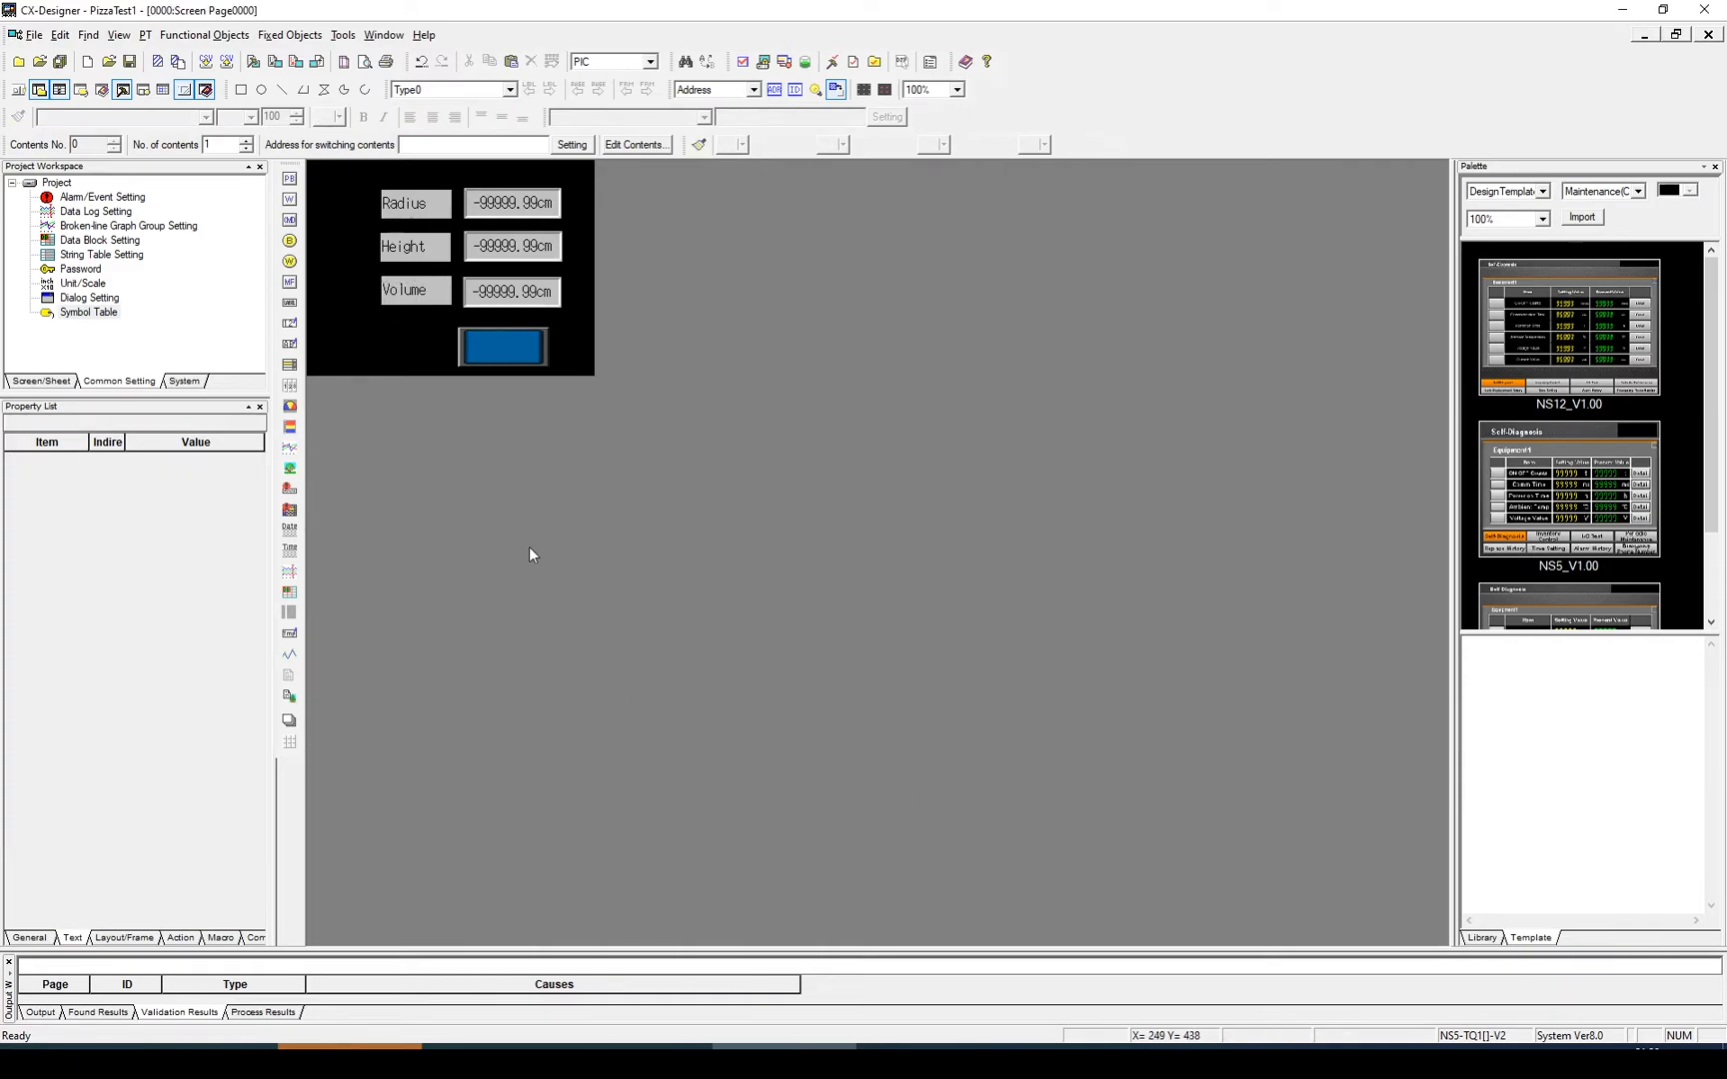
{"action": "mouse_move", "coordinate": [417, 392]}
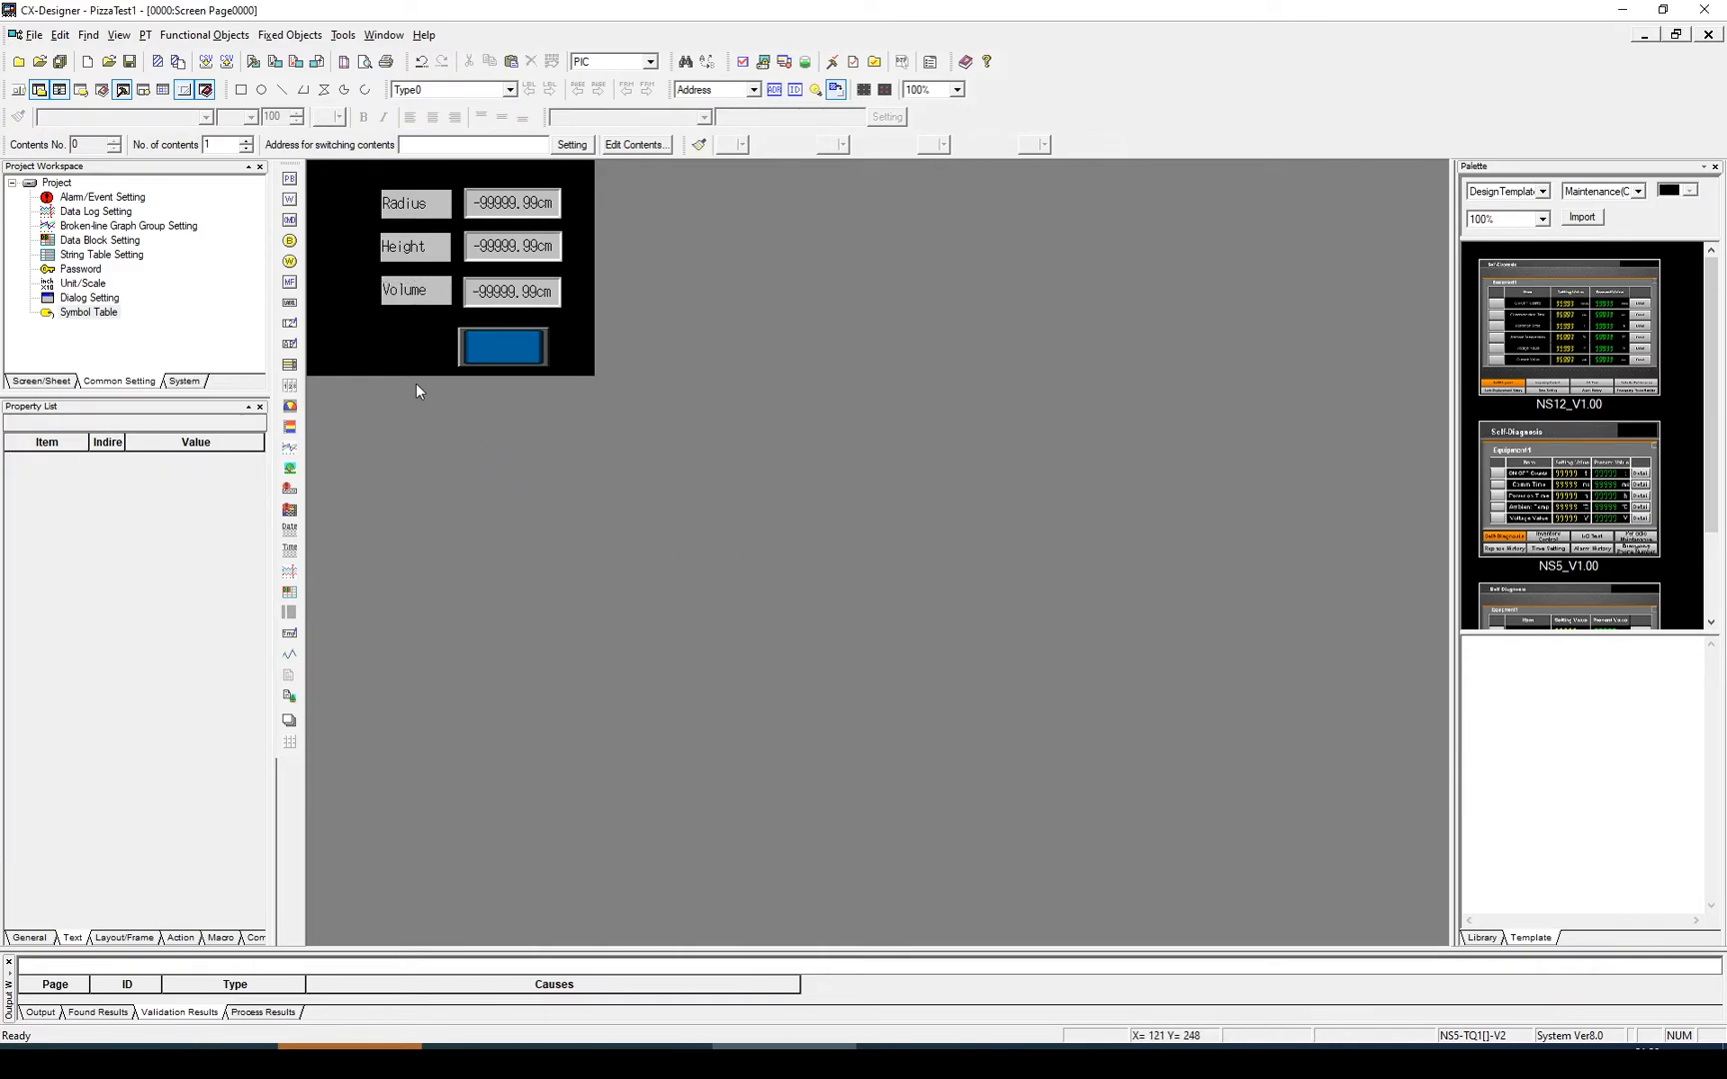
{"action": "mouse_move", "coordinate": [324, 244]}
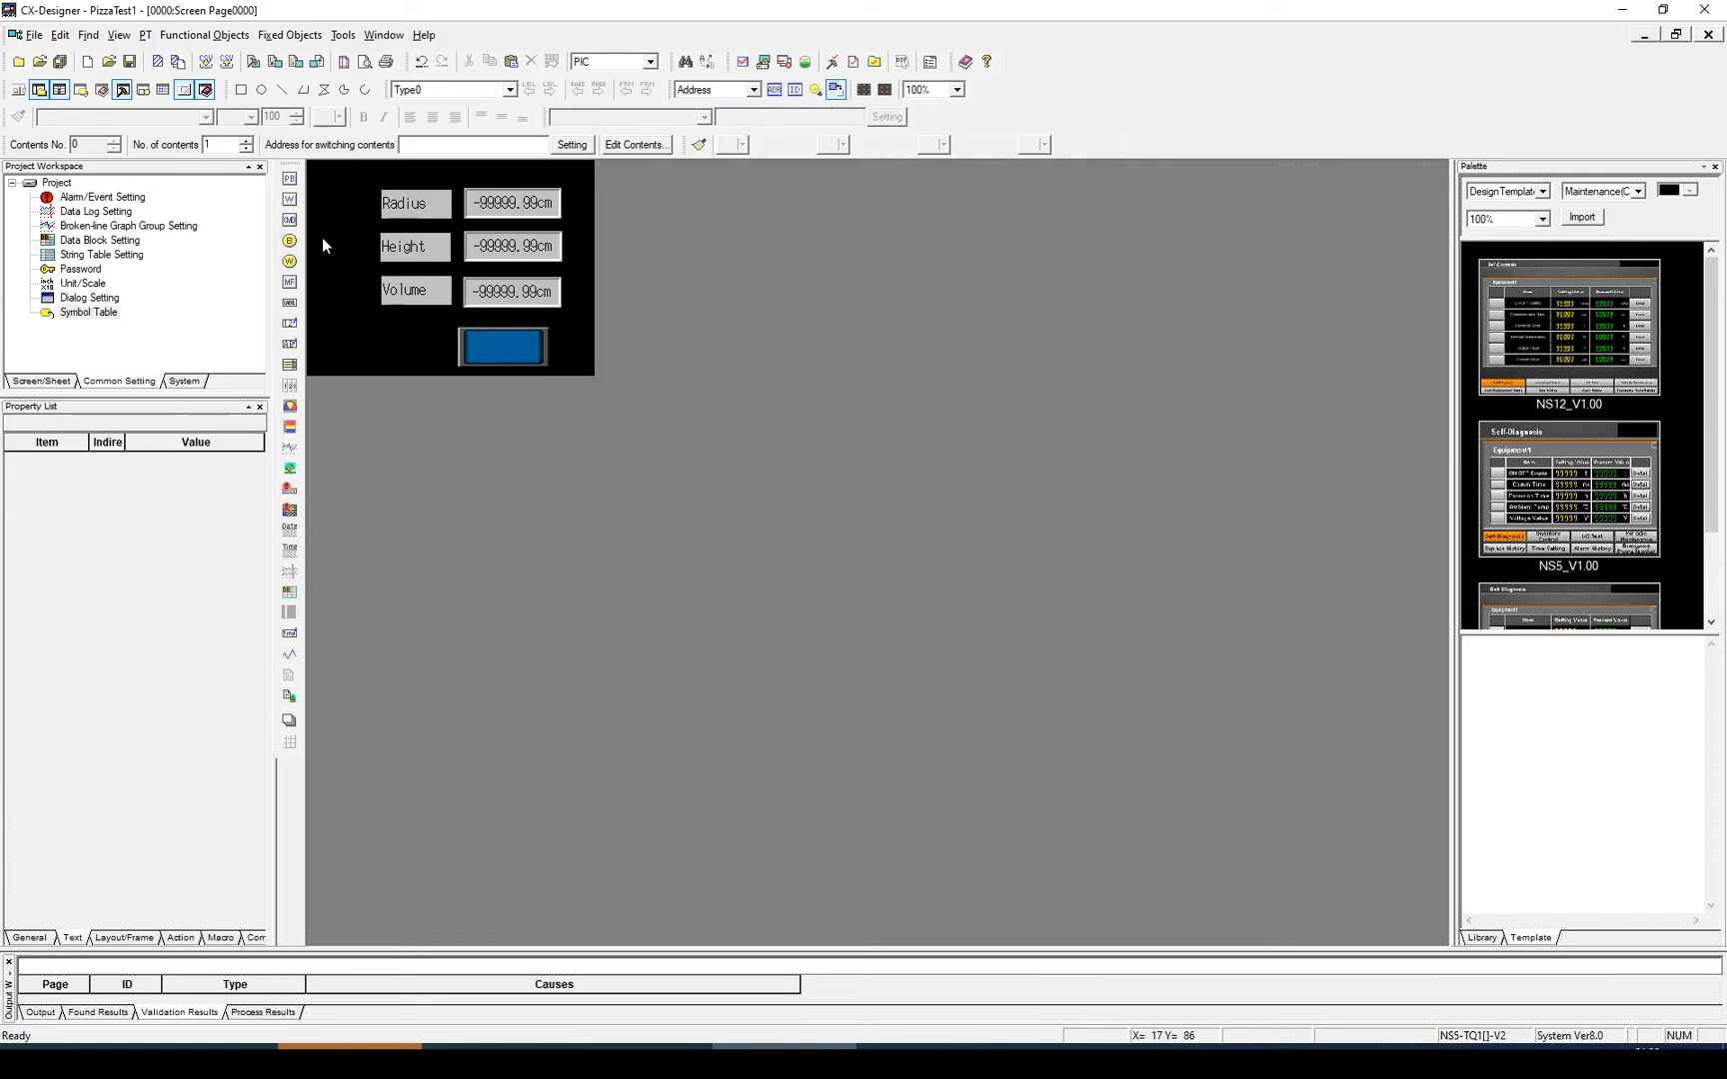
{"action": "mouse_move", "coordinate": [335, 266]}
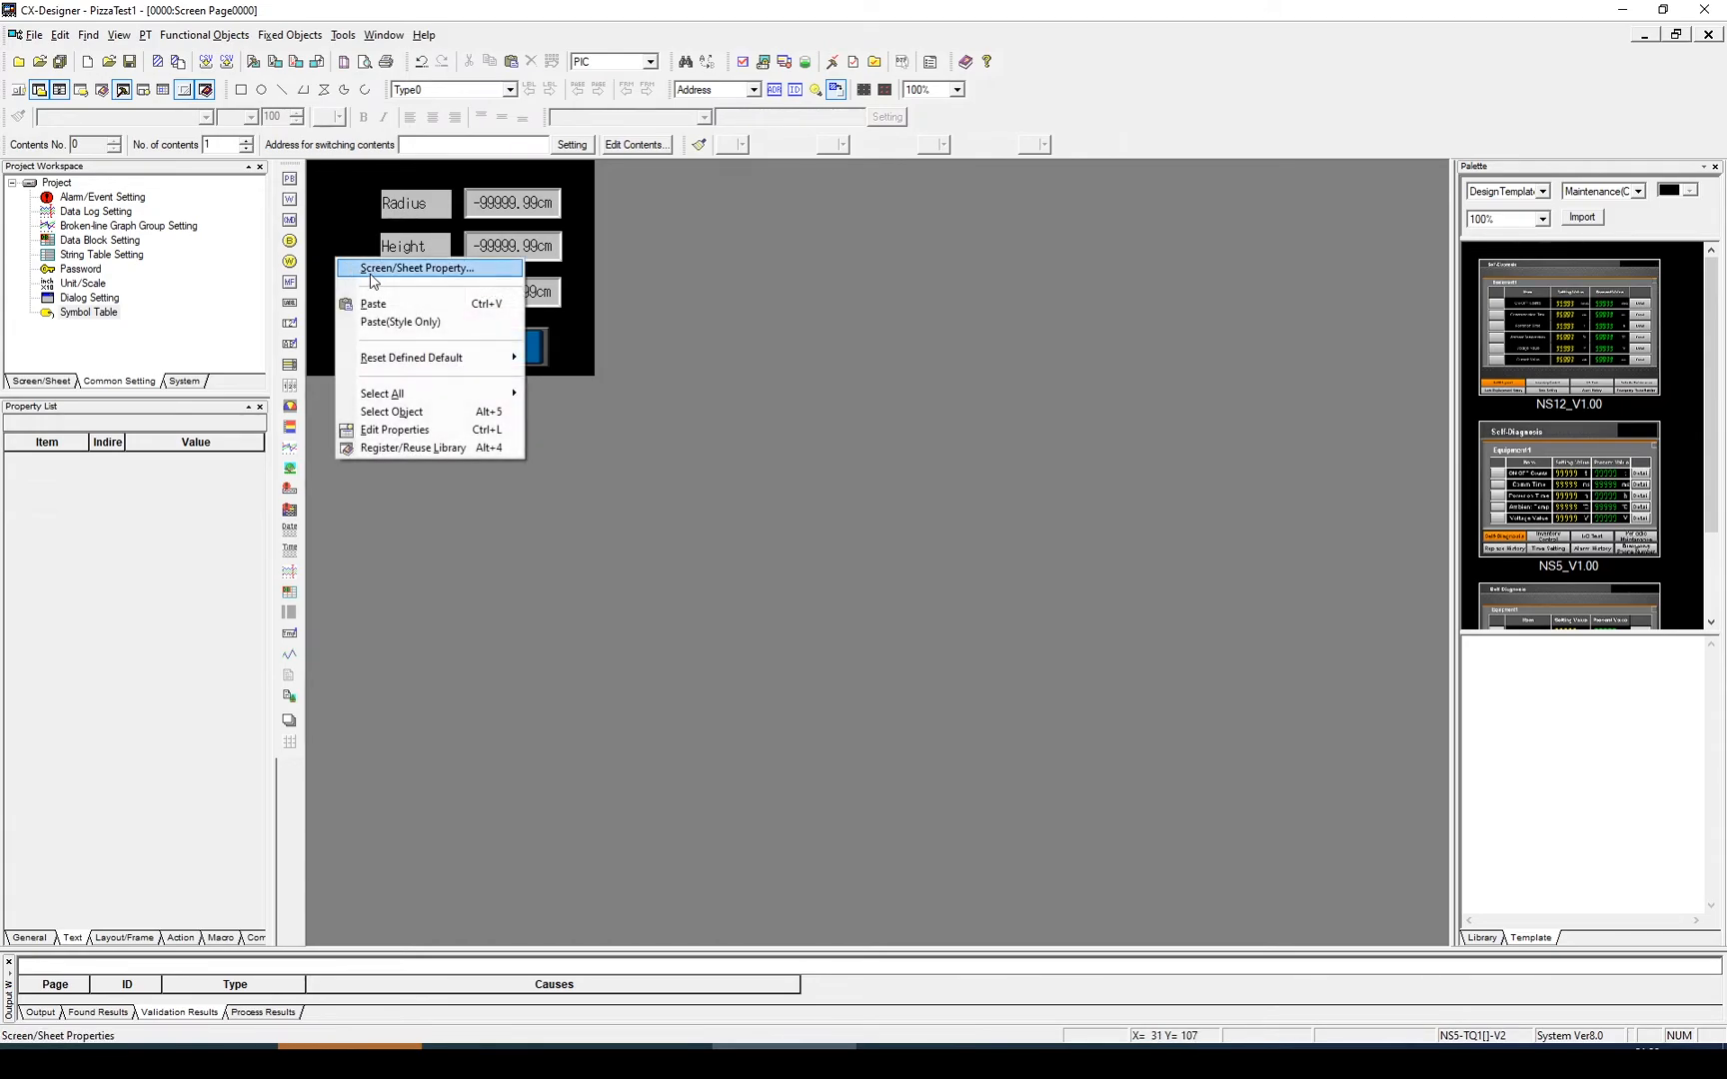
Change the screen's Background/Others colour to white, then select the Radius label for editing.
{"action": "left_click", "coordinate": [416, 268]}
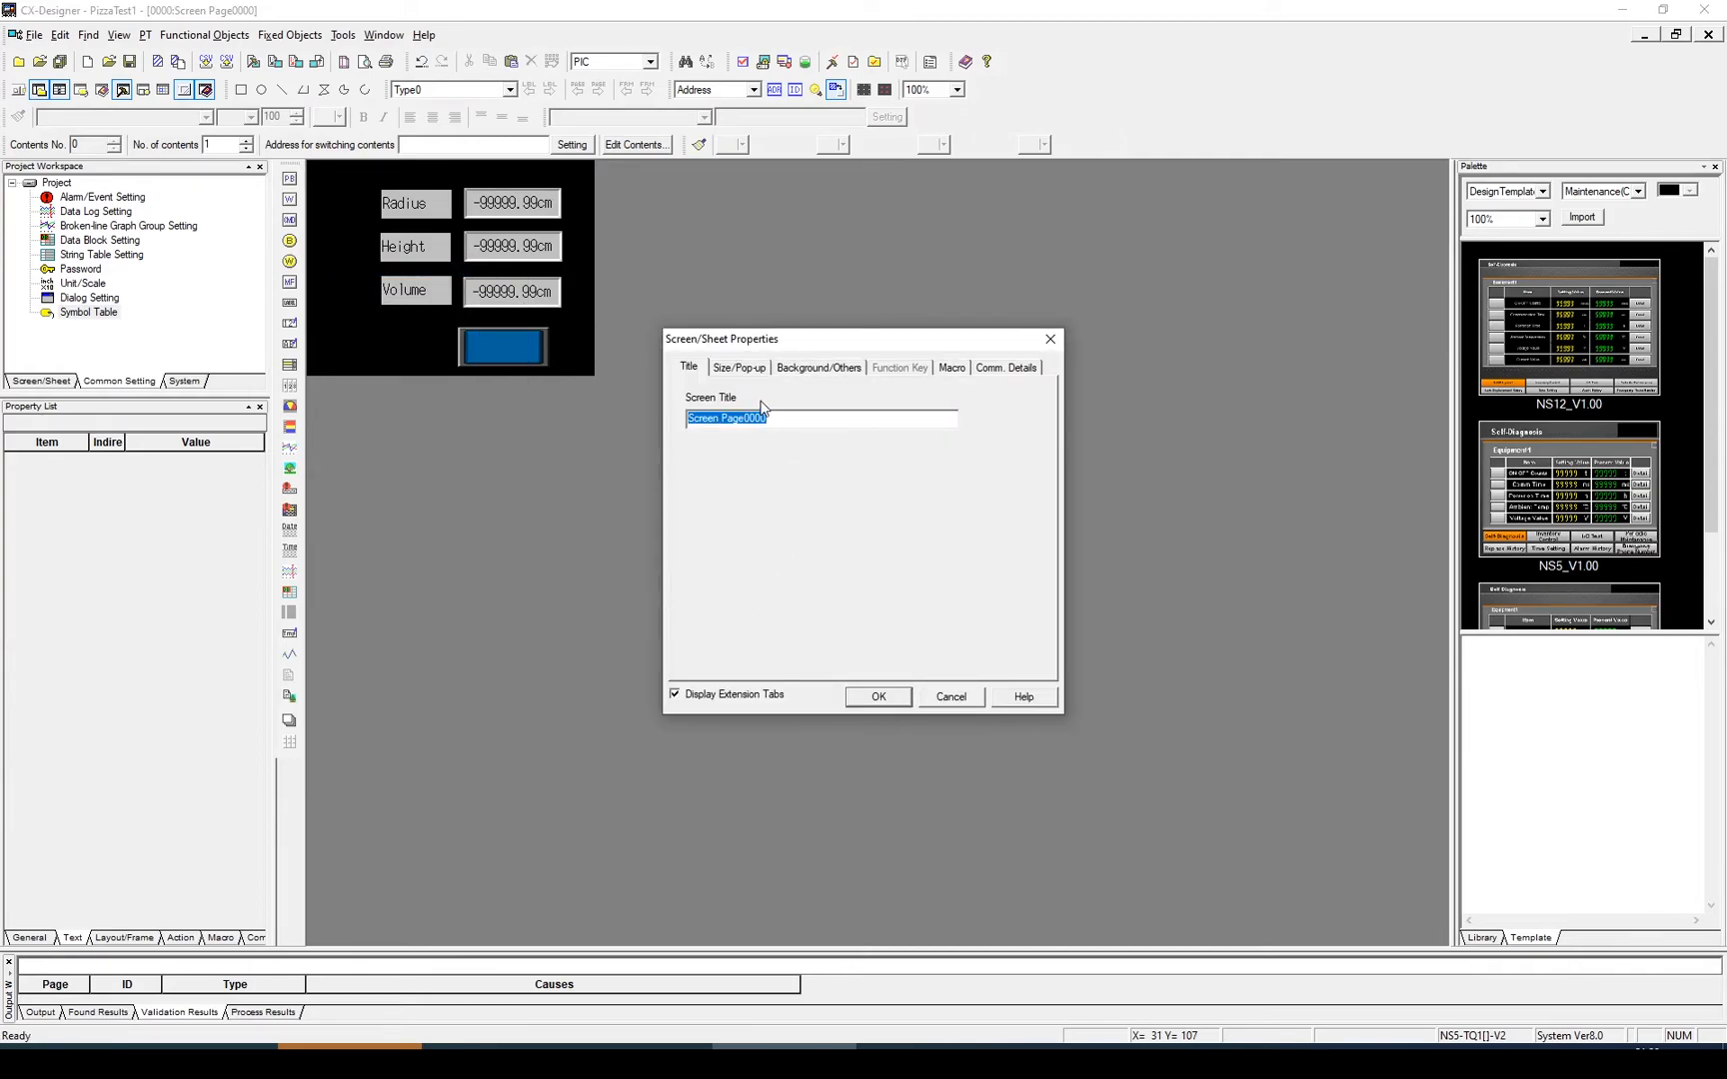
{"action": "left_click", "coordinate": [820, 368]}
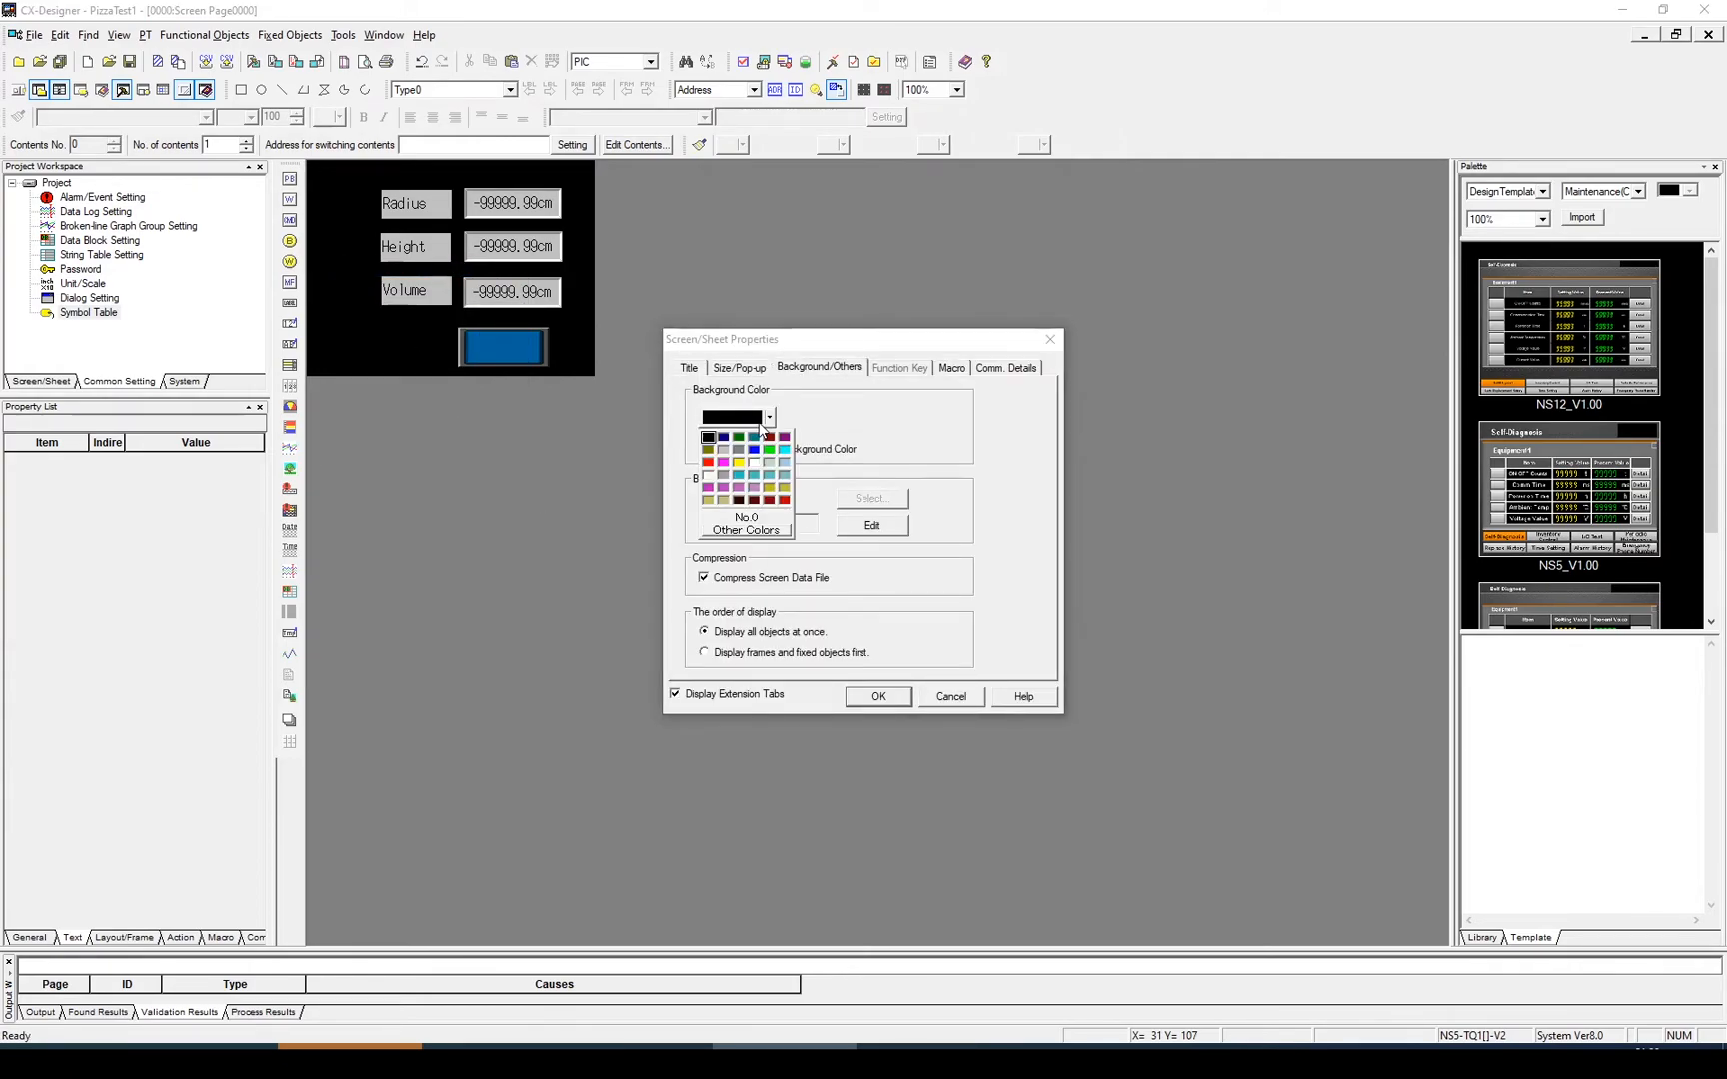
{"action": "left_click", "coordinate": [708, 438]}
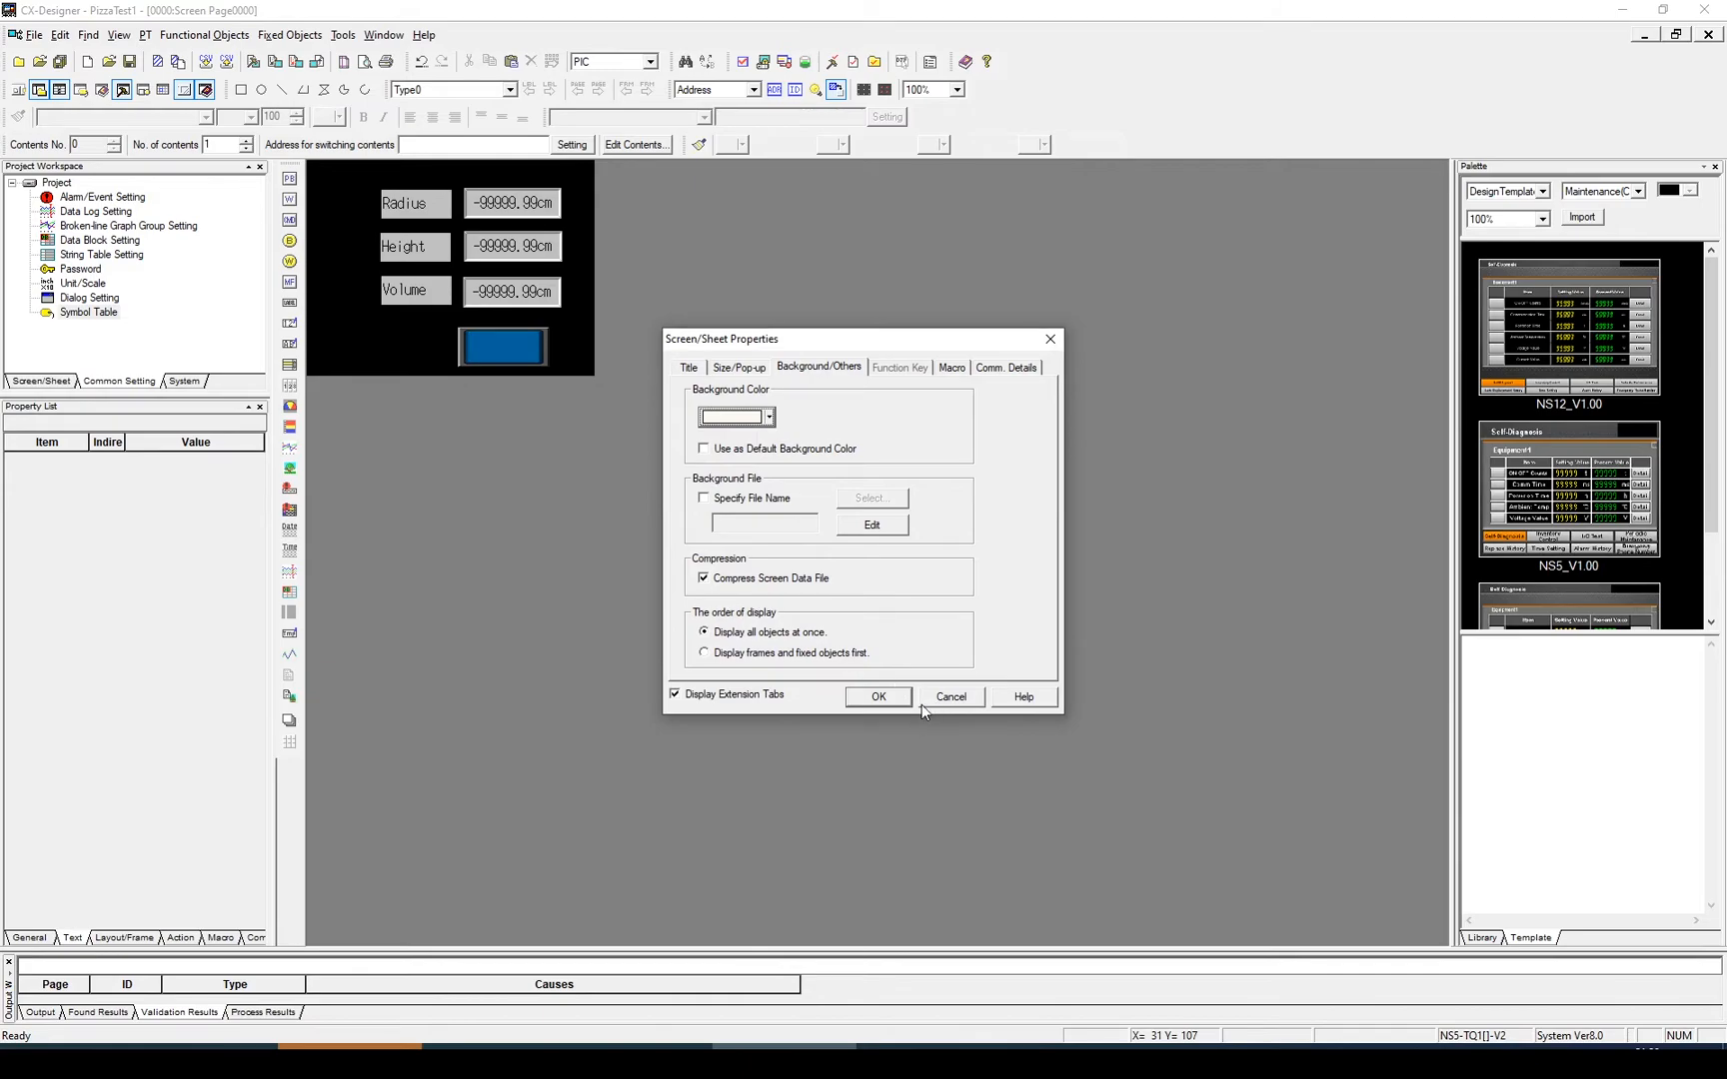
{"action": "left_click", "coordinate": [879, 697]}
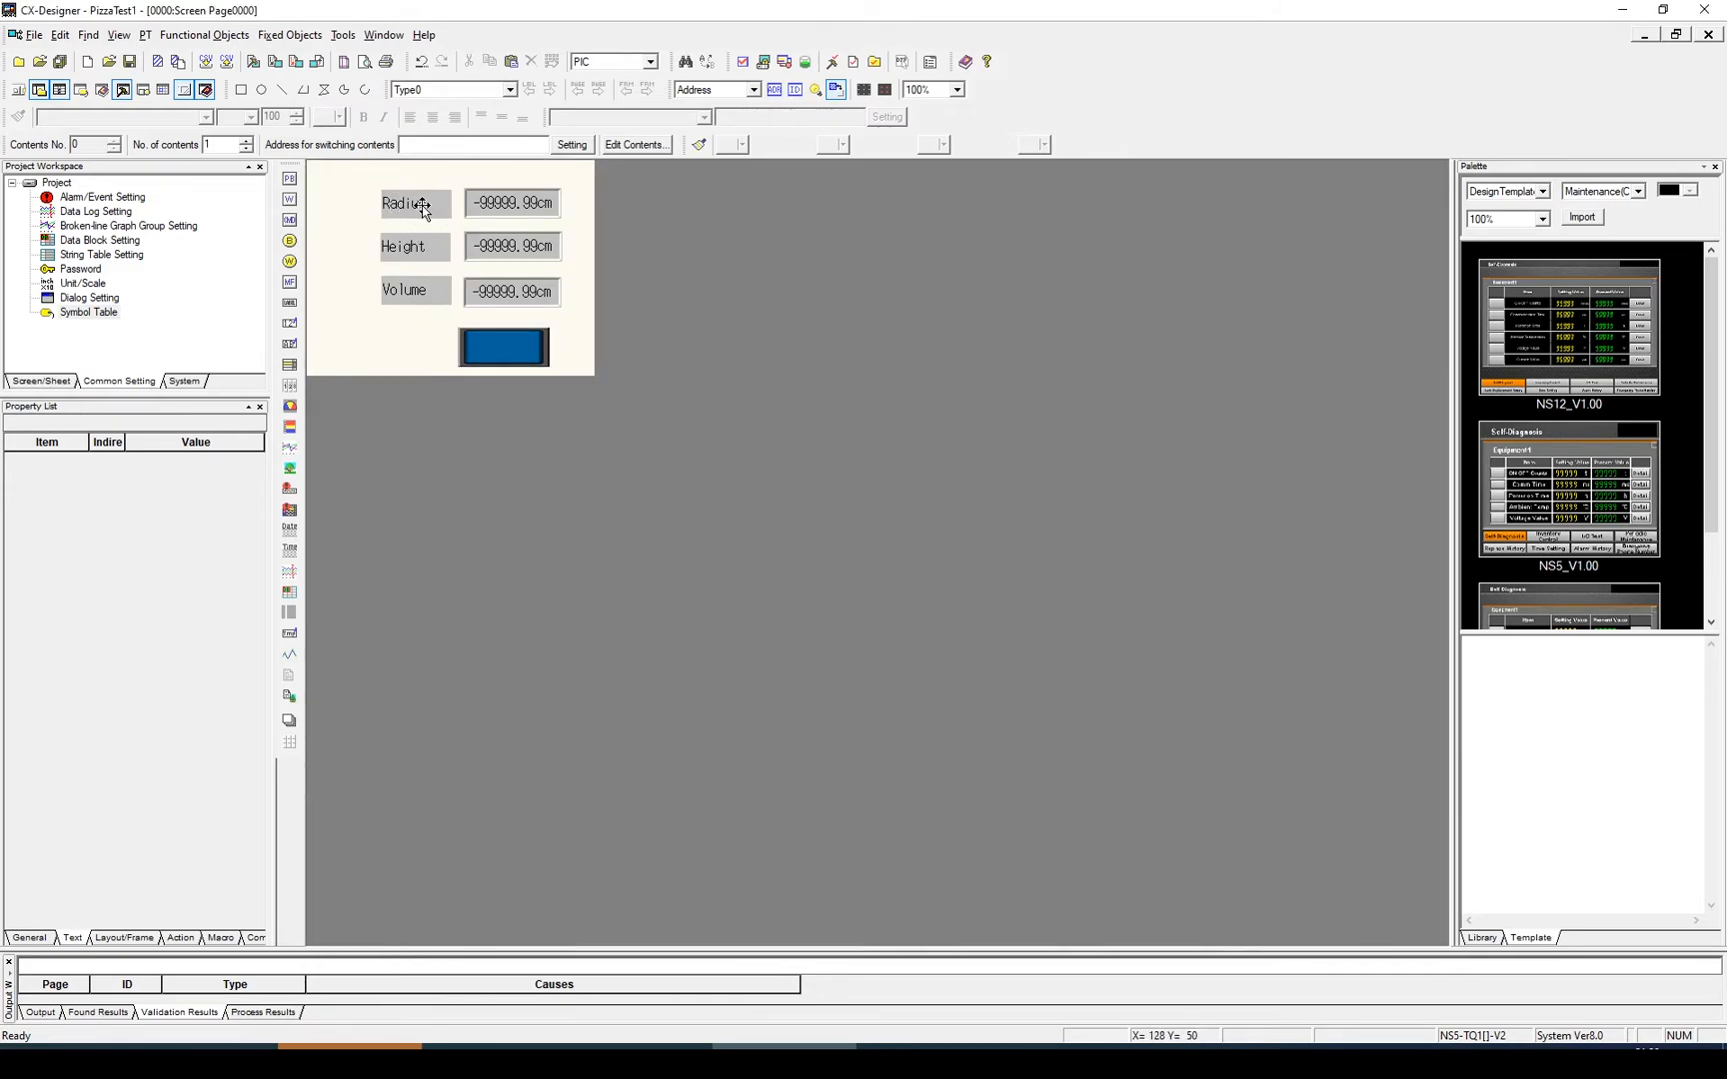
{"action": "double_click", "coordinate": [410, 204]}
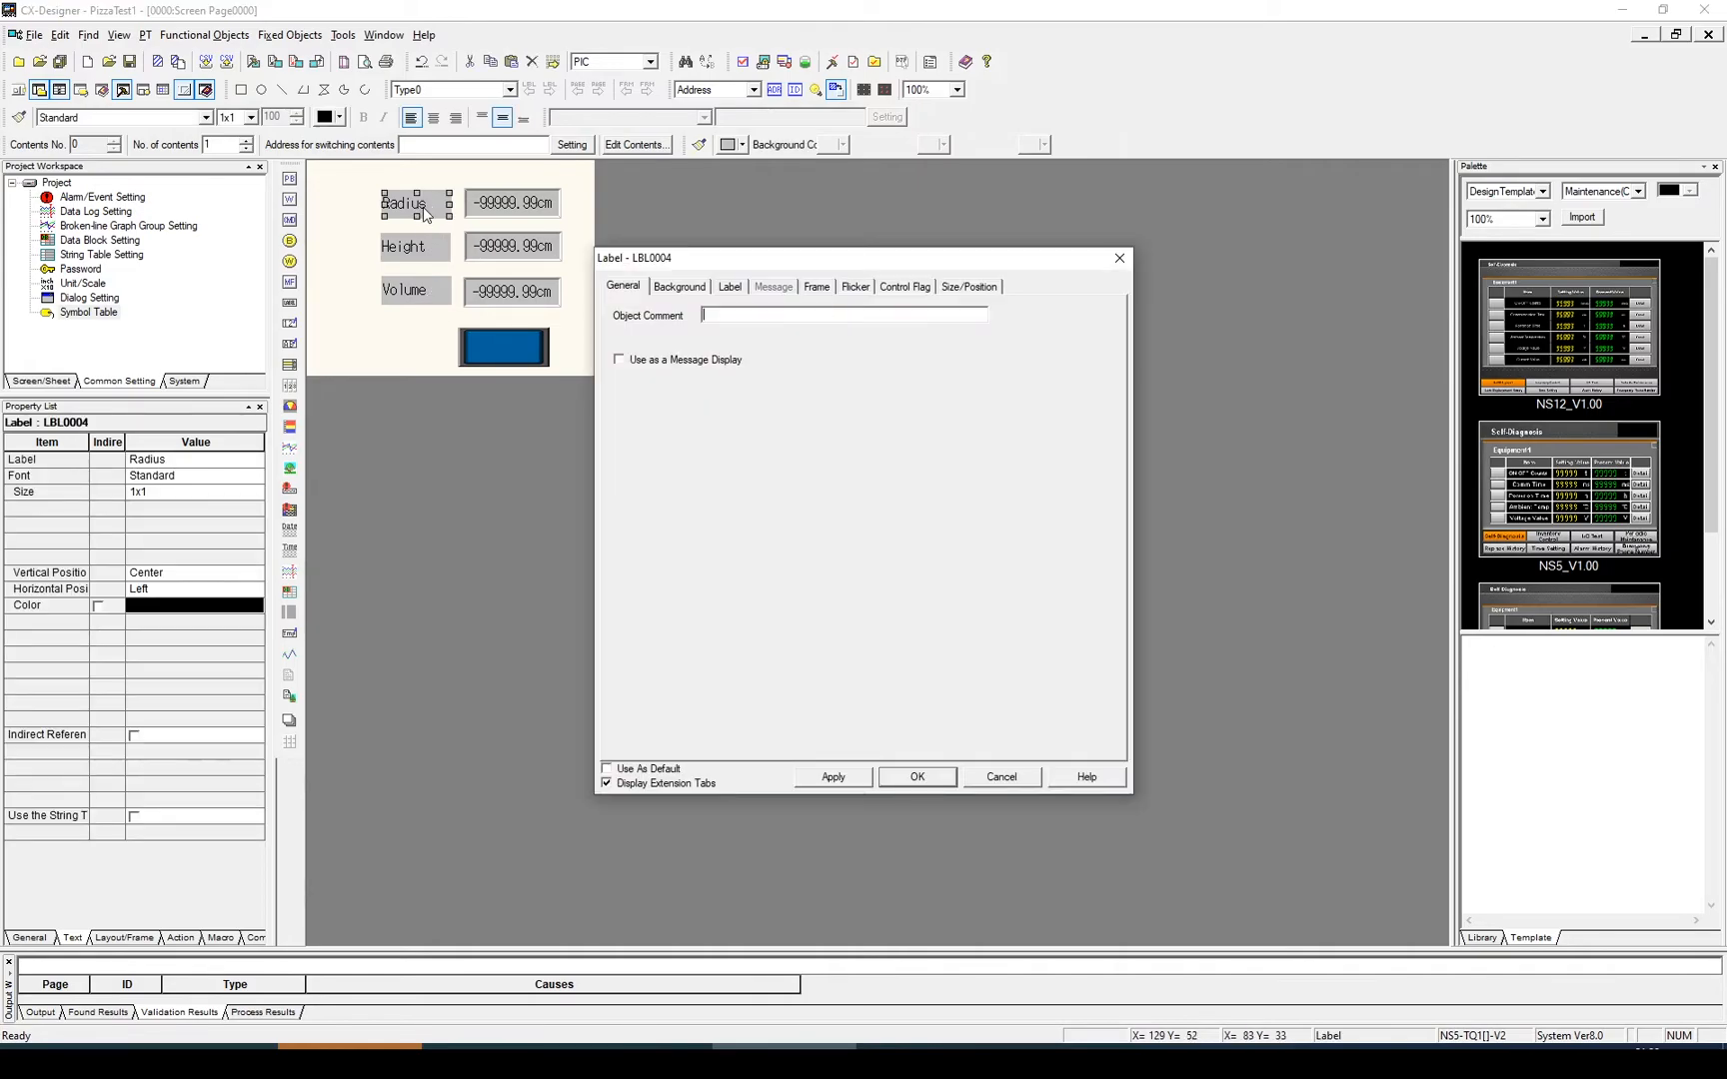
Set the Radius label's text attribute to Arial size 16.
{"action": "left_click", "coordinate": [680, 288]}
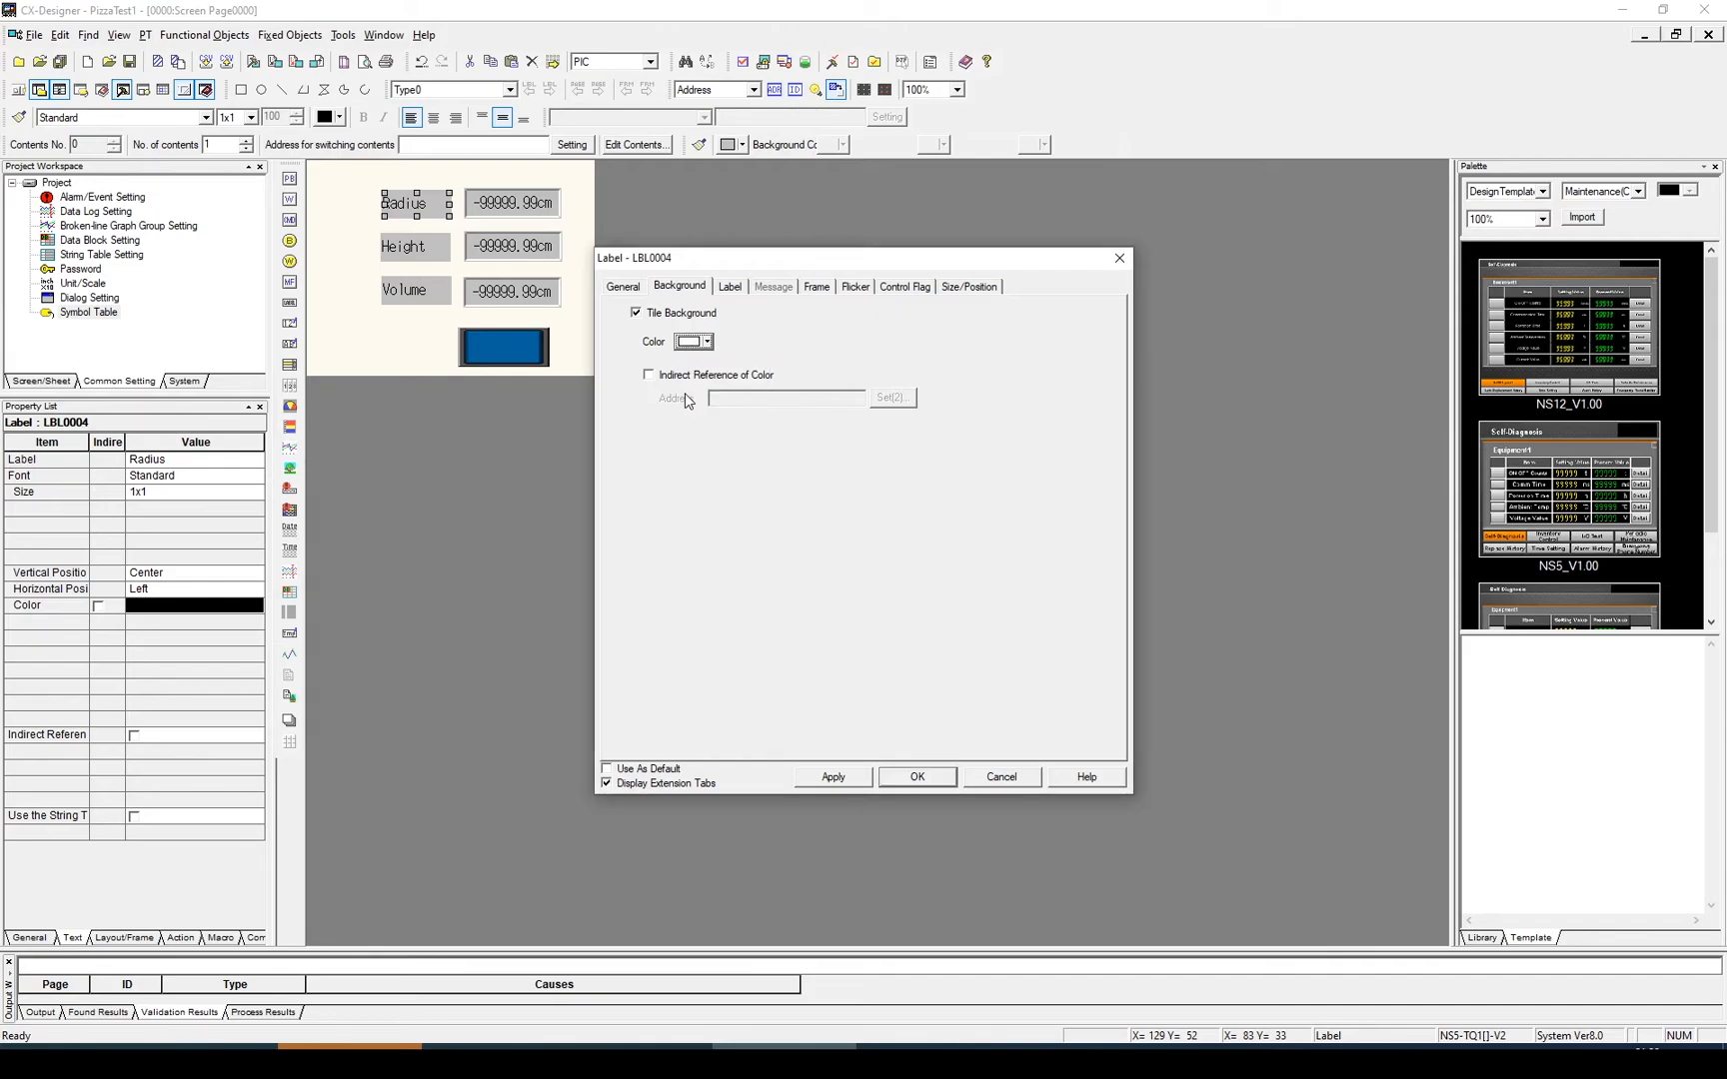
{"action": "left_click", "coordinate": [729, 288]}
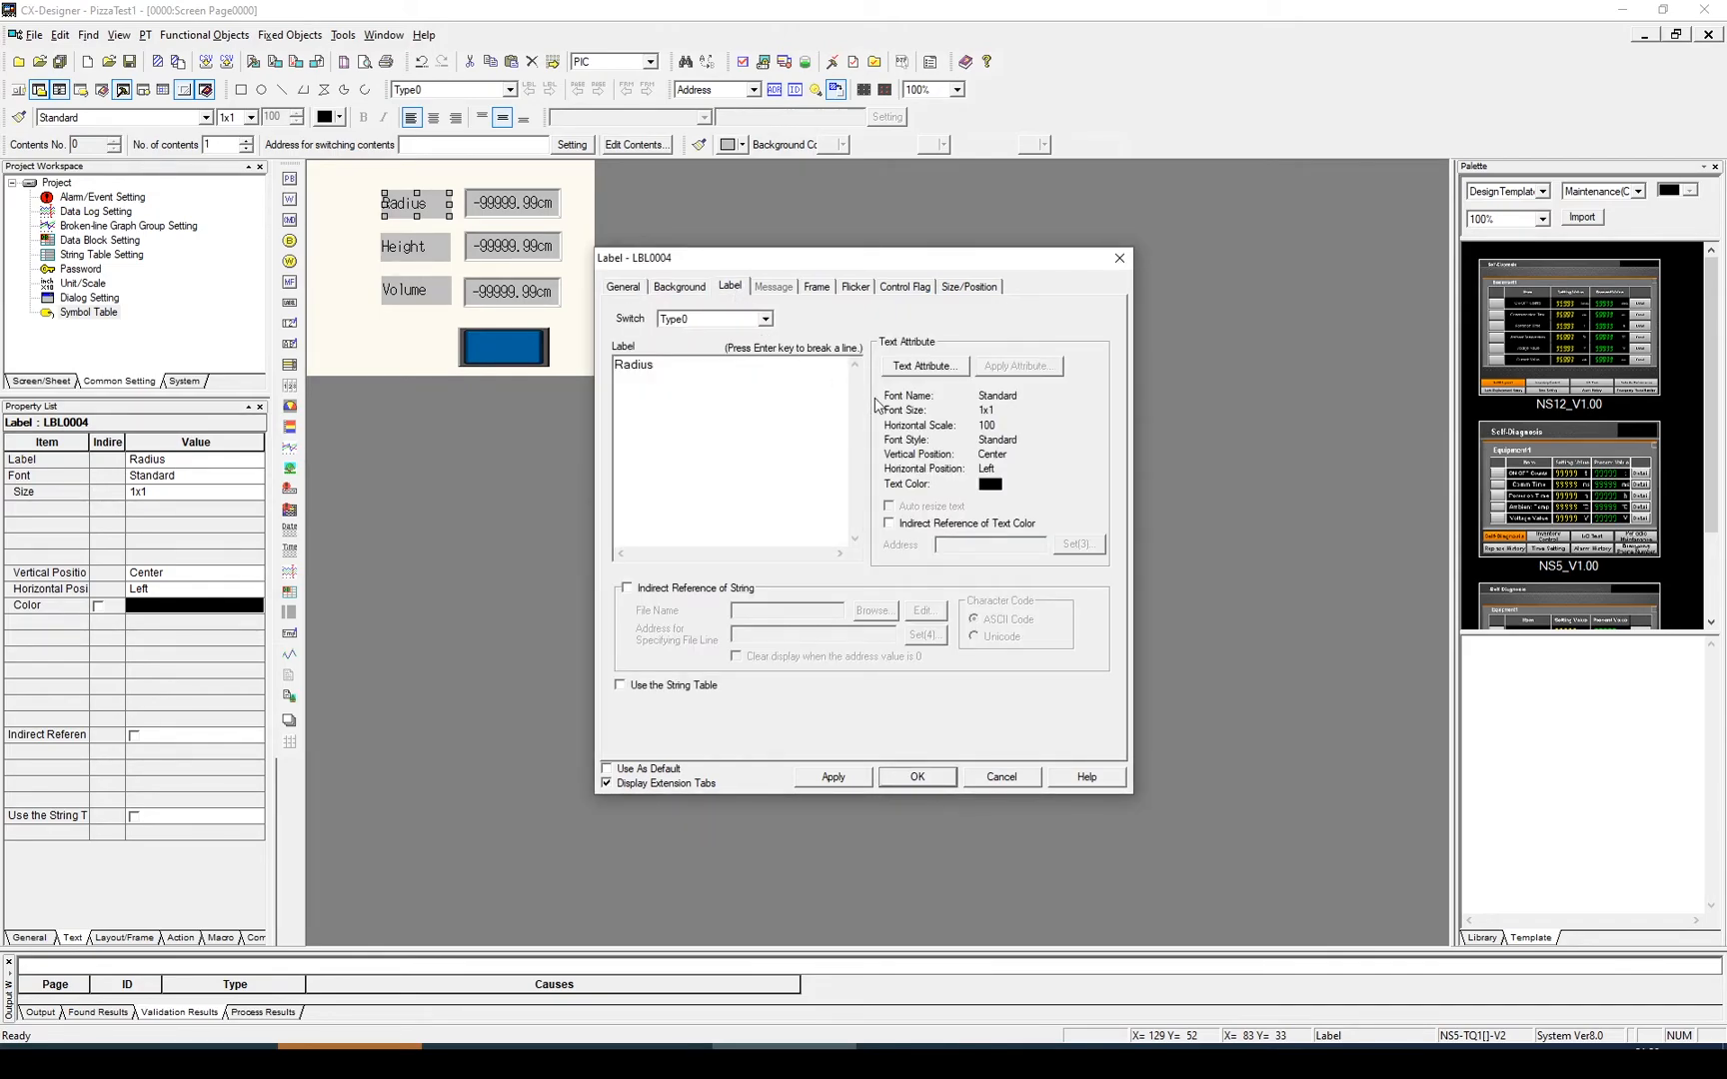
{"action": "left_click", "coordinate": [924, 366]}
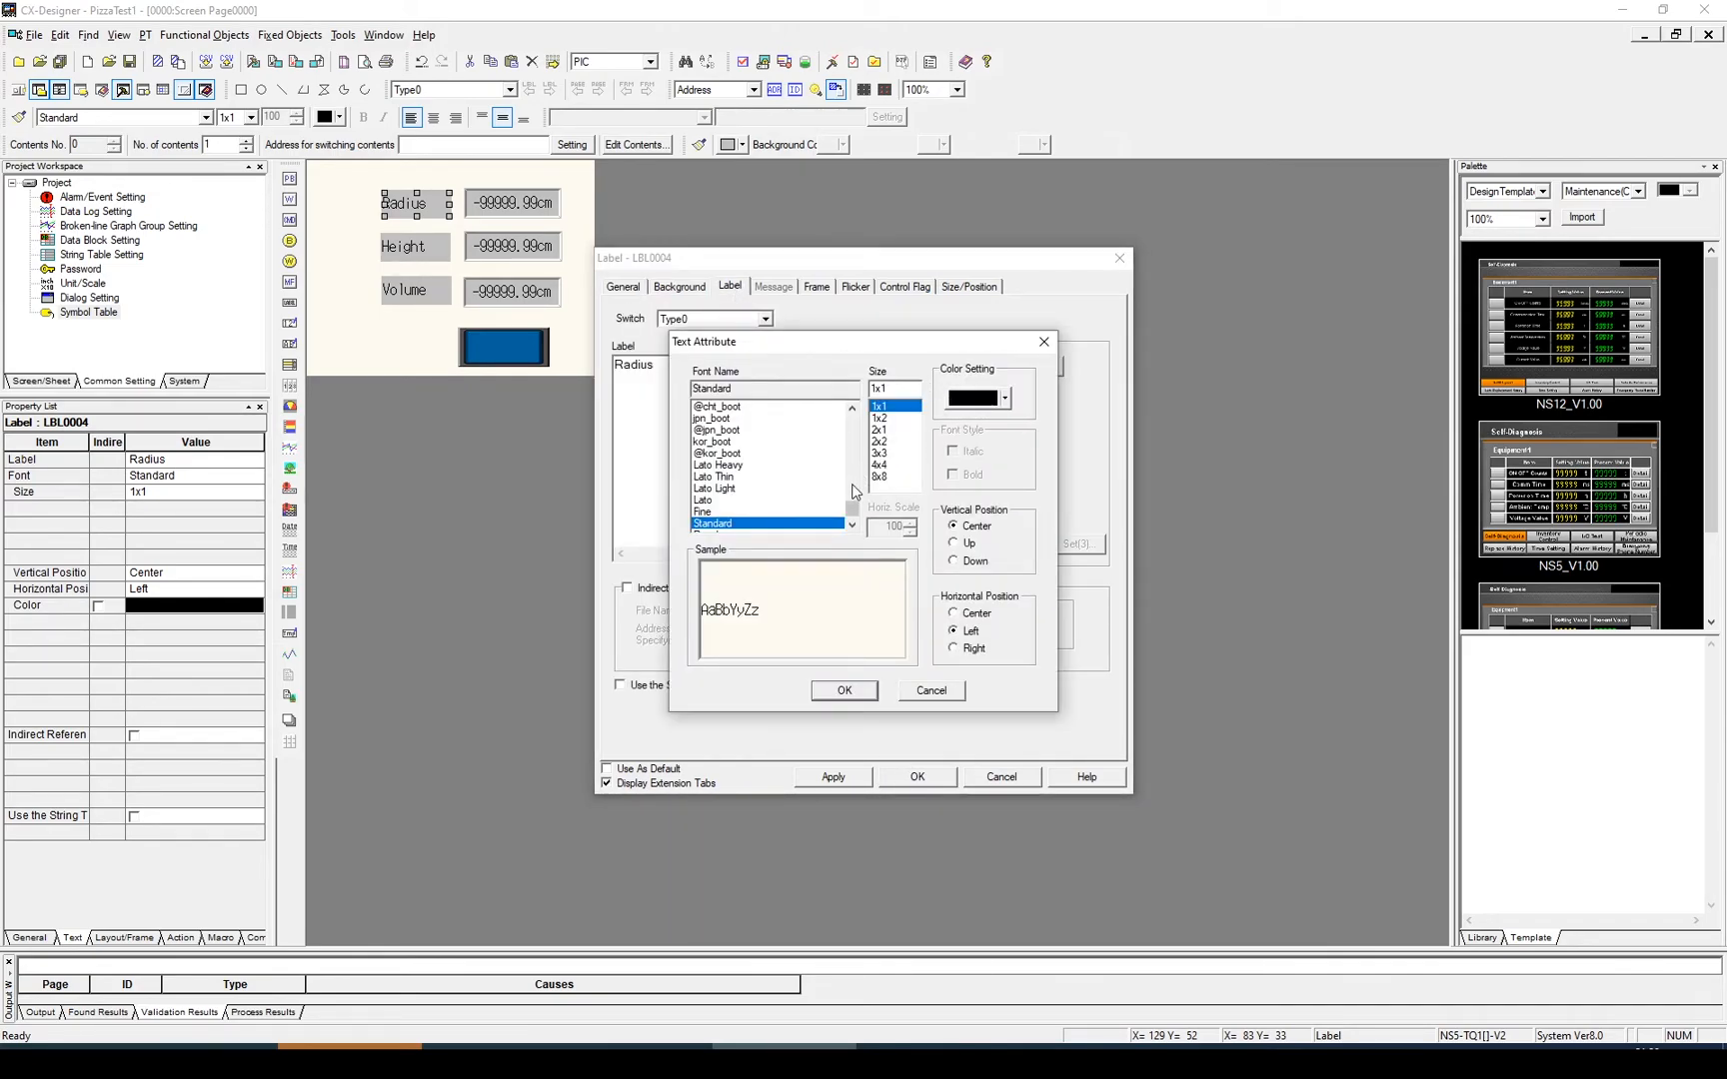
{"action": "scroll", "scroll_direction": "down", "scroll_amount": 3}
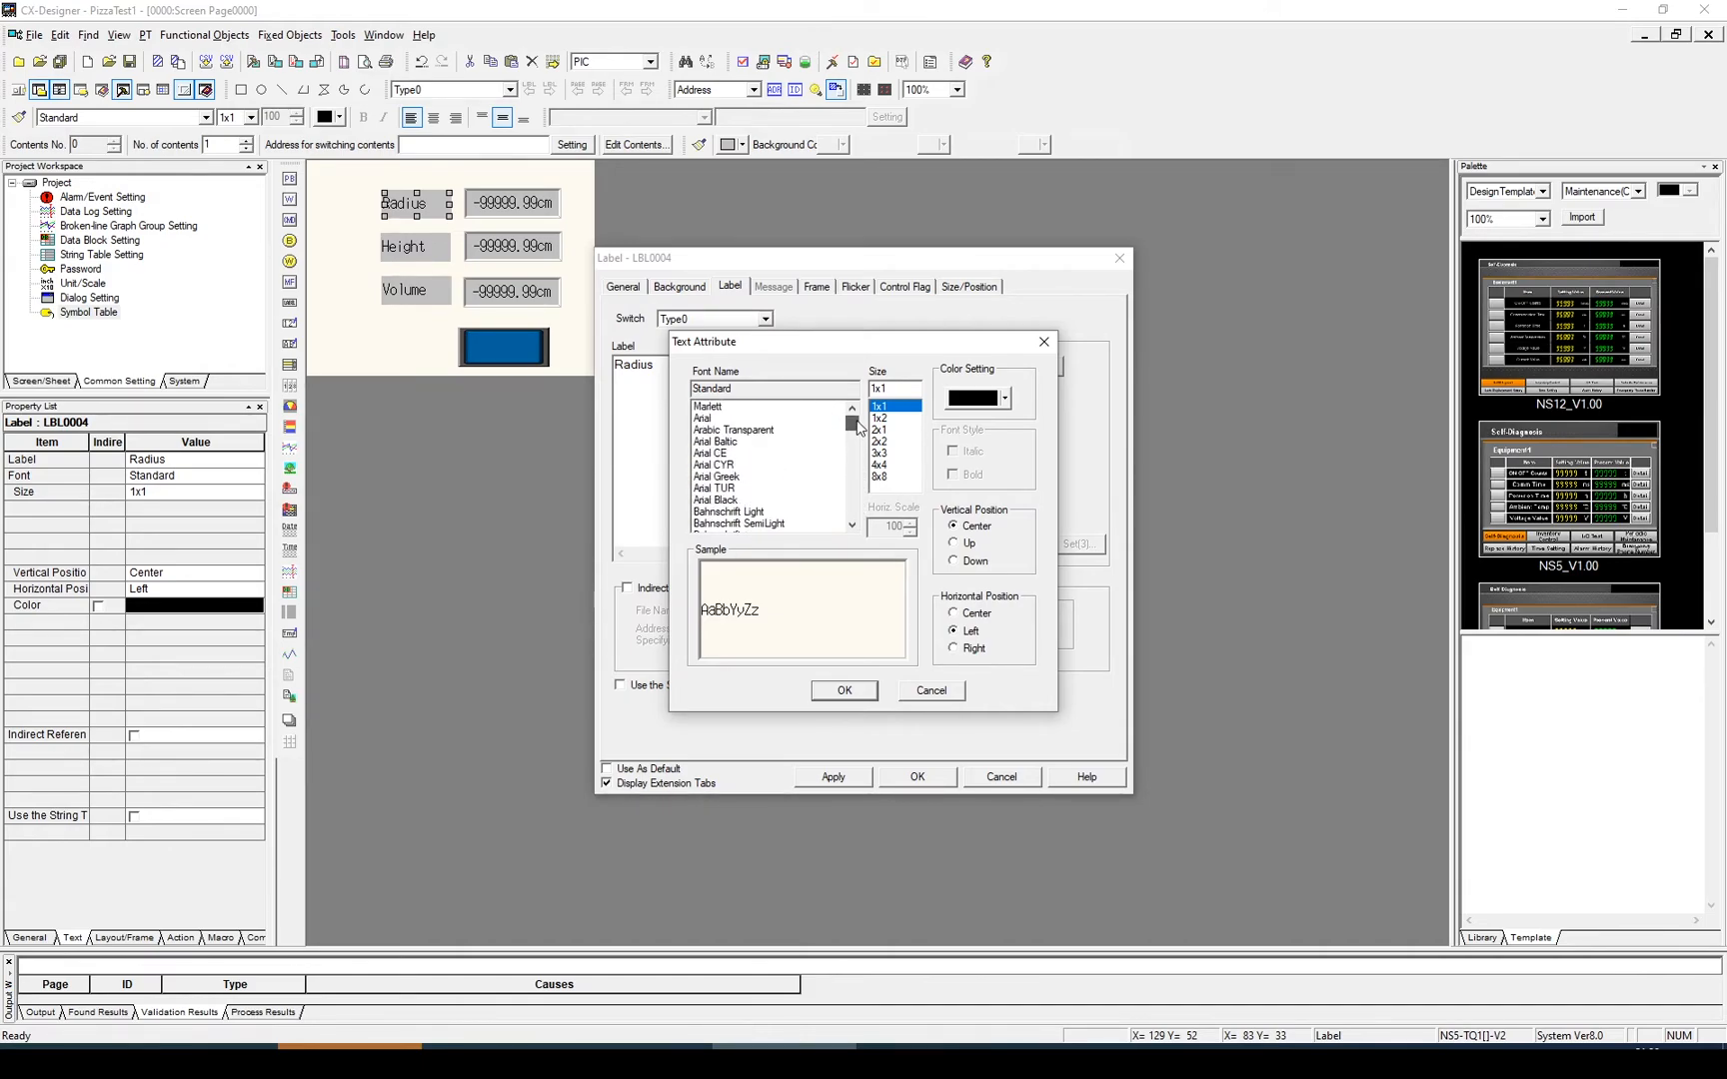
{"action": "left_click", "coordinate": [703, 417]}
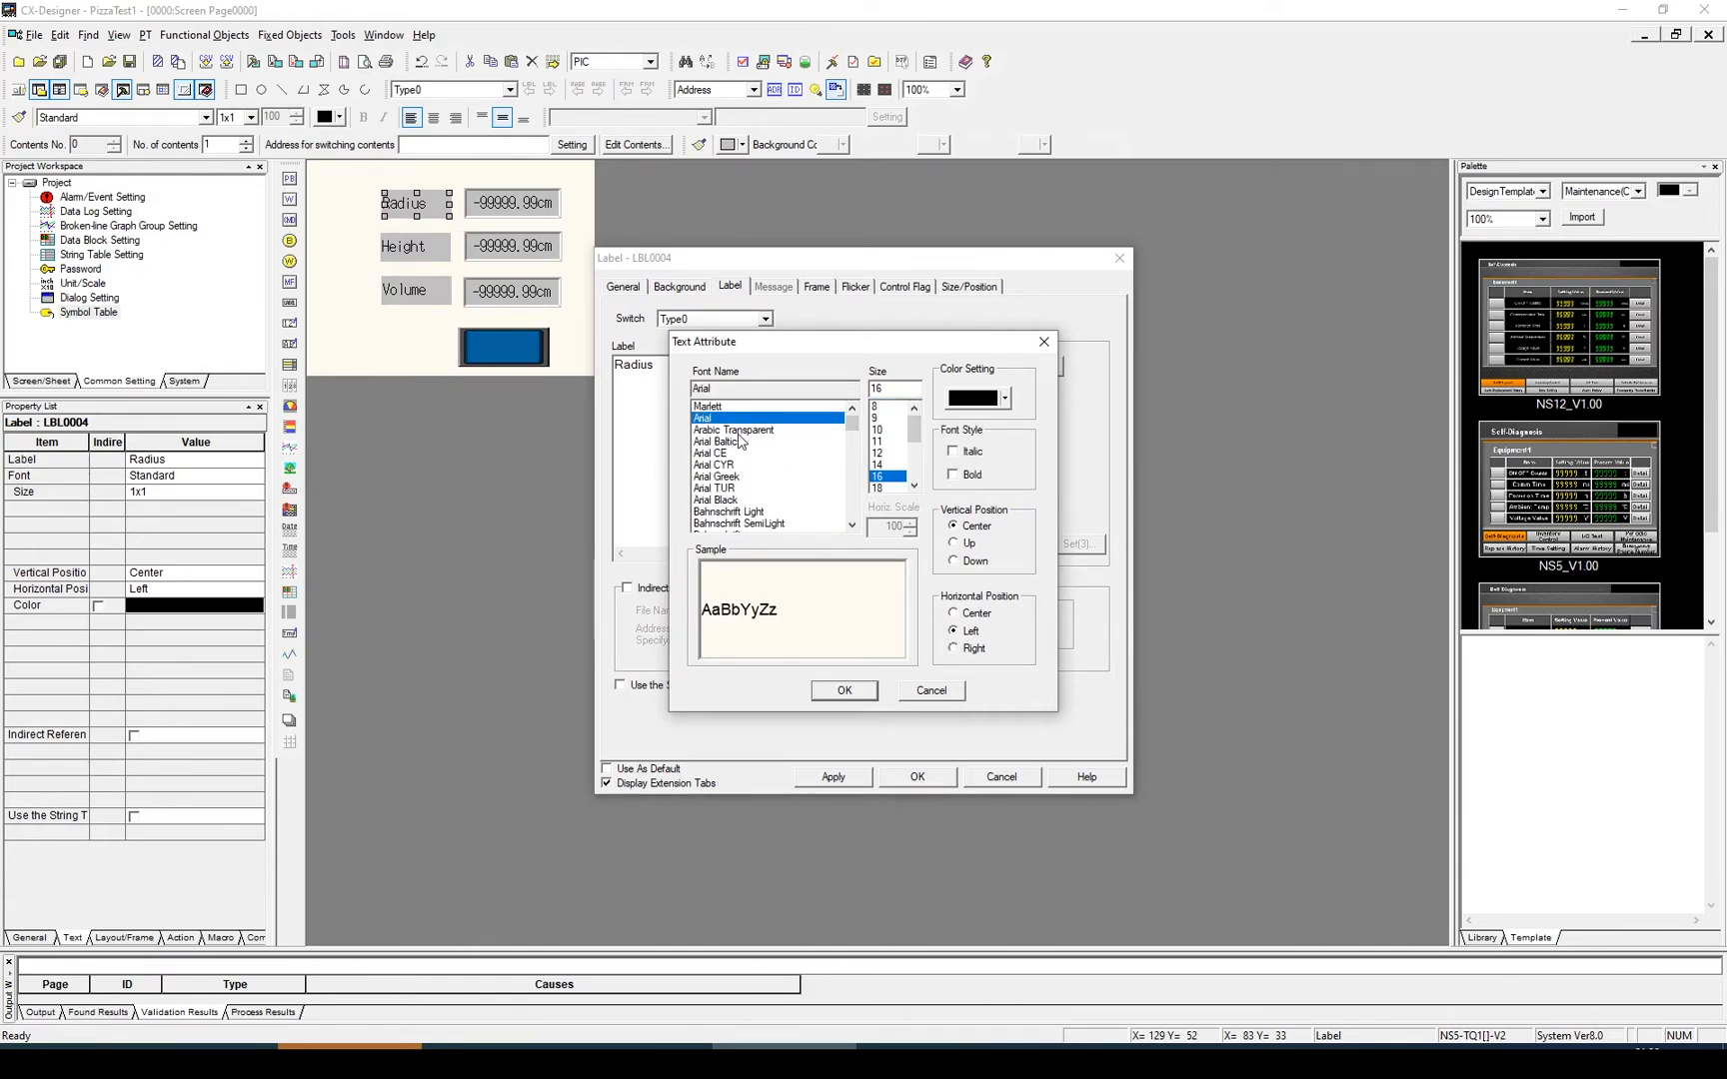
{"action": "left_click", "coordinate": [845, 691]}
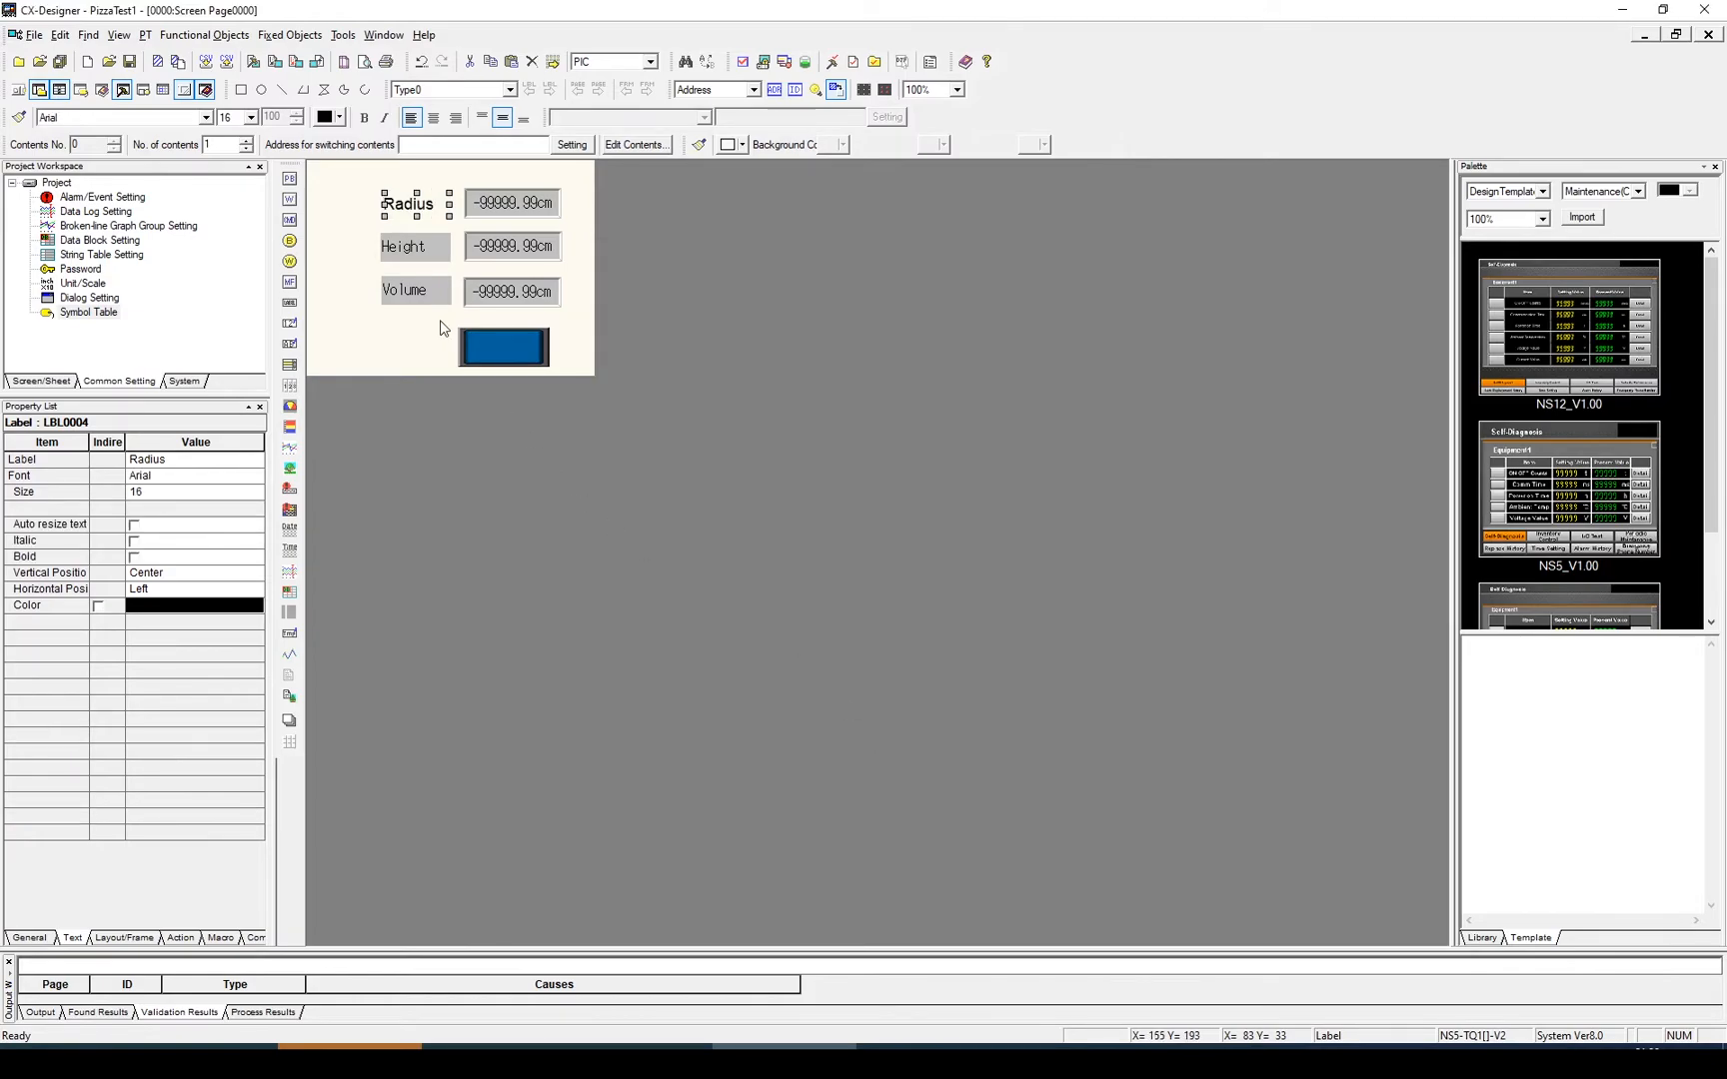
Set the Height label's text attribute to Arial size 16.
{"action": "double_click", "coordinate": [406, 246]}
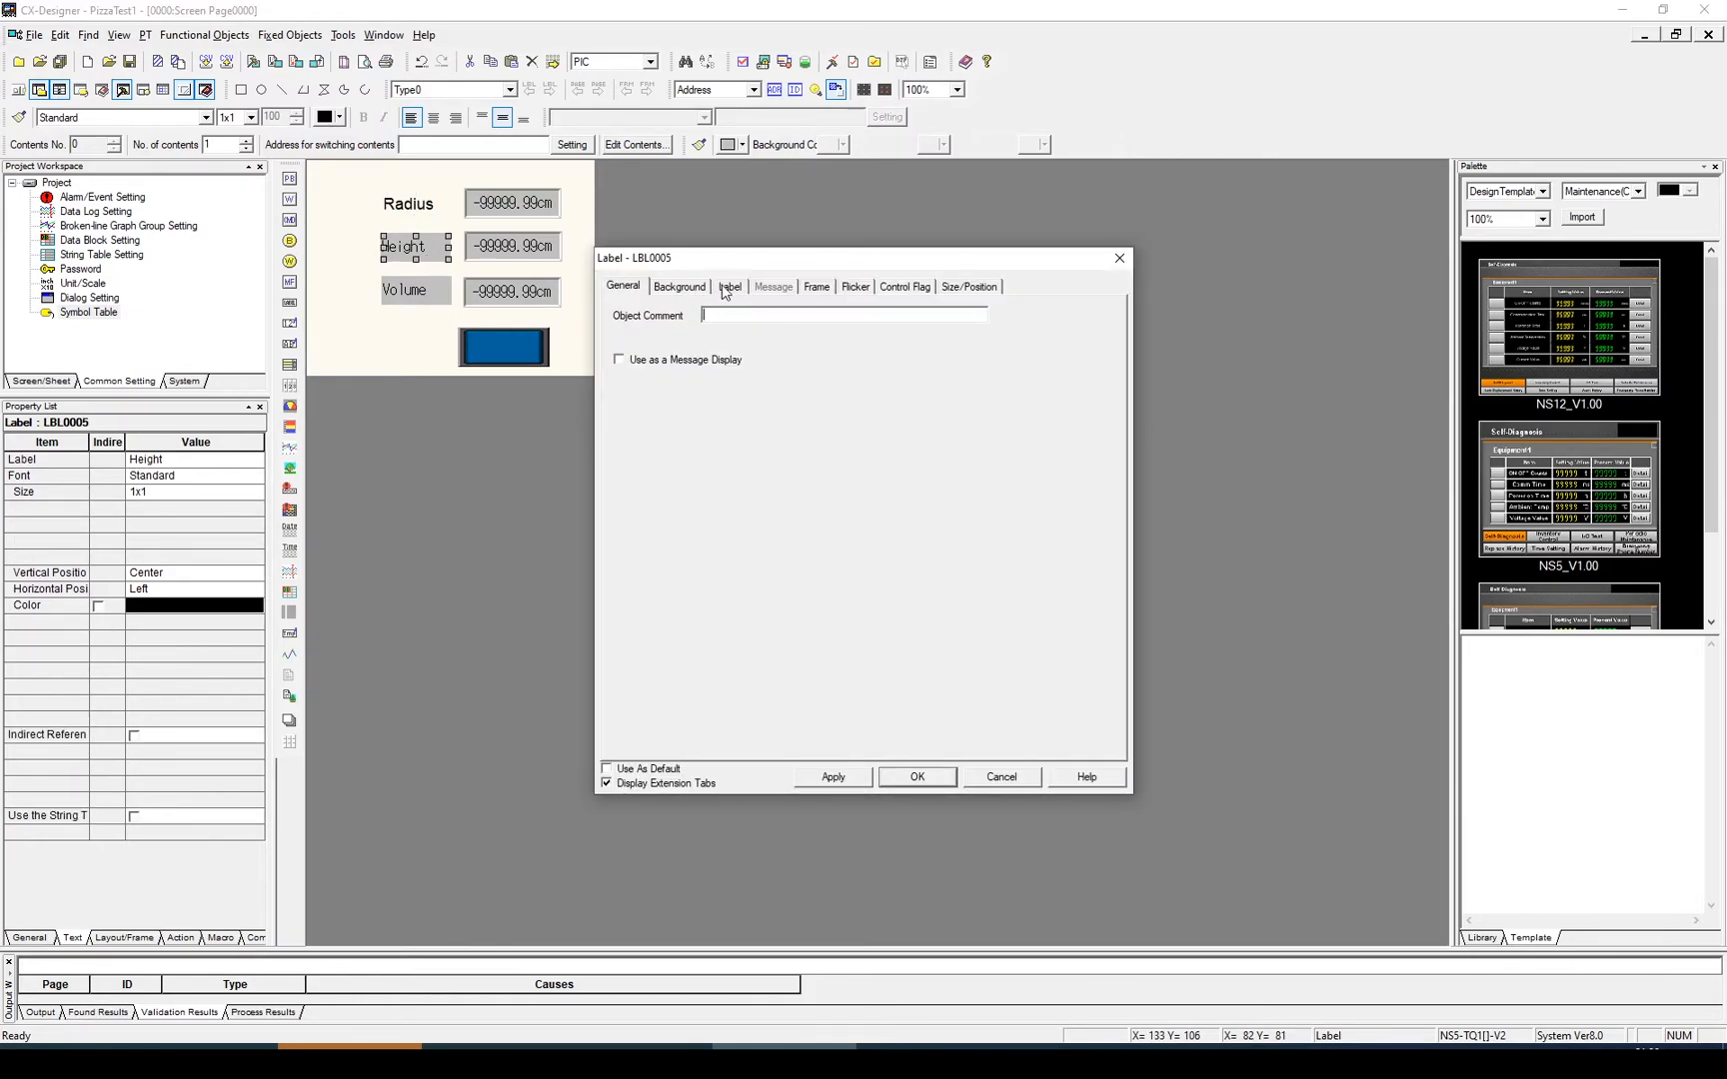
{"action": "left_click", "coordinate": [680, 288]}
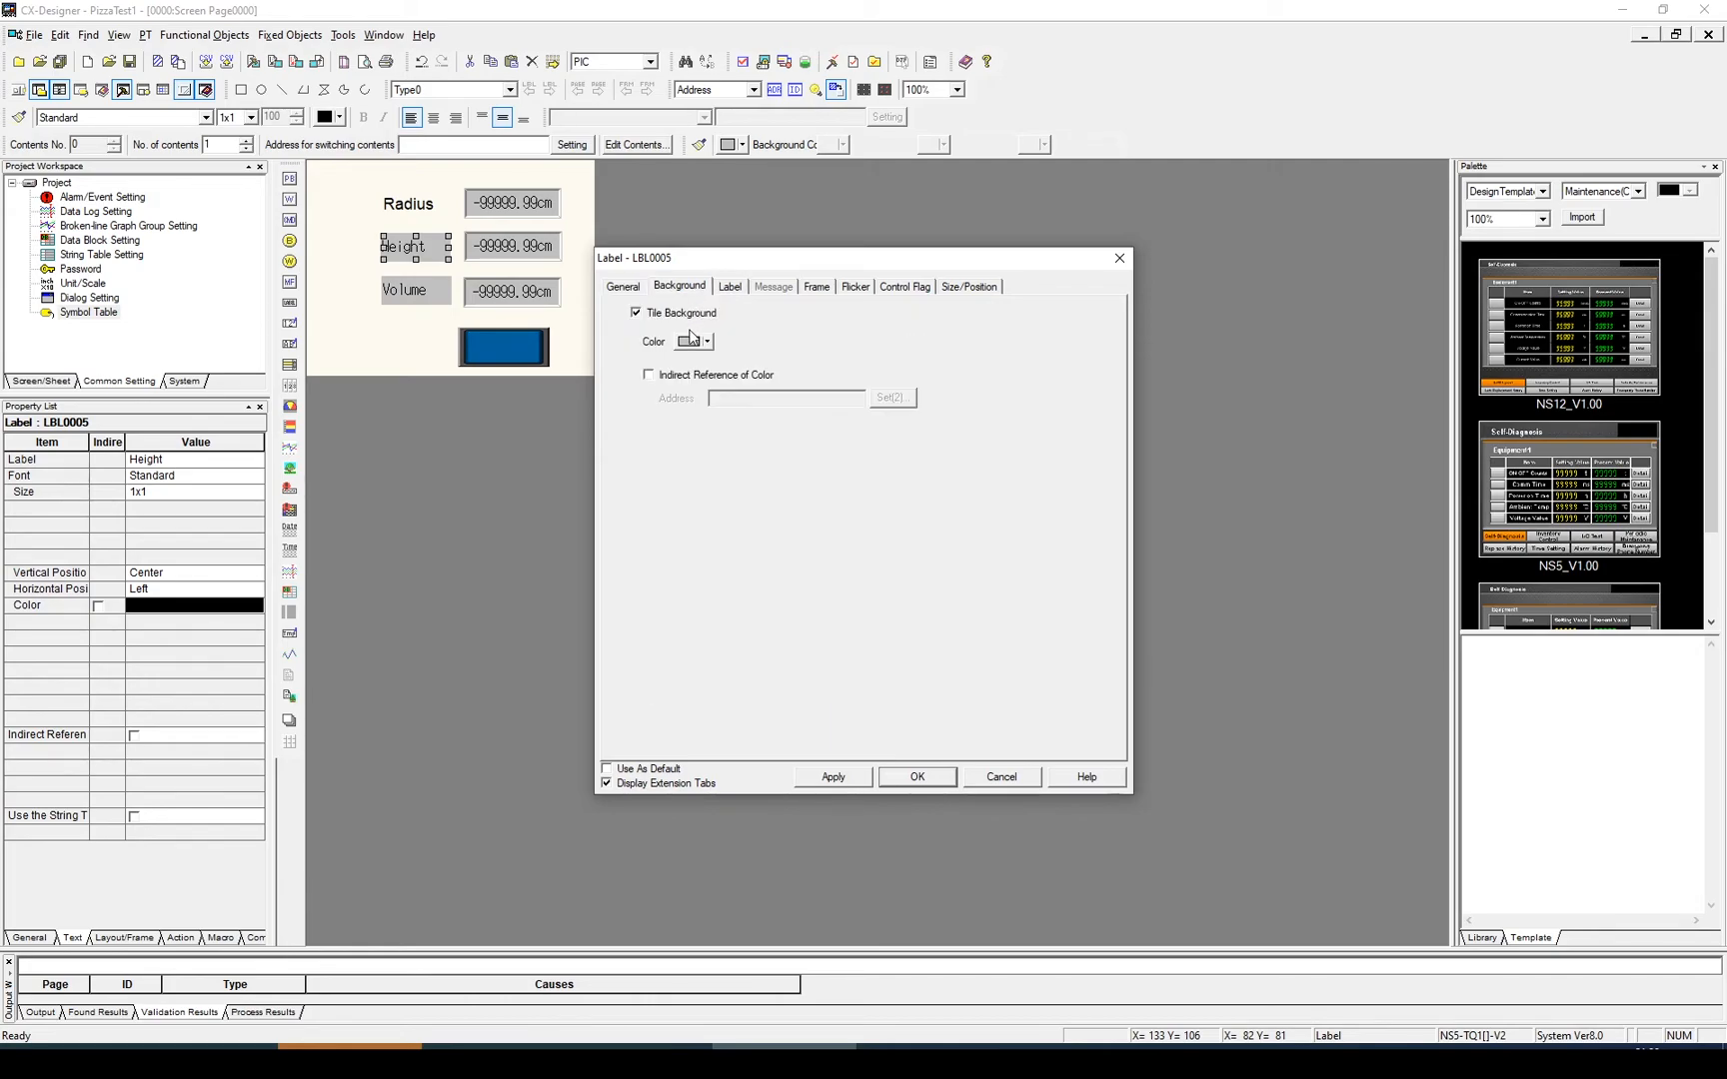
{"action": "left_click", "coordinate": [730, 288]}
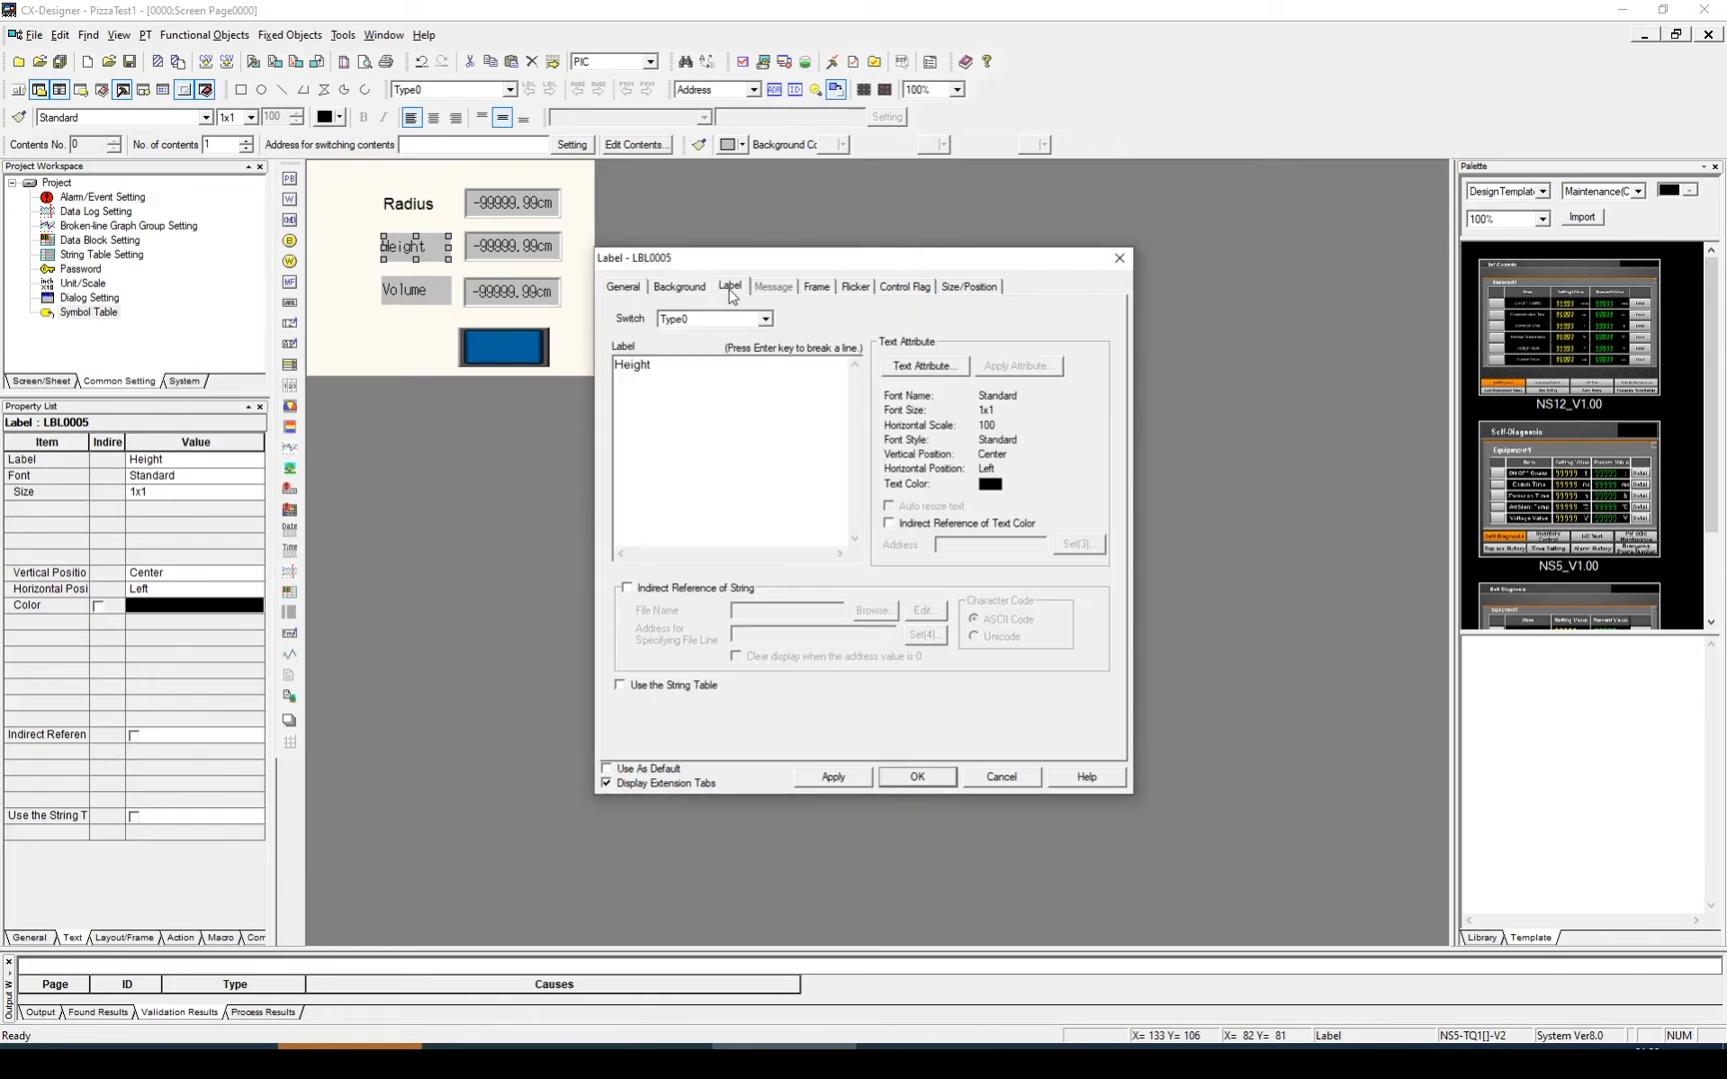
{"action": "left_click", "coordinate": [925, 366]}
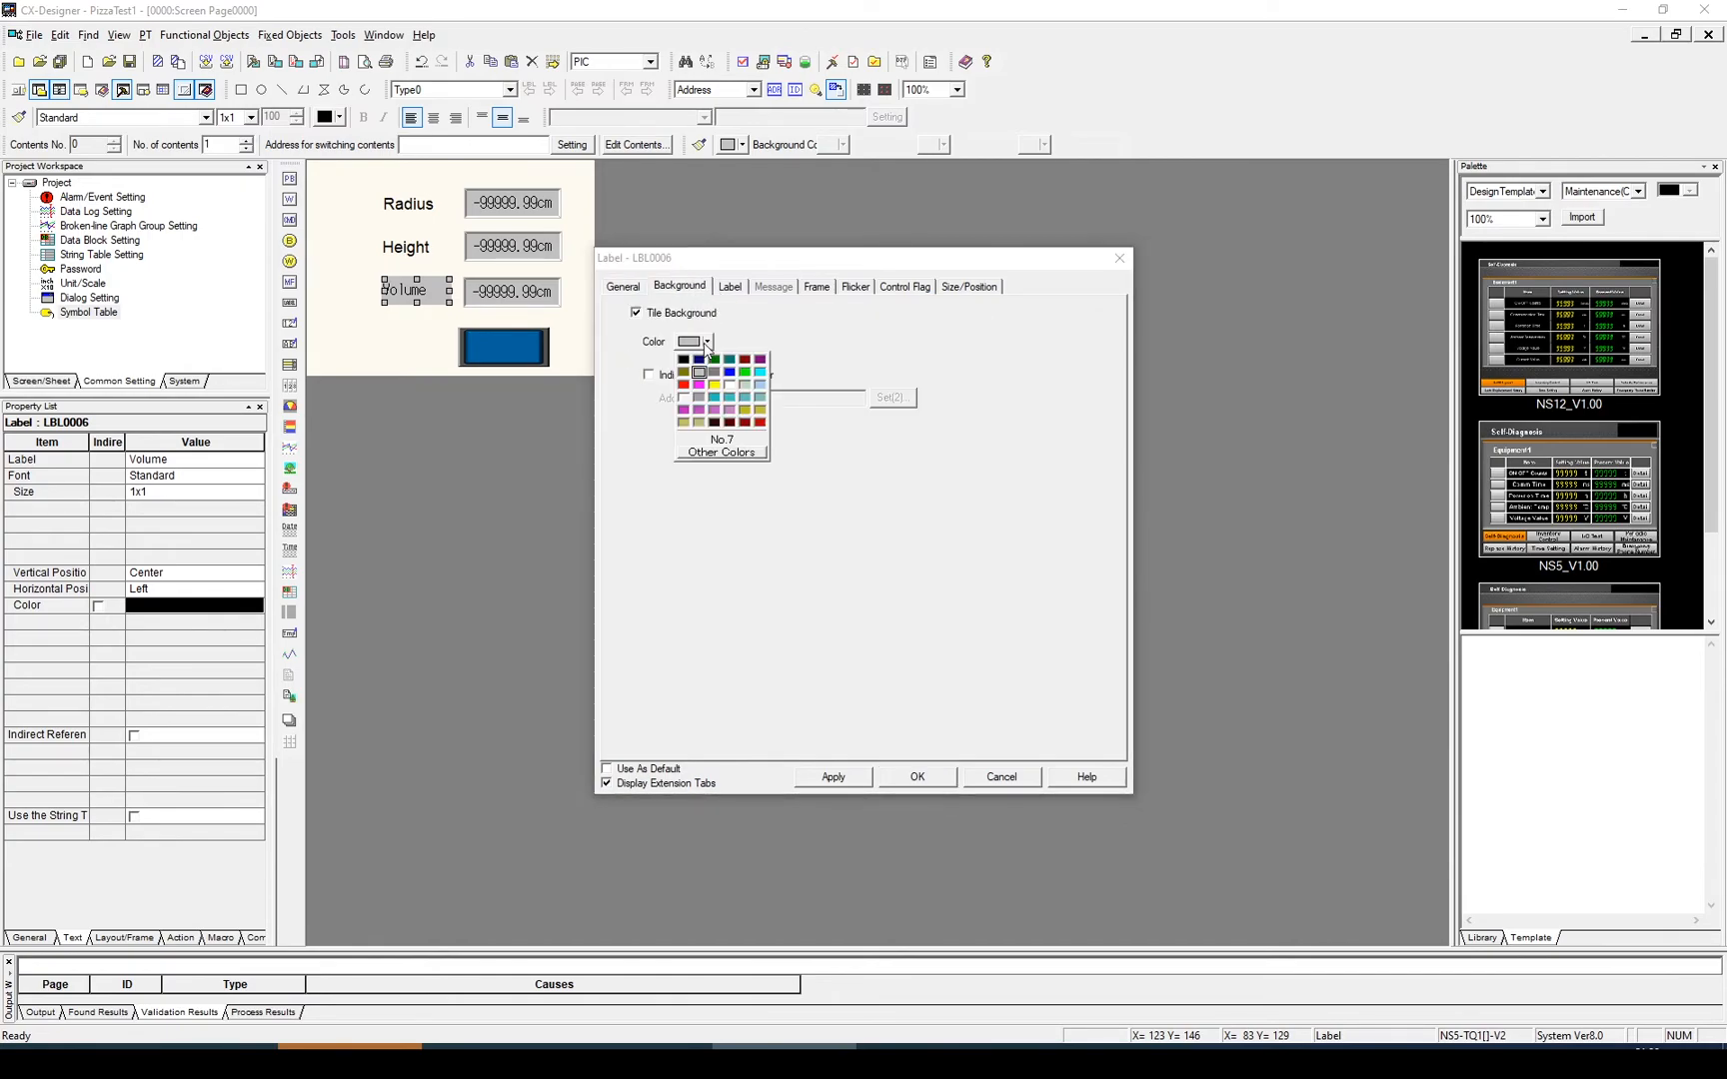
Set the Volume label's text attribute to Arial size 16 to match the others.
{"action": "left_click", "coordinate": [729, 287]}
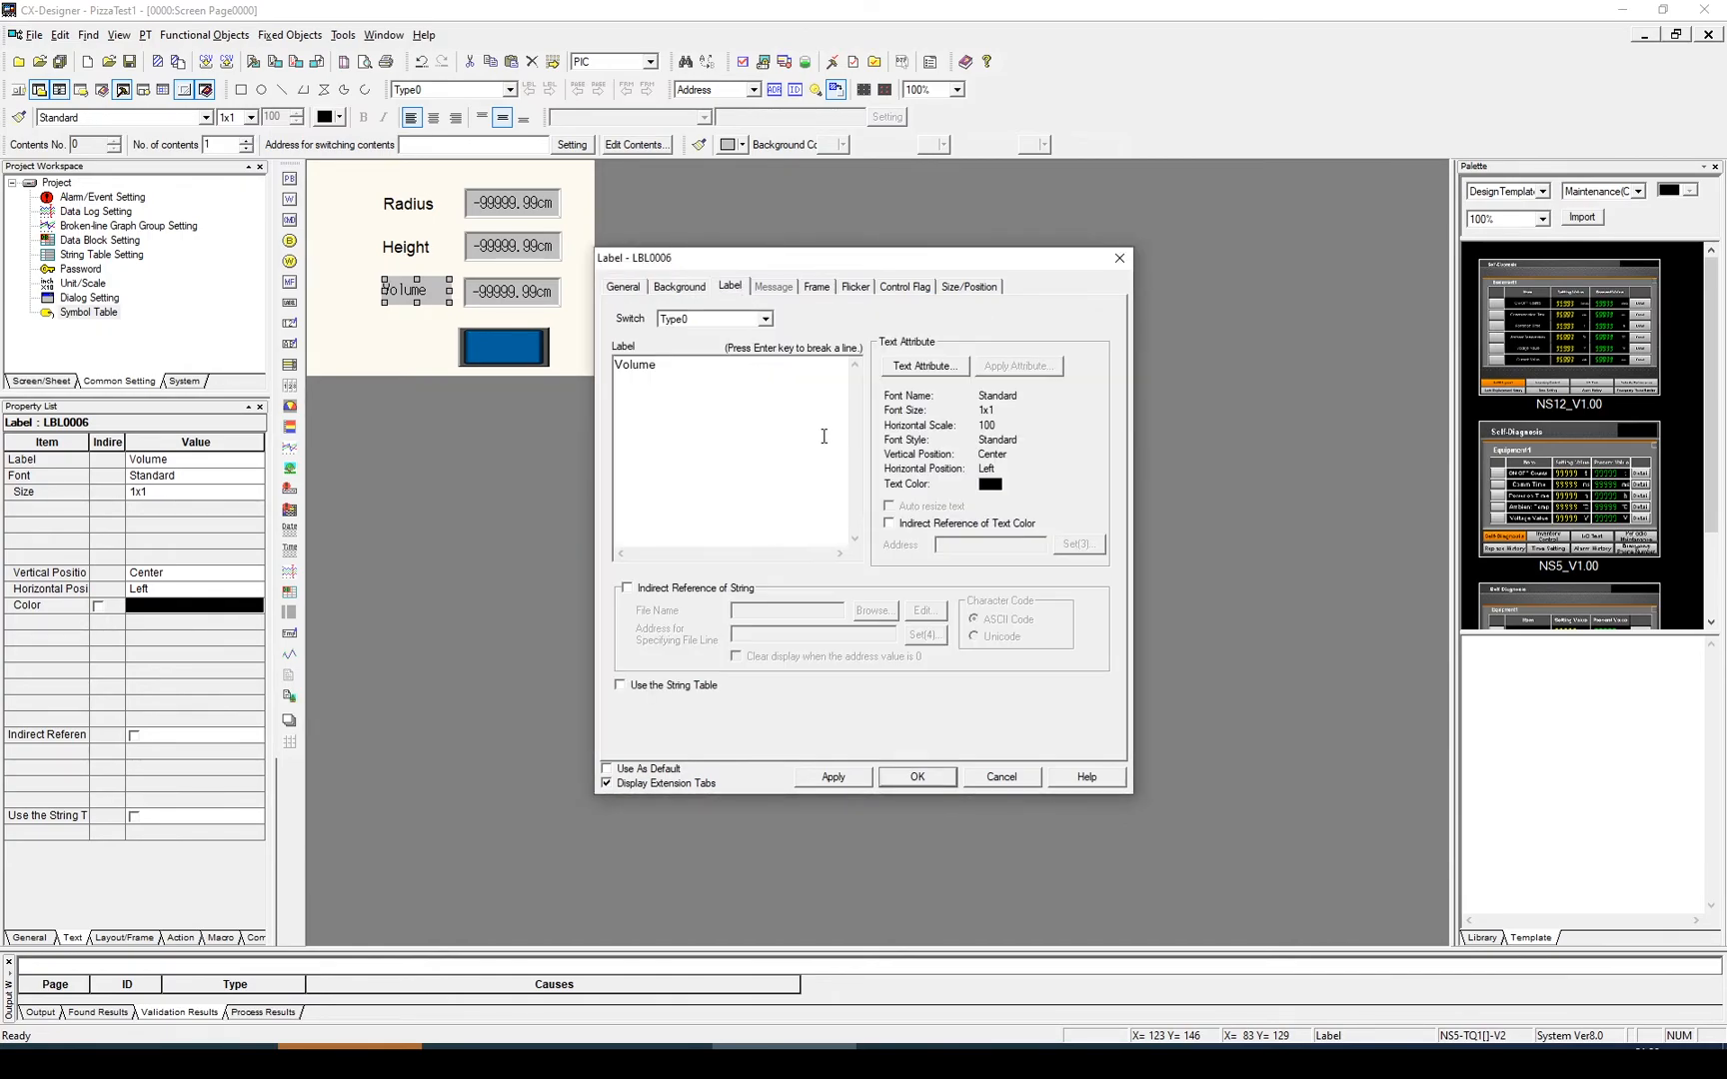
{"action": "left_click", "coordinate": [925, 365]}
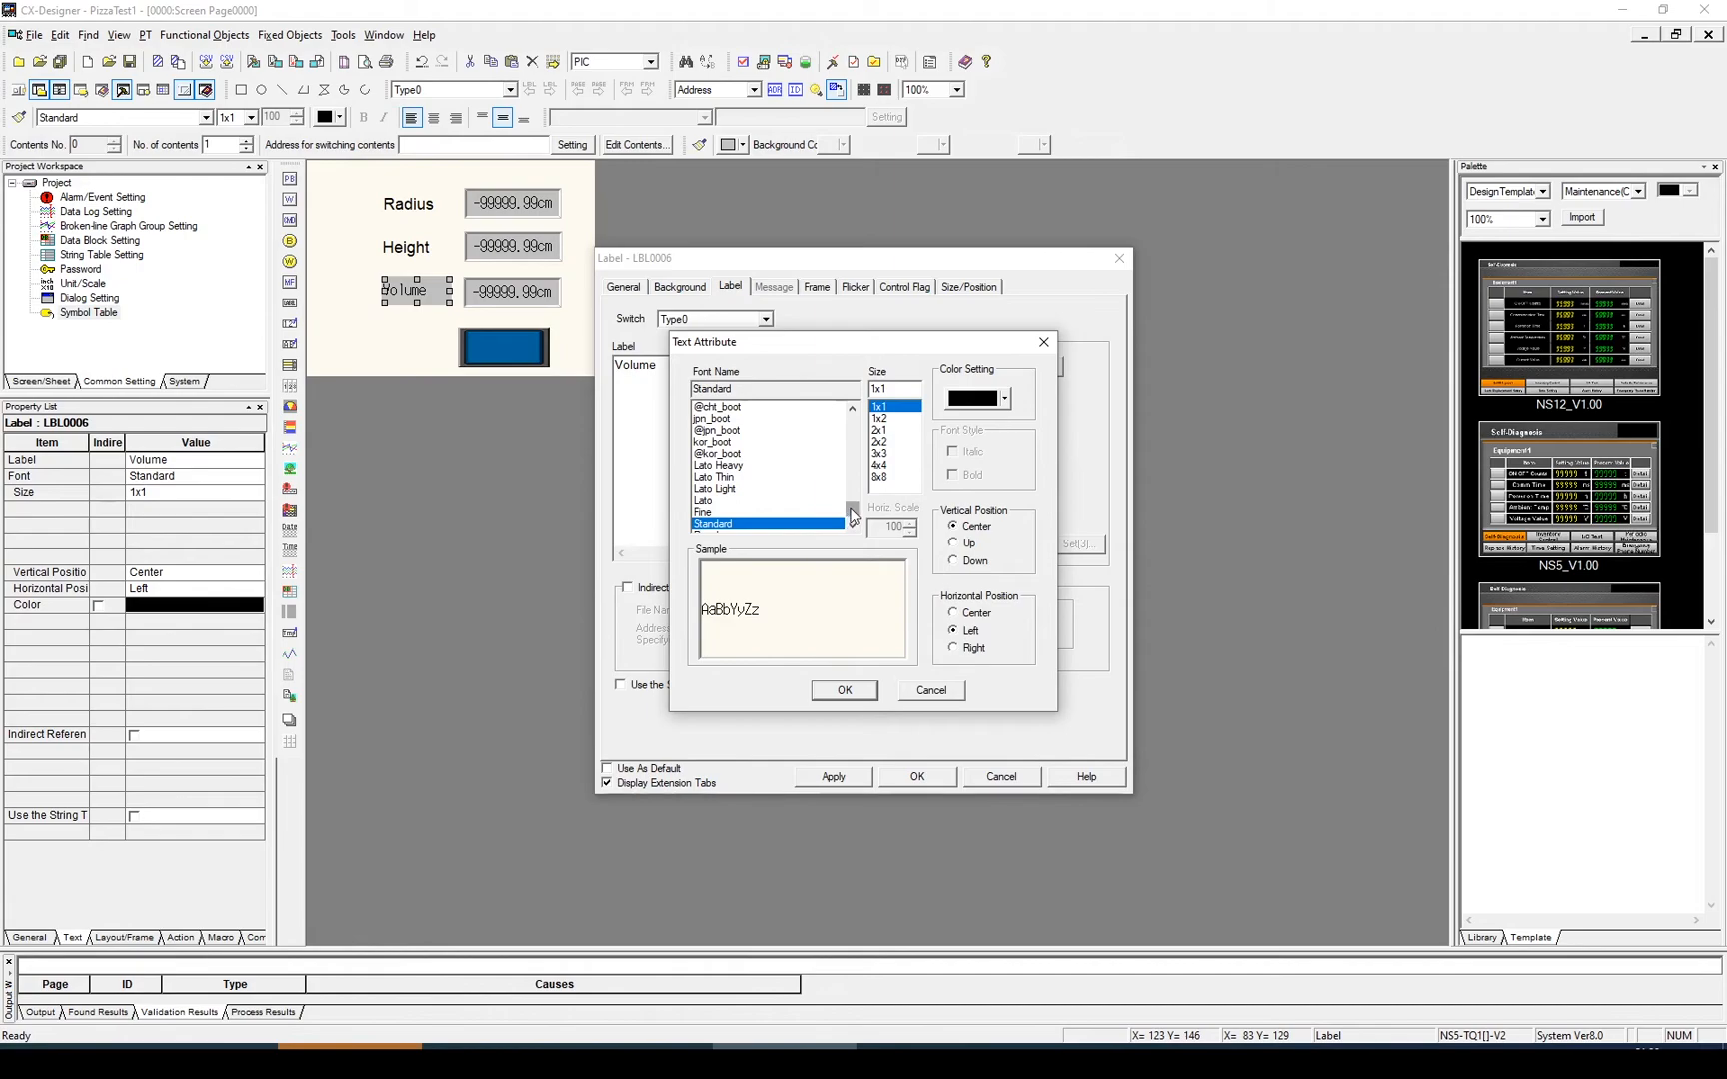
{"action": "left_click", "coordinate": [703, 418]}
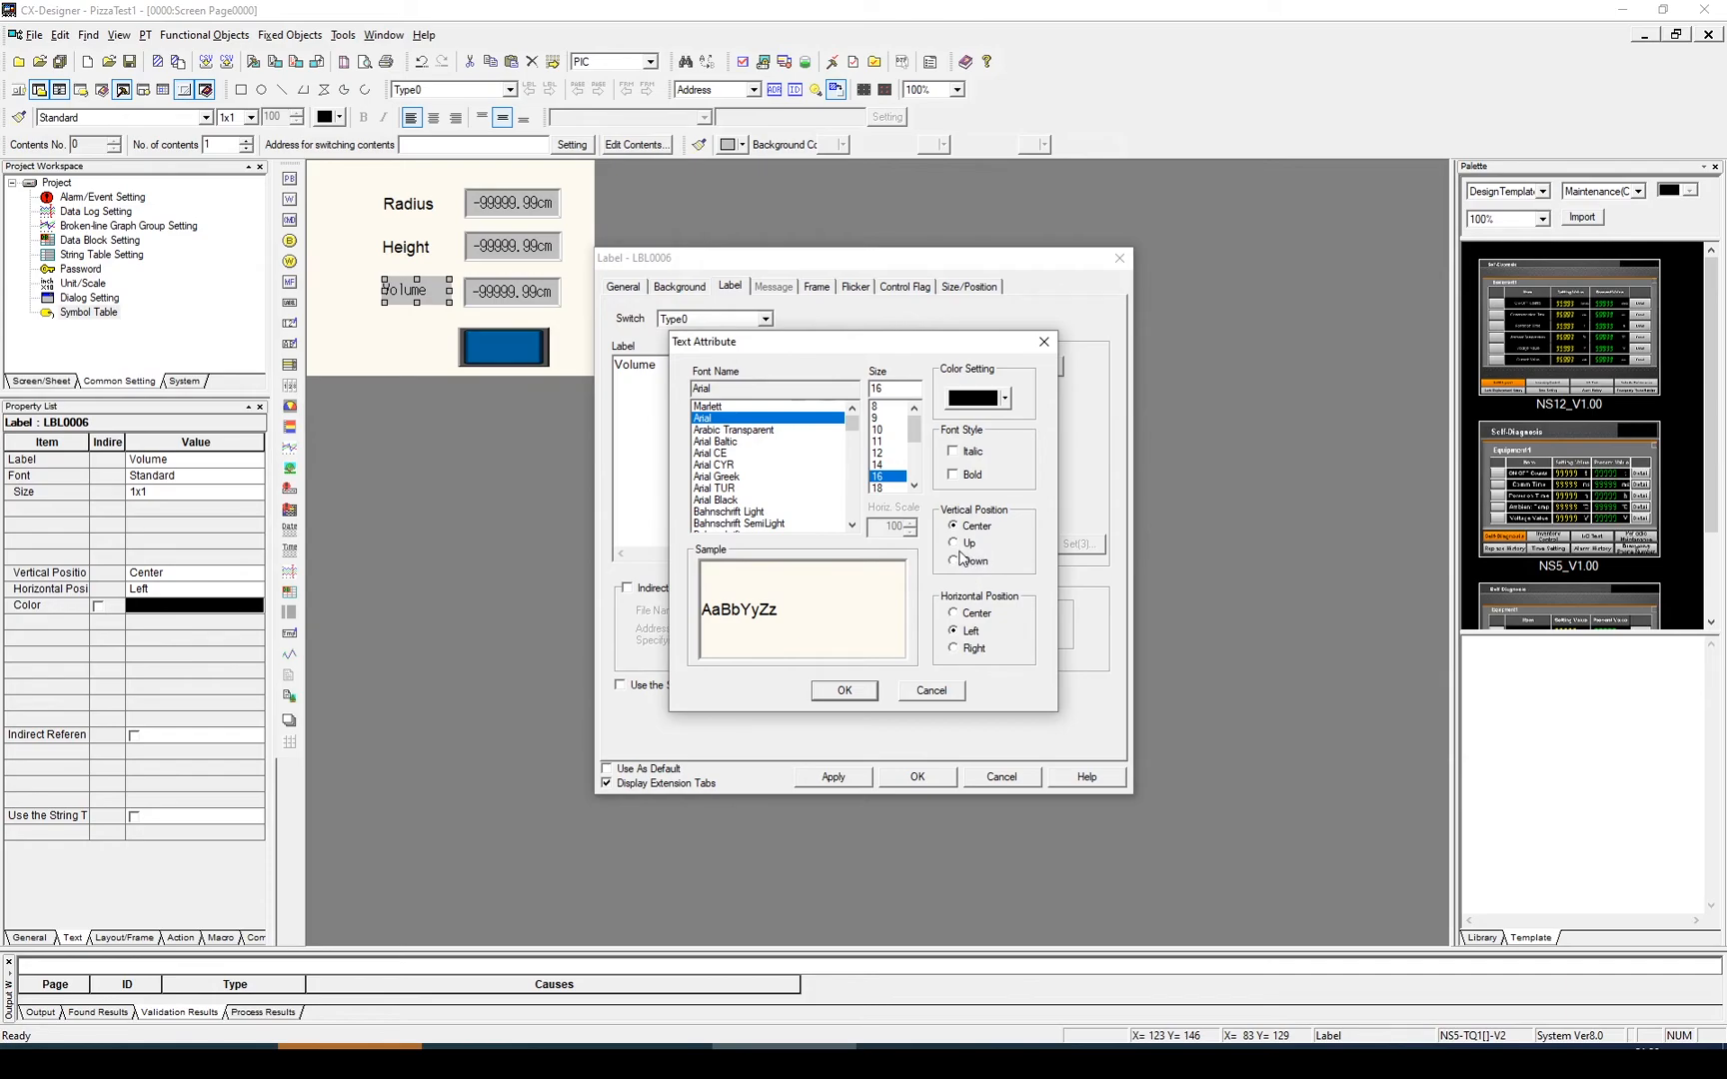
{"action": "mouse_move", "coordinate": [980, 487]}
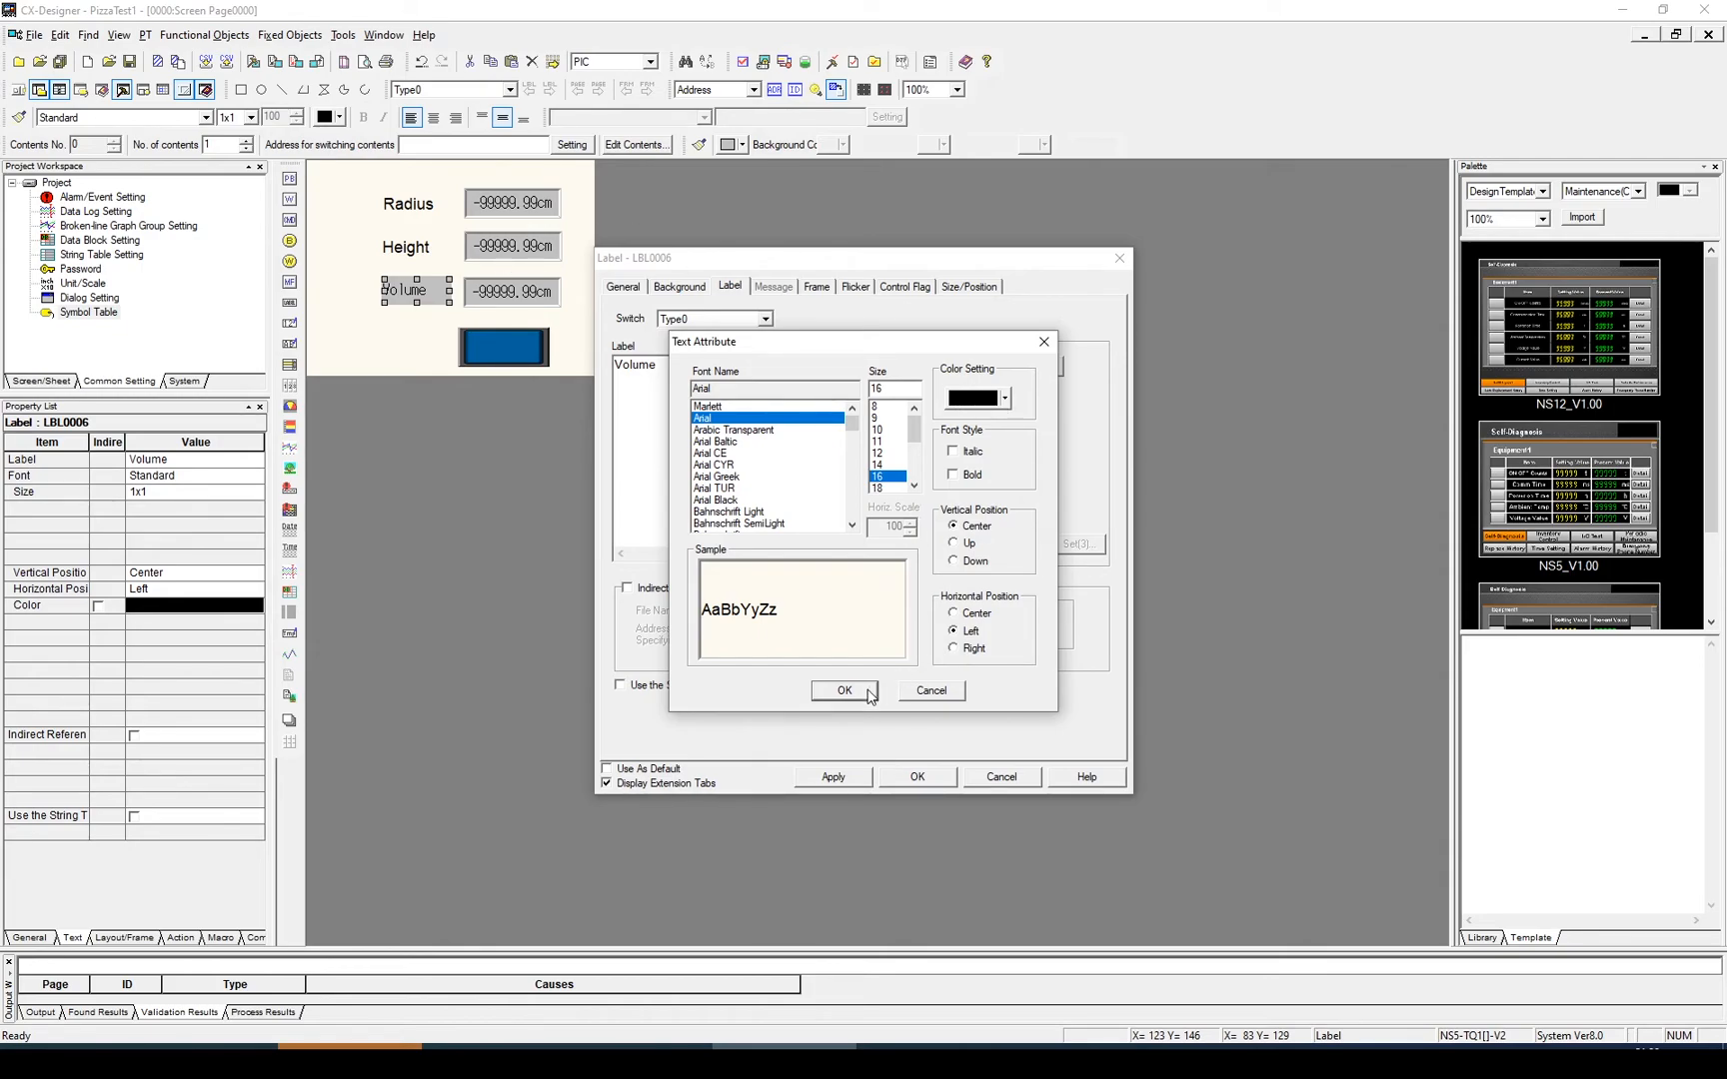
{"action": "left_click", "coordinate": [845, 692]}
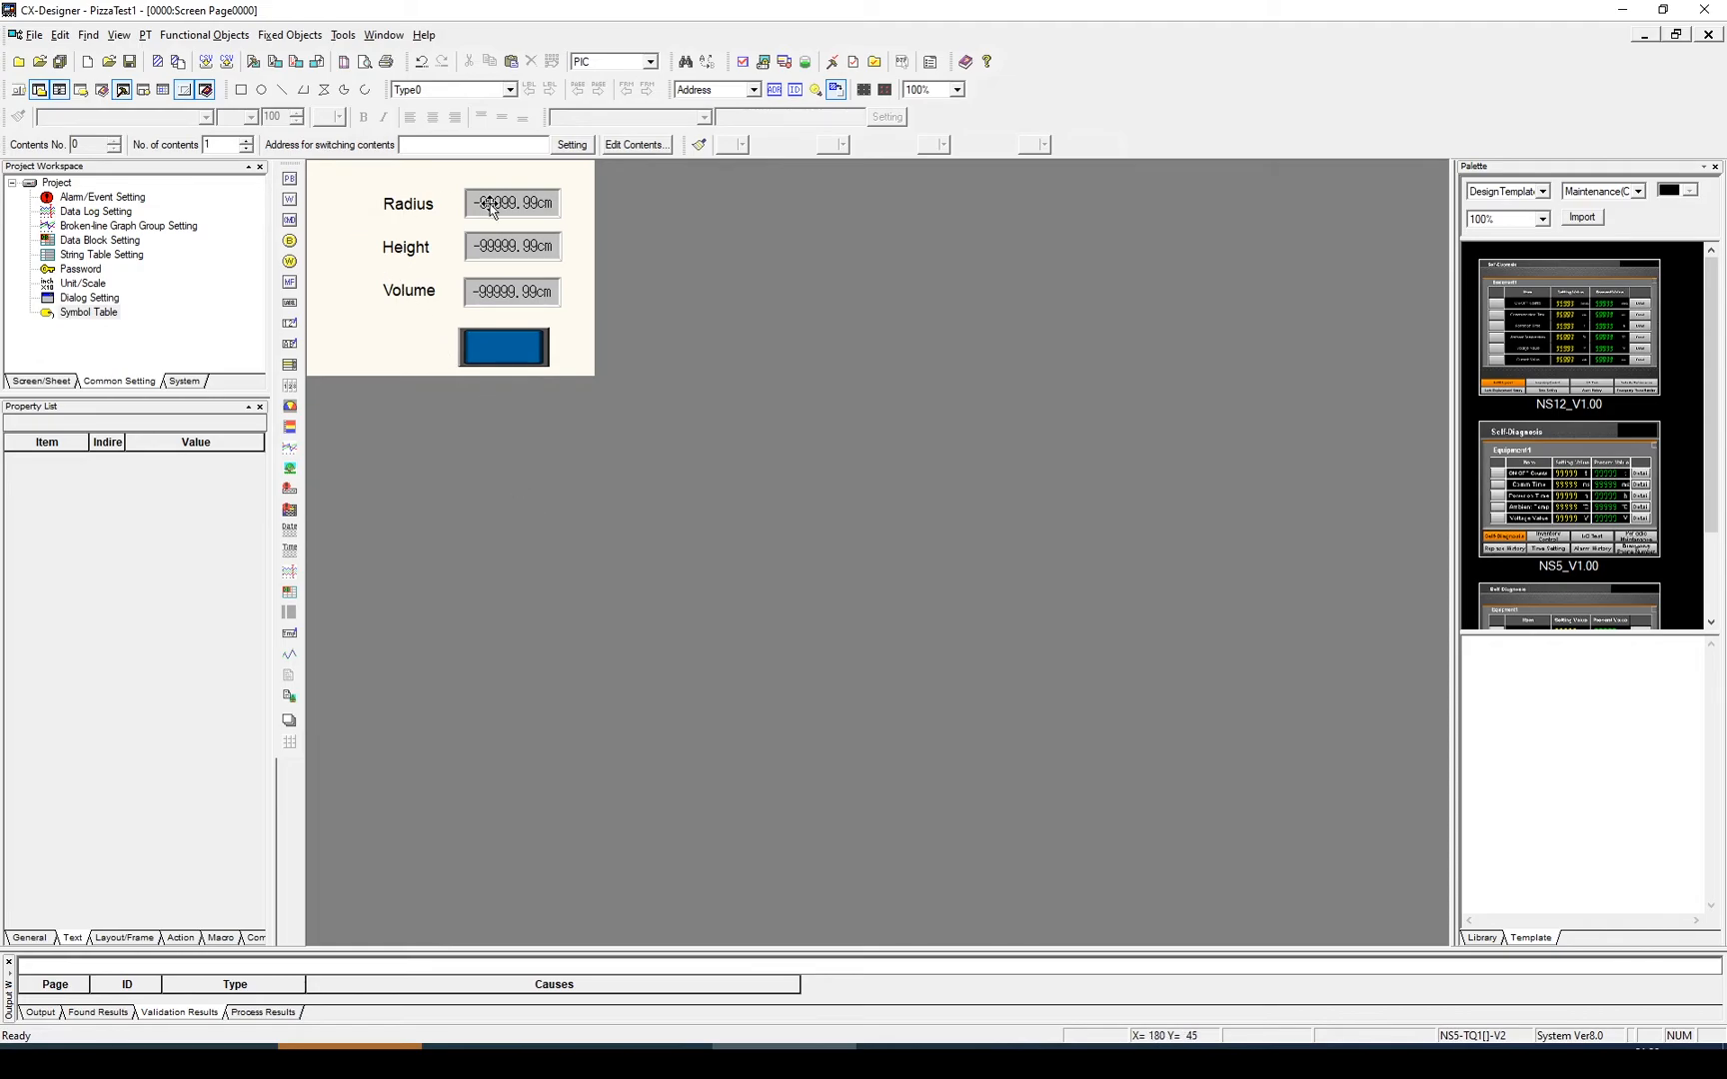
{"action": "left_click", "coordinate": [512, 203]}
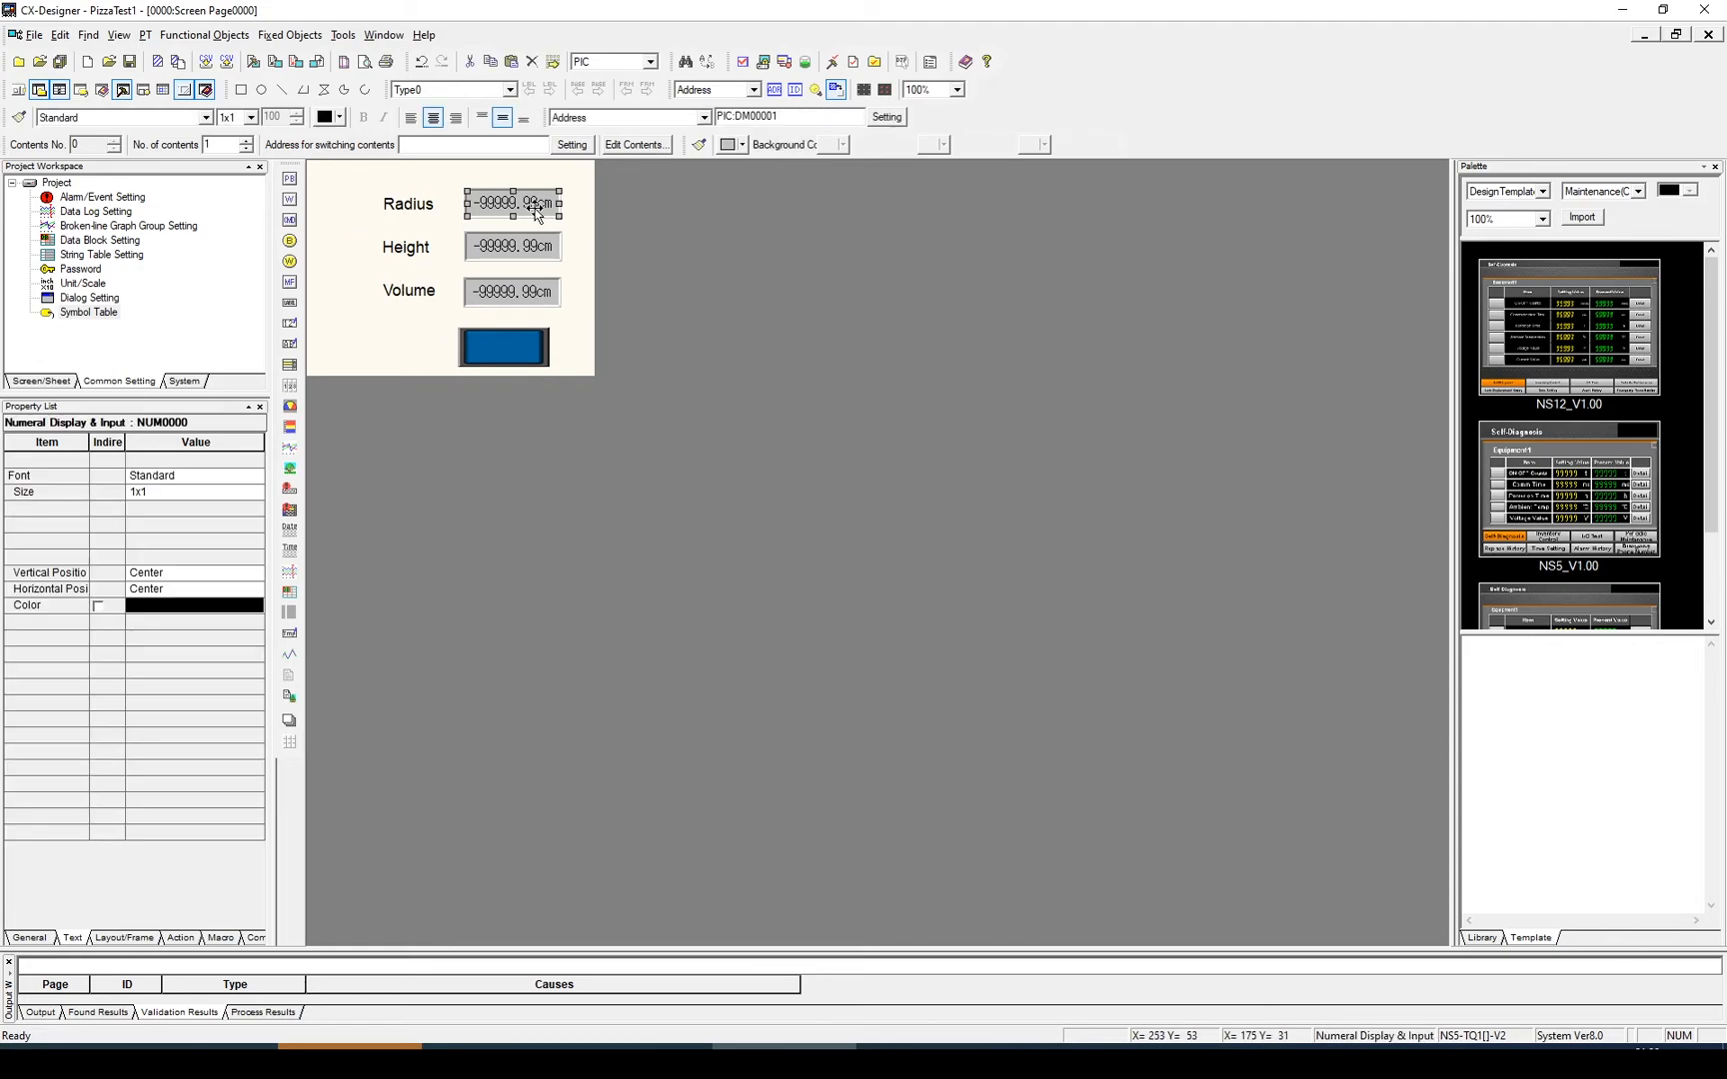
Set the Radius, Height and Volume numeral fields to a white background colour.
{"action": "double_click", "coordinate": [512, 204]}
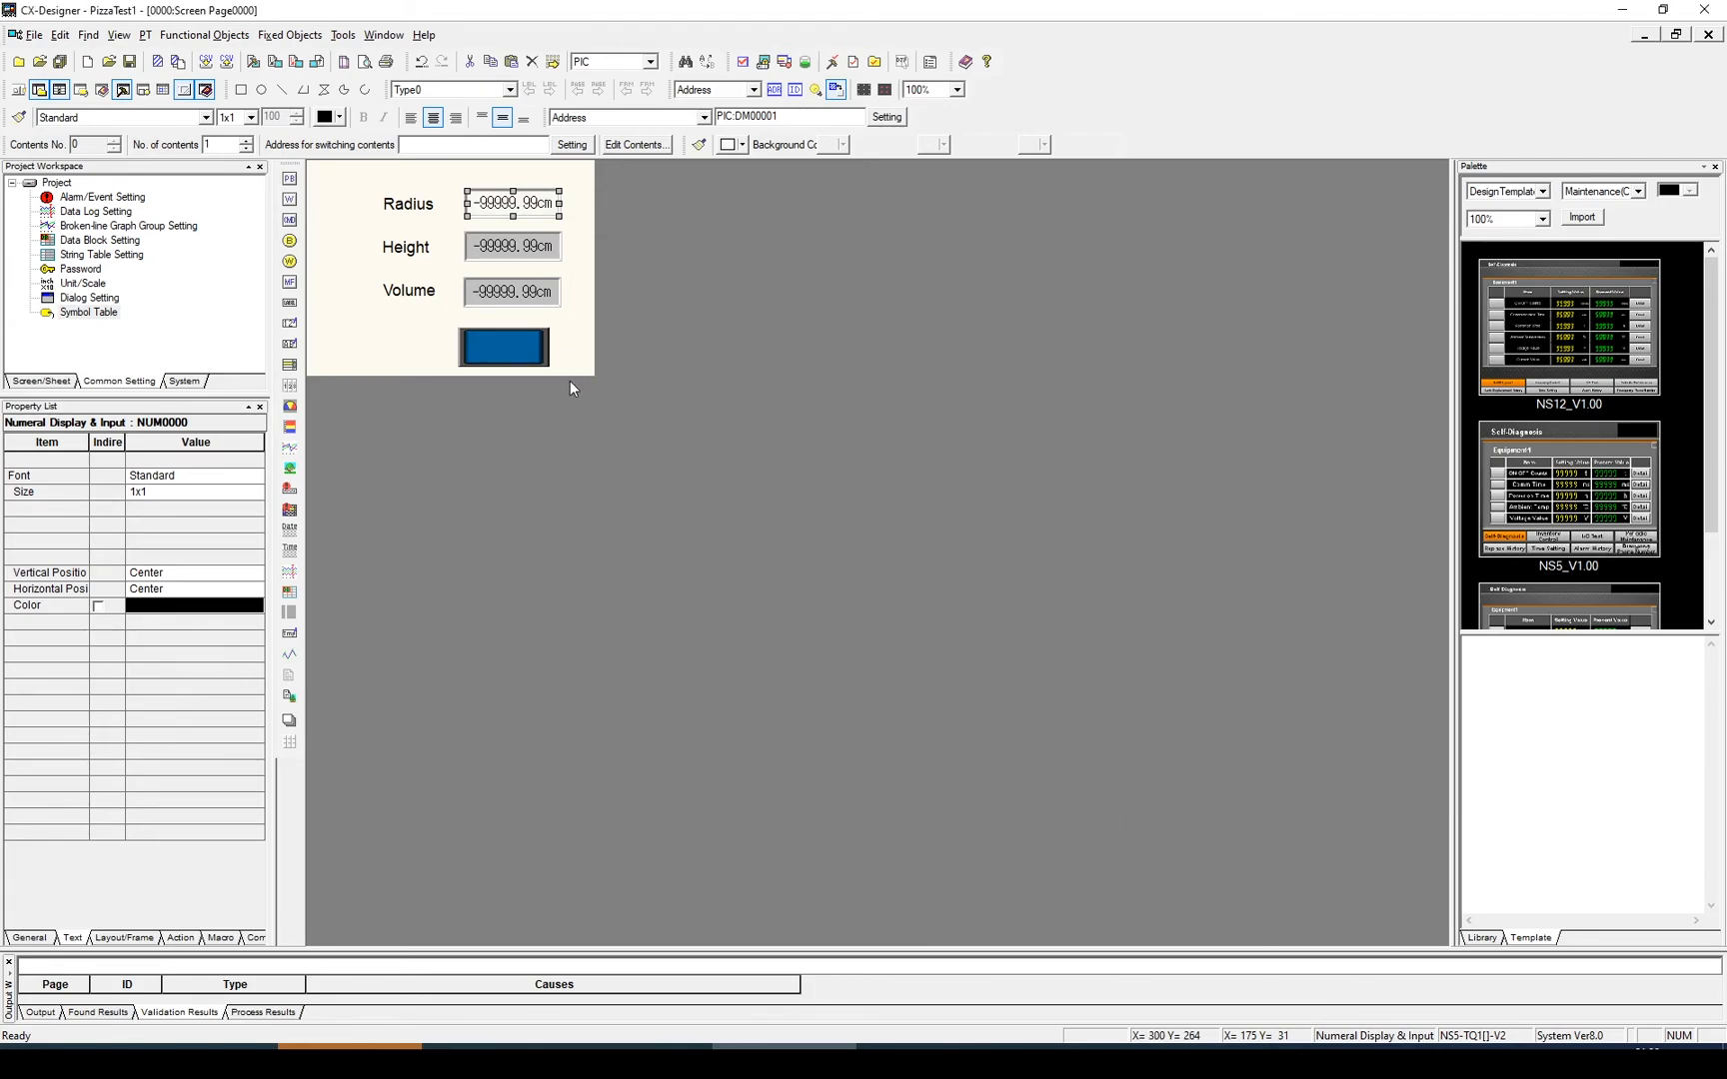
{"action": "double_click", "coordinate": [511, 246]}
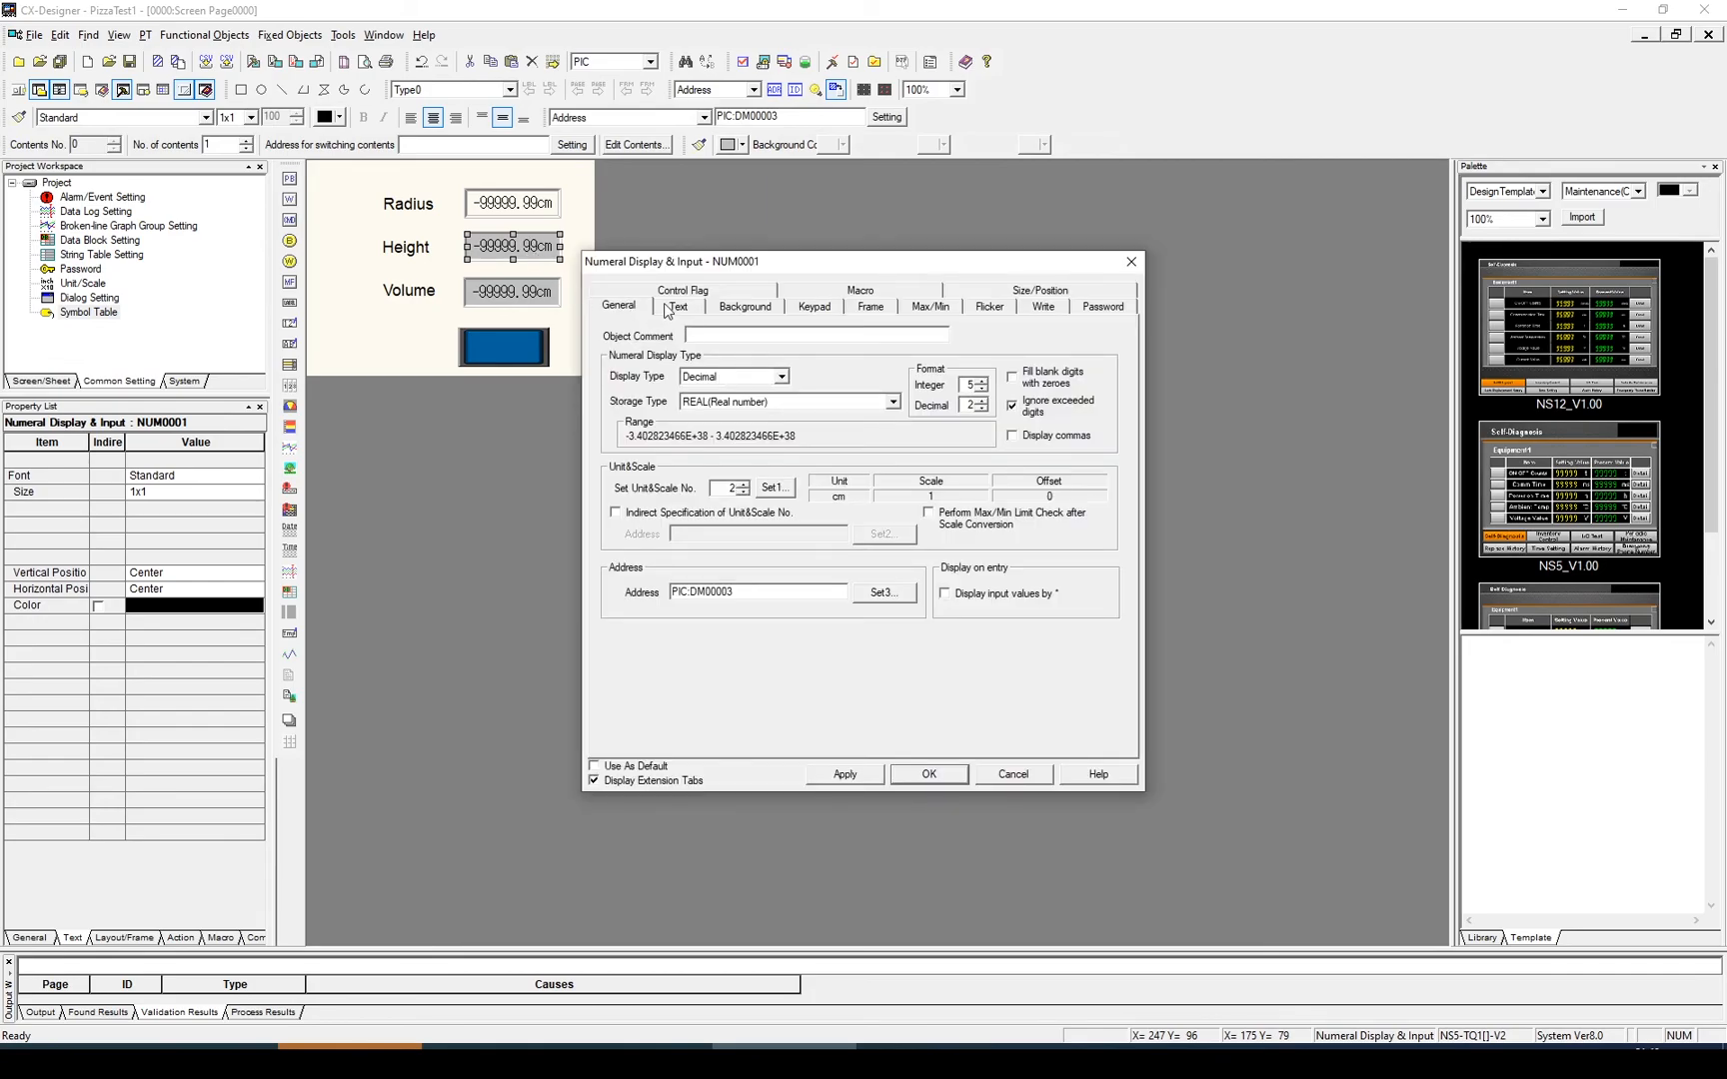
{"action": "left_click", "coordinate": [746, 306]}
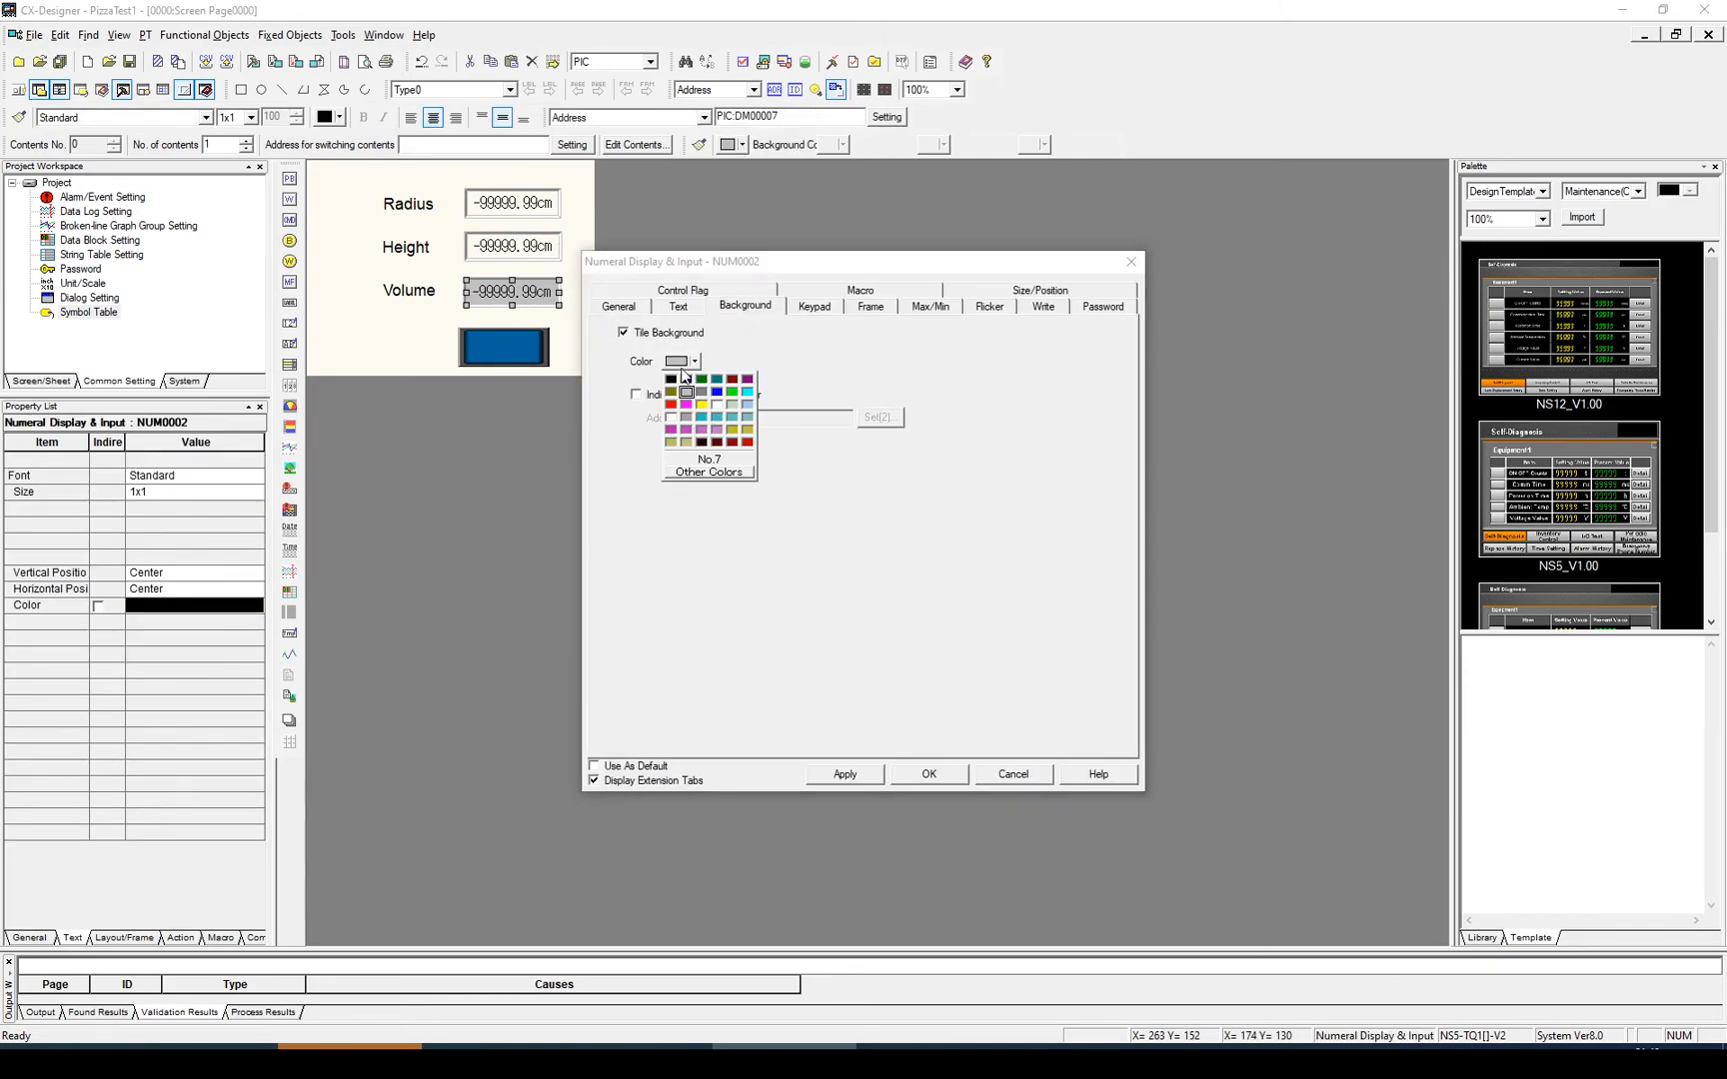
{"action": "left_click", "coordinate": [675, 392]}
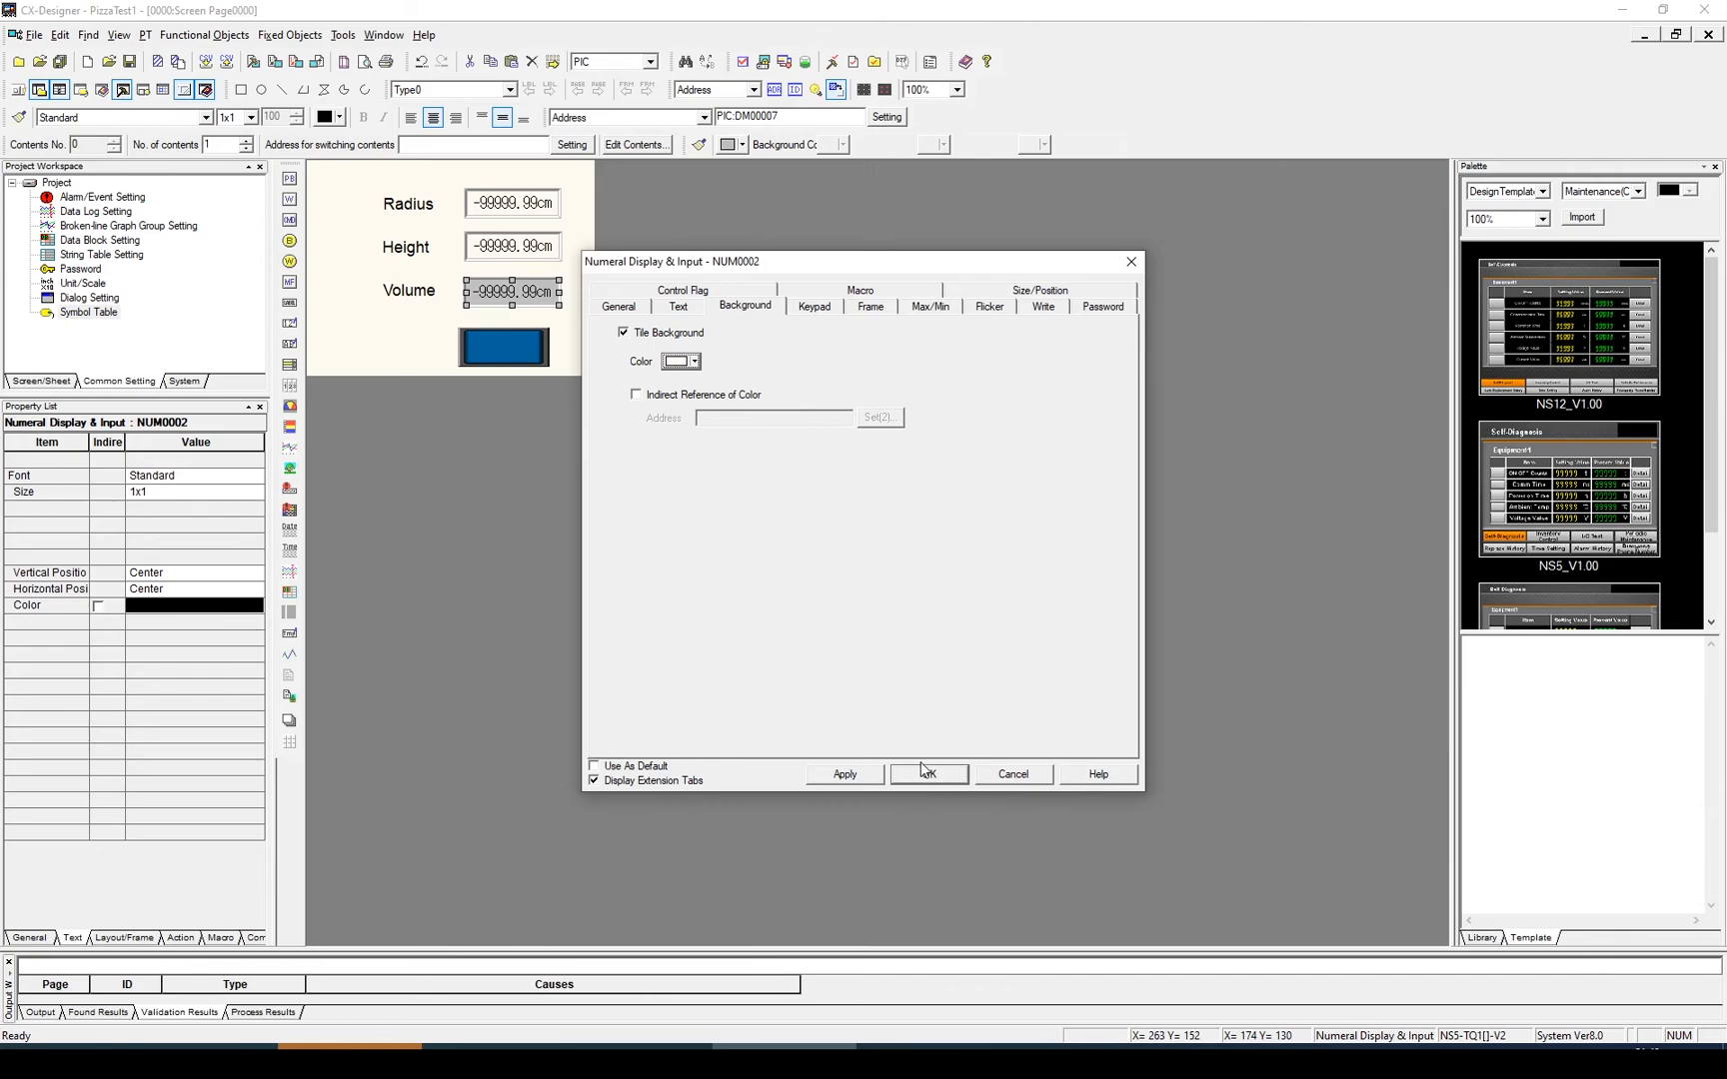
{"action": "left_click", "coordinate": [929, 774]}
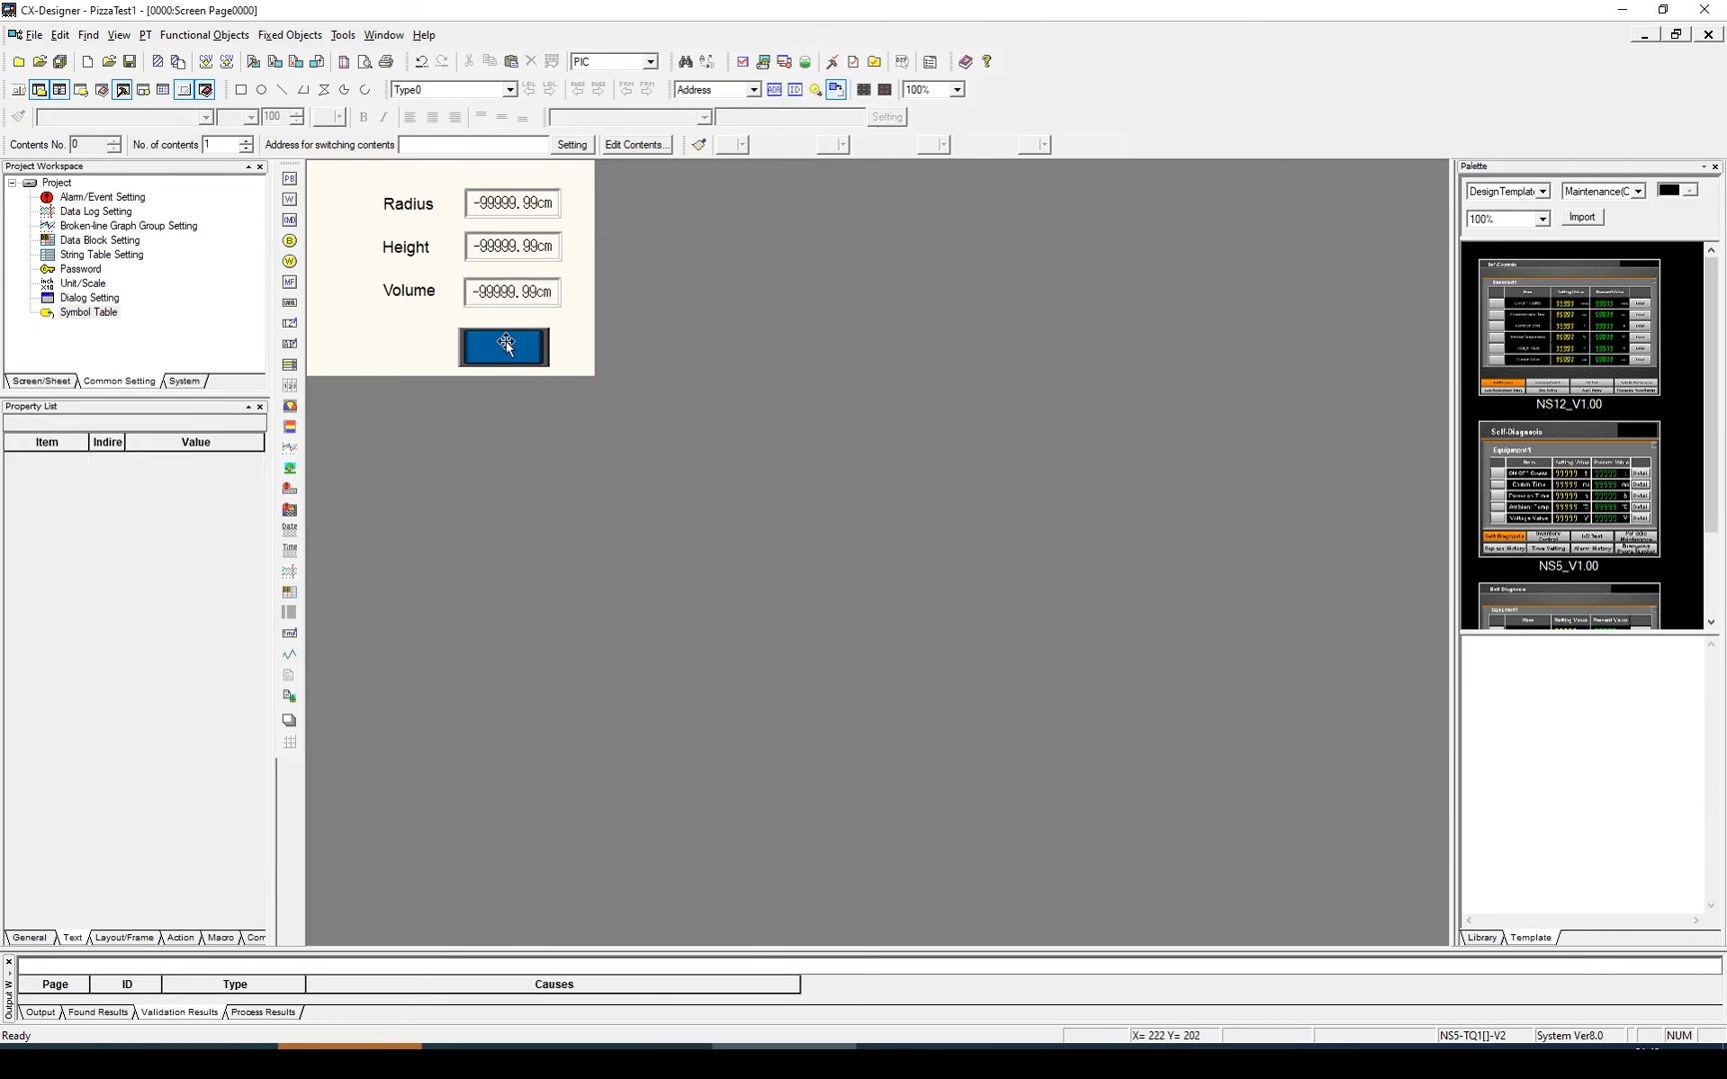
{"action": "double_click", "coordinate": [504, 348]}
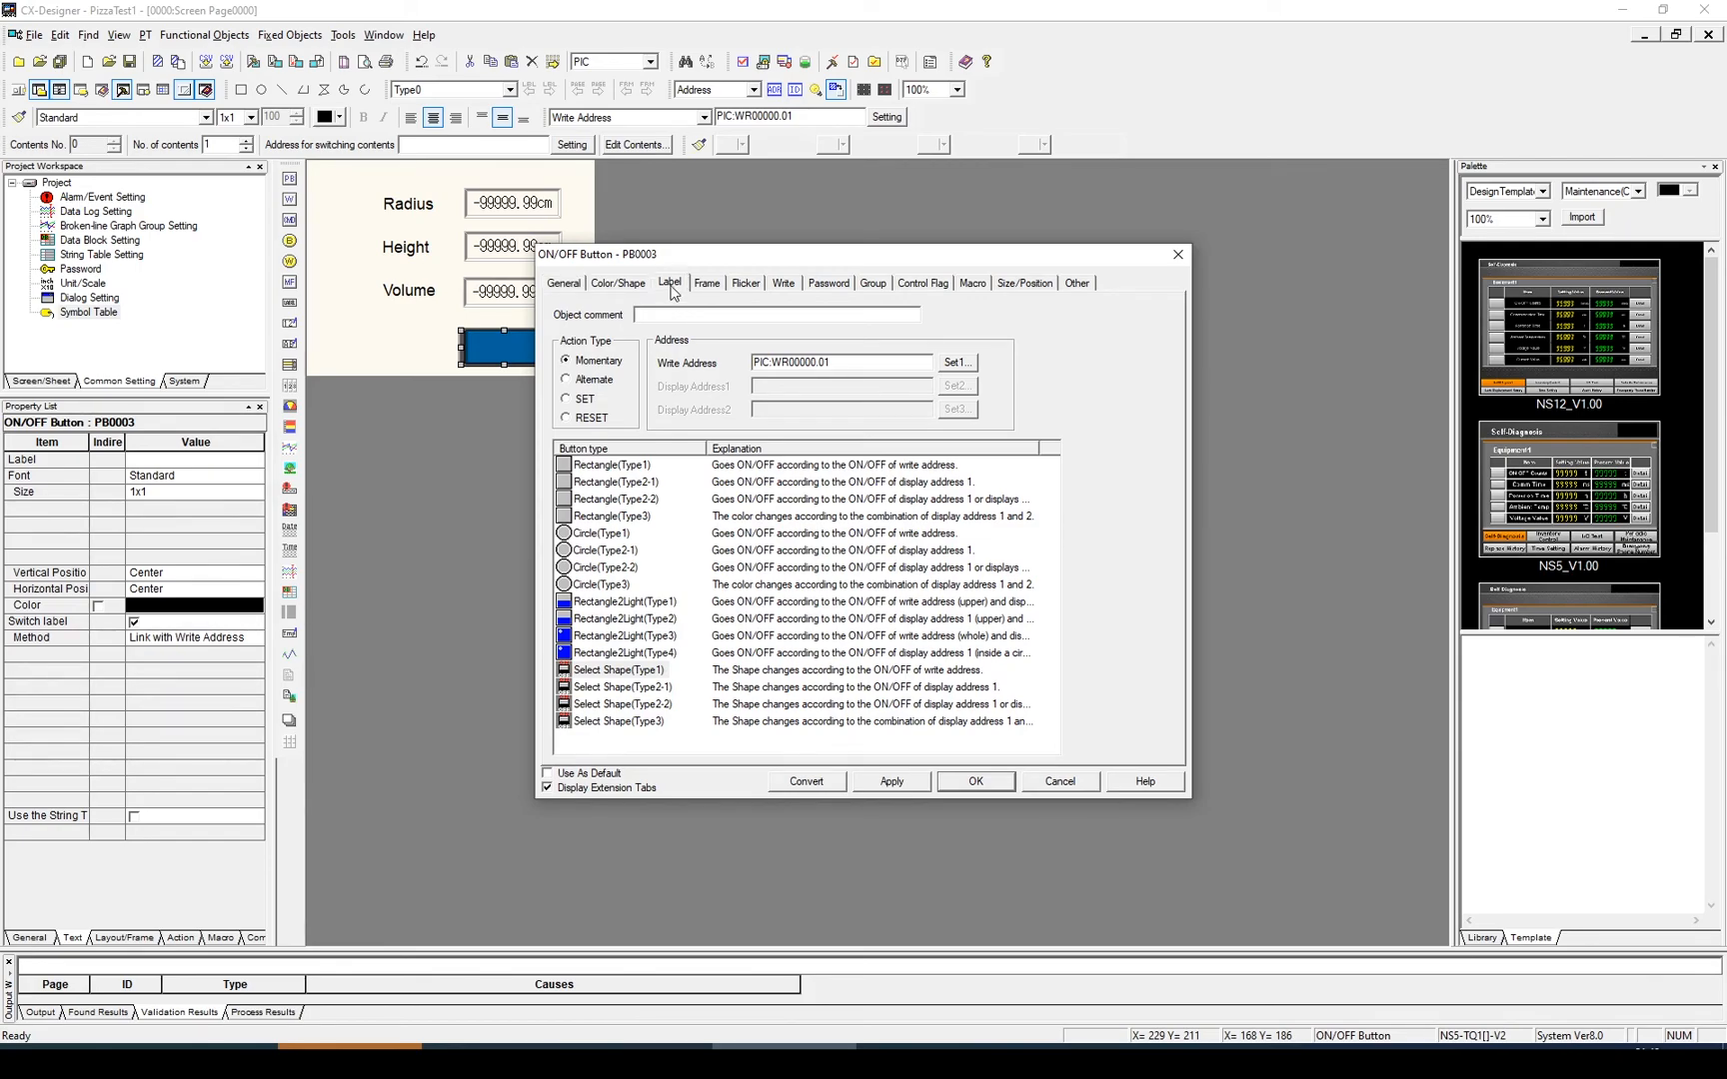
Give the ON/OFF button the label text 'Go'.
{"action": "left_click", "coordinate": [669, 284]}
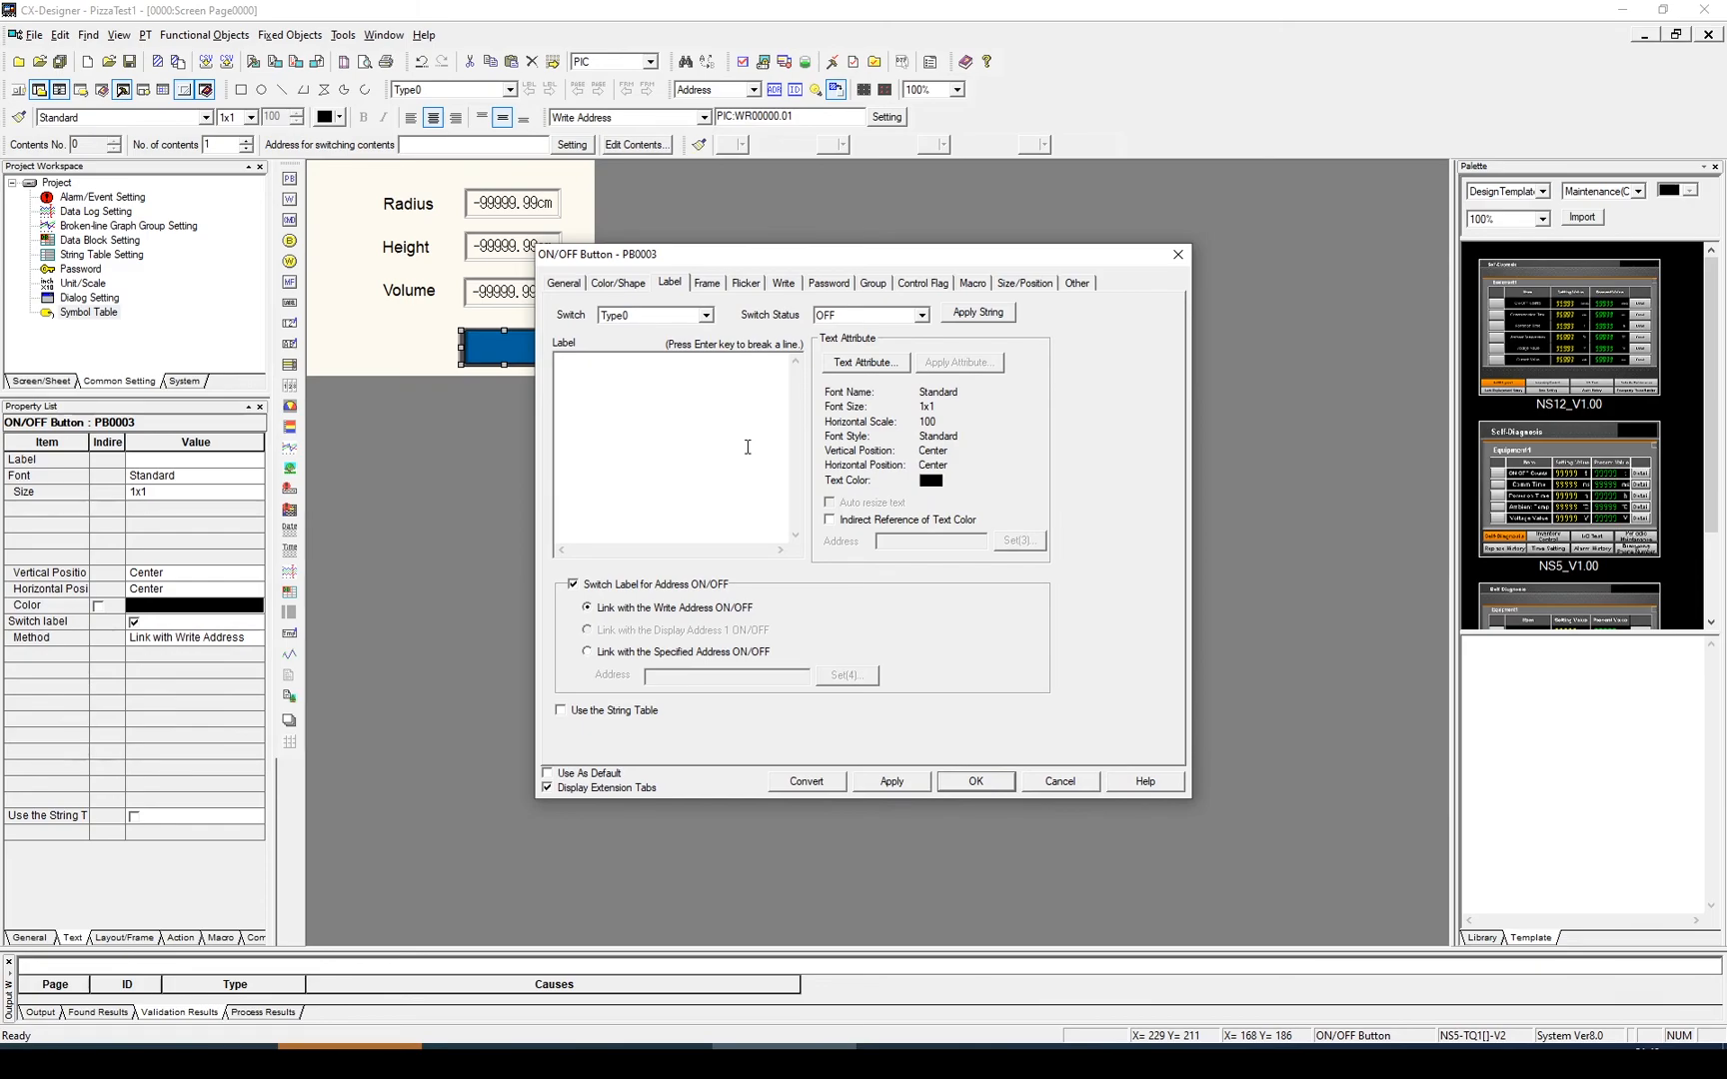
{"action": "type", "text": "Go"}
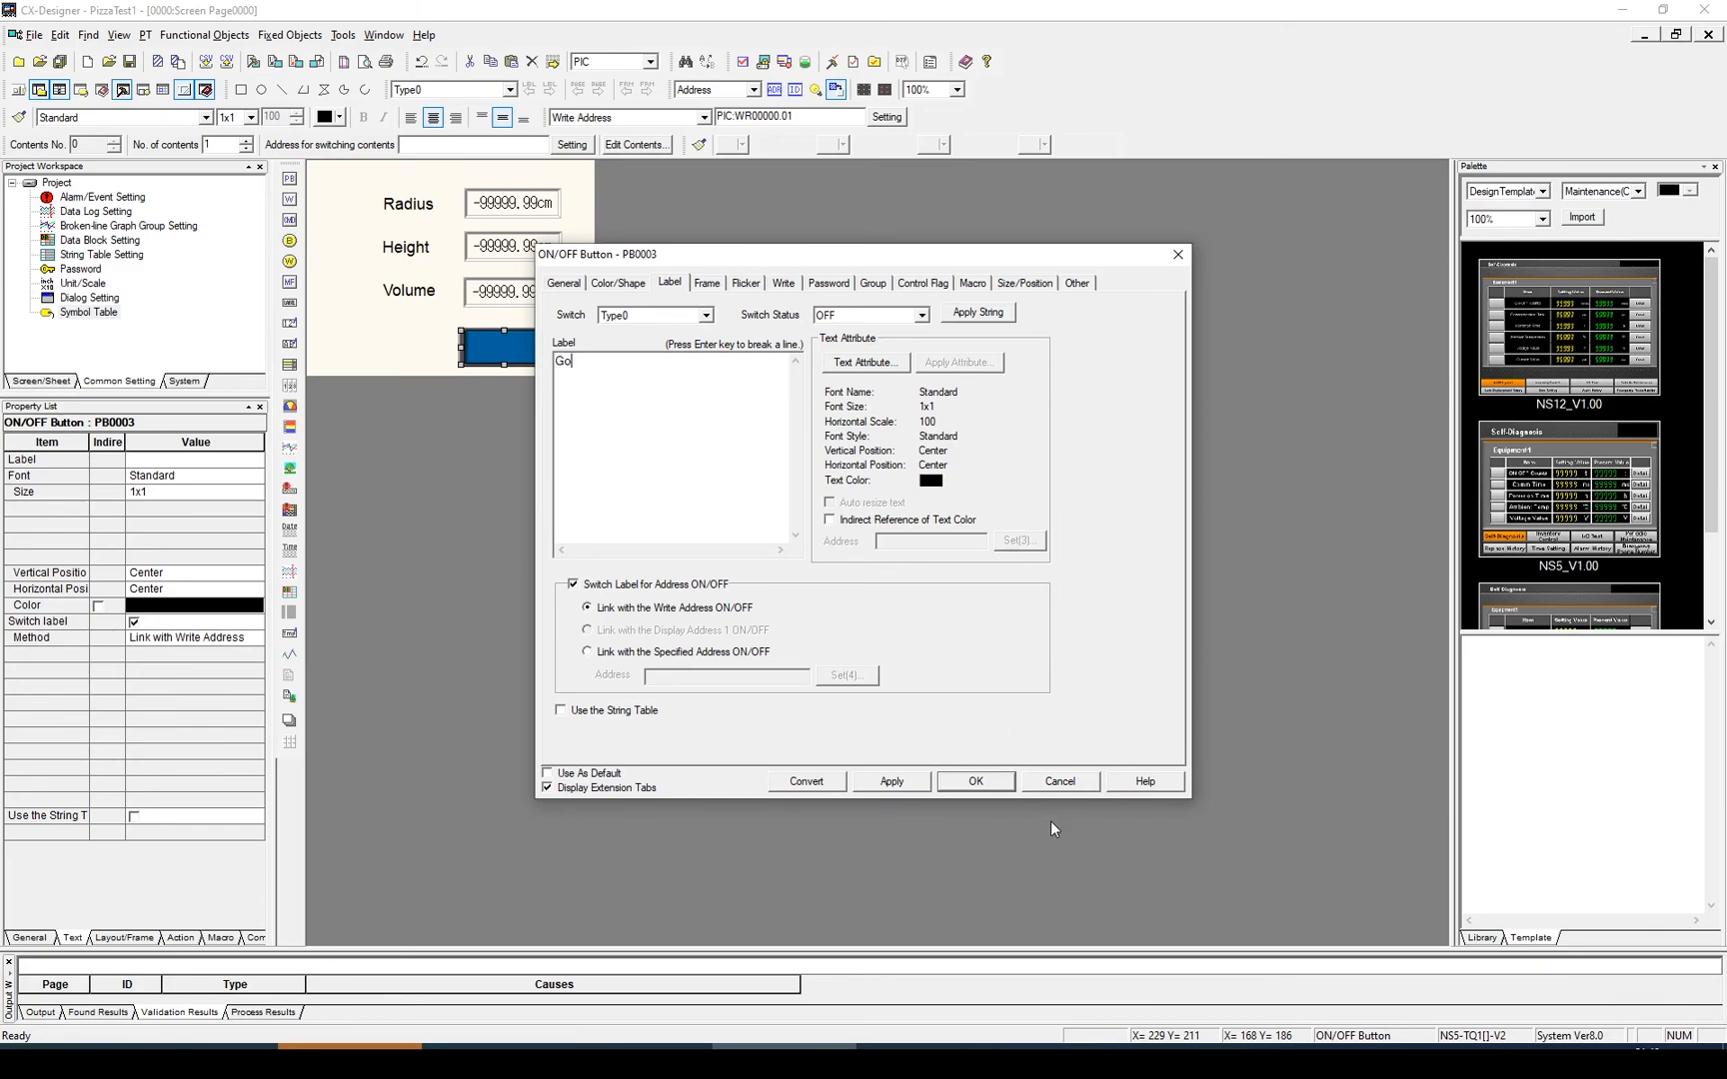
{"action": "left_click", "coordinate": [976, 782]}
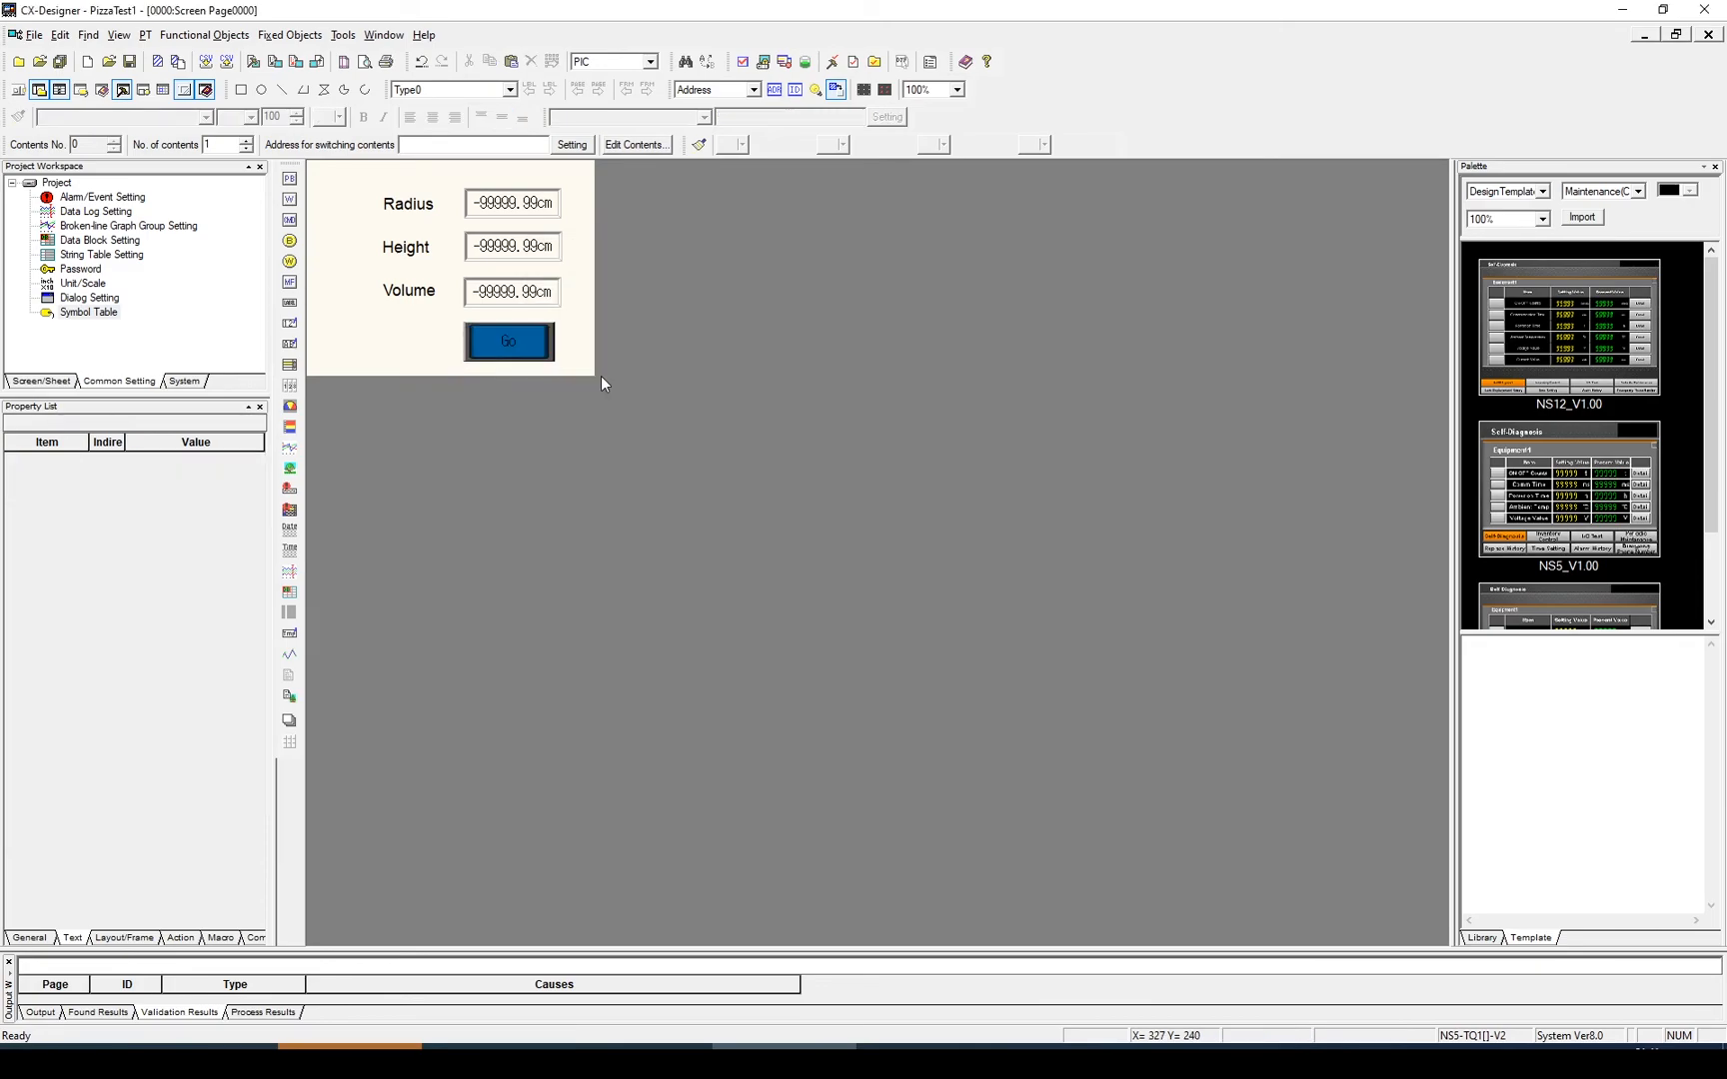
{"action": "mouse_move", "coordinate": [533, 300]}
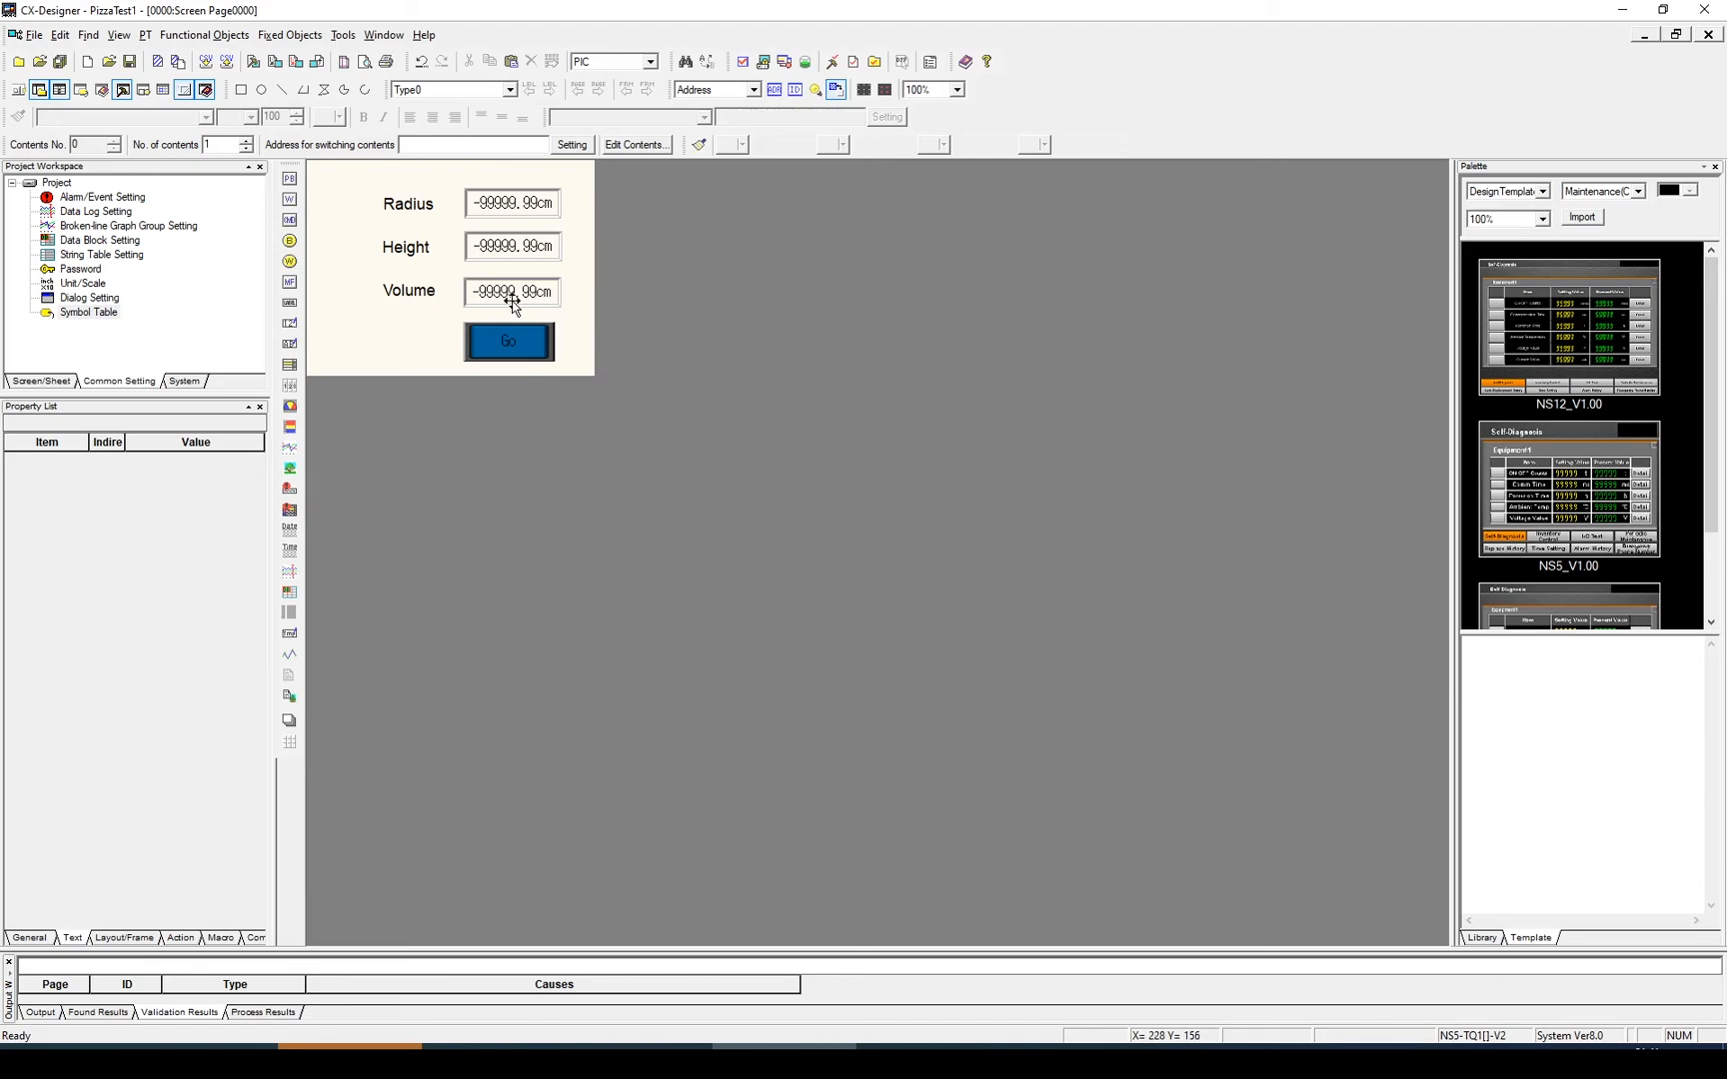
{"action": "mouse_move", "coordinate": [503, 304]}
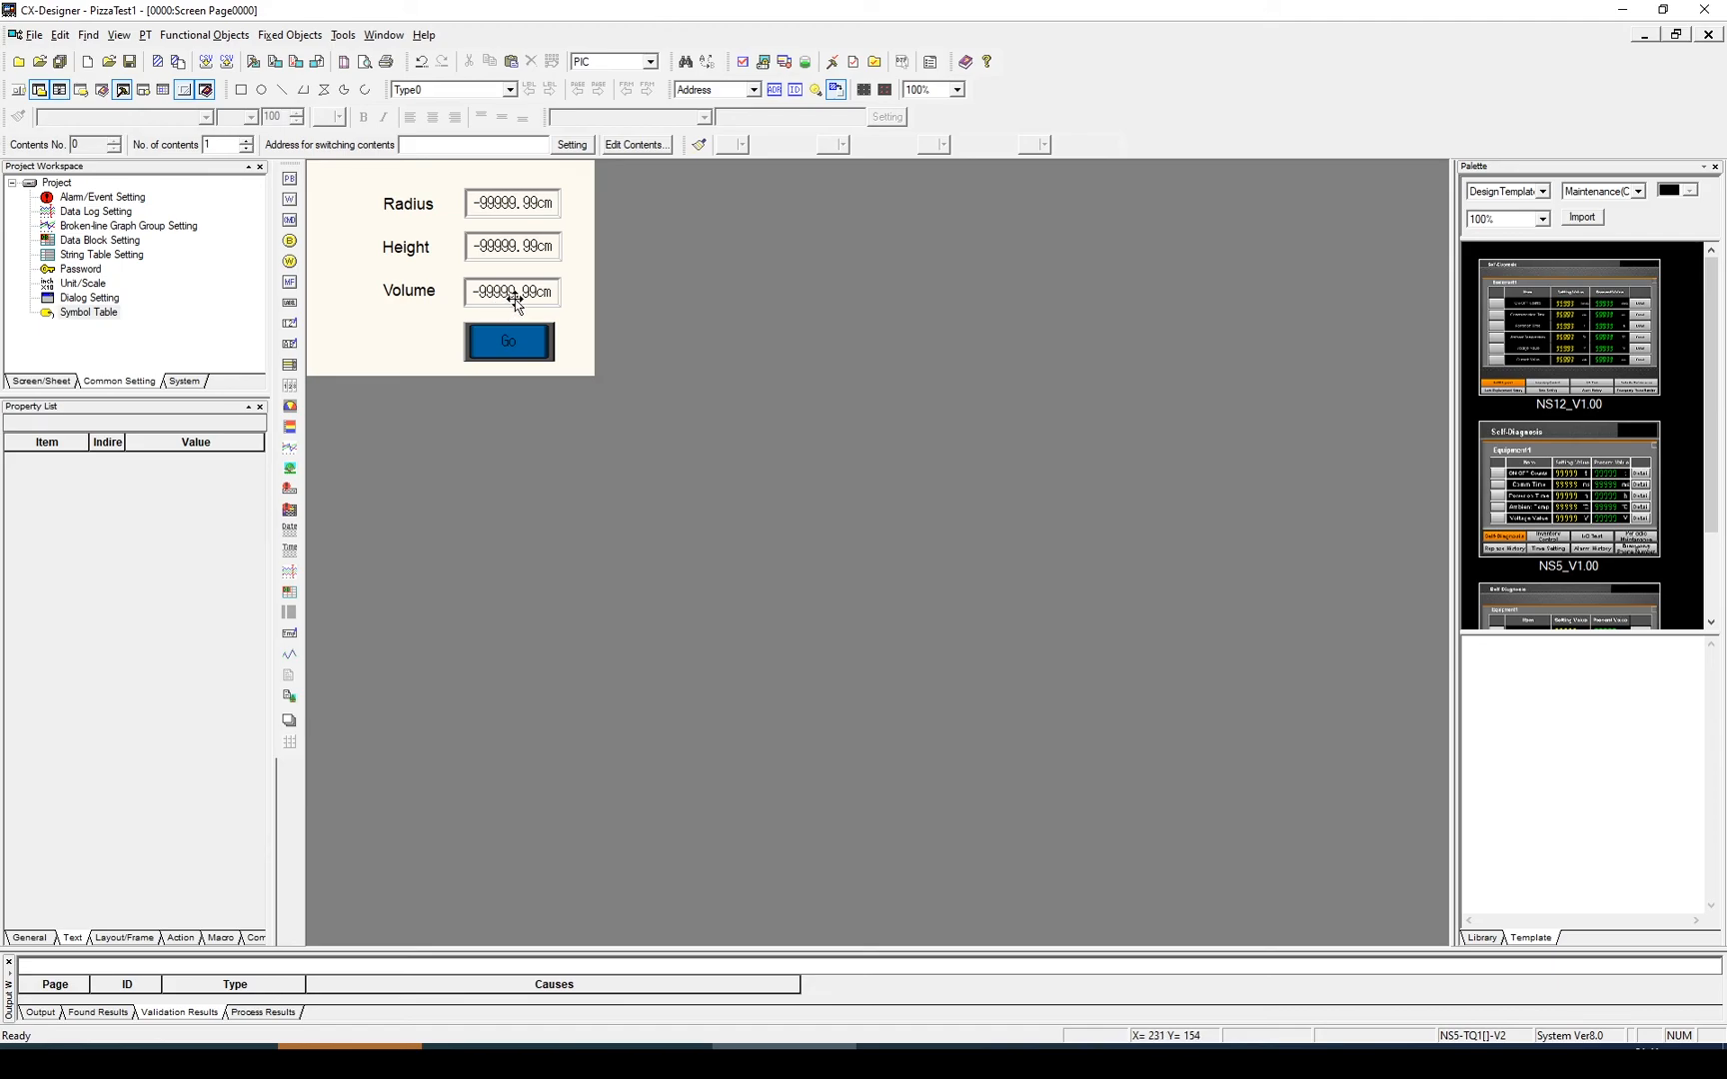
{"action": "double_click", "coordinate": [512, 292]}
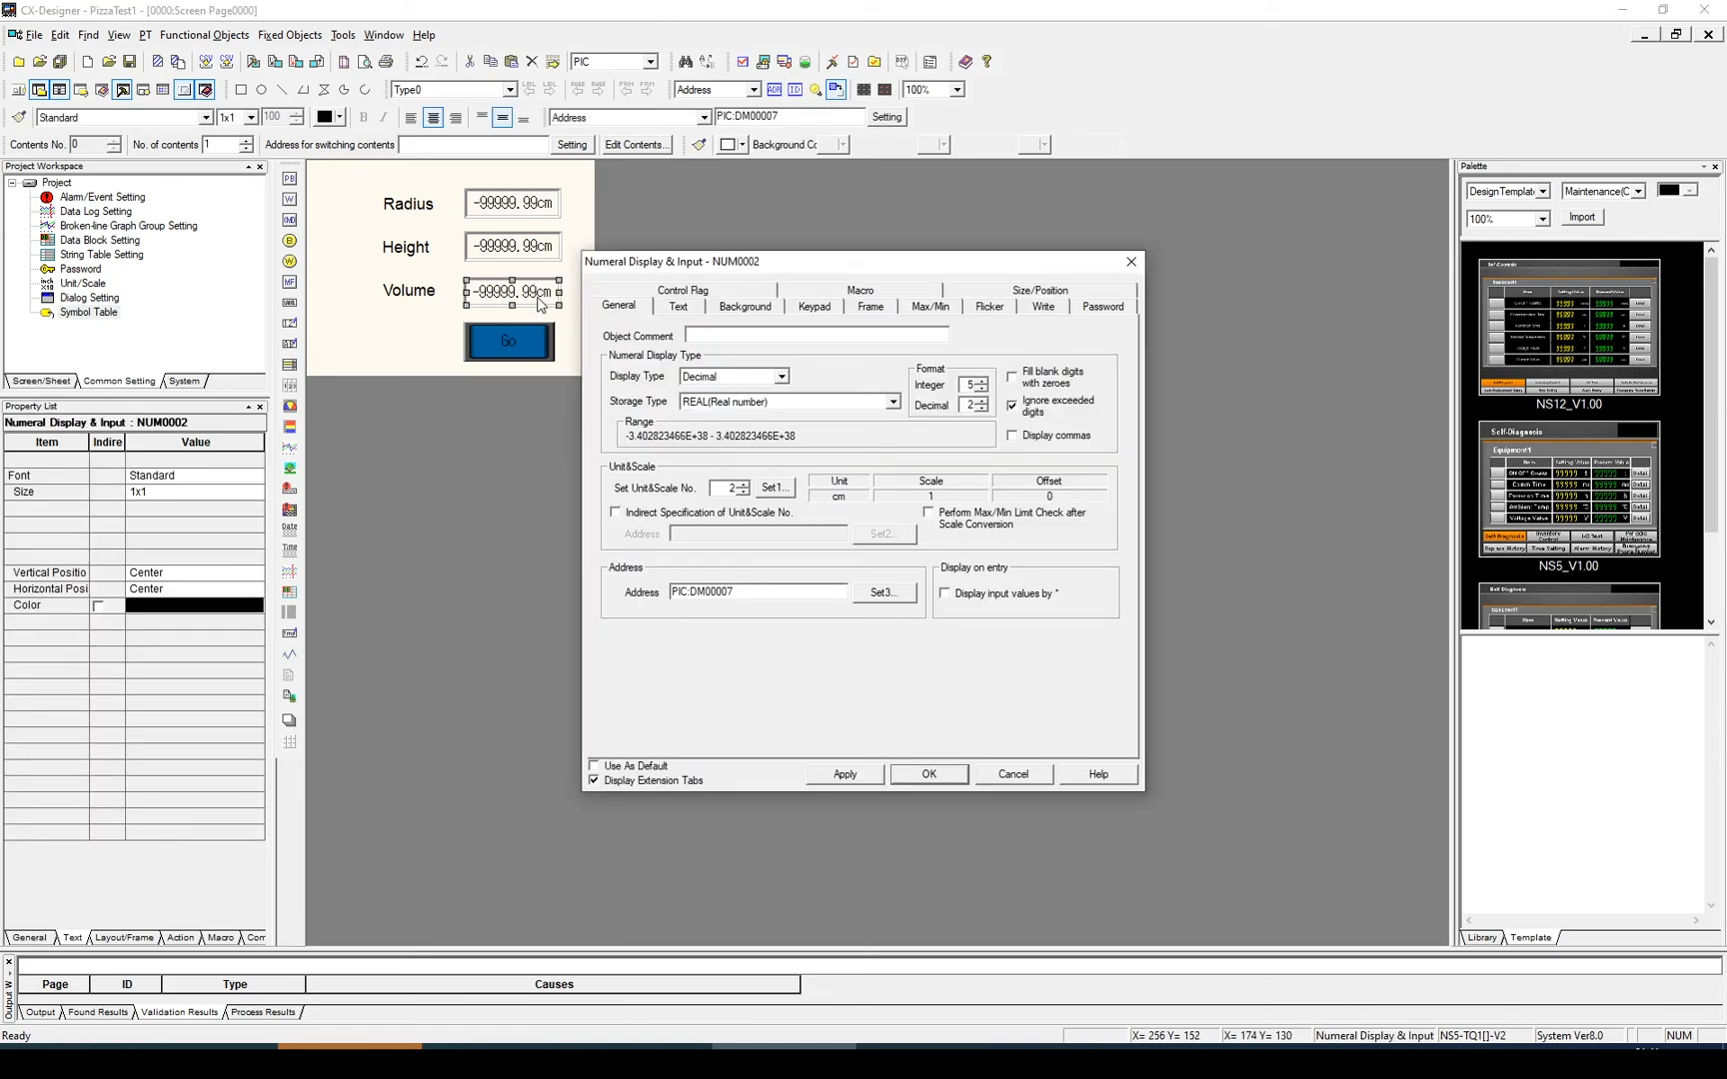
Set the Volume field's Input control flag to Disable so it is read-only.
{"action": "left_click", "coordinate": [683, 289]}
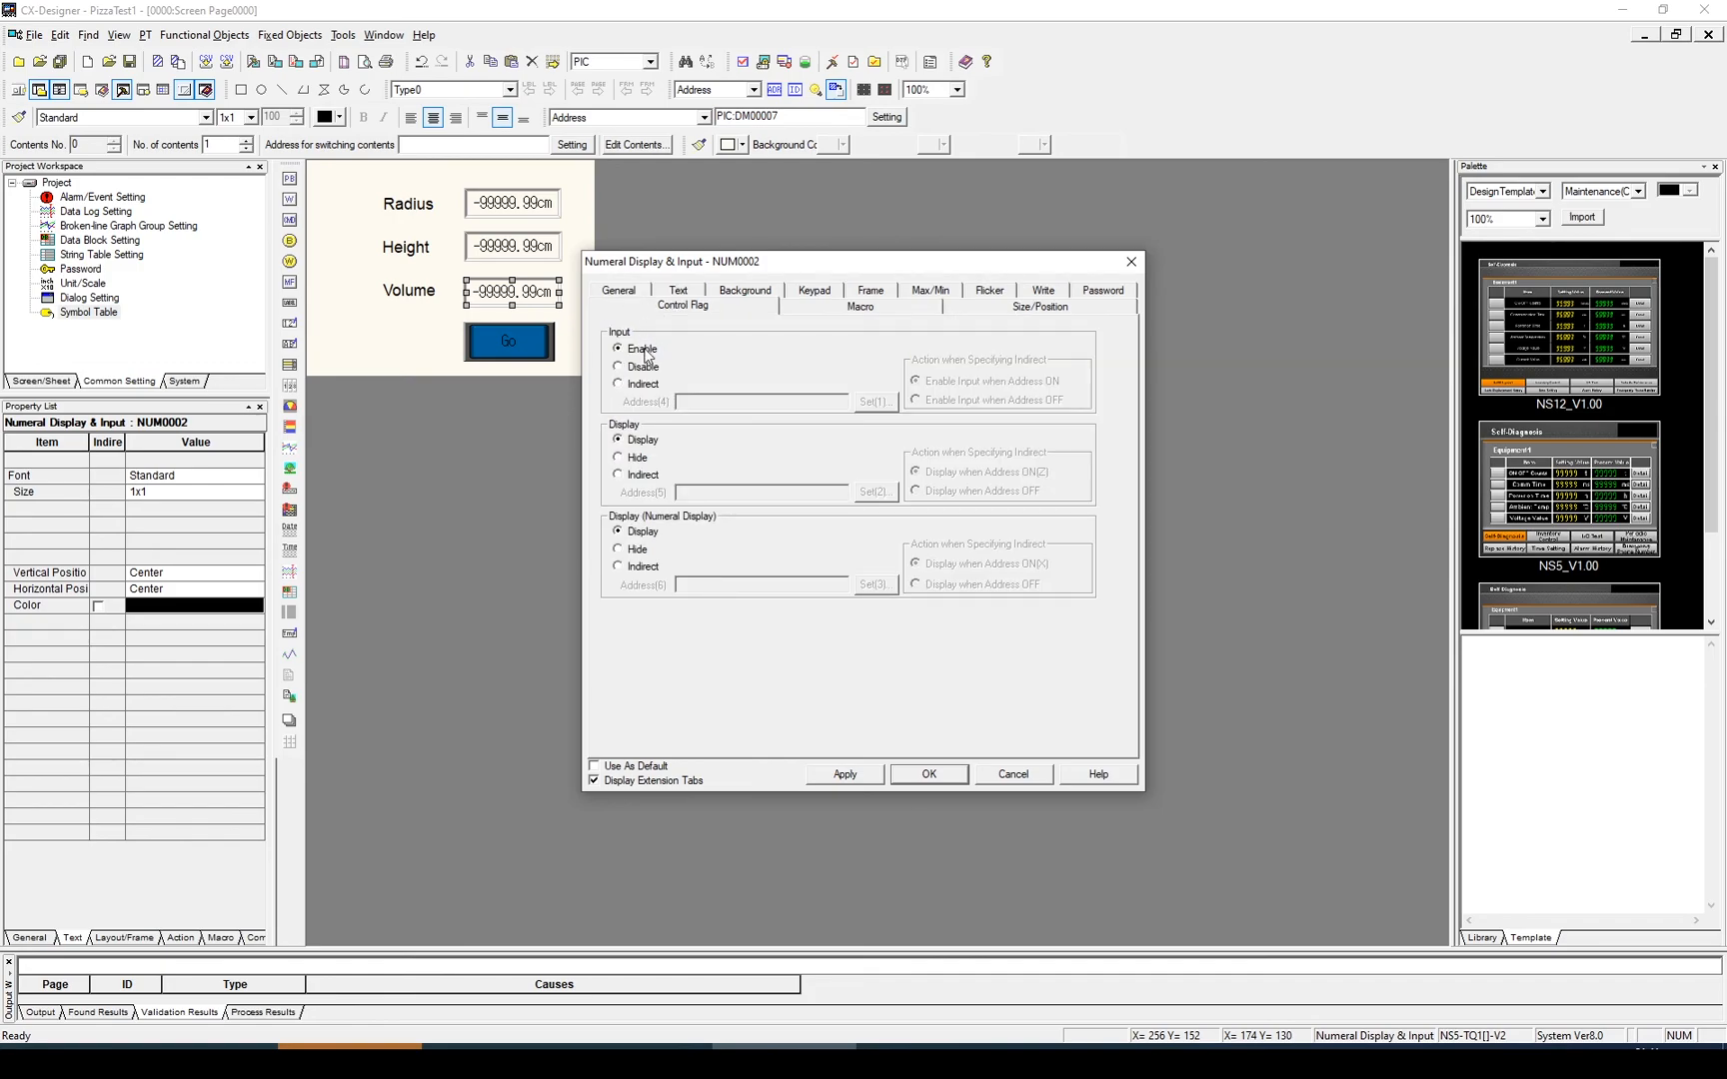
{"action": "left_click", "coordinate": [617, 366]}
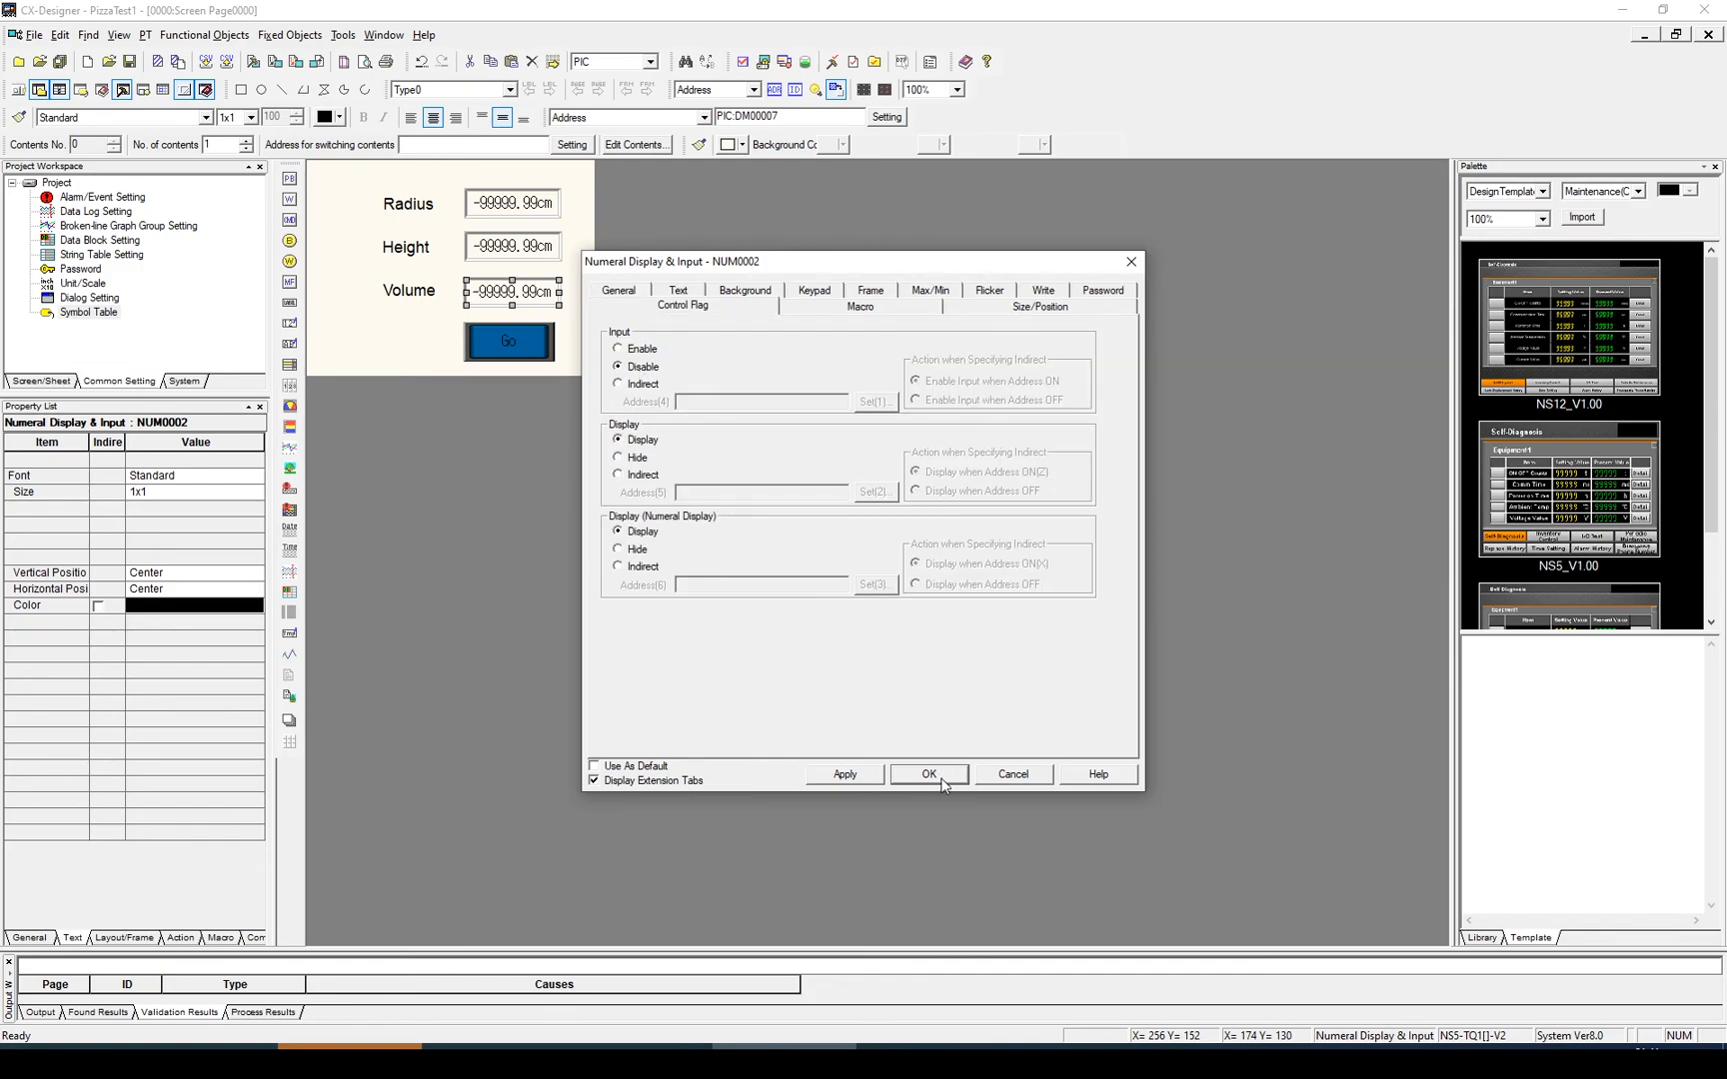
{"action": "left_click", "coordinate": [930, 776]}
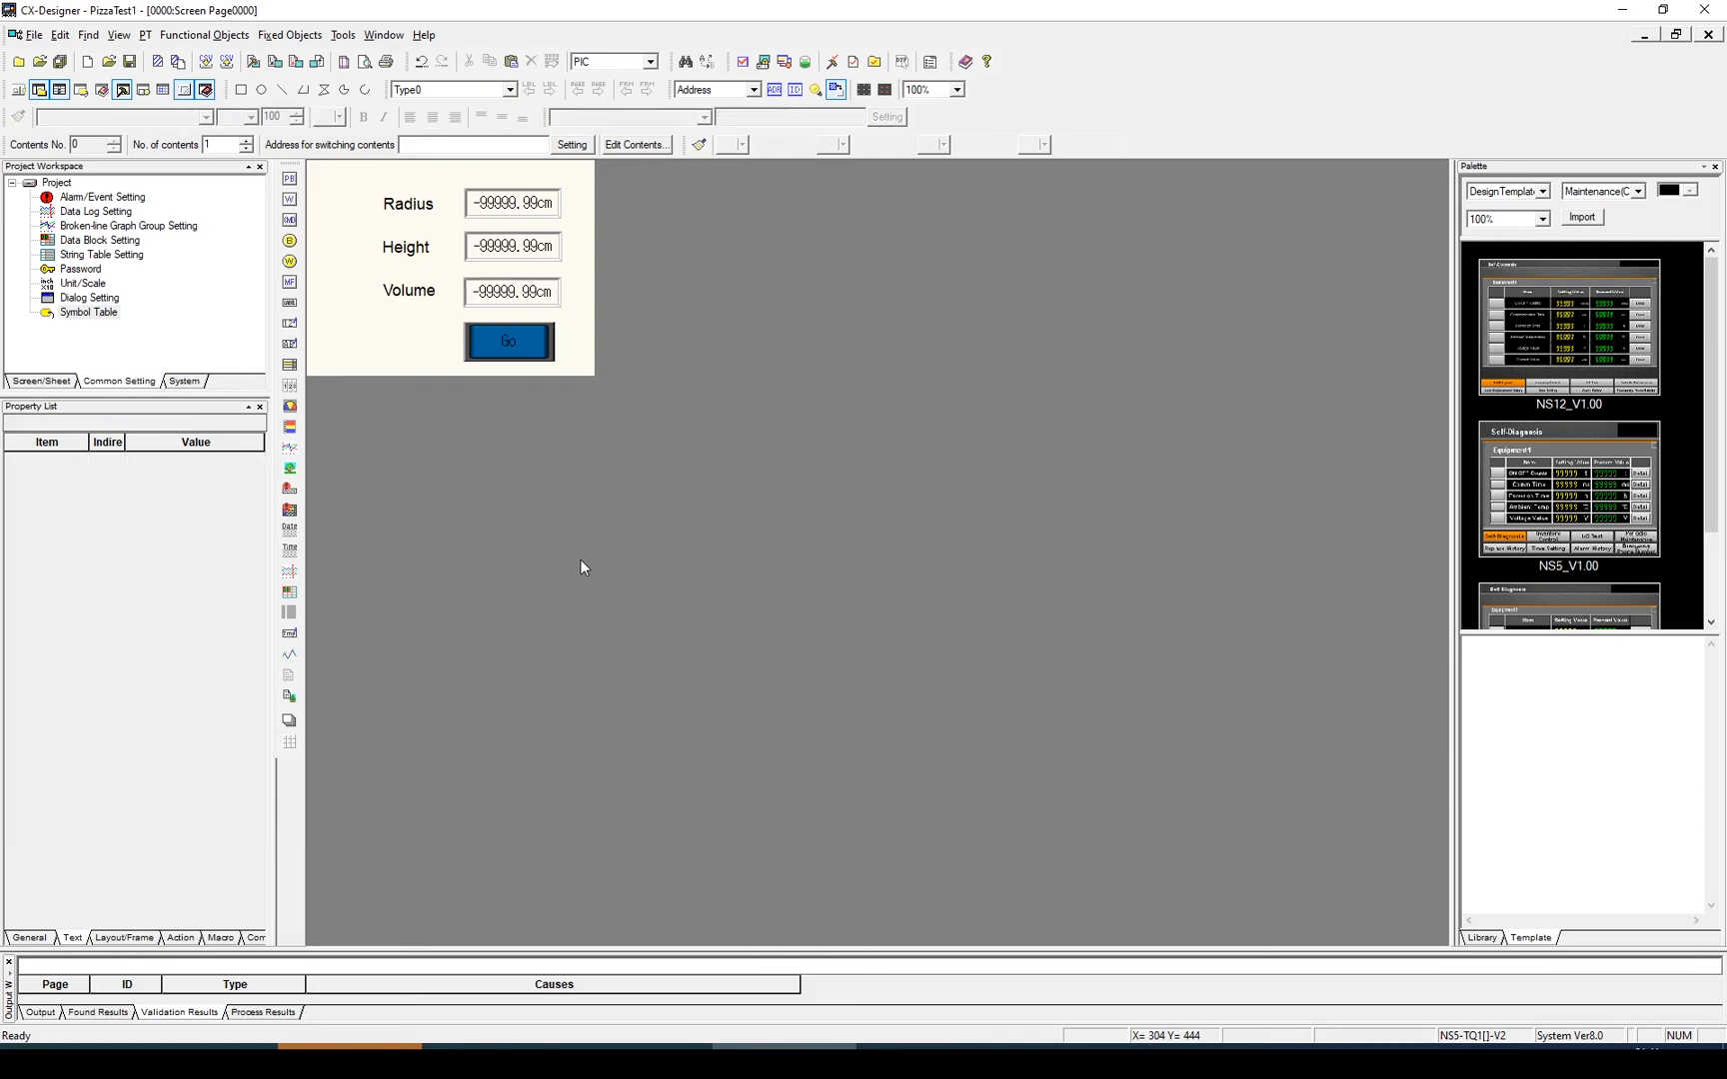
{"action": "left_click", "coordinate": [344, 34]}
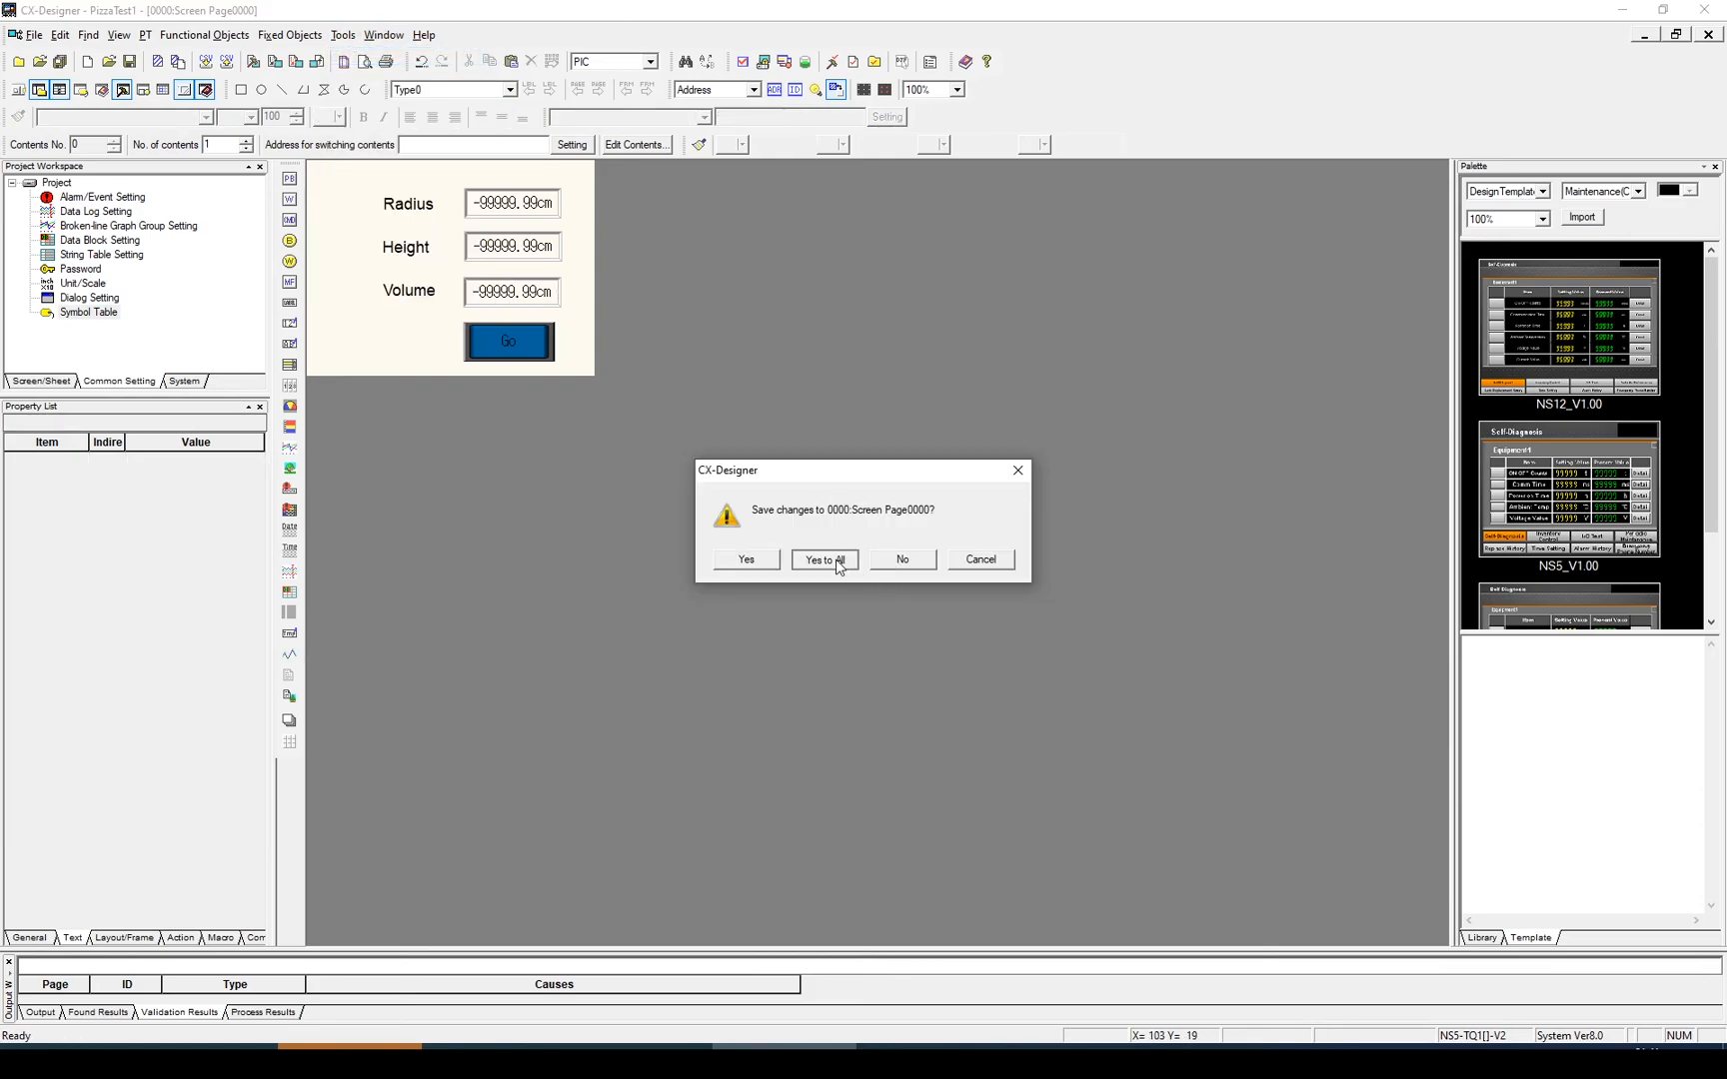
Save all screens and test in the simulator: radius 10, height 10 gives volume 3141.59.
{"action": "left_click", "coordinate": [824, 559]}
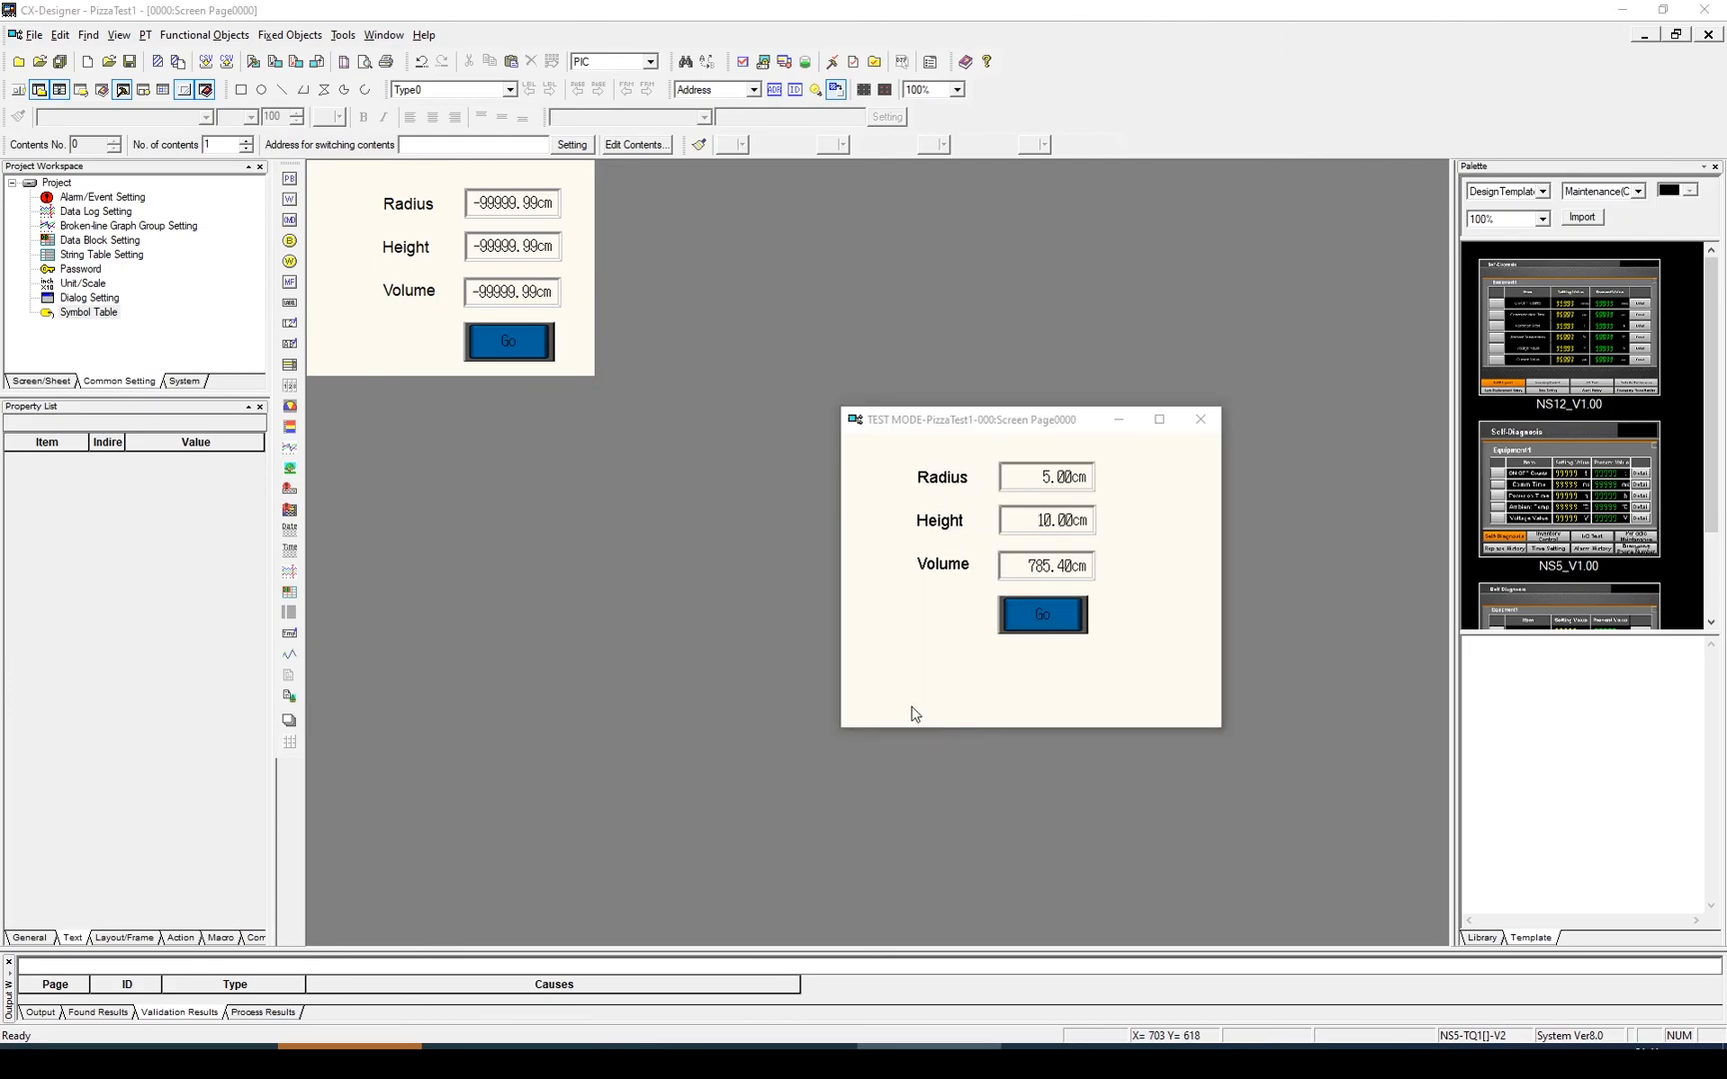
{"action": "left_click", "coordinate": [1047, 519]}
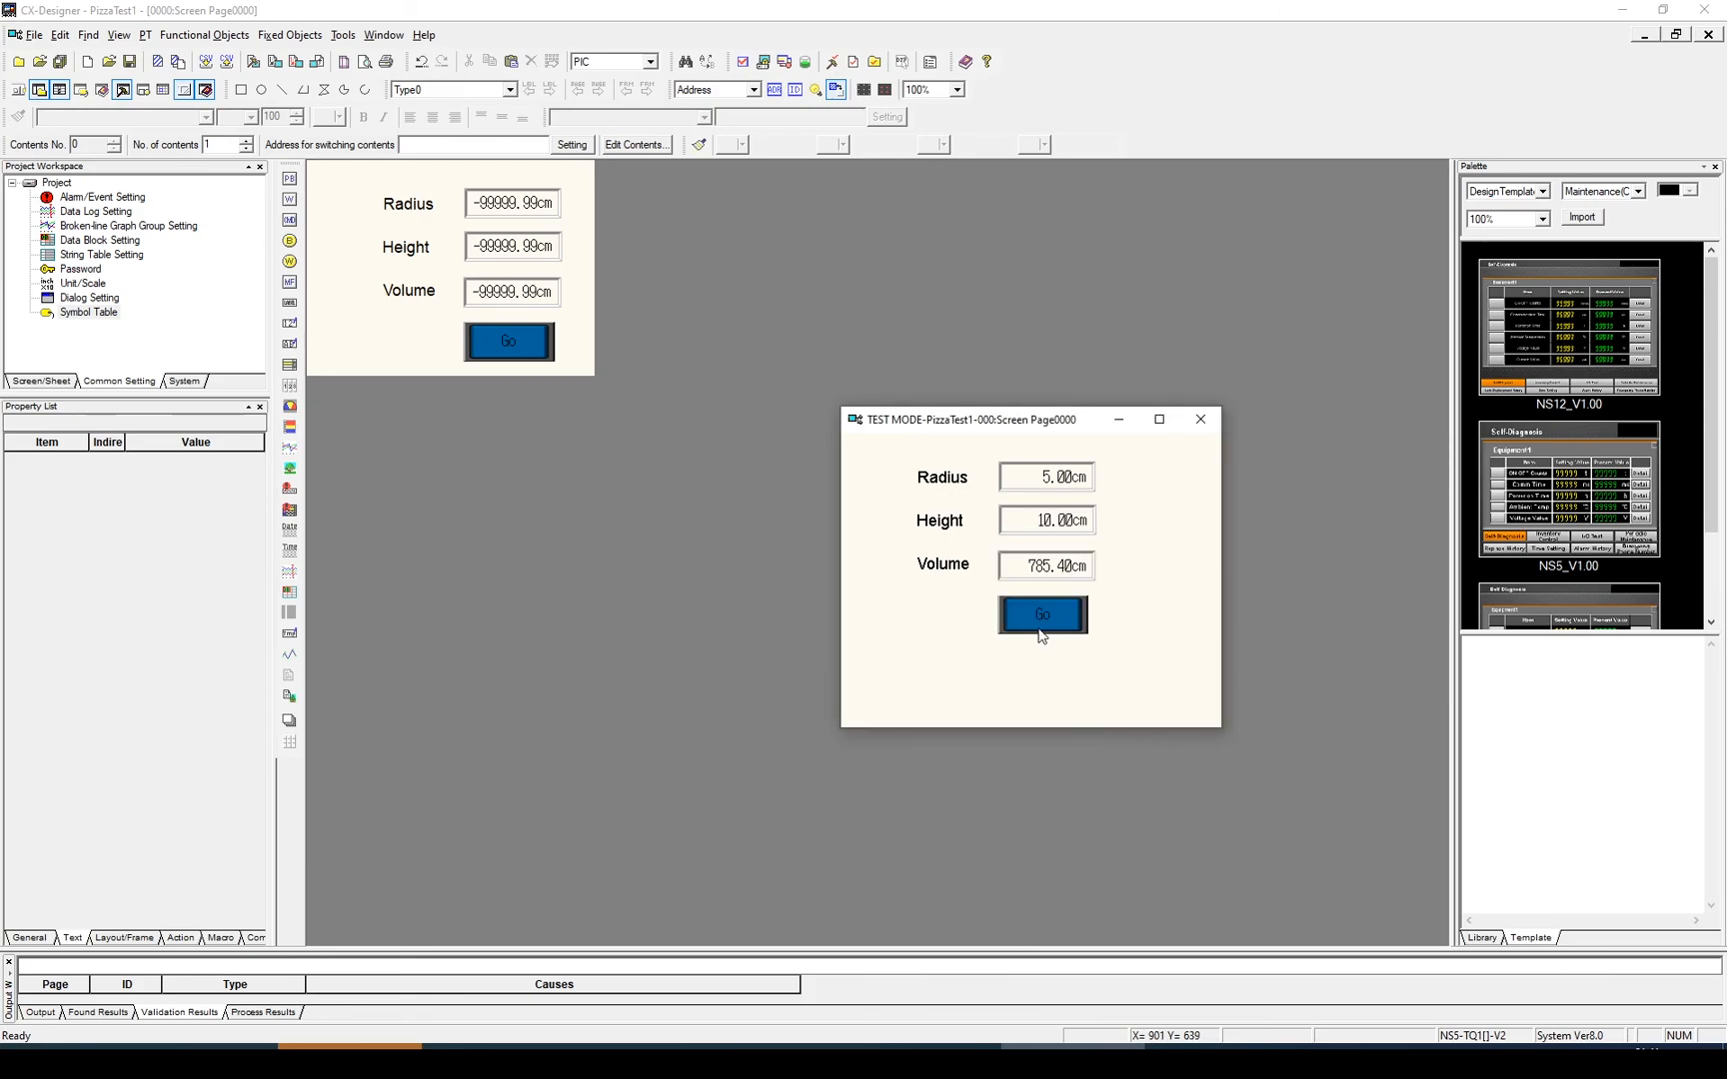
{"action": "mouse_move", "coordinate": [1047, 755]}
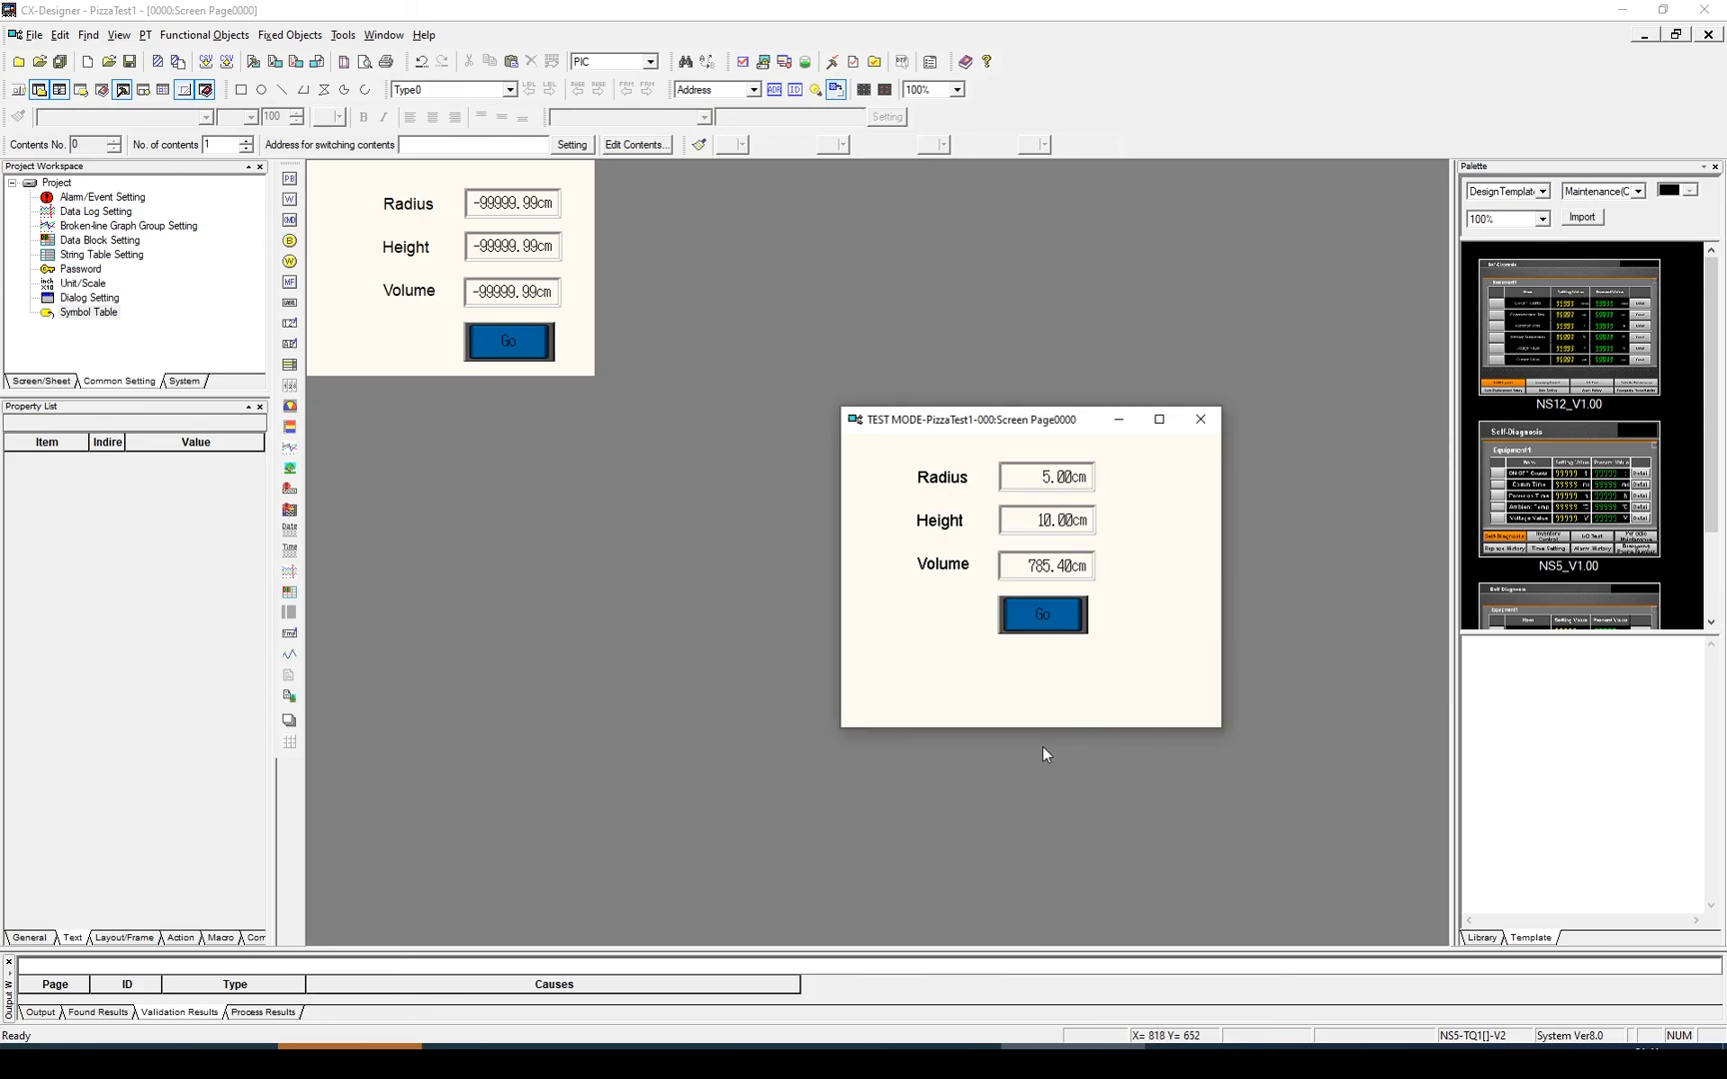
{"action": "mouse_move", "coordinate": [1087, 720]}
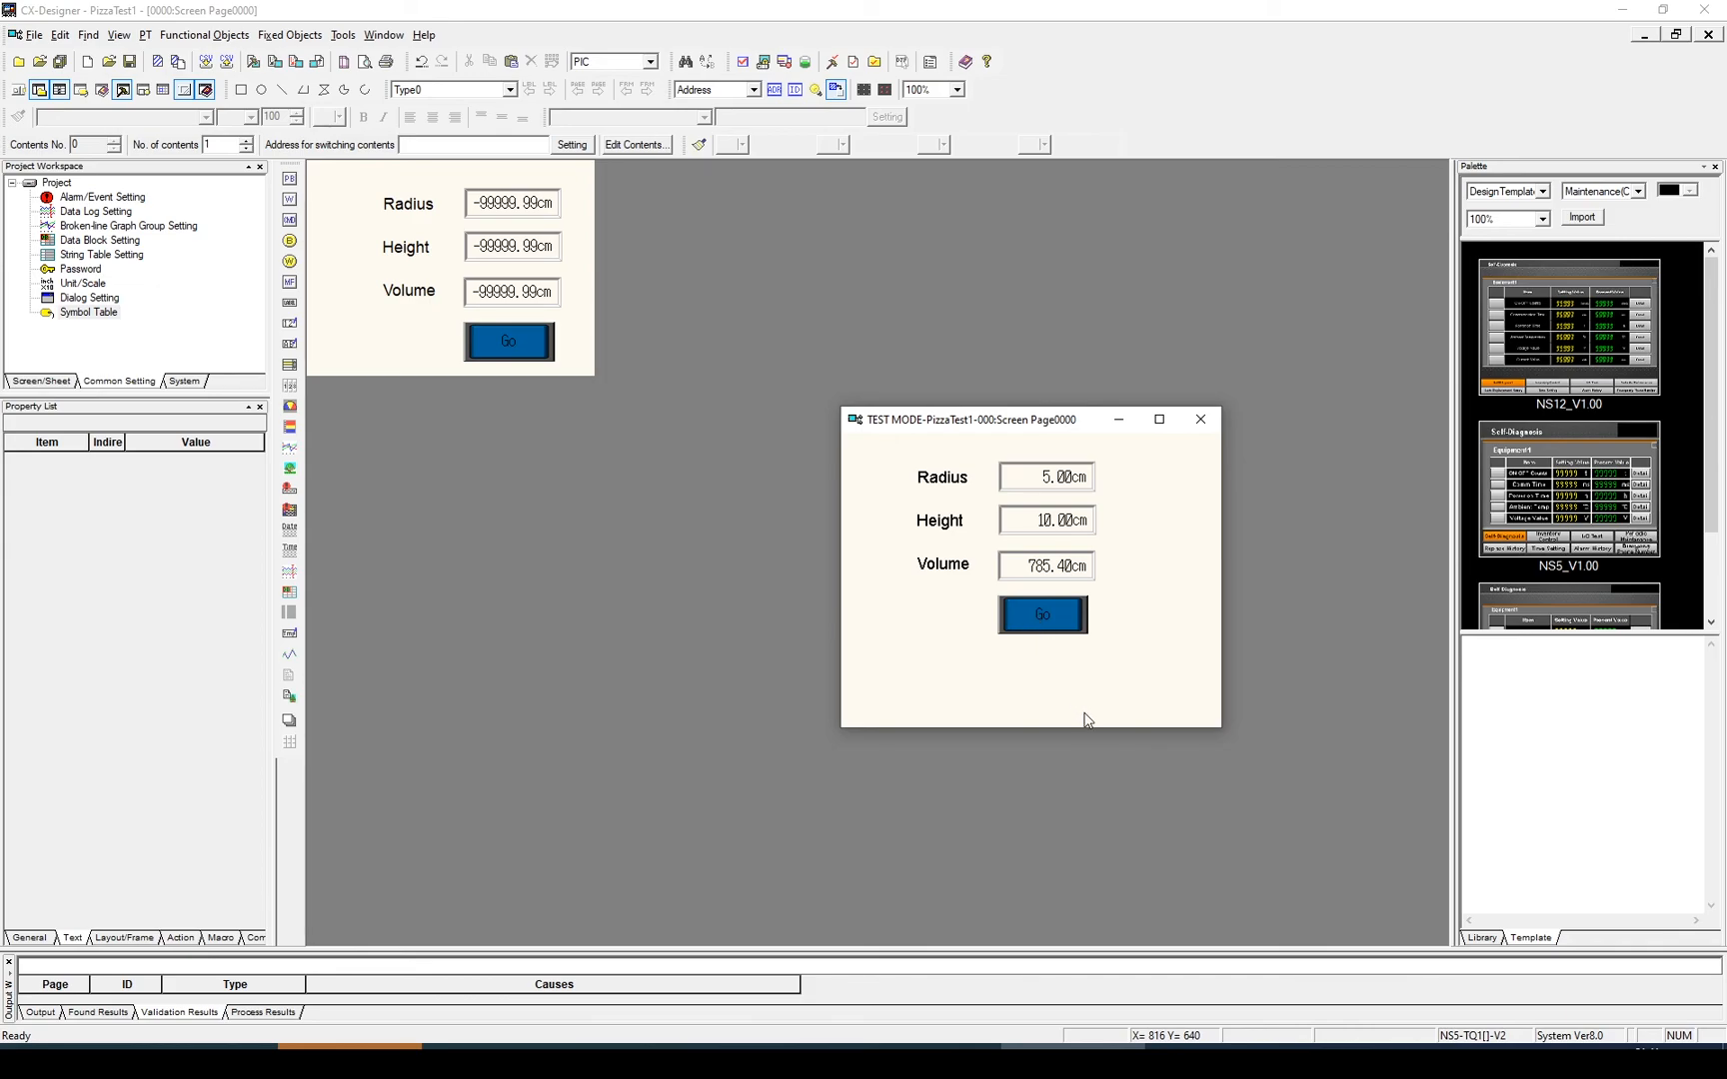
{"action": "left_click", "coordinate": [1045, 478]}
{"action": "type", "text": "10"}
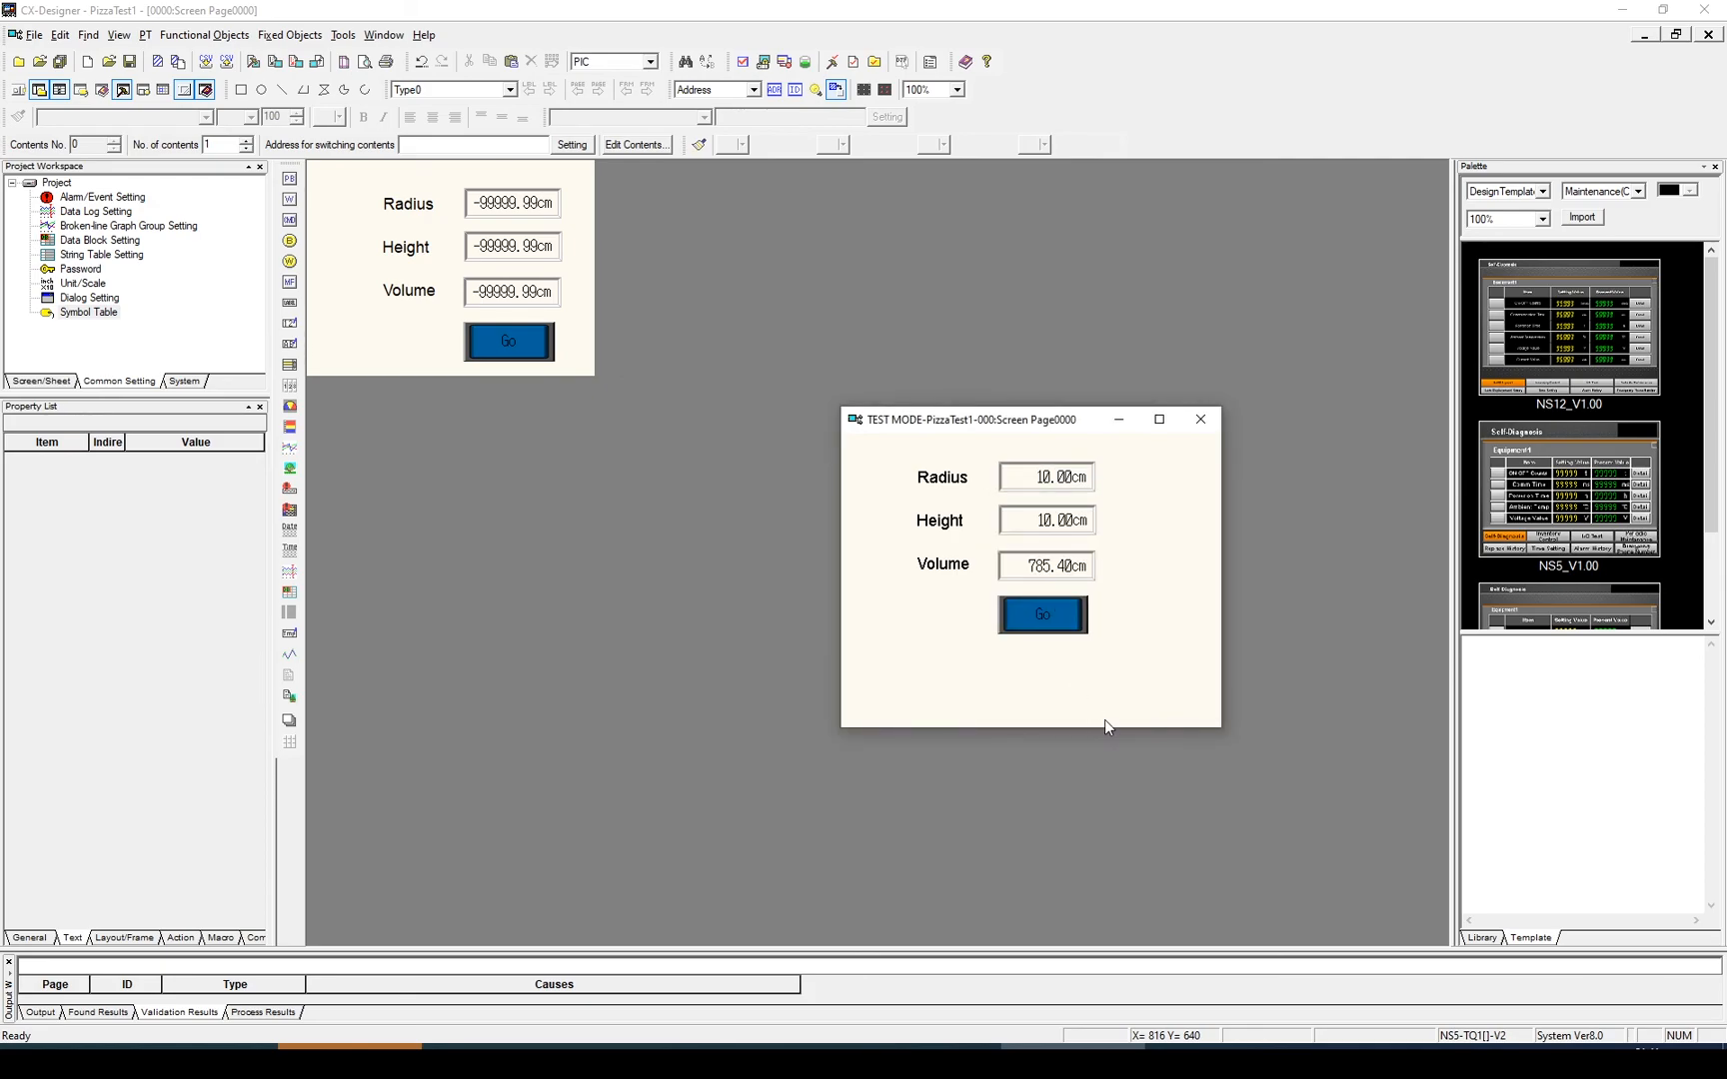
{"action": "left_click", "coordinate": [1043, 616]}
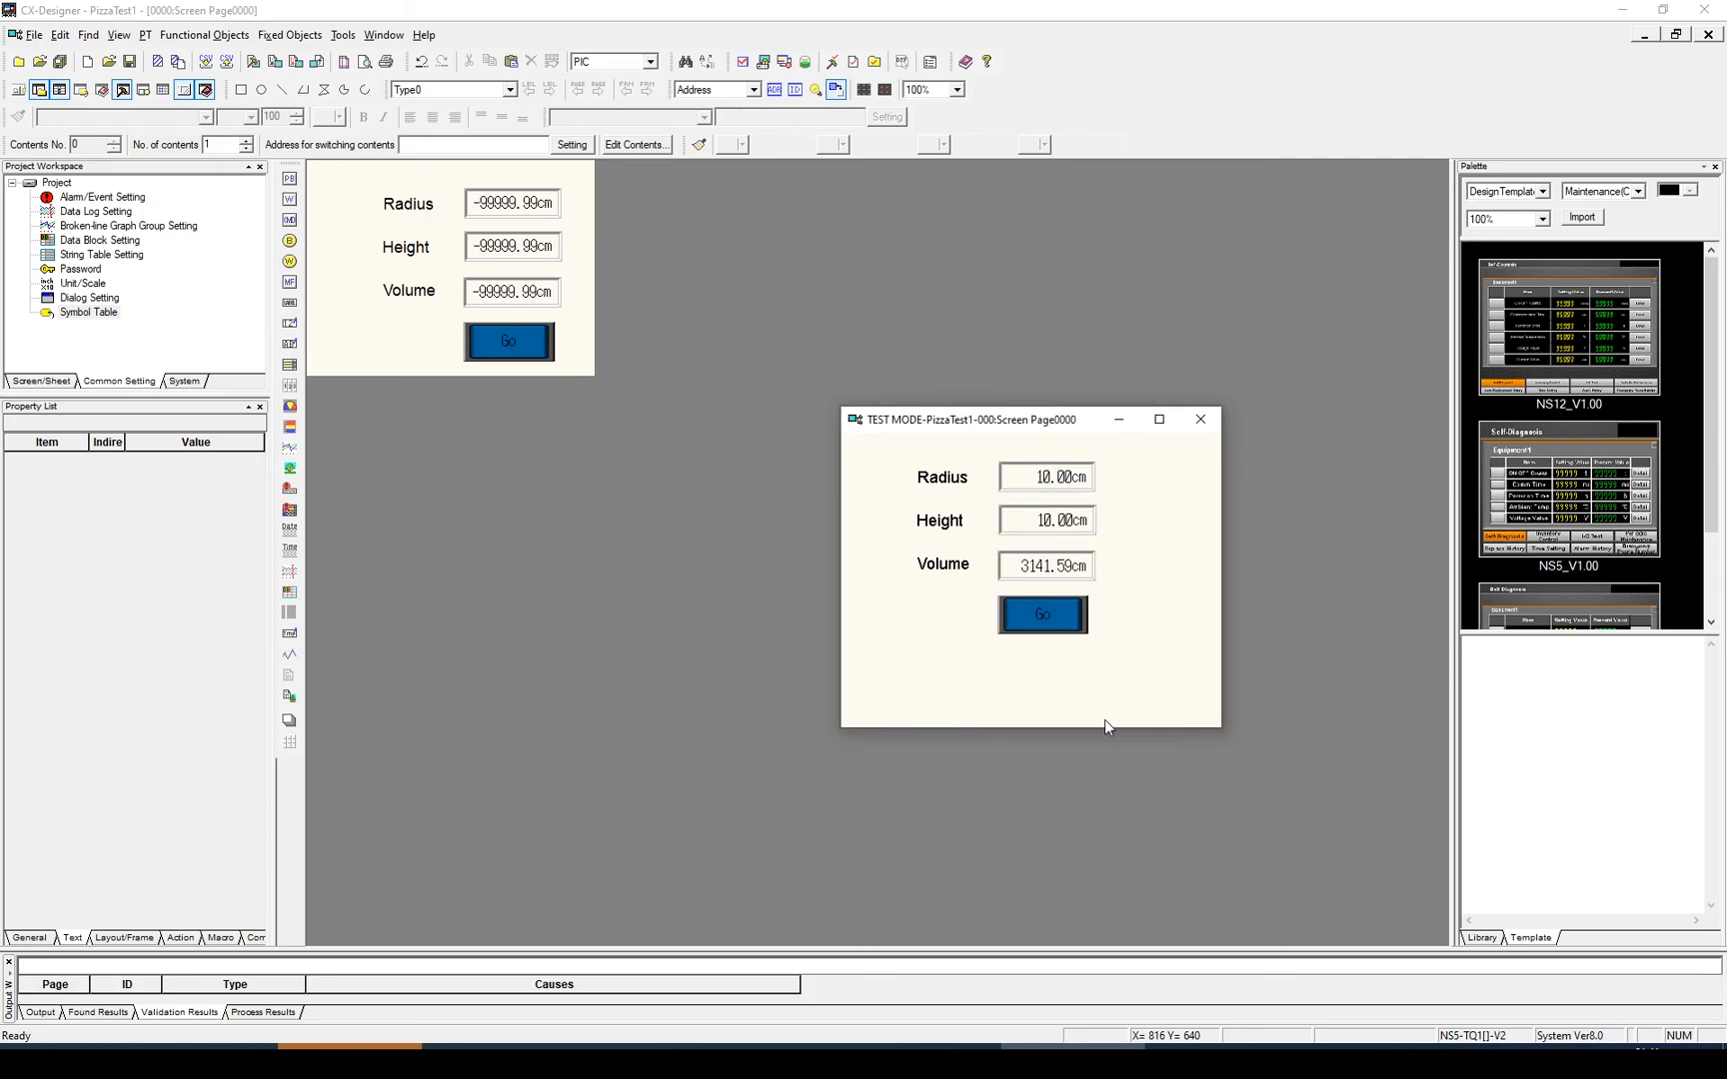
{"action": "mouse_move", "coordinate": [1196, 455]}
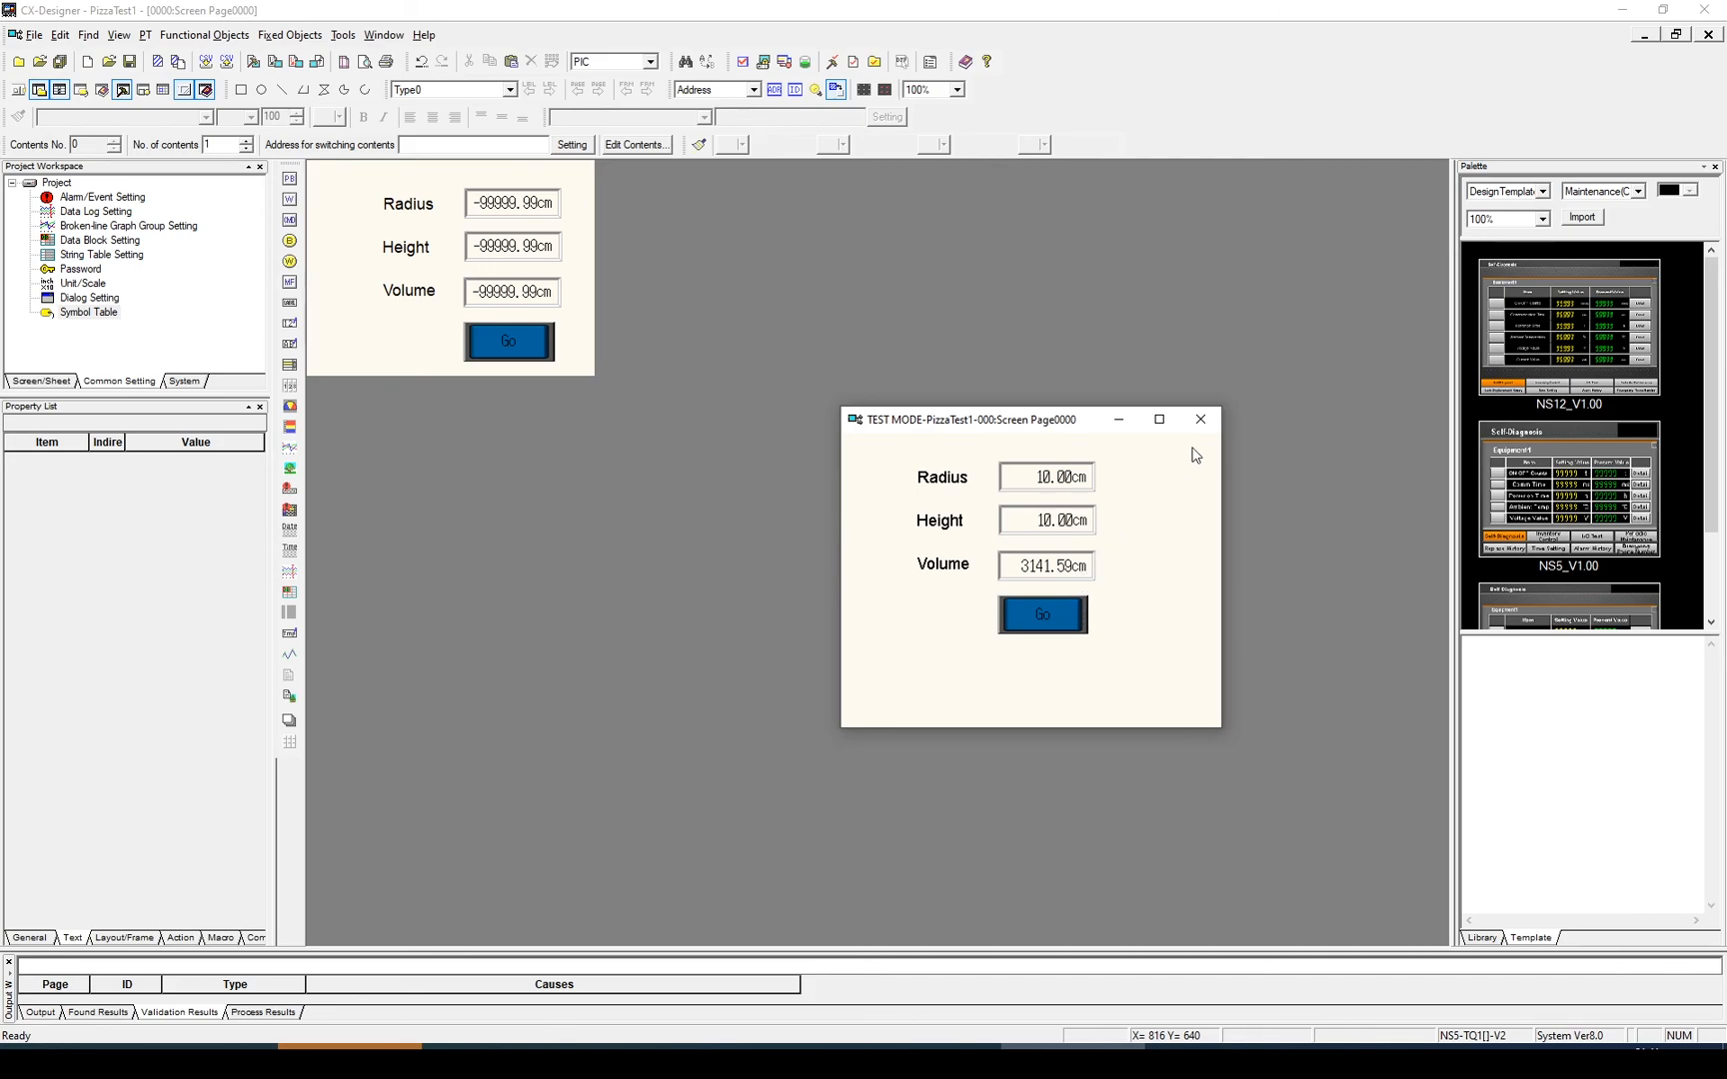
{"action": "mouse_move", "coordinate": [1150, 596]}
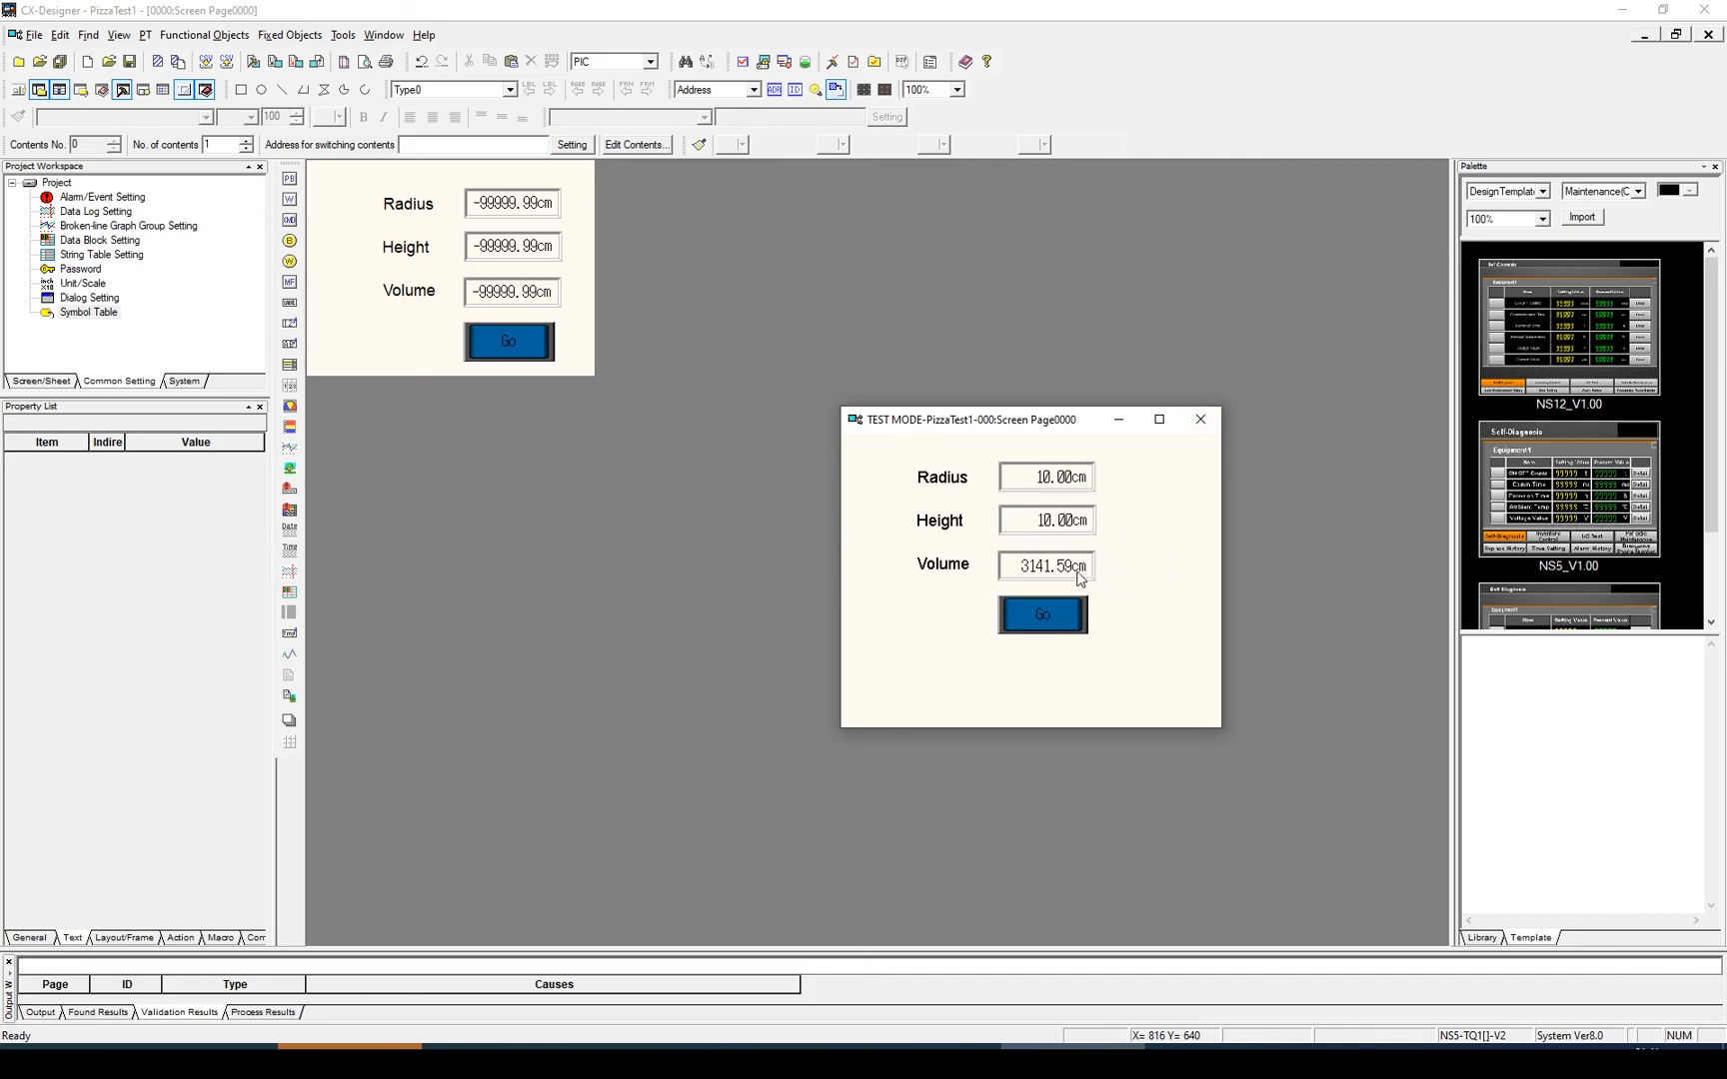
{"action": "mouse_move", "coordinate": [1125, 626]}
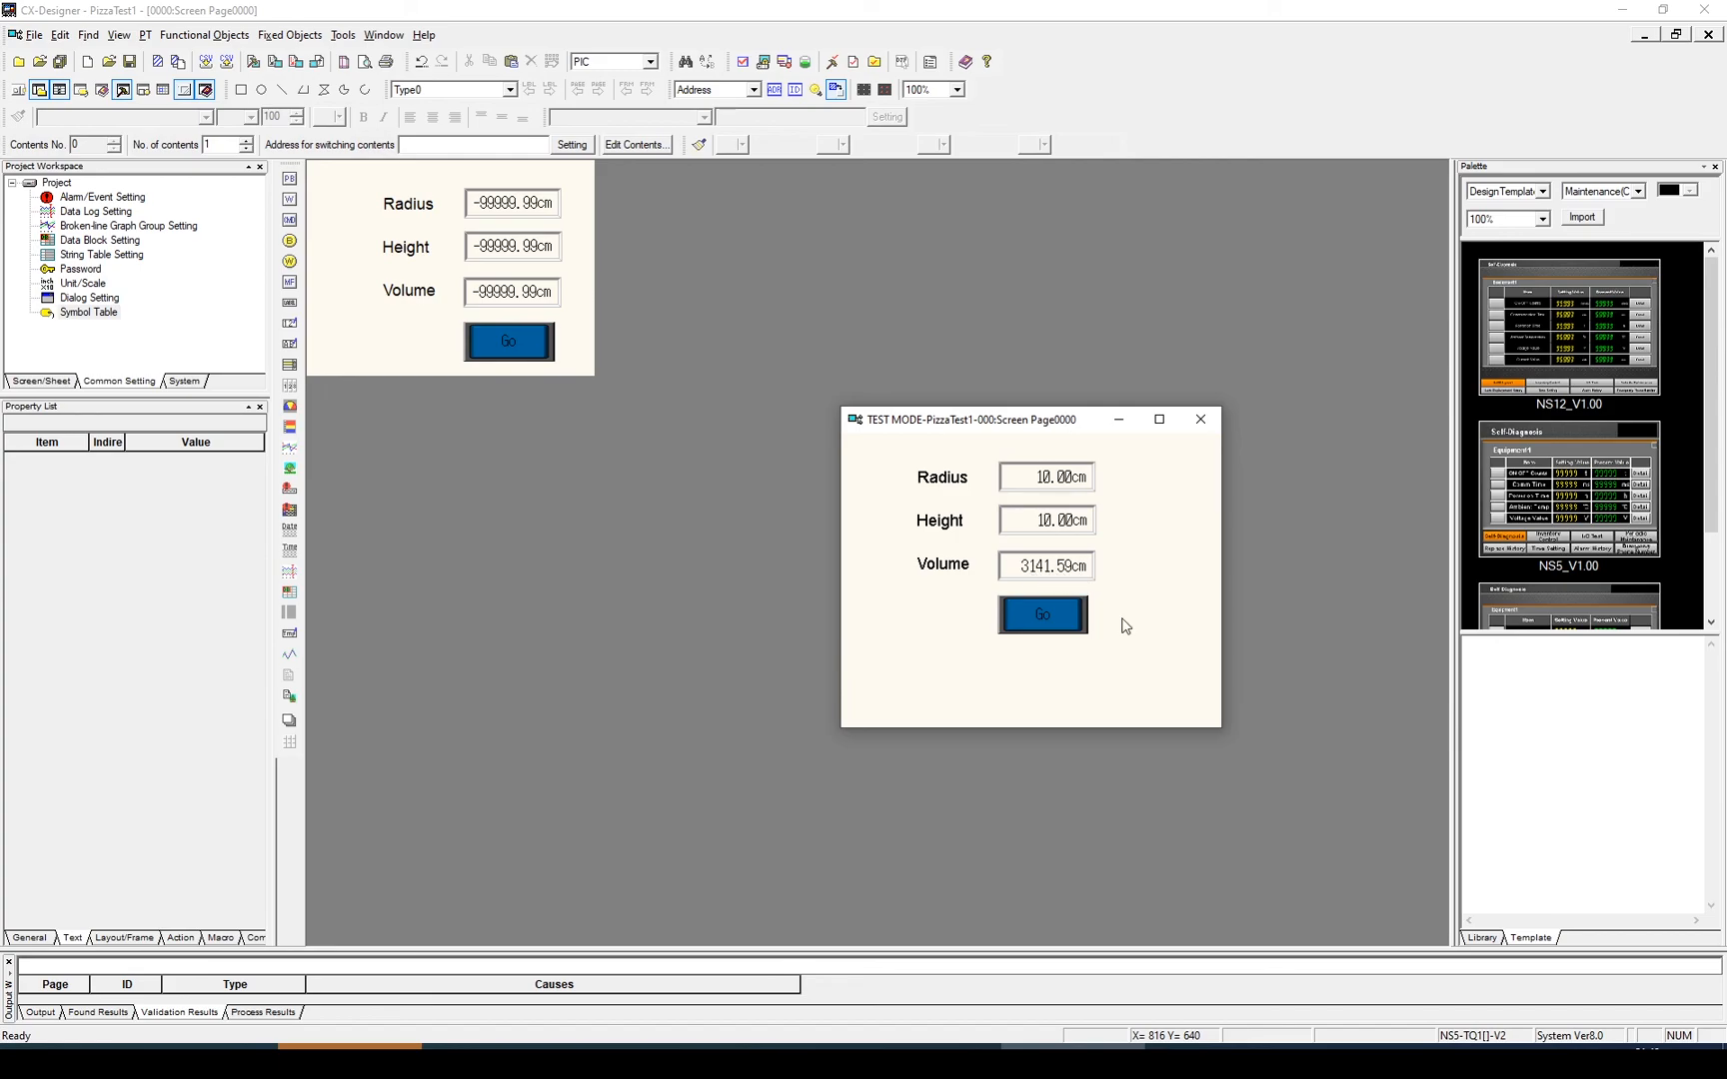